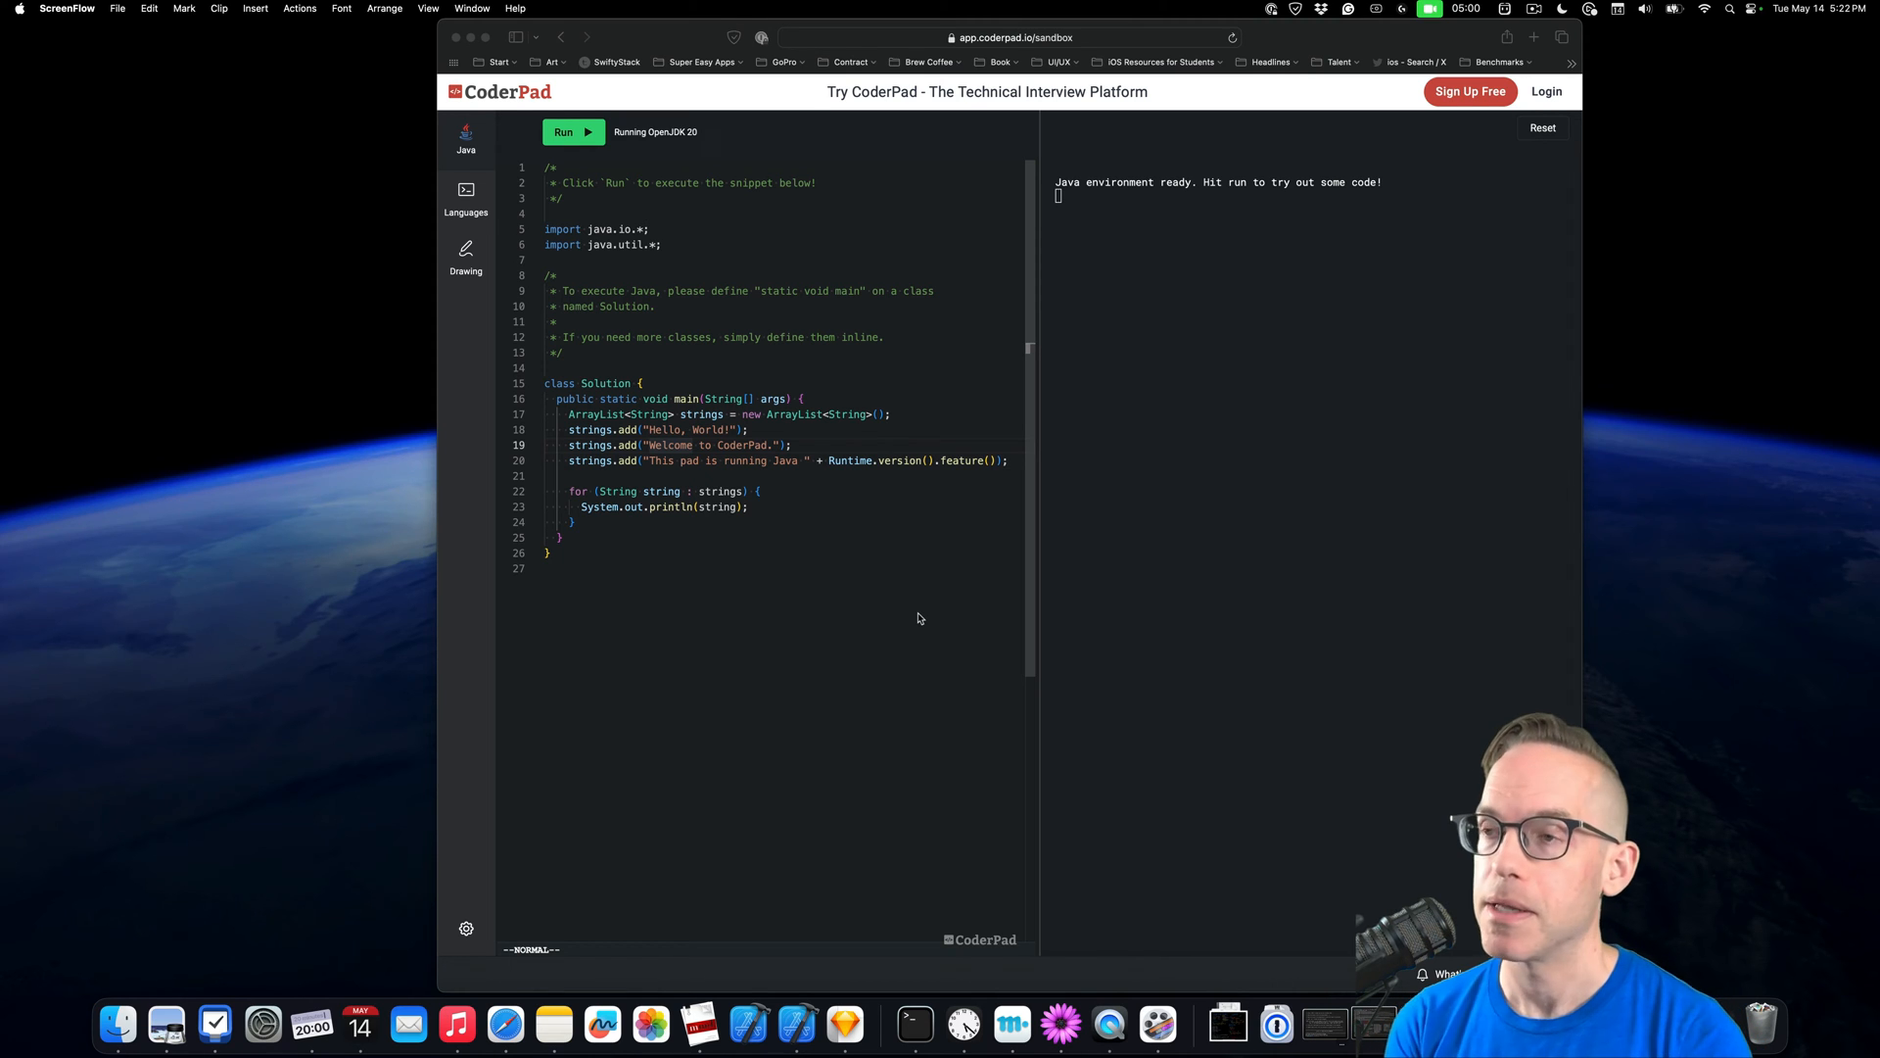
mouse_move(849, 534)
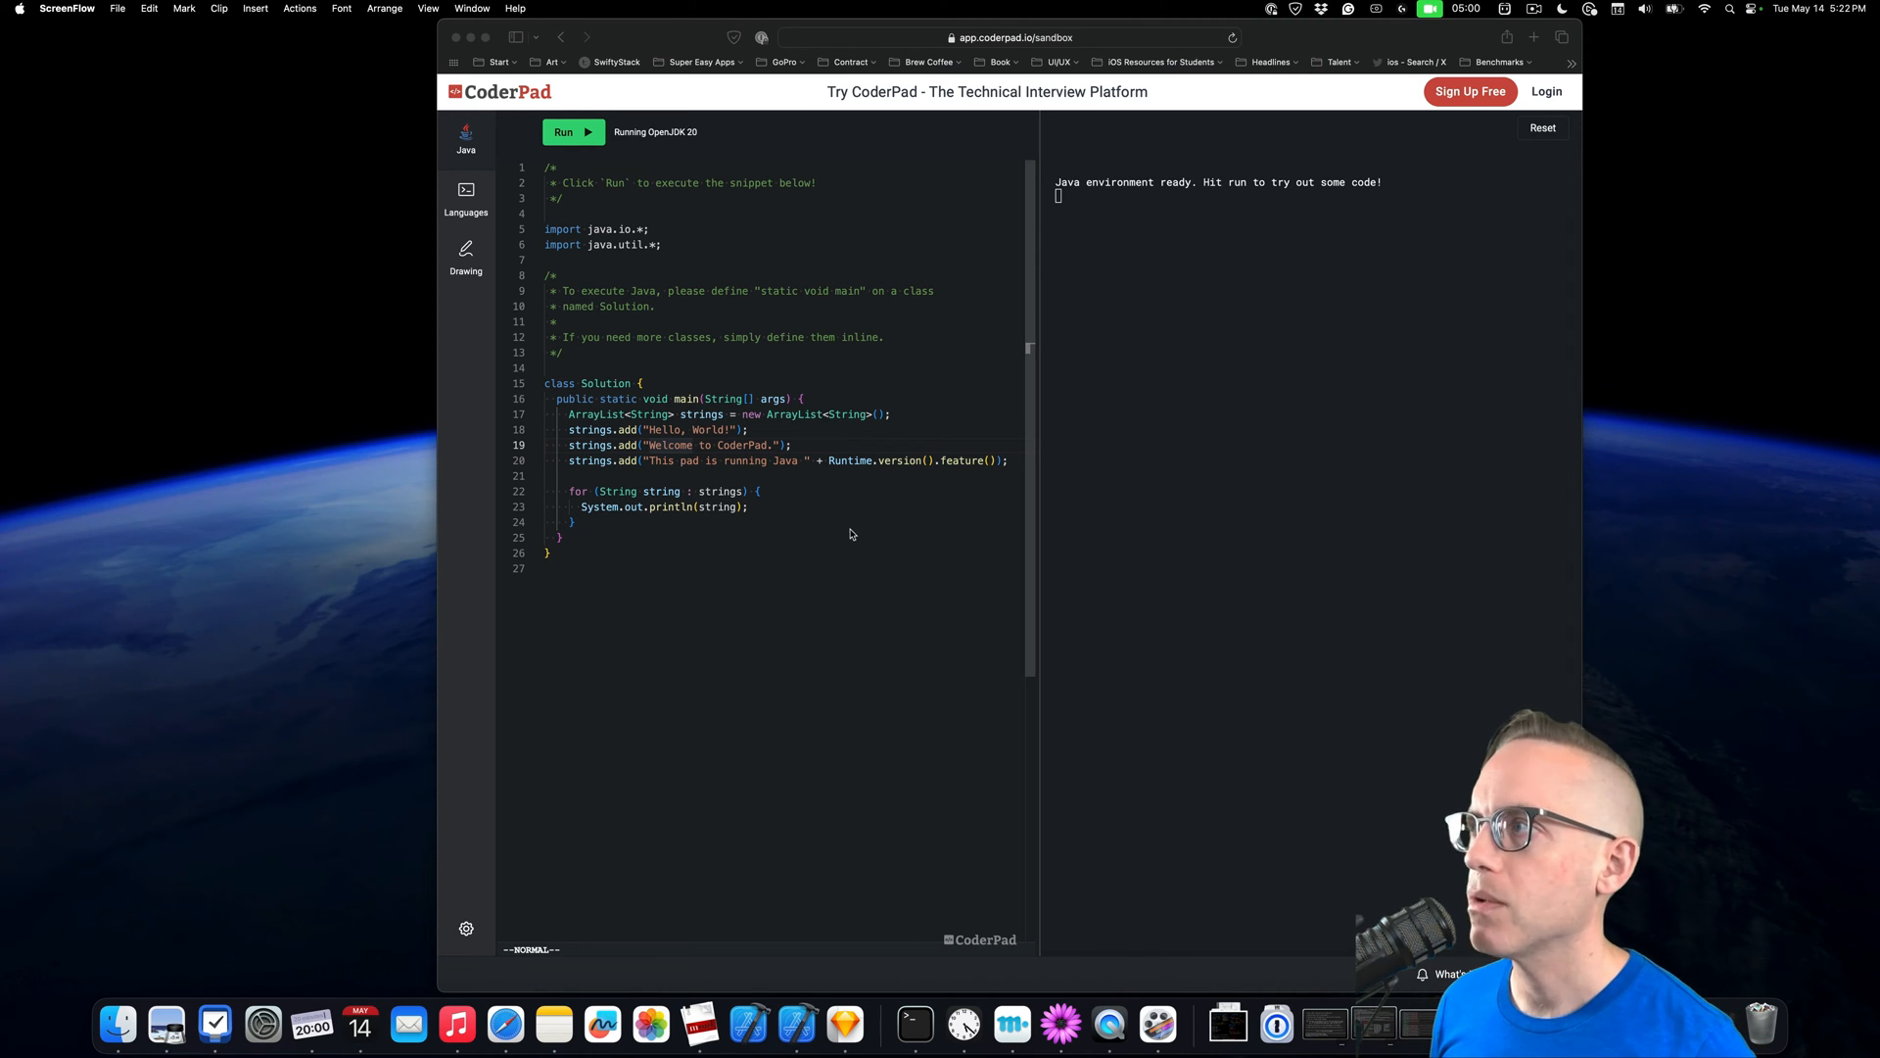
mouse_move(743, 497)
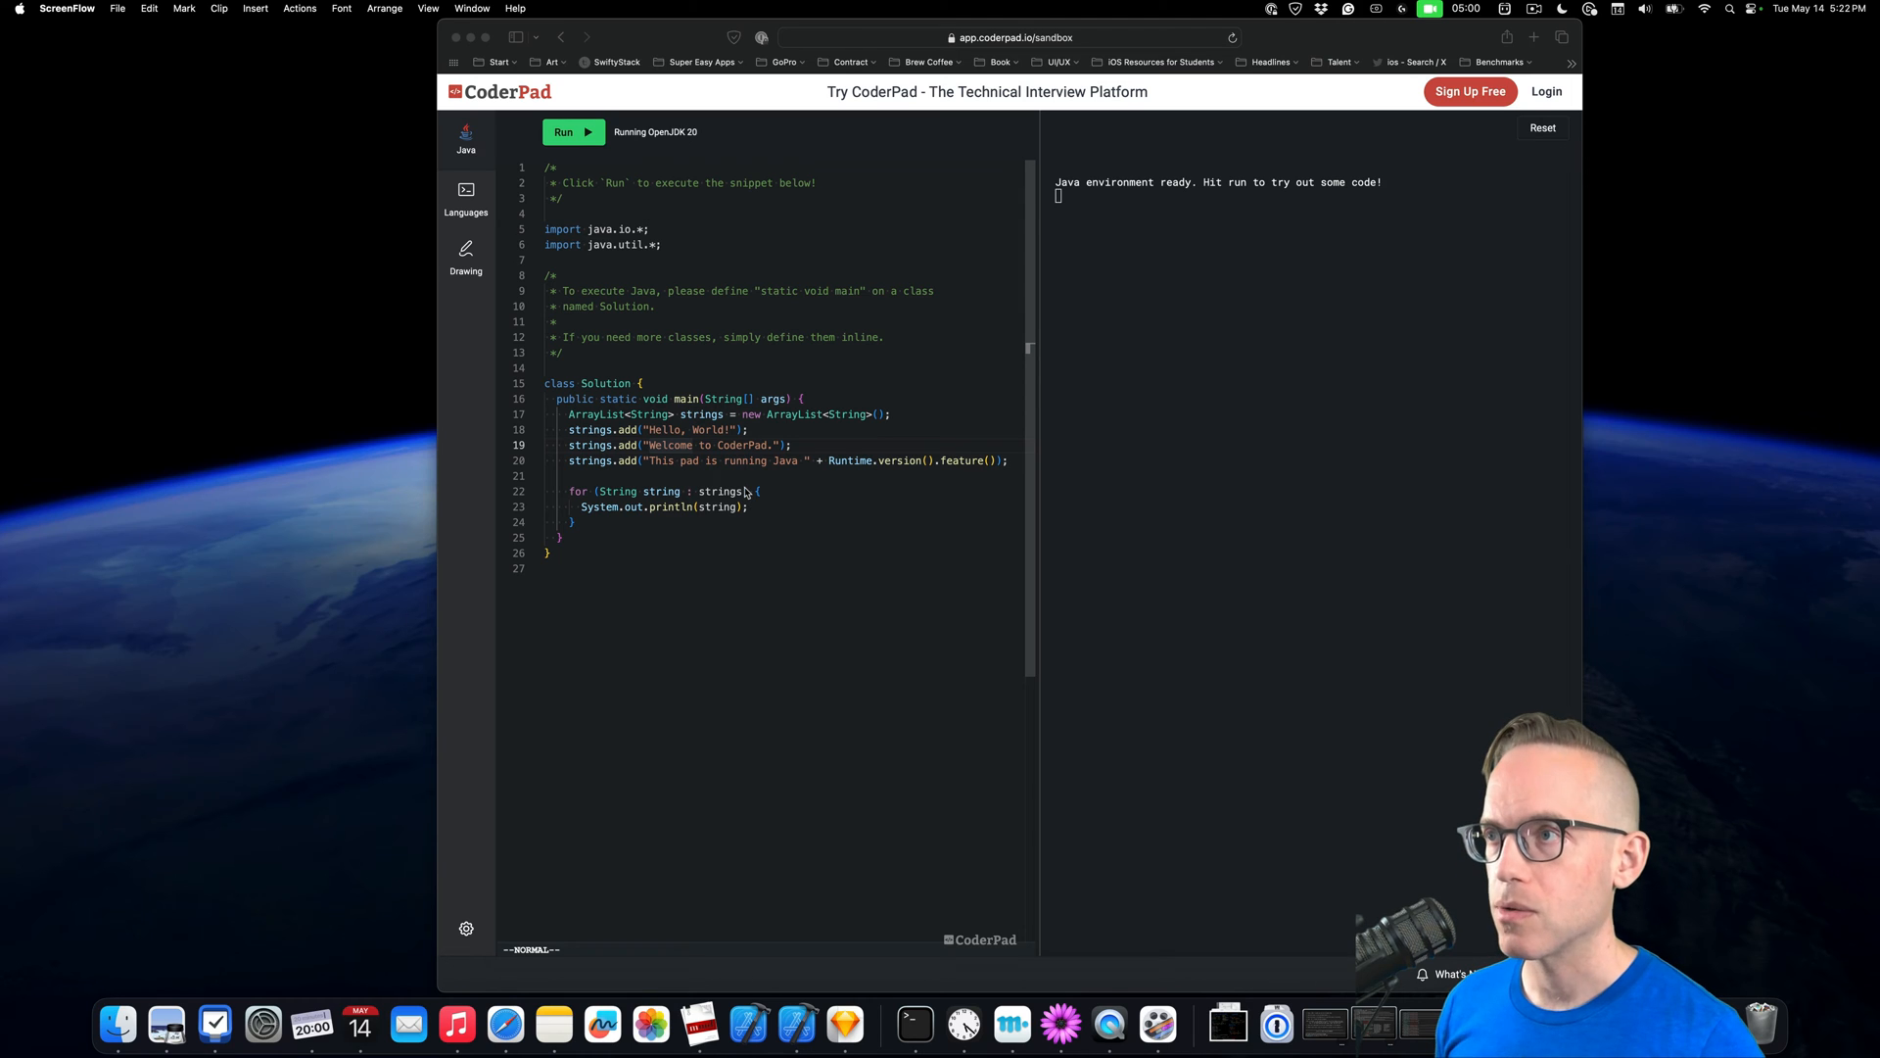
Toggle the editor key bindings to standard and back to Vim, then view the keyboard shortcuts
click(1011, 37)
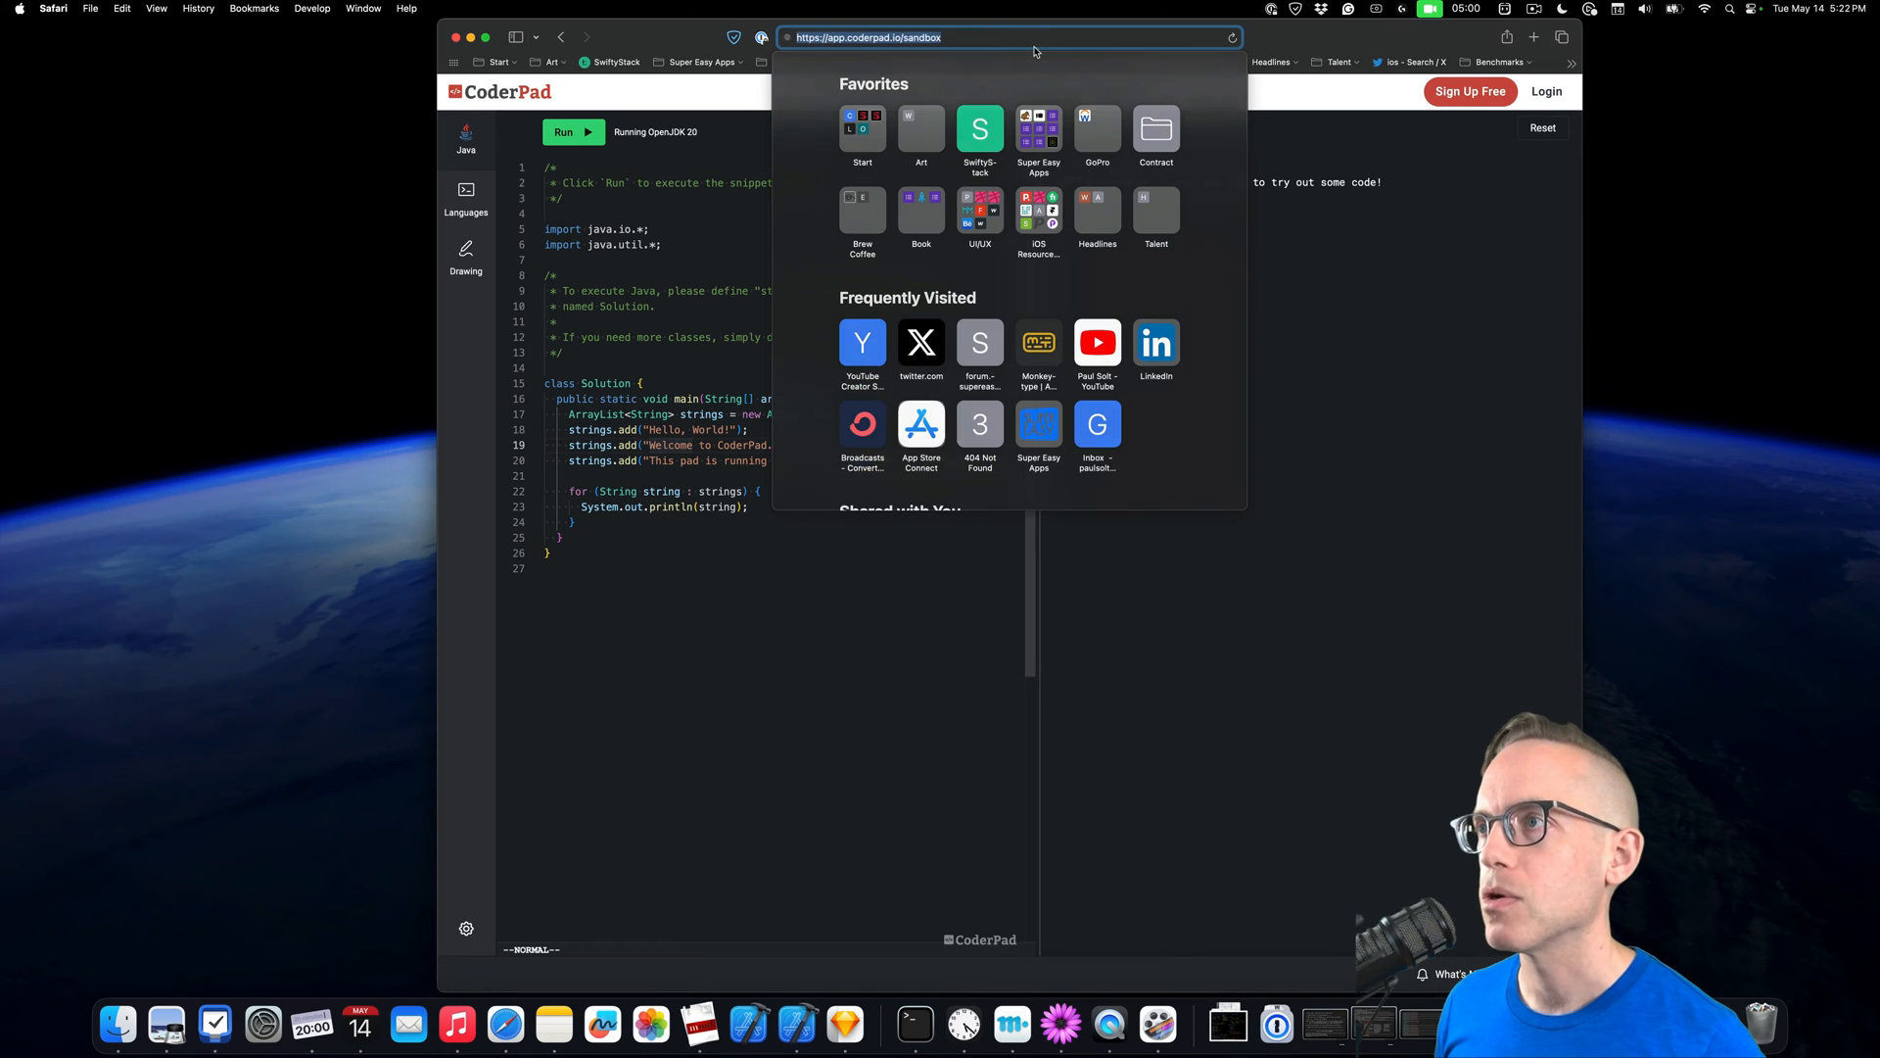
mouse_move(837, 661)
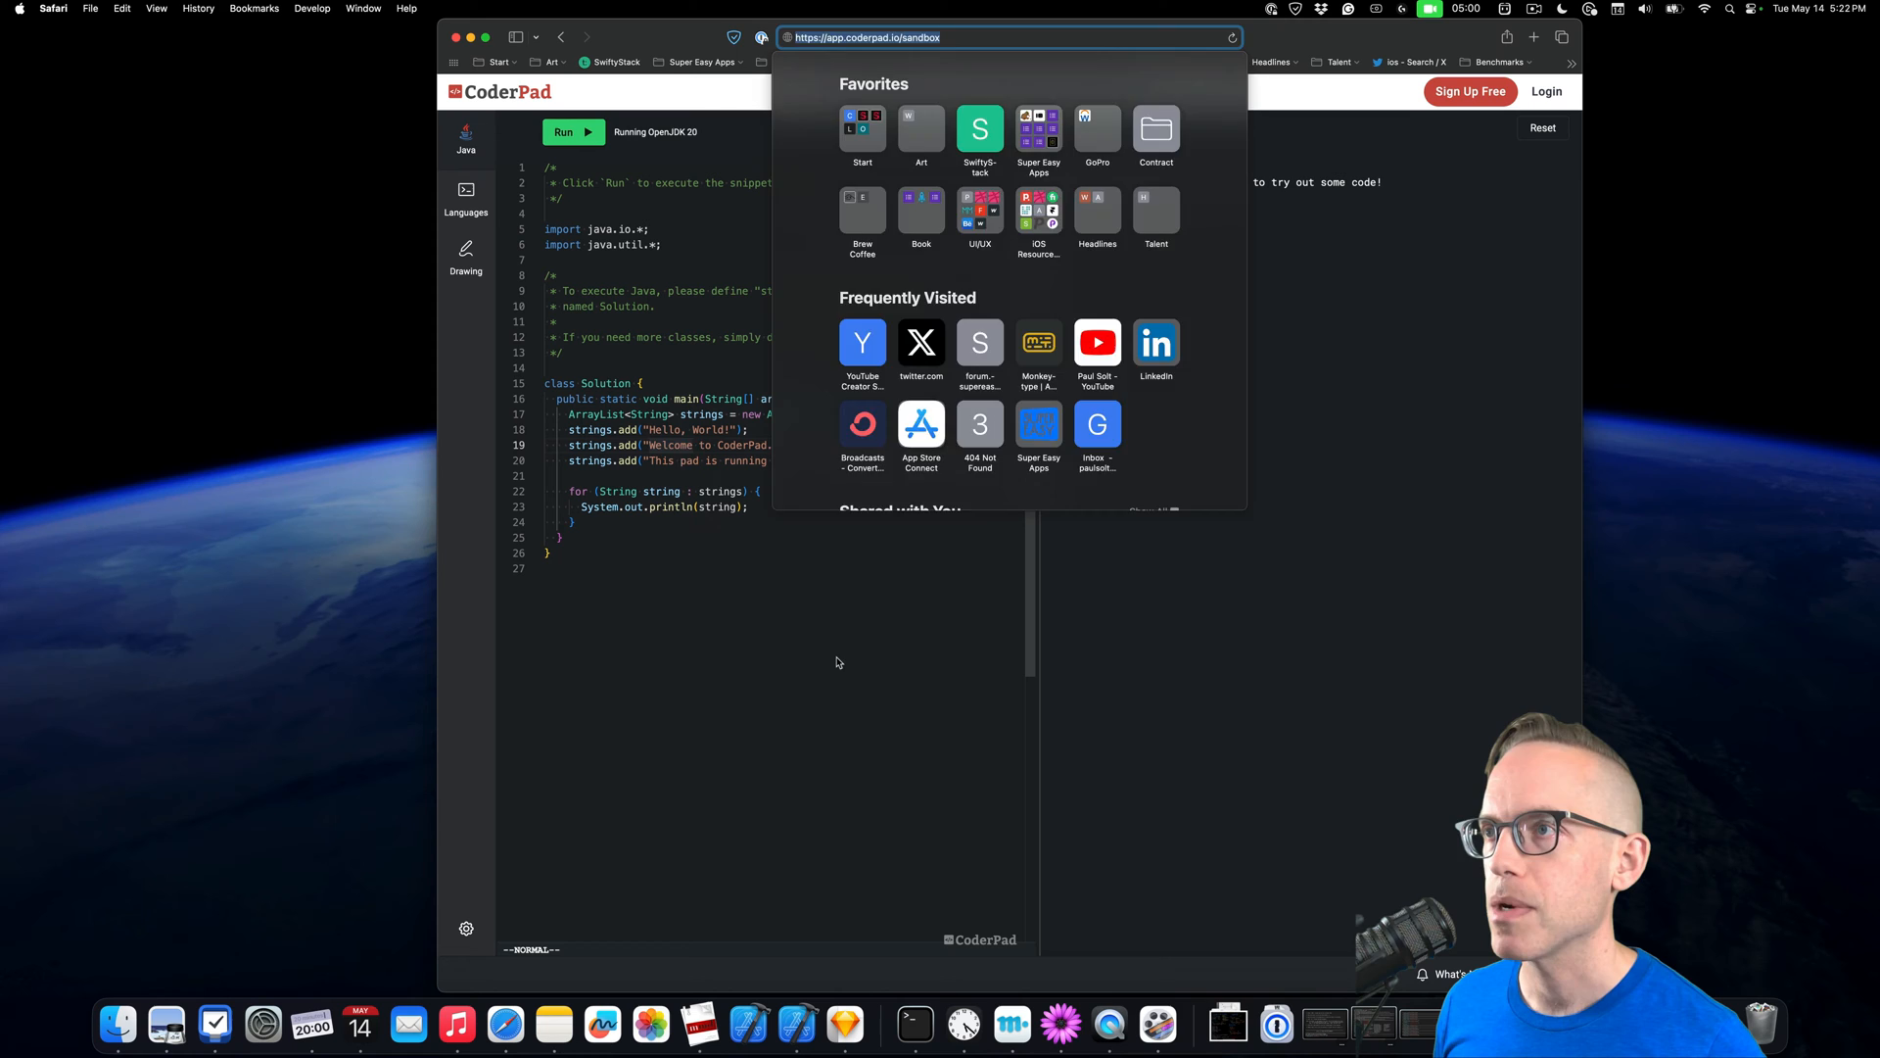
click(835, 661)
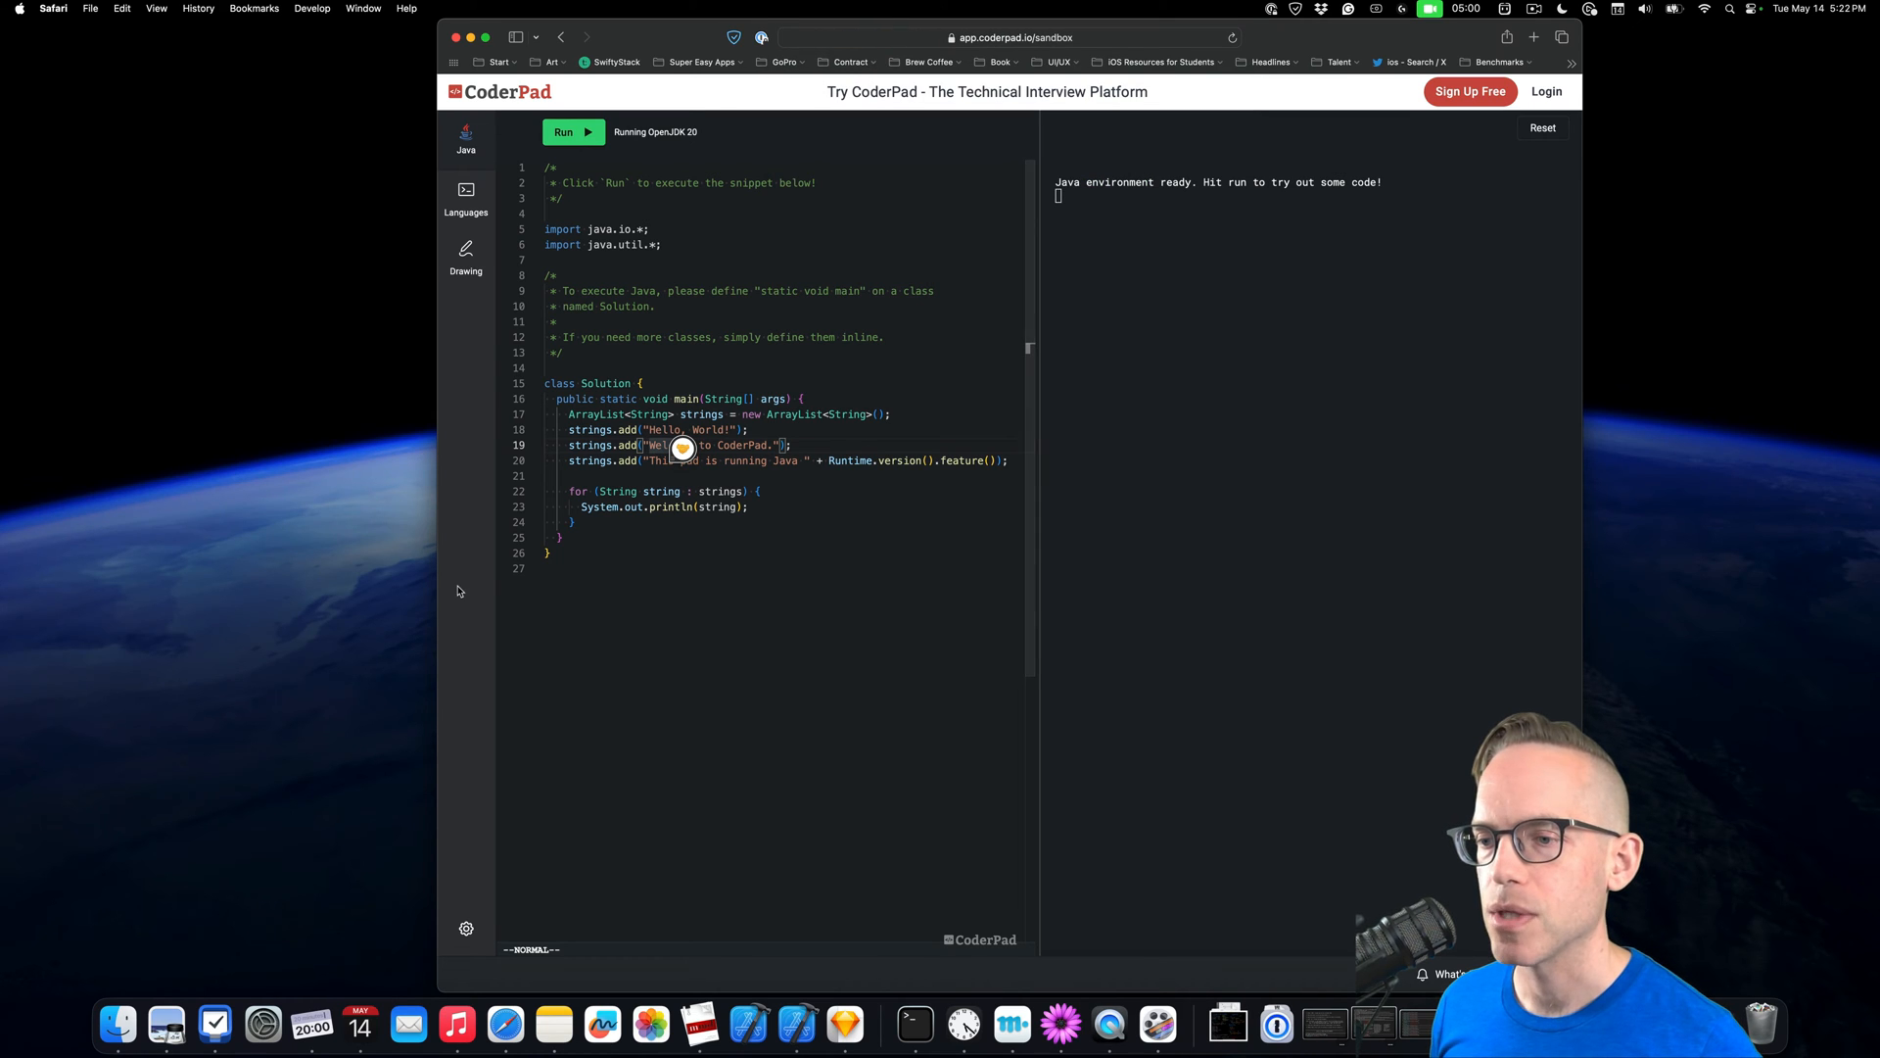
click(465, 929)
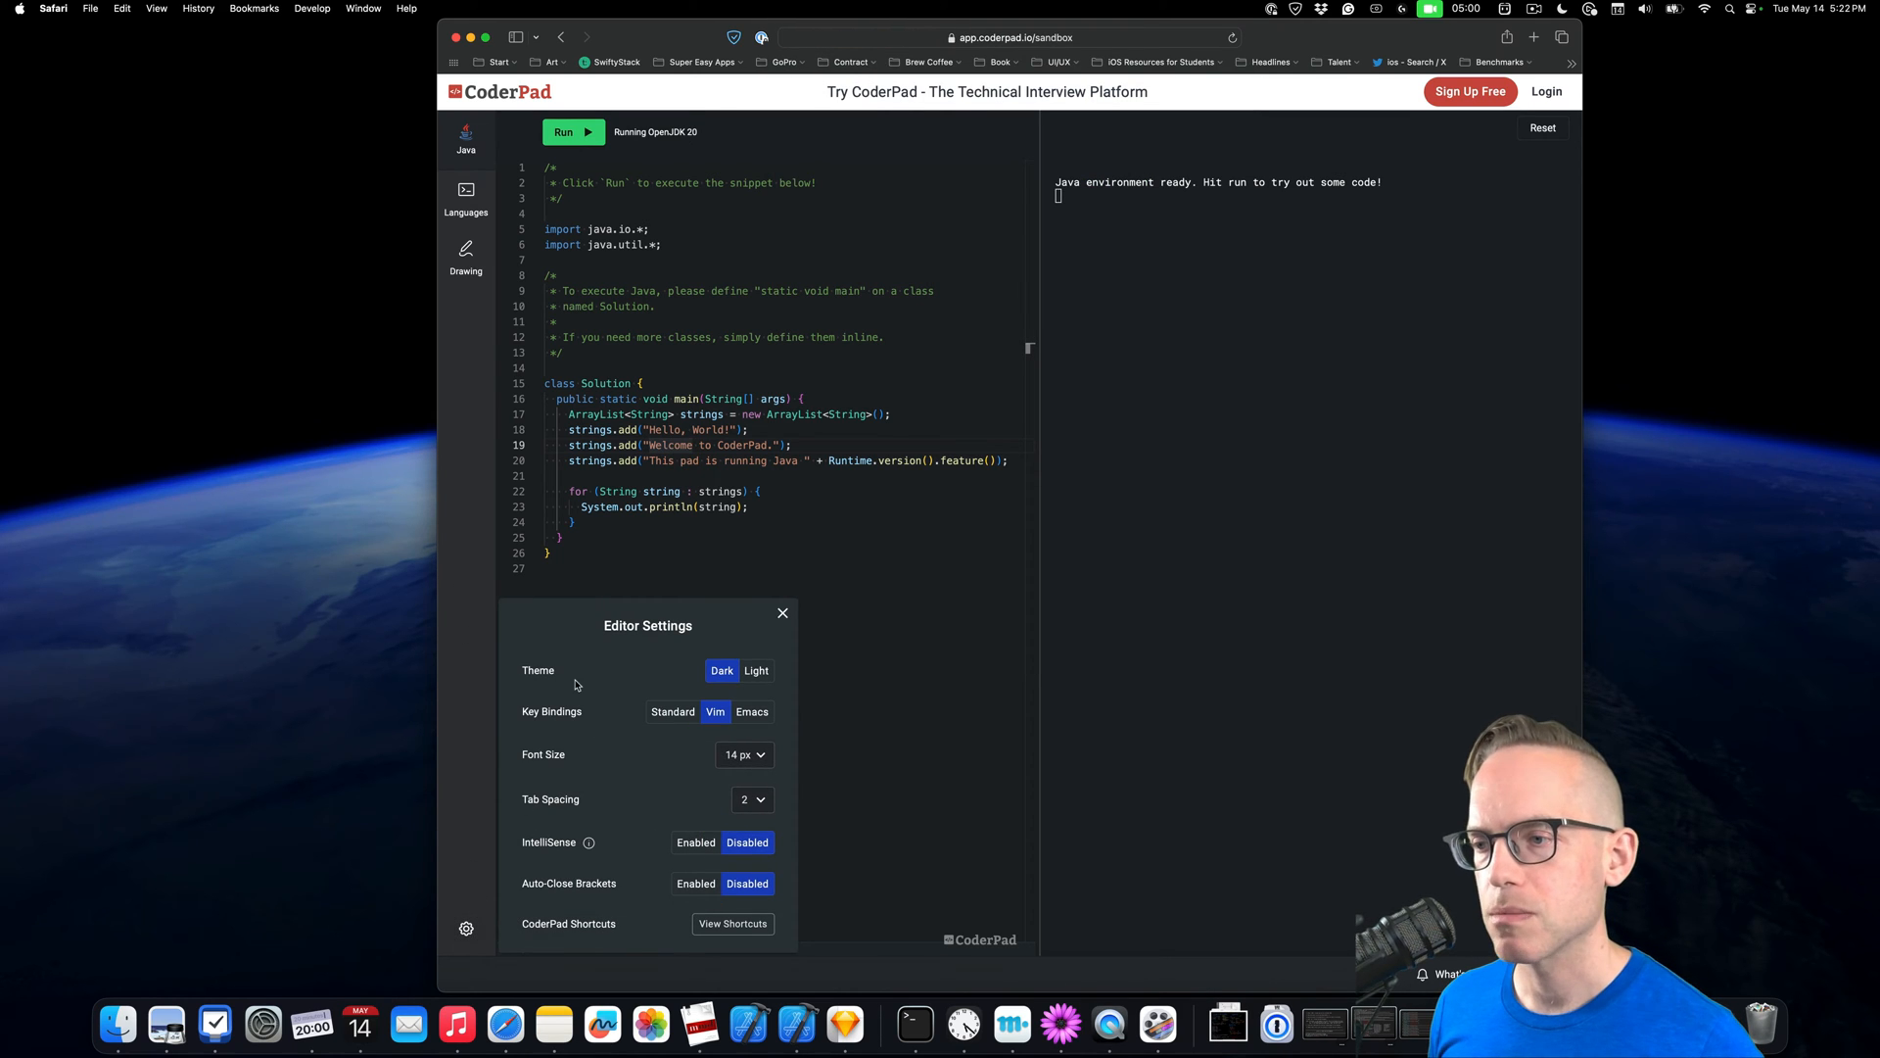
click(673, 711)
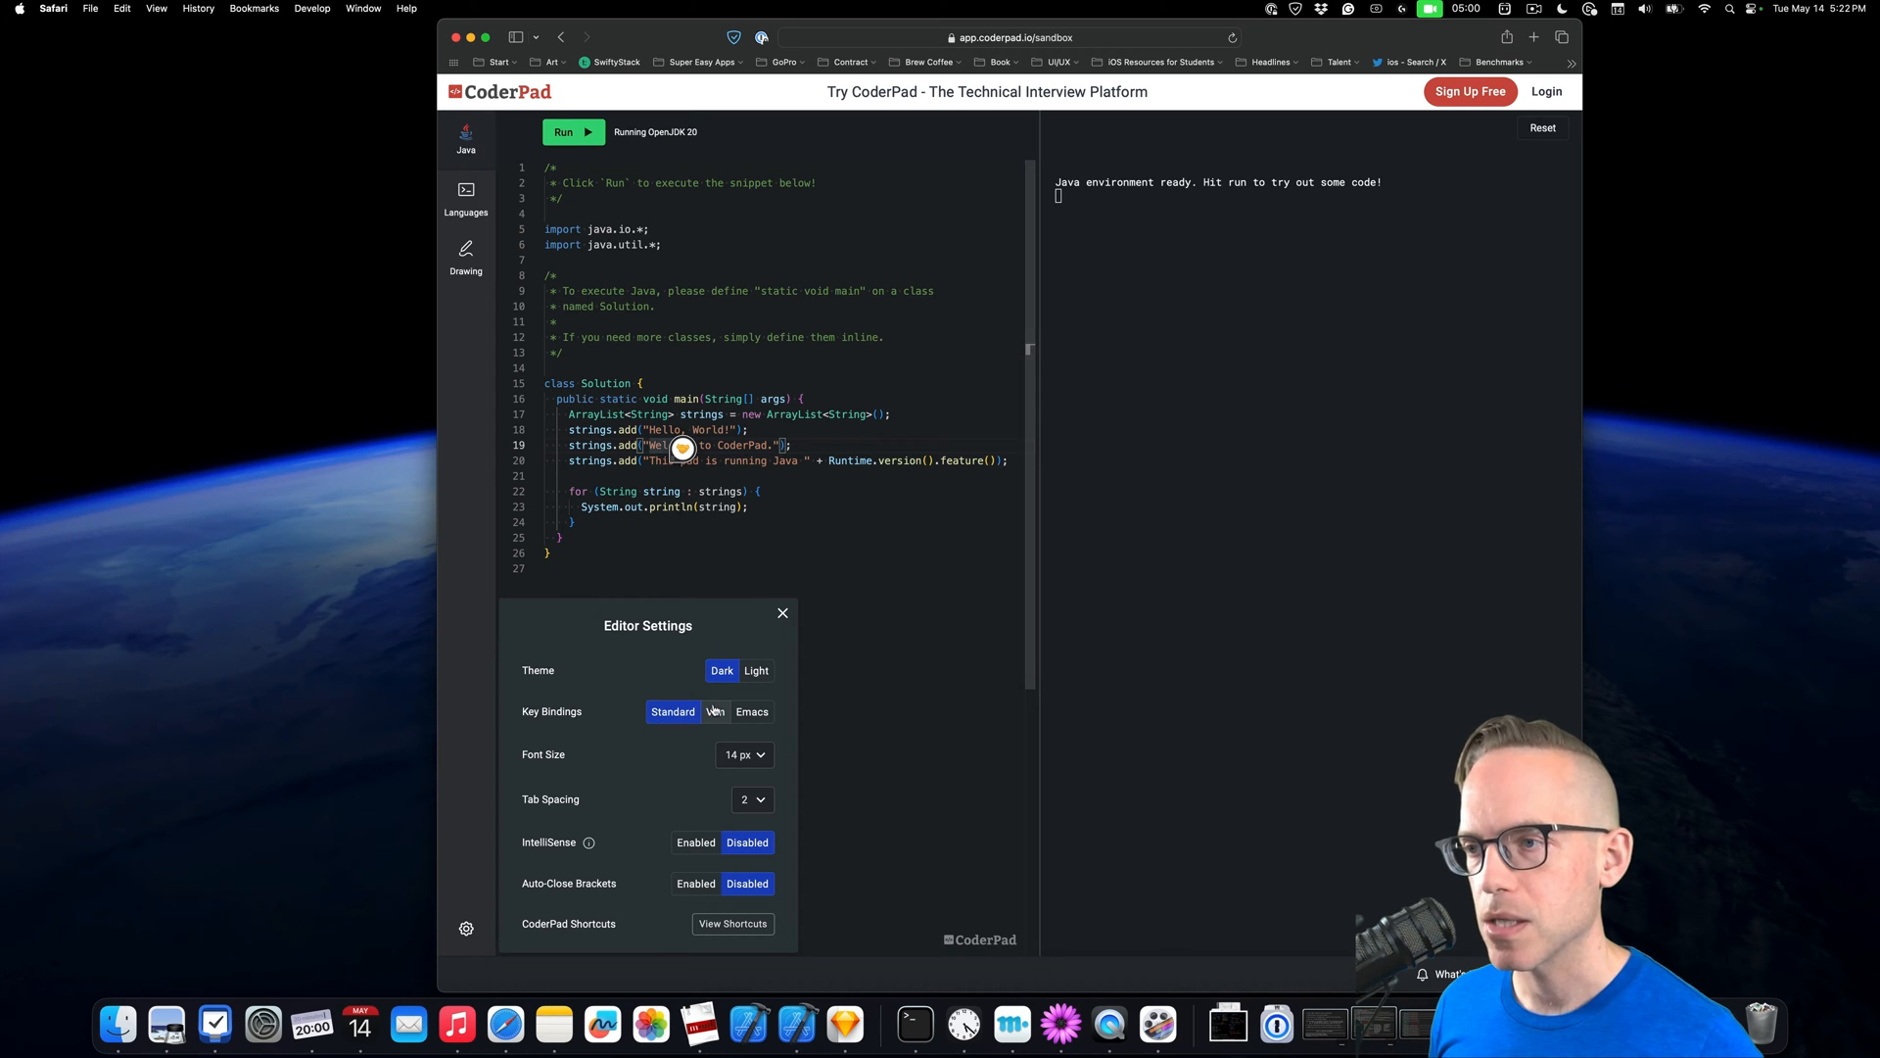
click(715, 711)
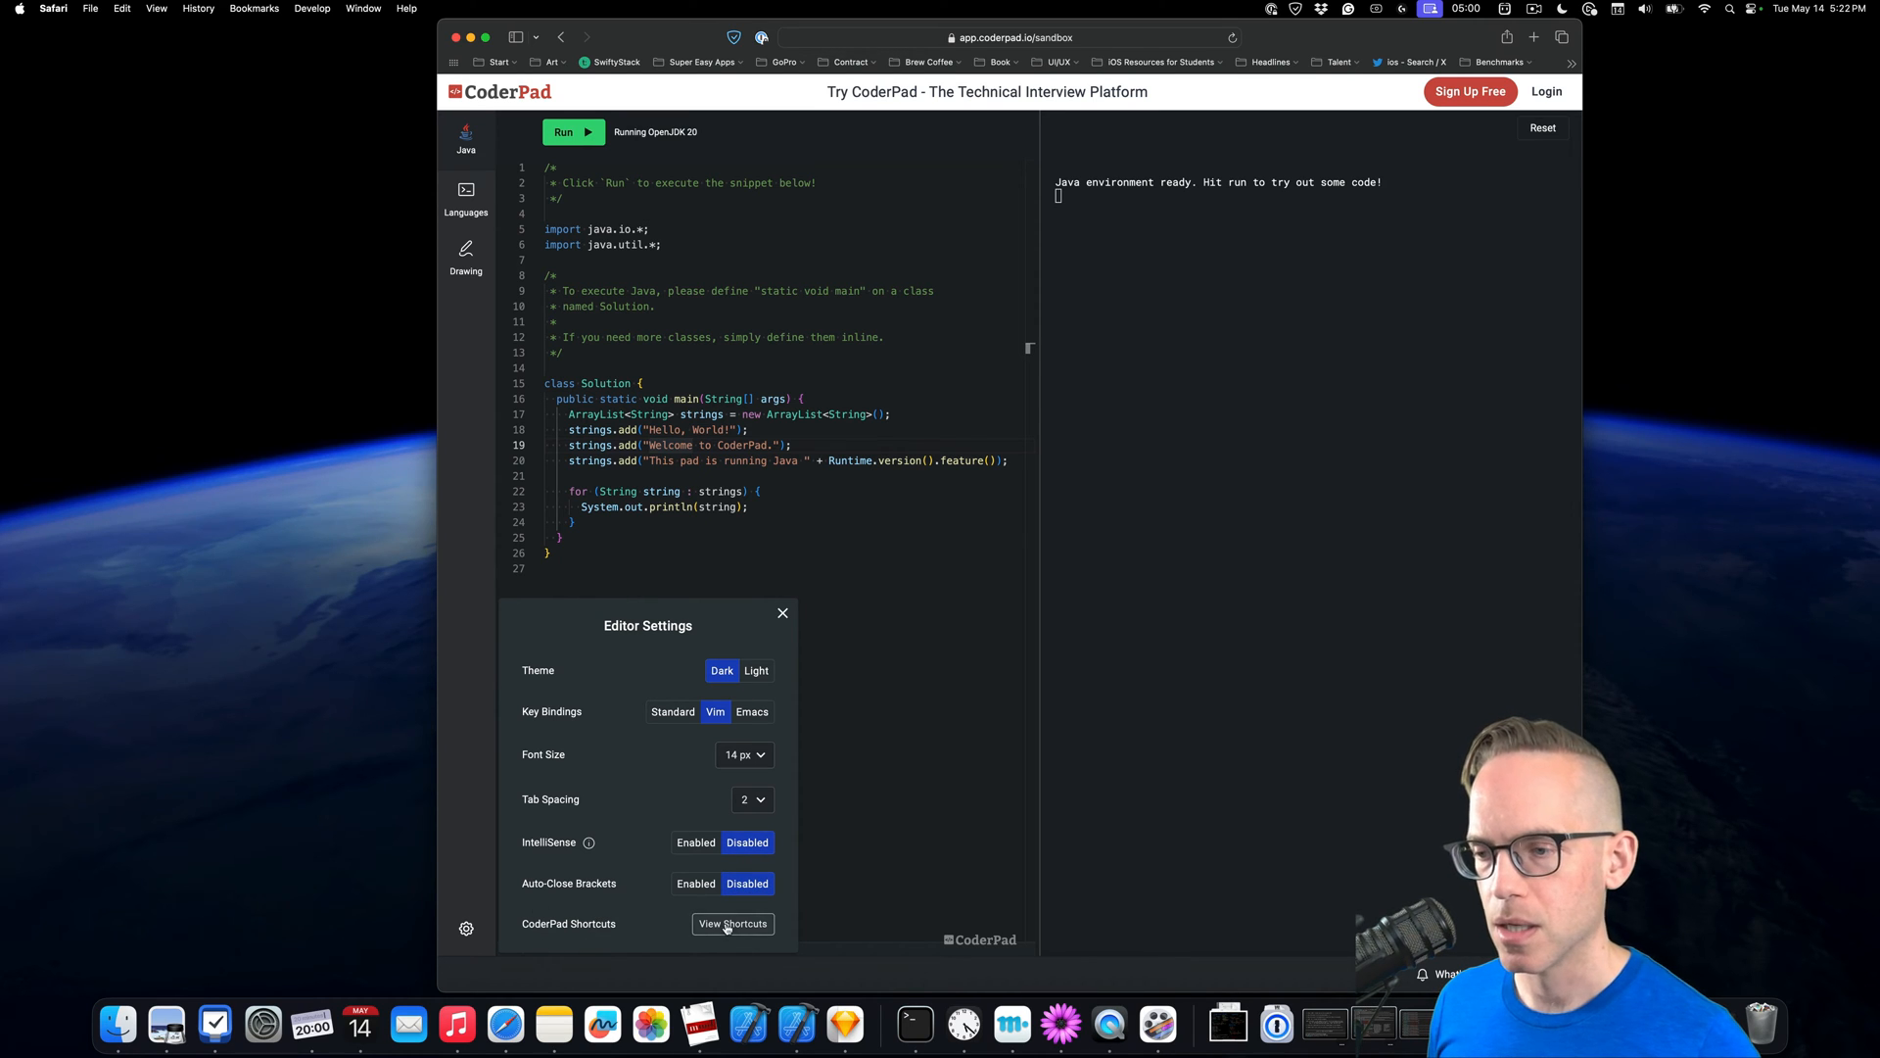
click(730, 924)
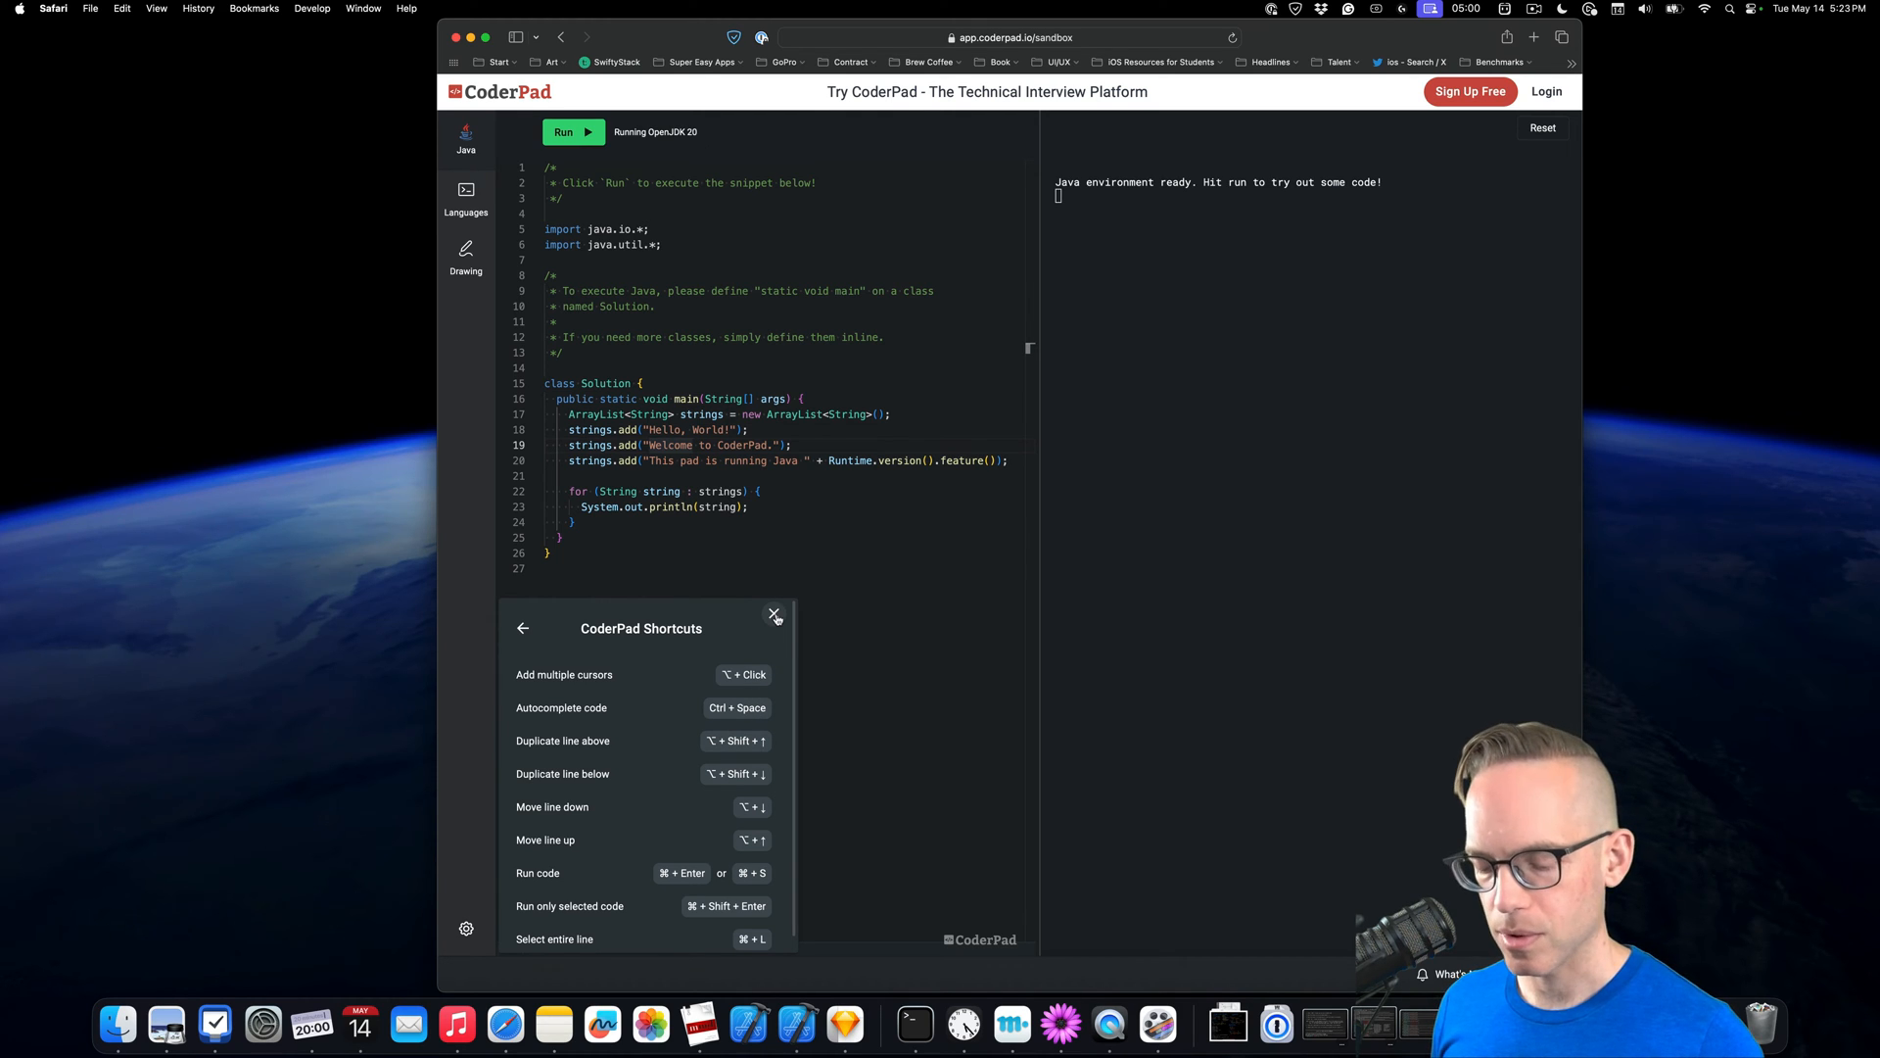
click(774, 614)
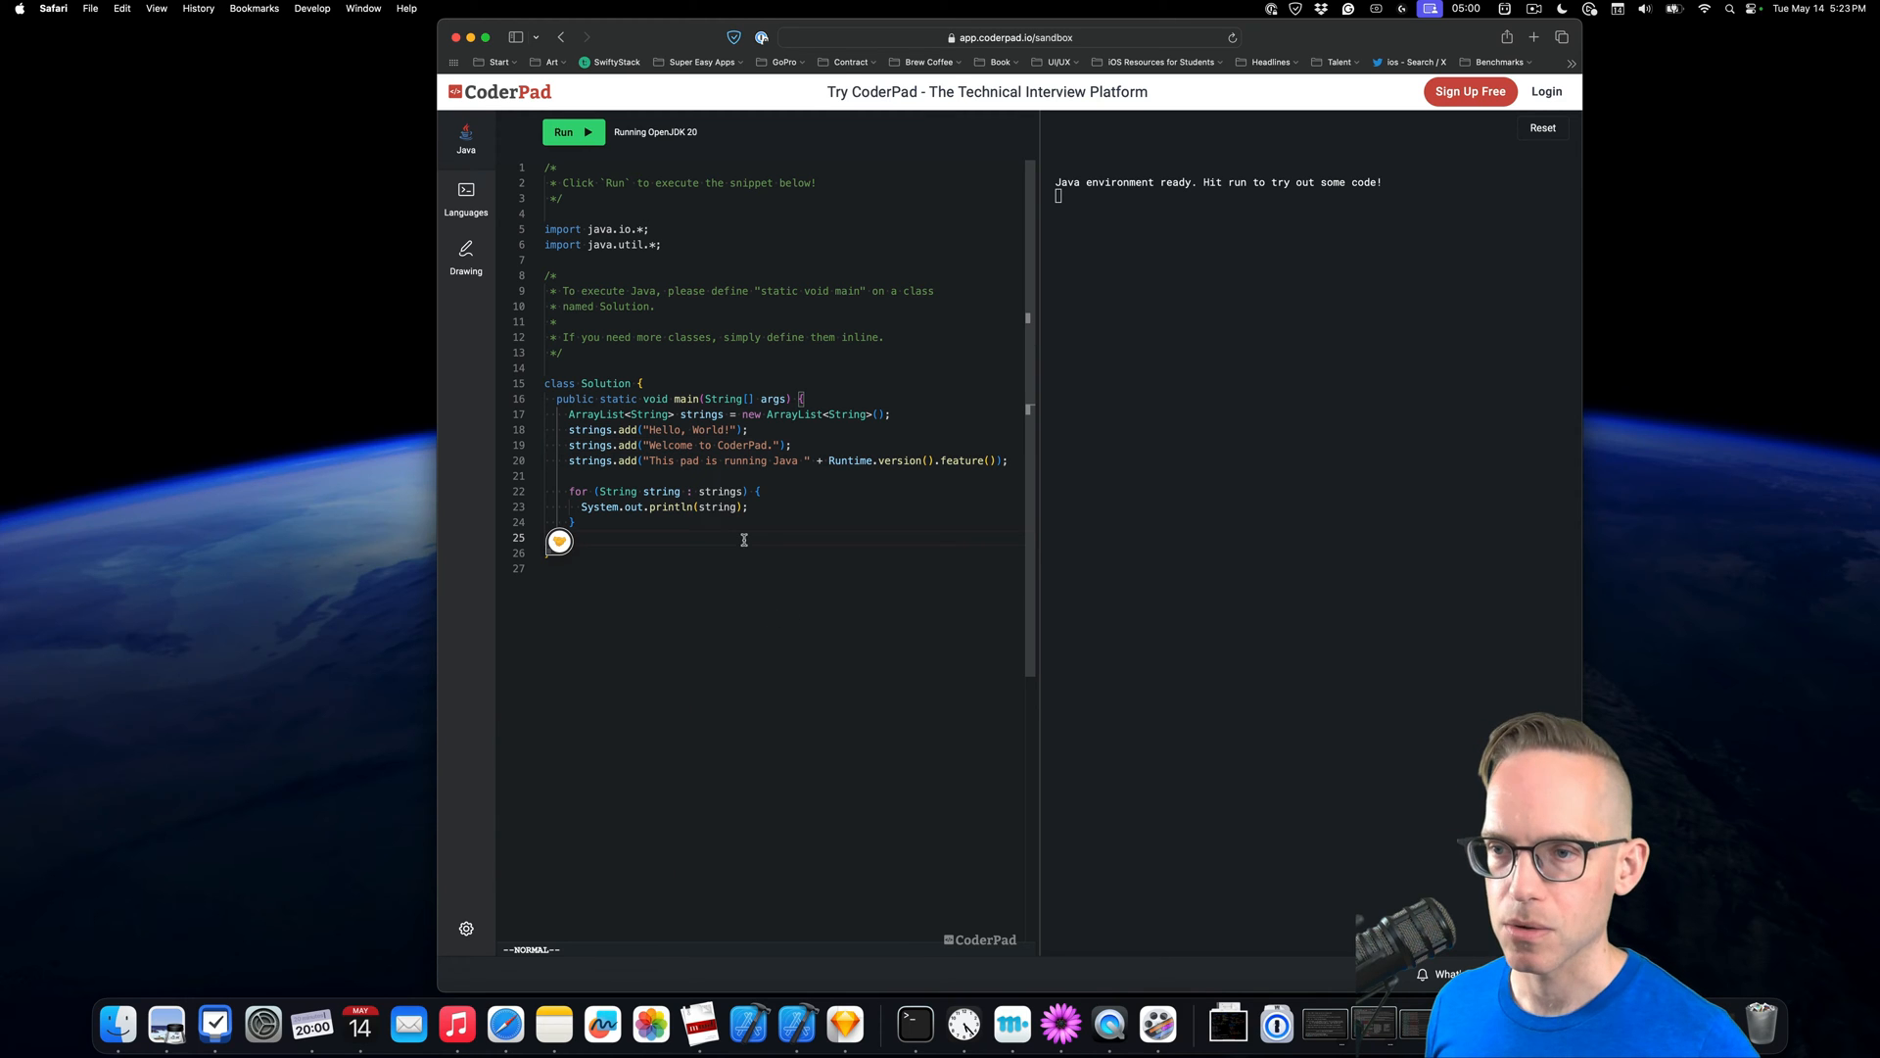
Switch the pad language from Java to Swift 5 via Switch Language
click(465, 135)
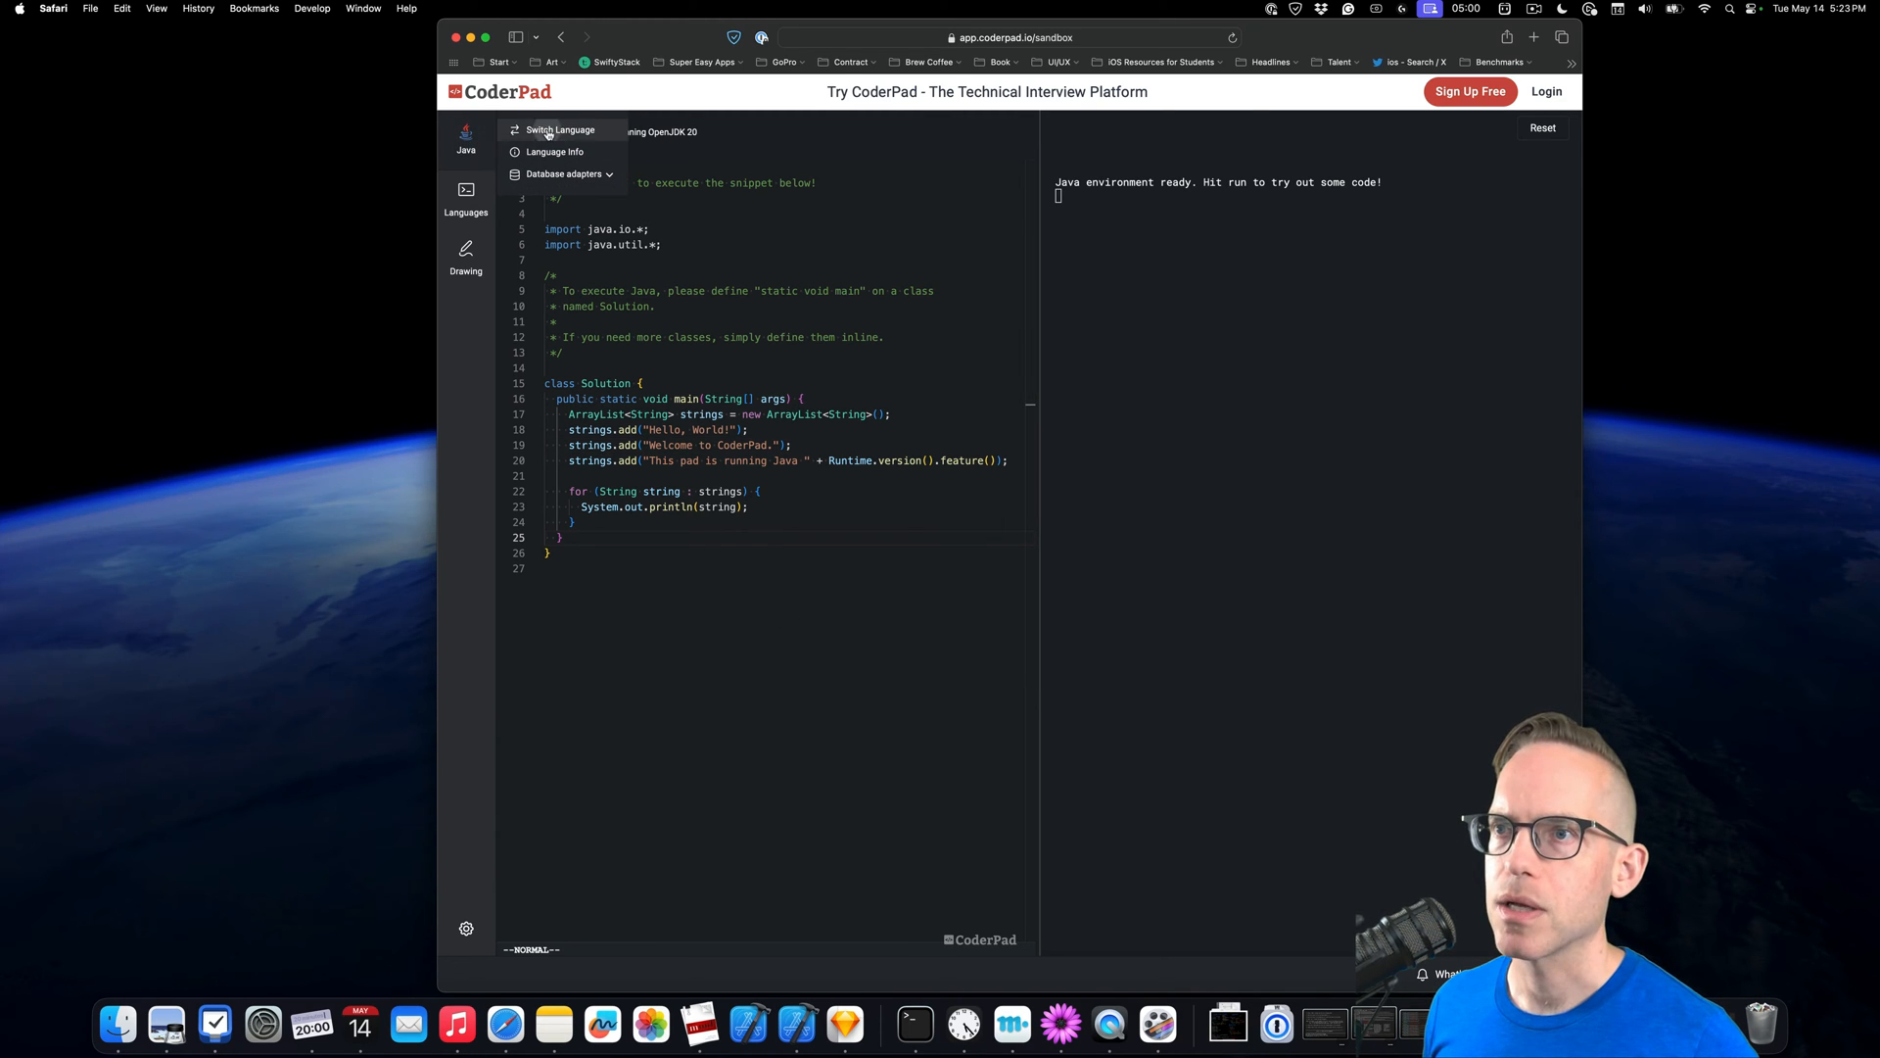
click(560, 130)
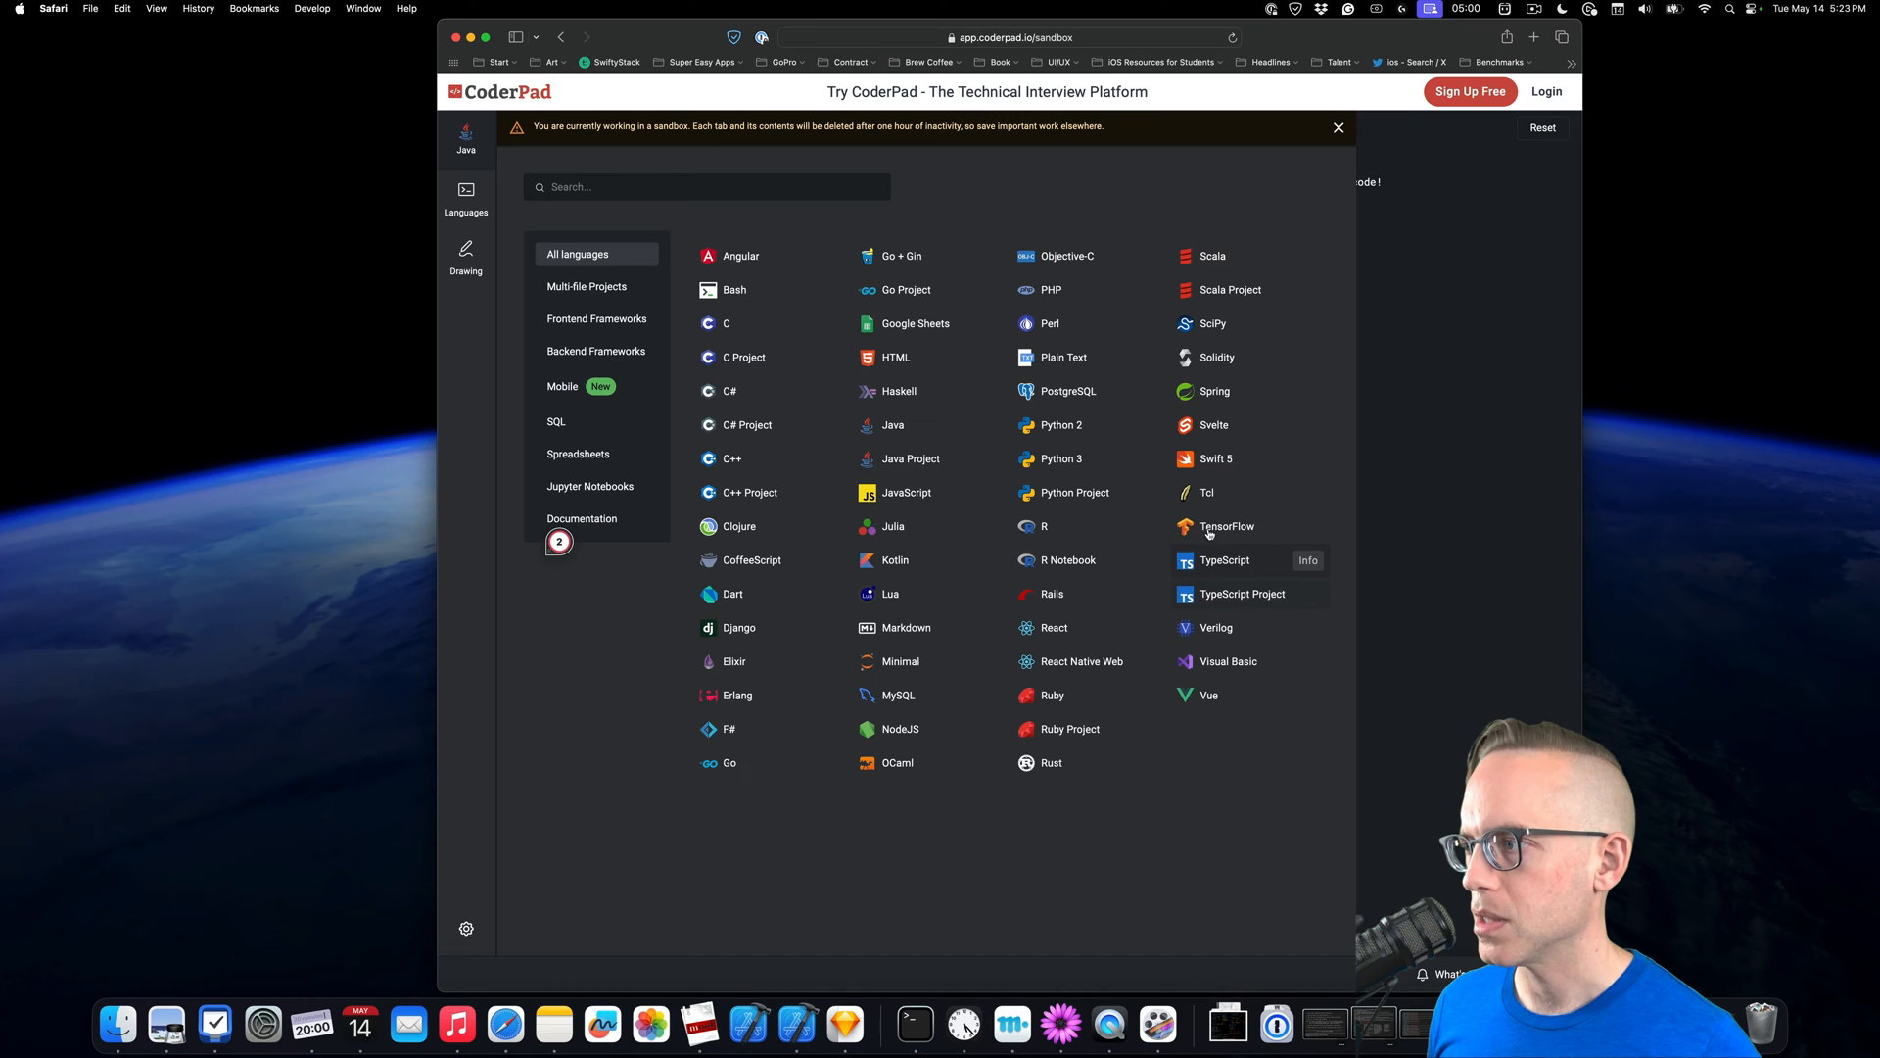
click(1227, 527)
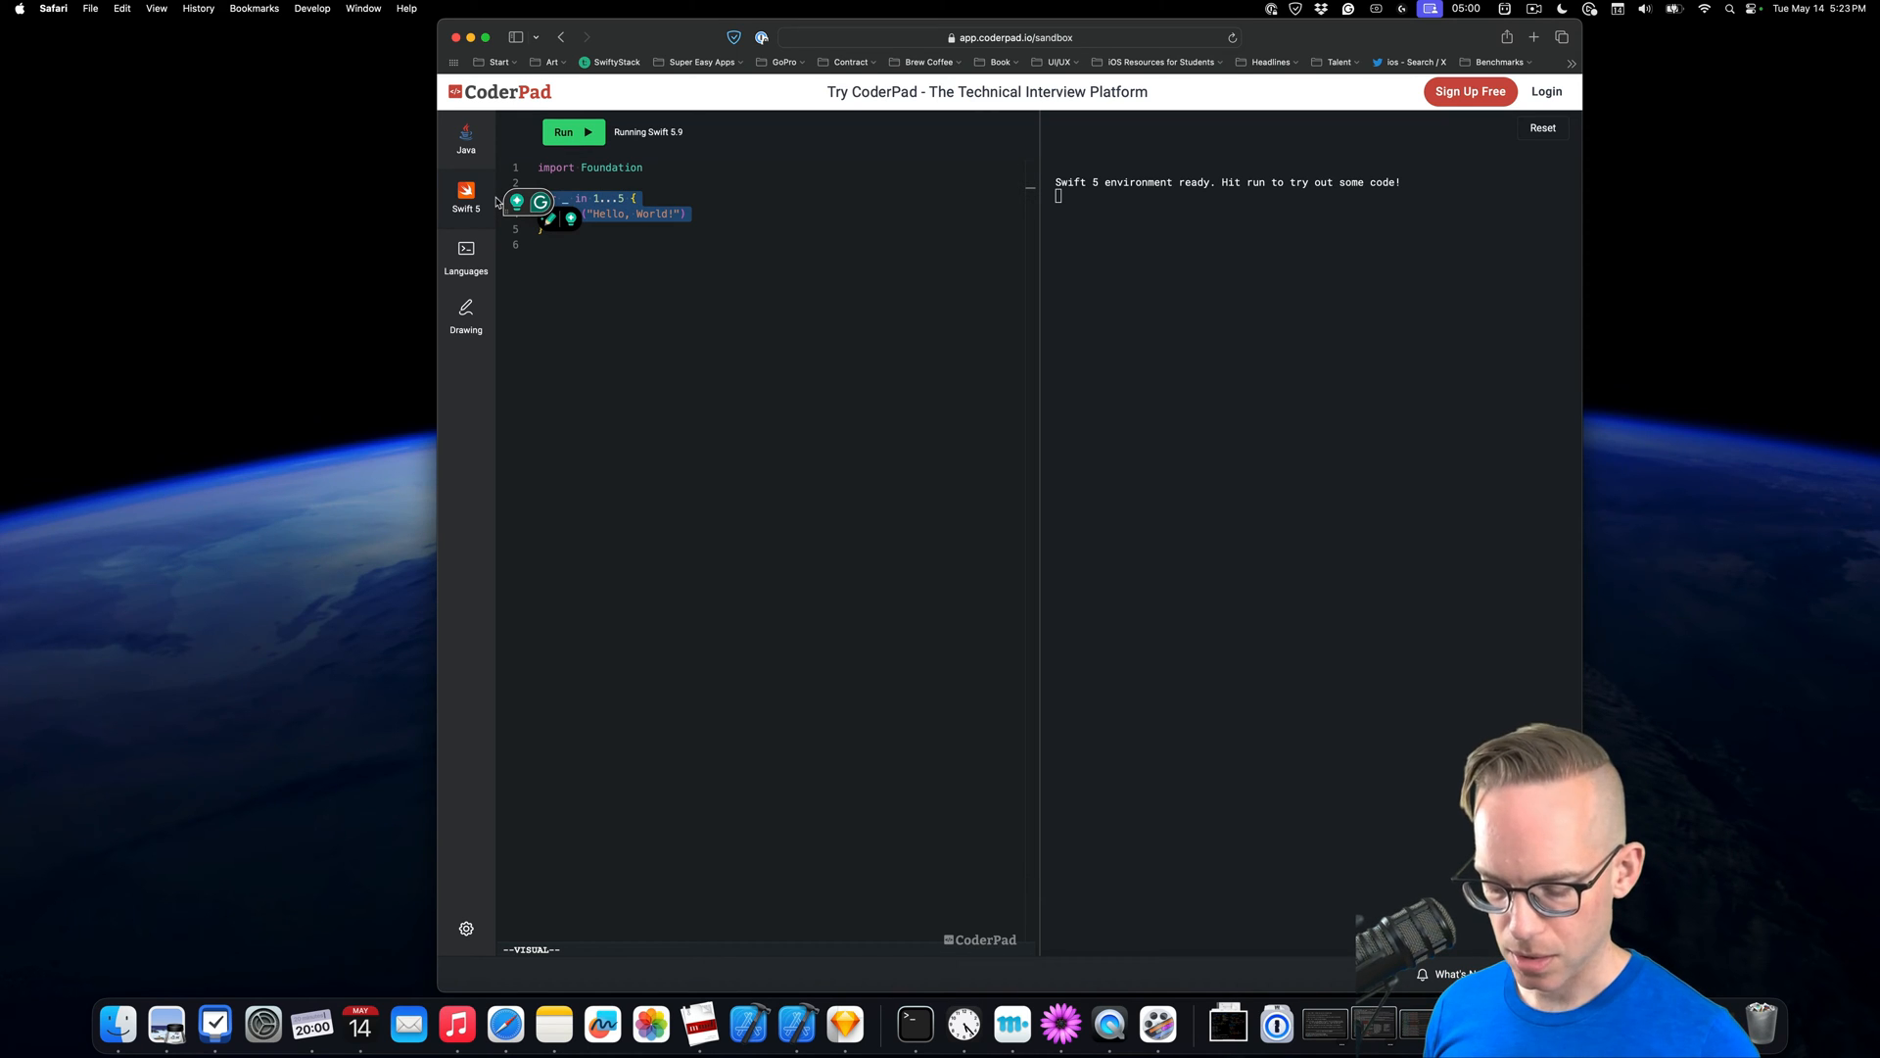
Run the Swift starter loop printing five Hello, World! lines, then clear the output
click(572, 133)
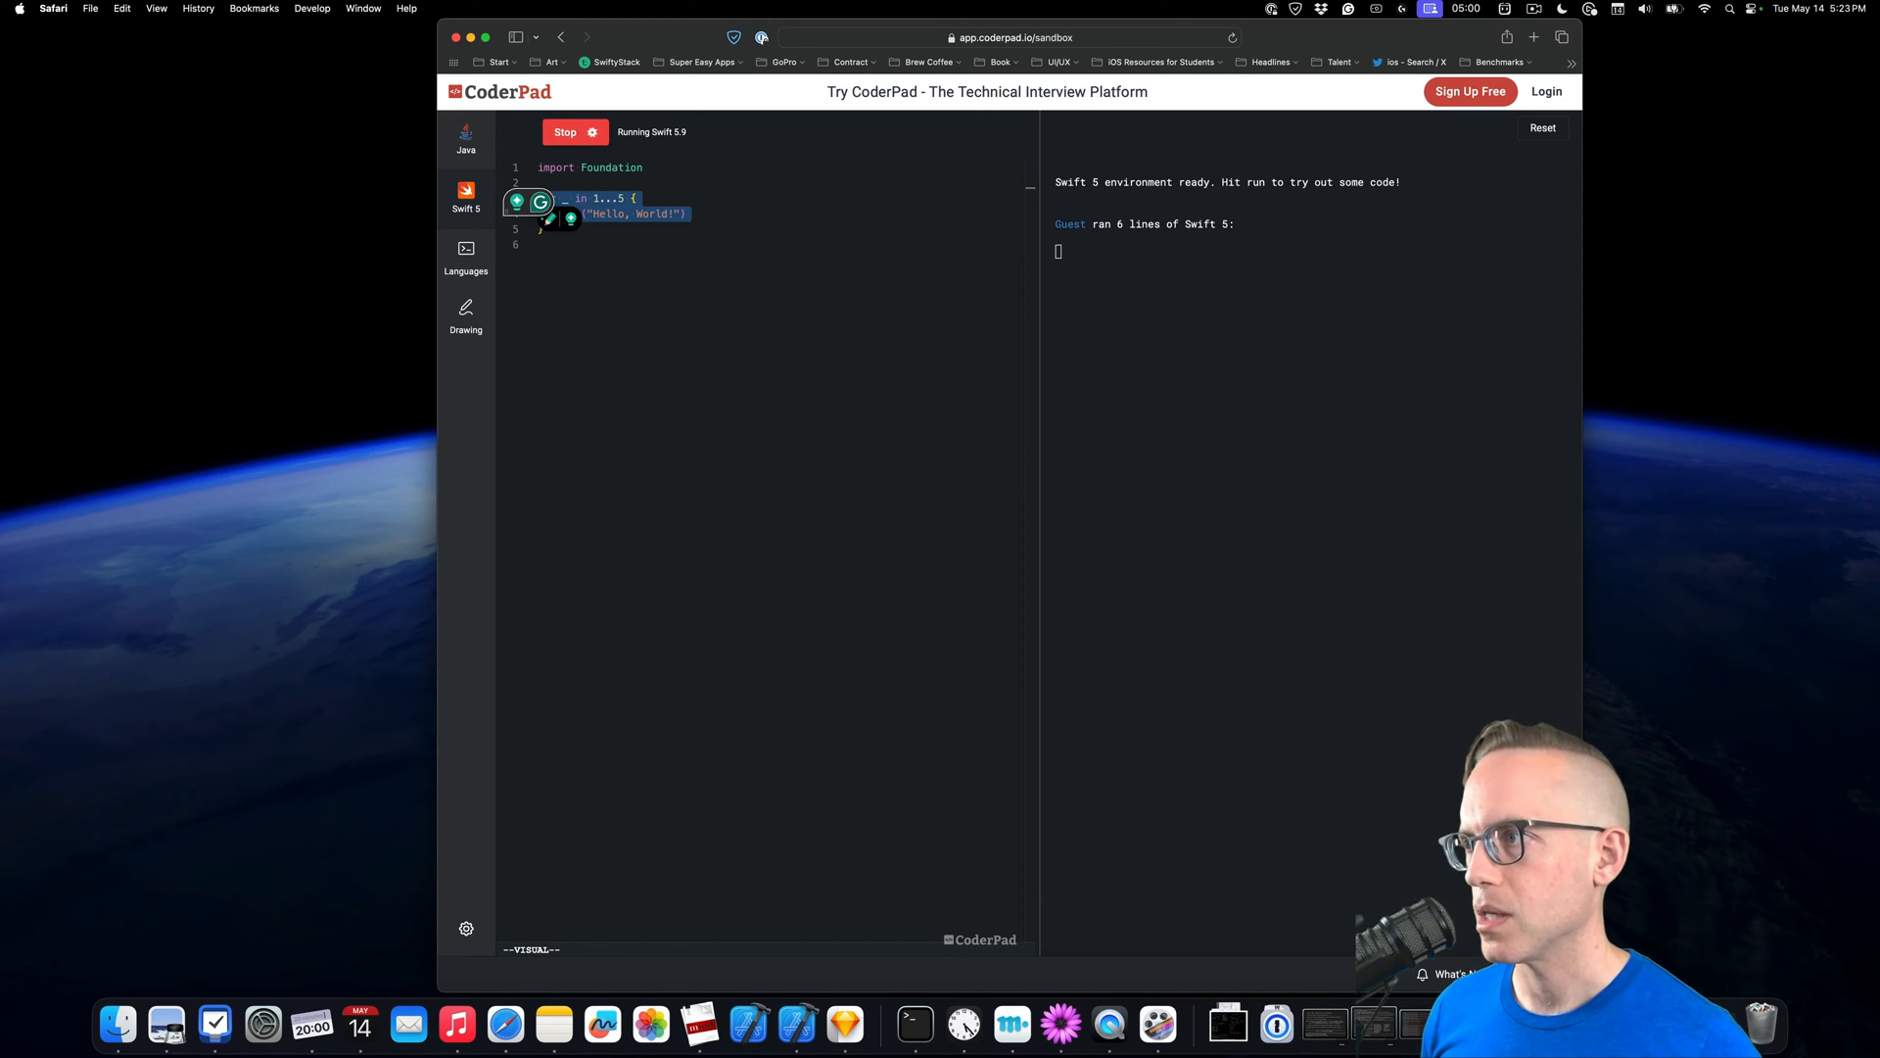
click(575, 132)
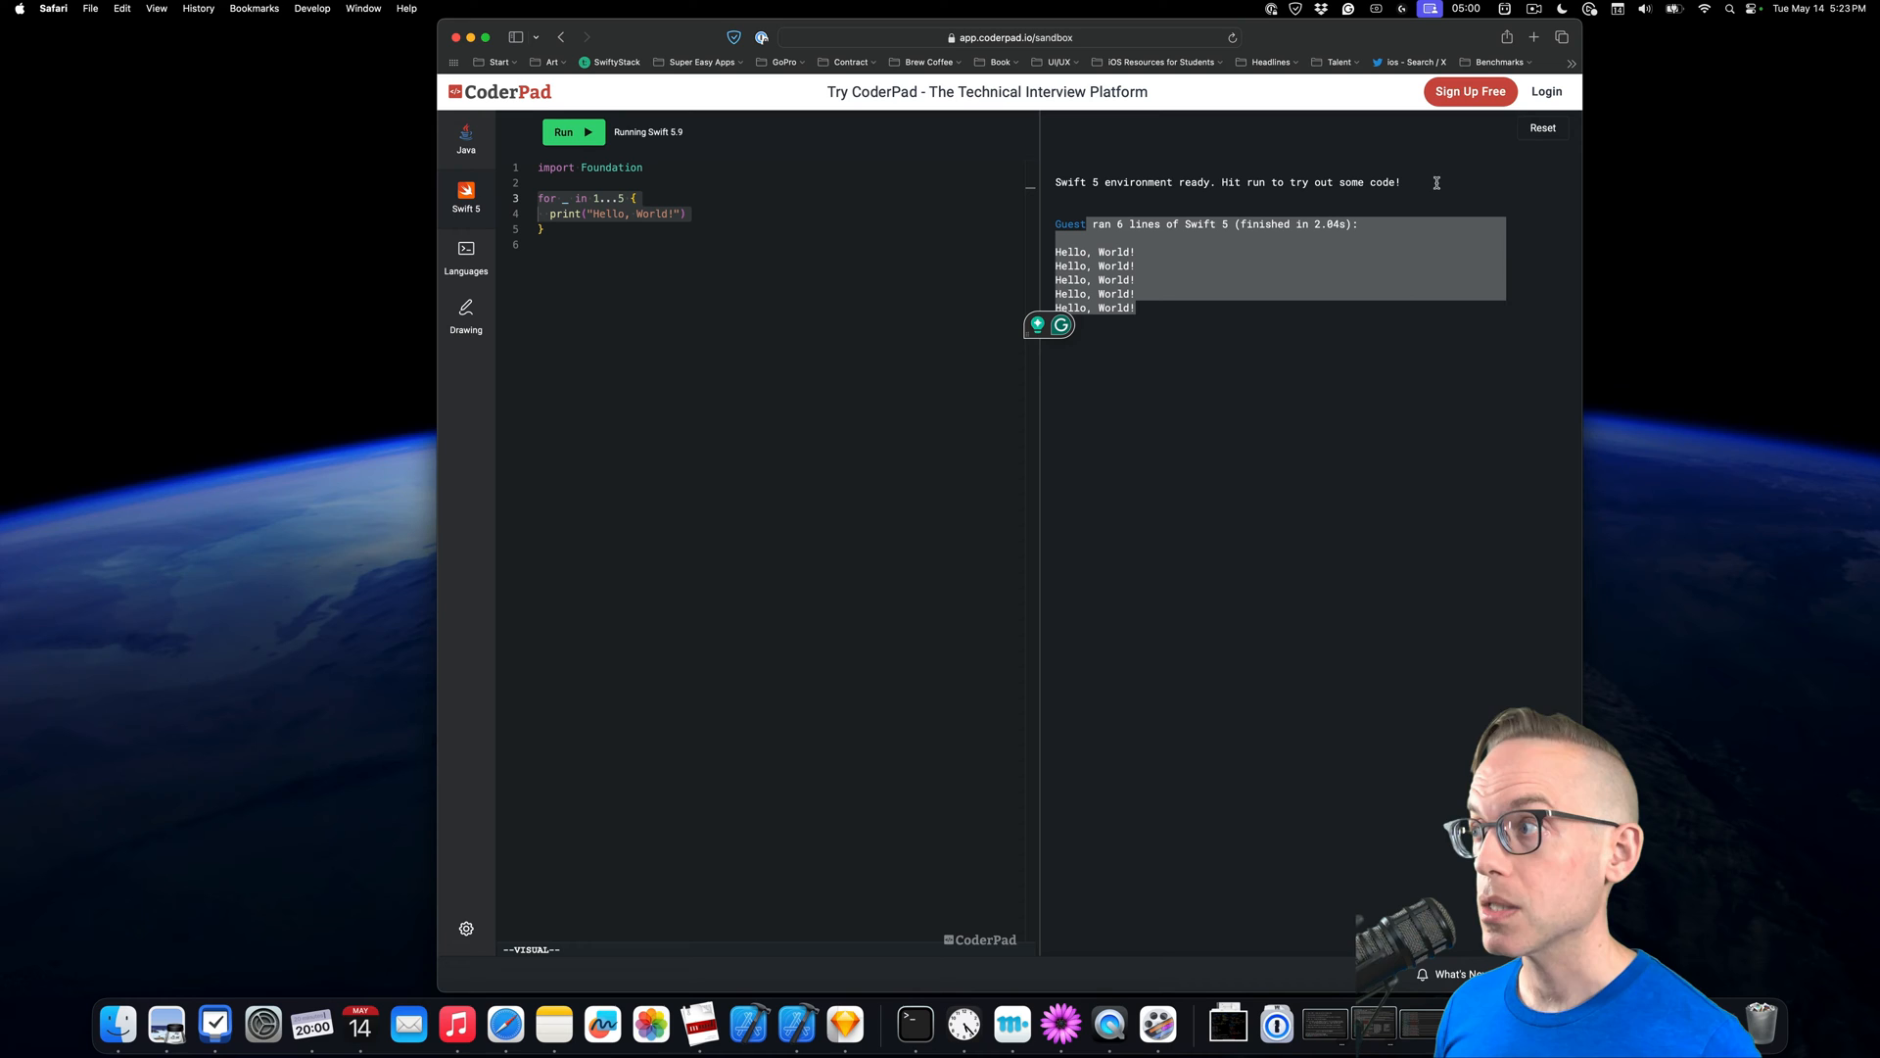
mouse_move(1179, 502)
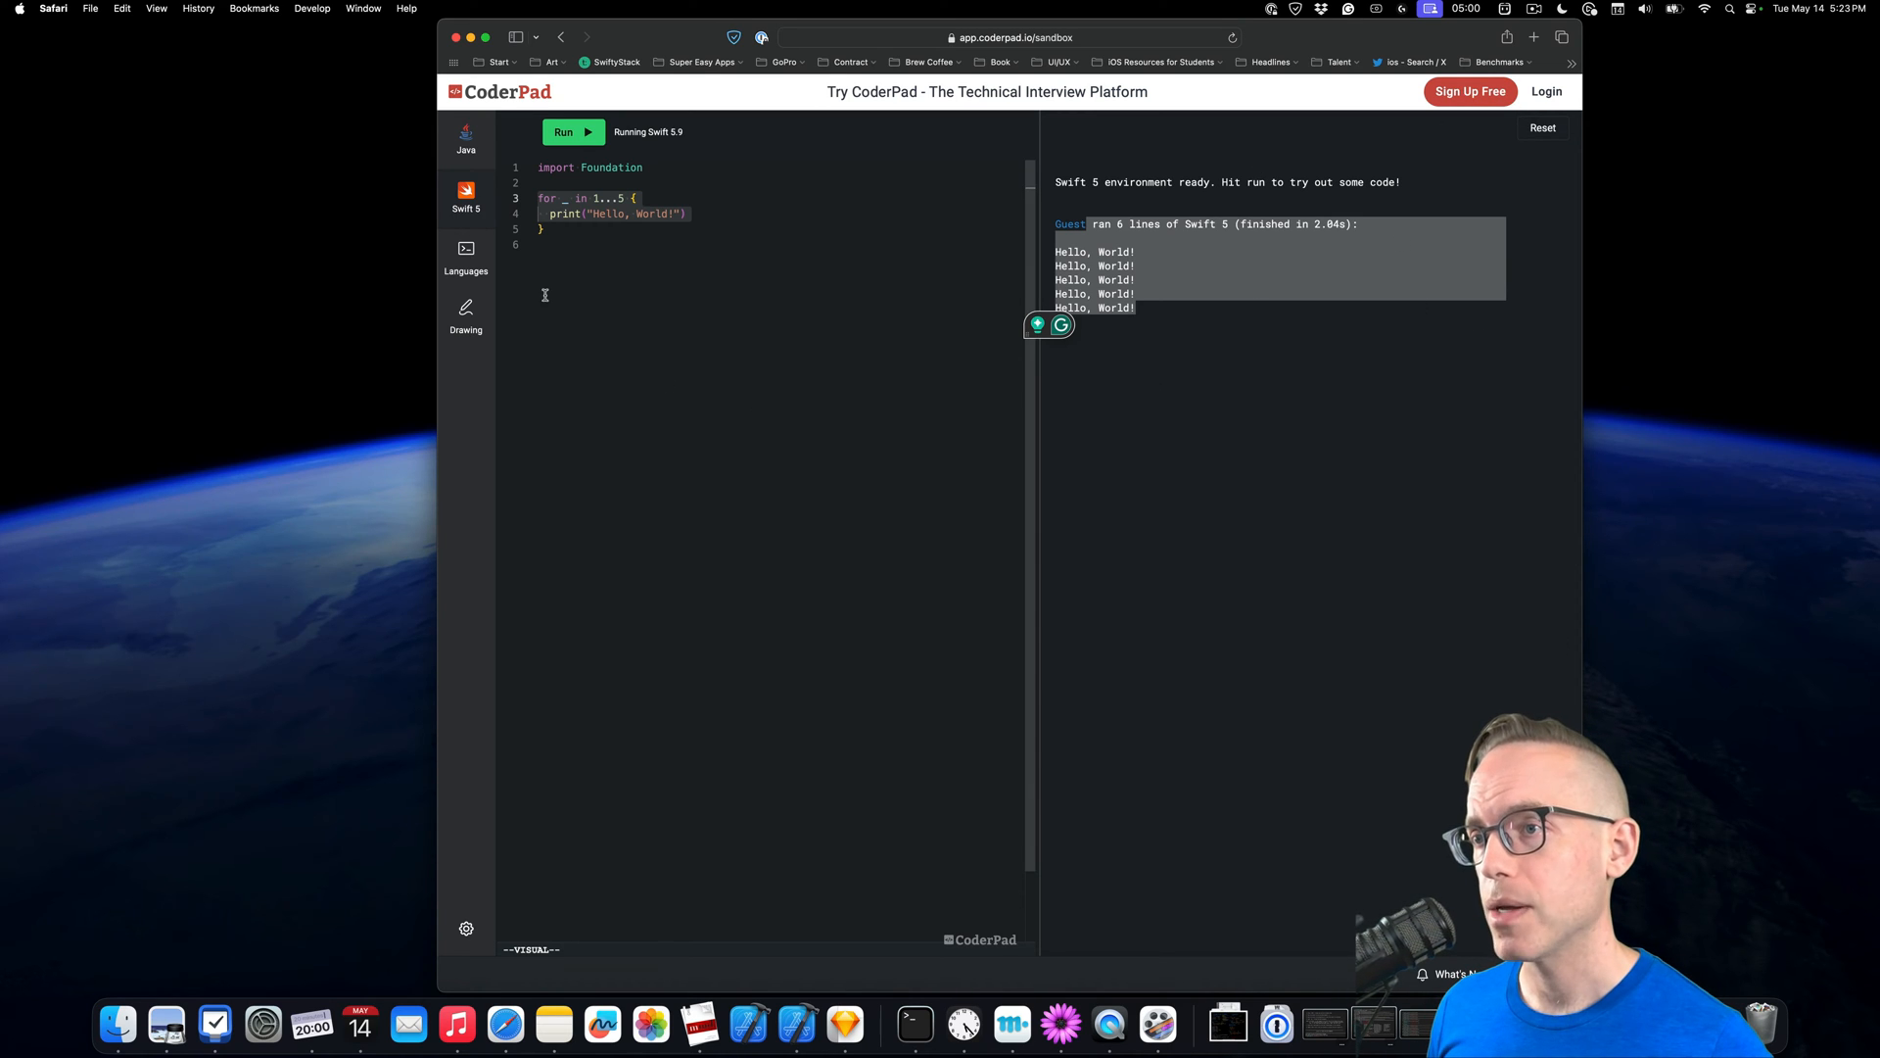
mouse_move(747, 530)
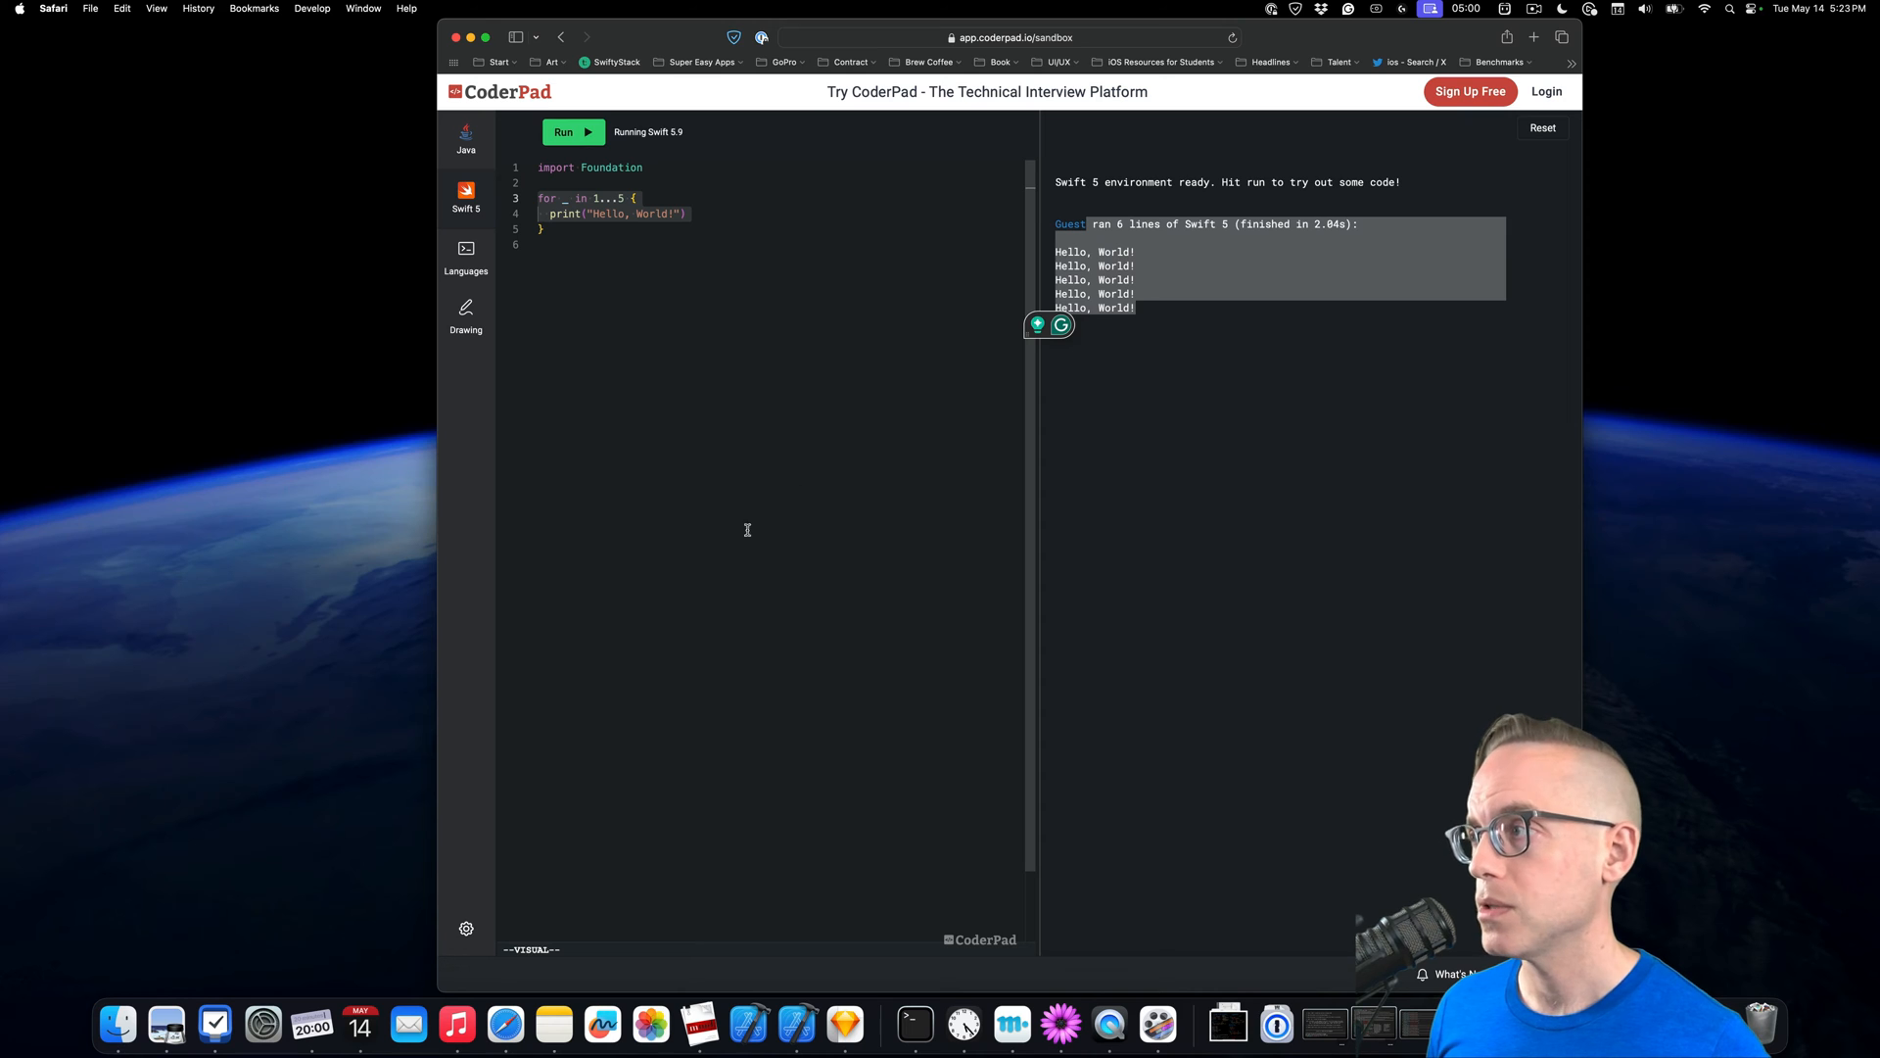
click(1543, 127)
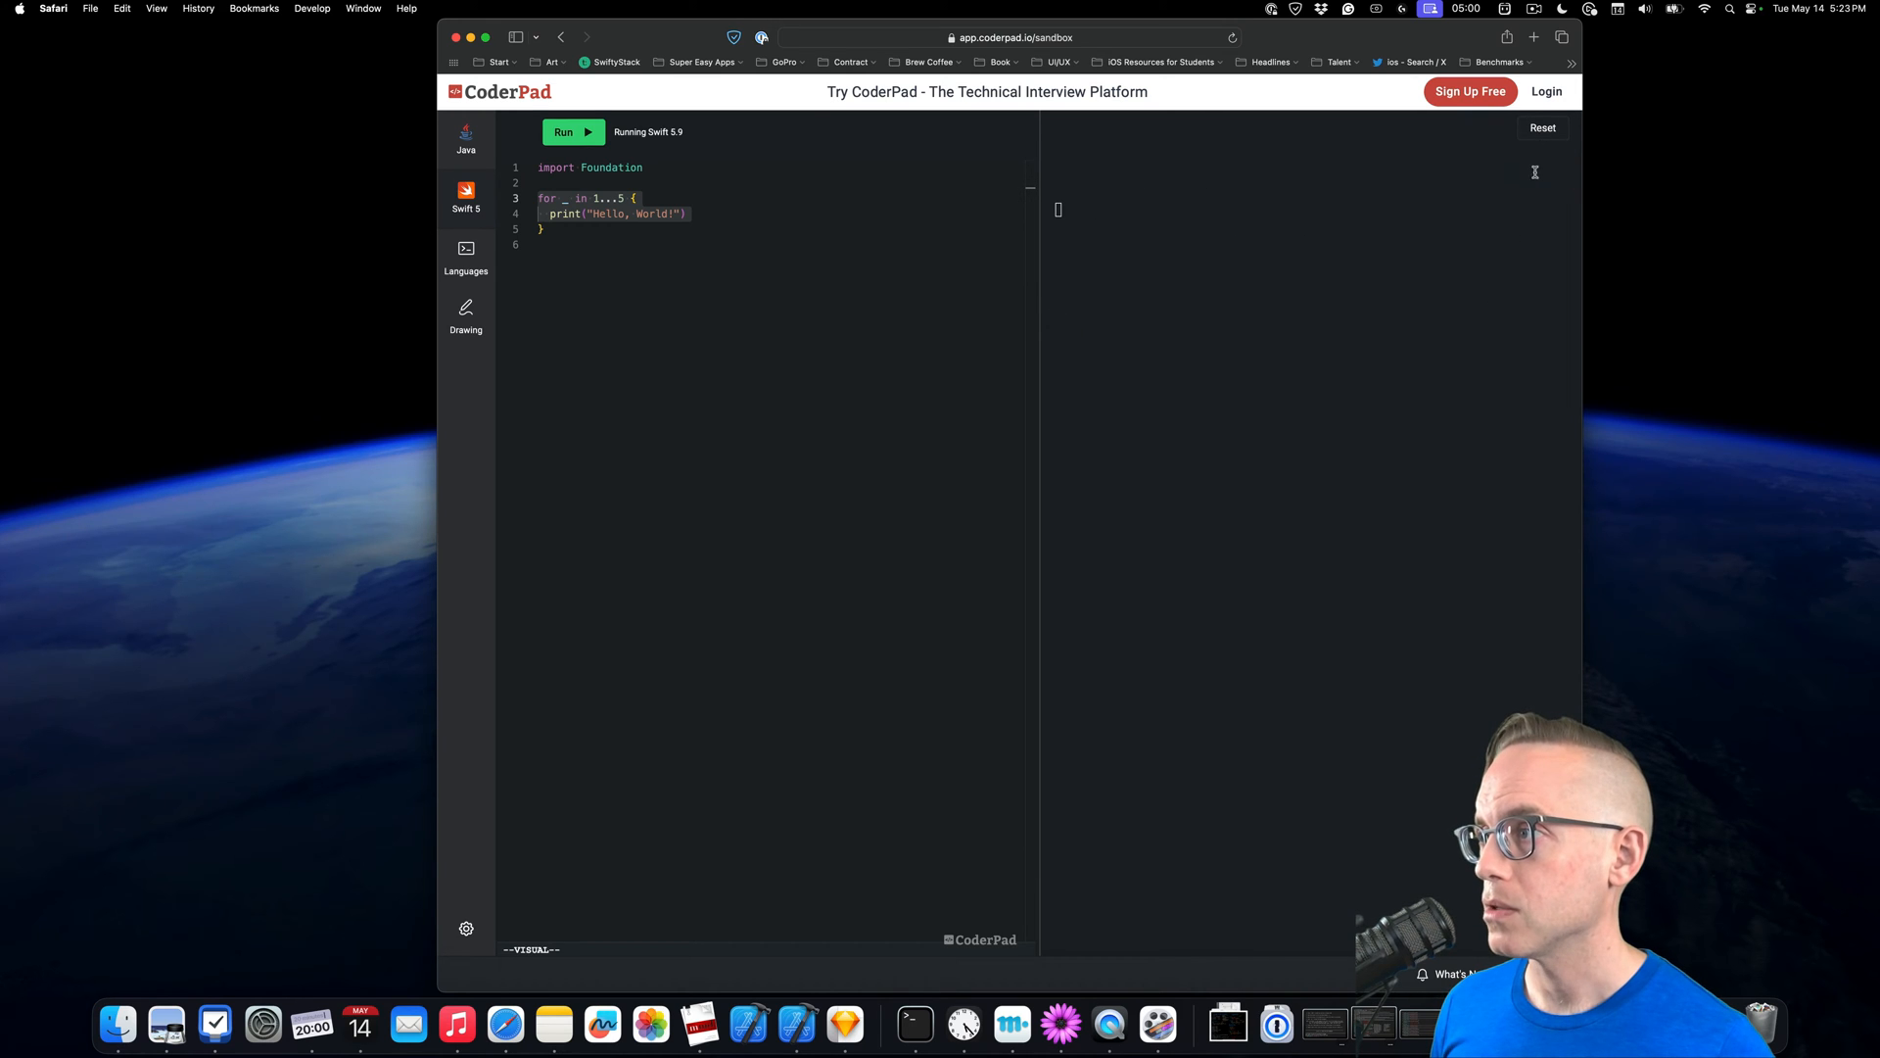
mouse_move(930, 247)
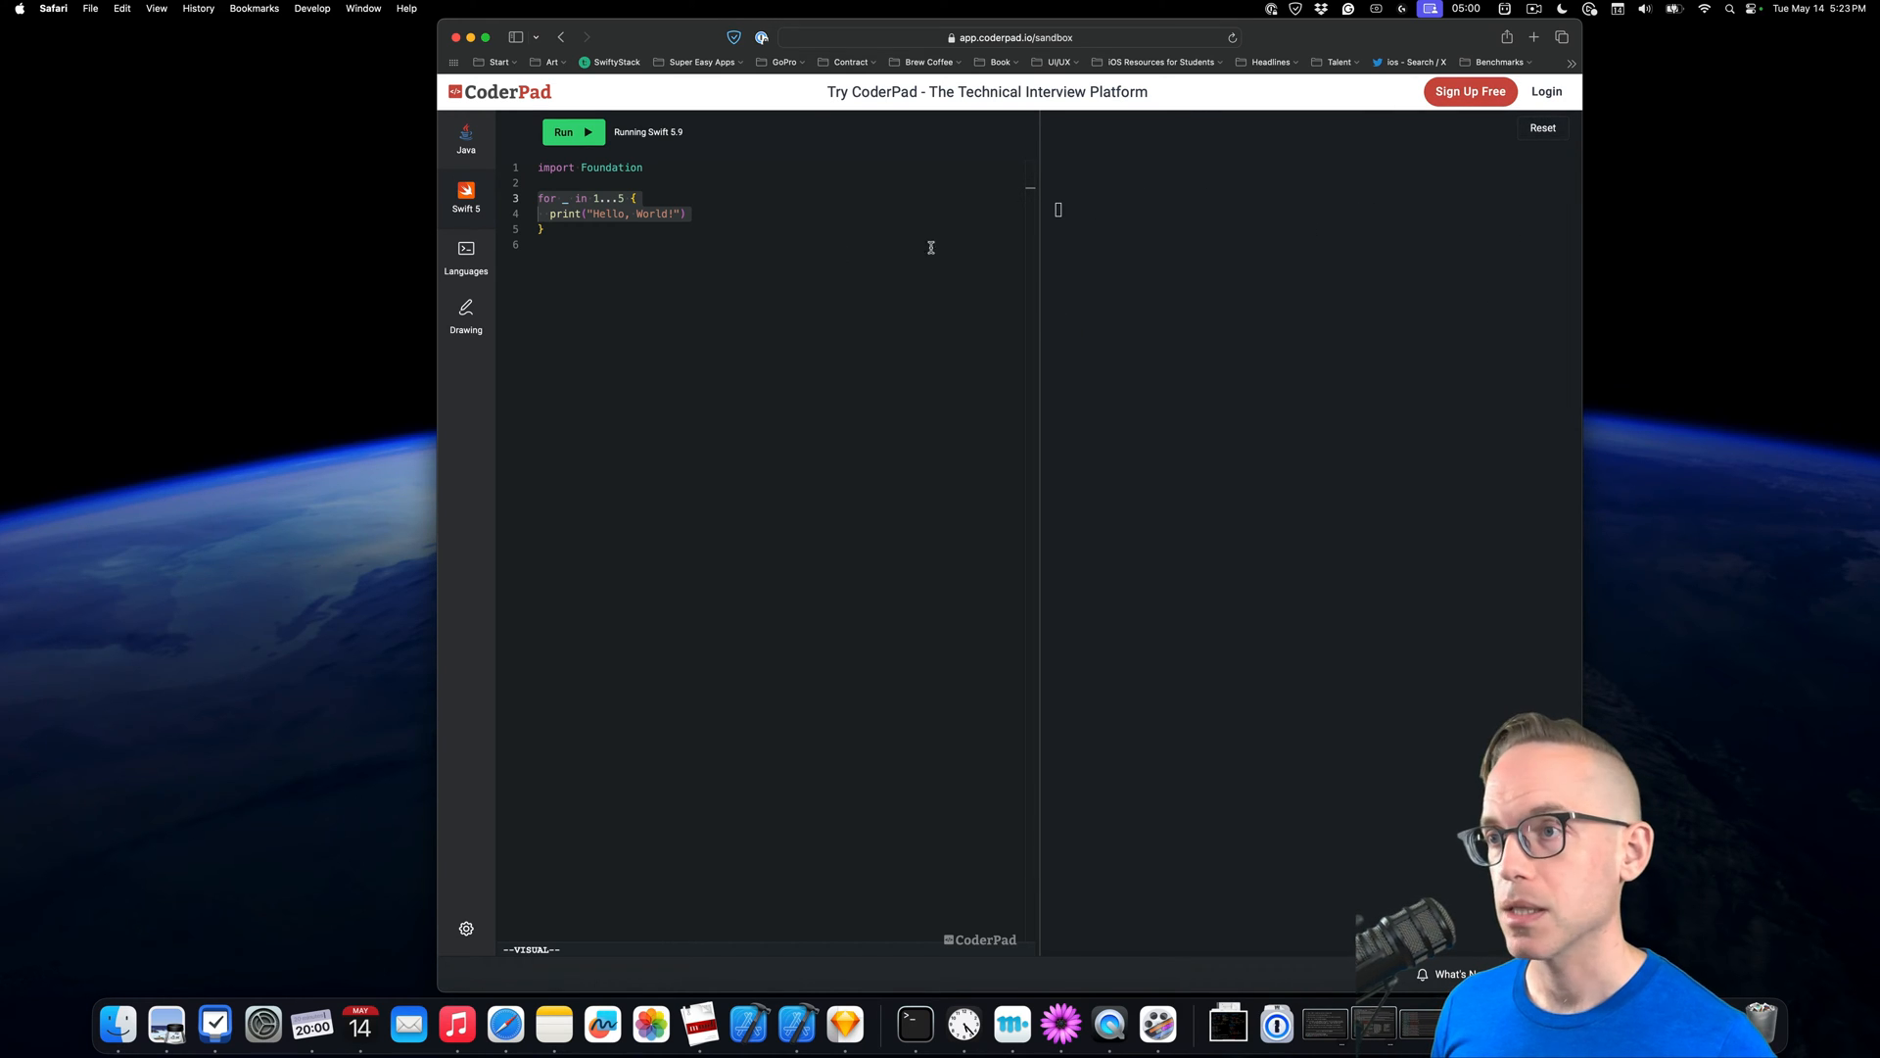
click(573, 132)
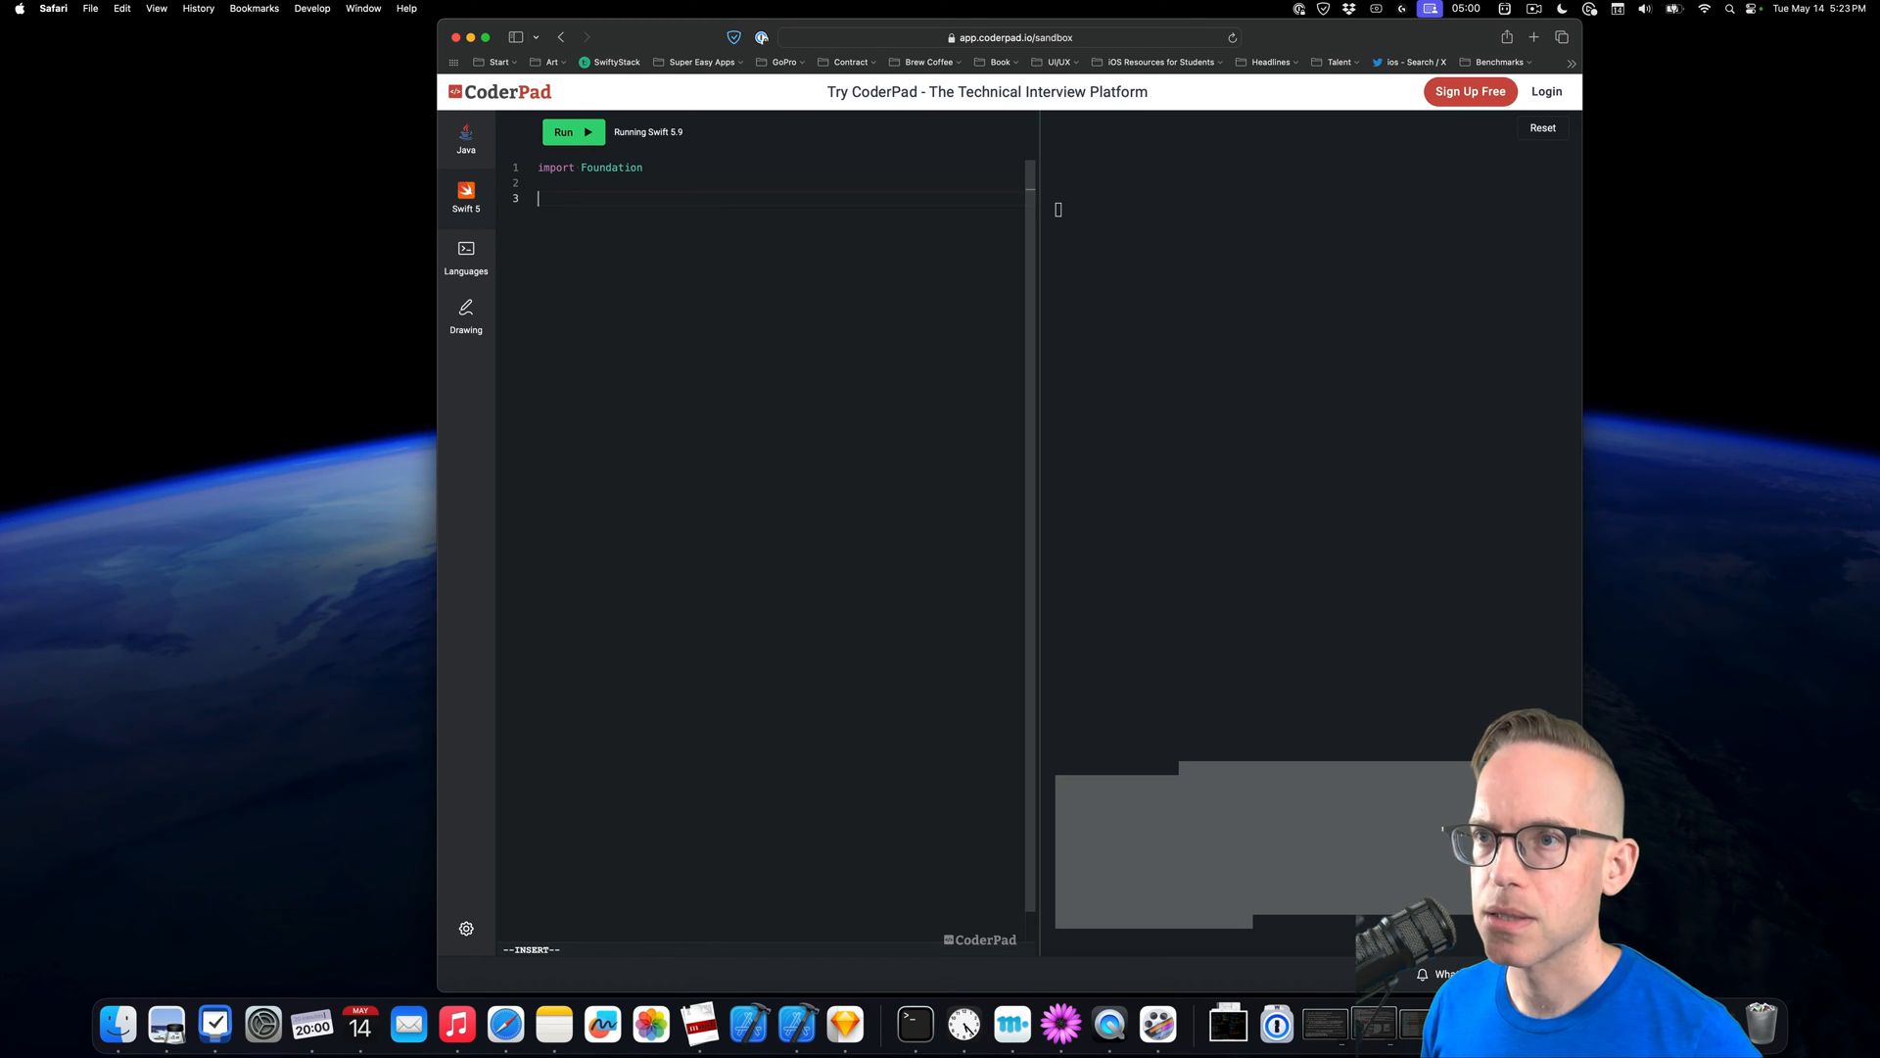
Add comment lines // Linked List, // append(), // delete(), // count under the import
text(// Linked List)
text(// append()
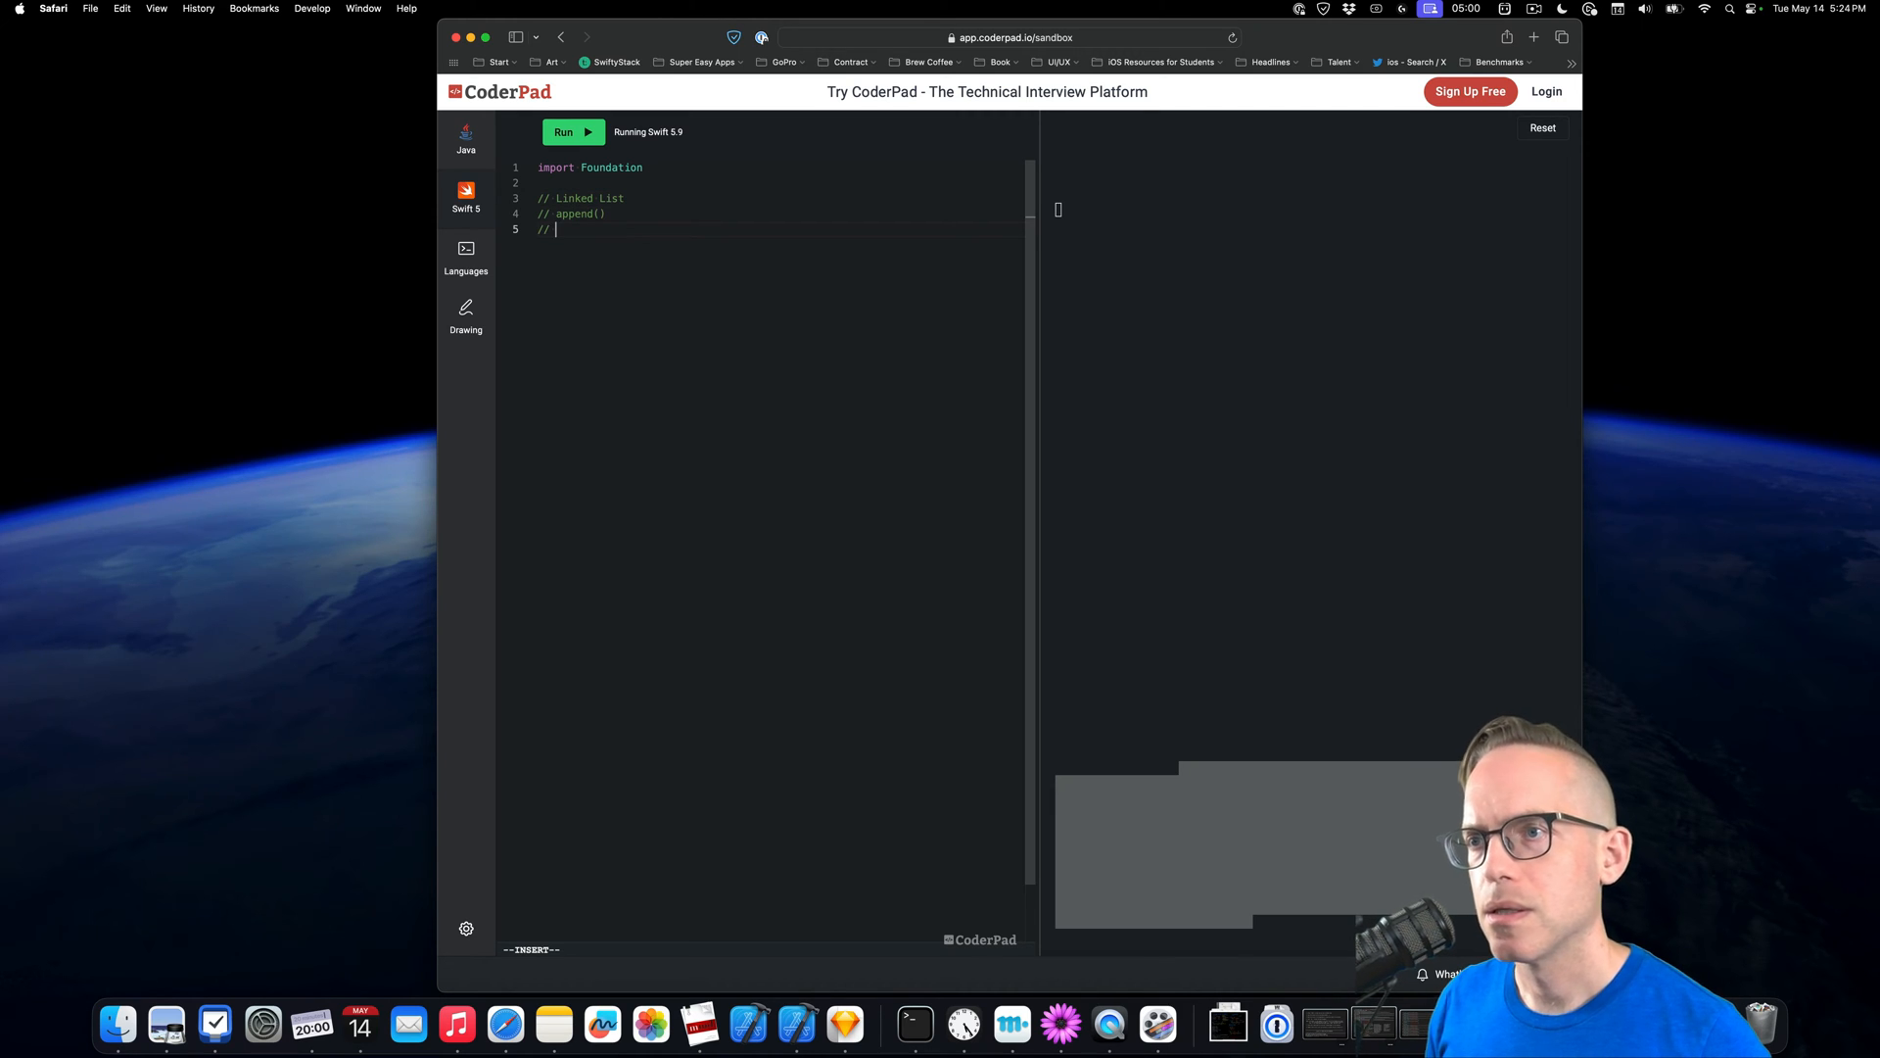
text(delete())
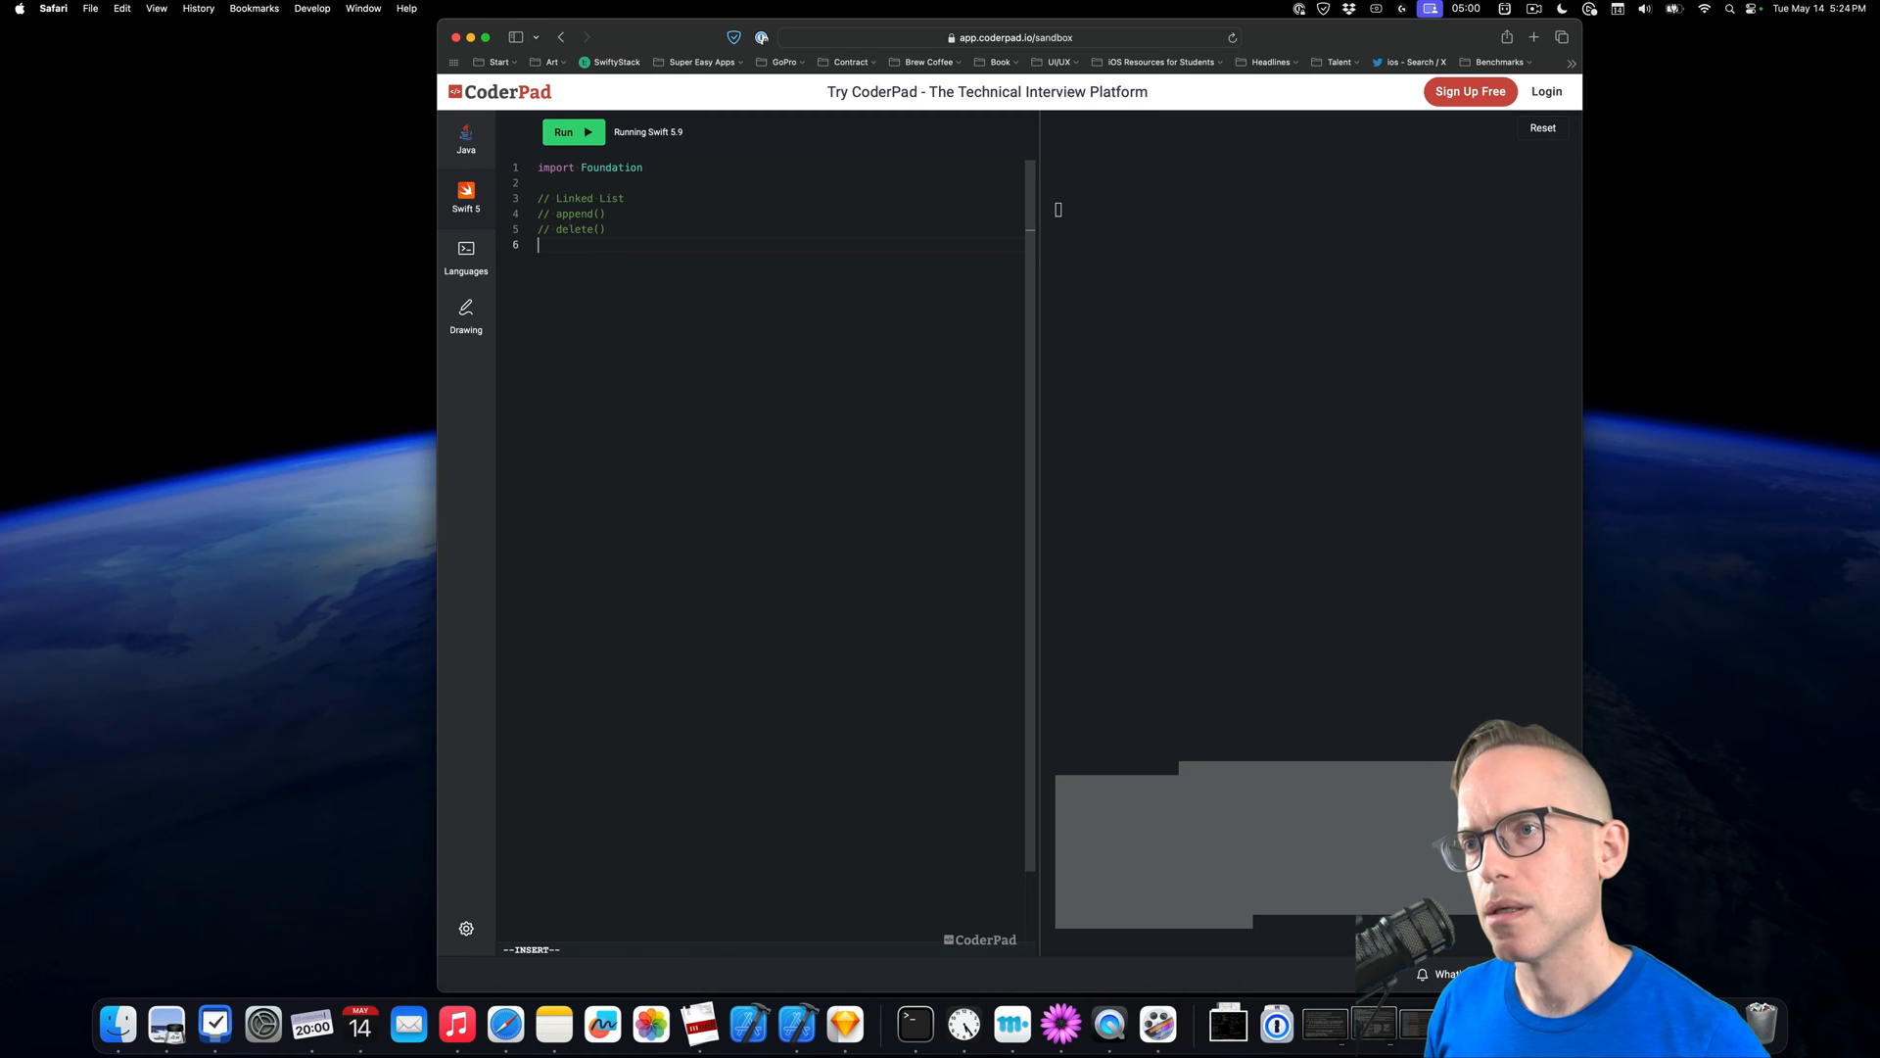
text(// count)
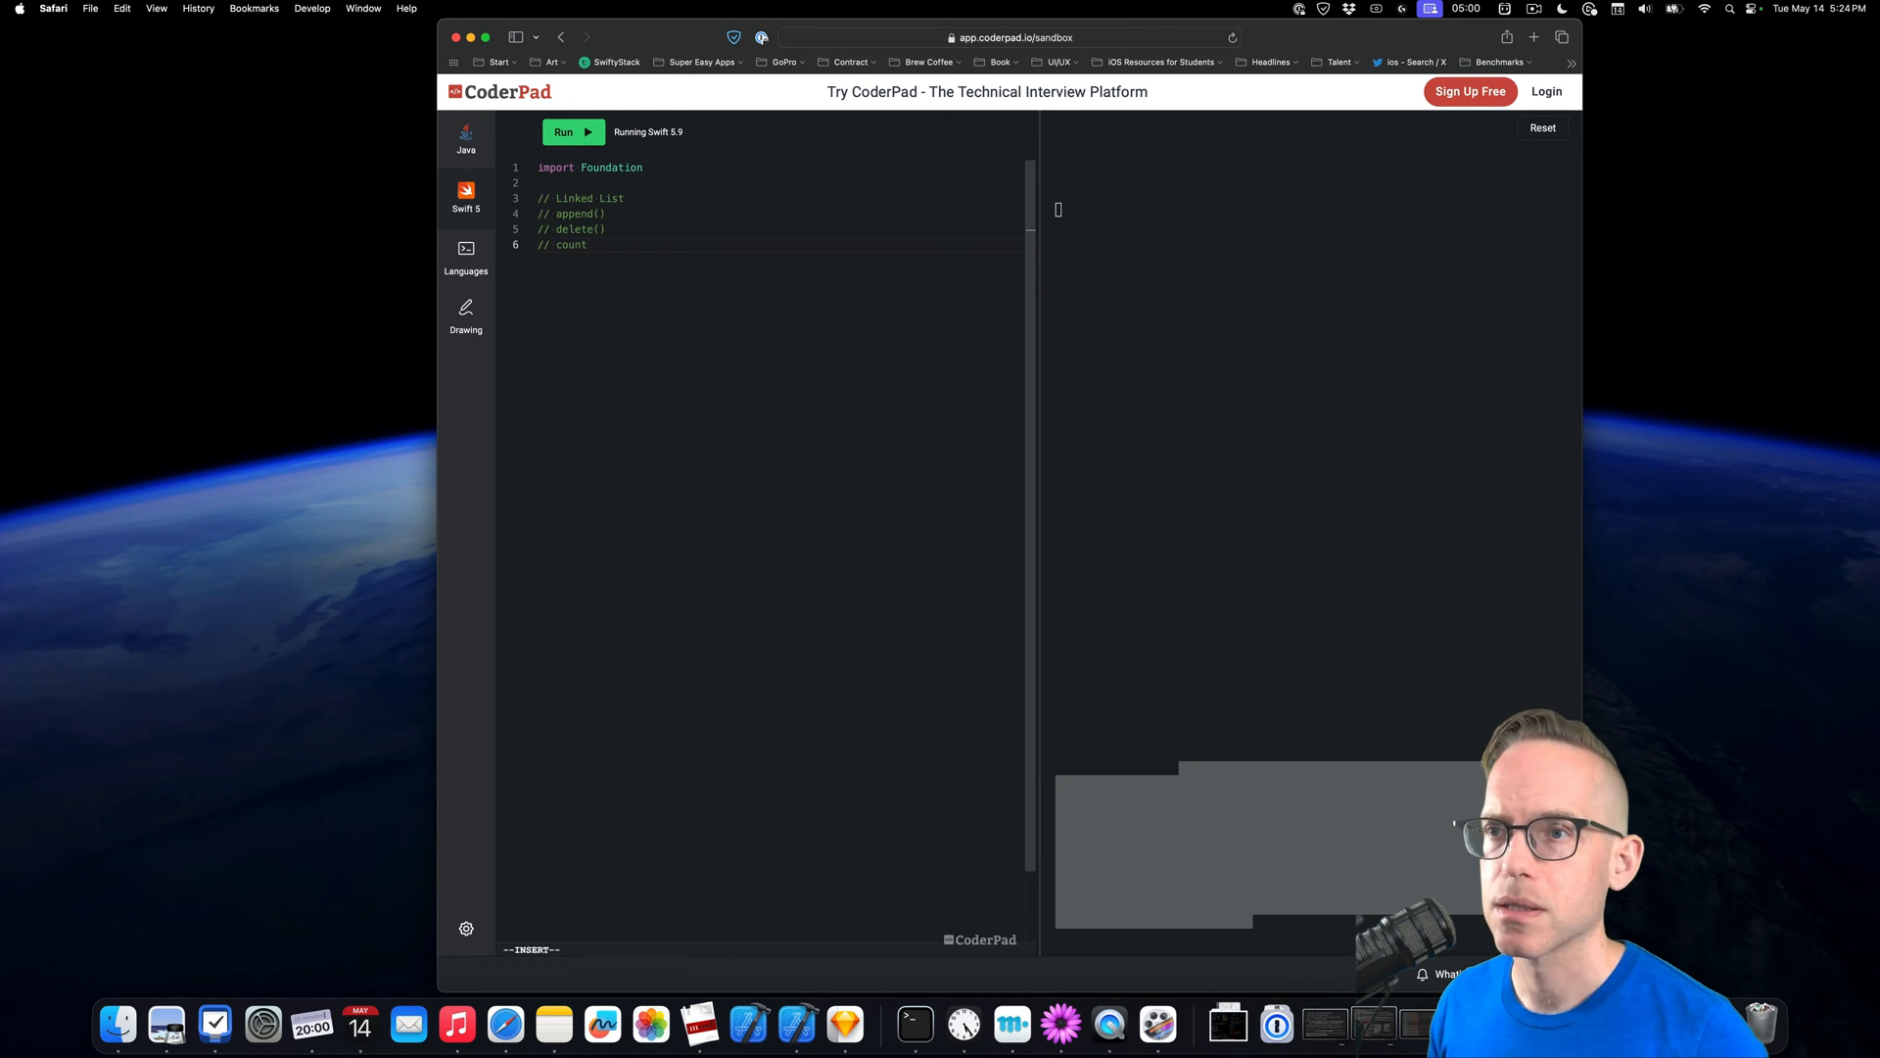
key(enter)
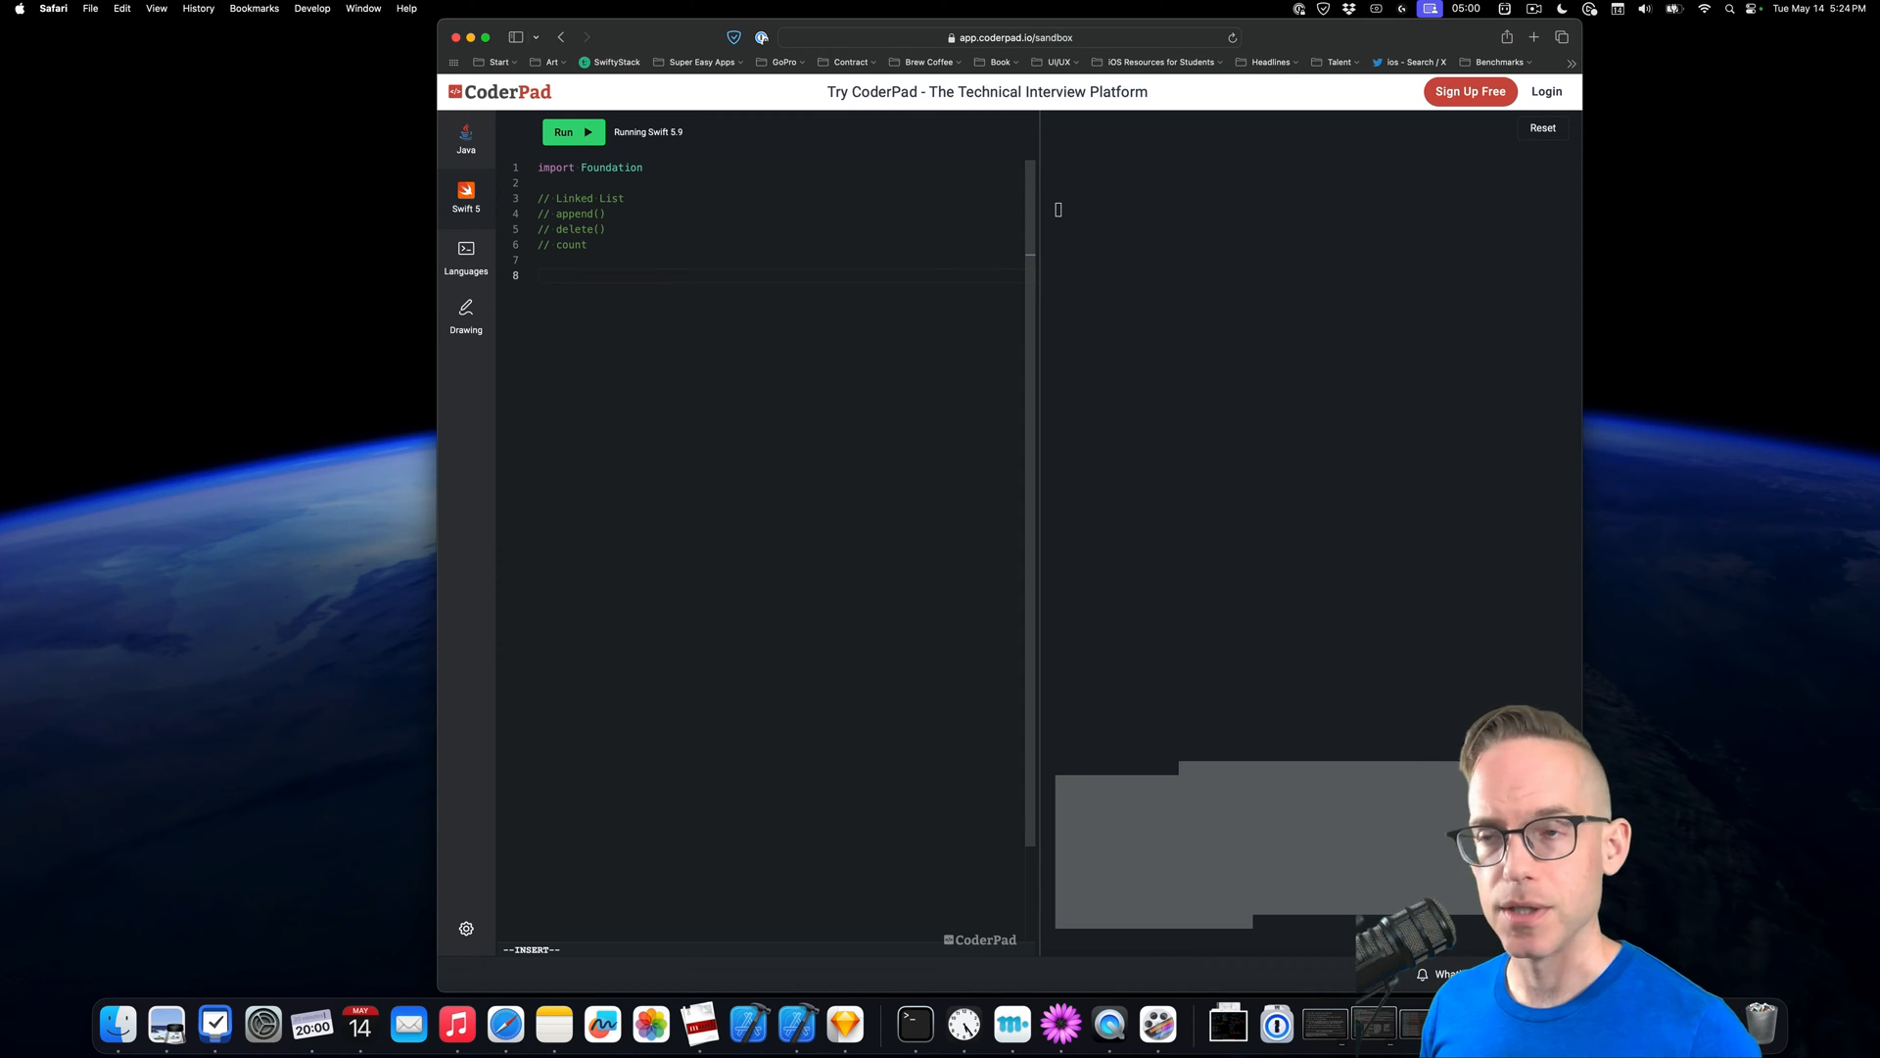
Declare class Node<Item> with 'var item: Item' and 'var next: Node<Item>?'
text(c)
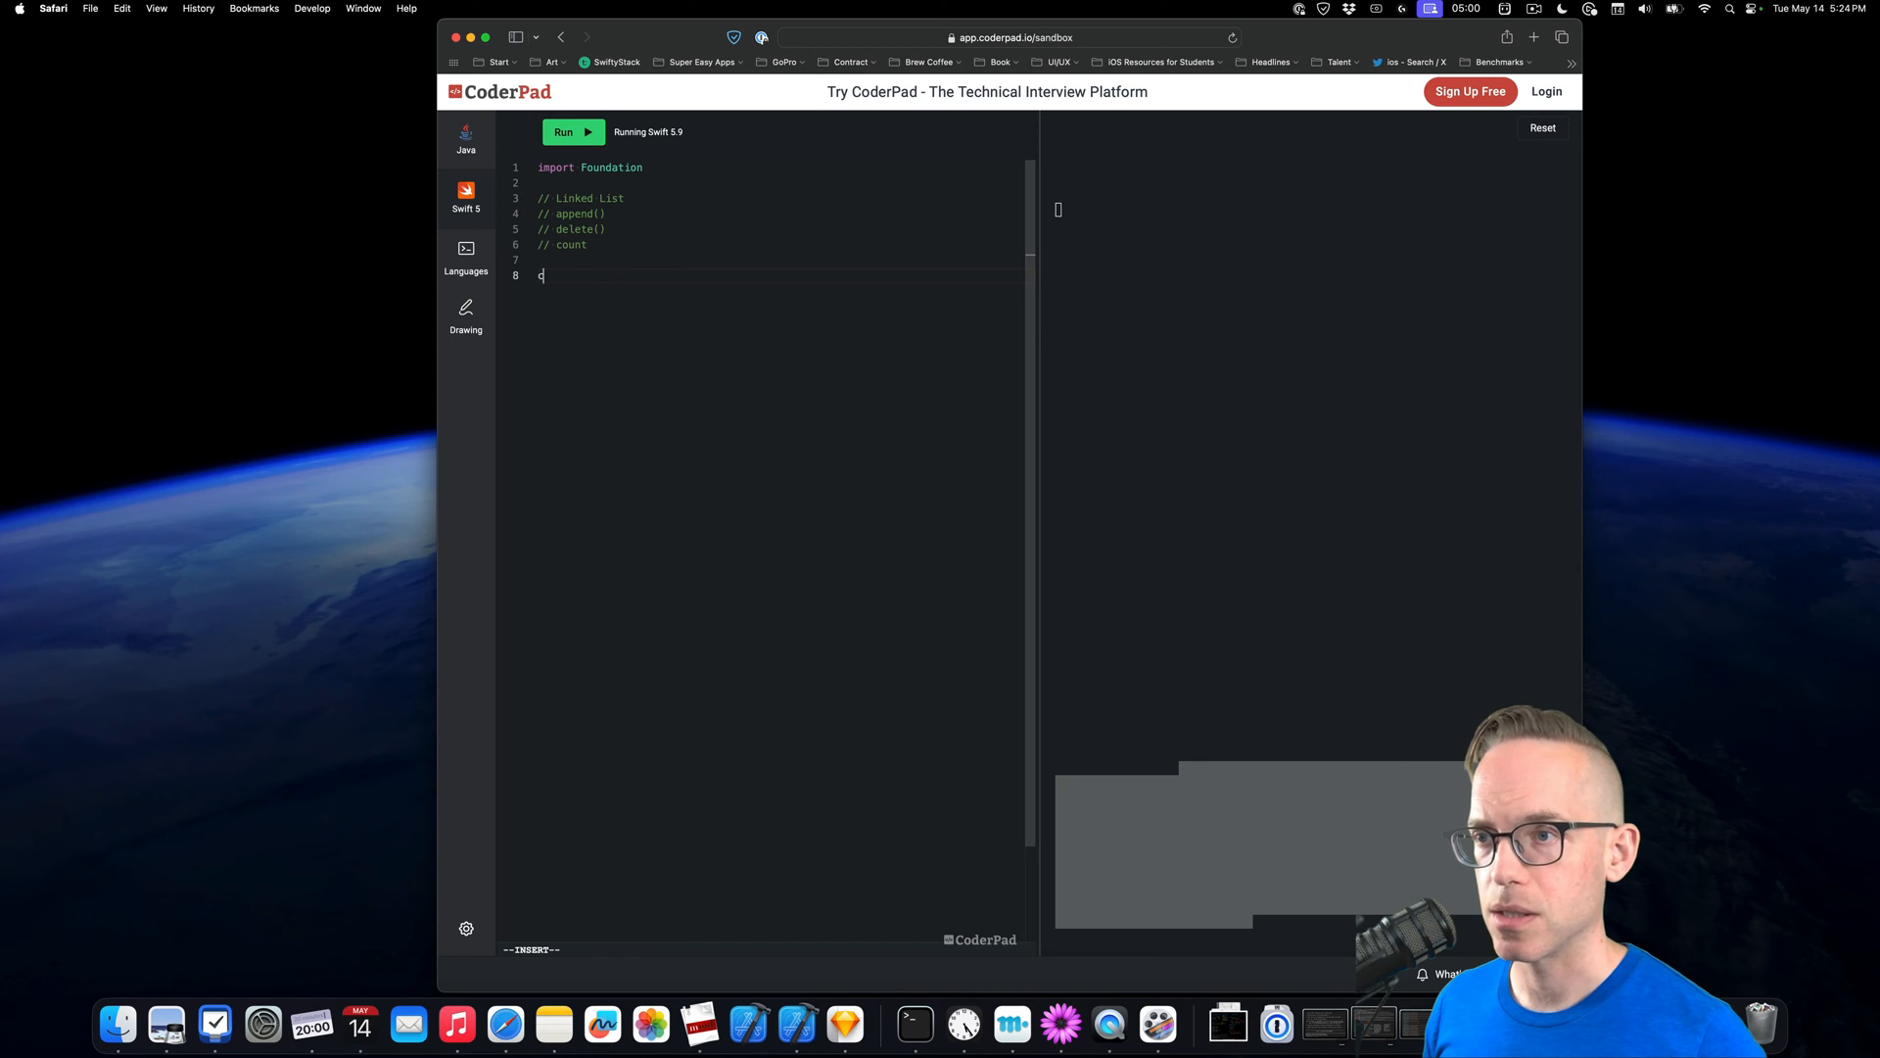
text(lass)
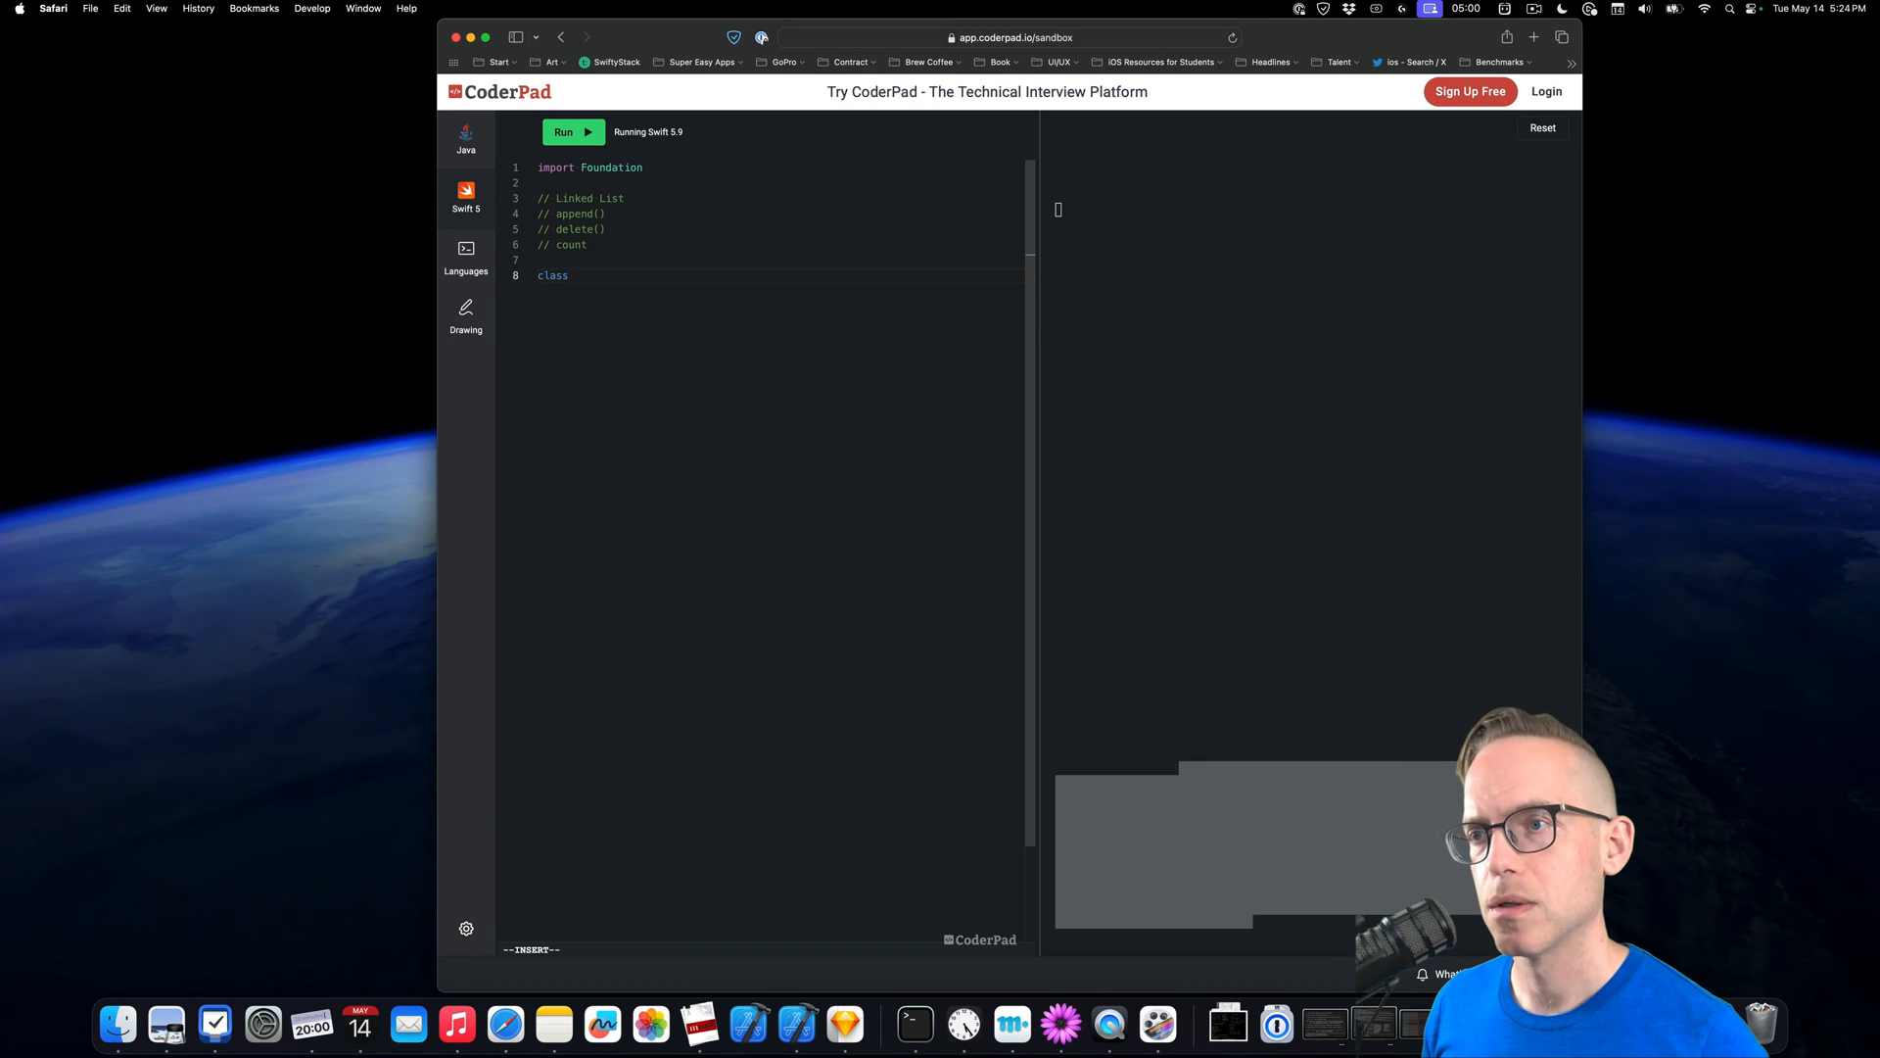
text(Node)
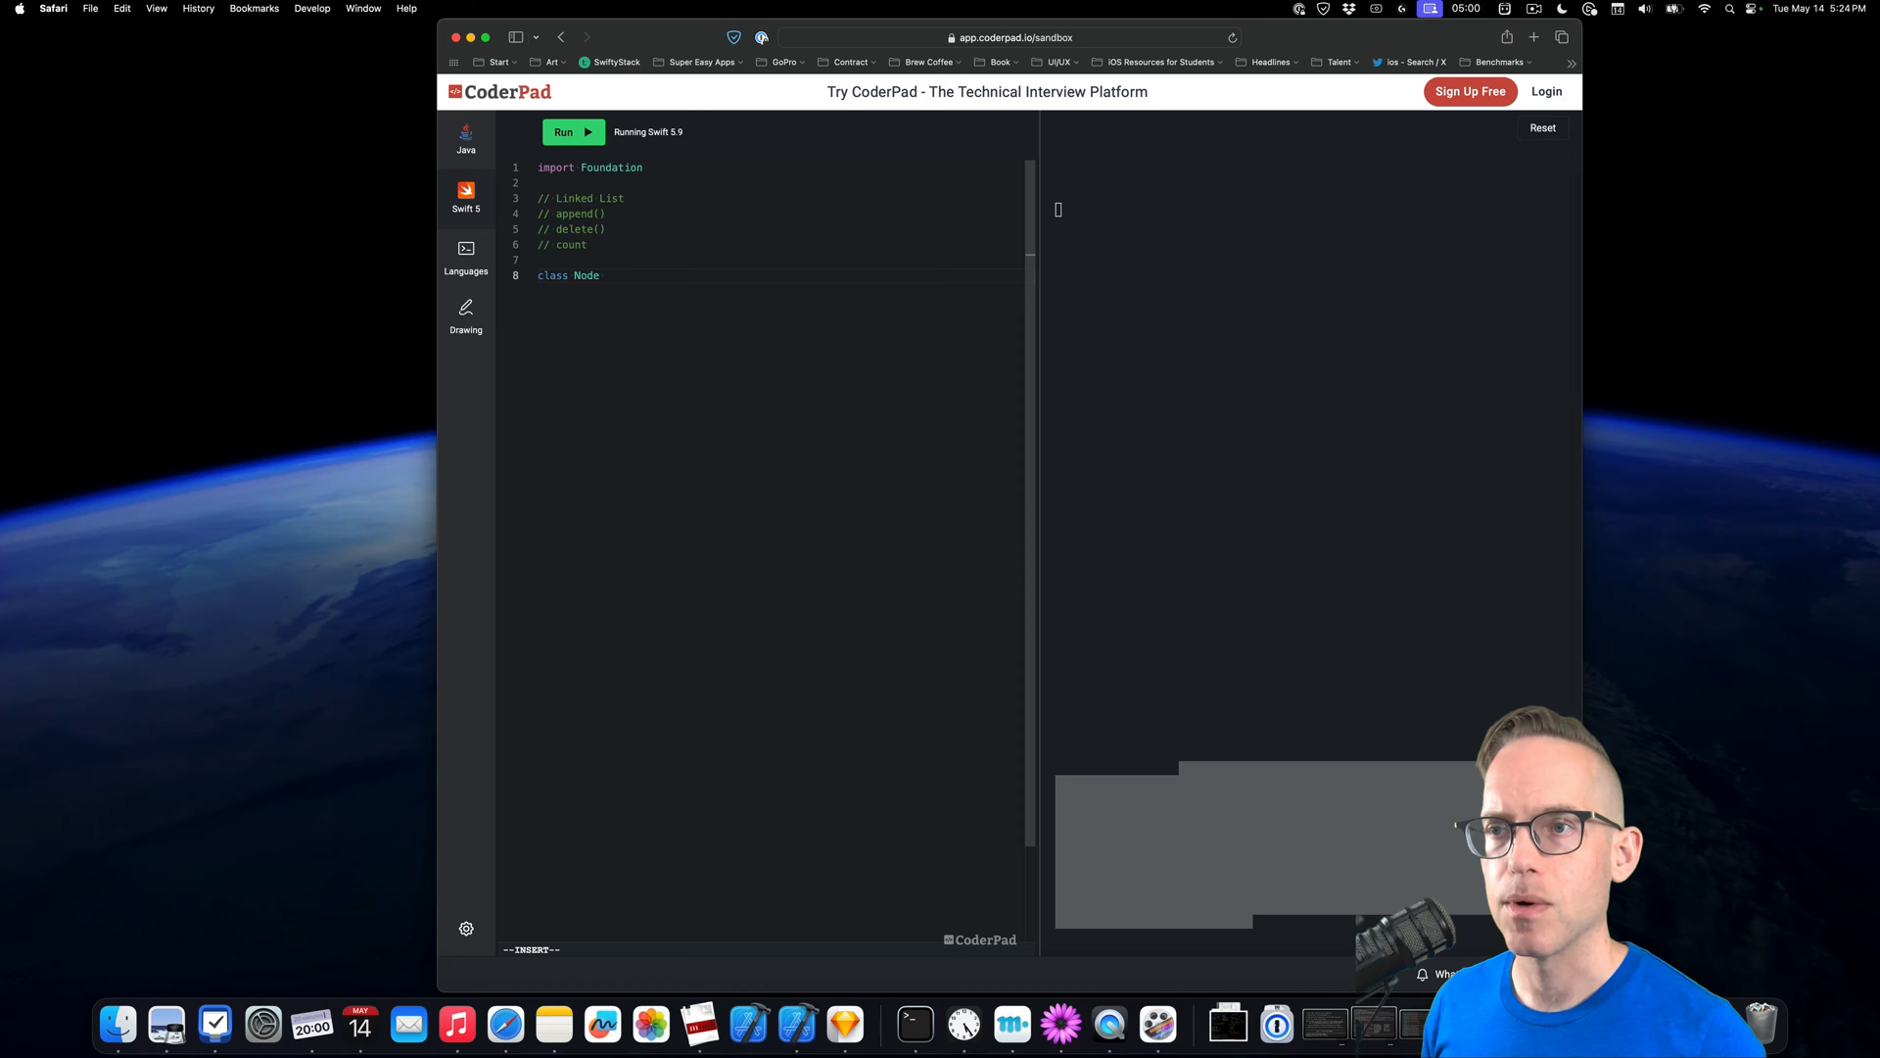
text(<Item>)
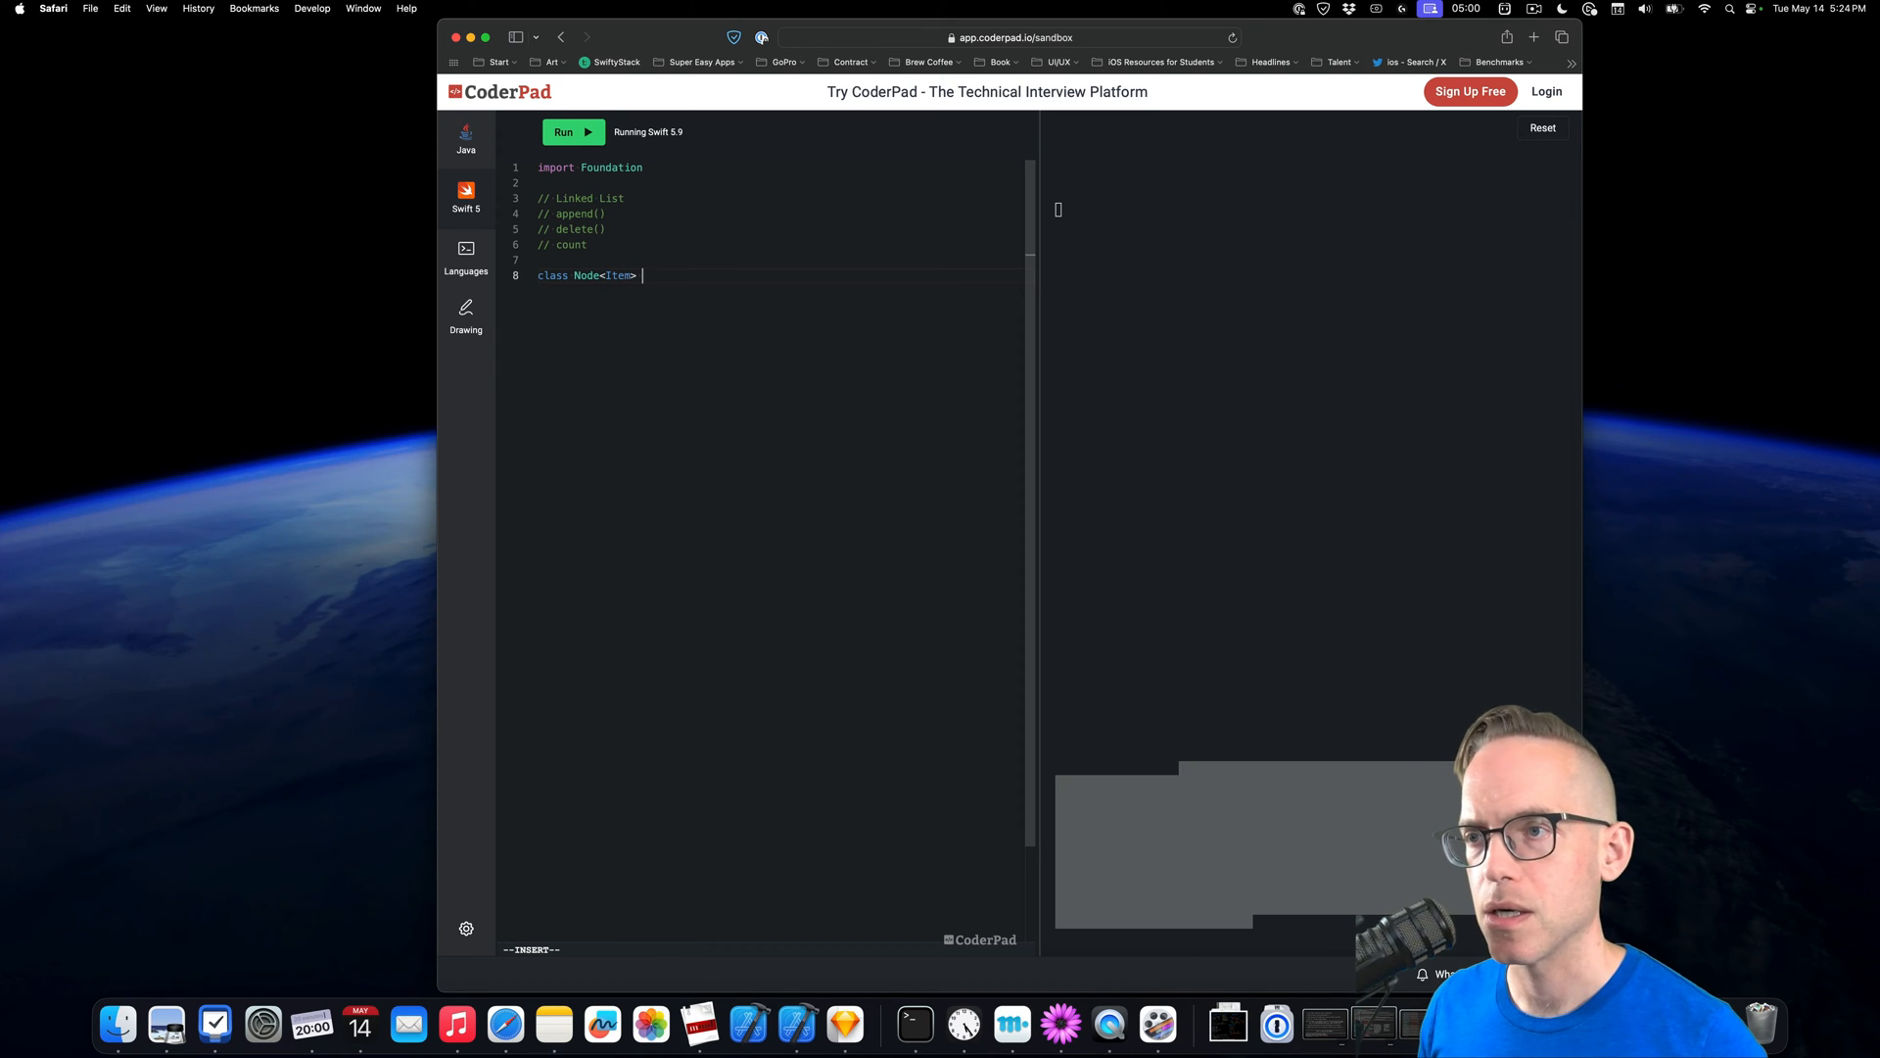
text({)
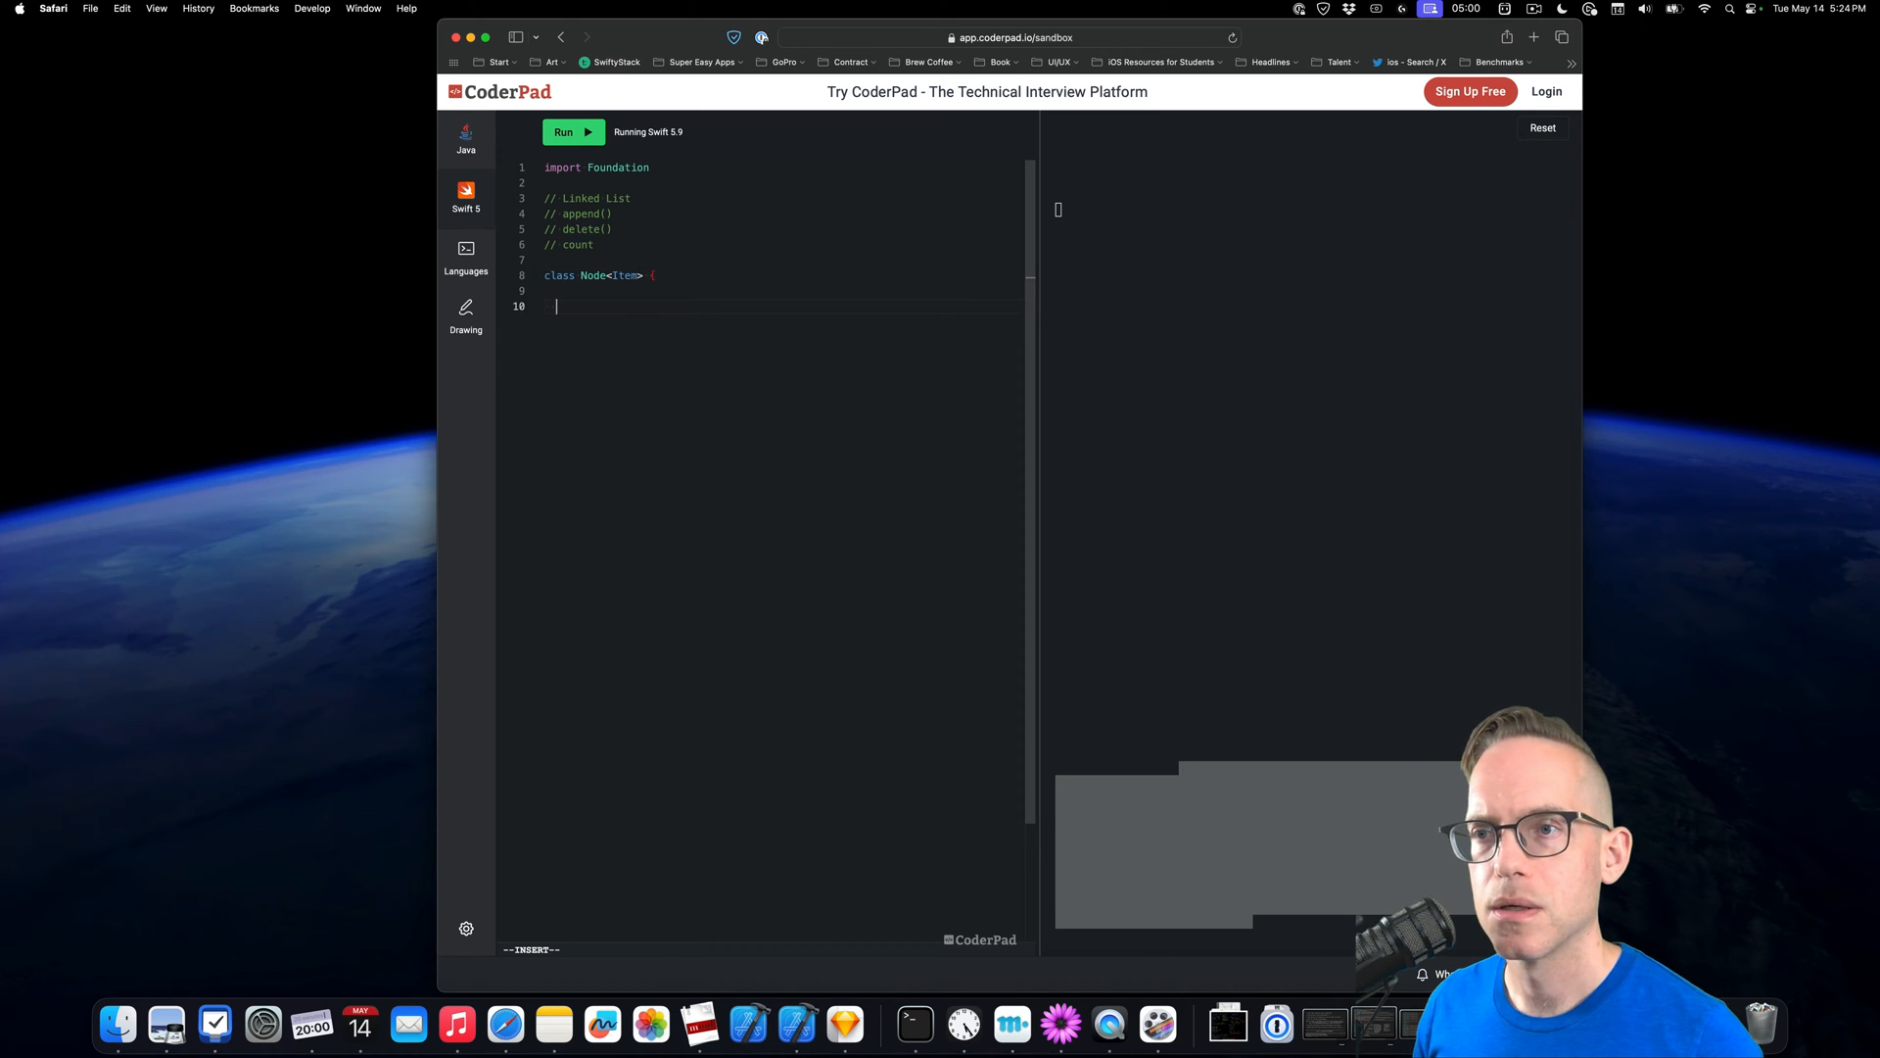
text({)
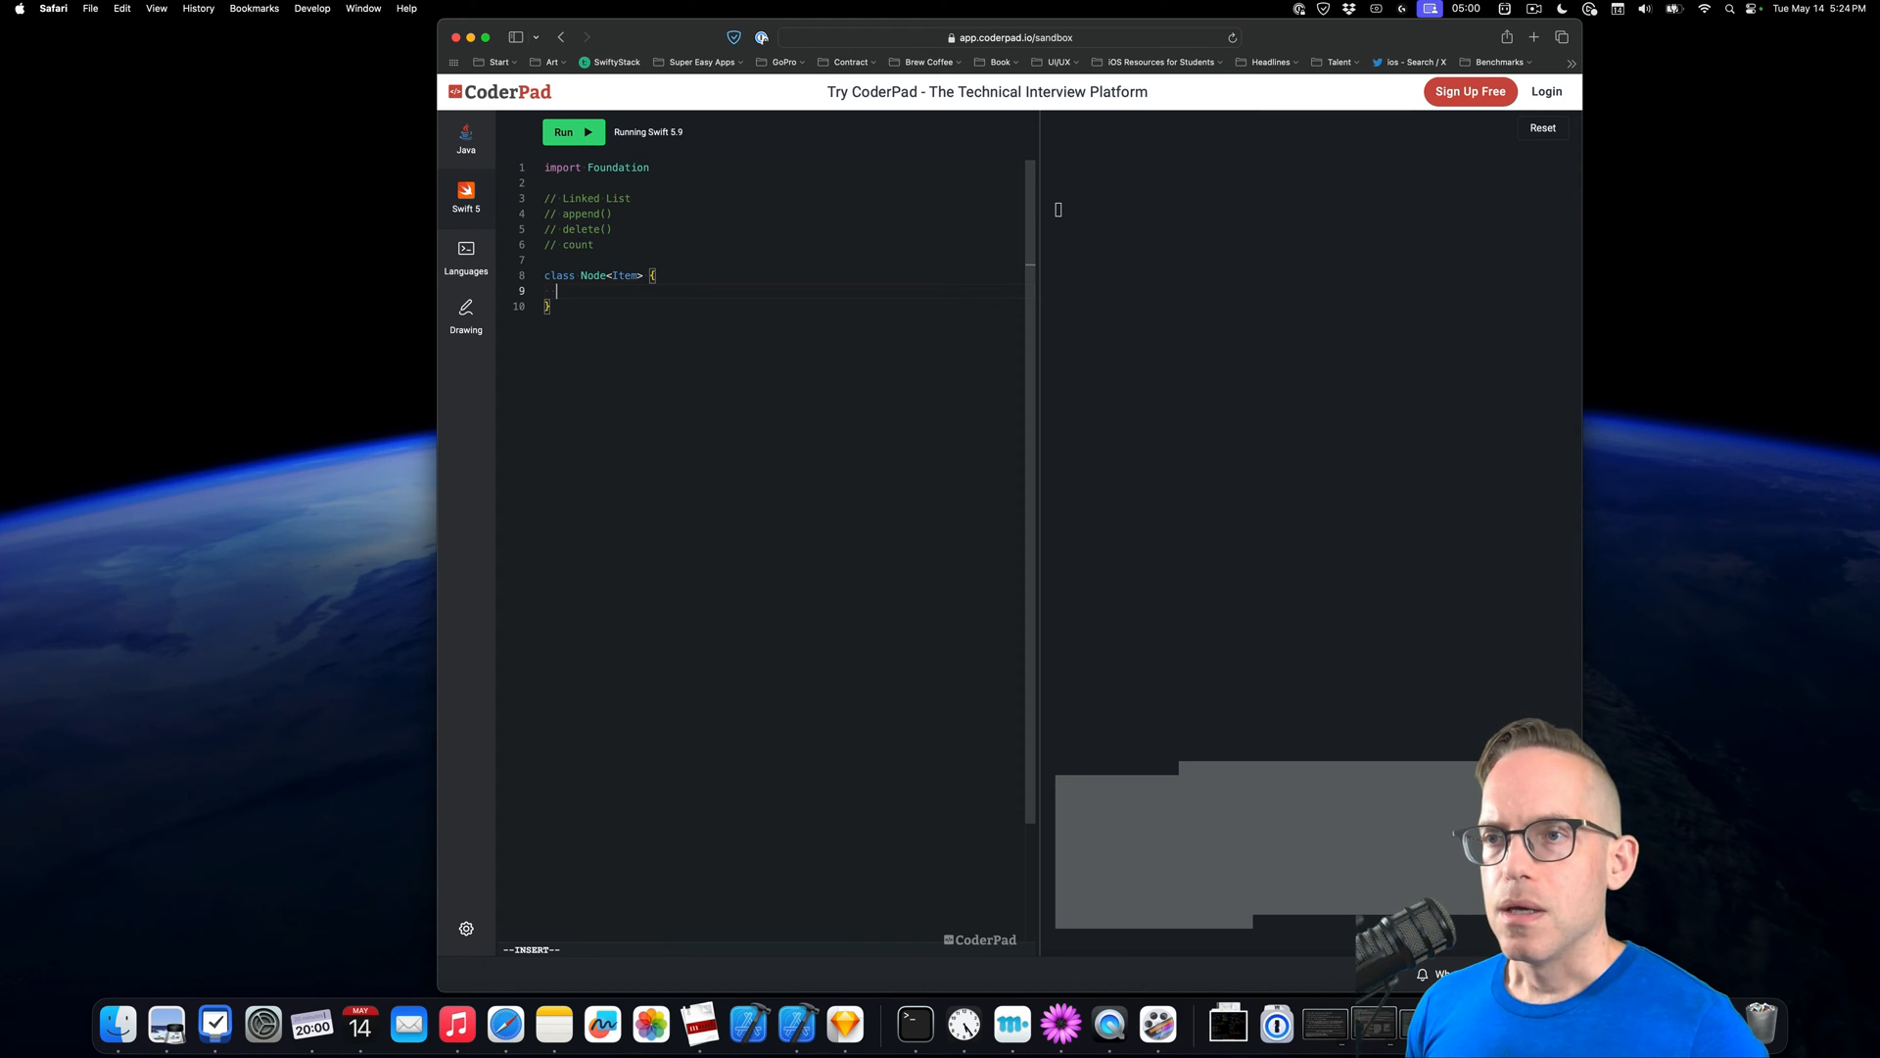
text(var)
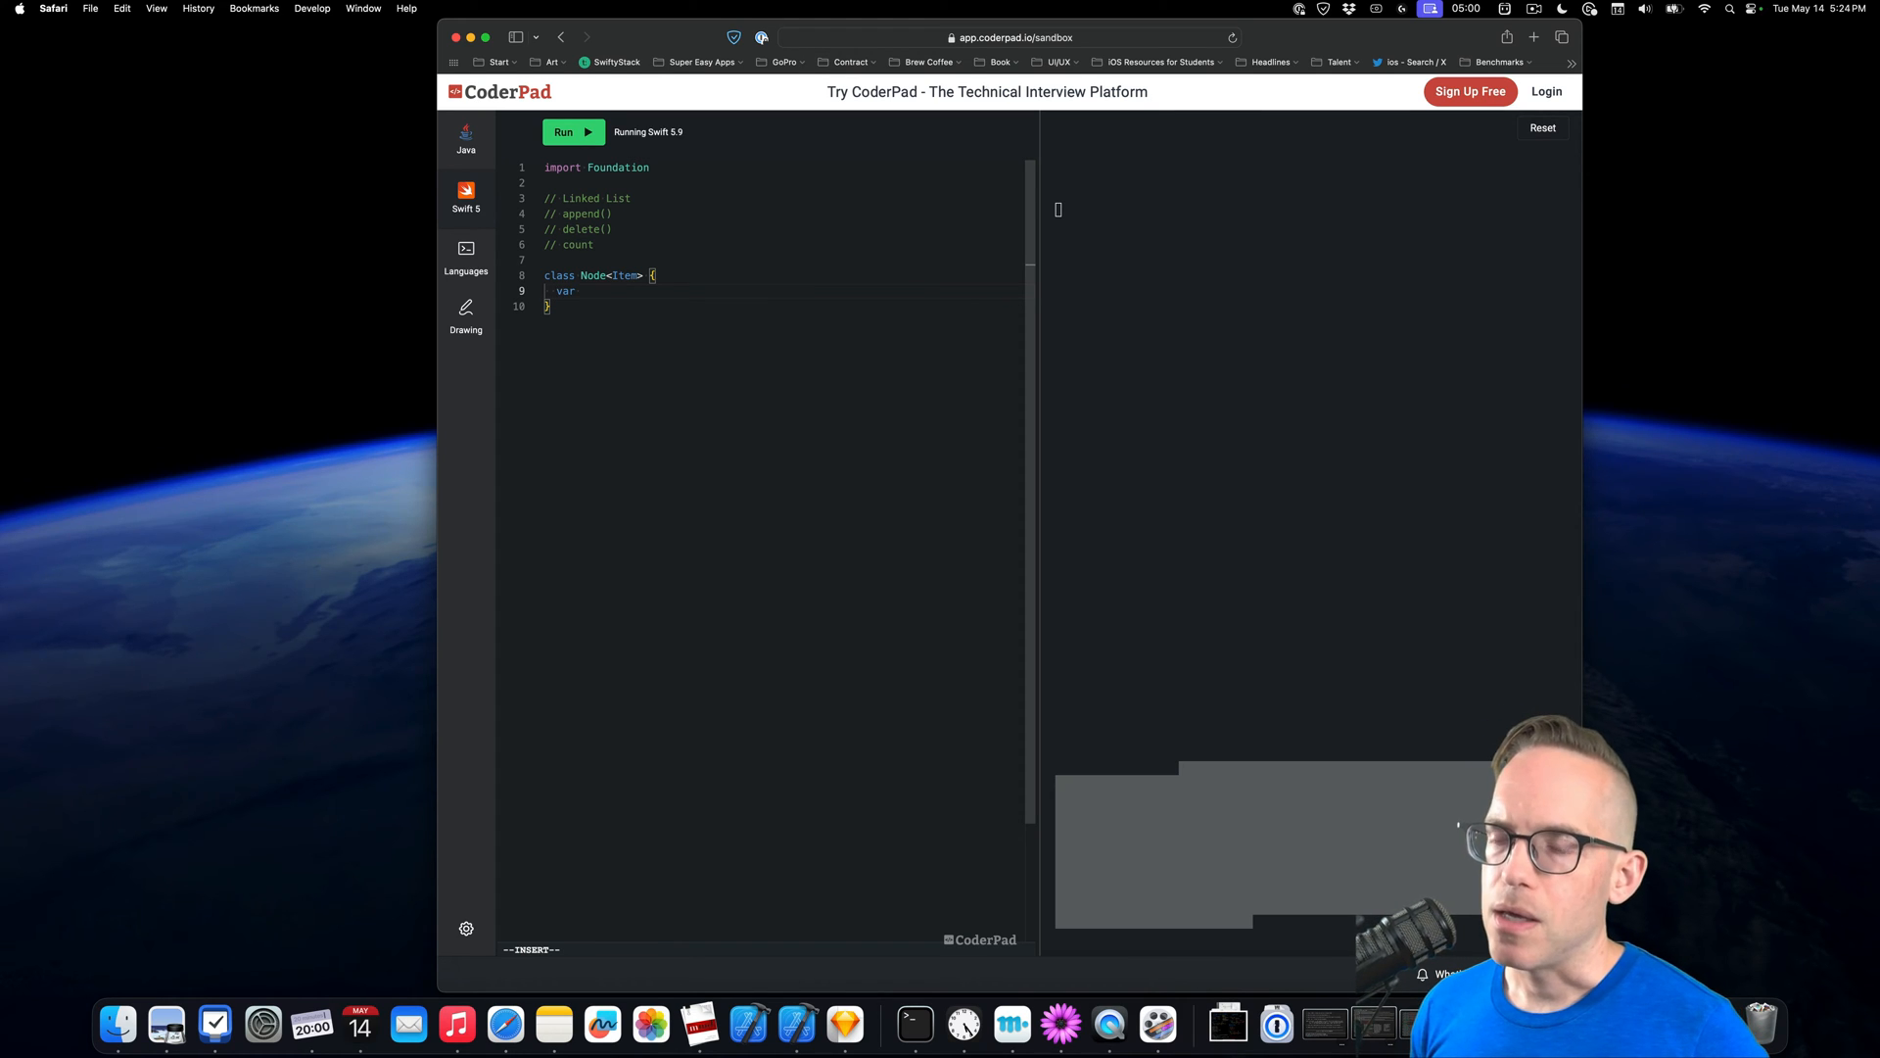
text(item: Item)
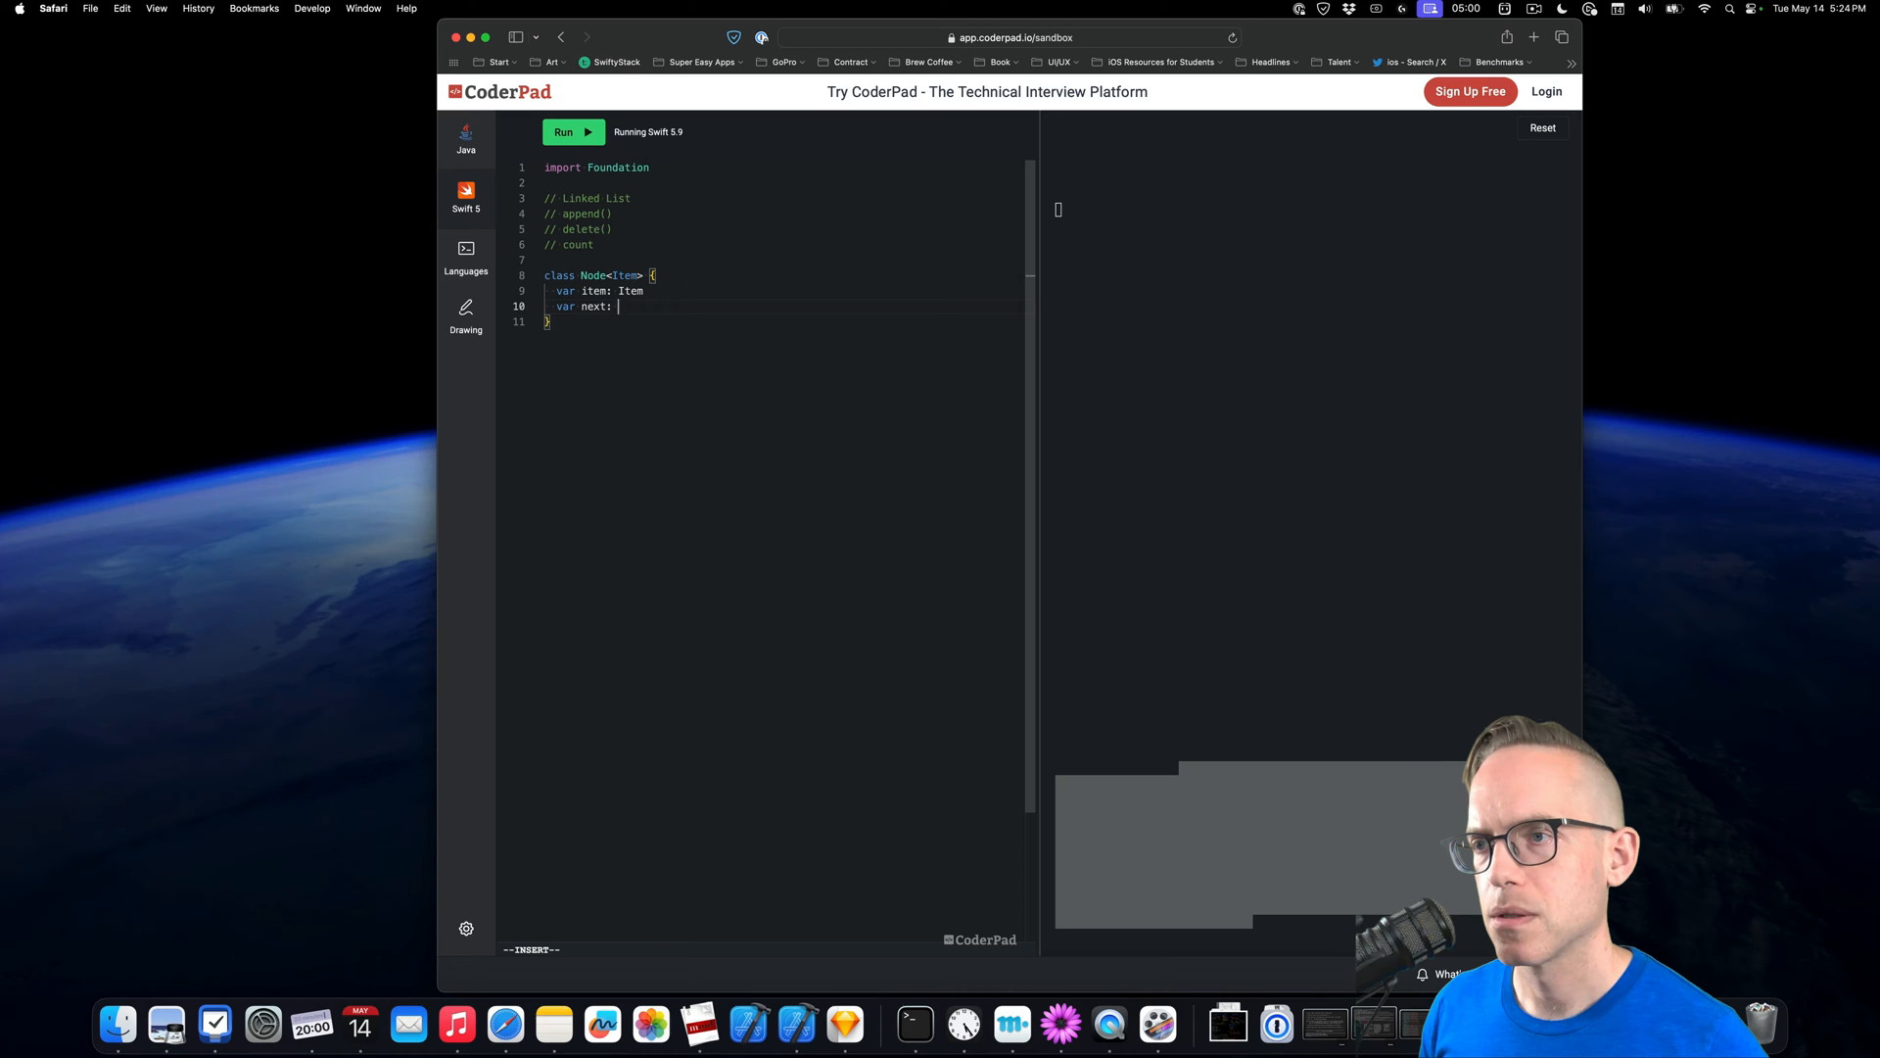
text(Node)
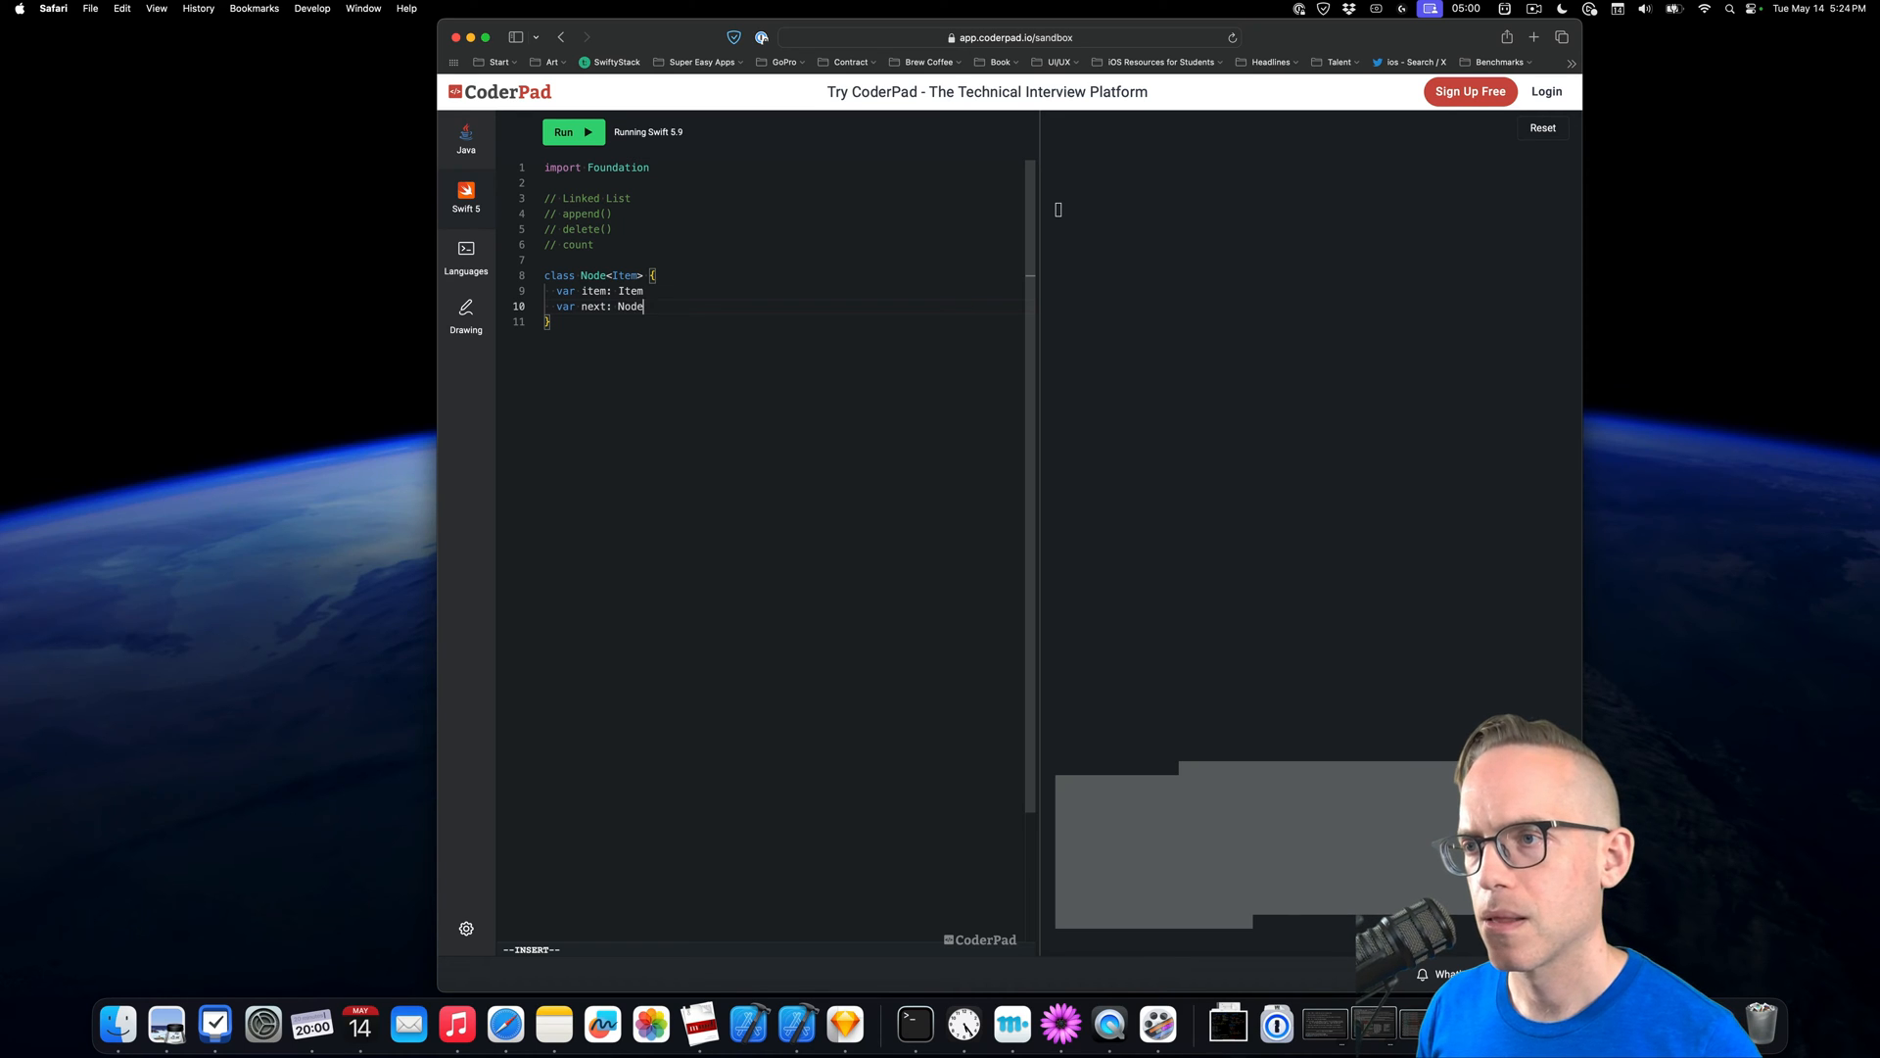
text(<Item>?)
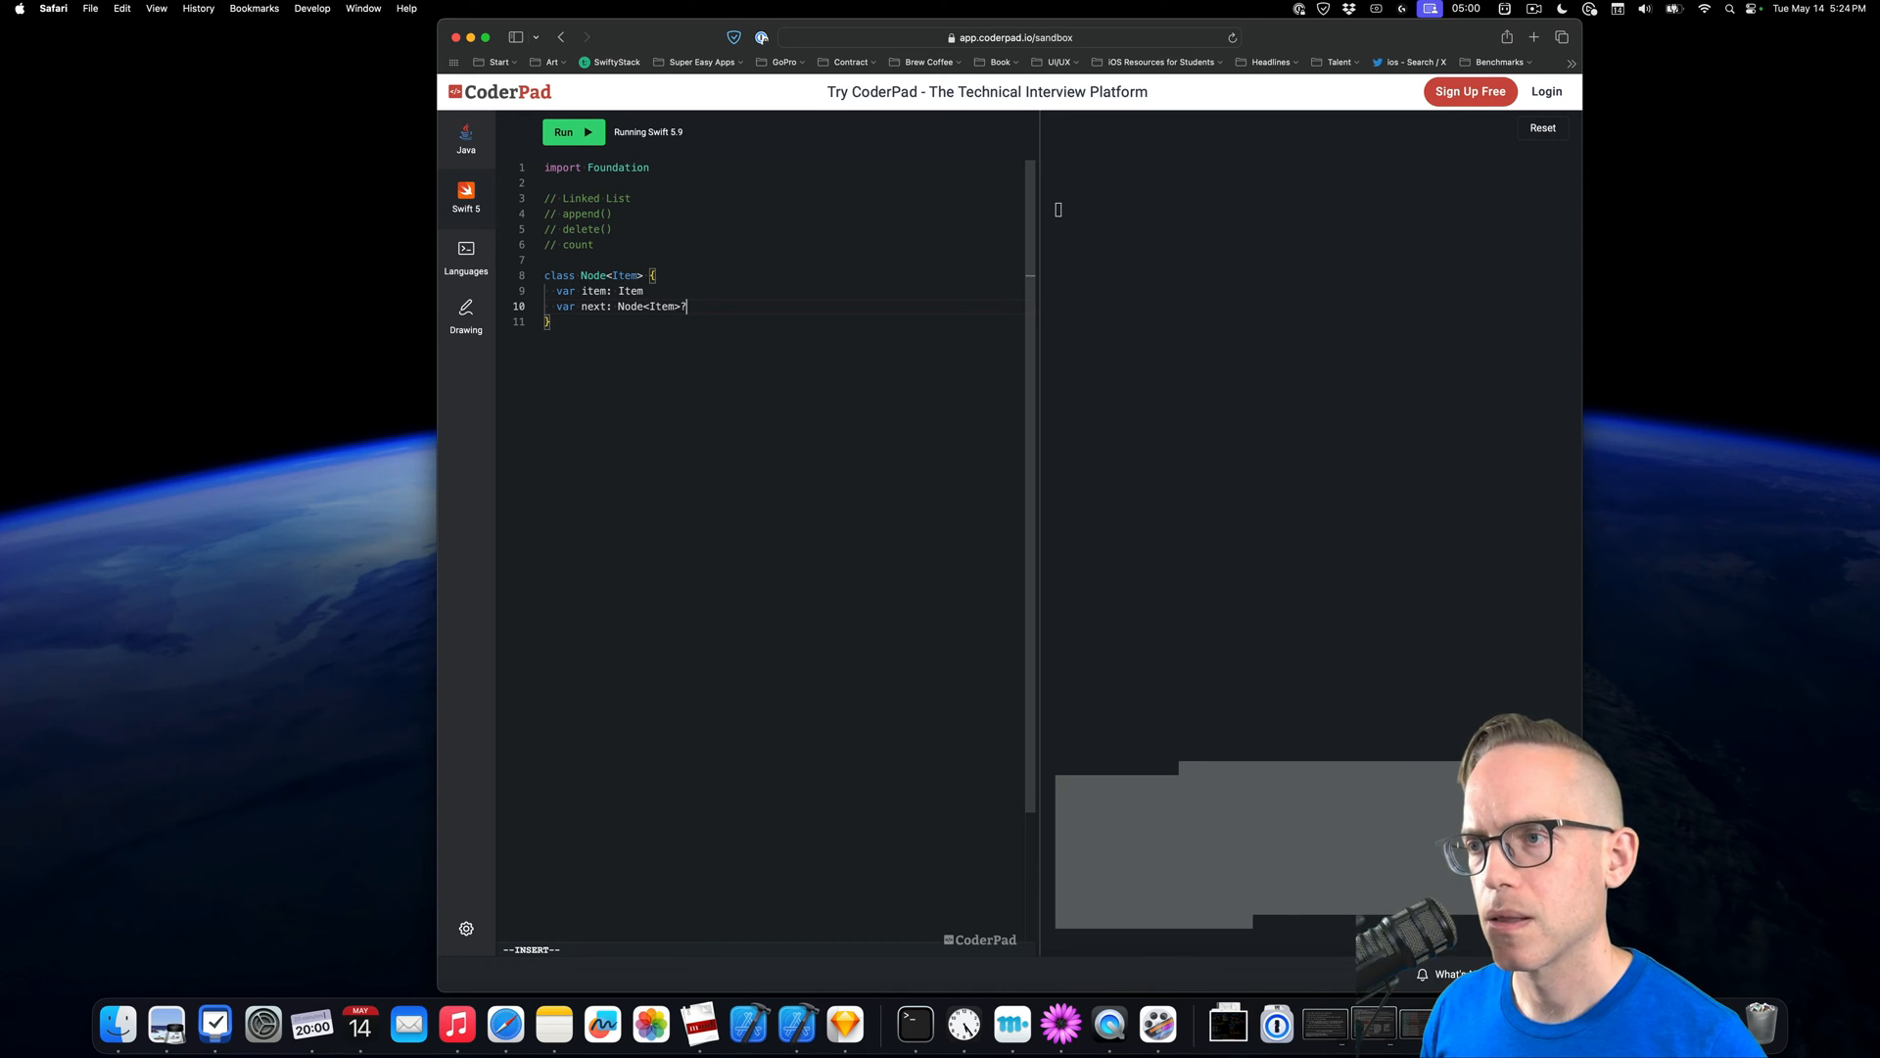
Add init(_ item: Item) setting self.item, plus // description and // equatable comments
key(Enter)
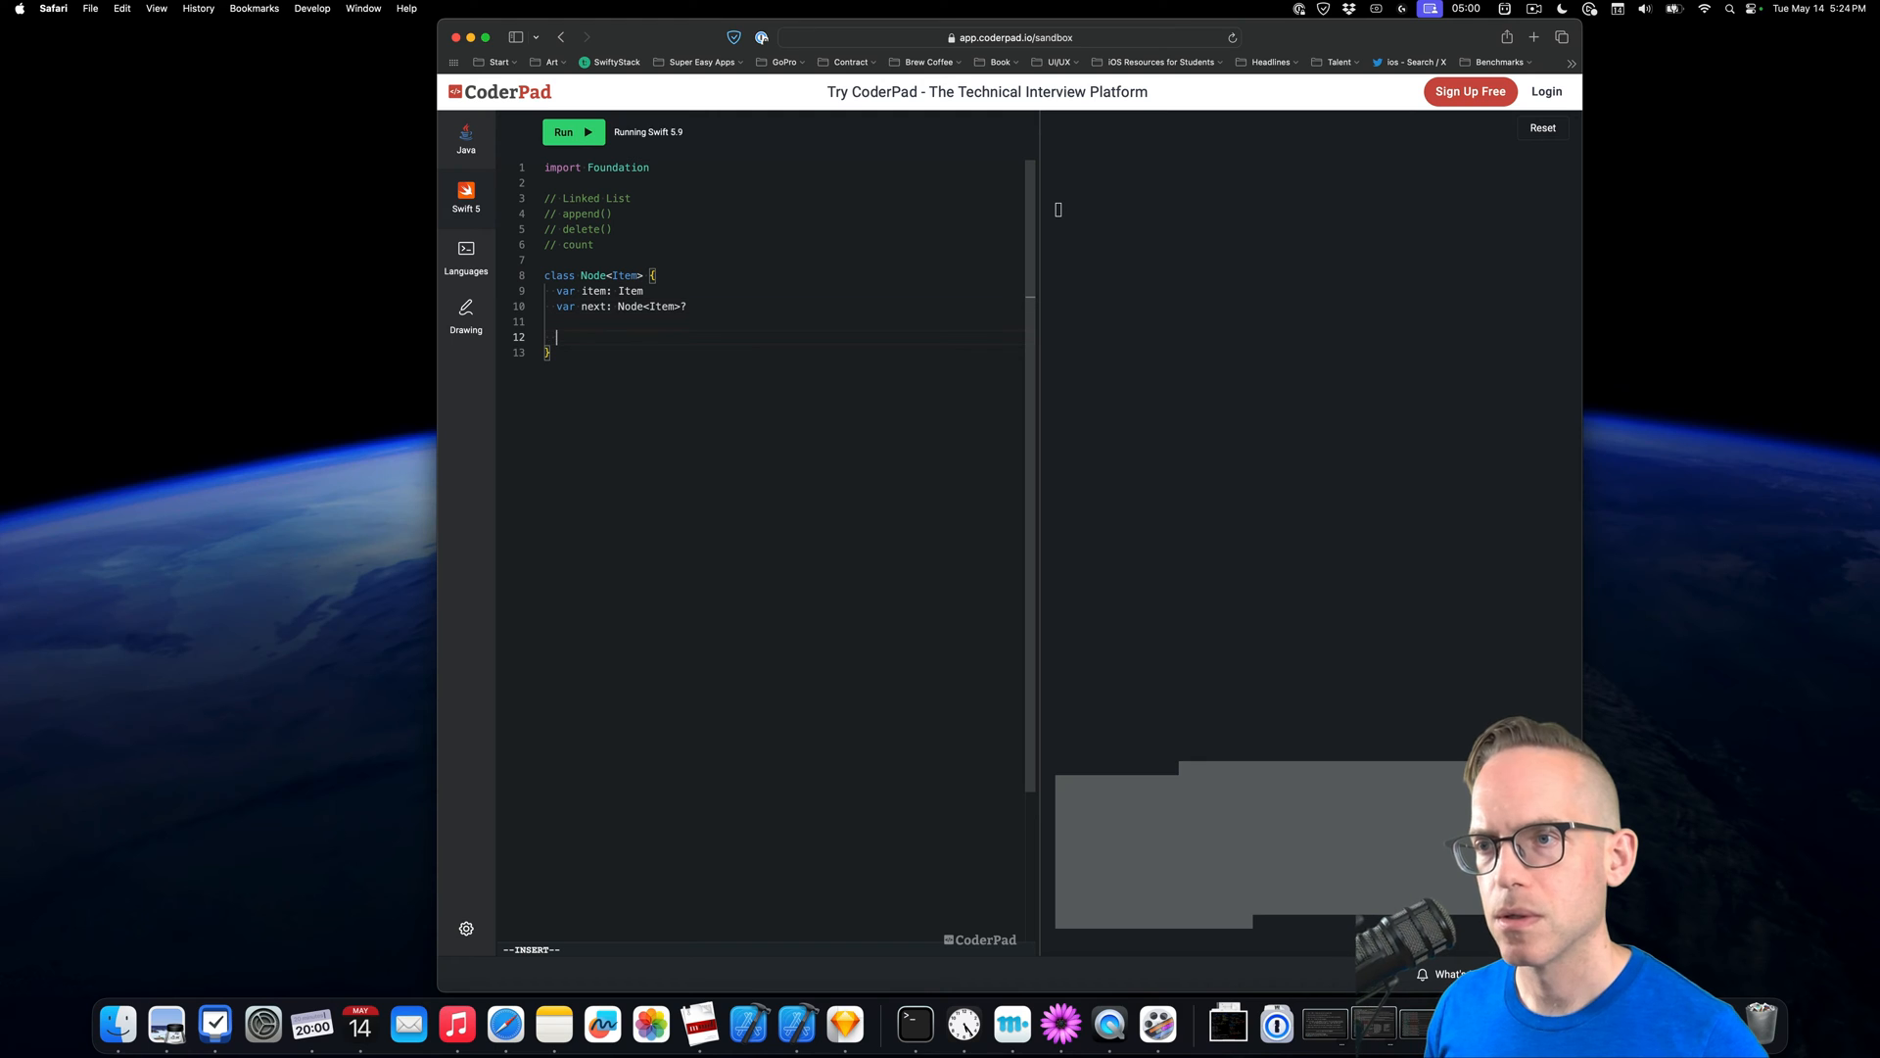
text(init)
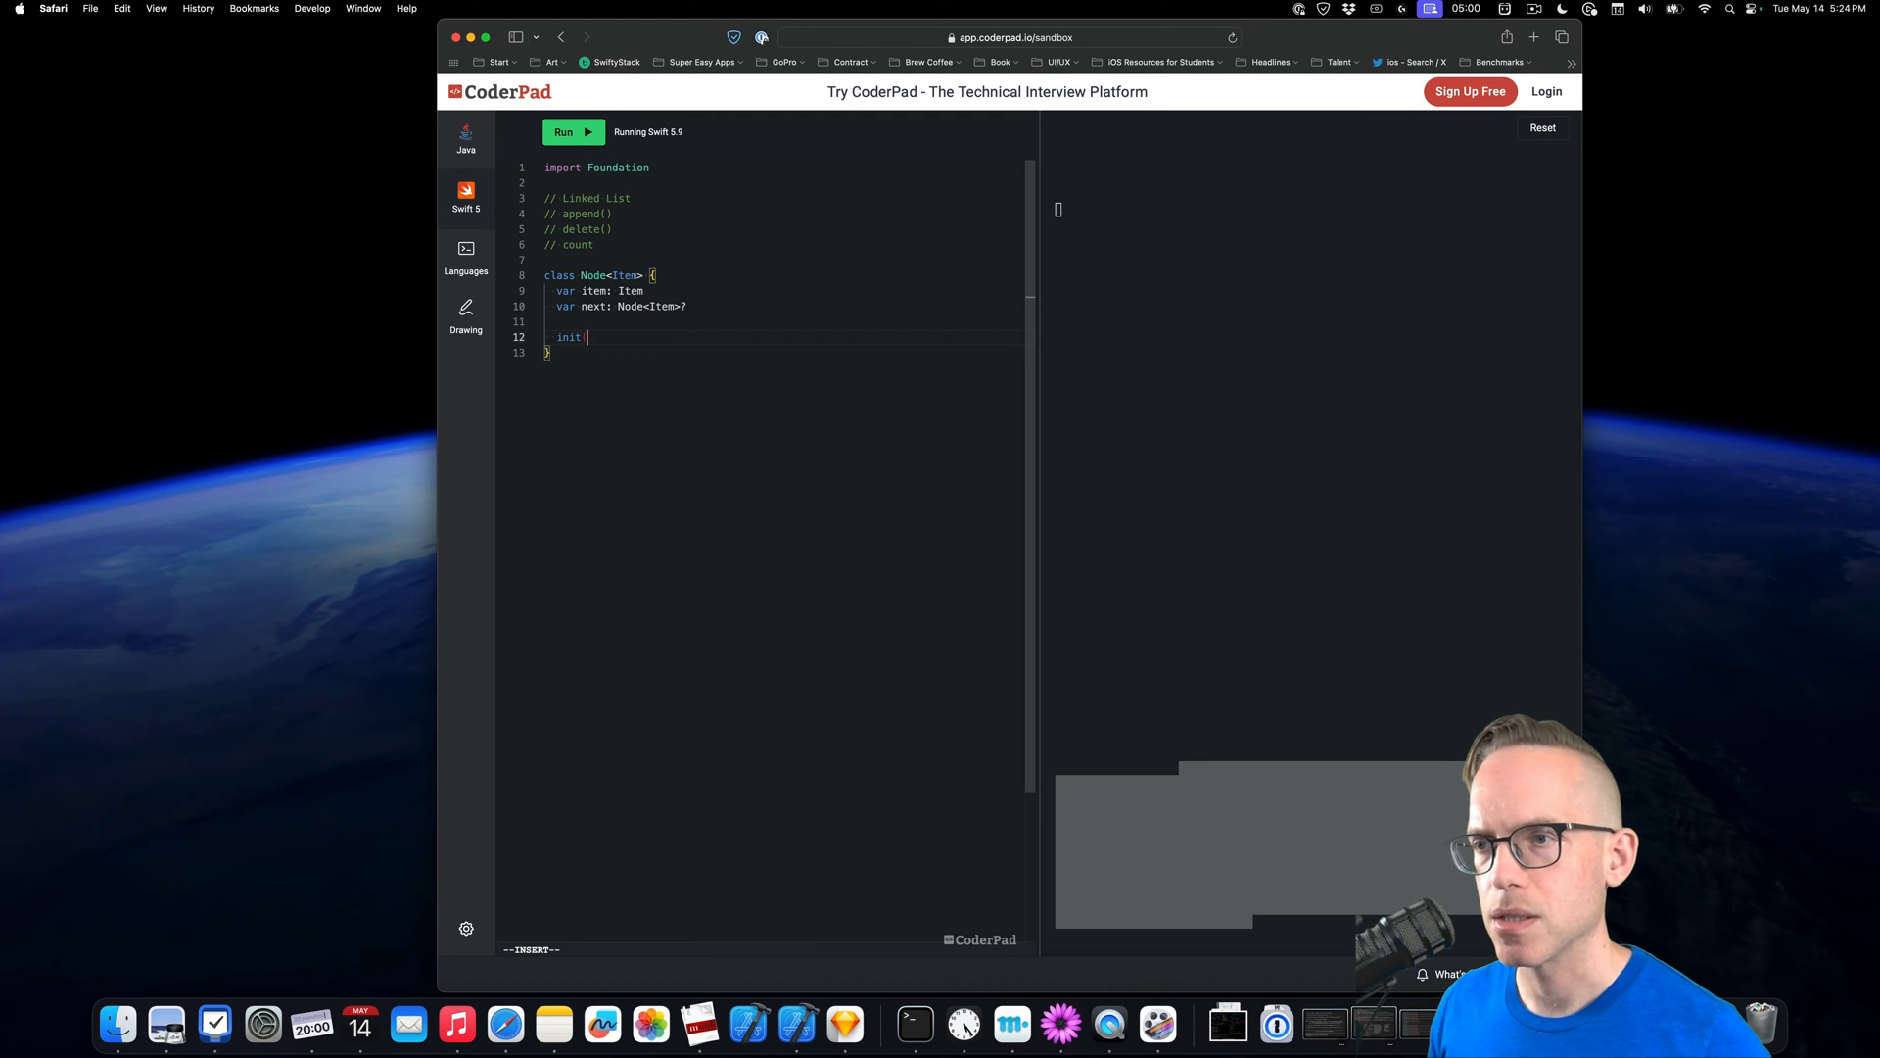
text((_ item:)
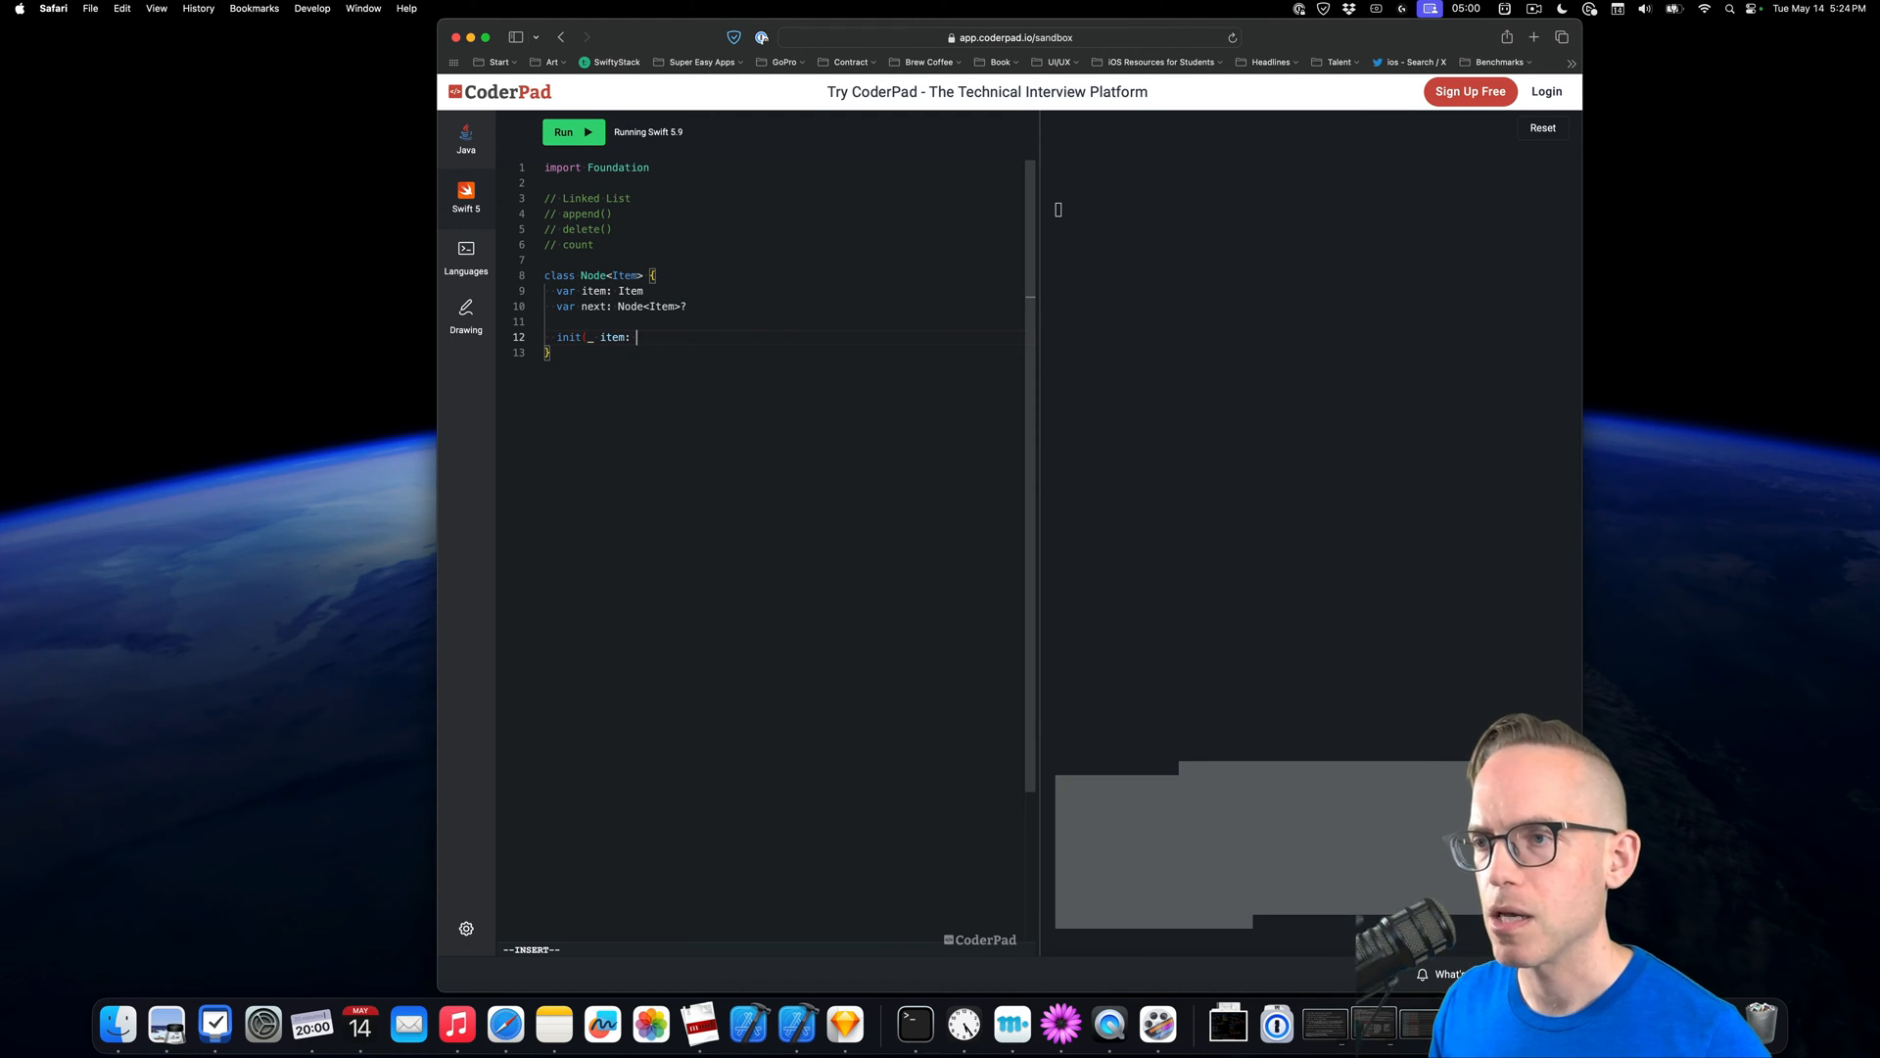
text(Item) {)
text(self.item)
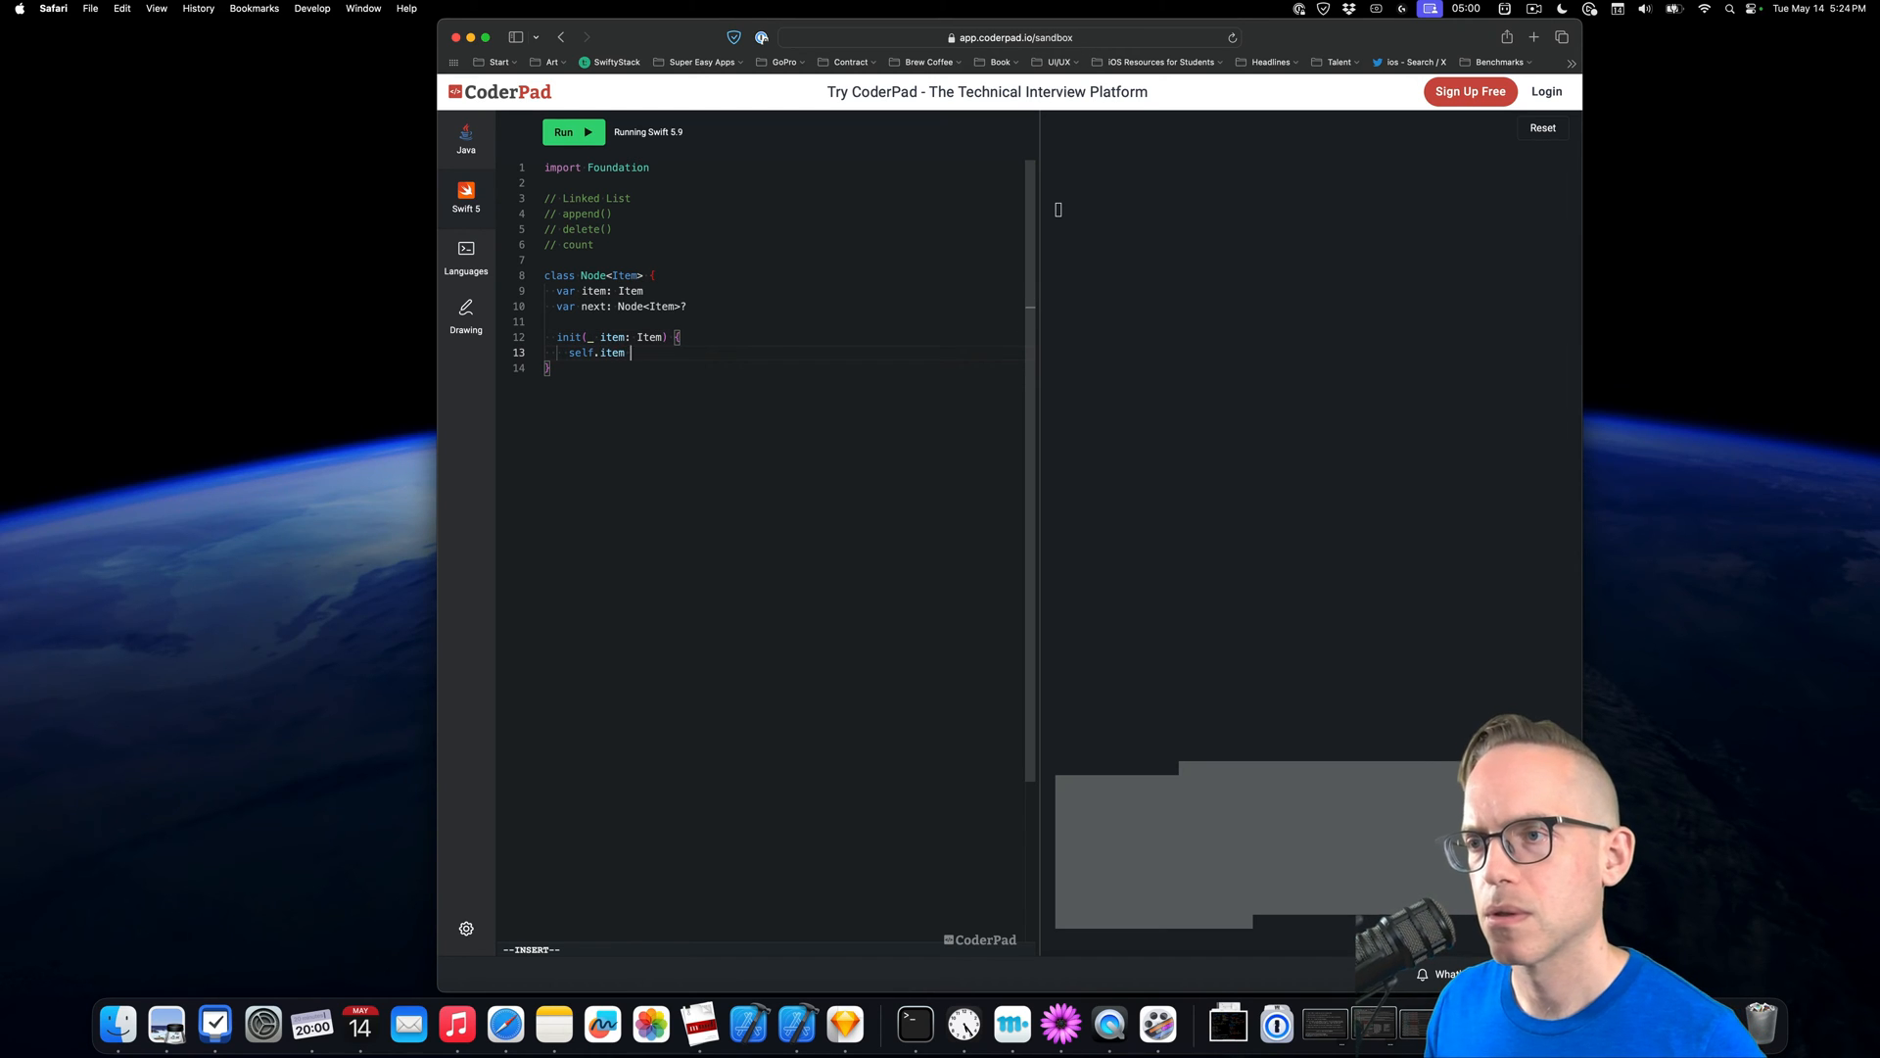
text(= item)
text(//)
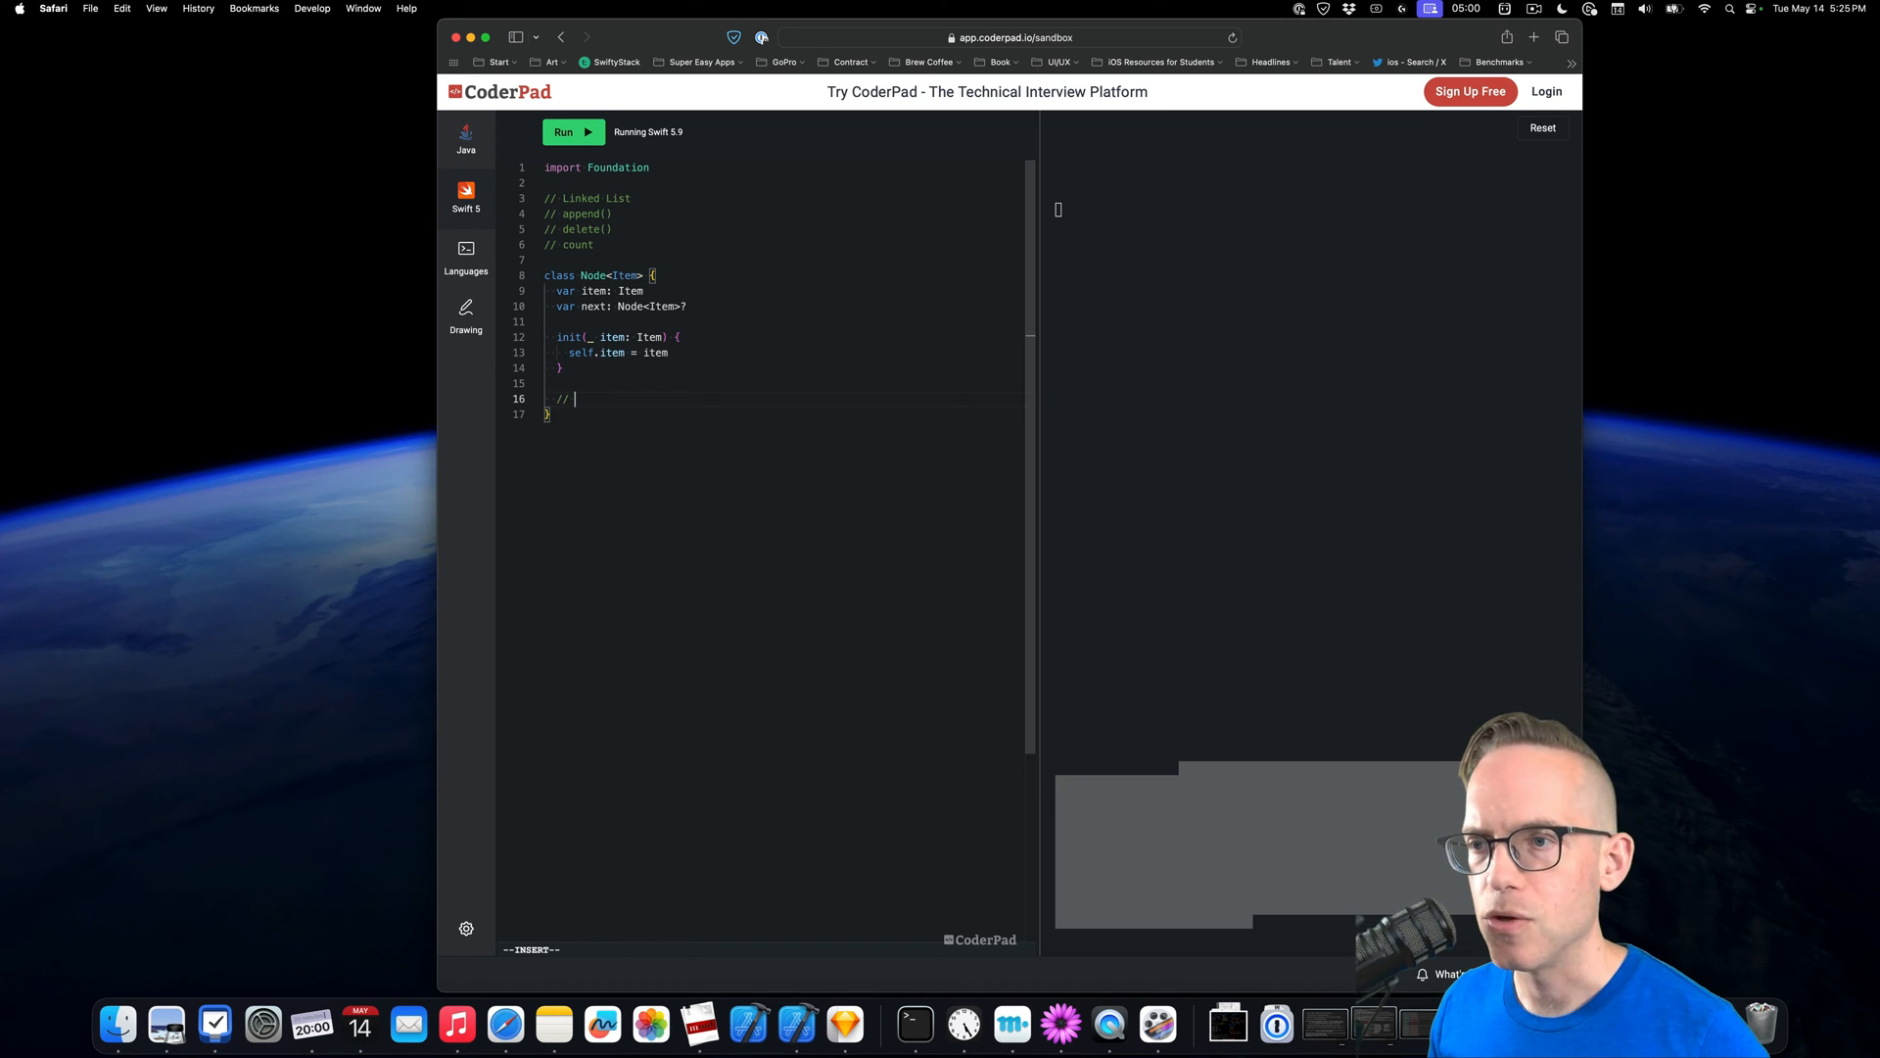
text(description)
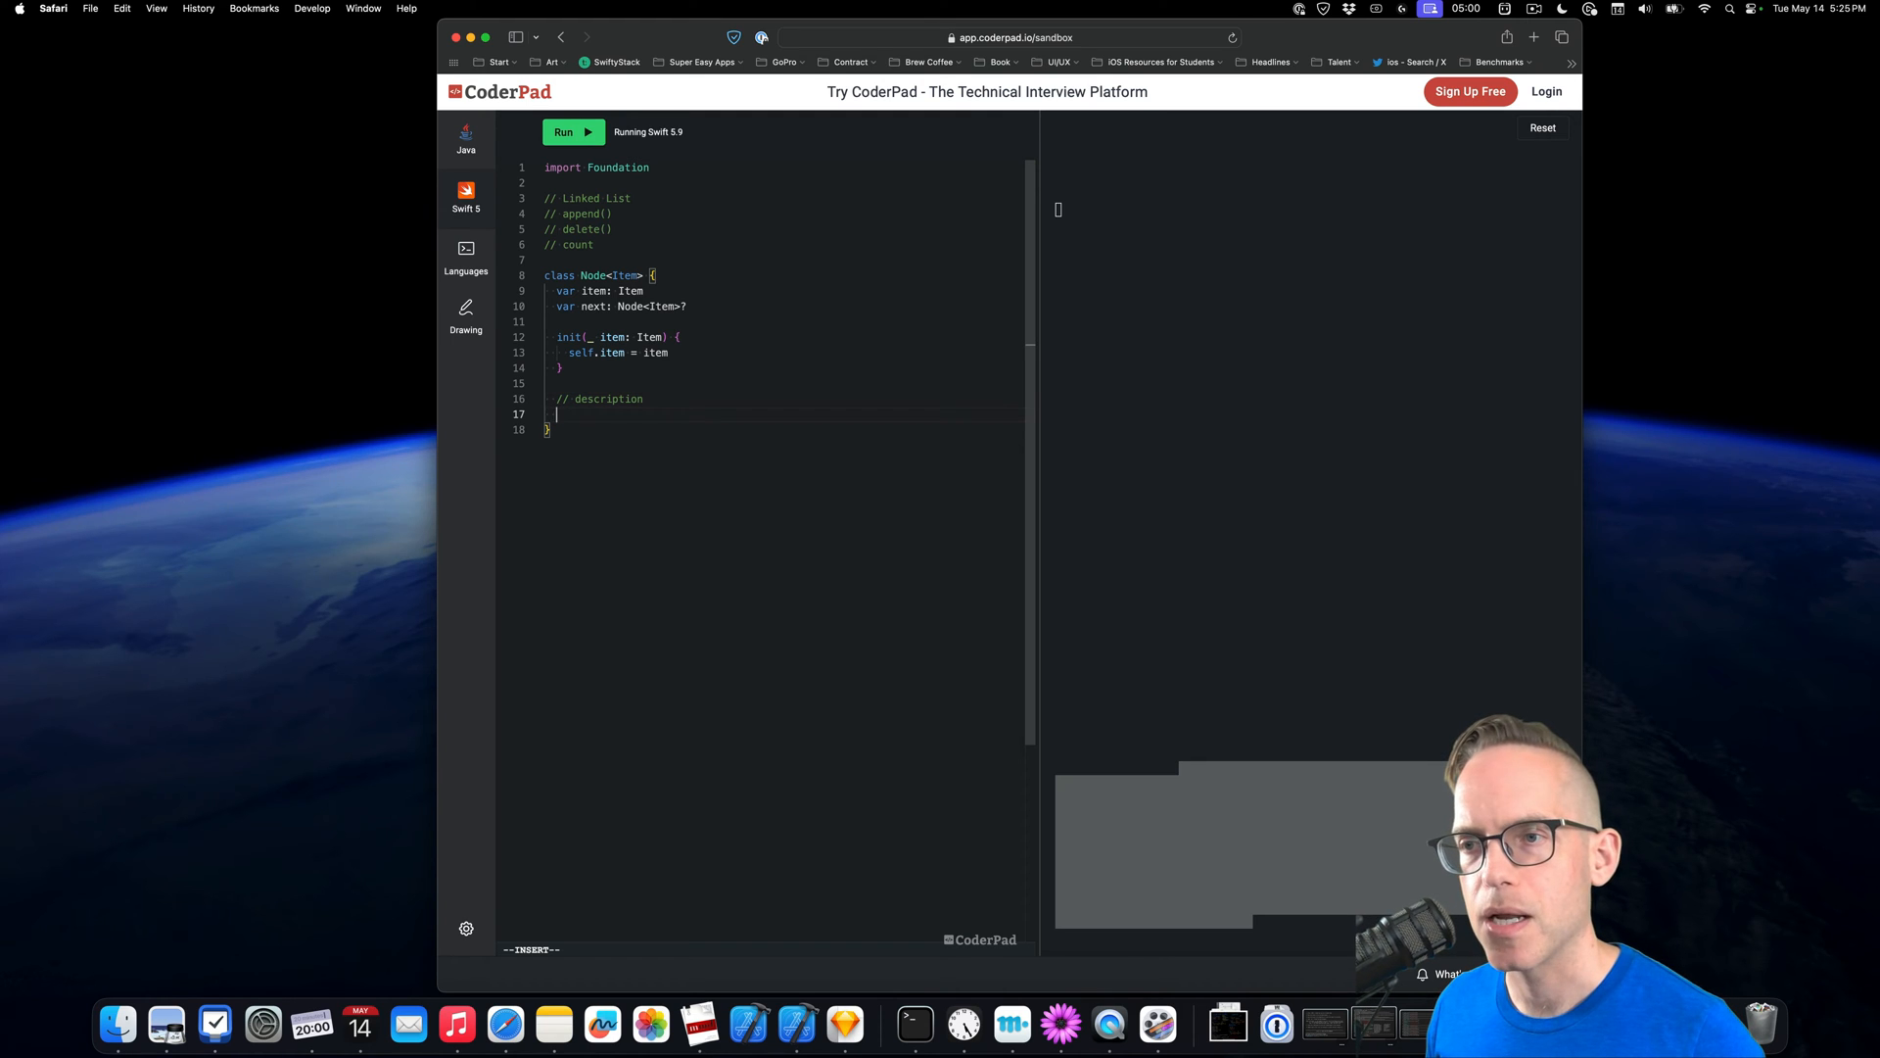
text(// equal)
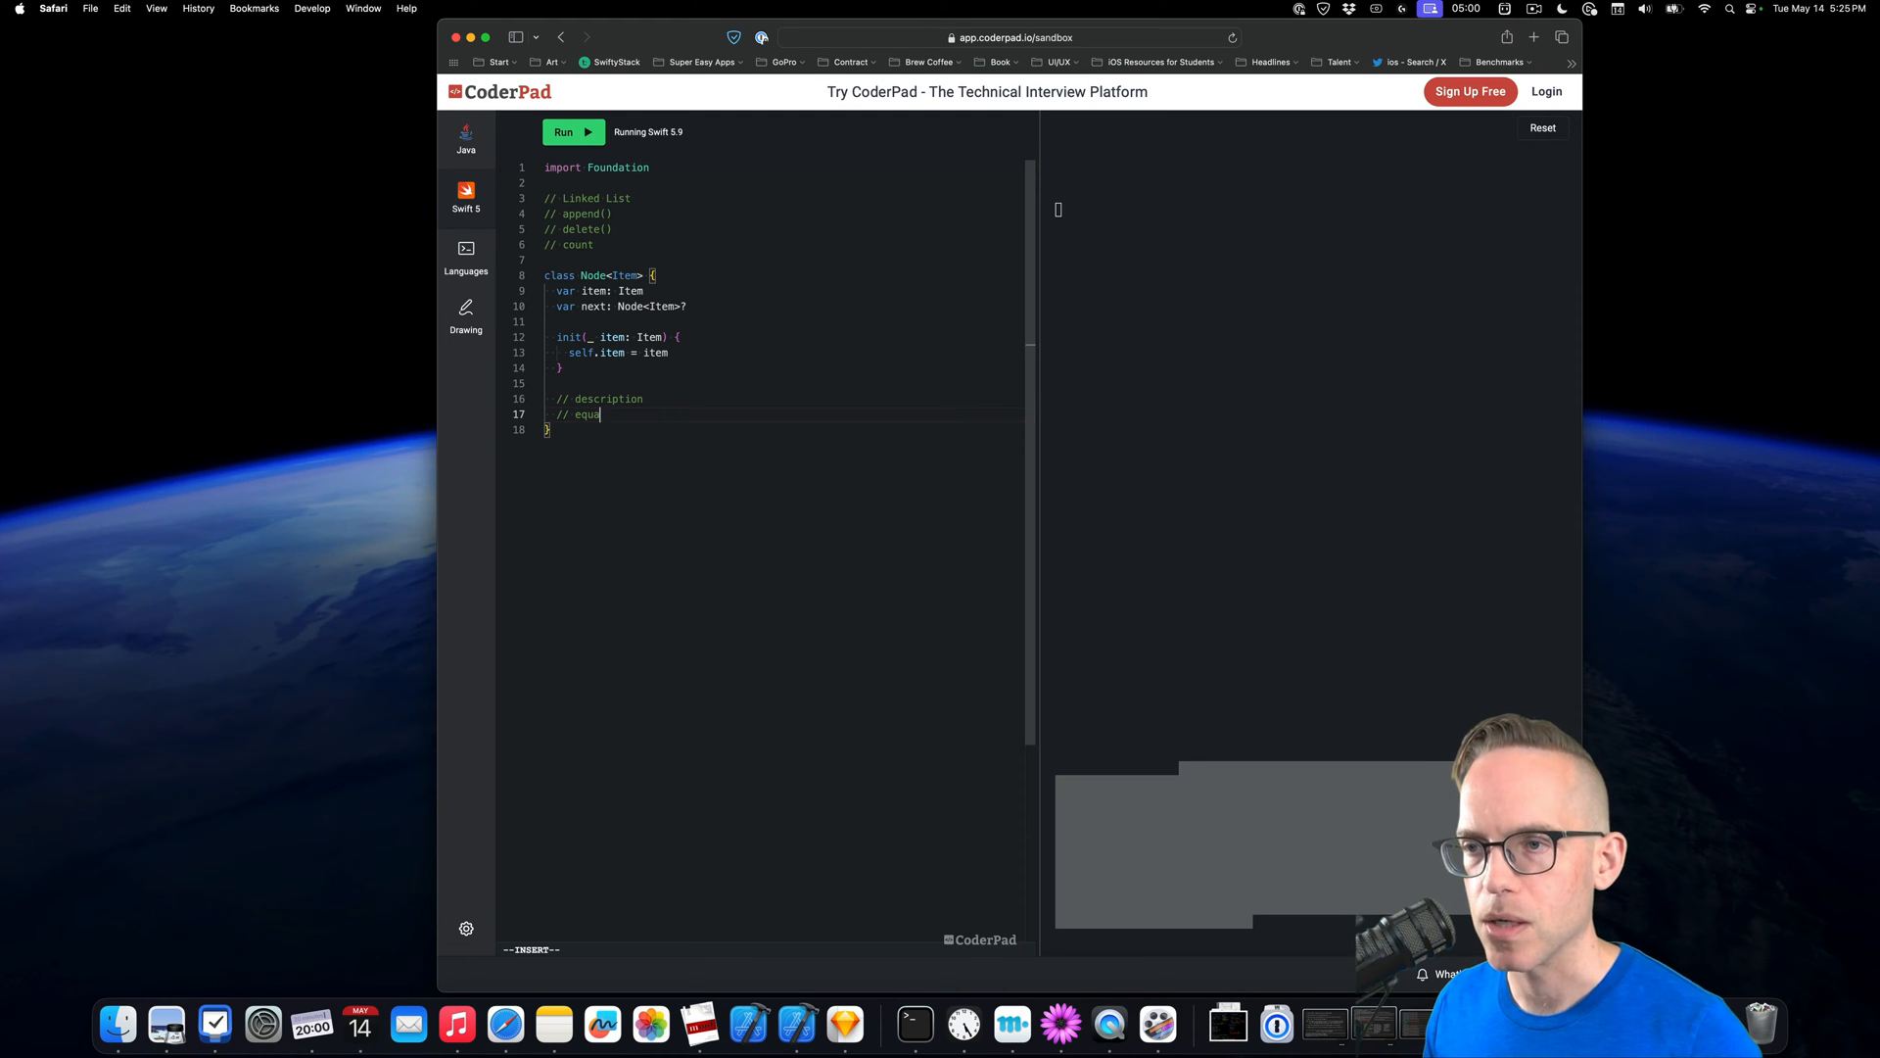
text(table)
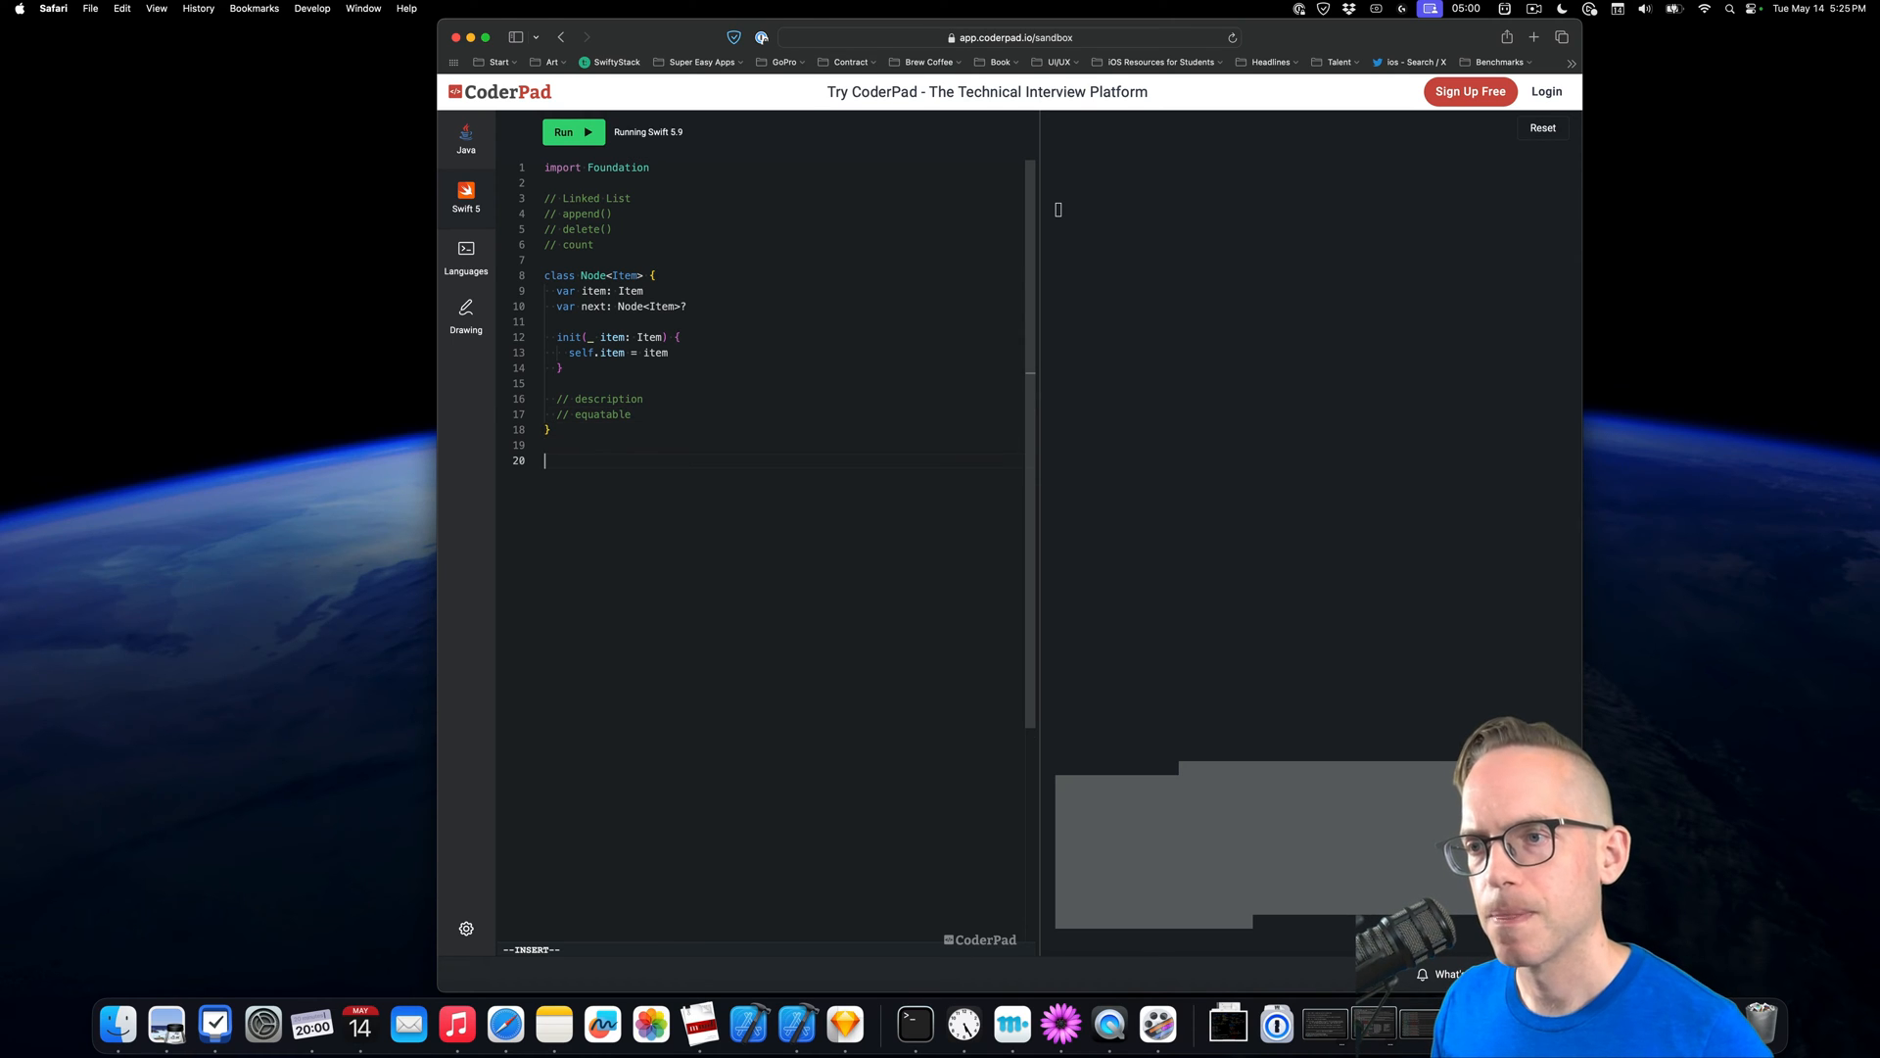
Declare class LinkedLinked<Item> with optional head and tail Node<Item> and a count of 0
text(class)
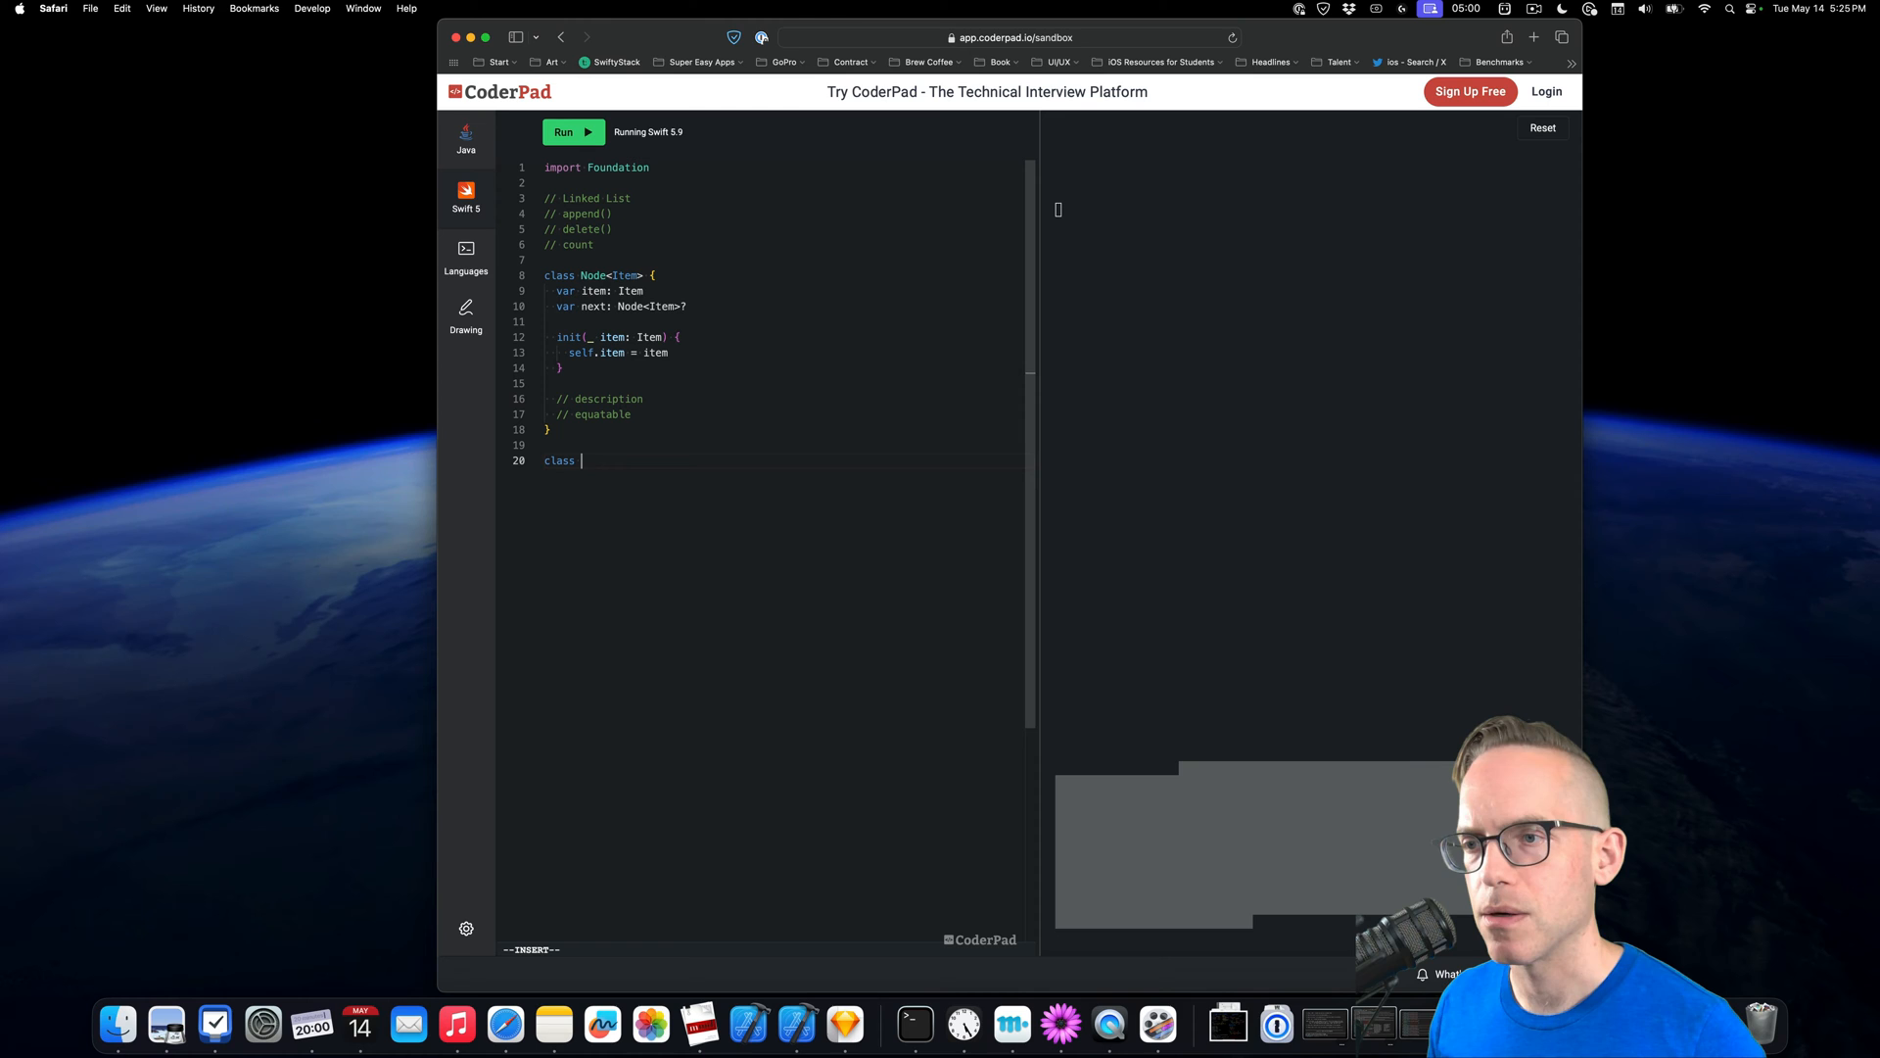
text(Linked)
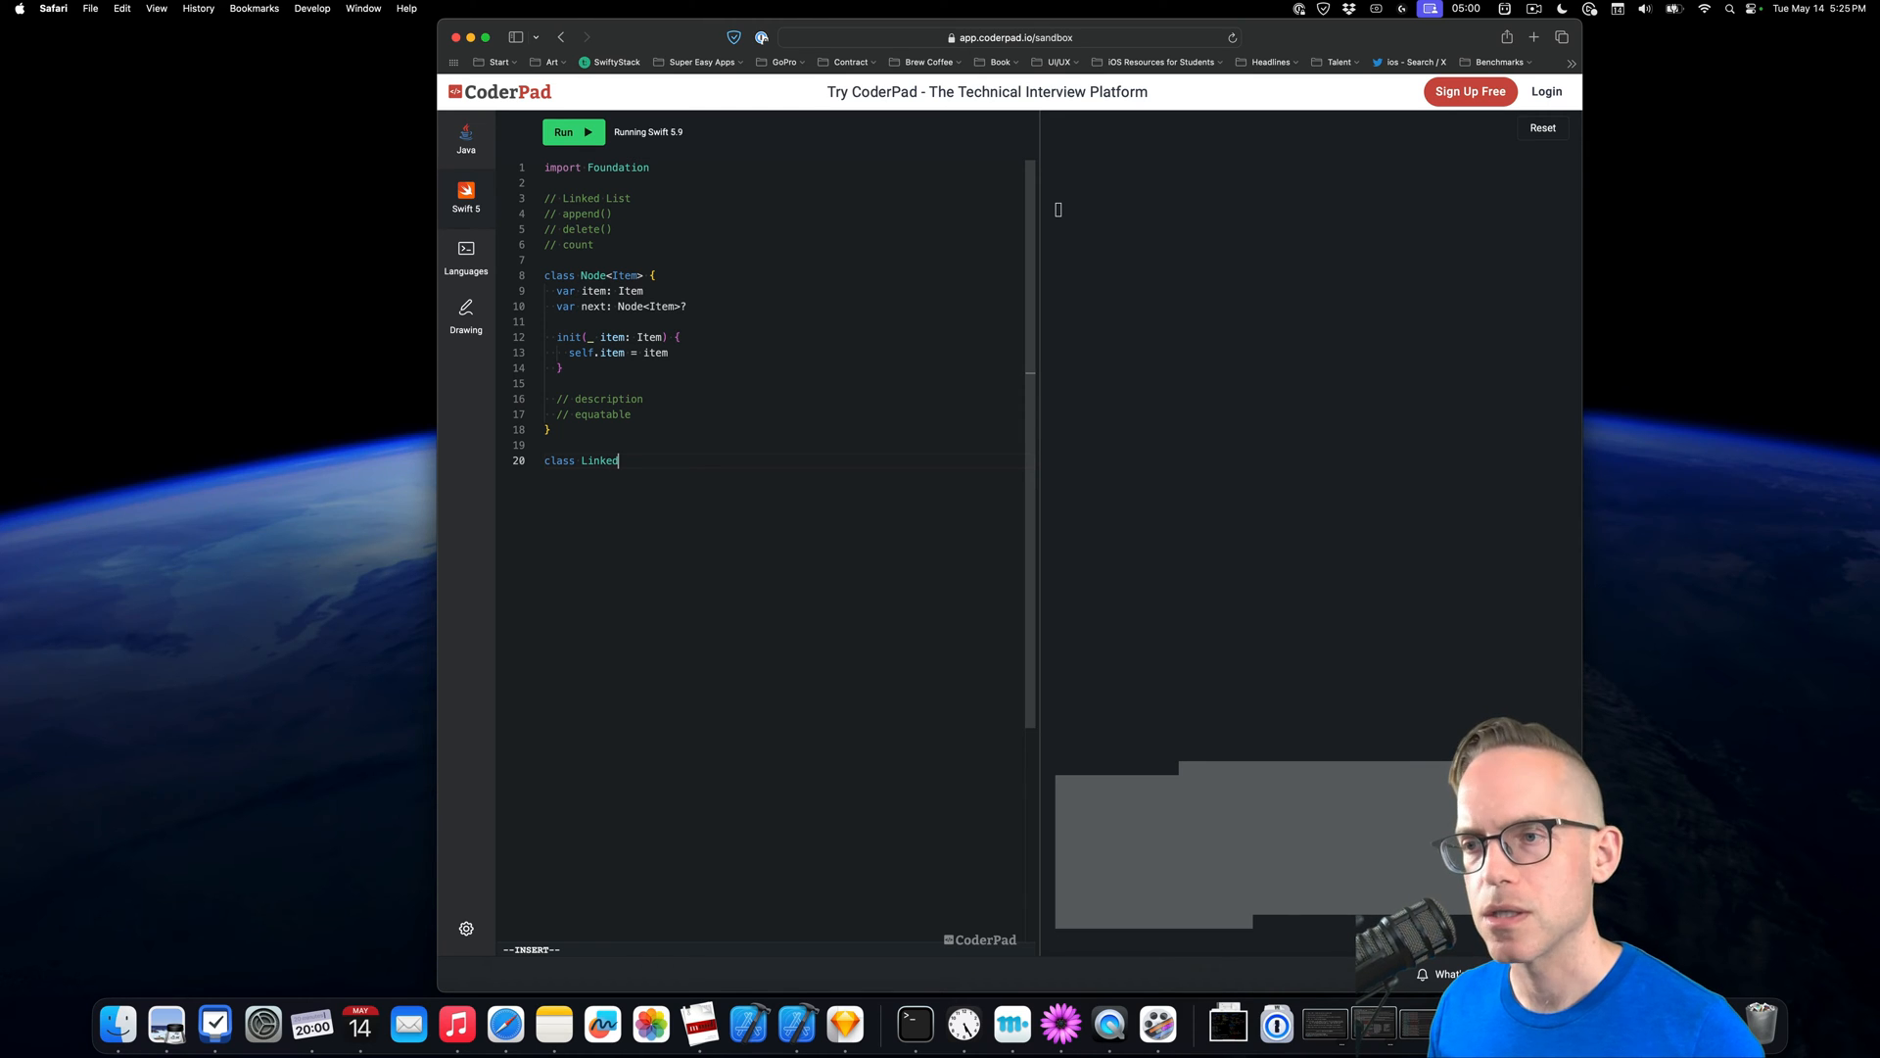
text(Linked)
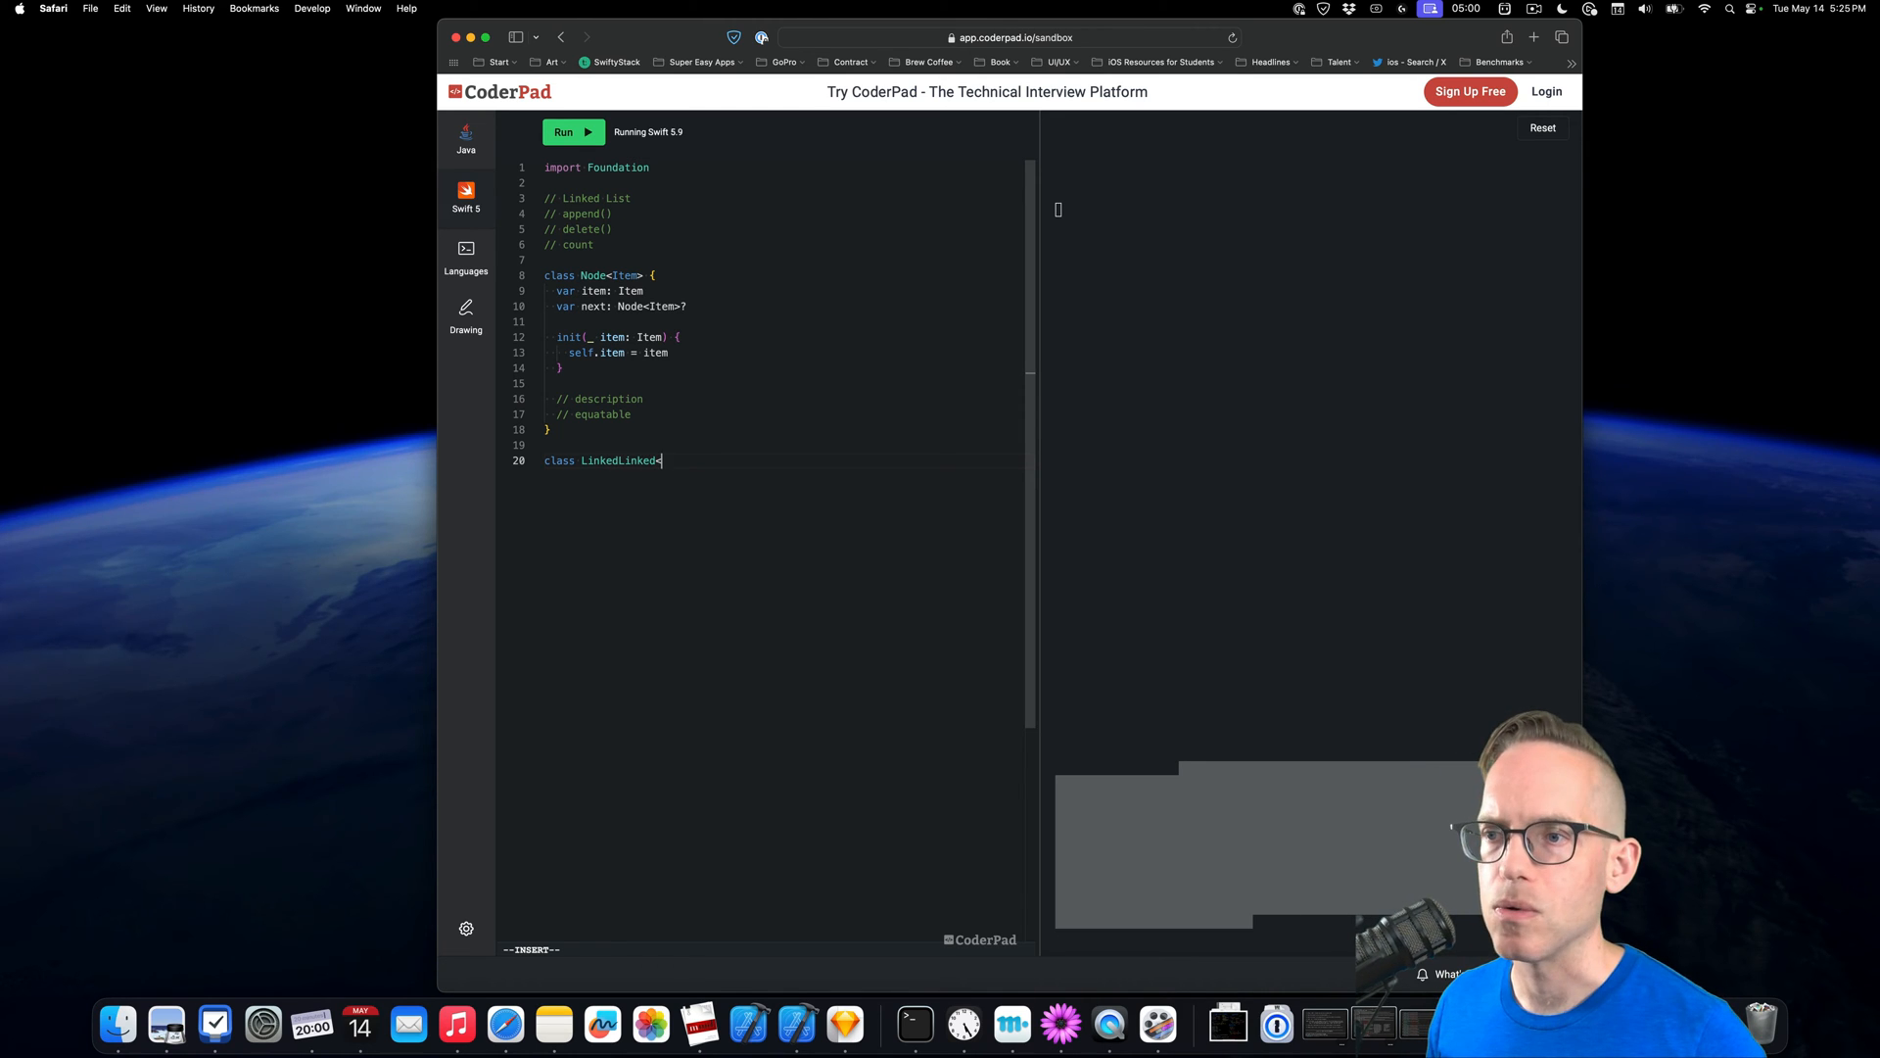
text(<Item> {)
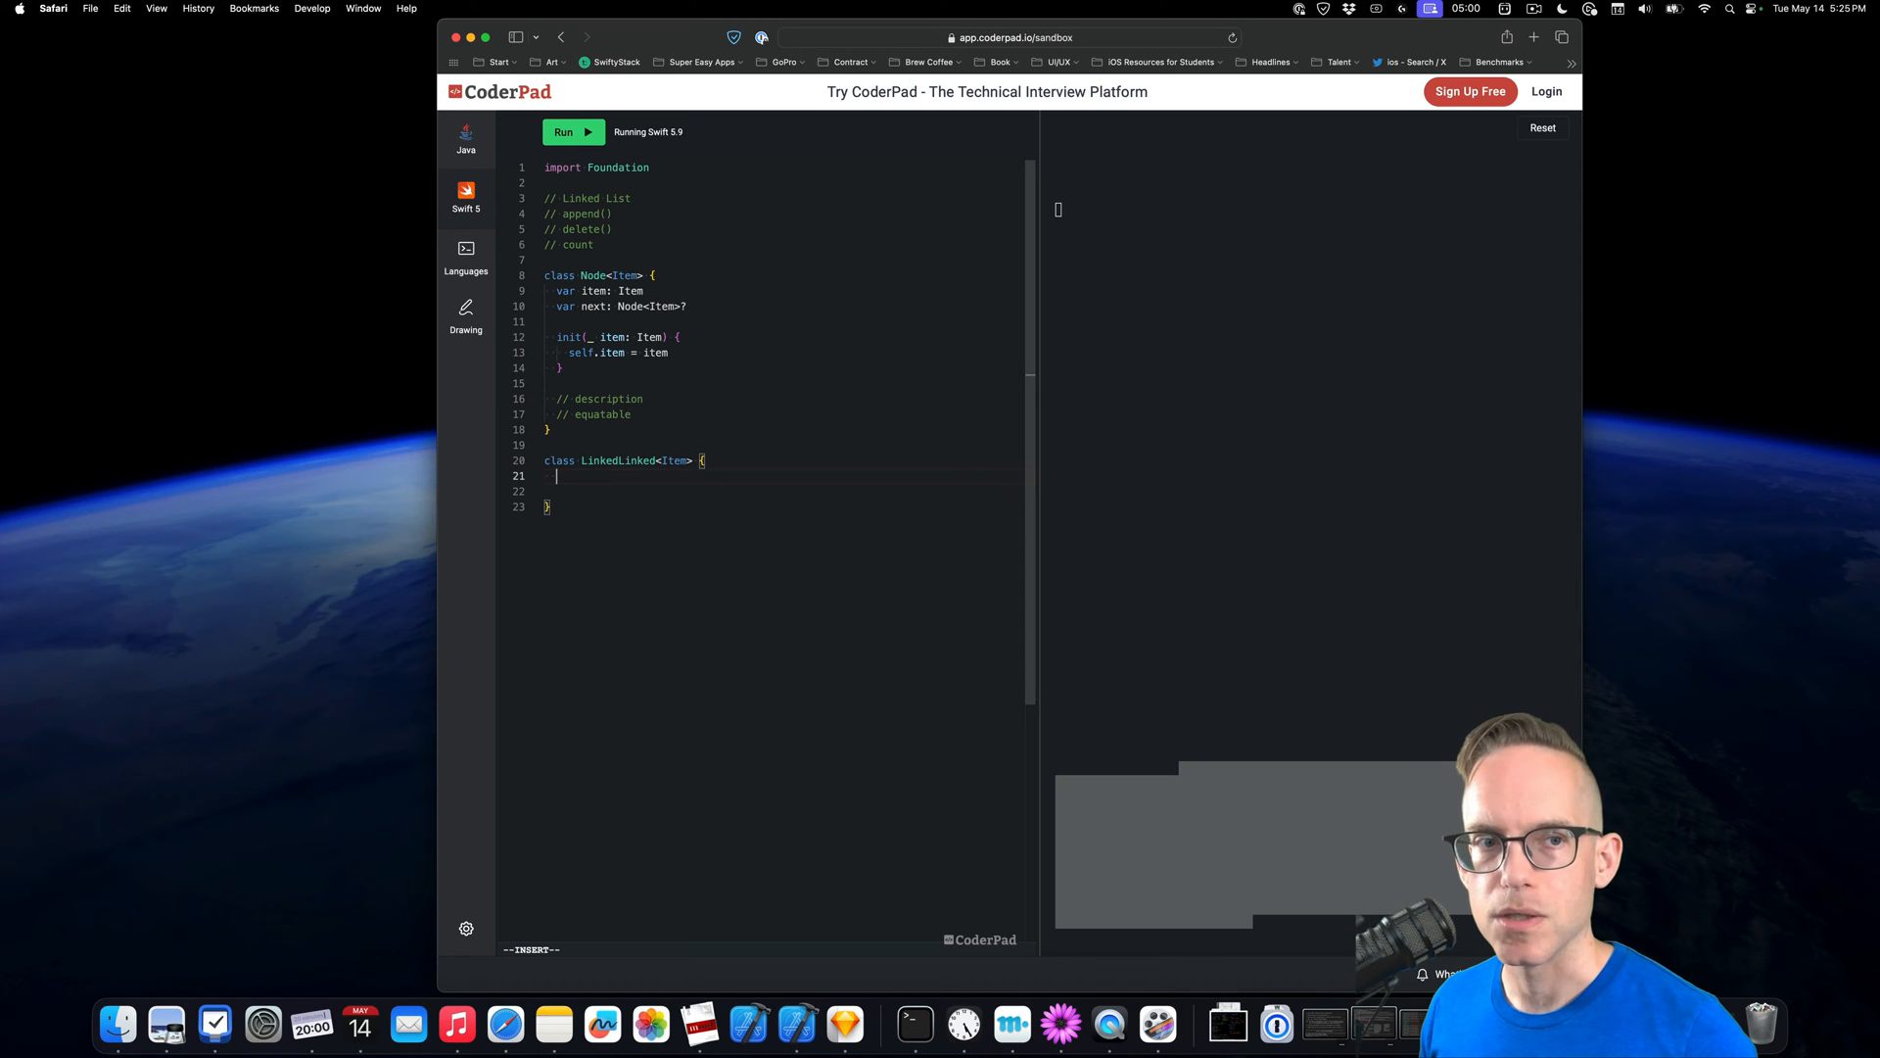
text(var)
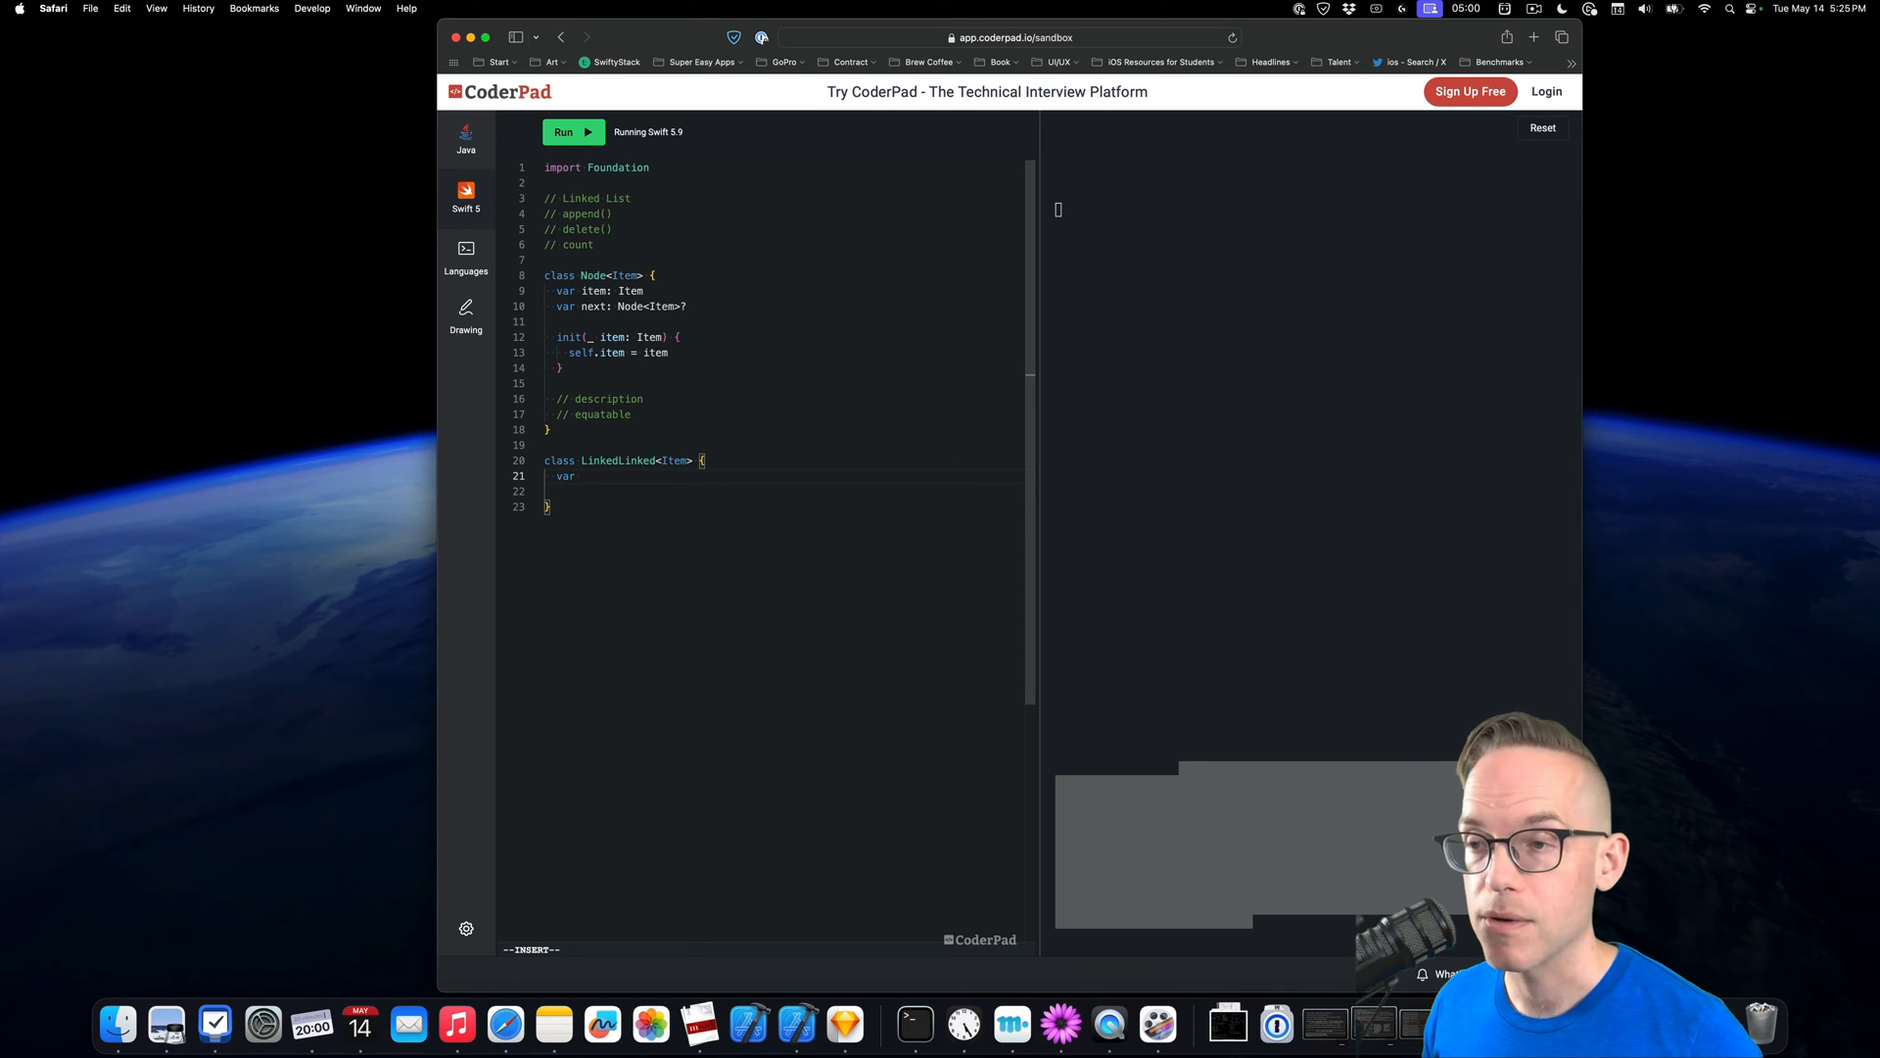
text(head: N)
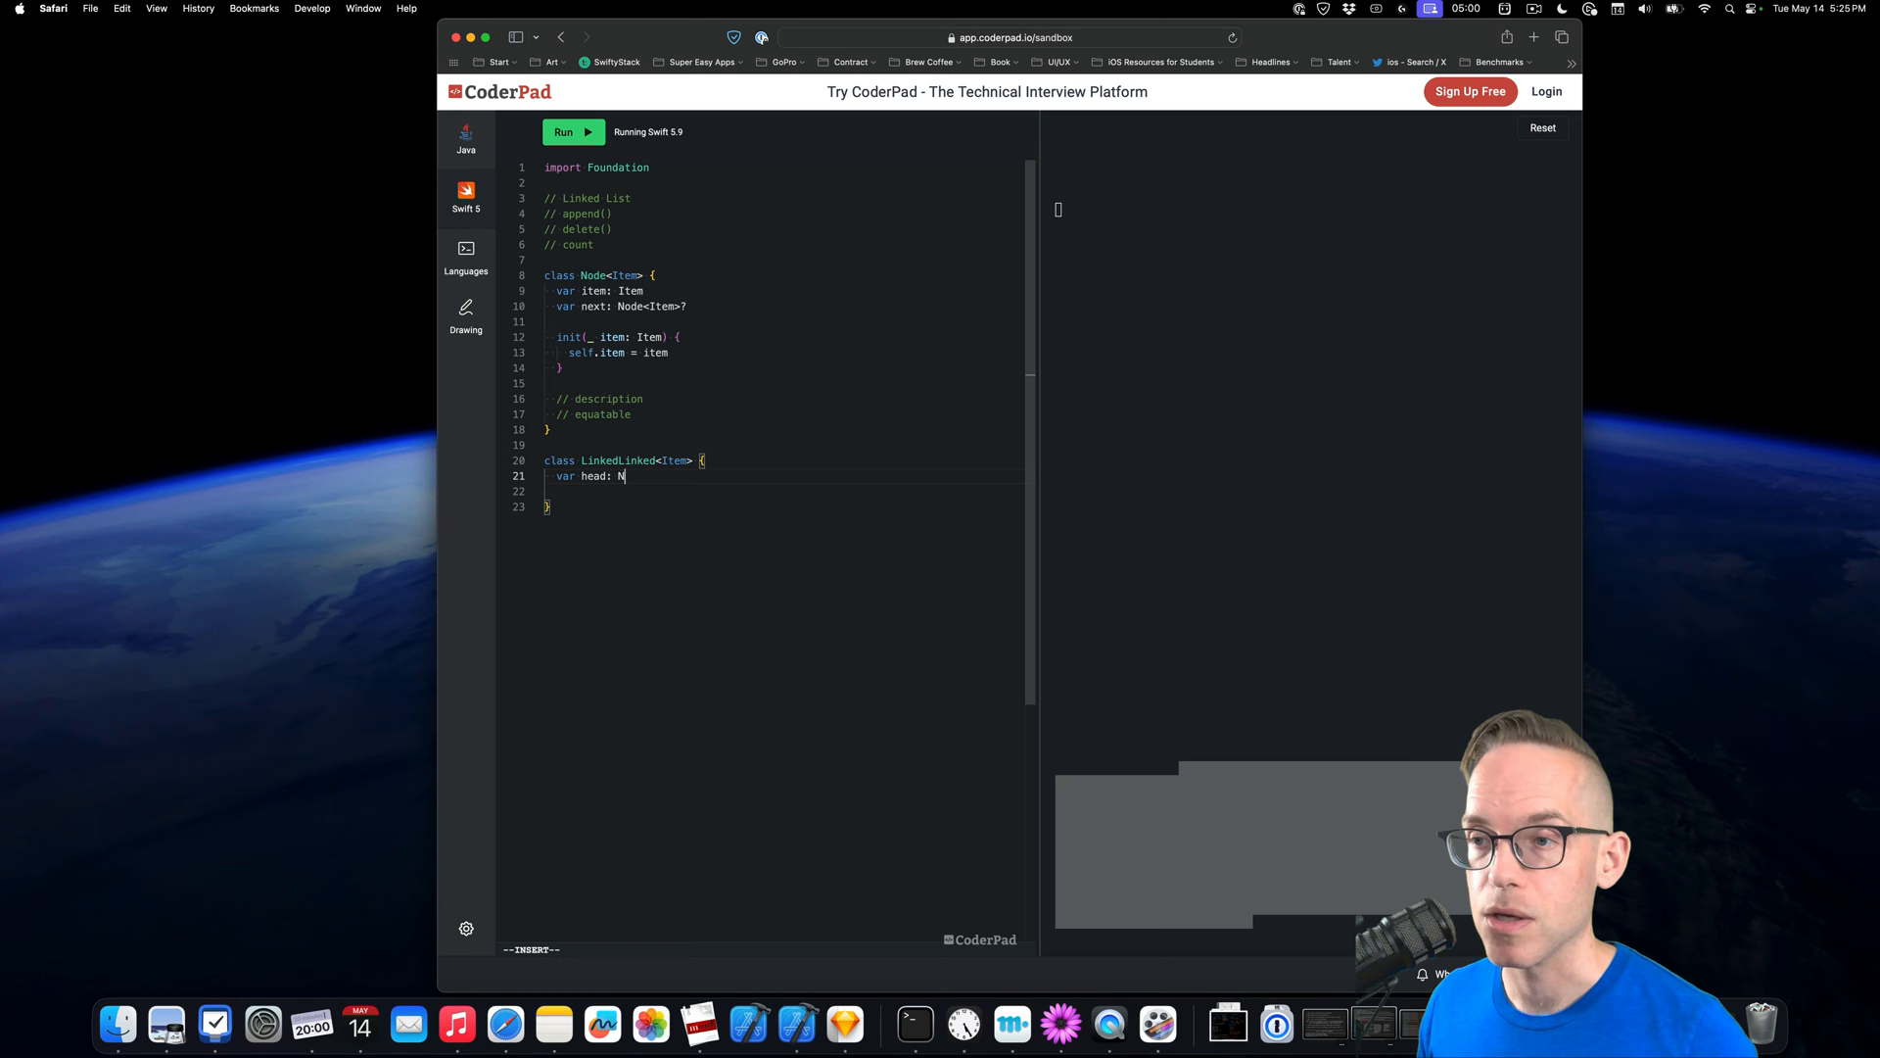
text(ode<Item>?)
click(782, 491)
text(var)
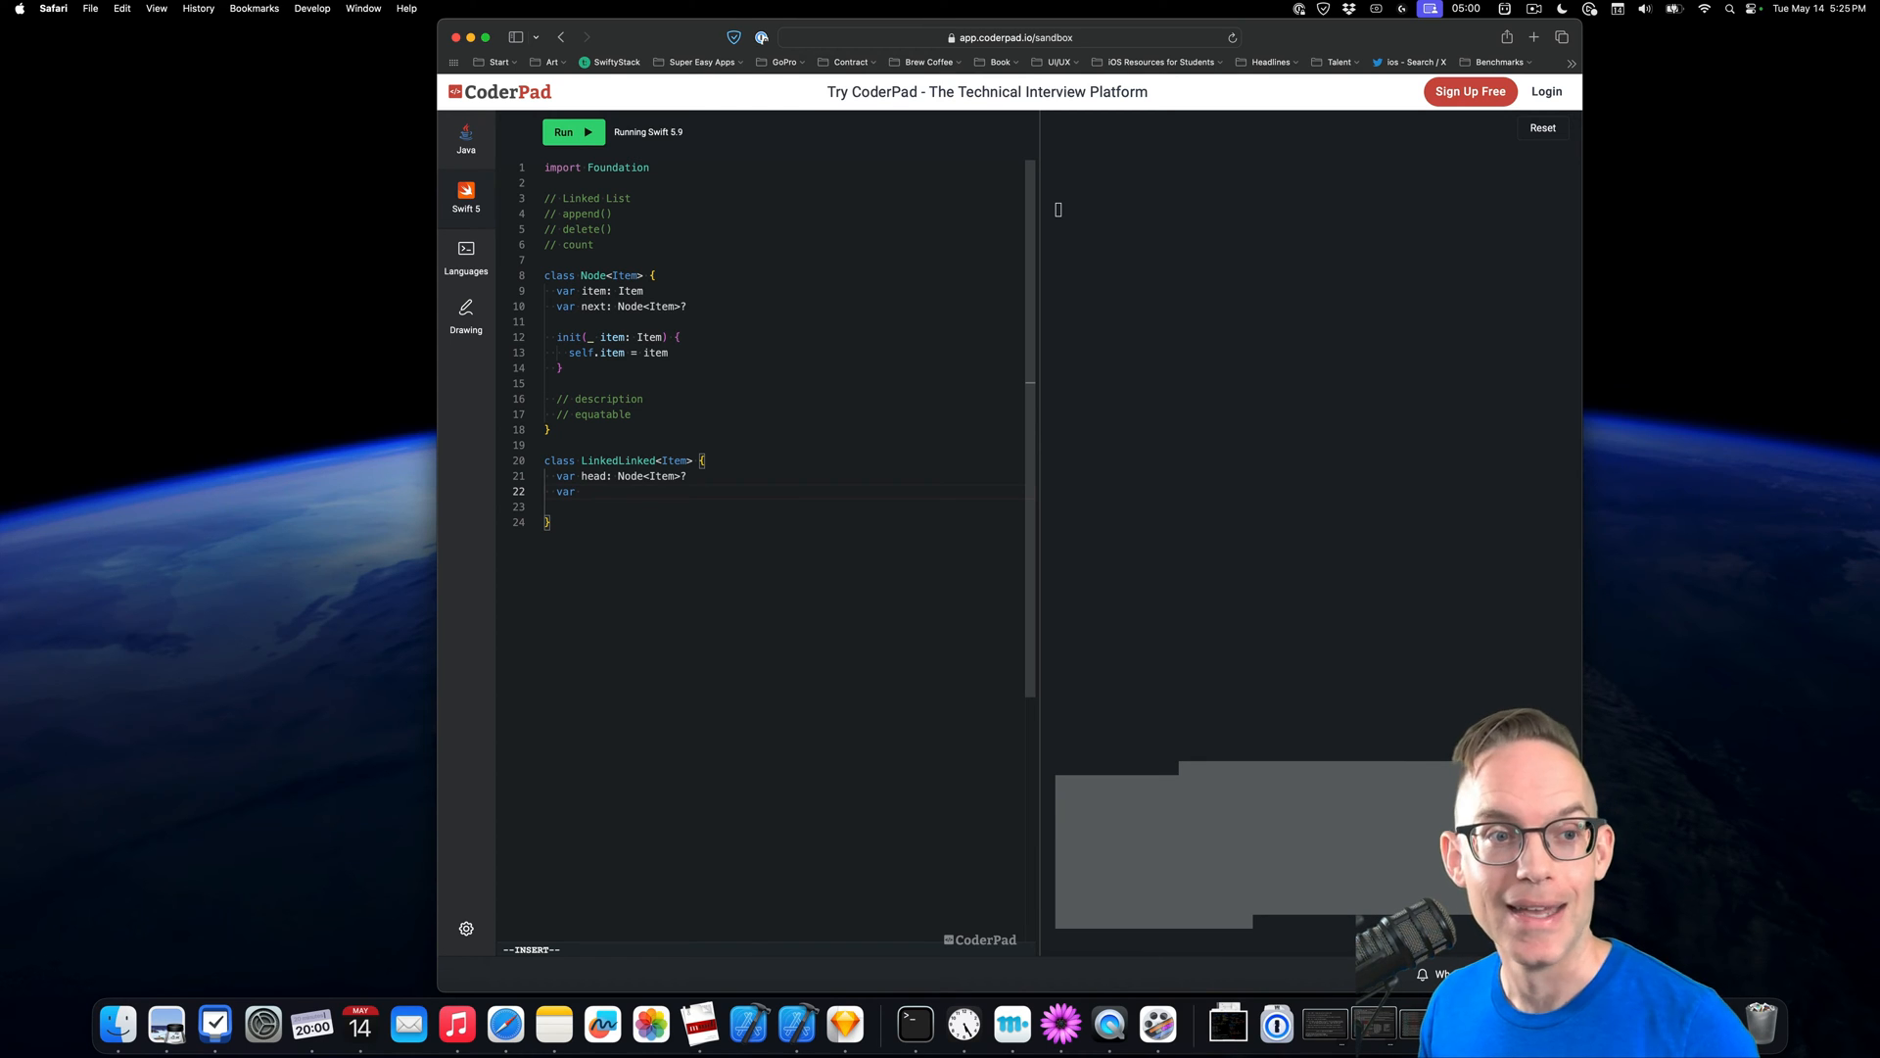
text(tail: No)
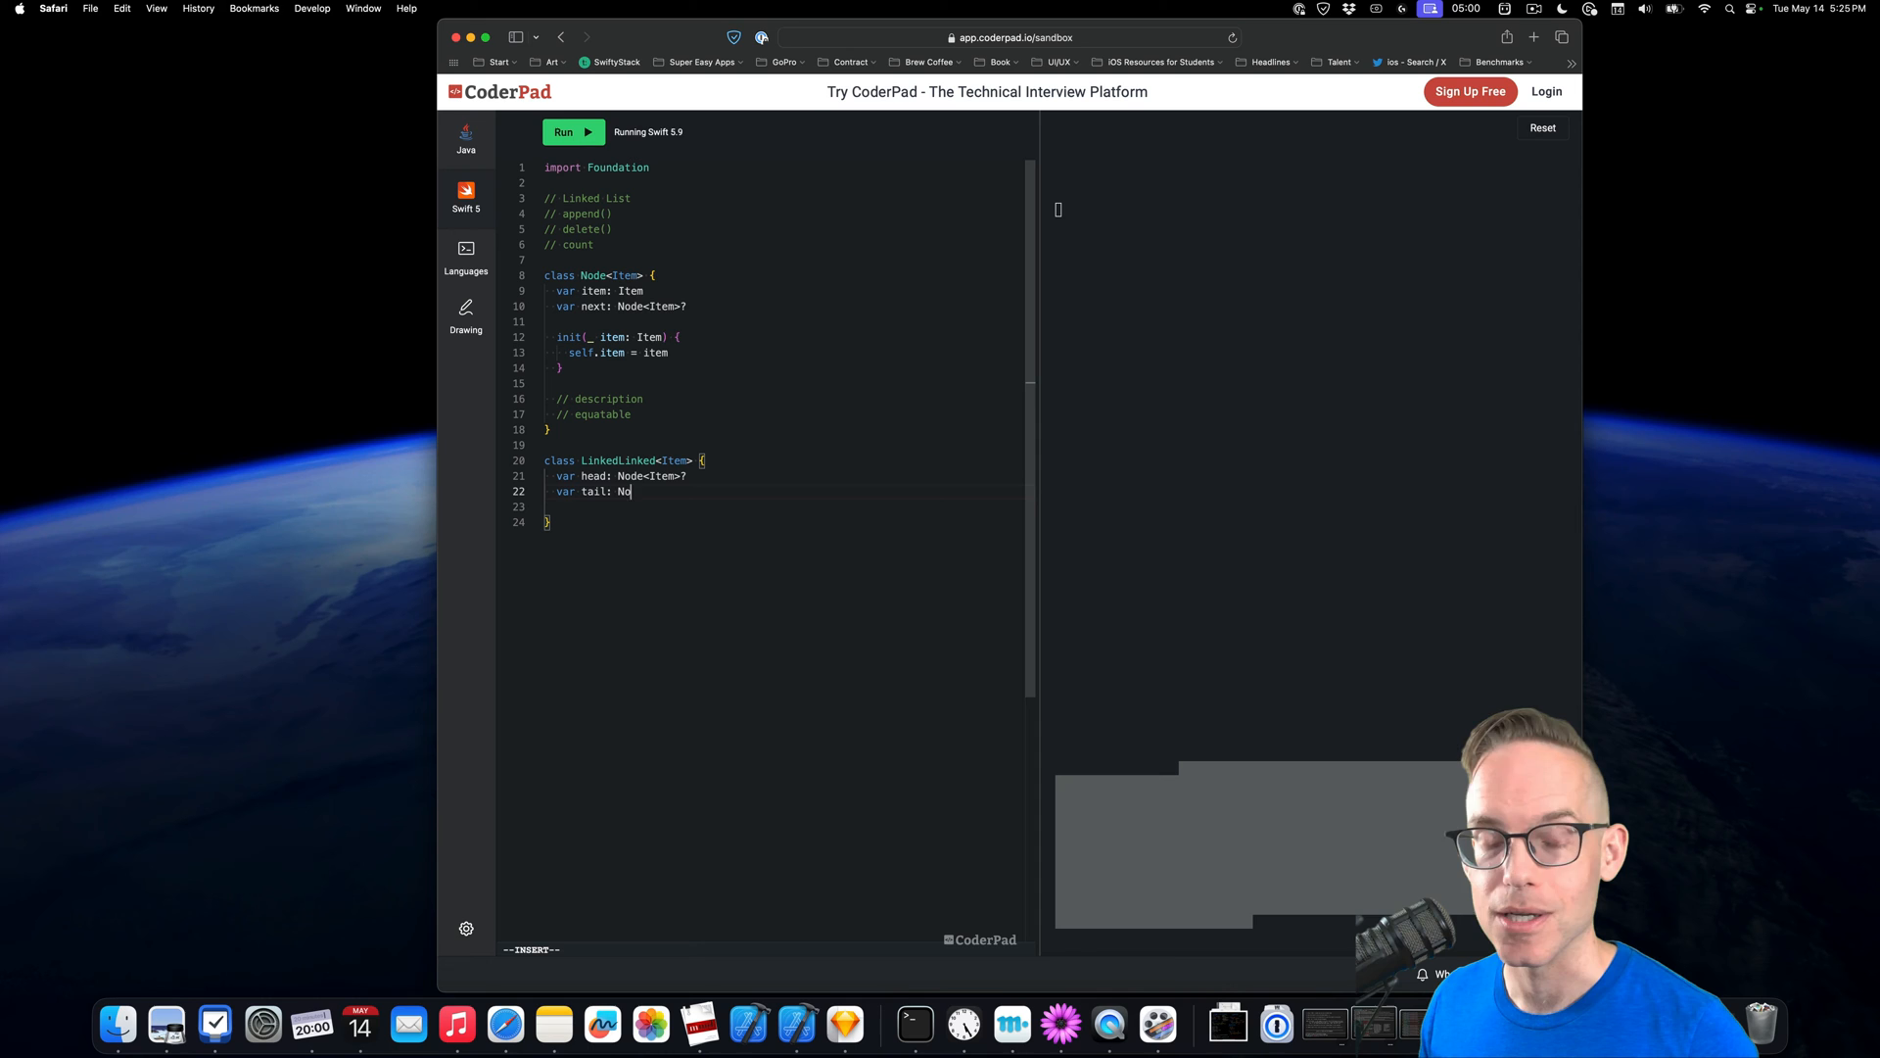
text(de<Item)
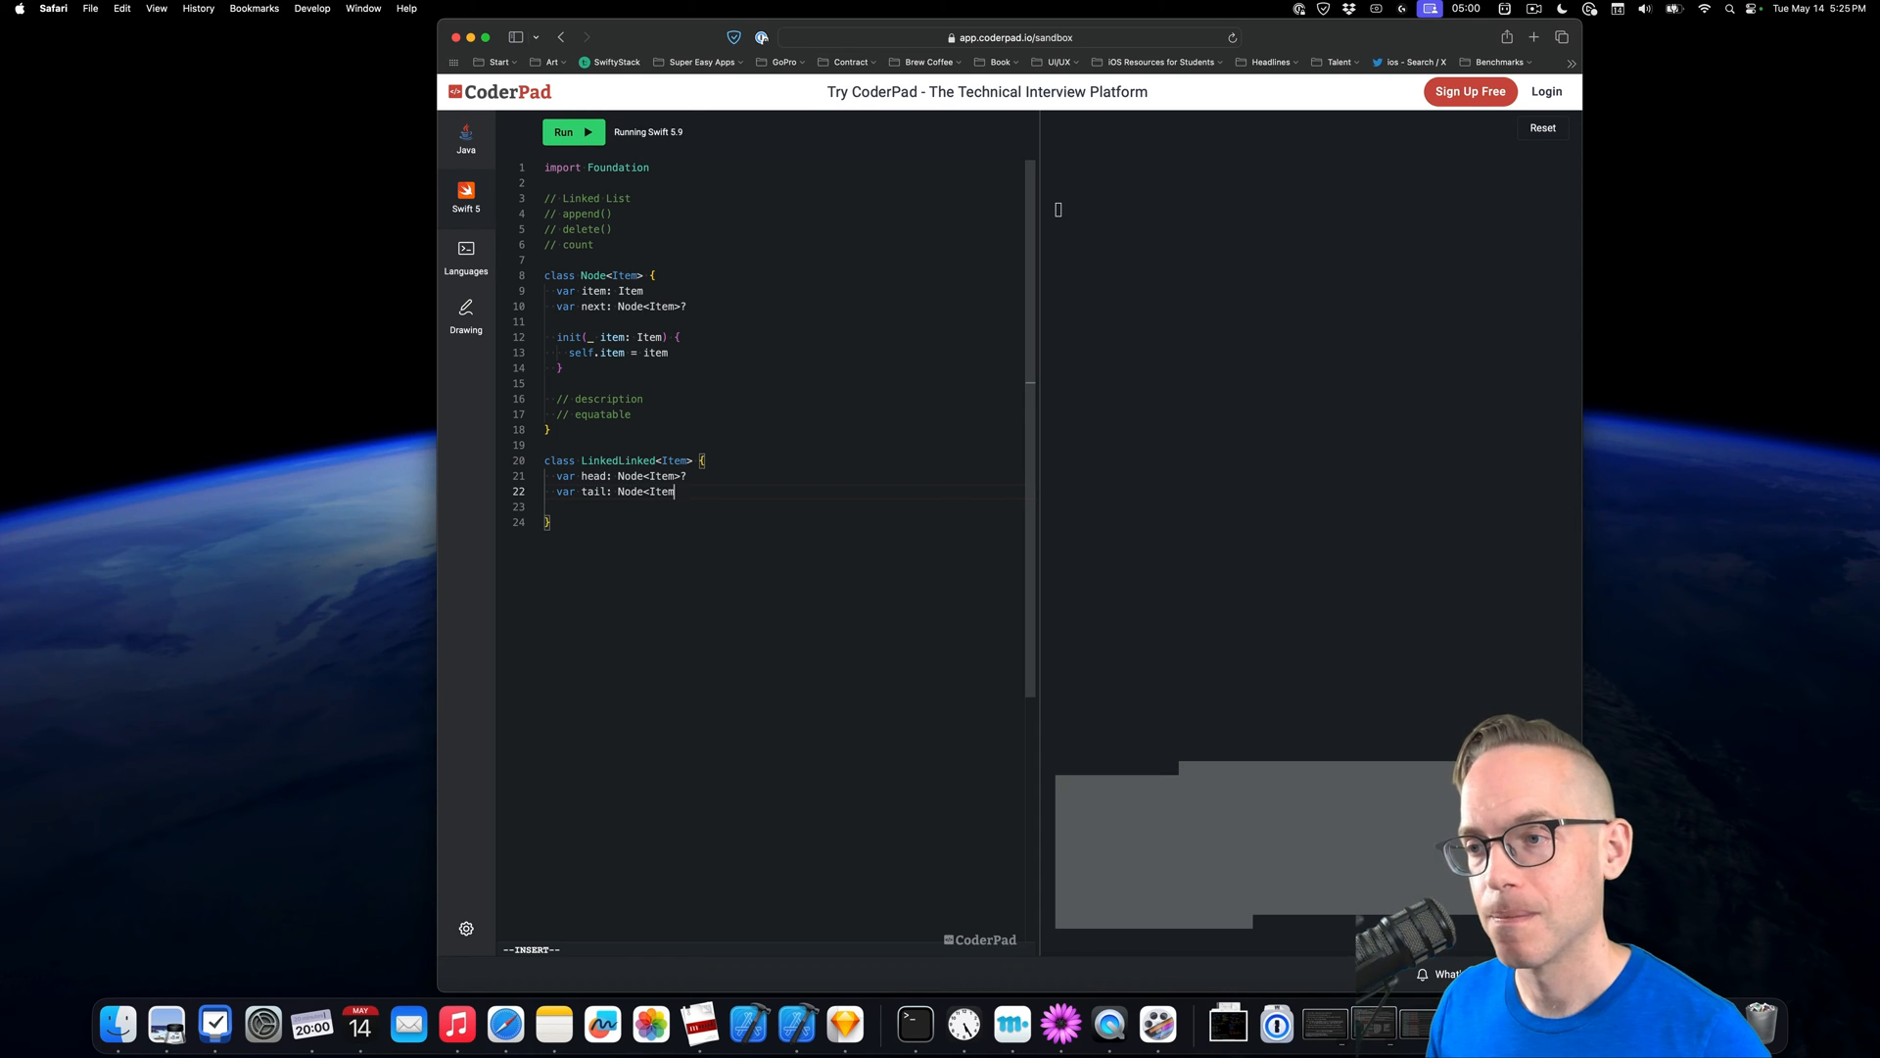
text(?)
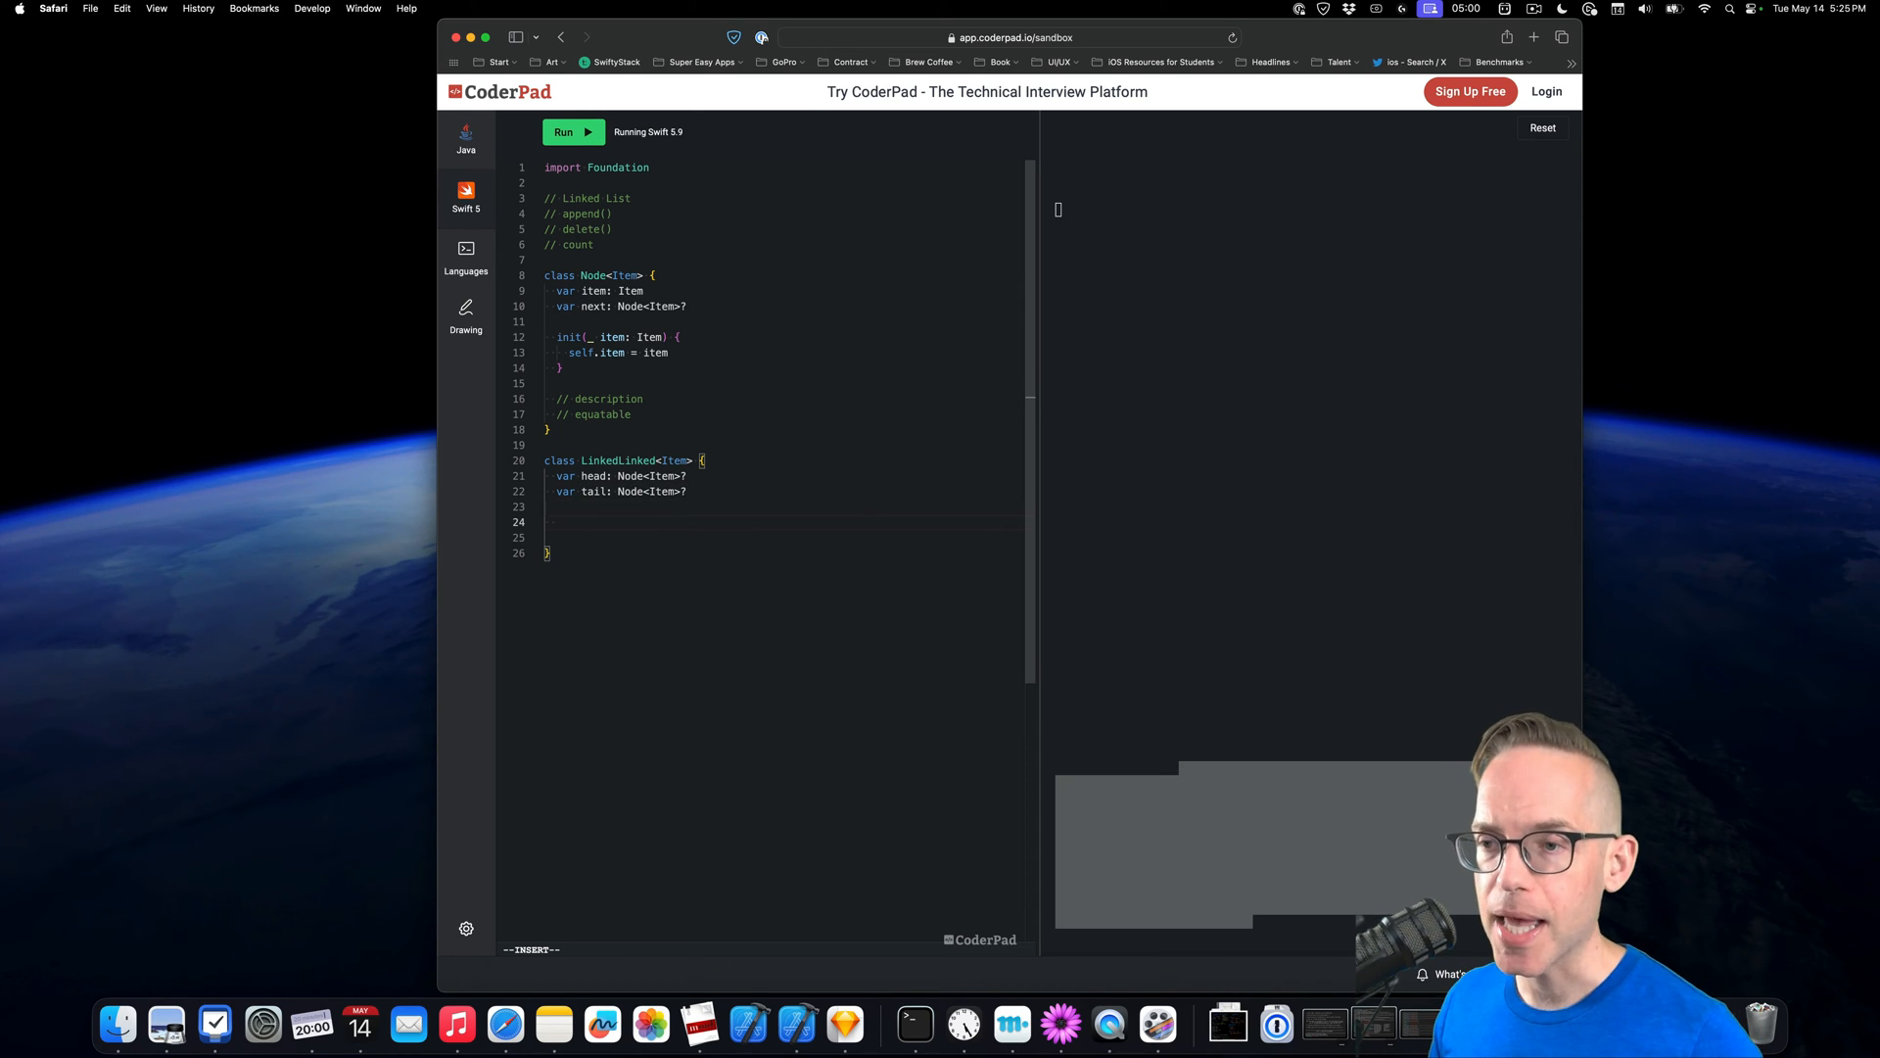
text(var)
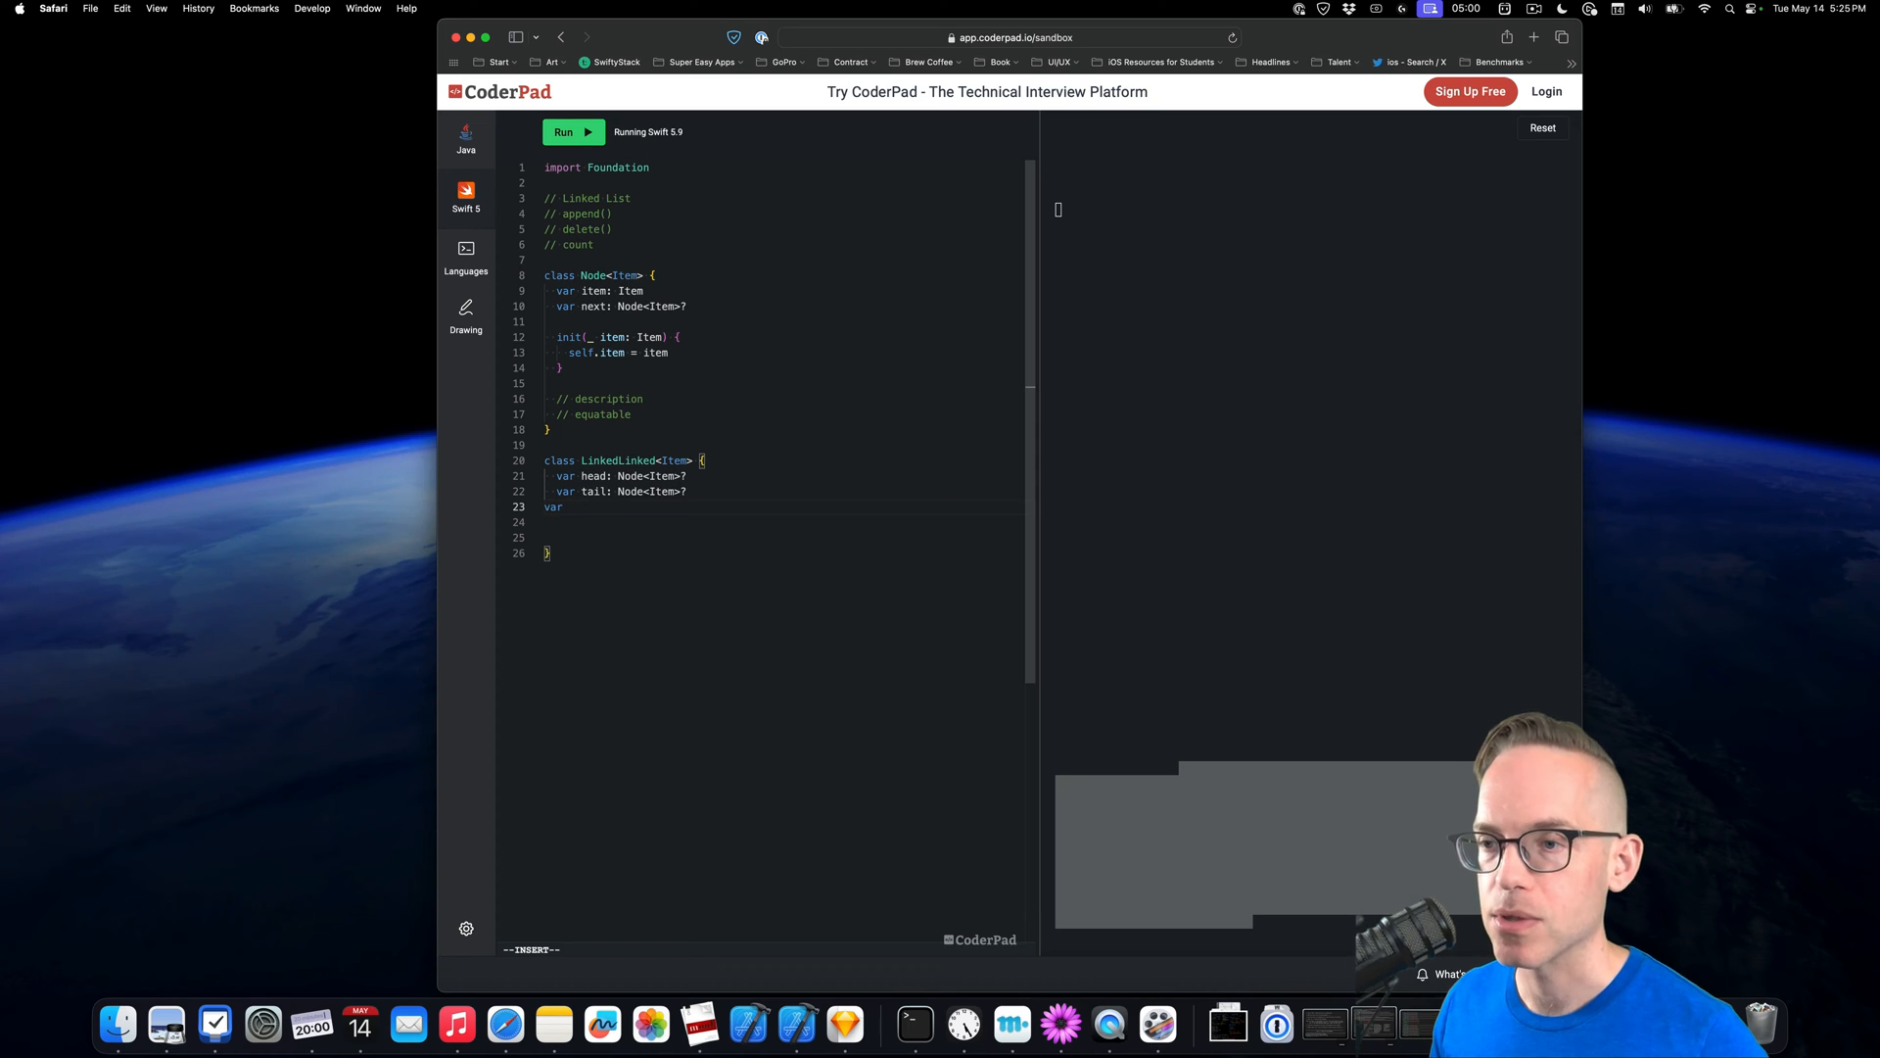
text(count: 0)
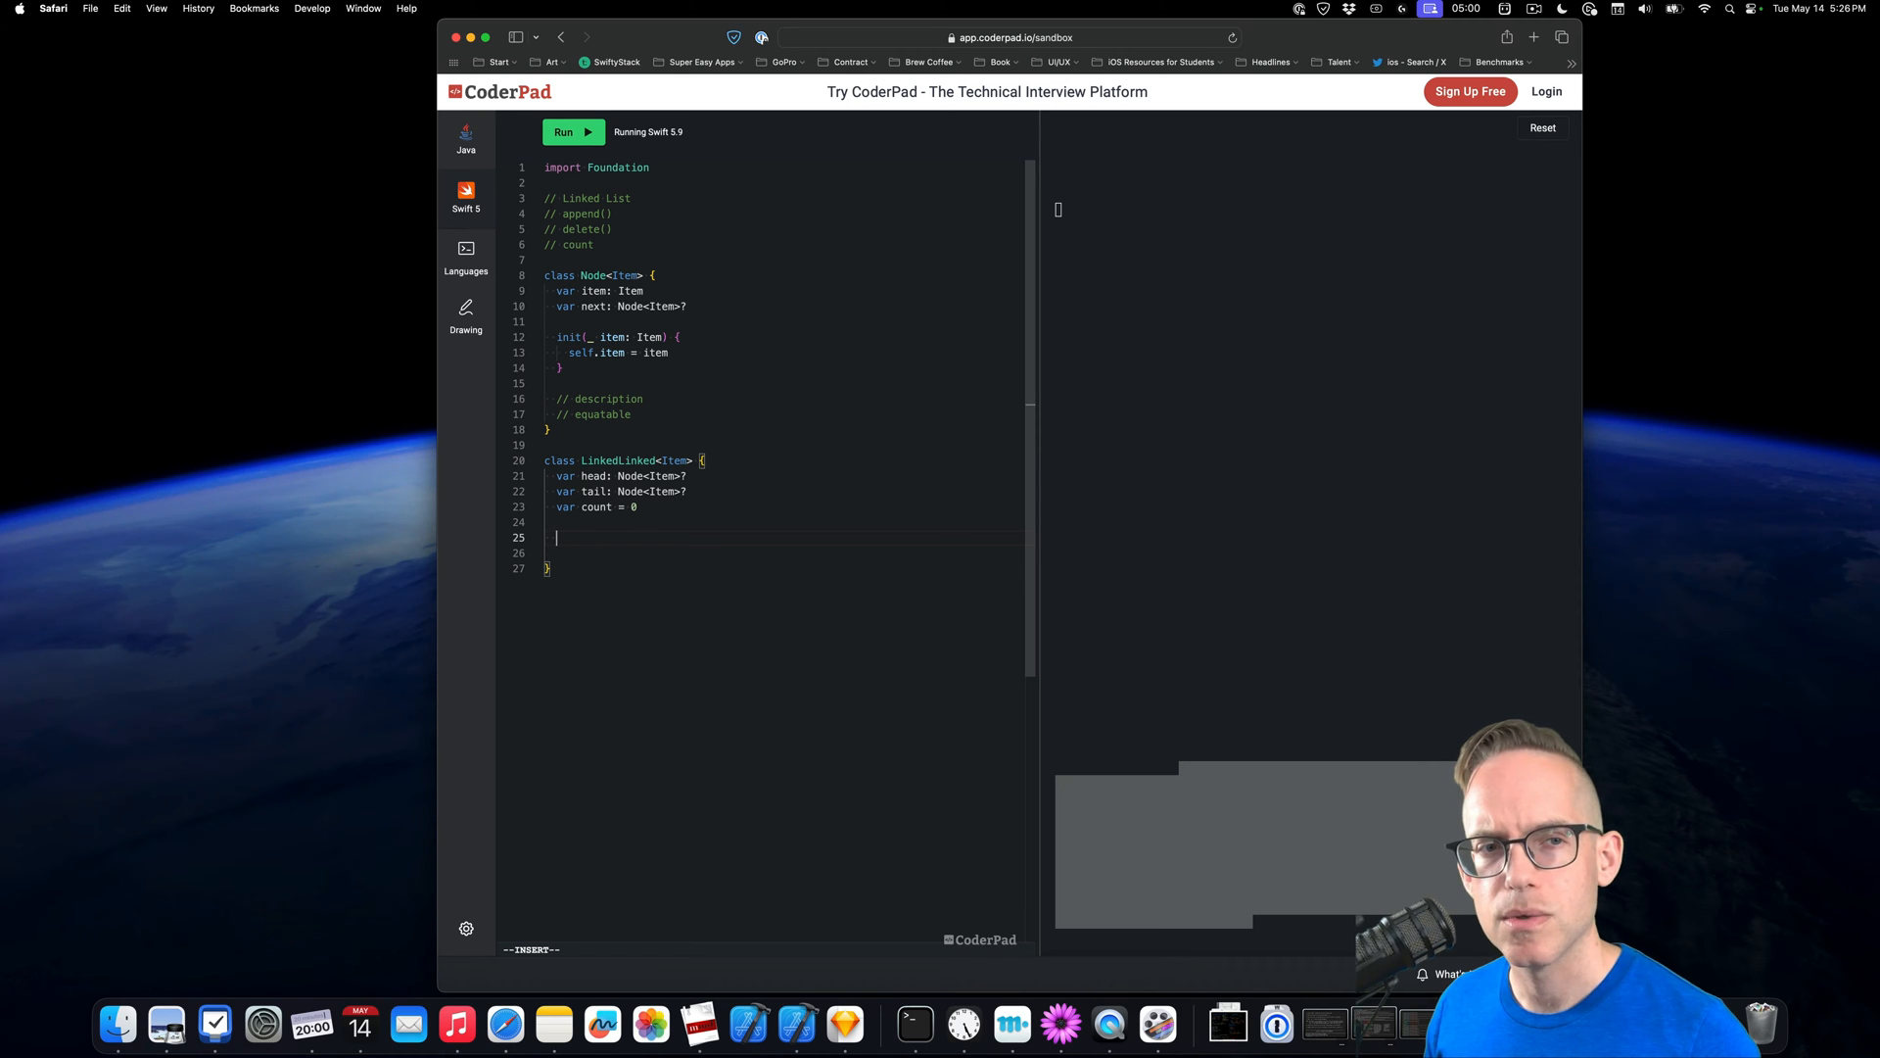
Add empty func append(_ node: Node<Item>) and func delete(_ node: Node<Item>) stubs
text(func)
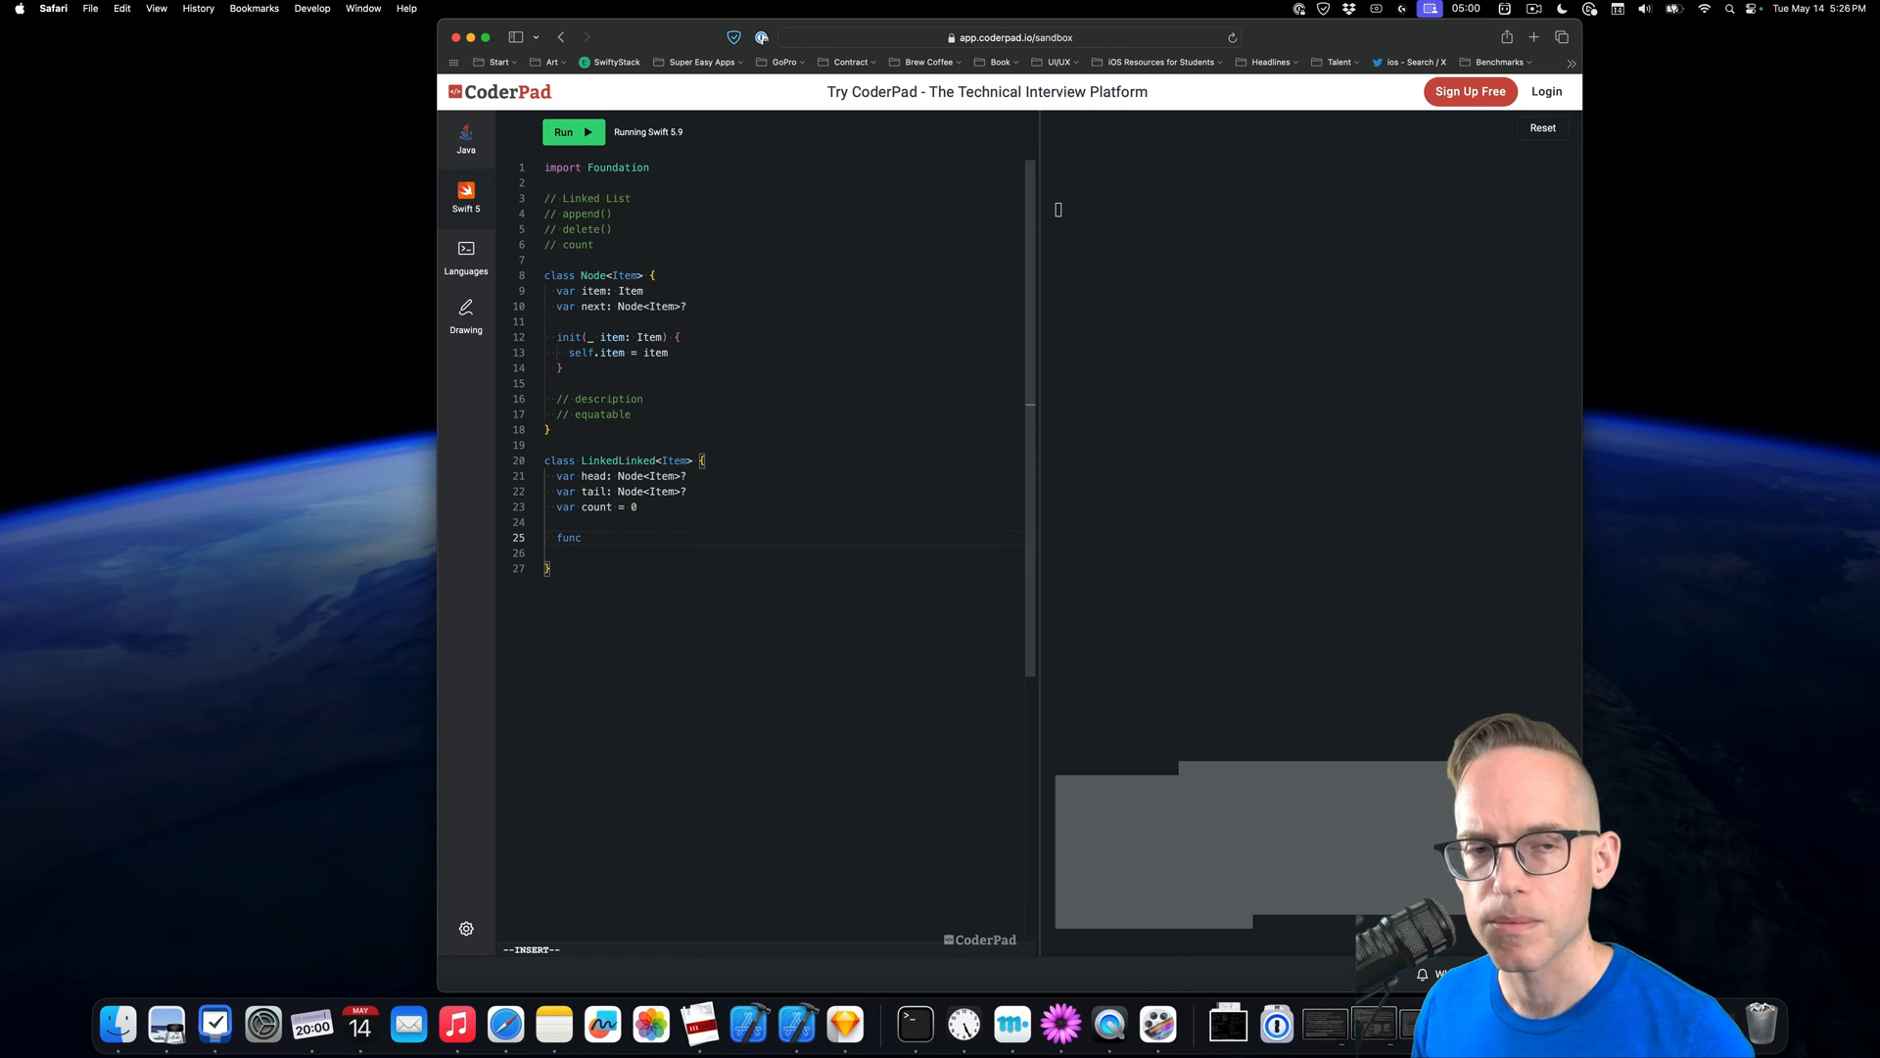
text(append)
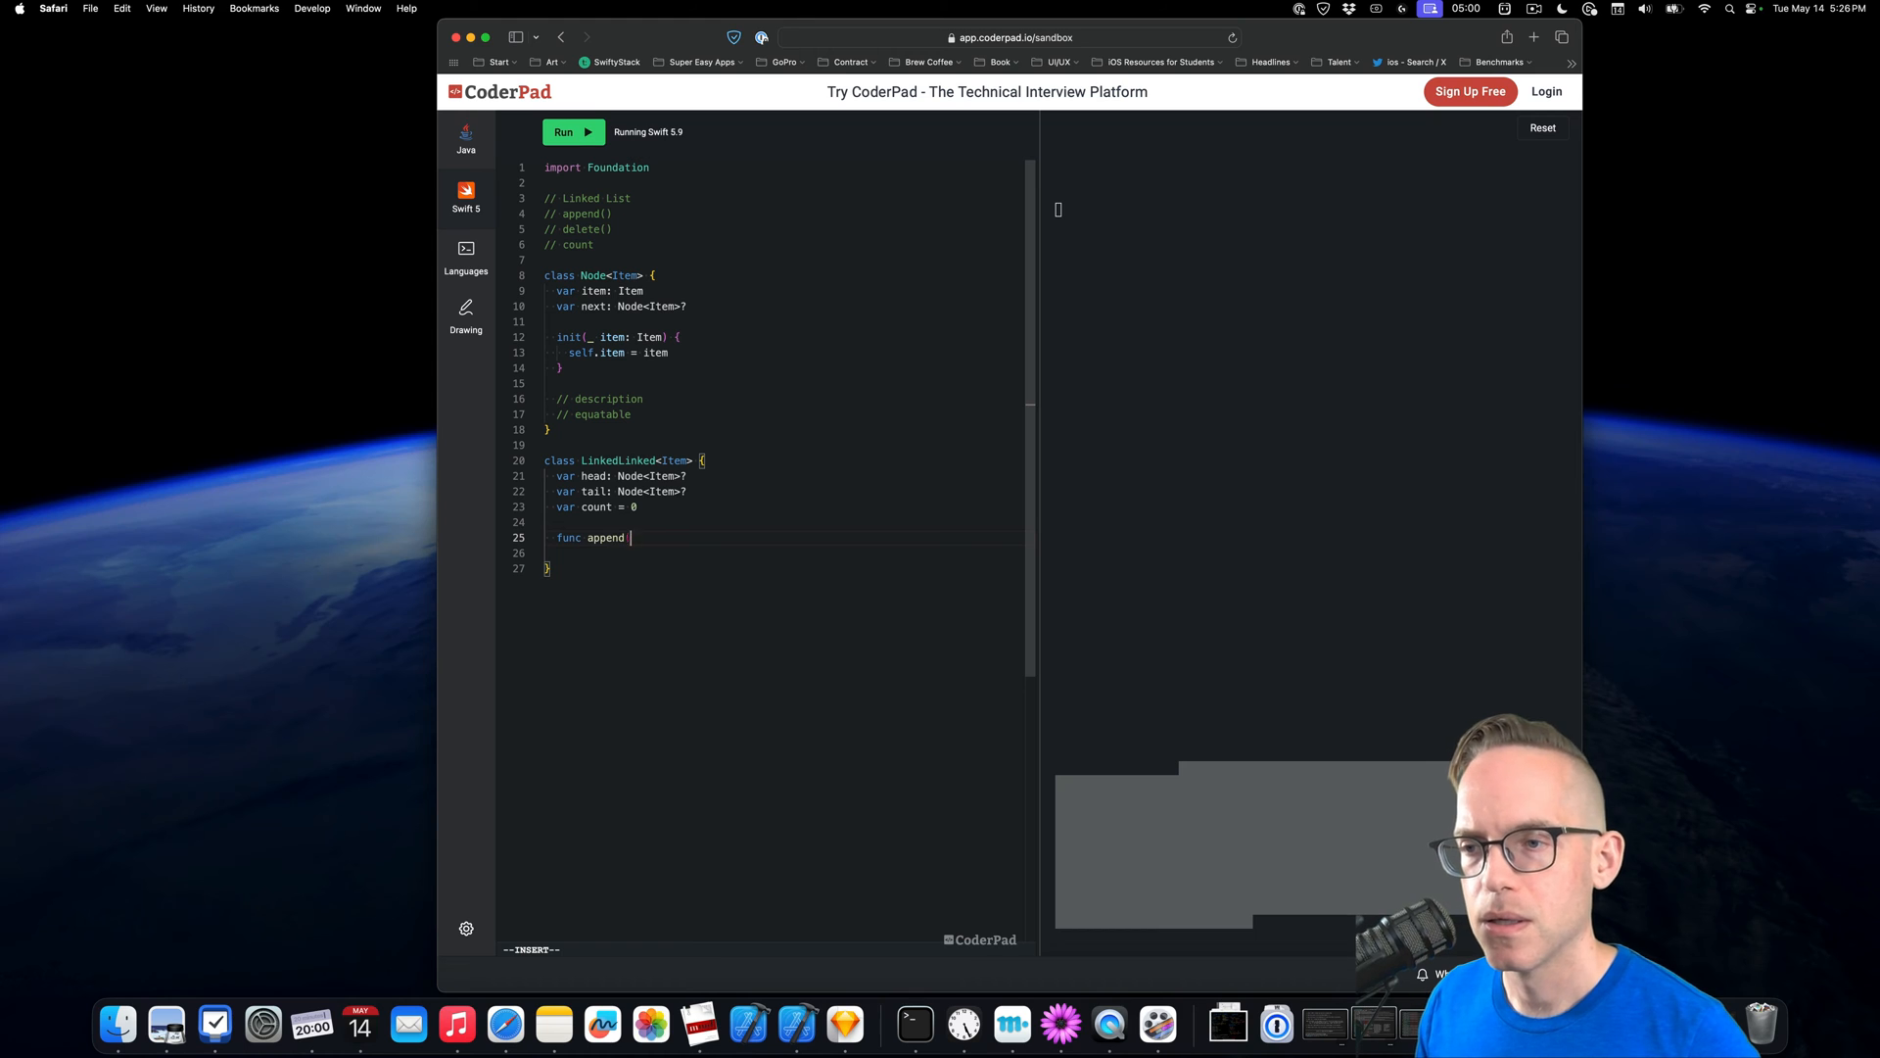
text(_ node)
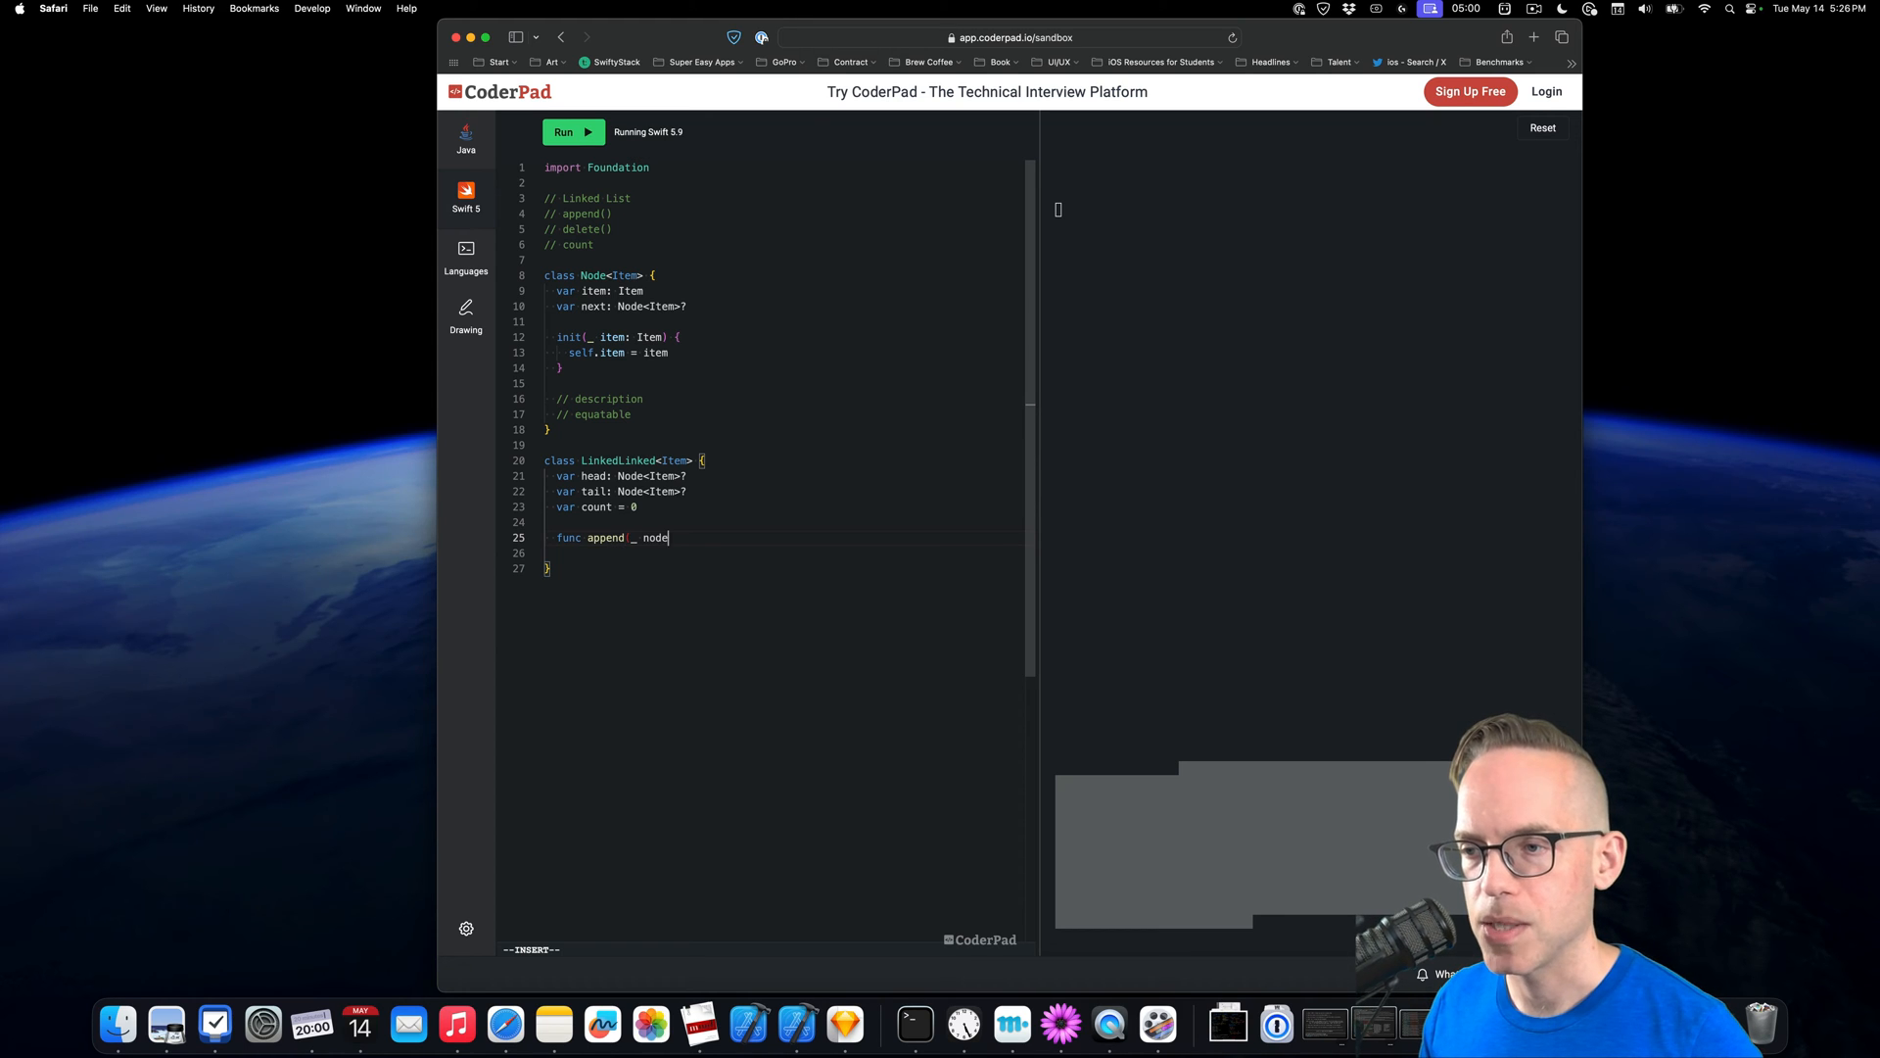
text(: Node<Item>) {)
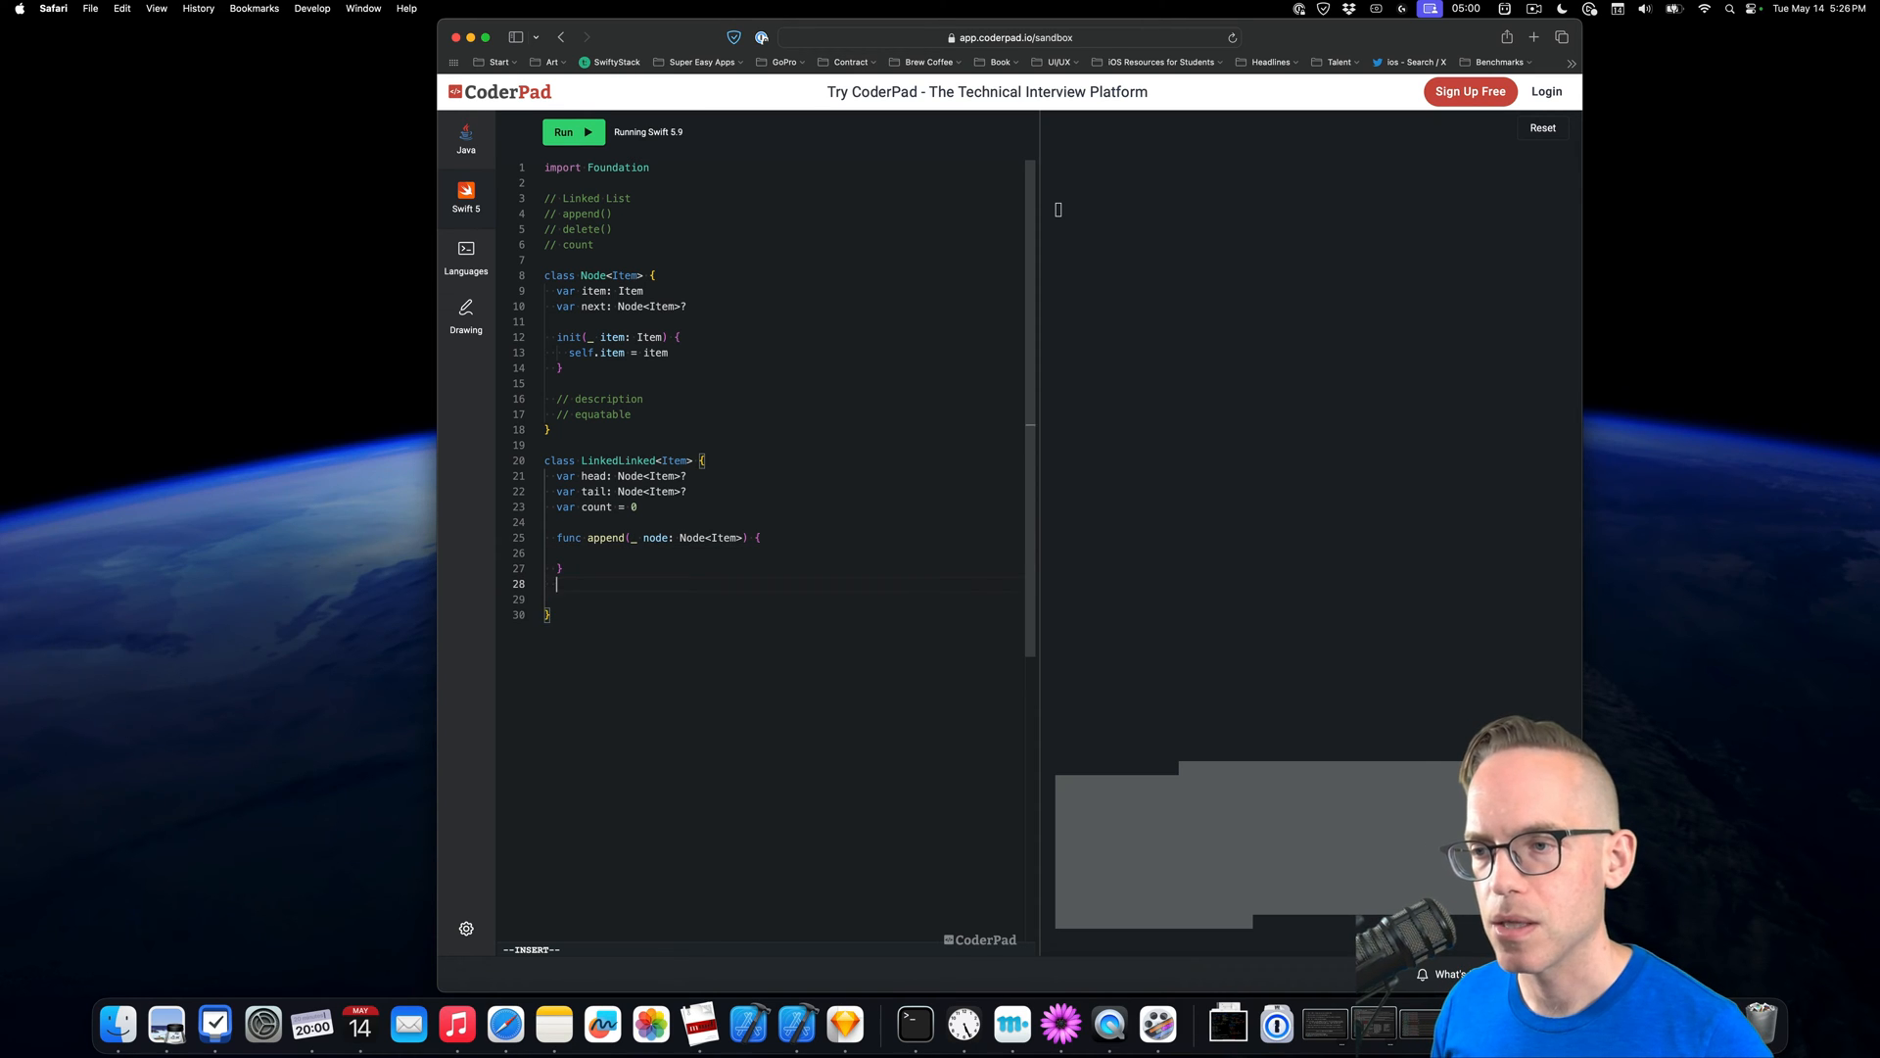
text(func)
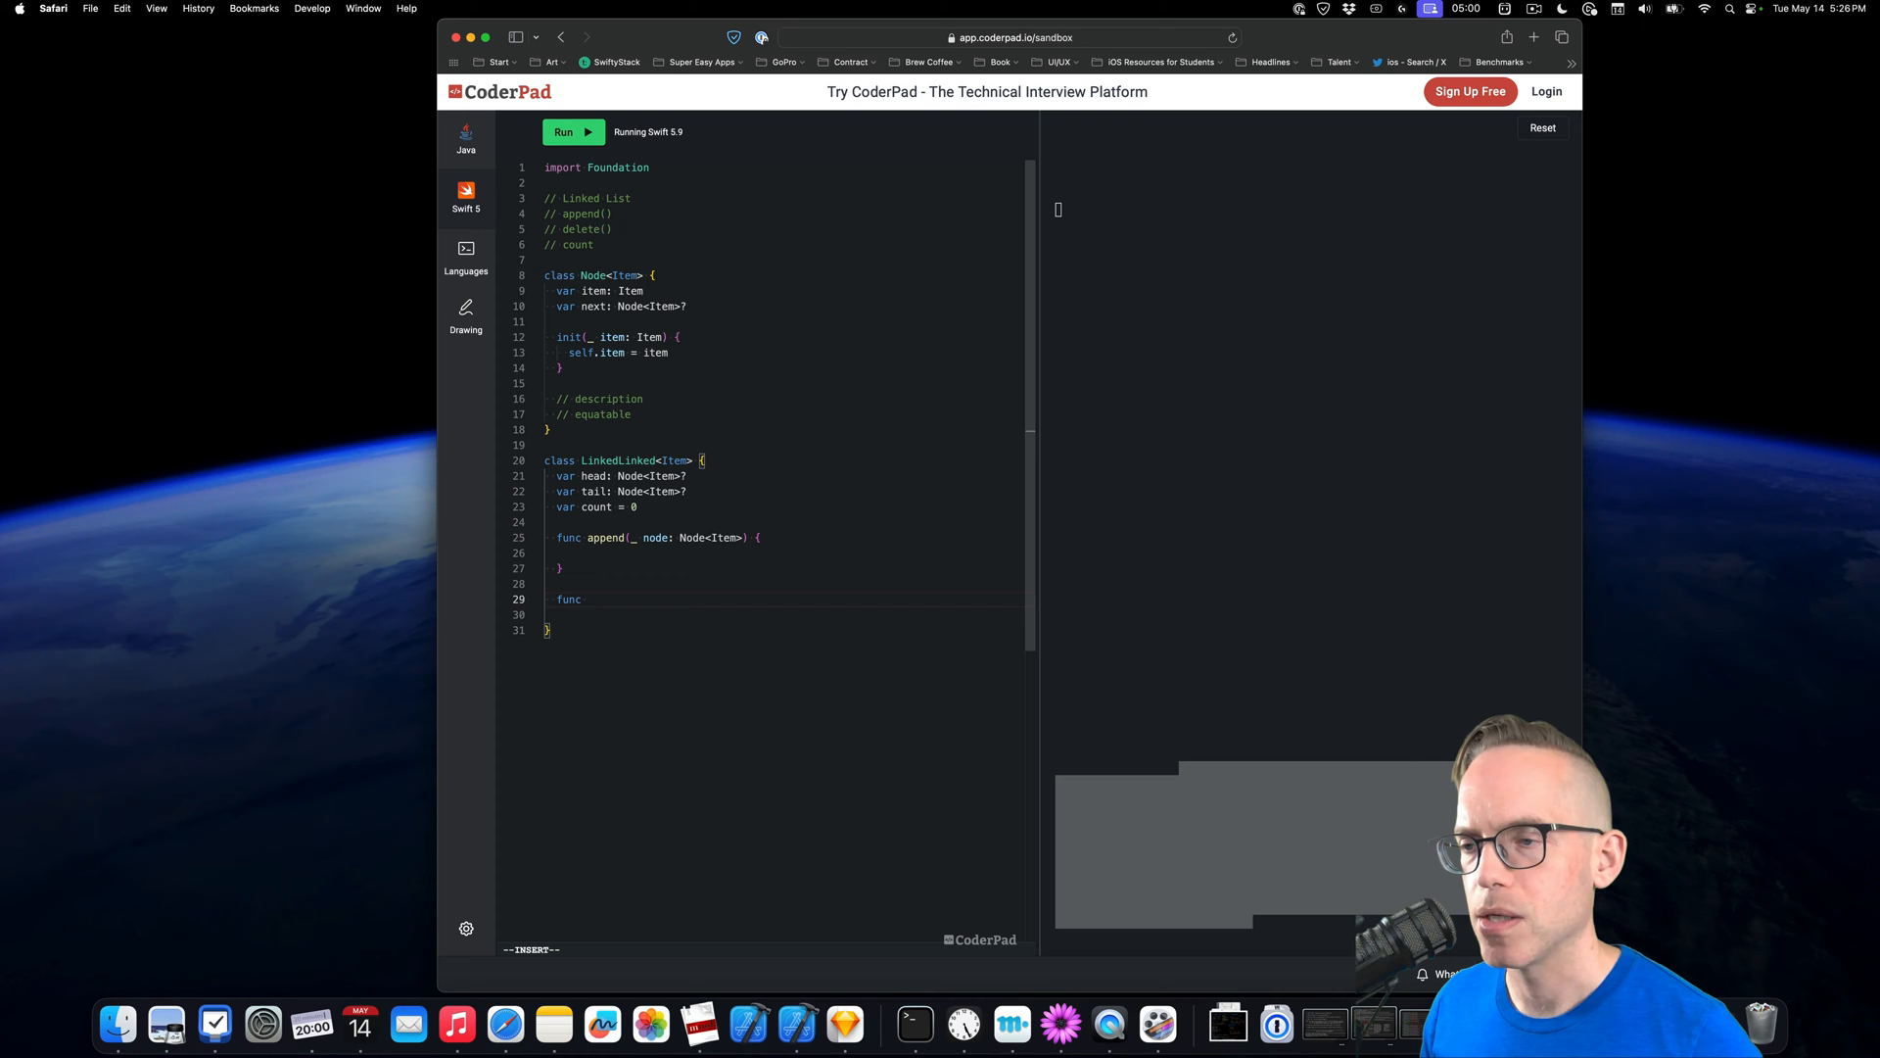
text(delete)
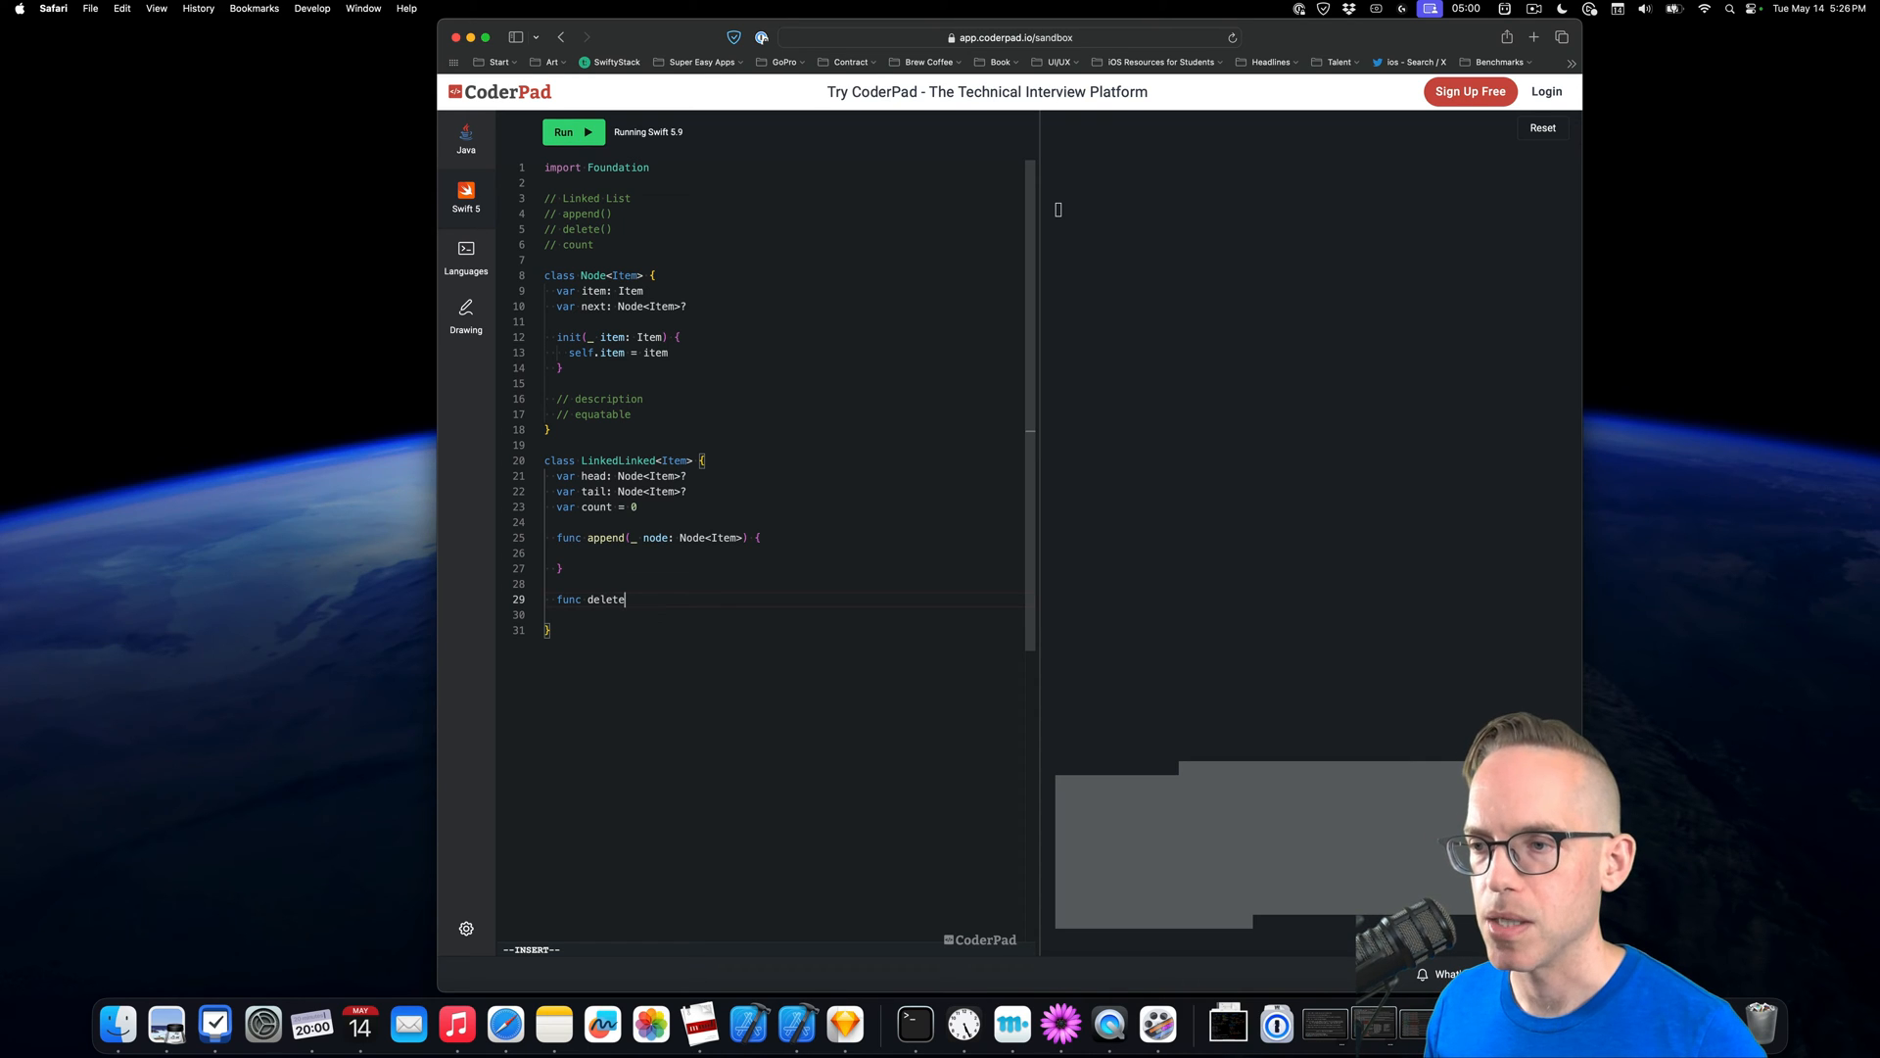
text((_ node)
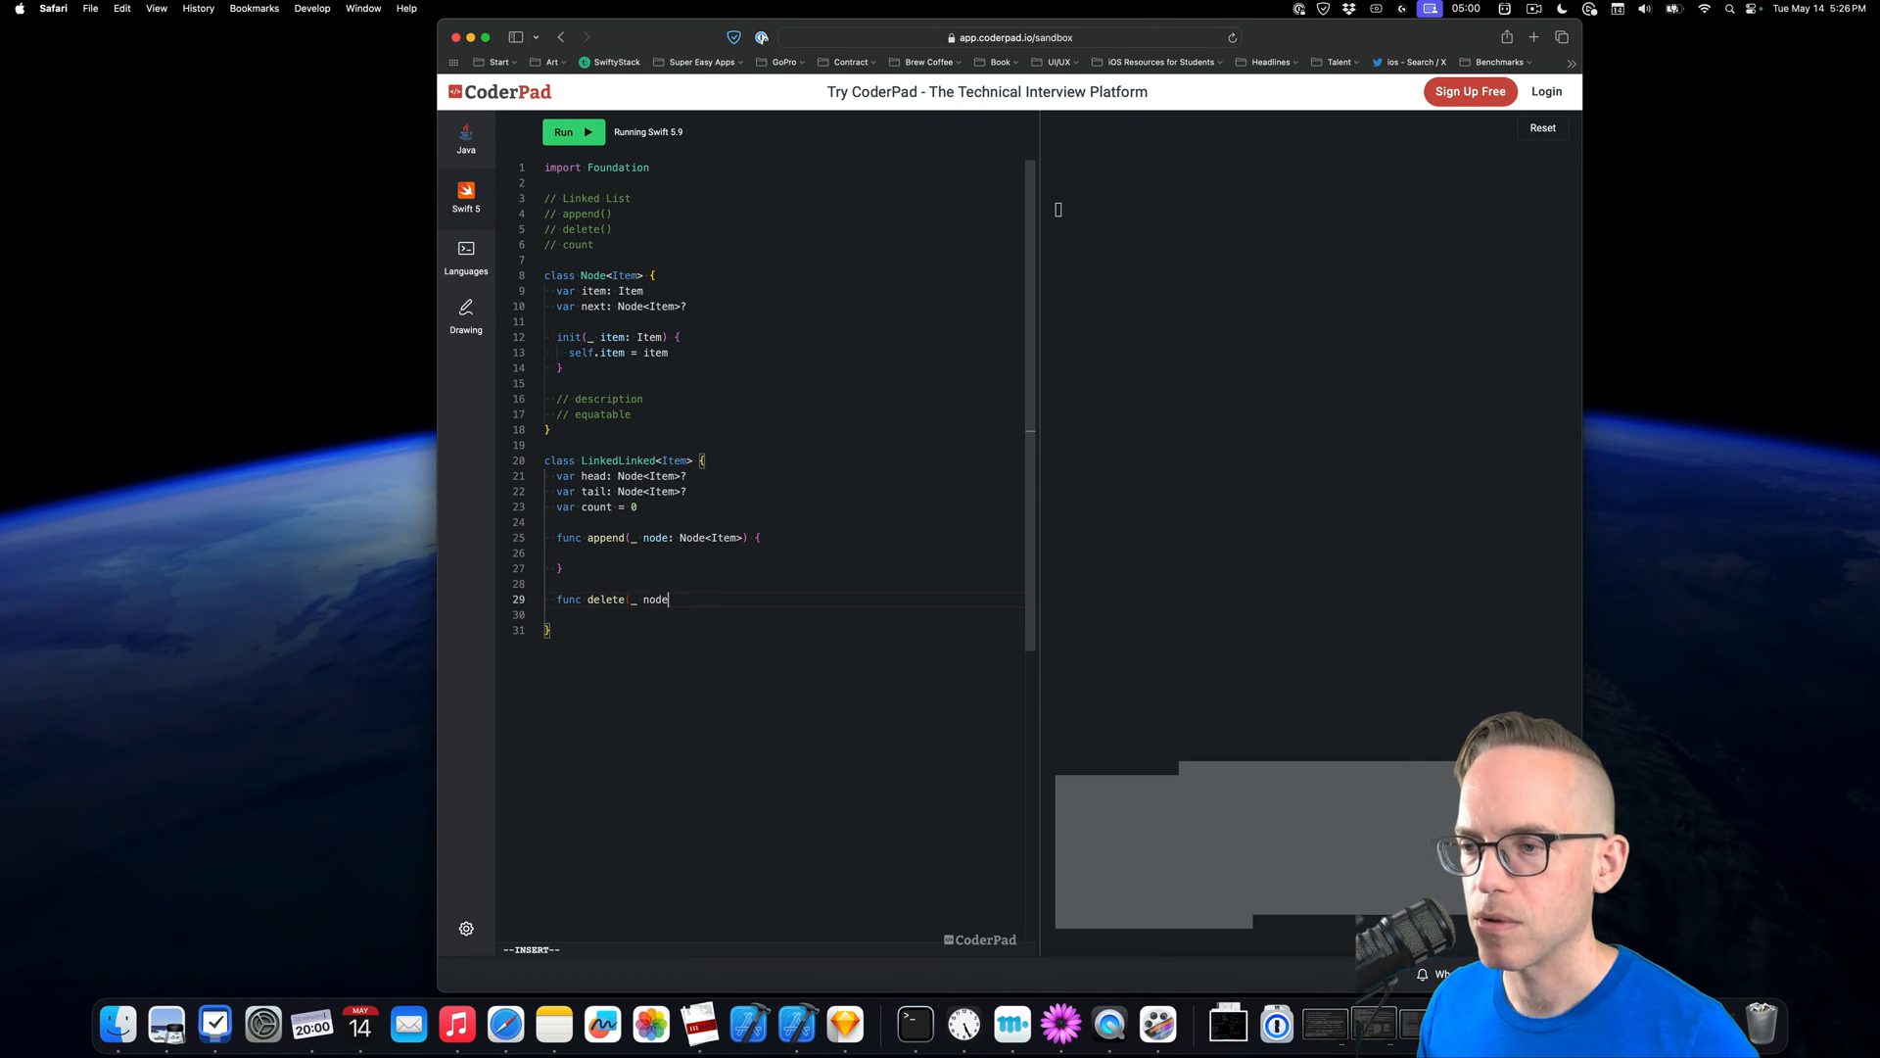
text(:)
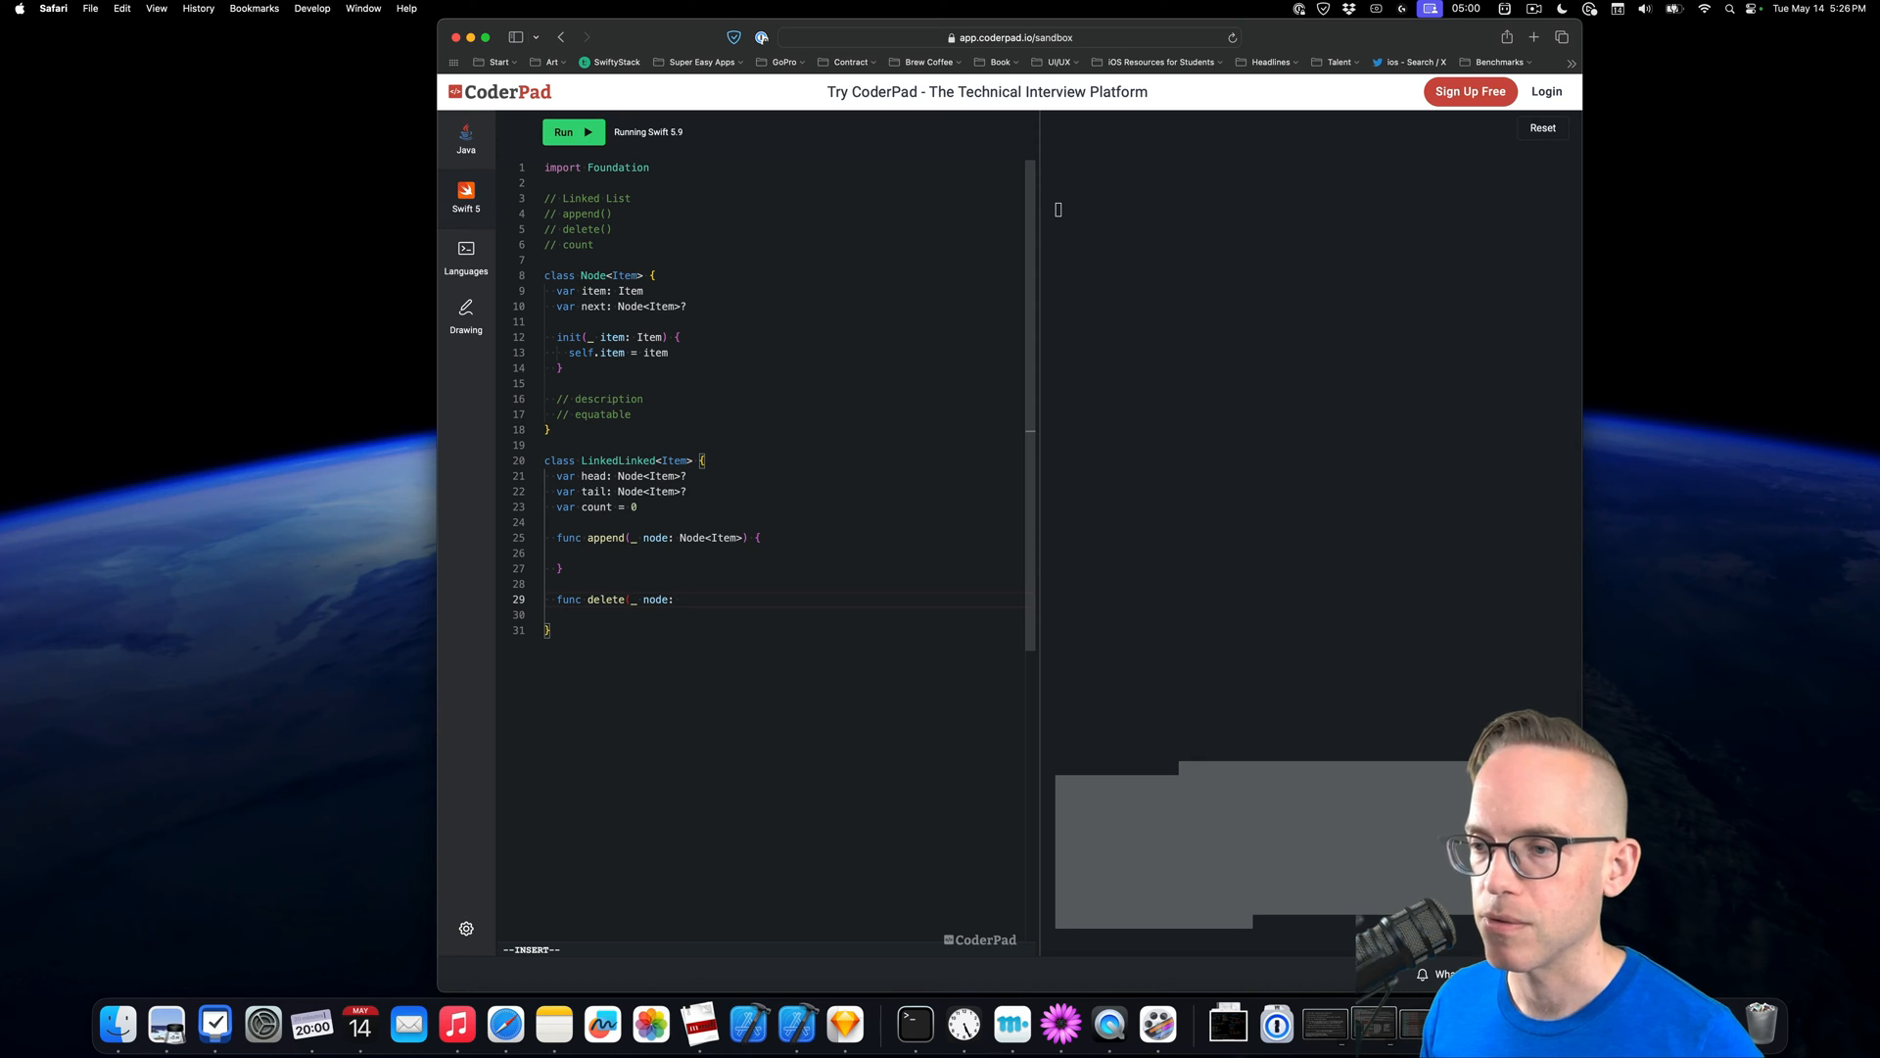
text(Node<)
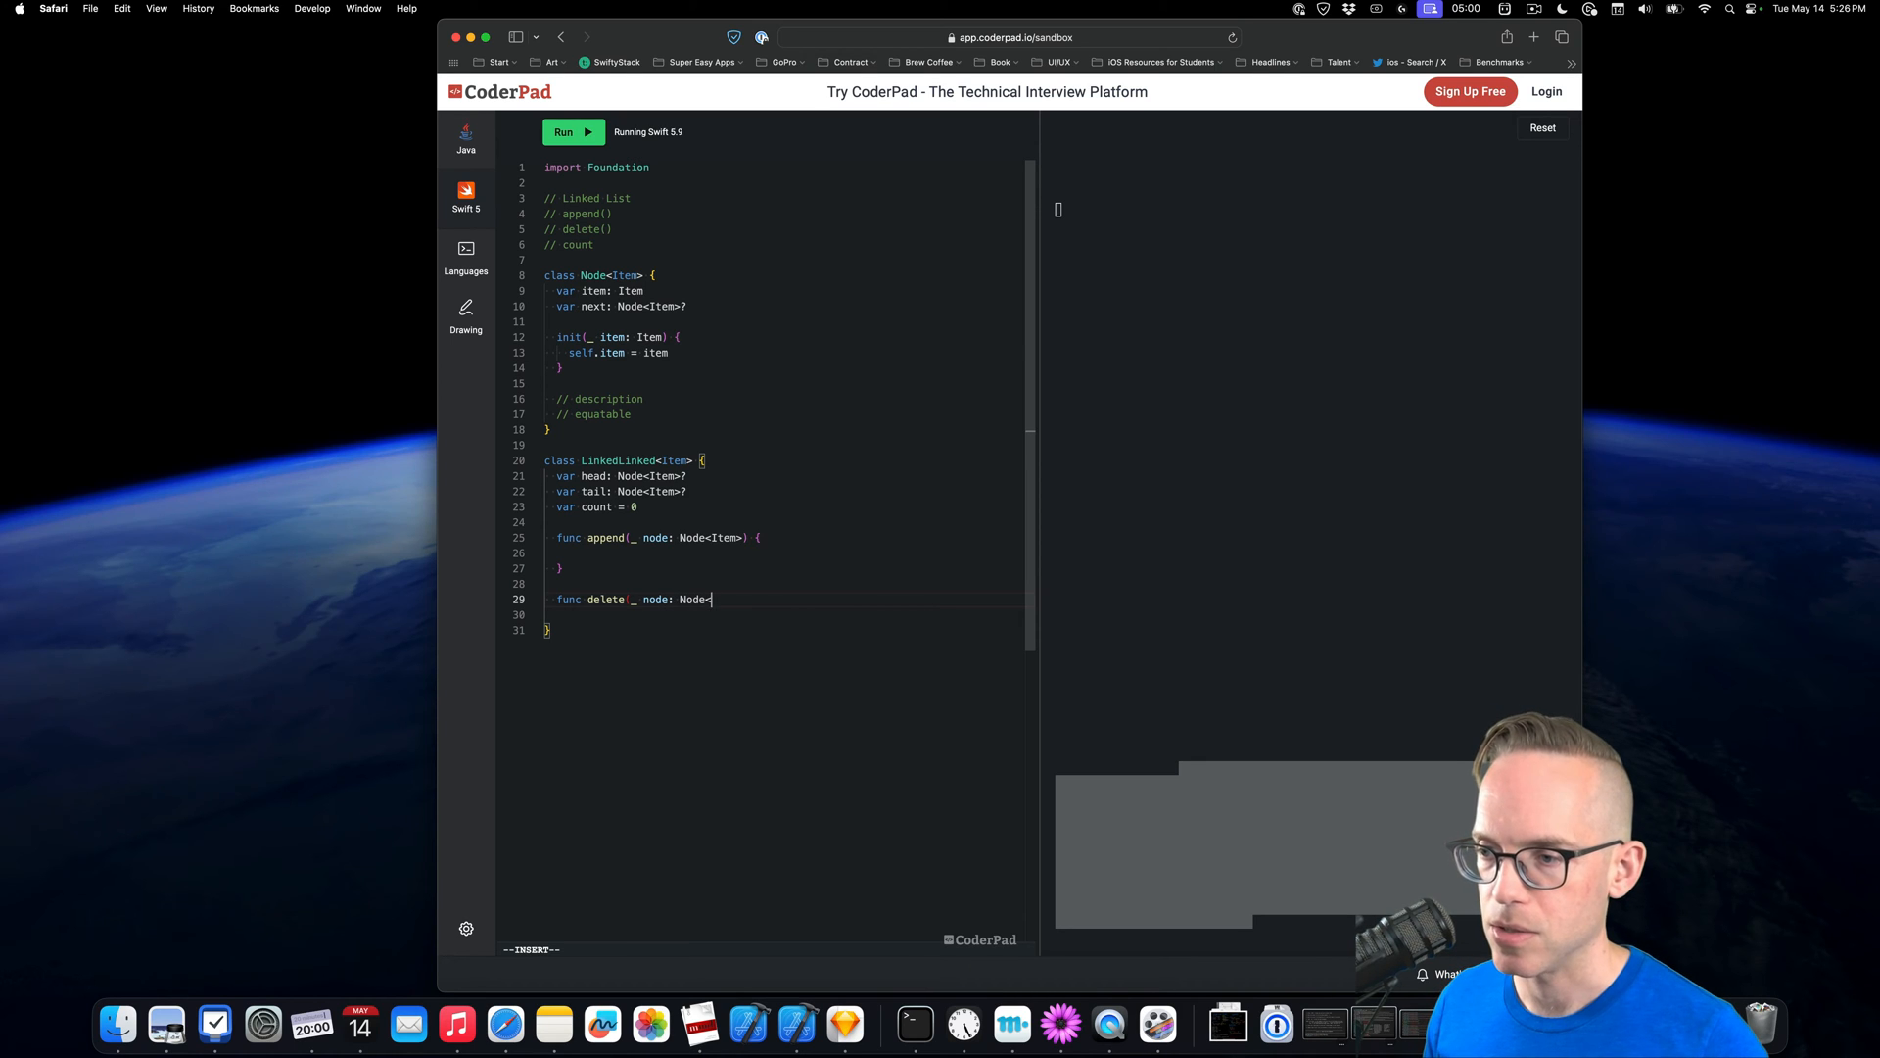
text(Item>) {)
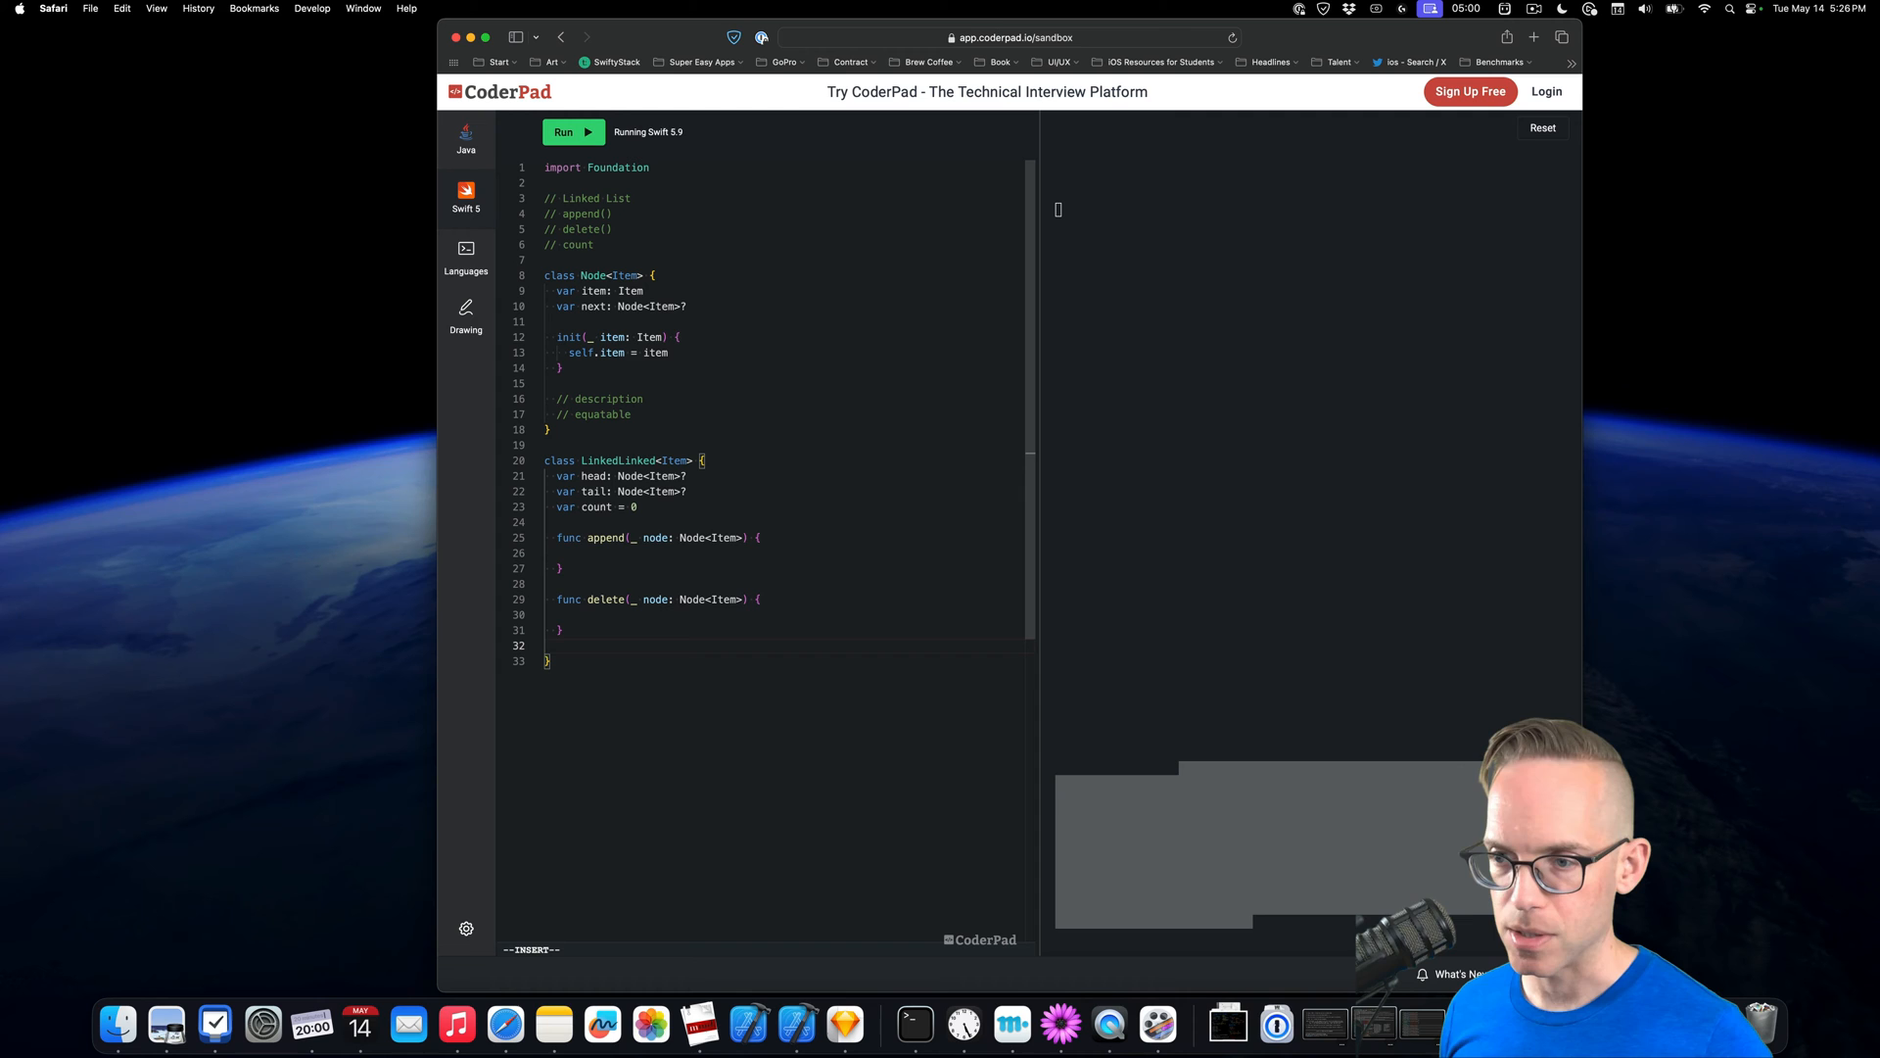
Run the 33-line Swift pad and confirm it finishes in 1.46s with no output
click(571, 133)
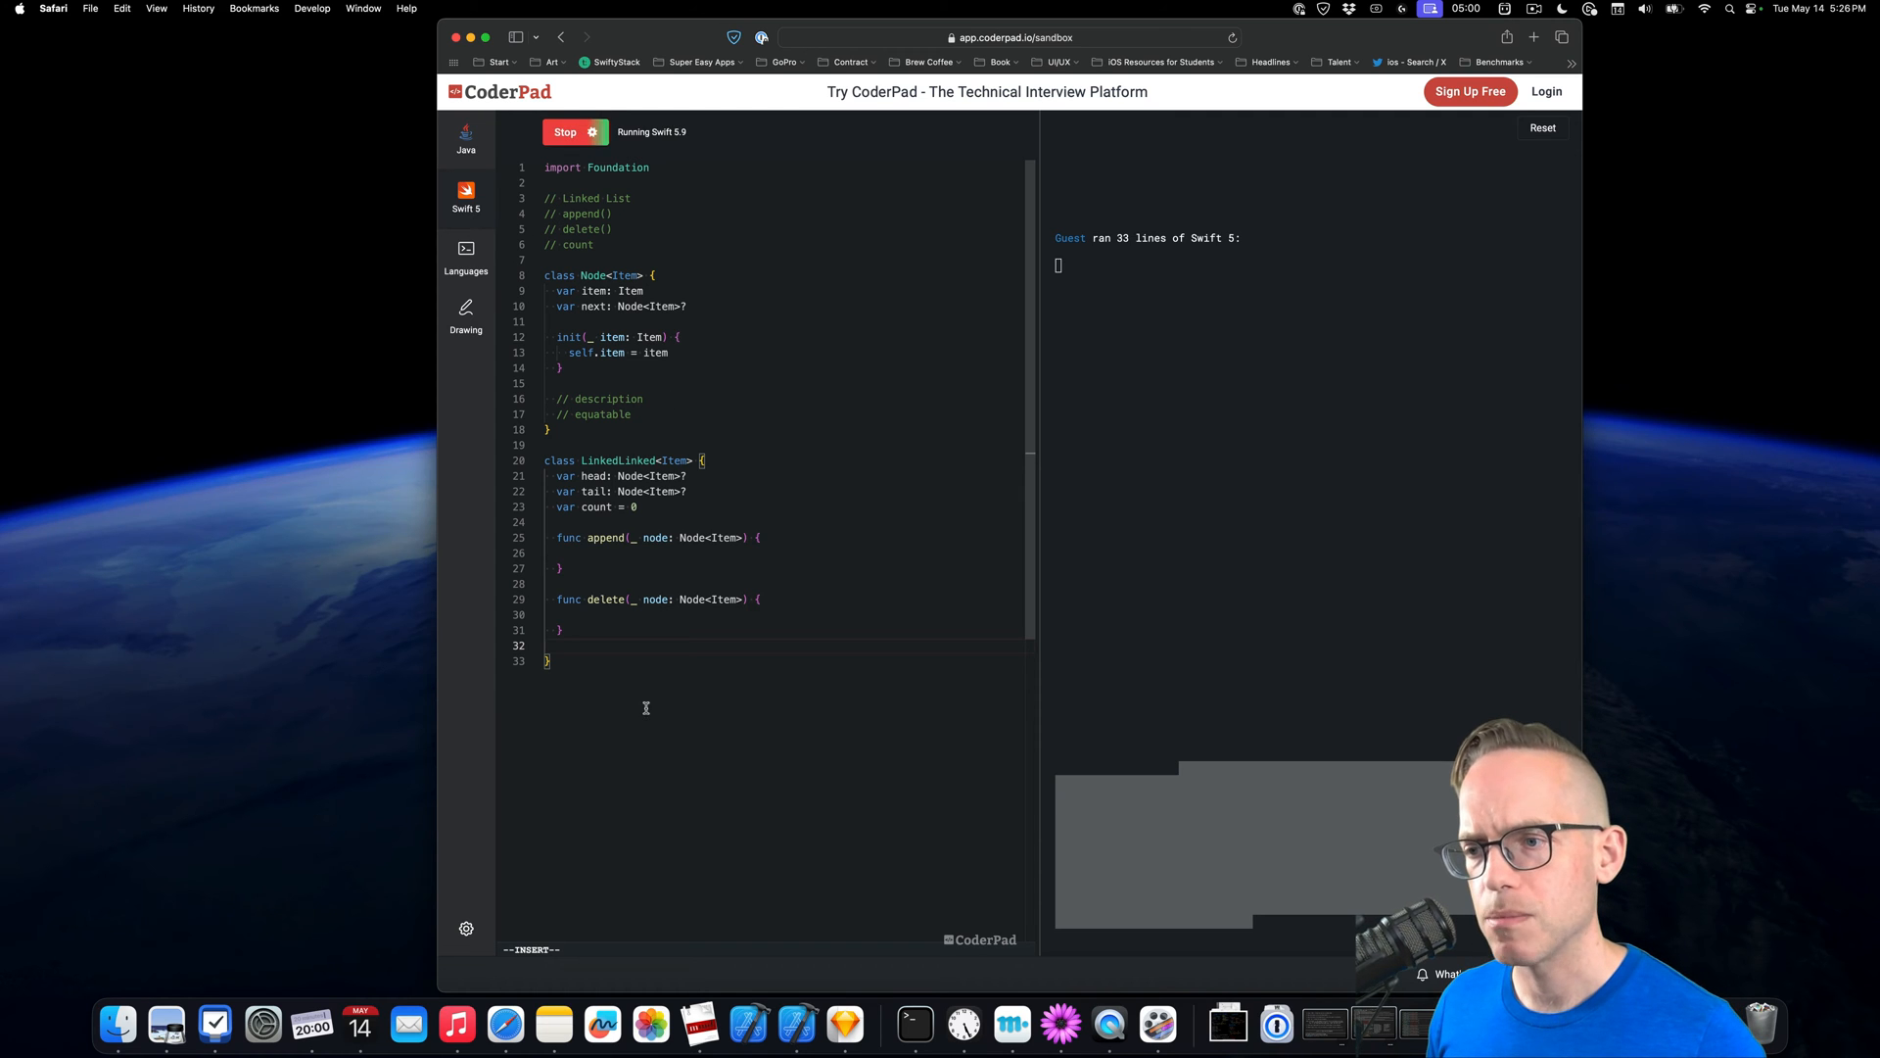
click(573, 130)
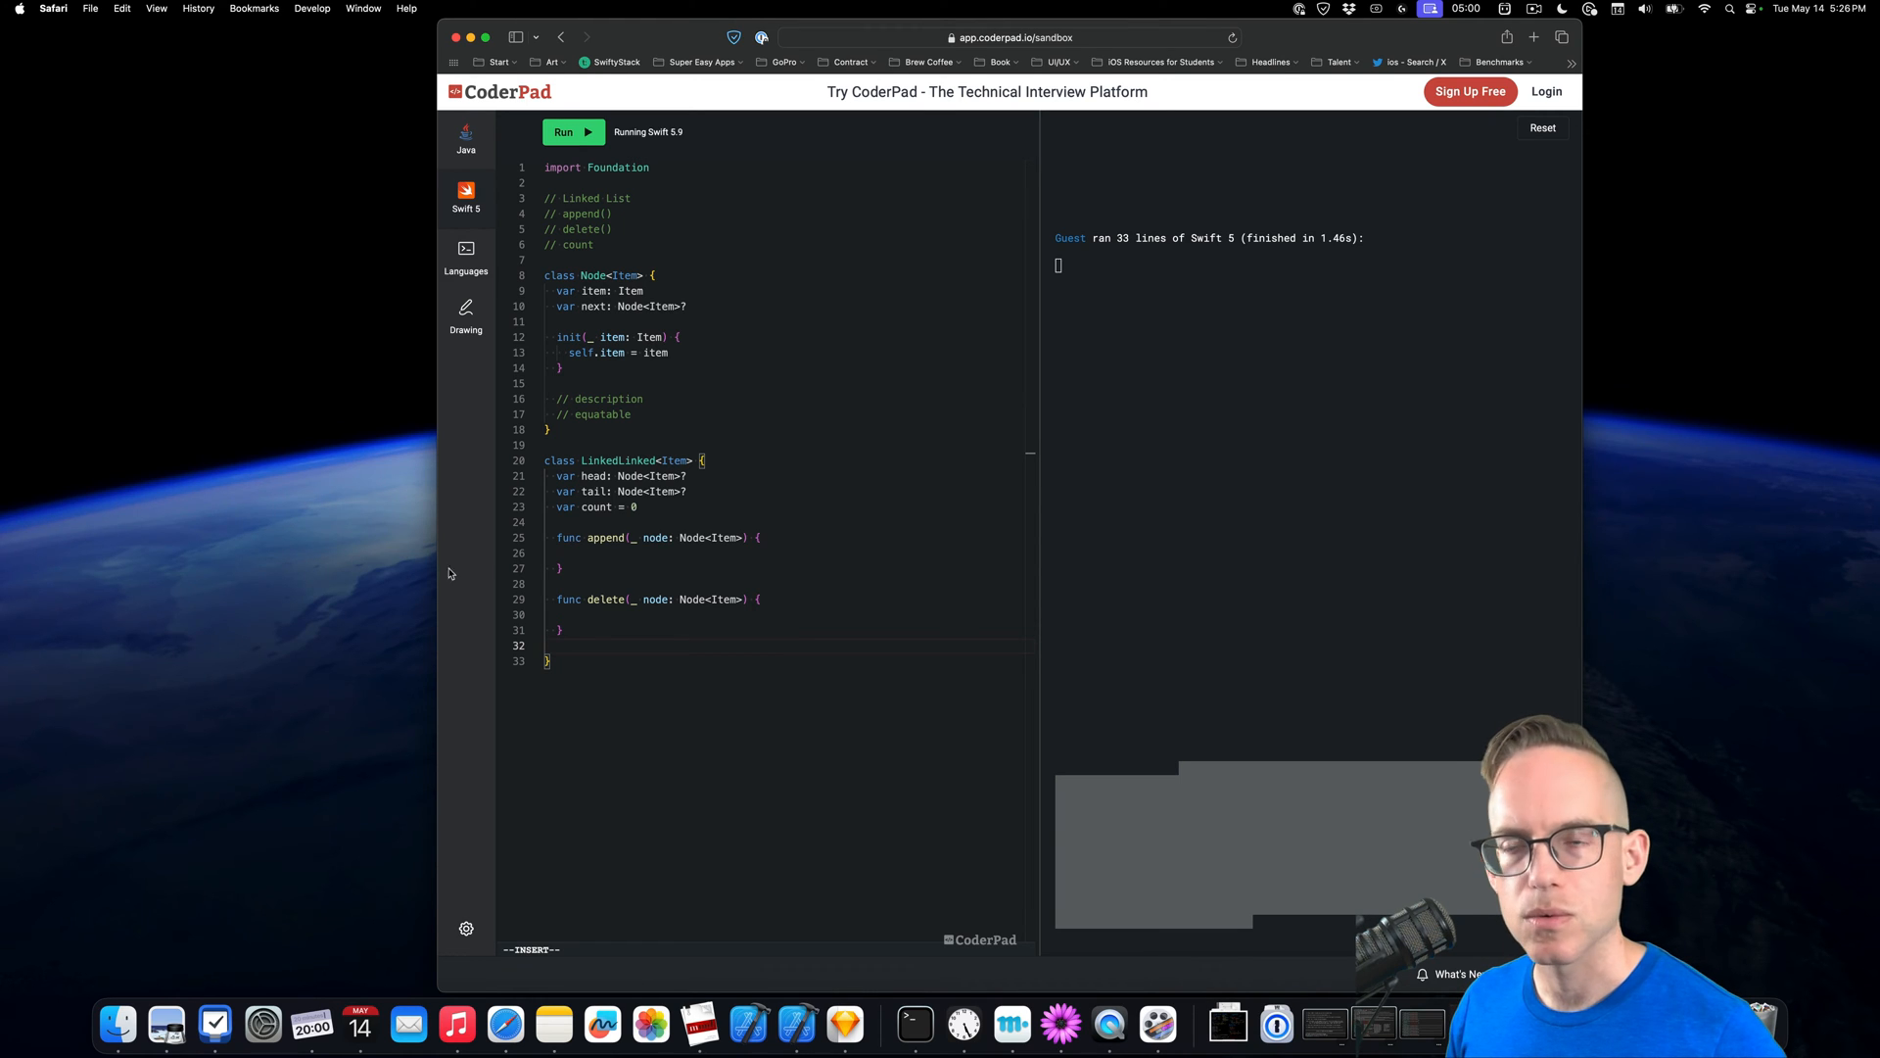
click(728, 552)
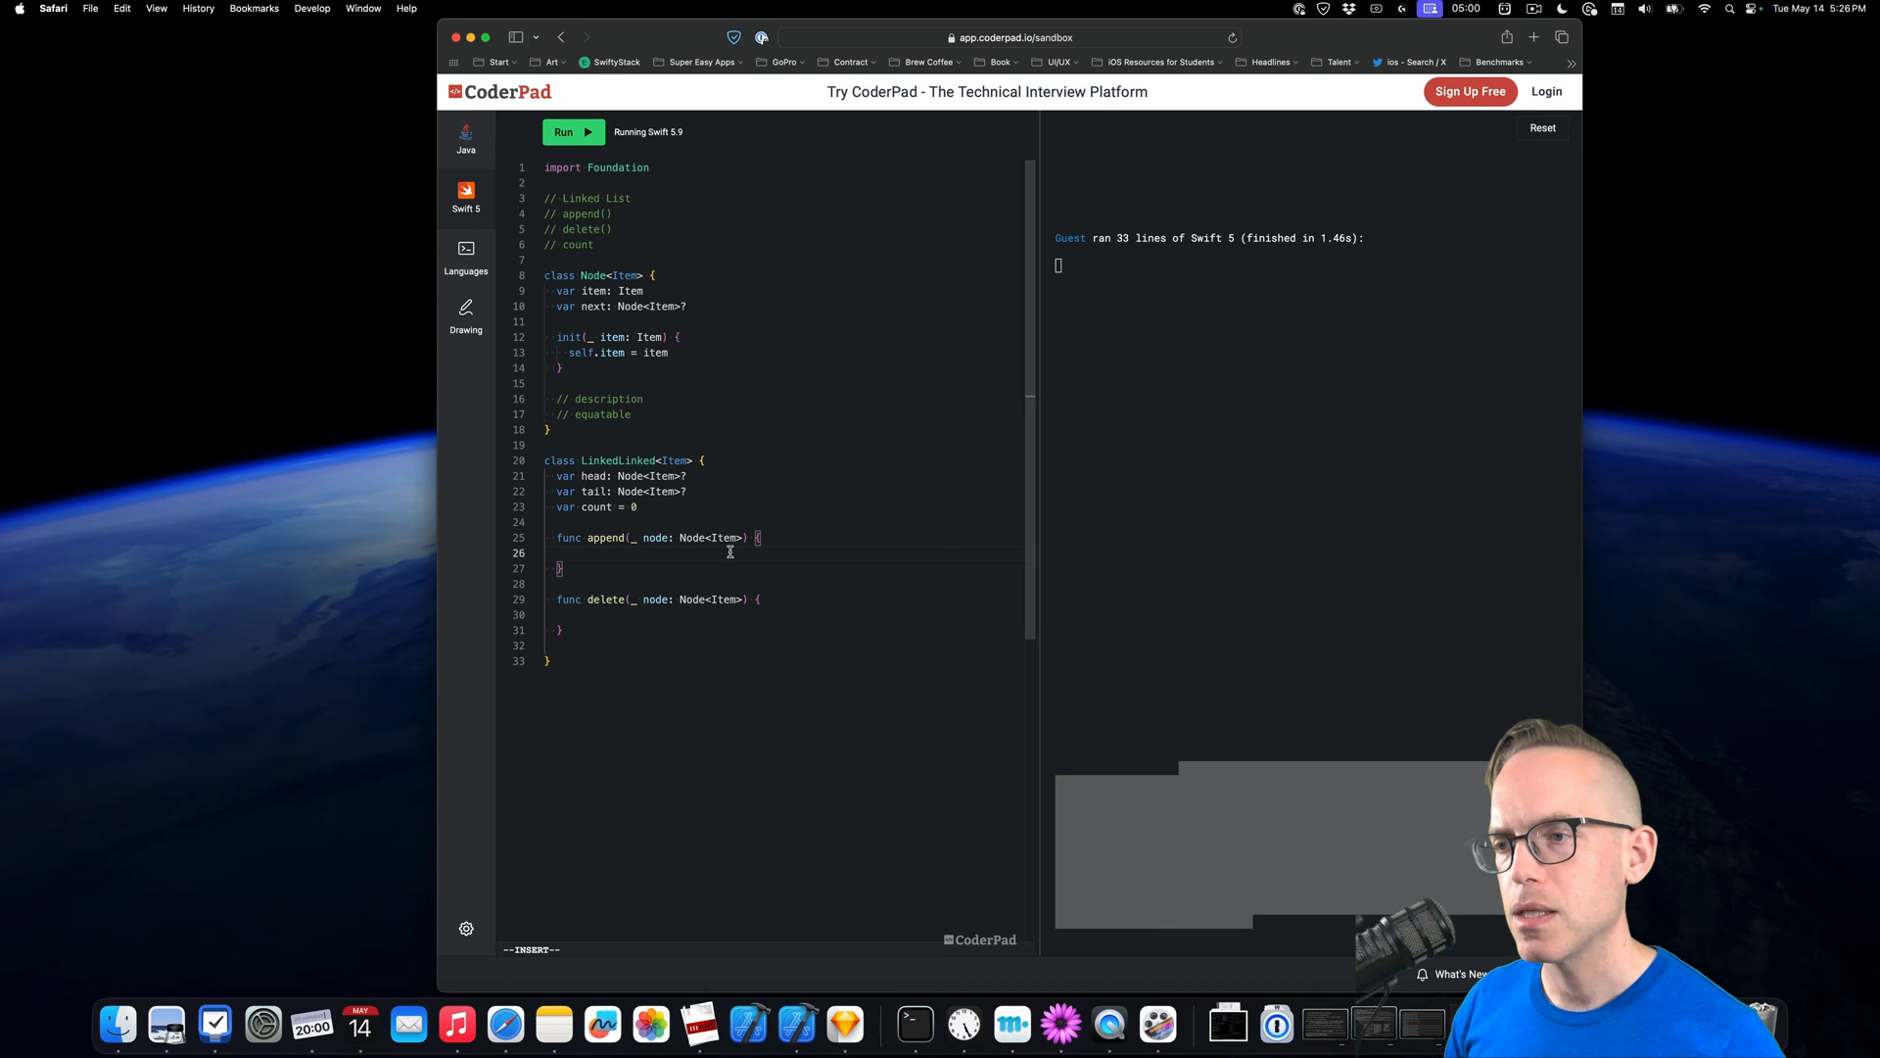
In append, add an if head == nil branch that sets head = node
text(//)
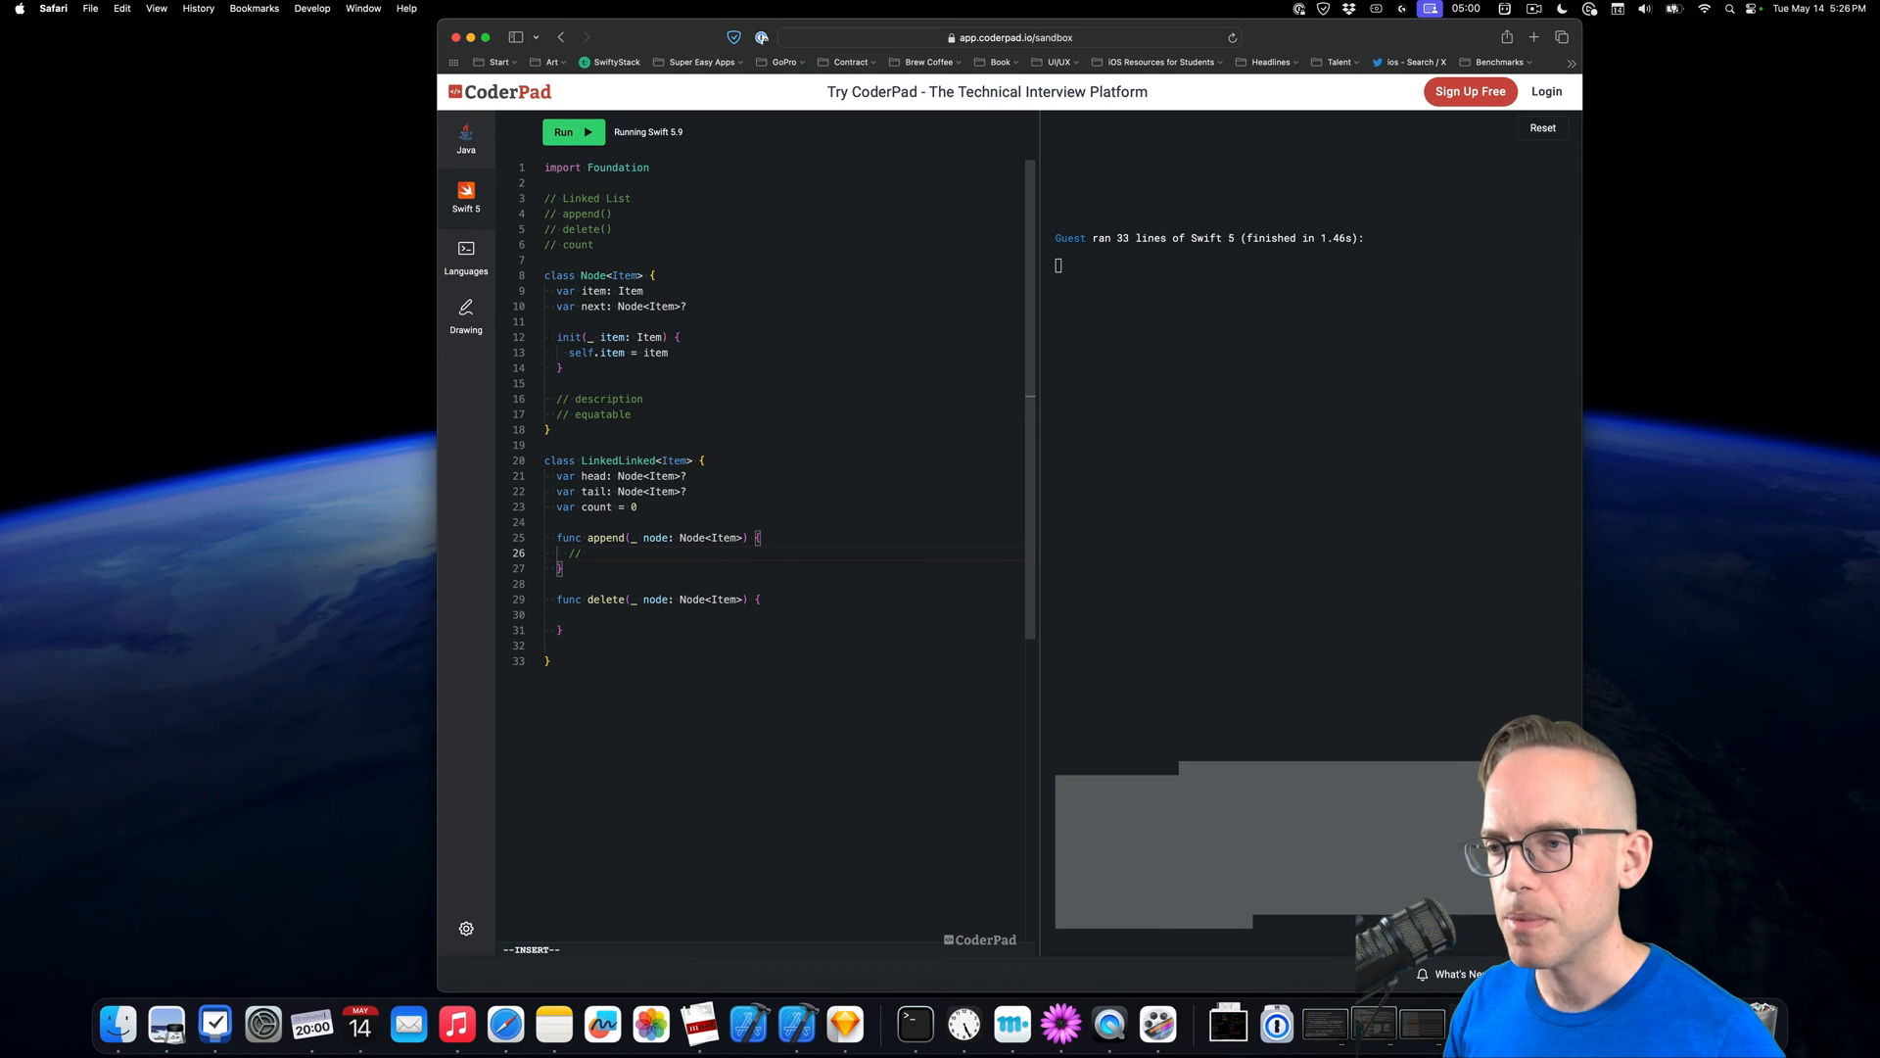
text(if)
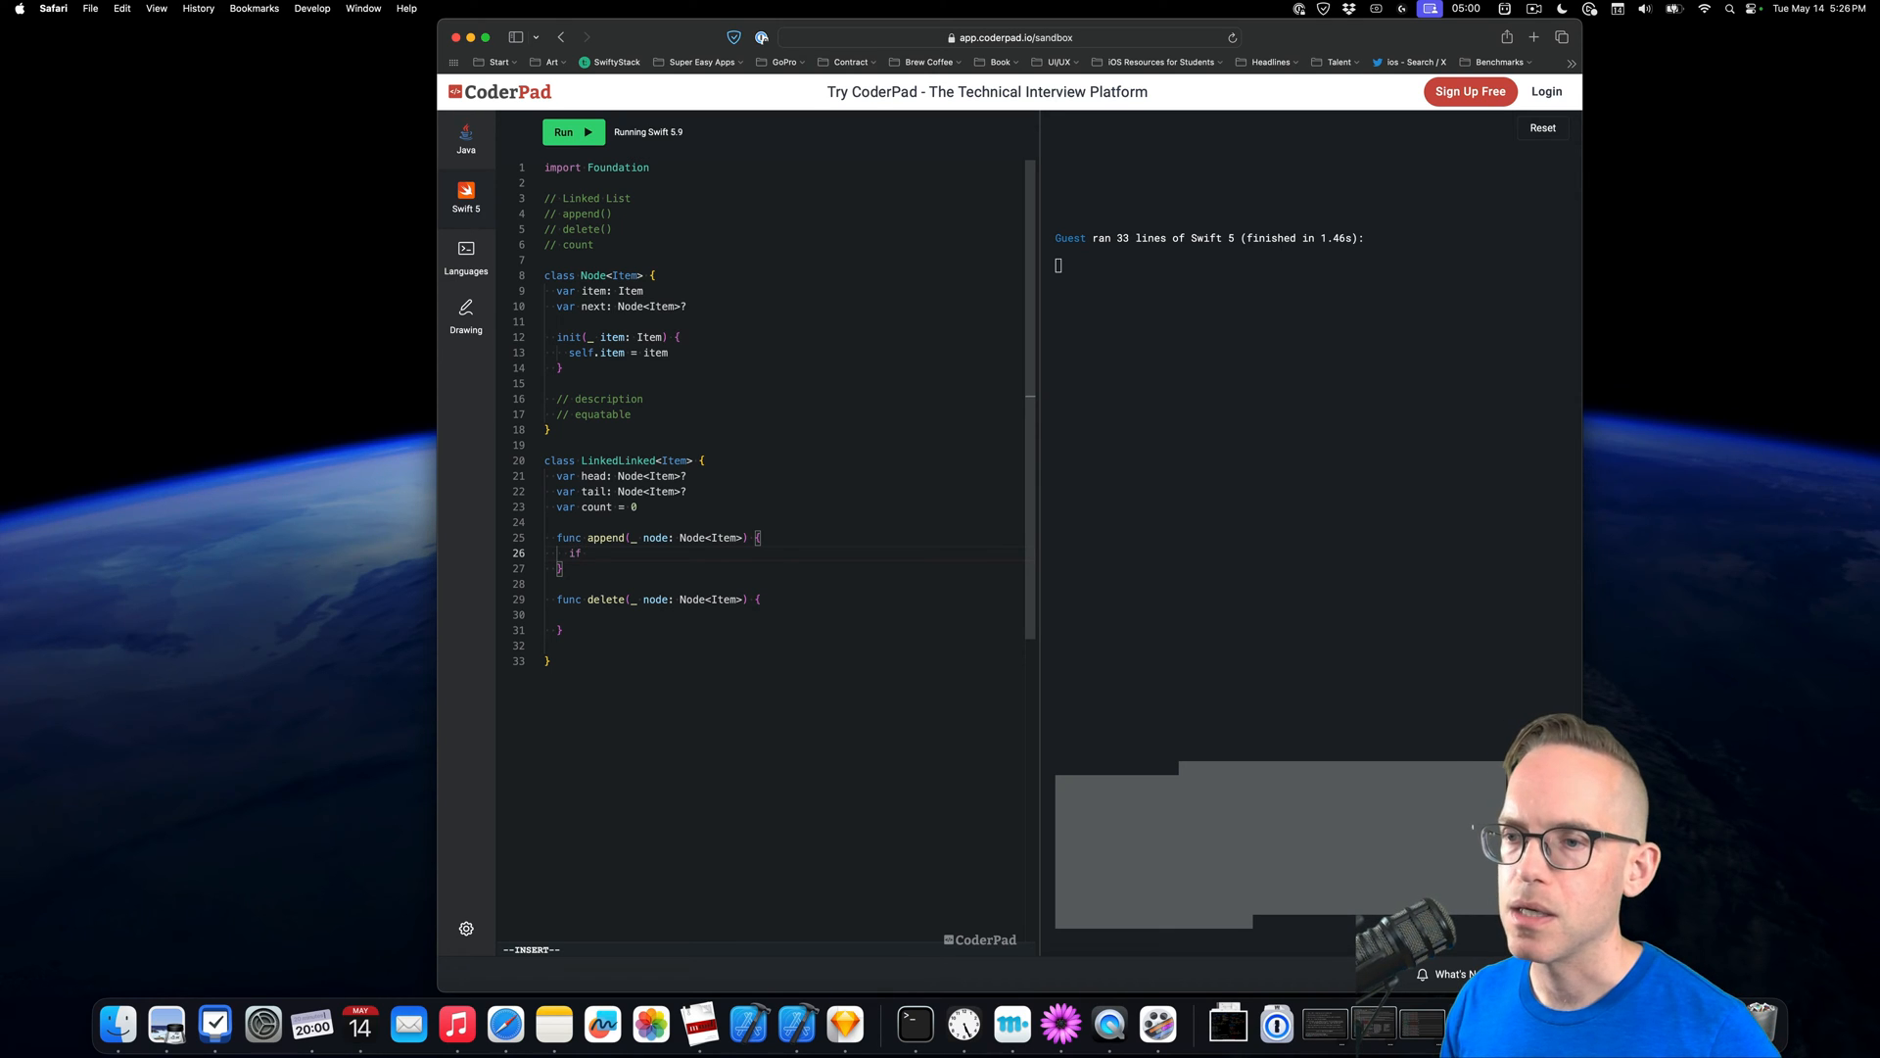
text(head == nil)
text(} else)
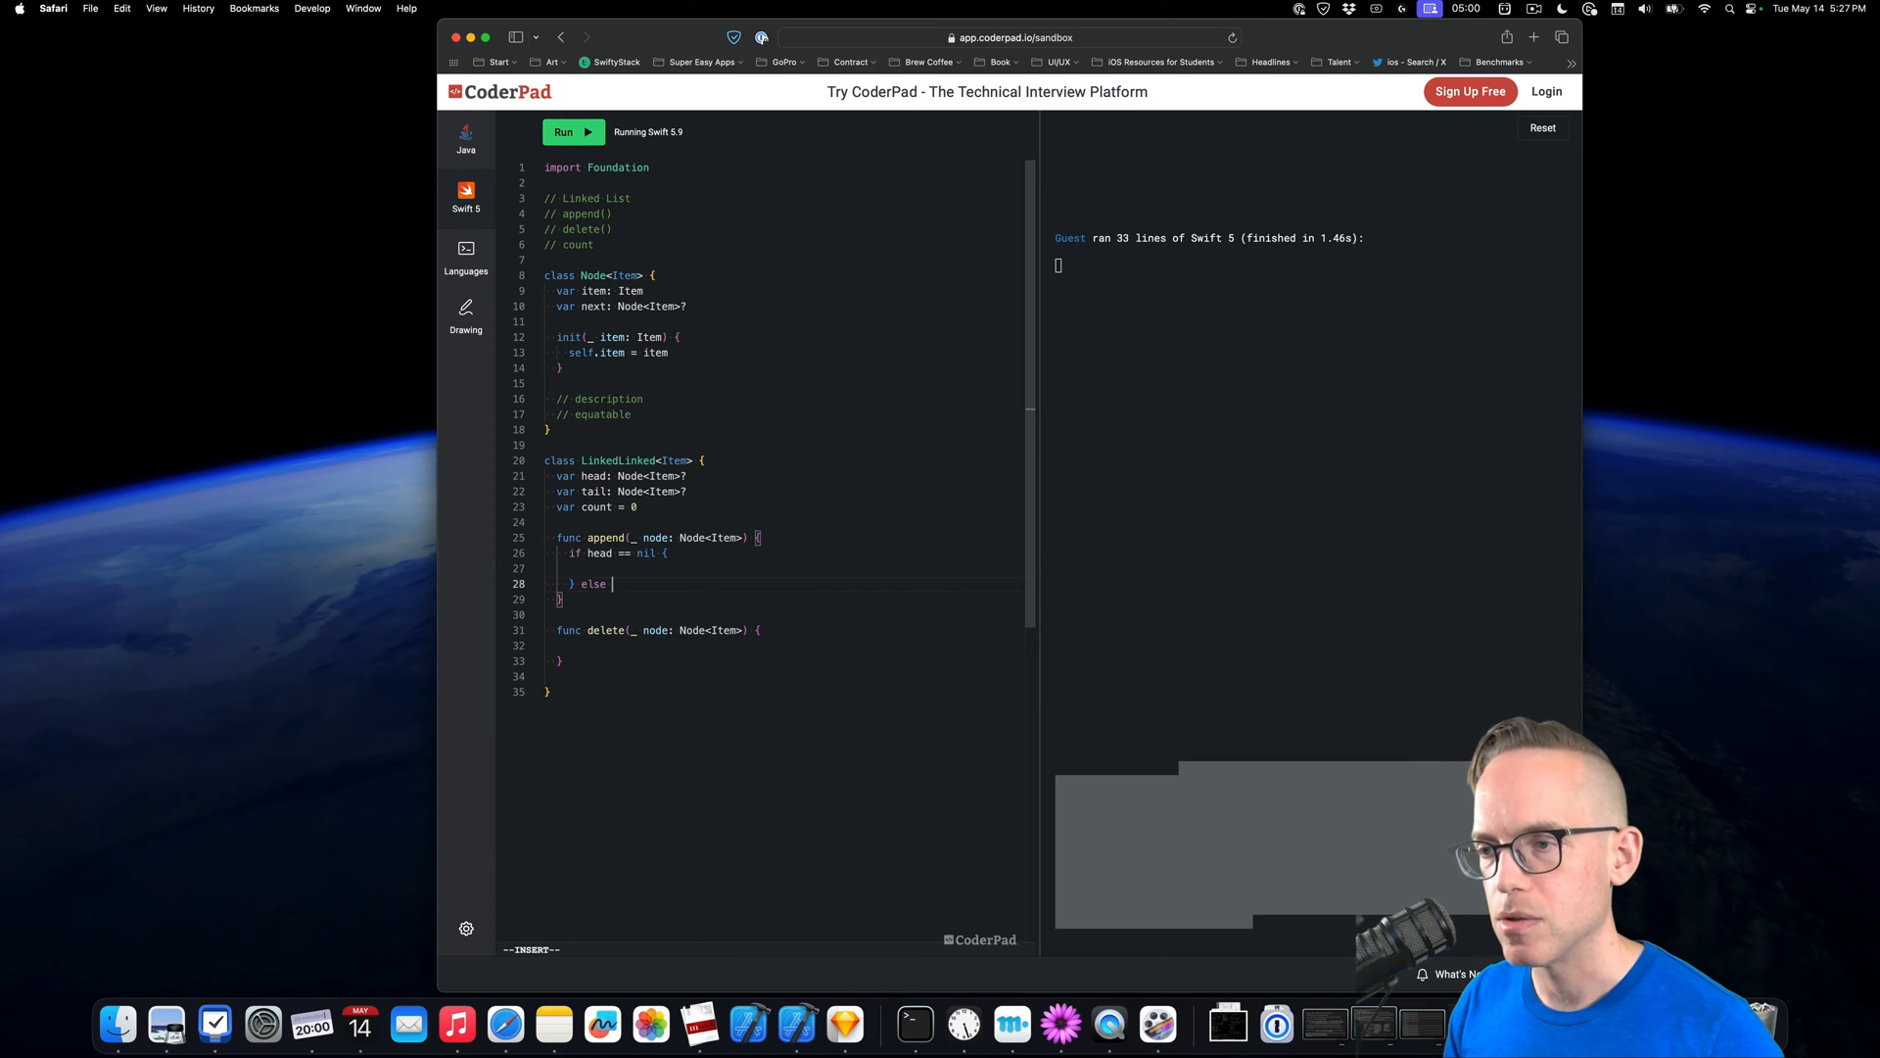
text({)
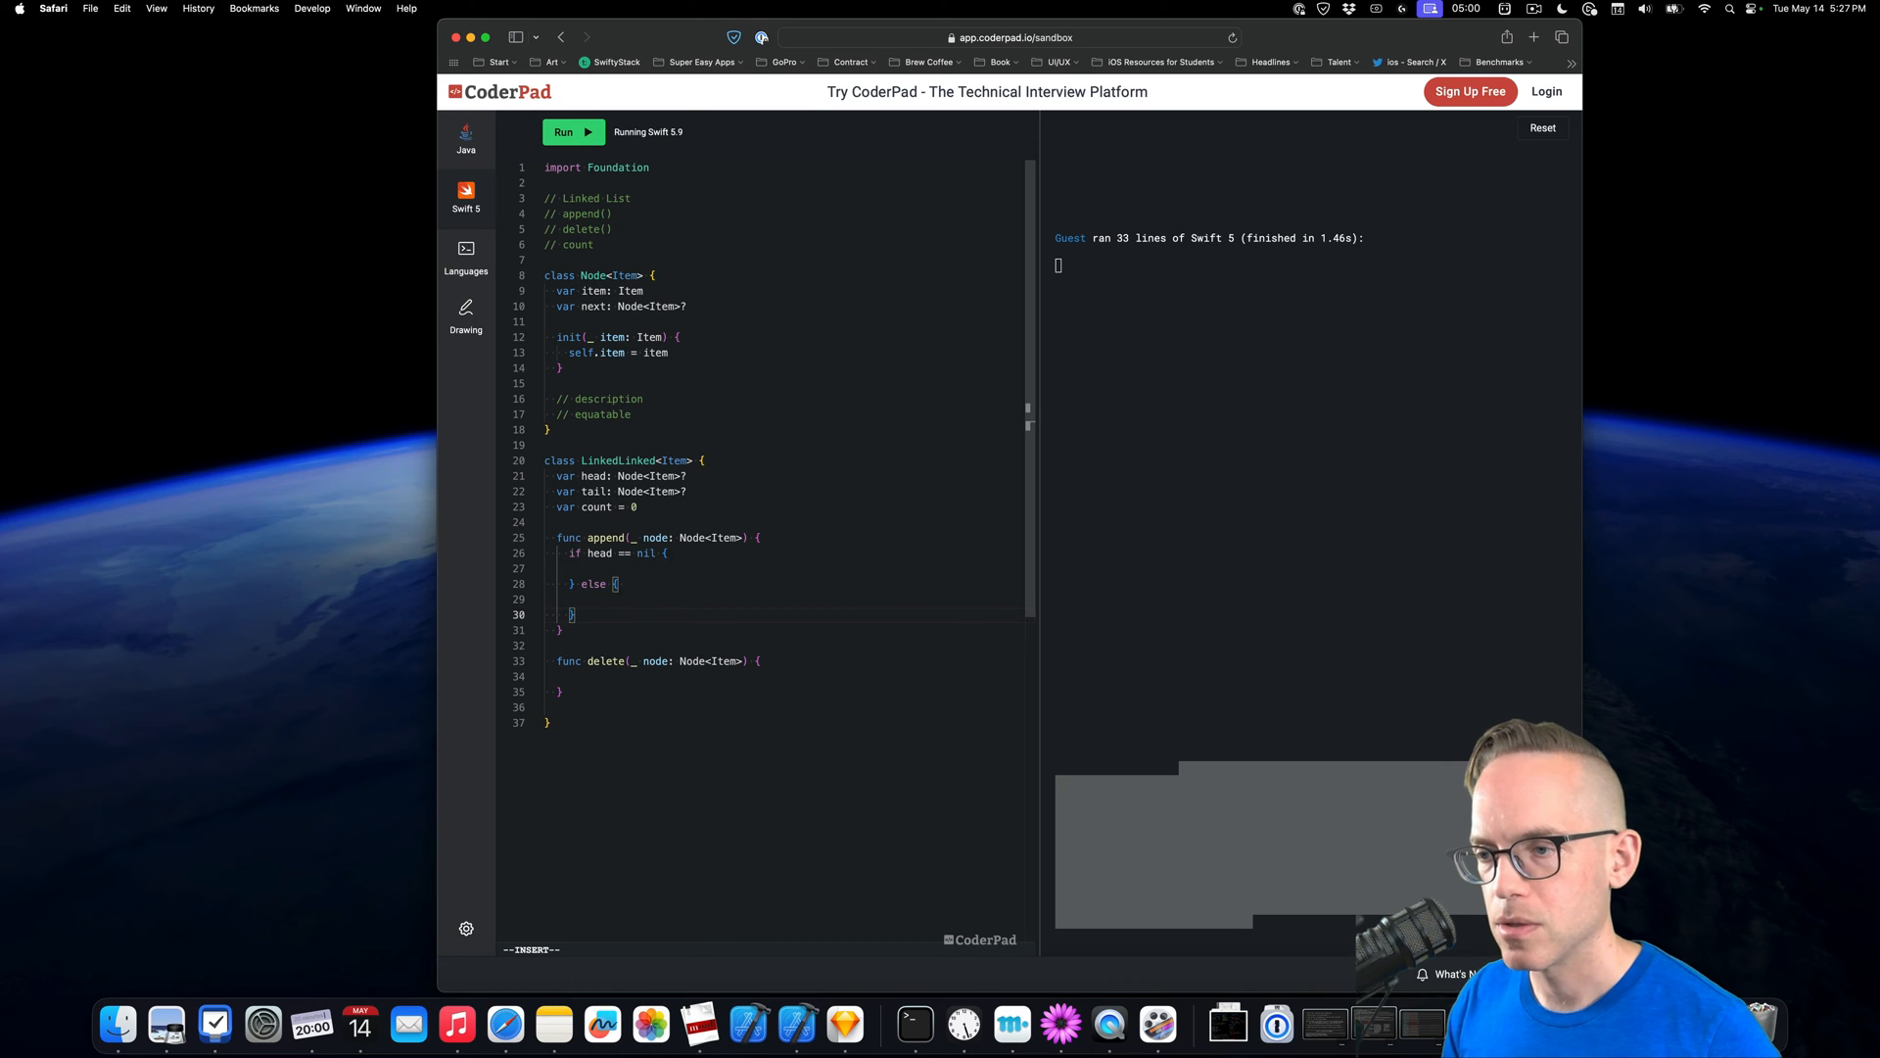
text(// append to tail)
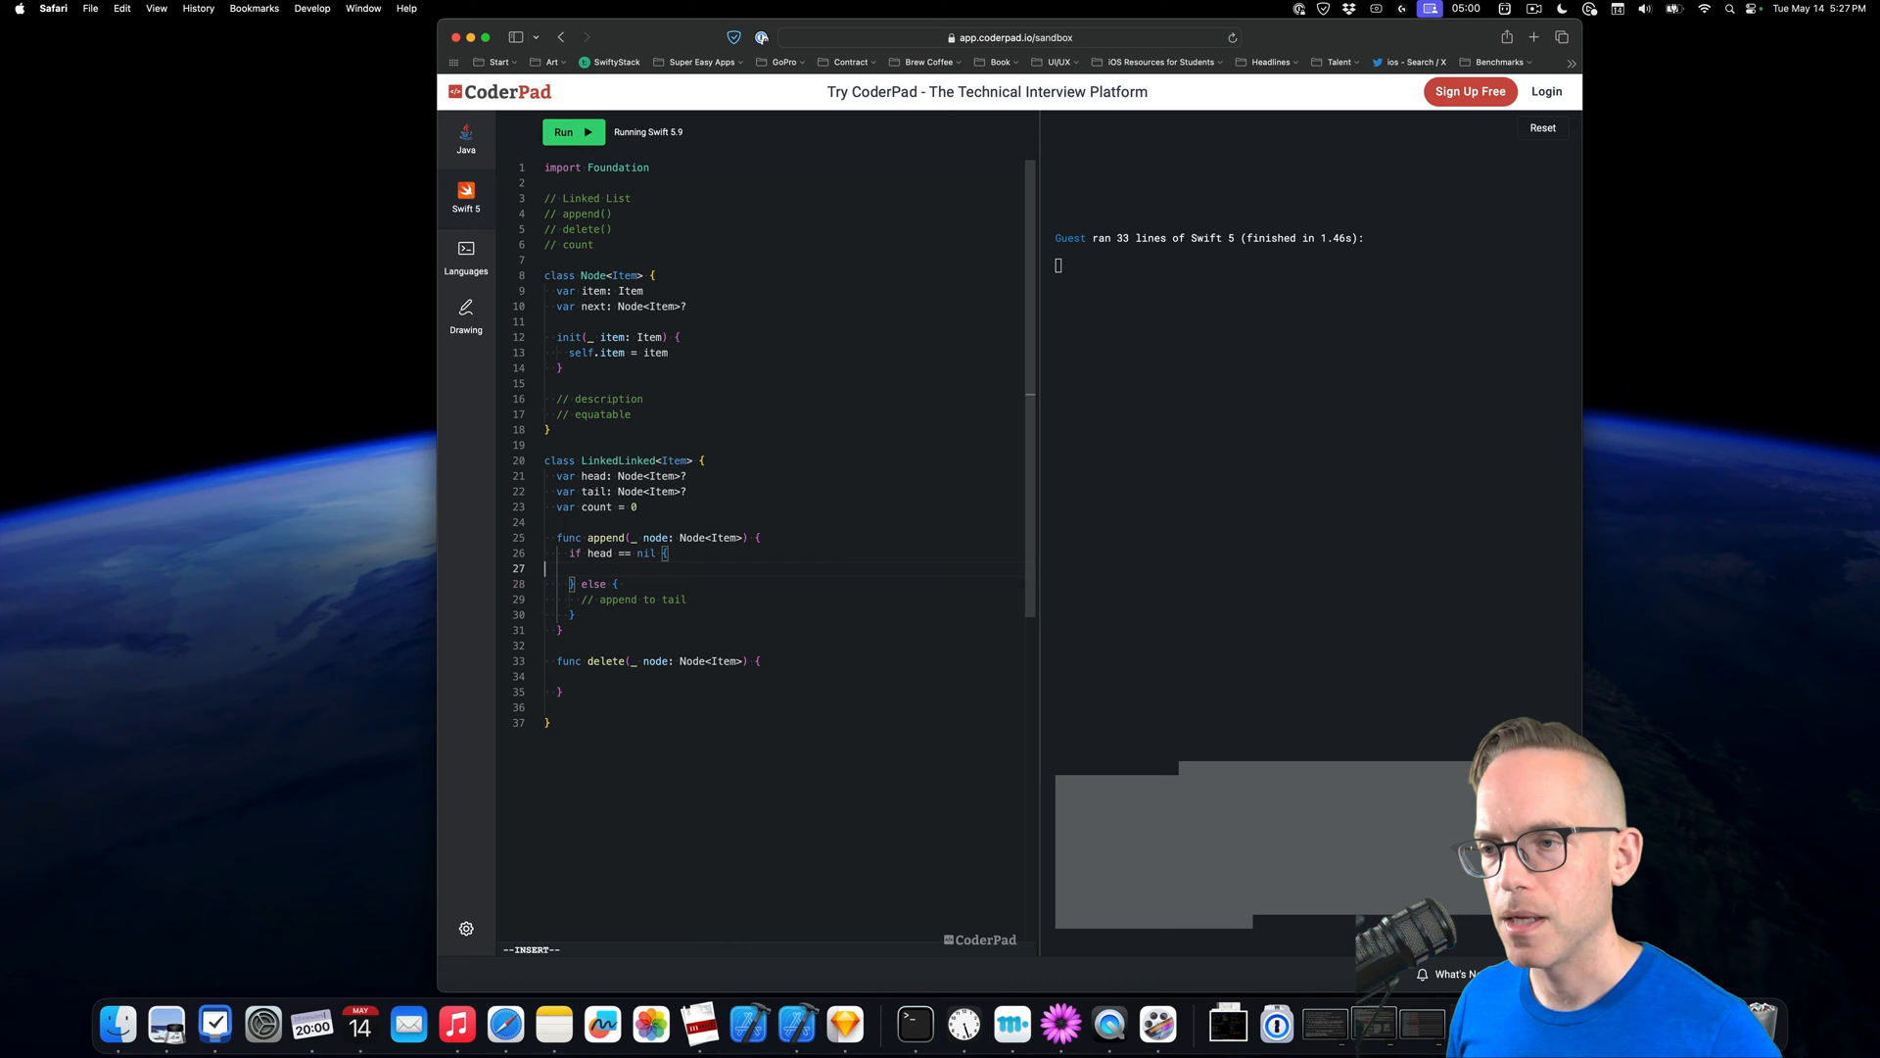
text(head = node)
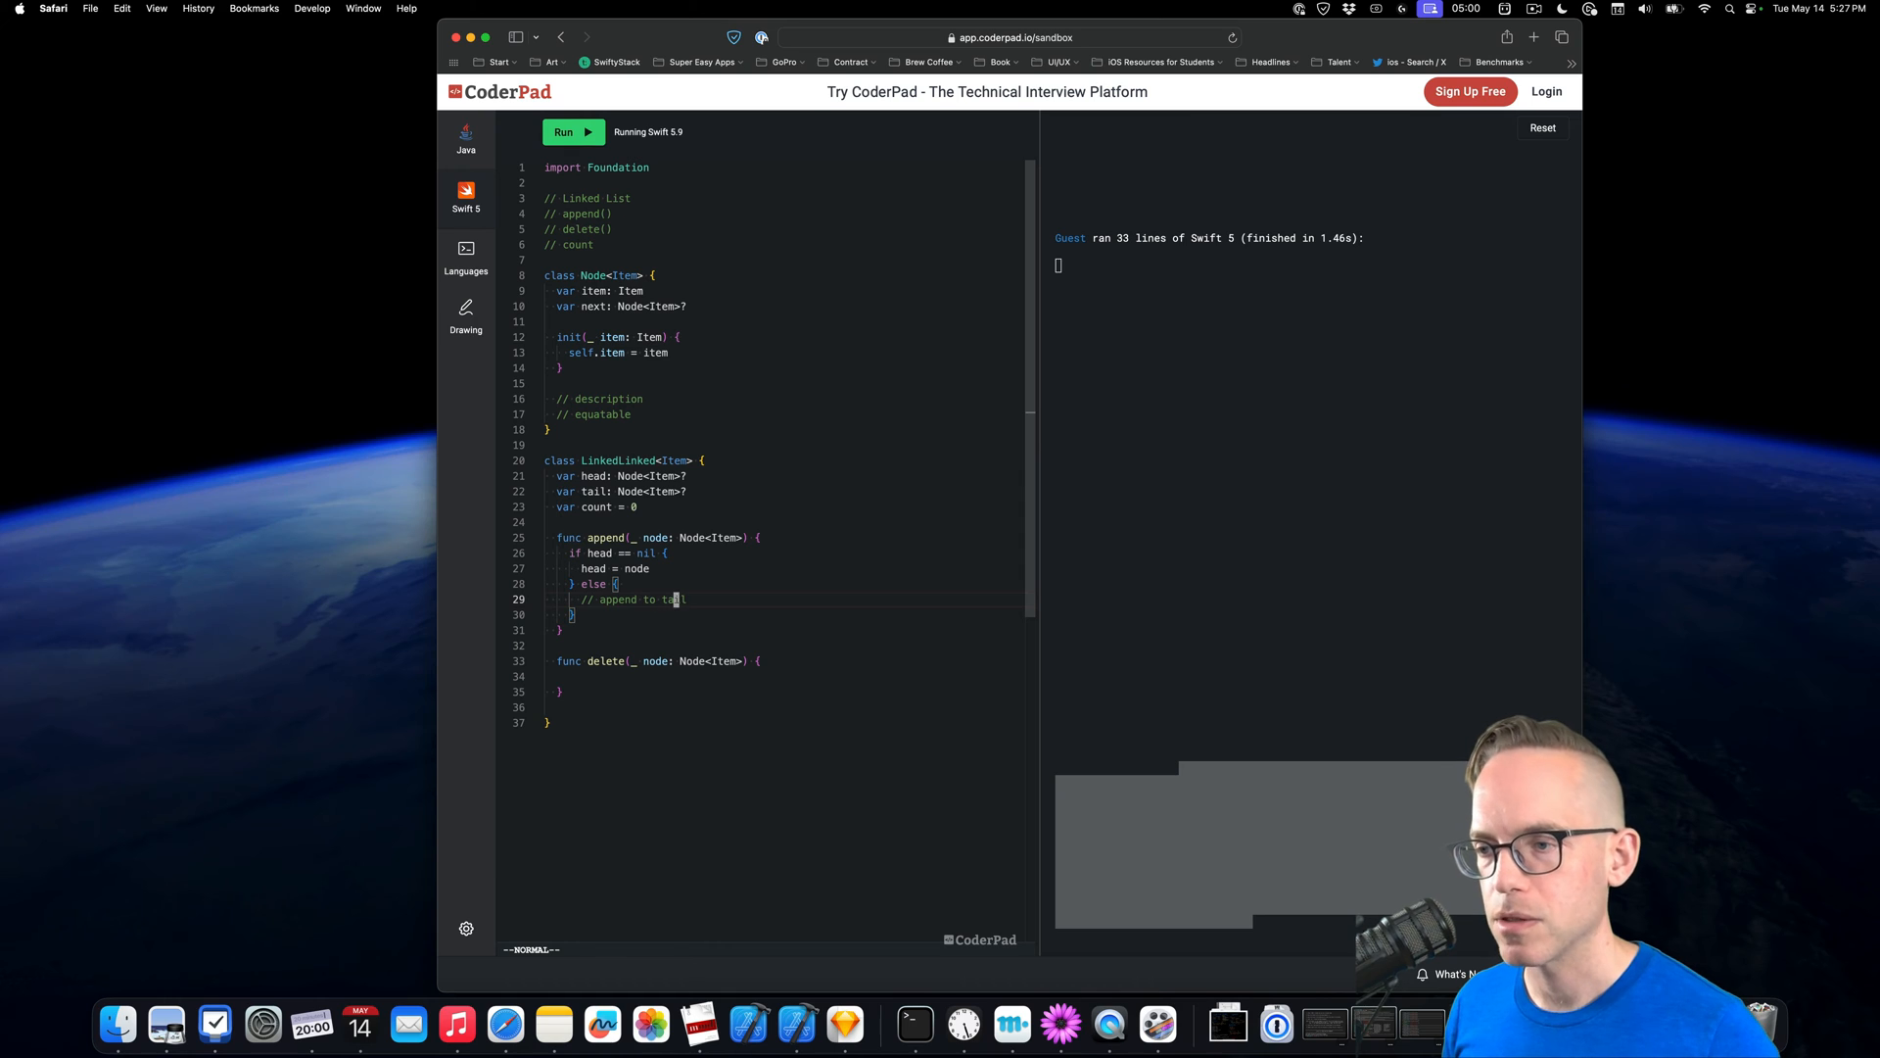
In the else branch, set tail?.next = node and node.next = nil with a PITFALL comment
text(tail?.)
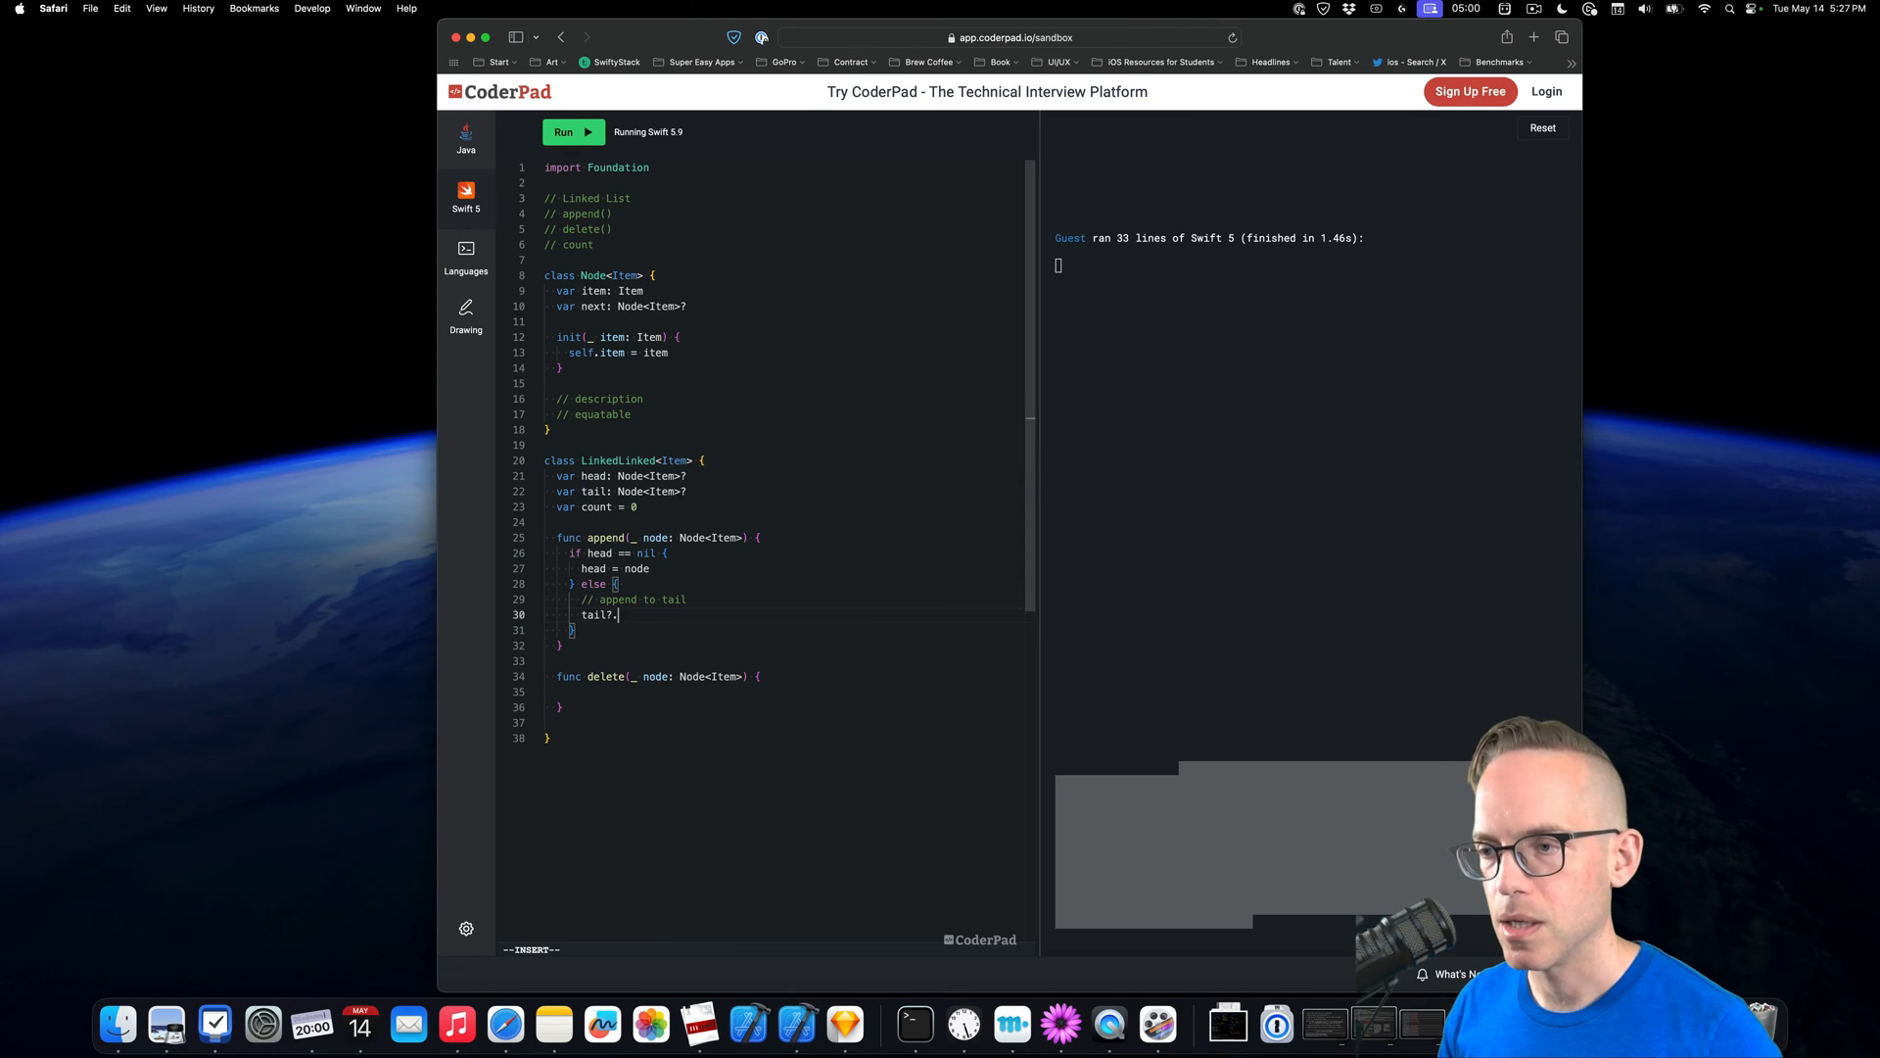
text(next = node)
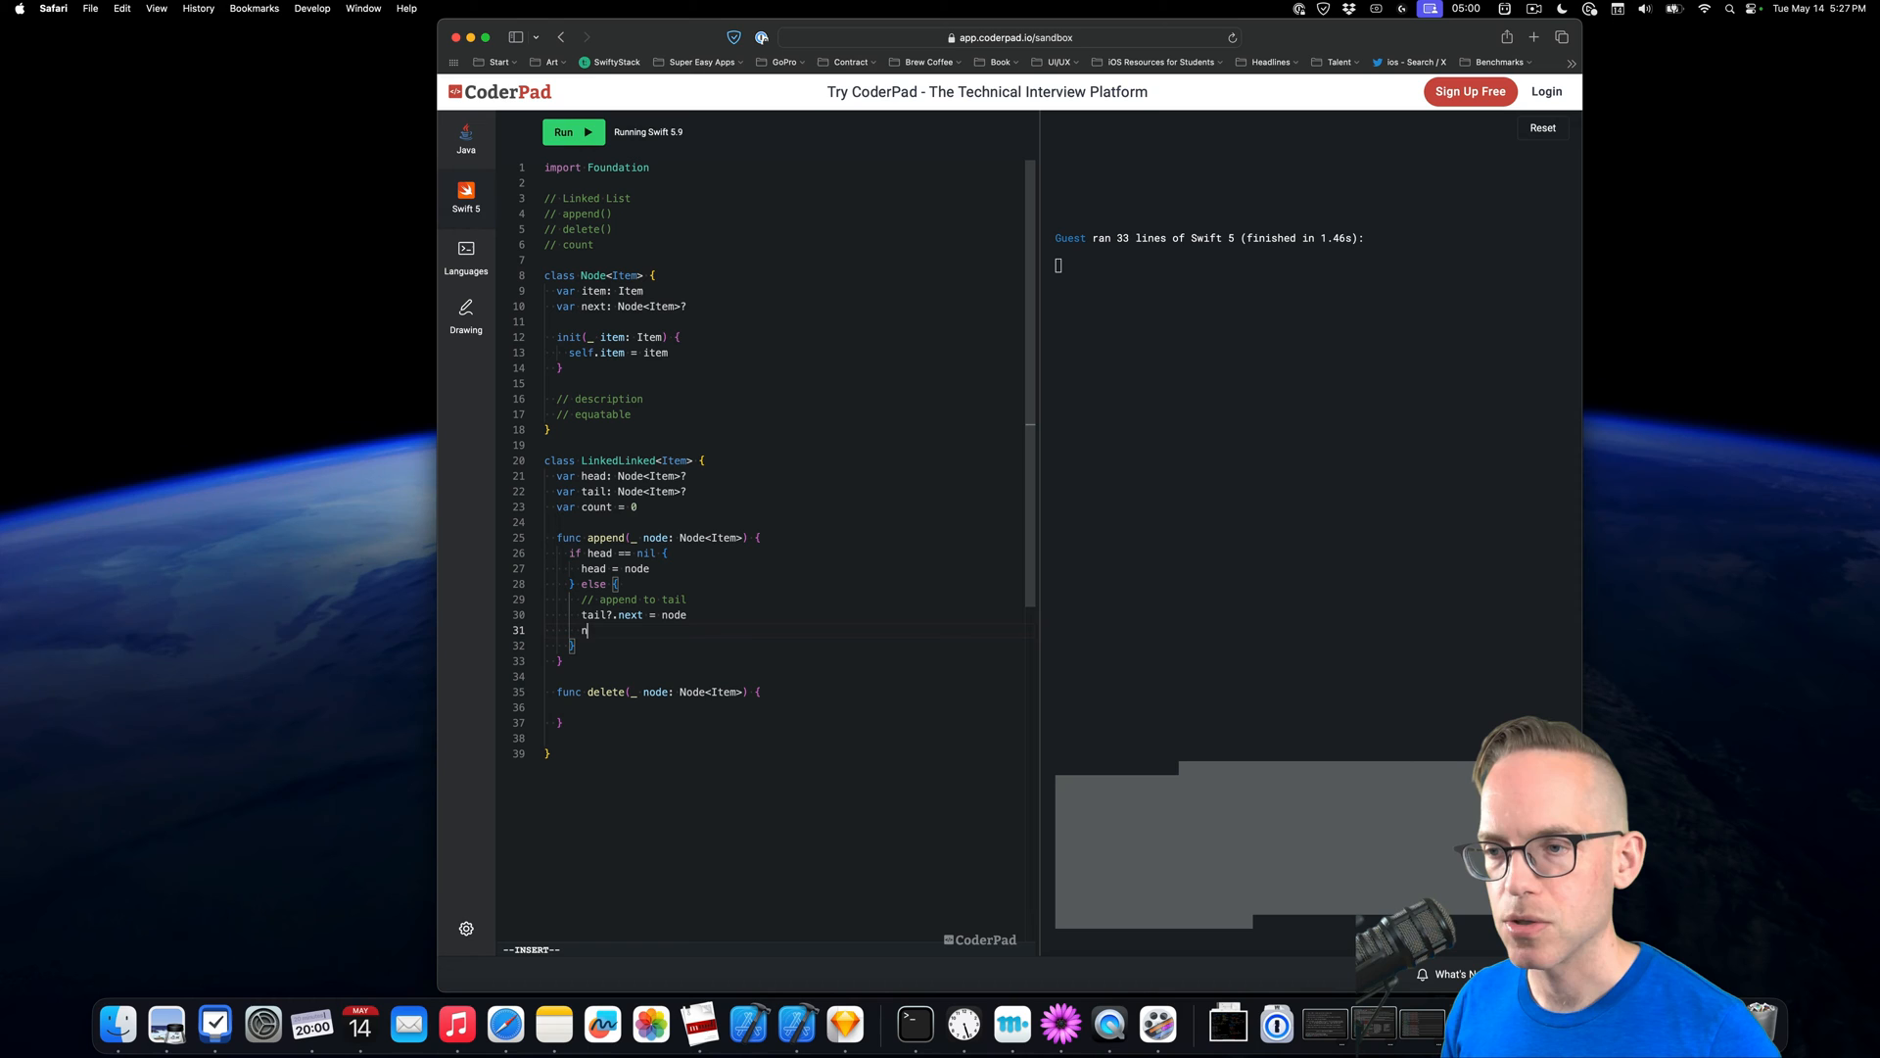
text(ode.next = nil //)
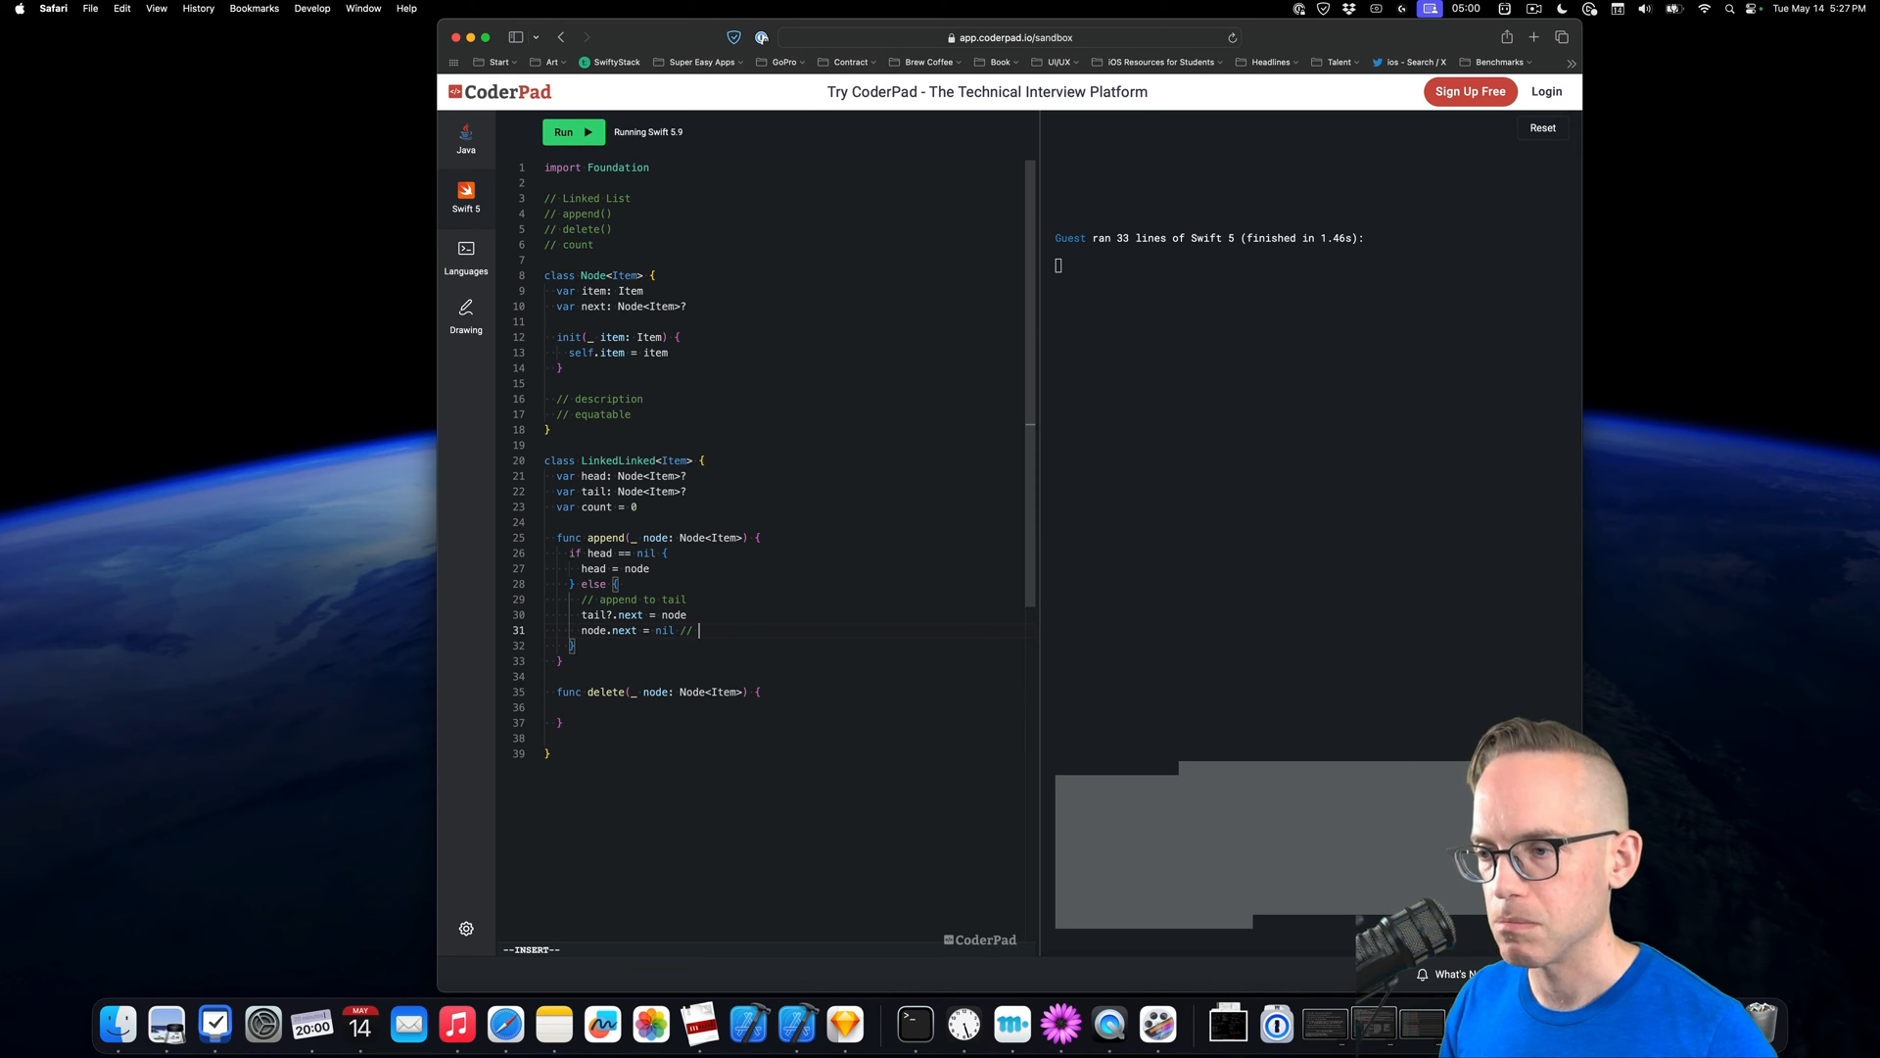
text(Prevent cycles)
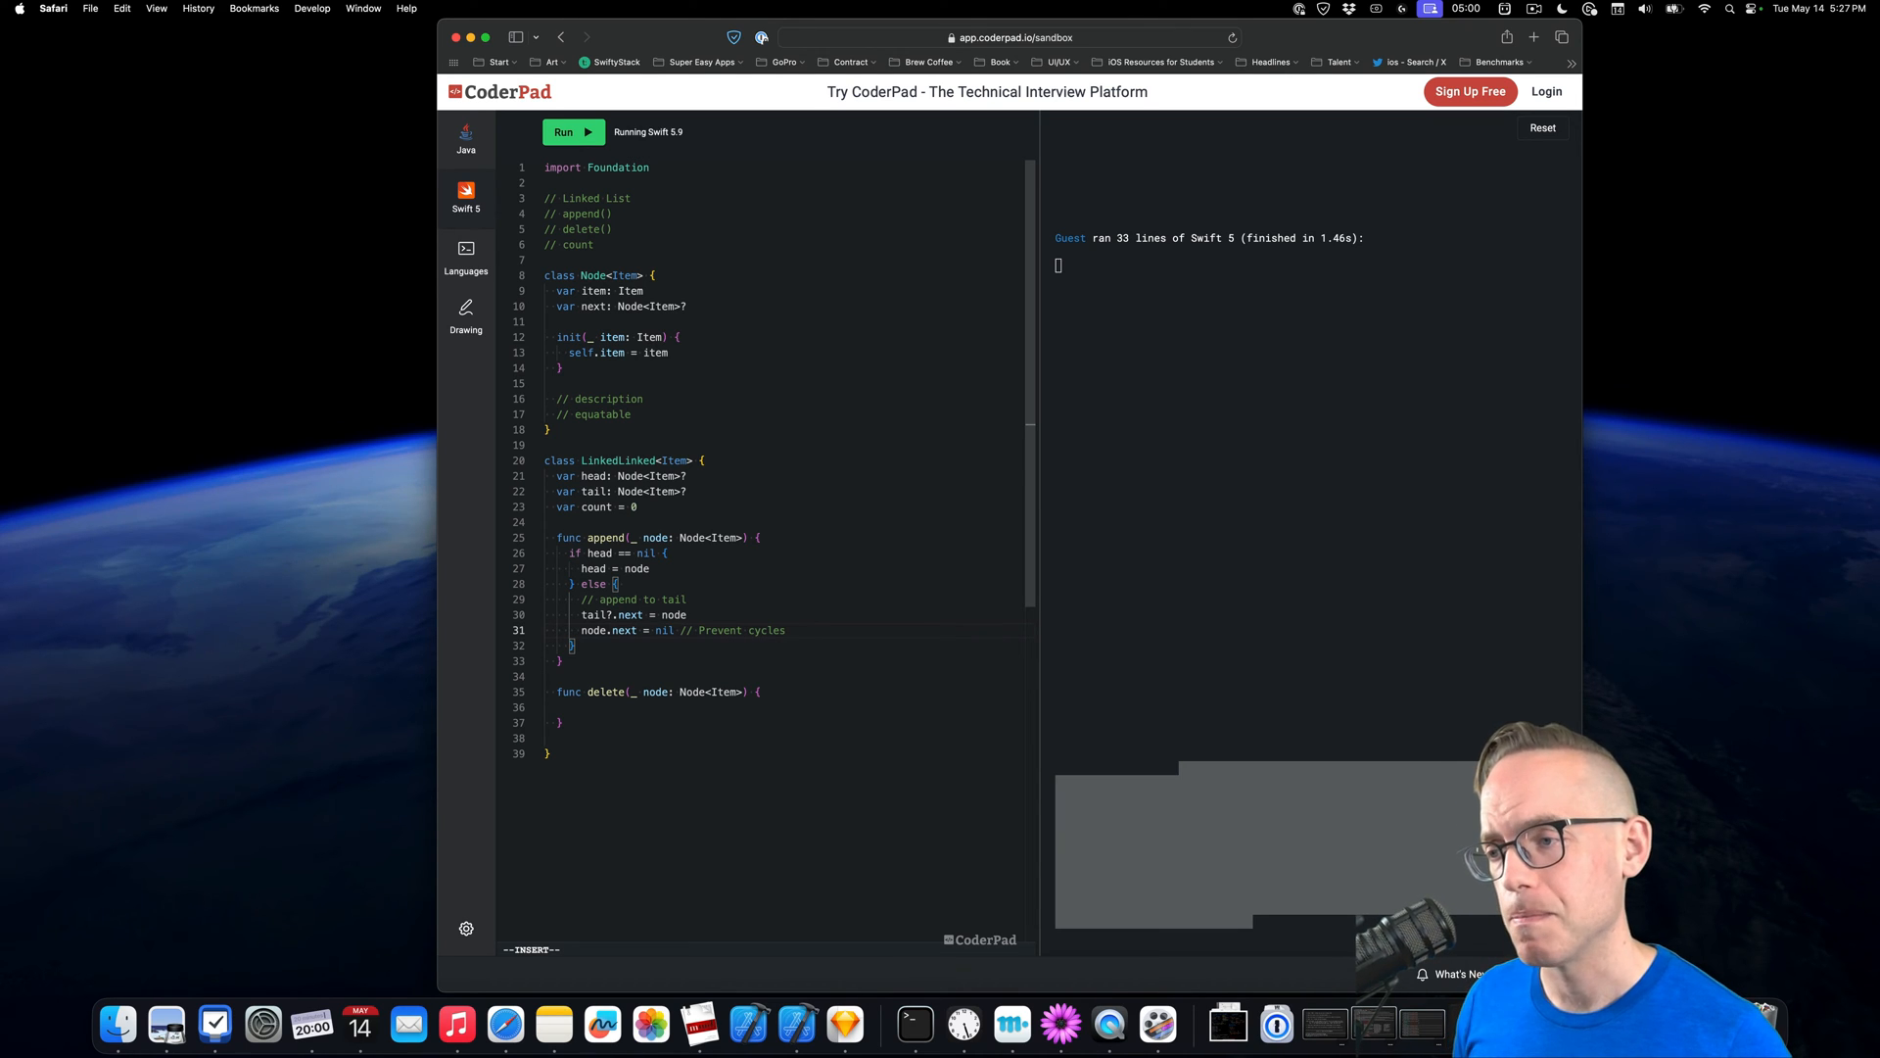
text(PIP)
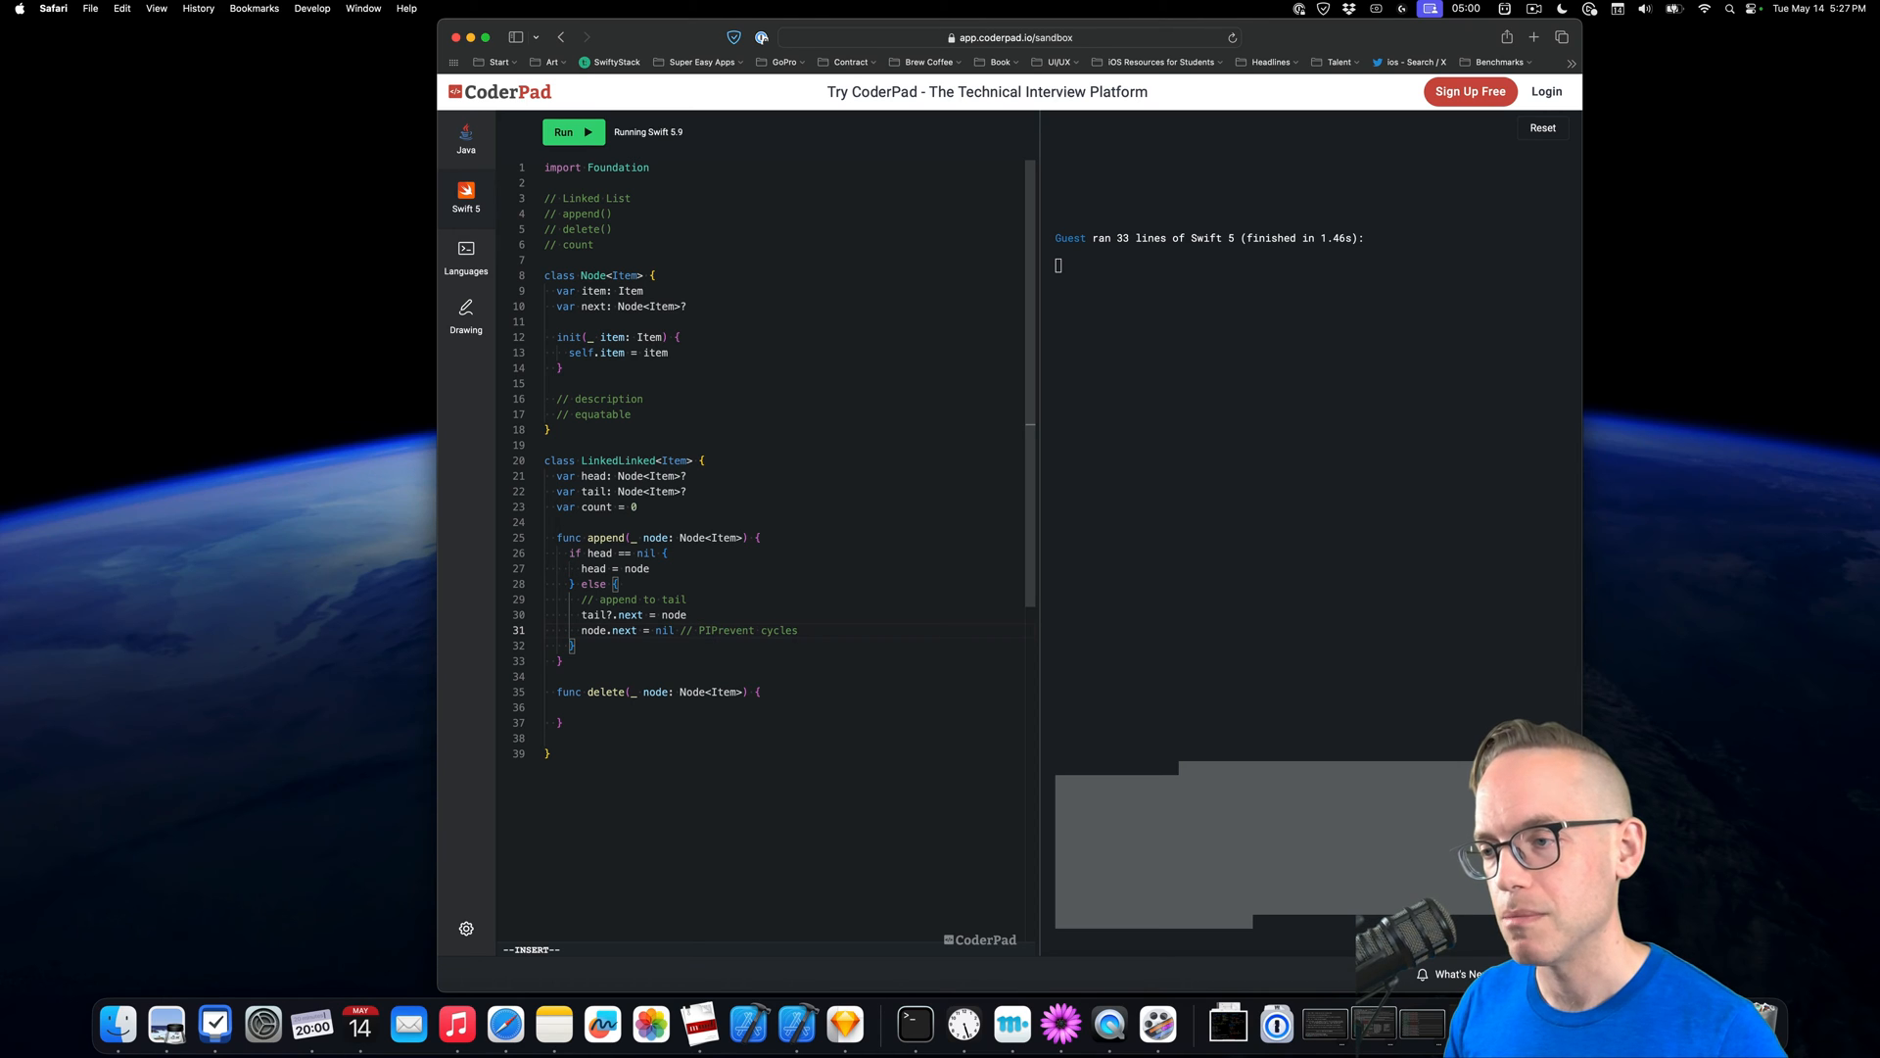
text(ITFALL:)
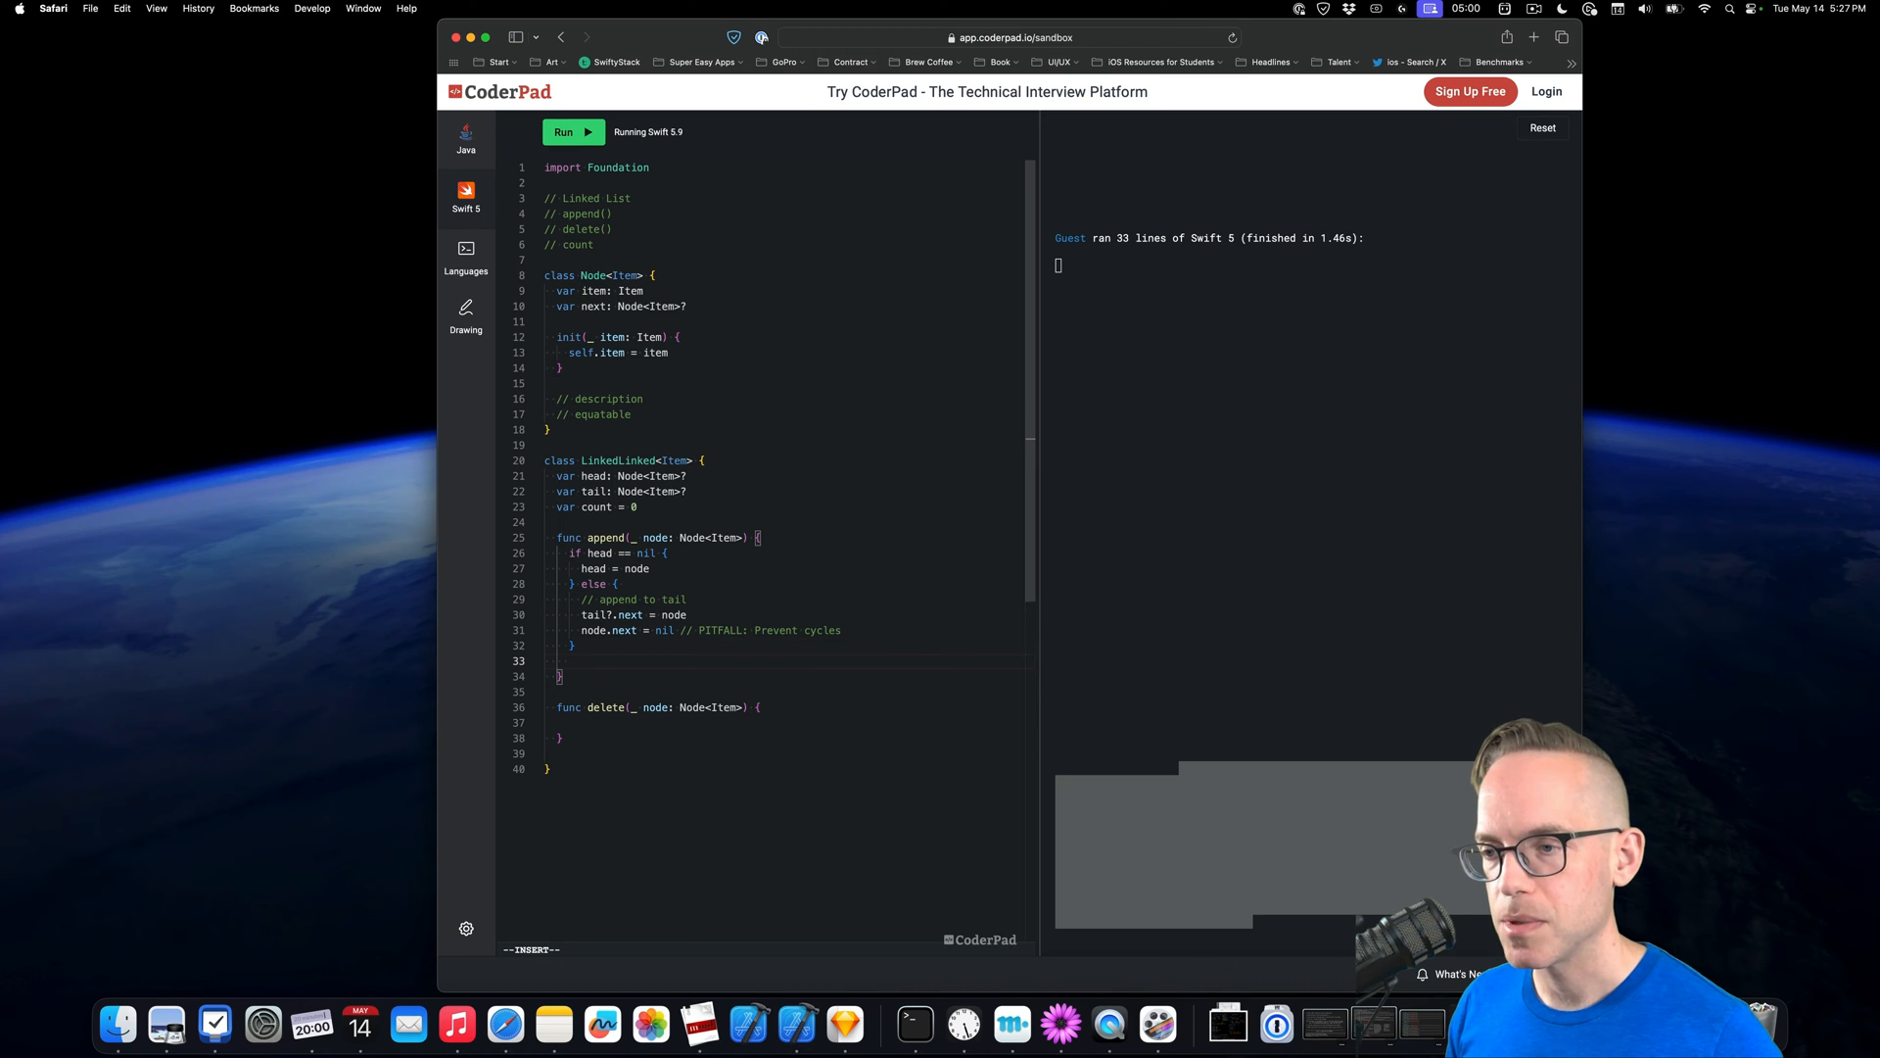
Finish append with tail = node and count += 1
text(tail?)
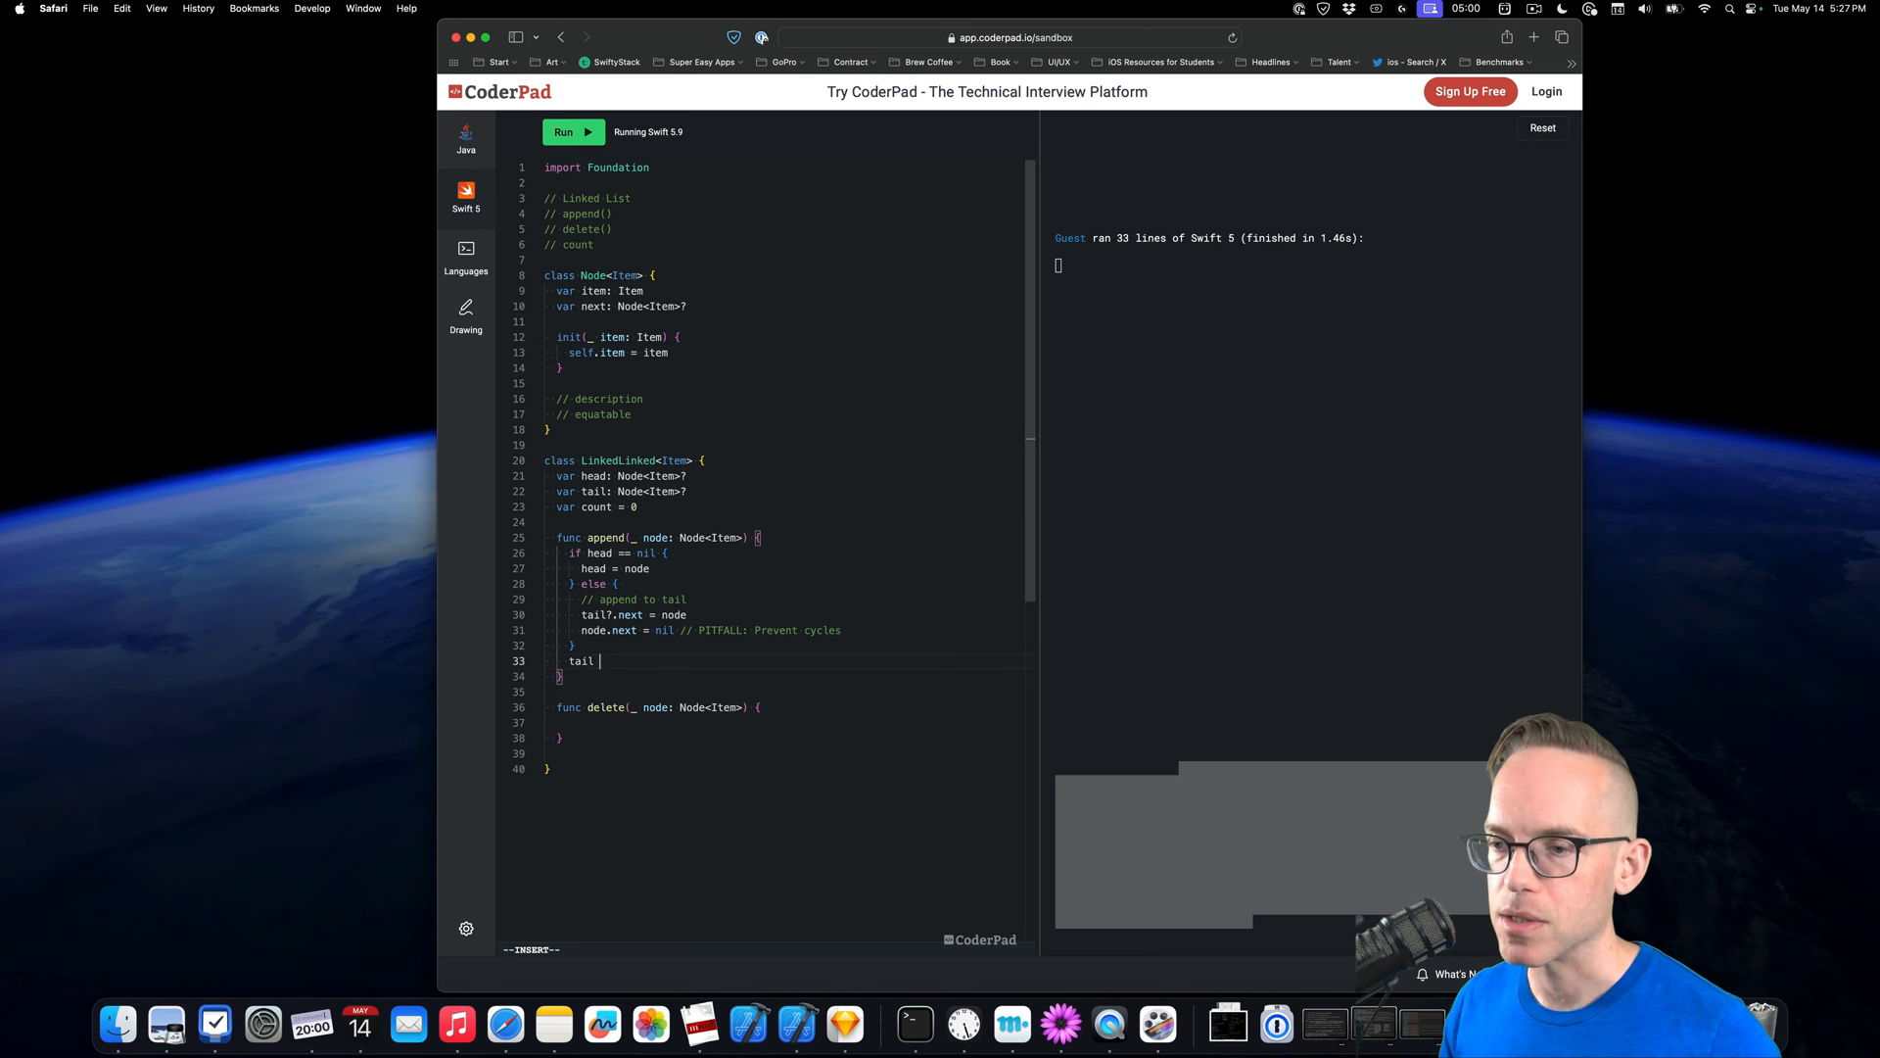
text(= node)
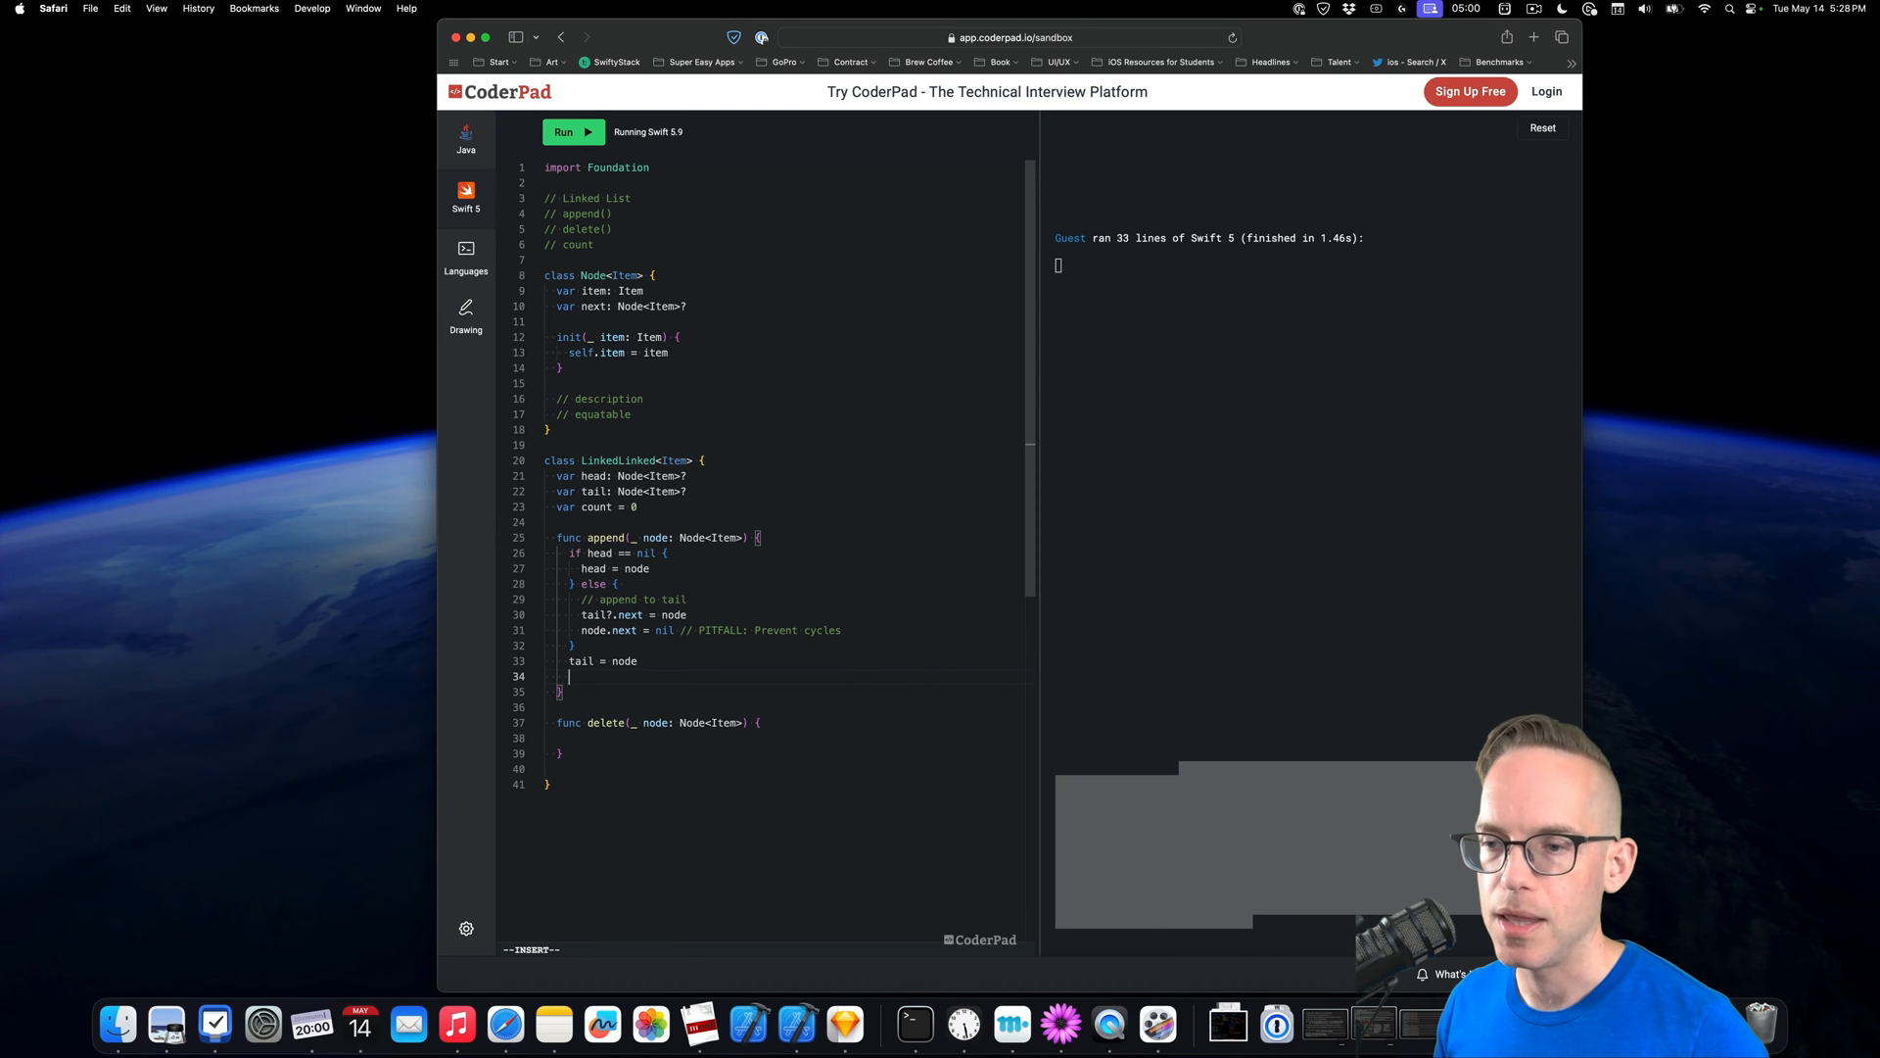
text(count +)
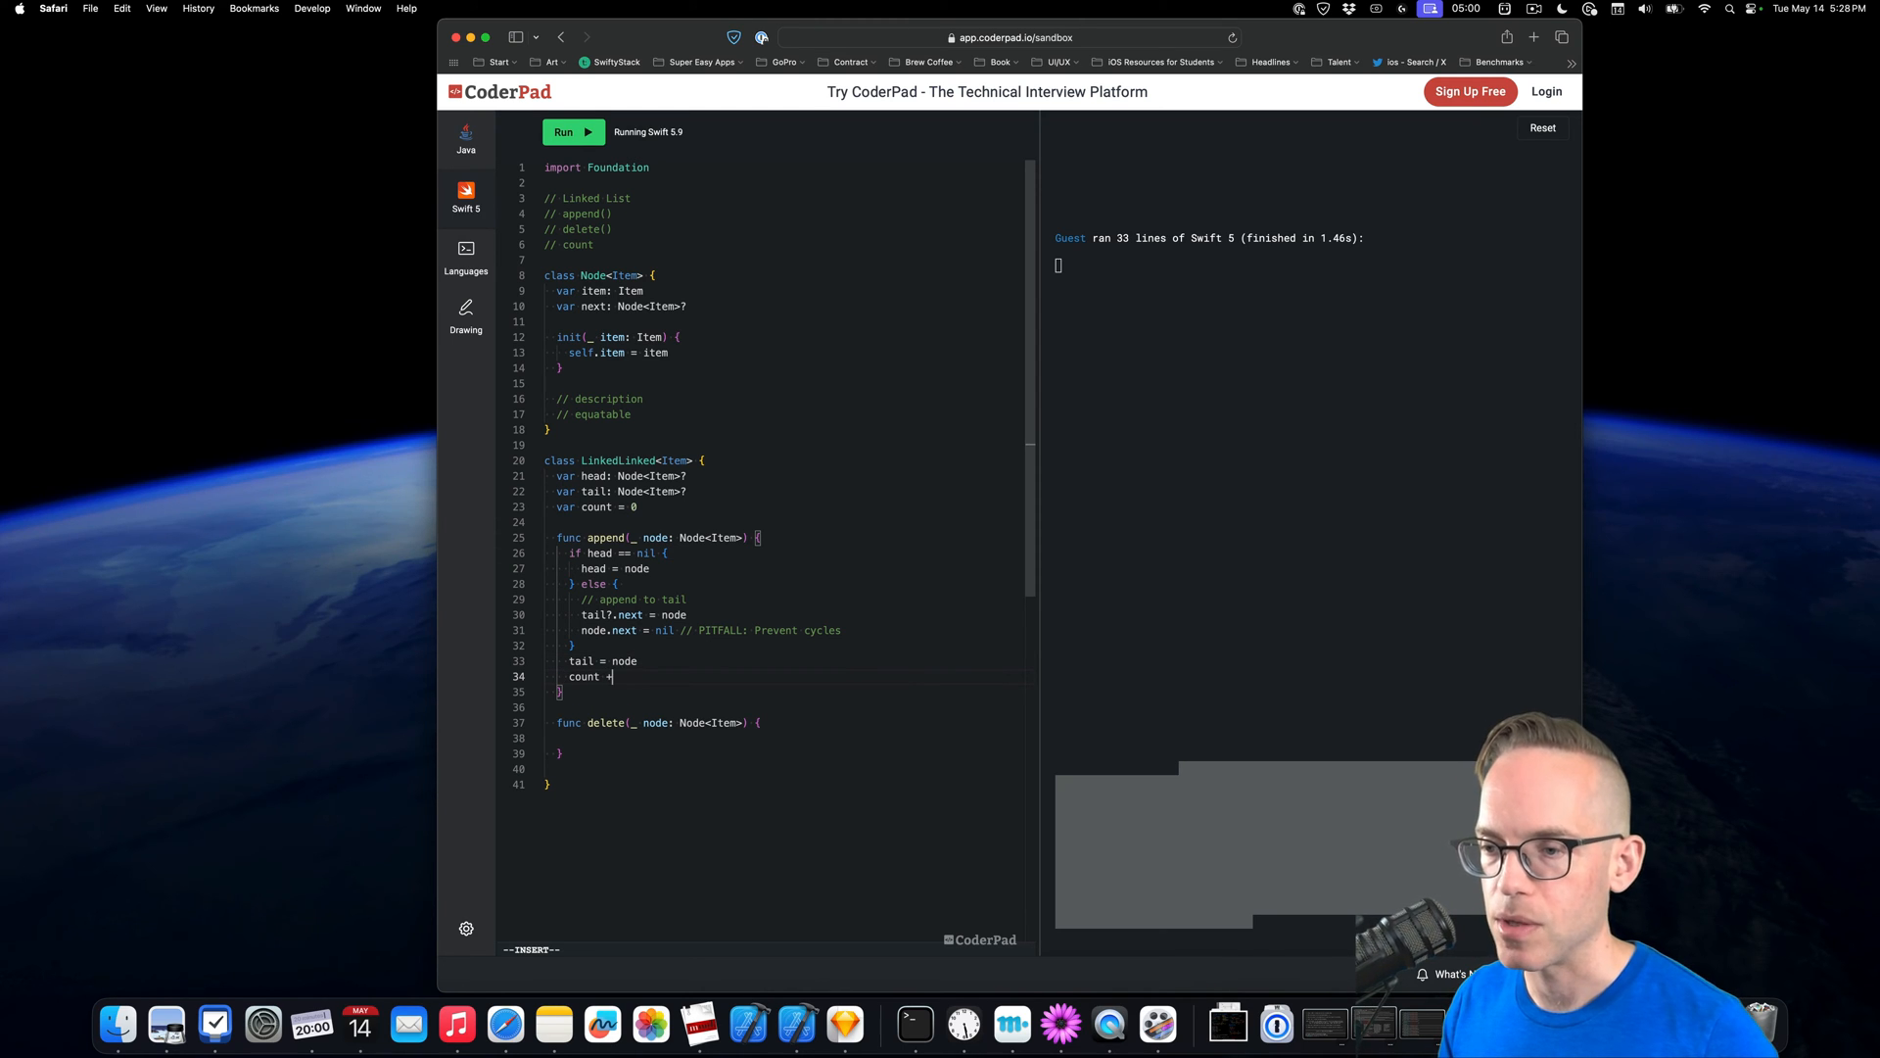
text(= 1)
click(786, 737)
text(//)
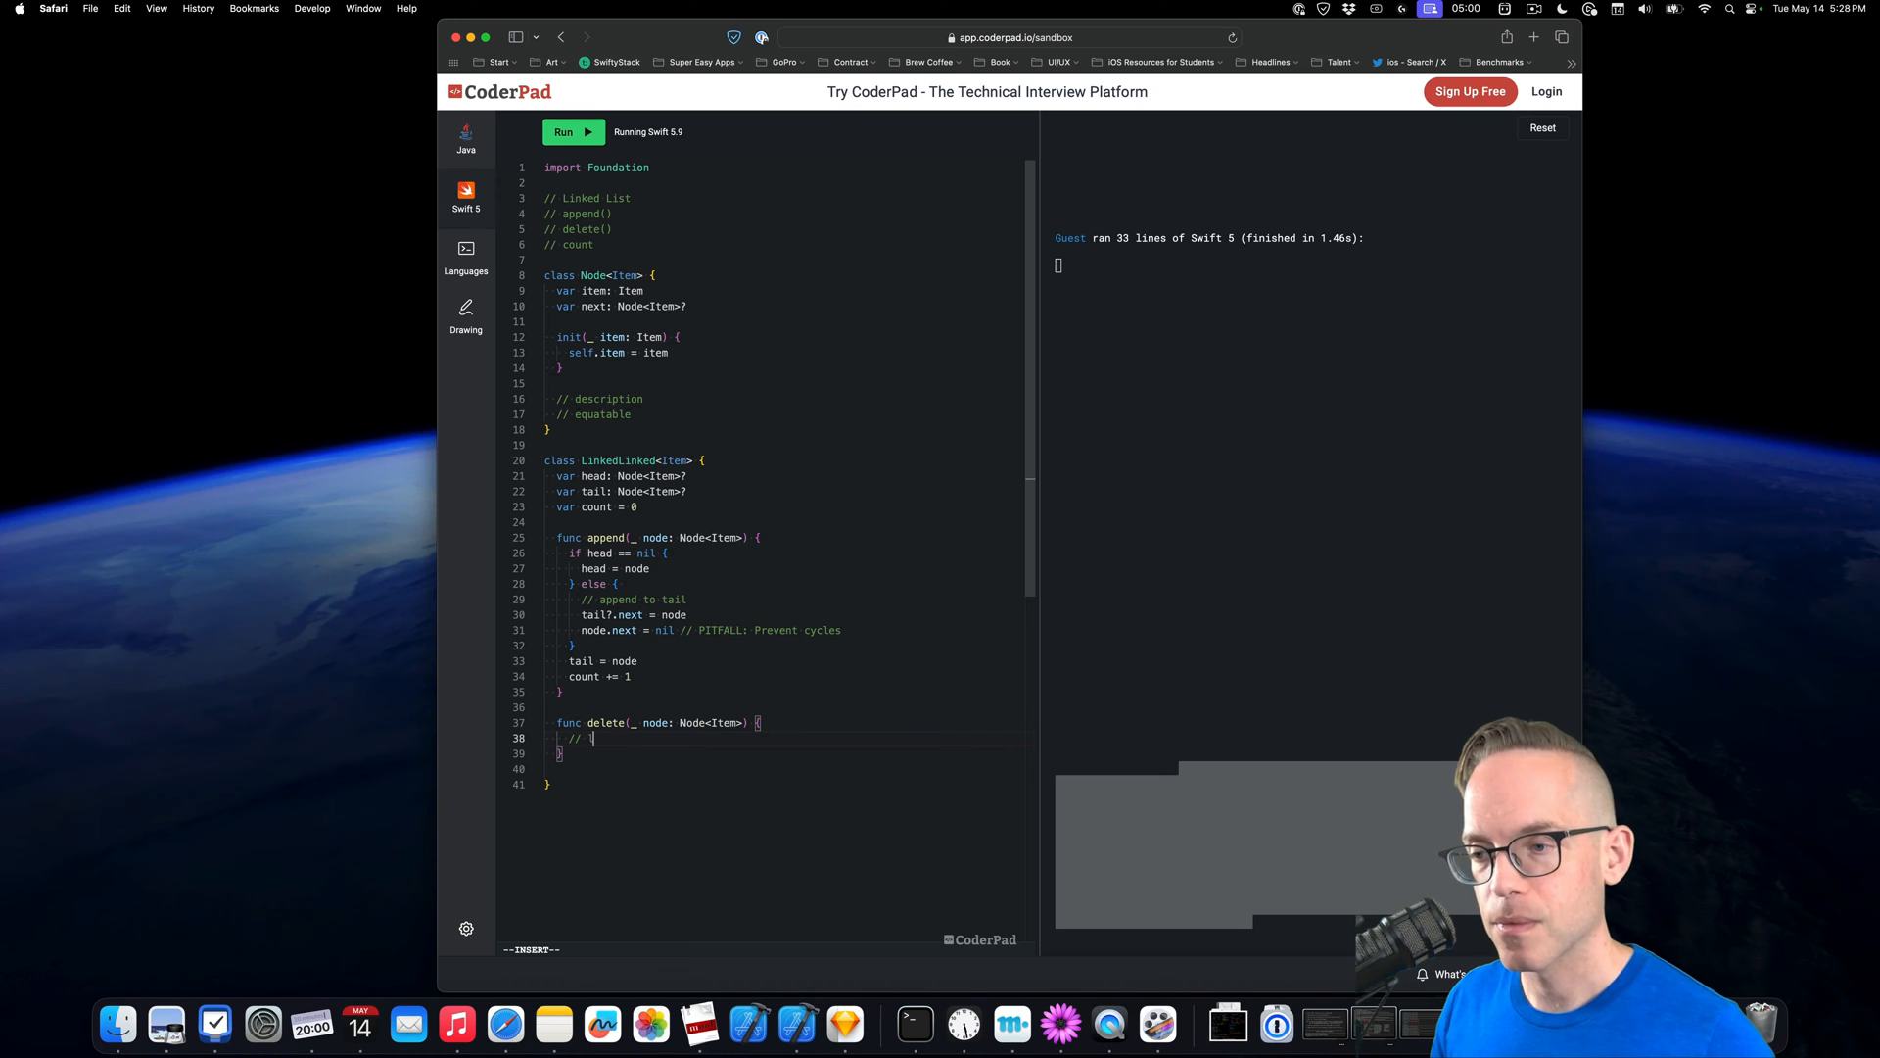
Write delete's comments about looping through nodes, removing, and head/tail bookkeeping
text(loop through the node)
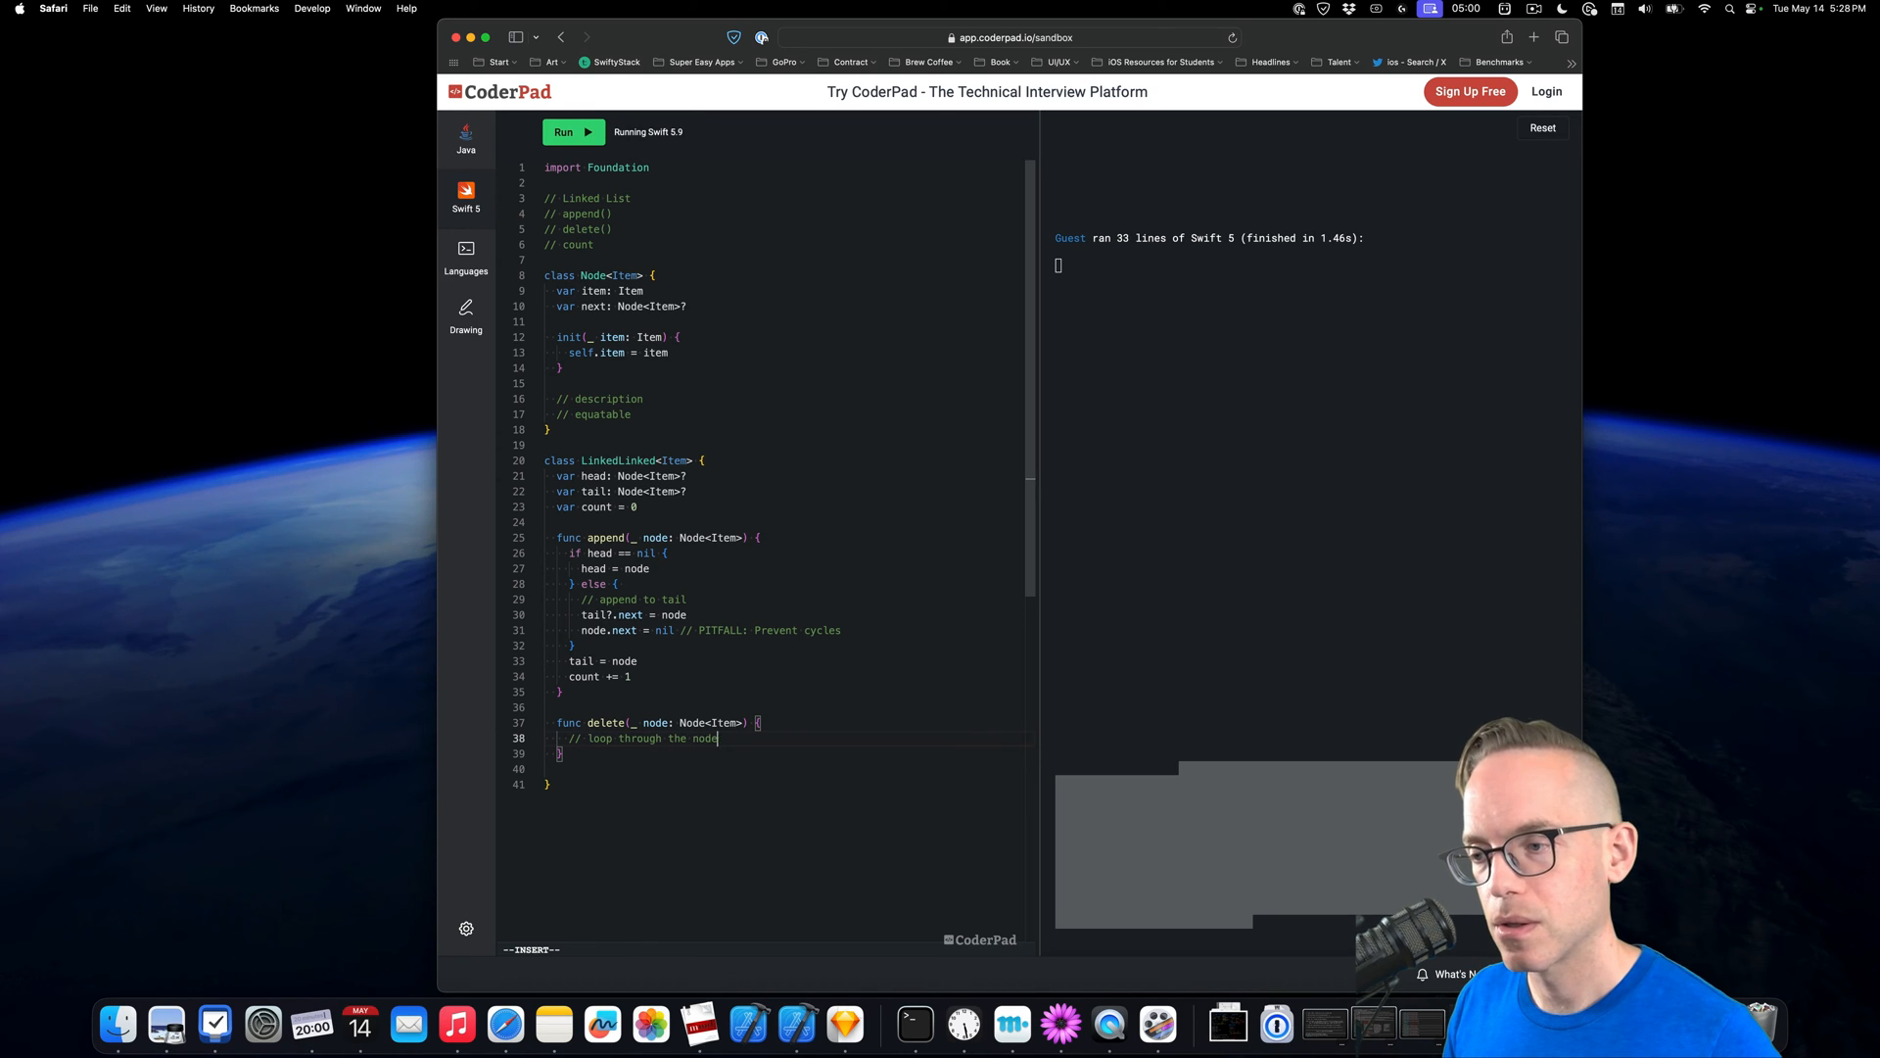
text(s and remove)
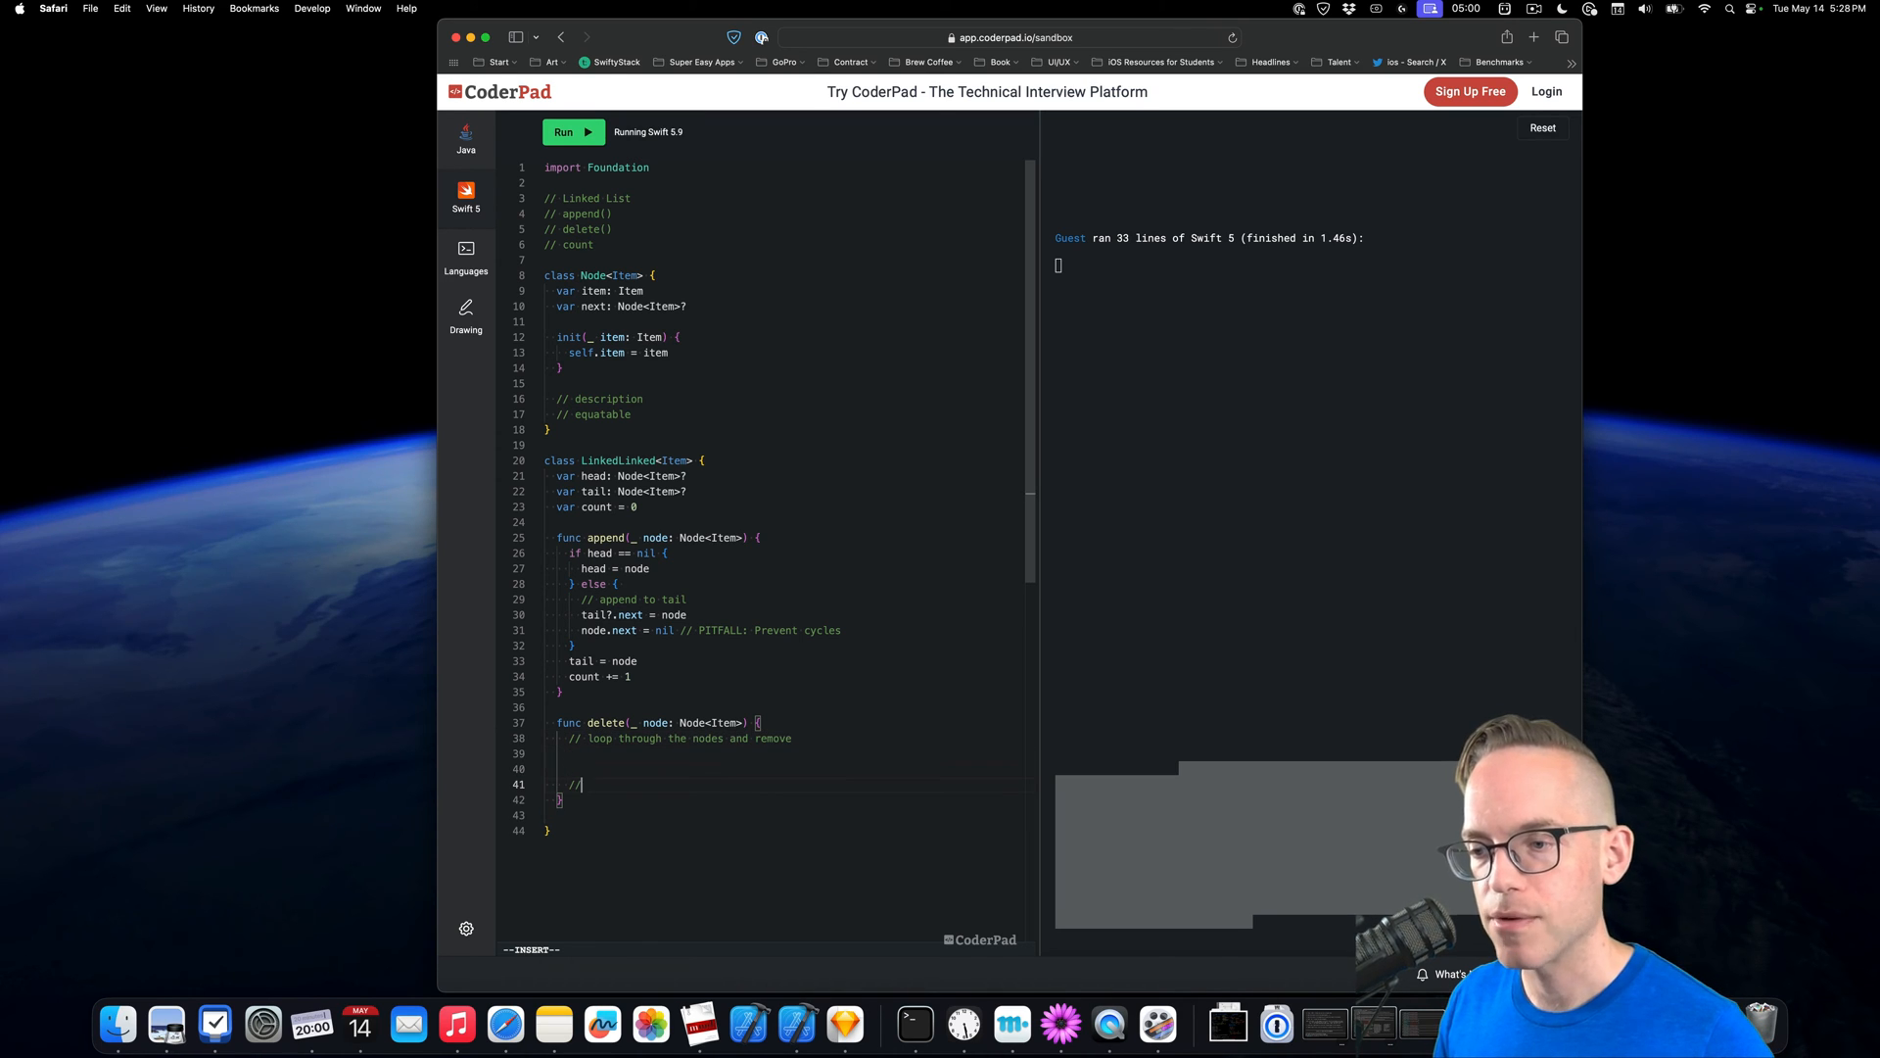
text(bookk)
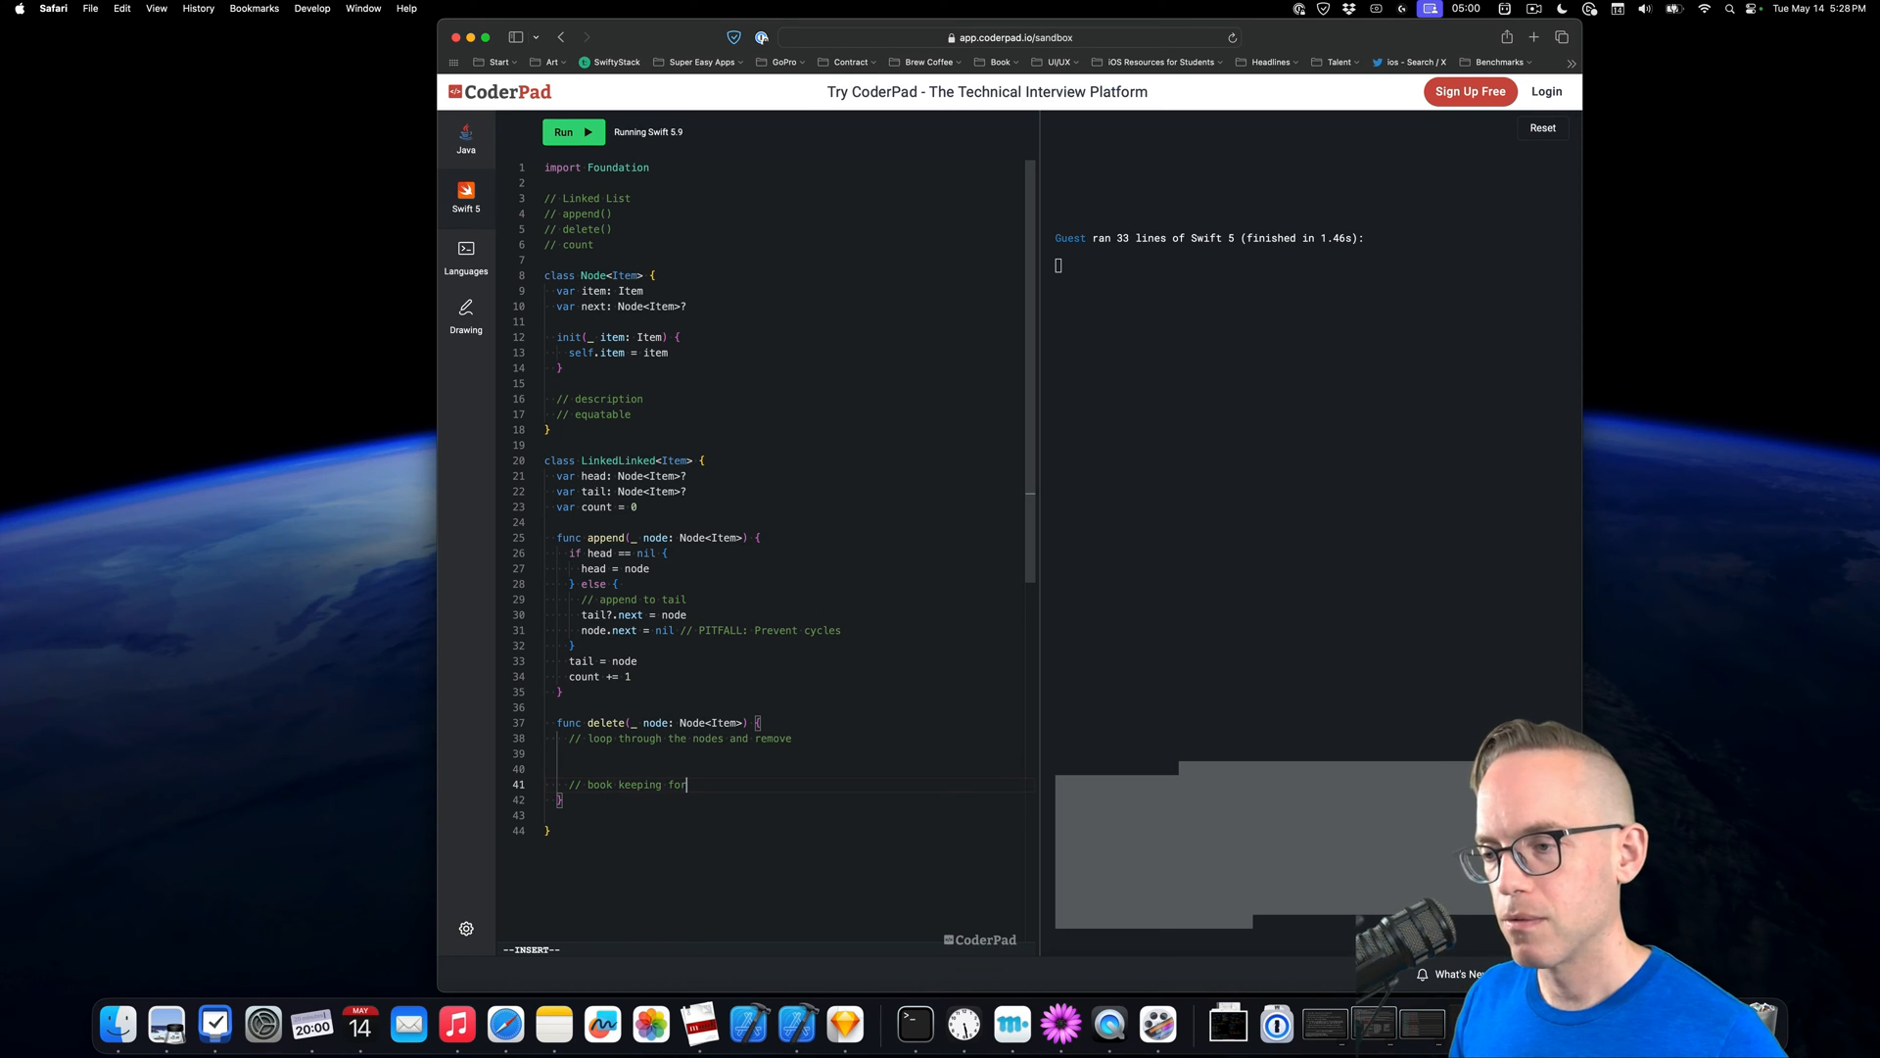
text(head/tail)
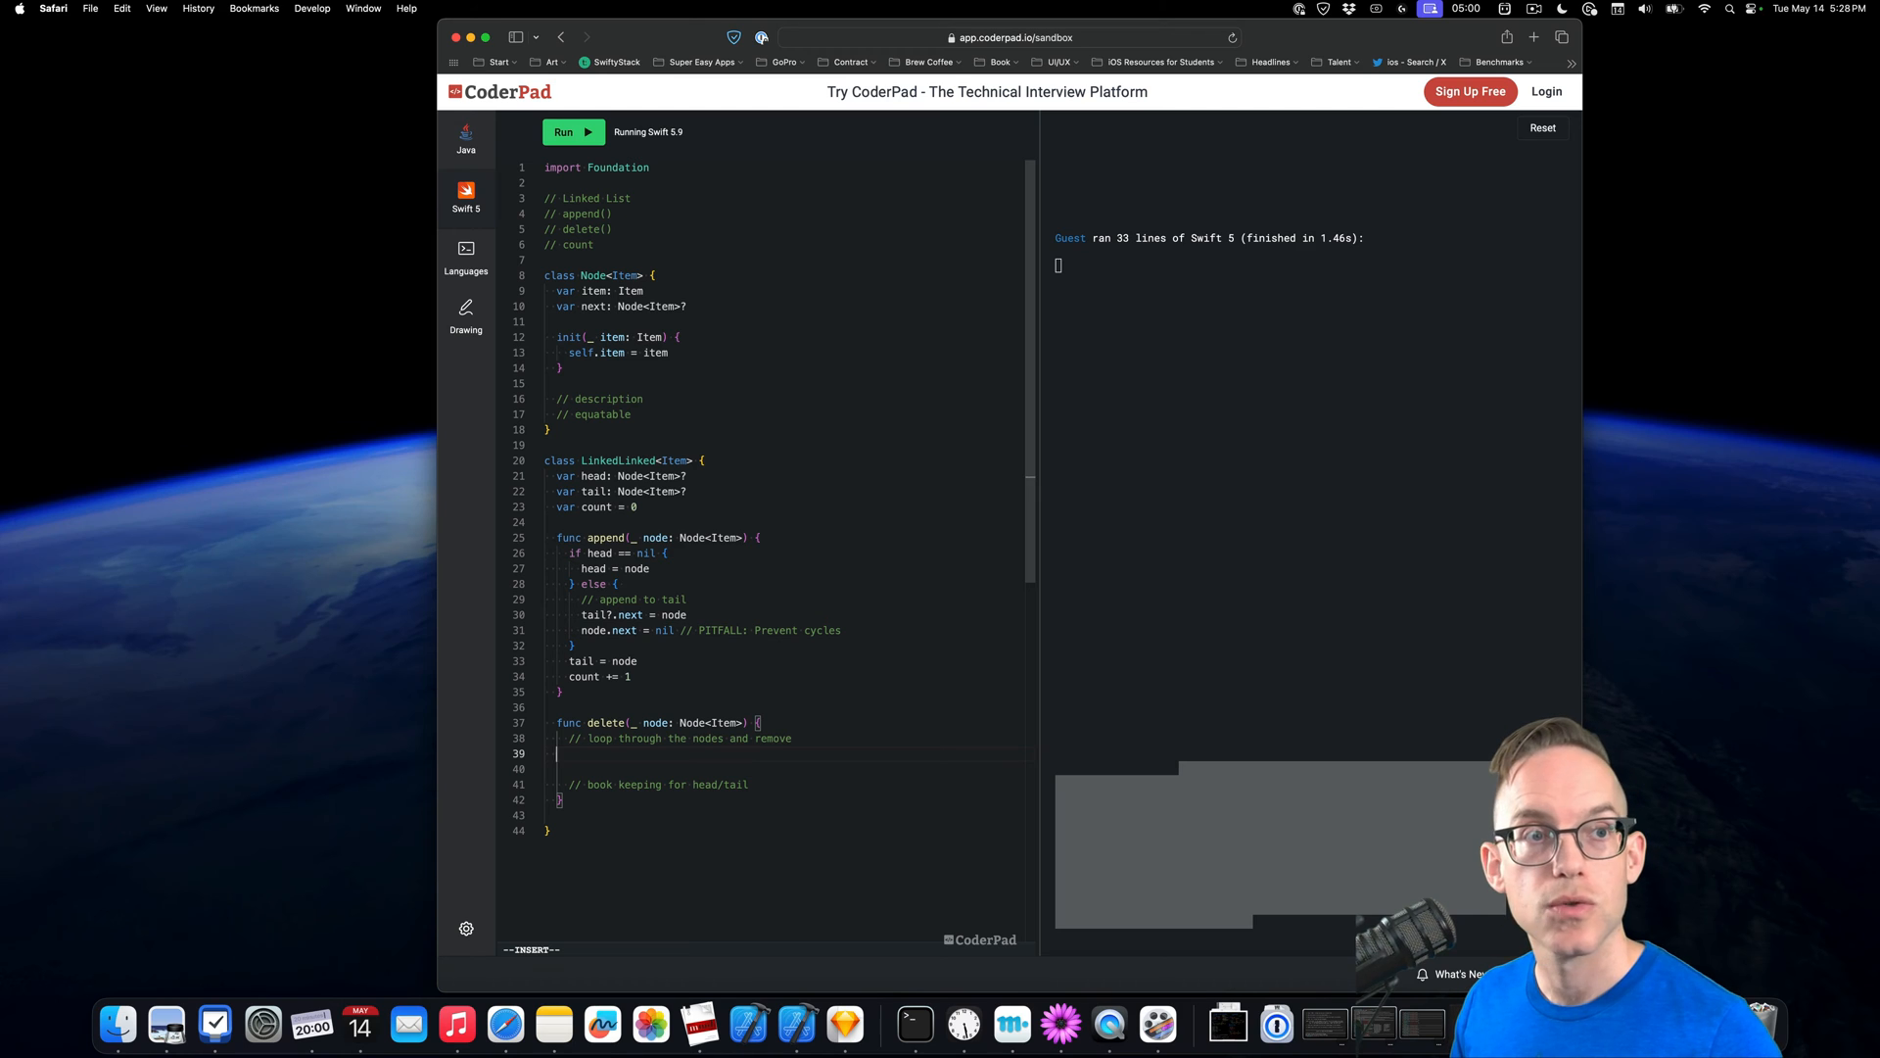
text(ca)
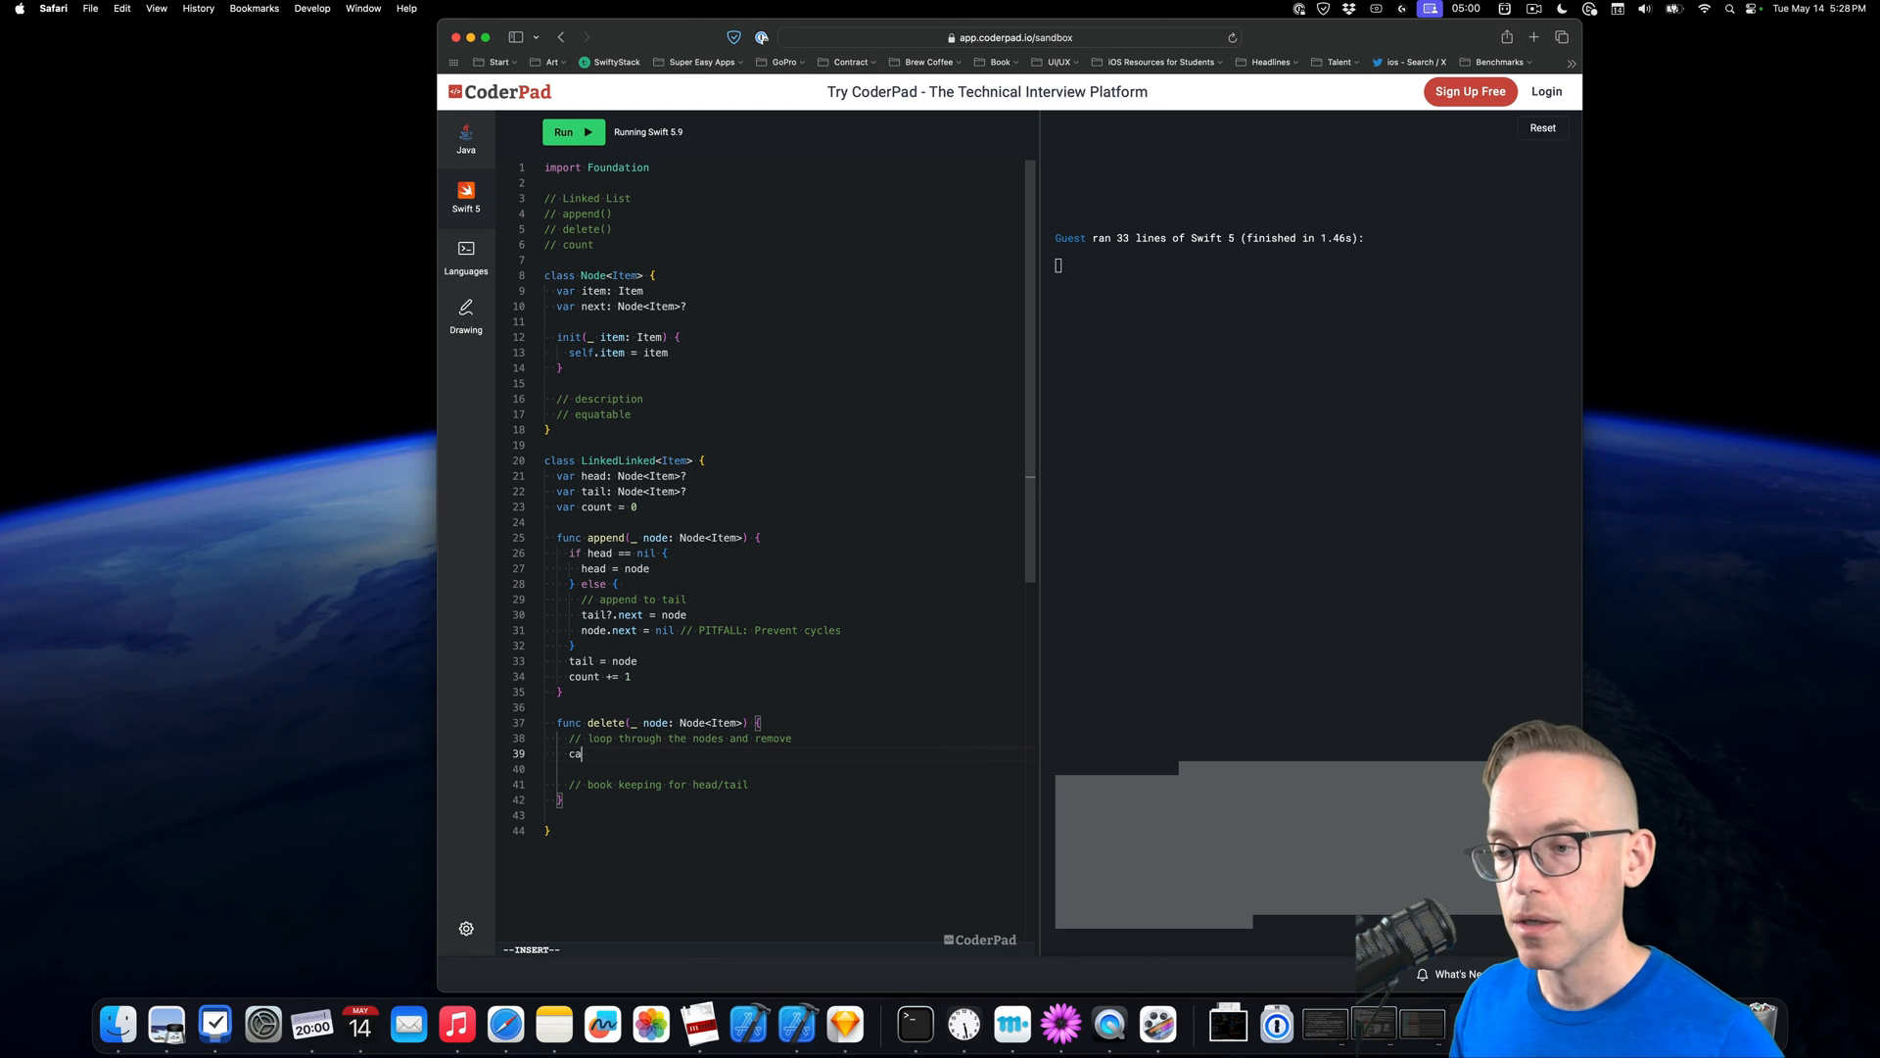
Declare var current = head and var previous: Node<Item>? = nil
text(var current=)
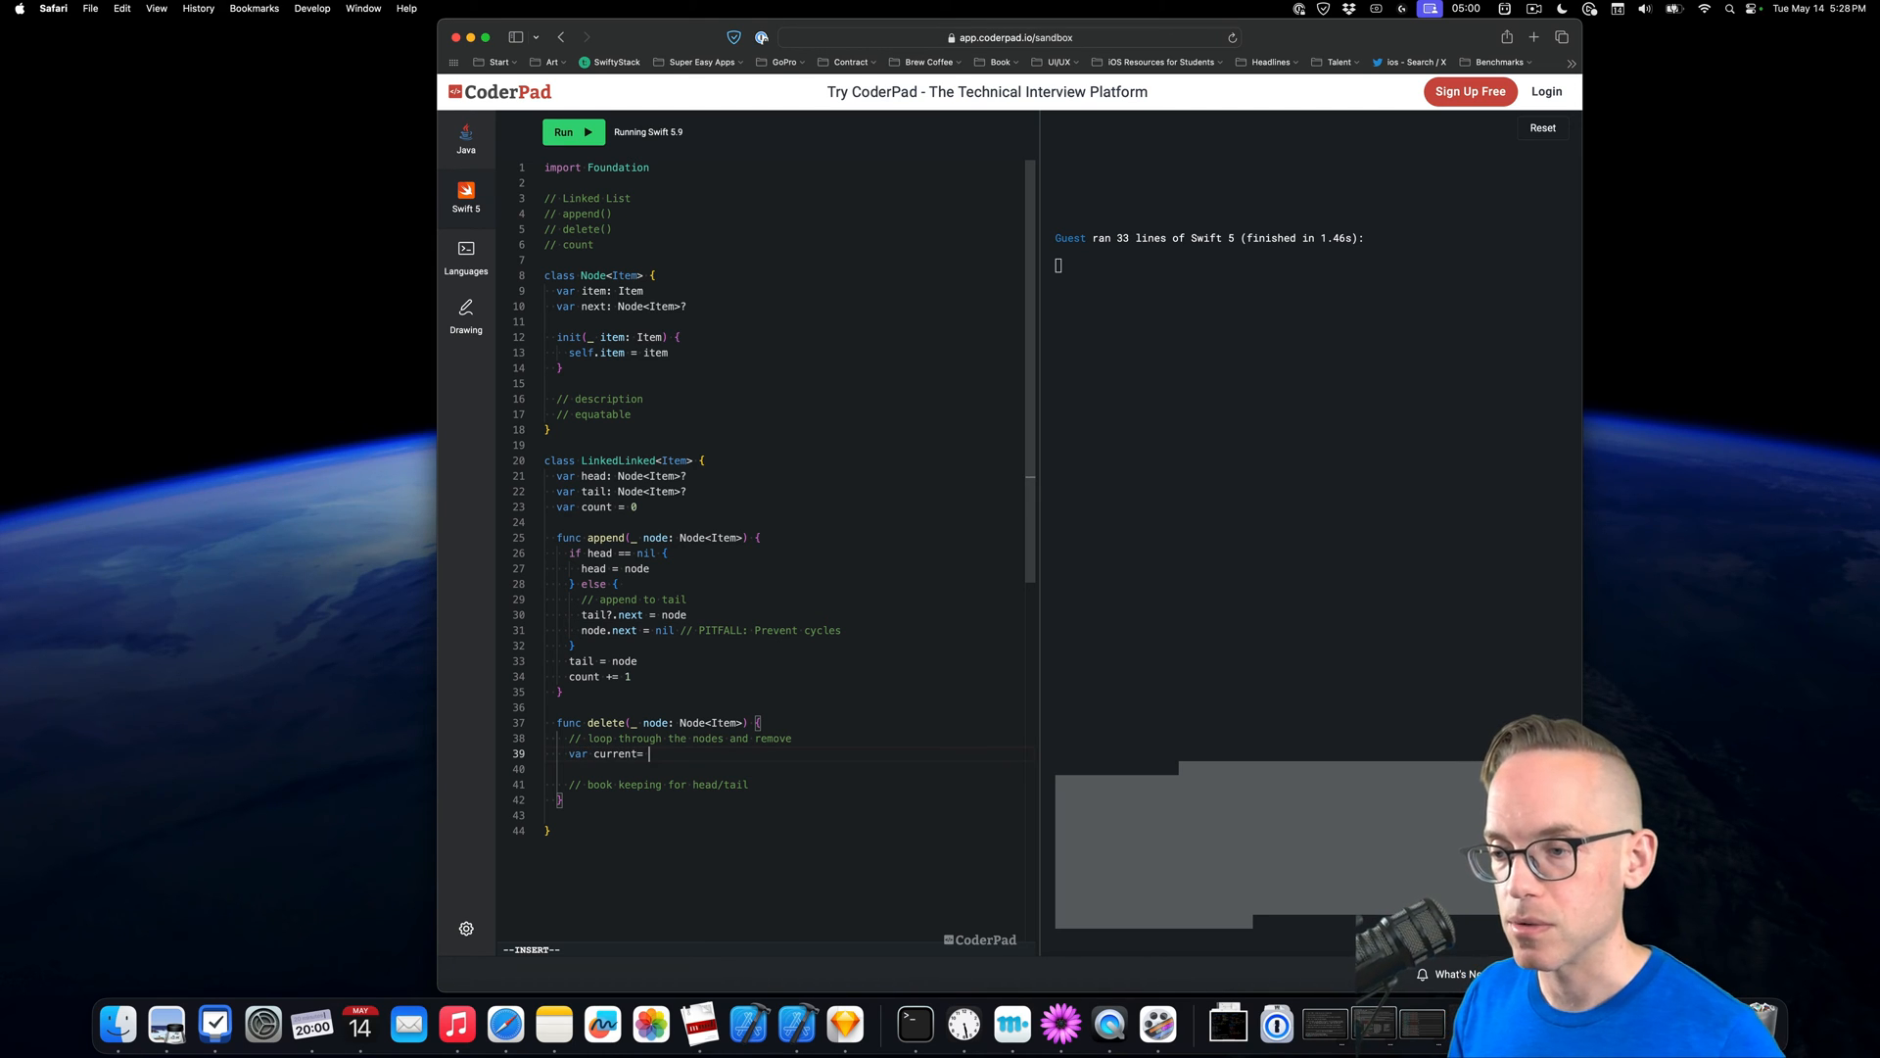
text(head)
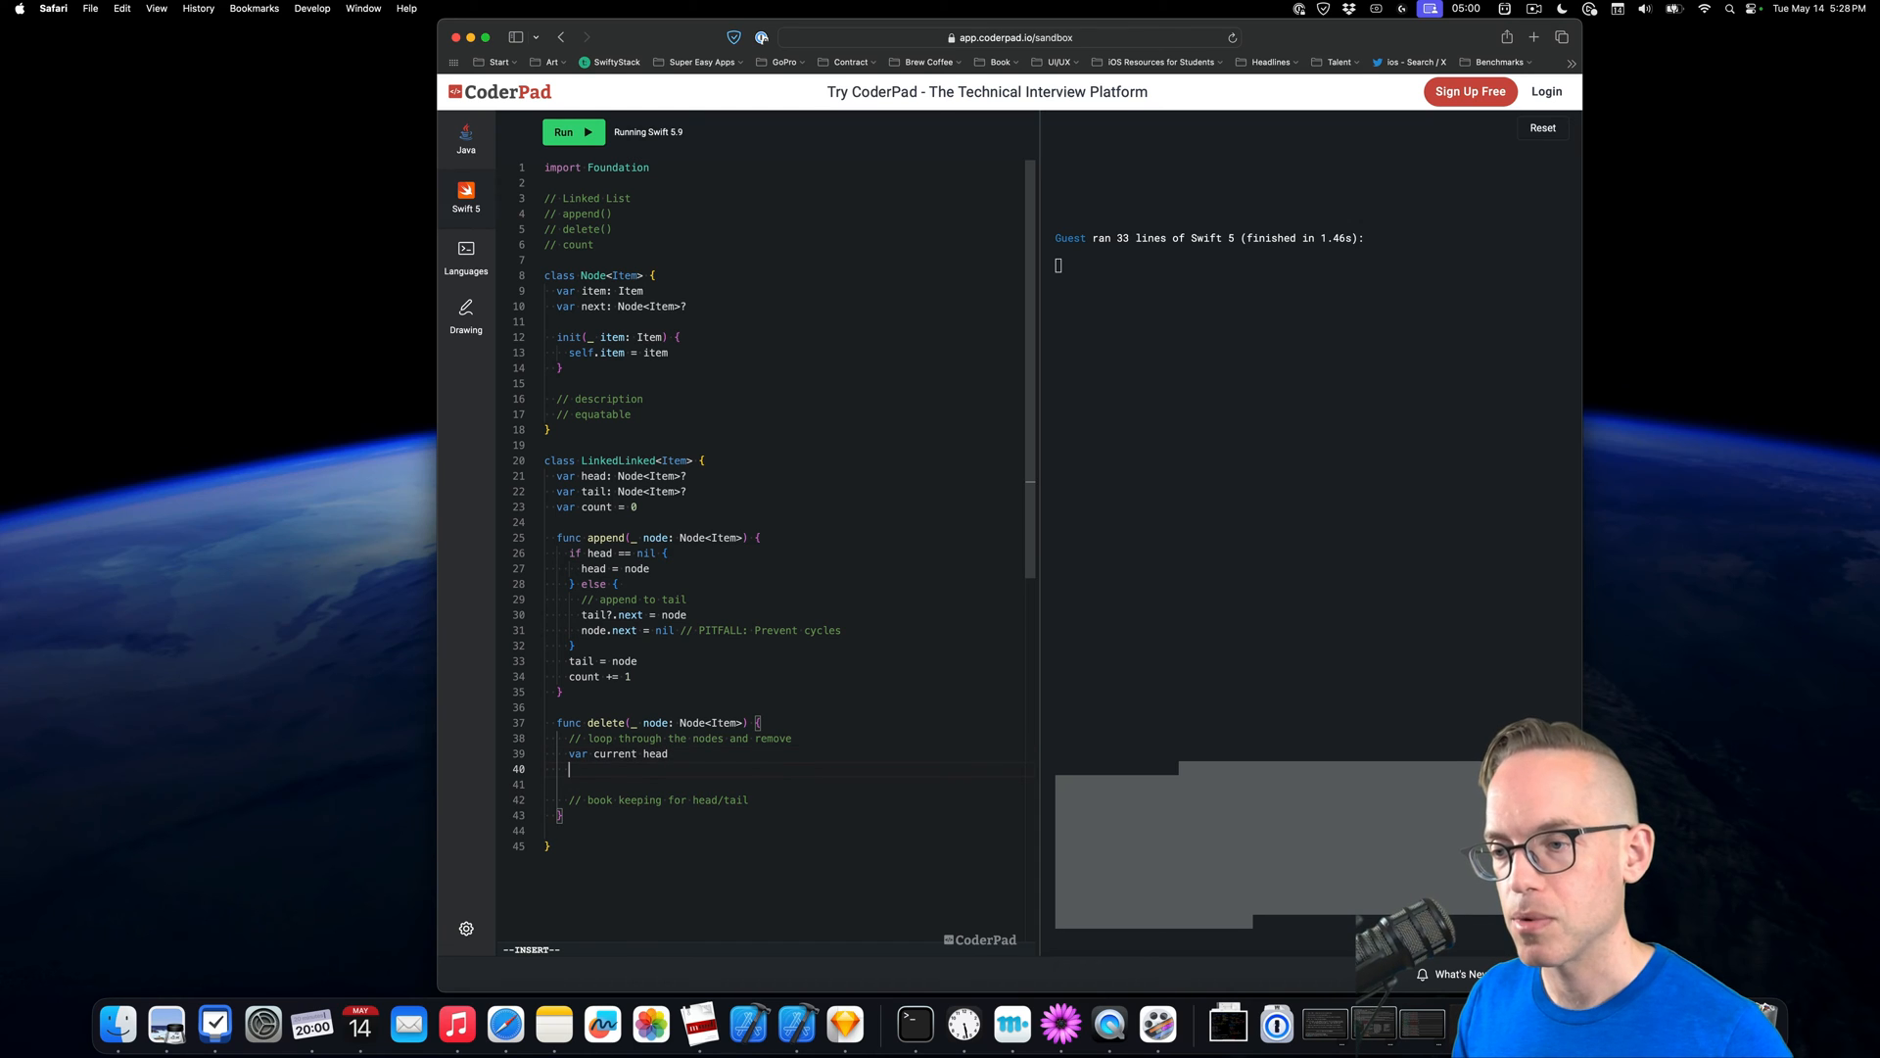
text(var previous =)
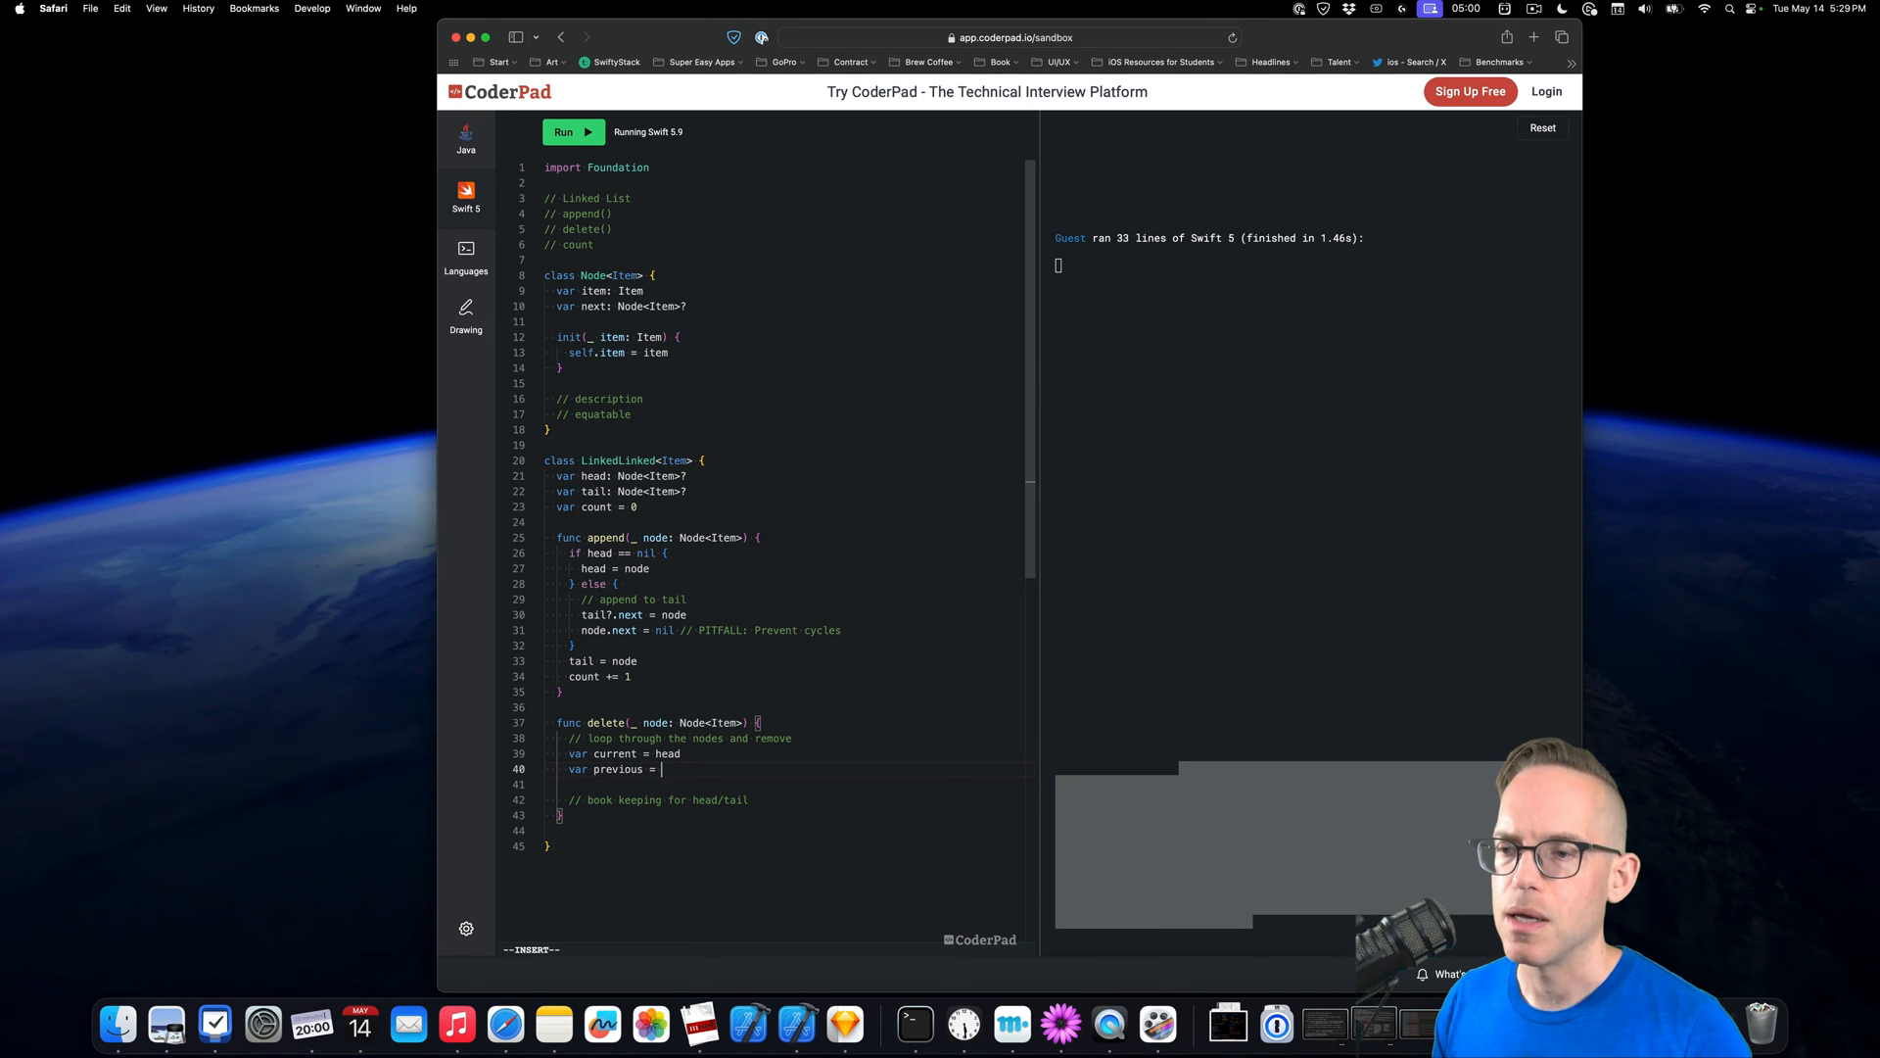
key(backspace)
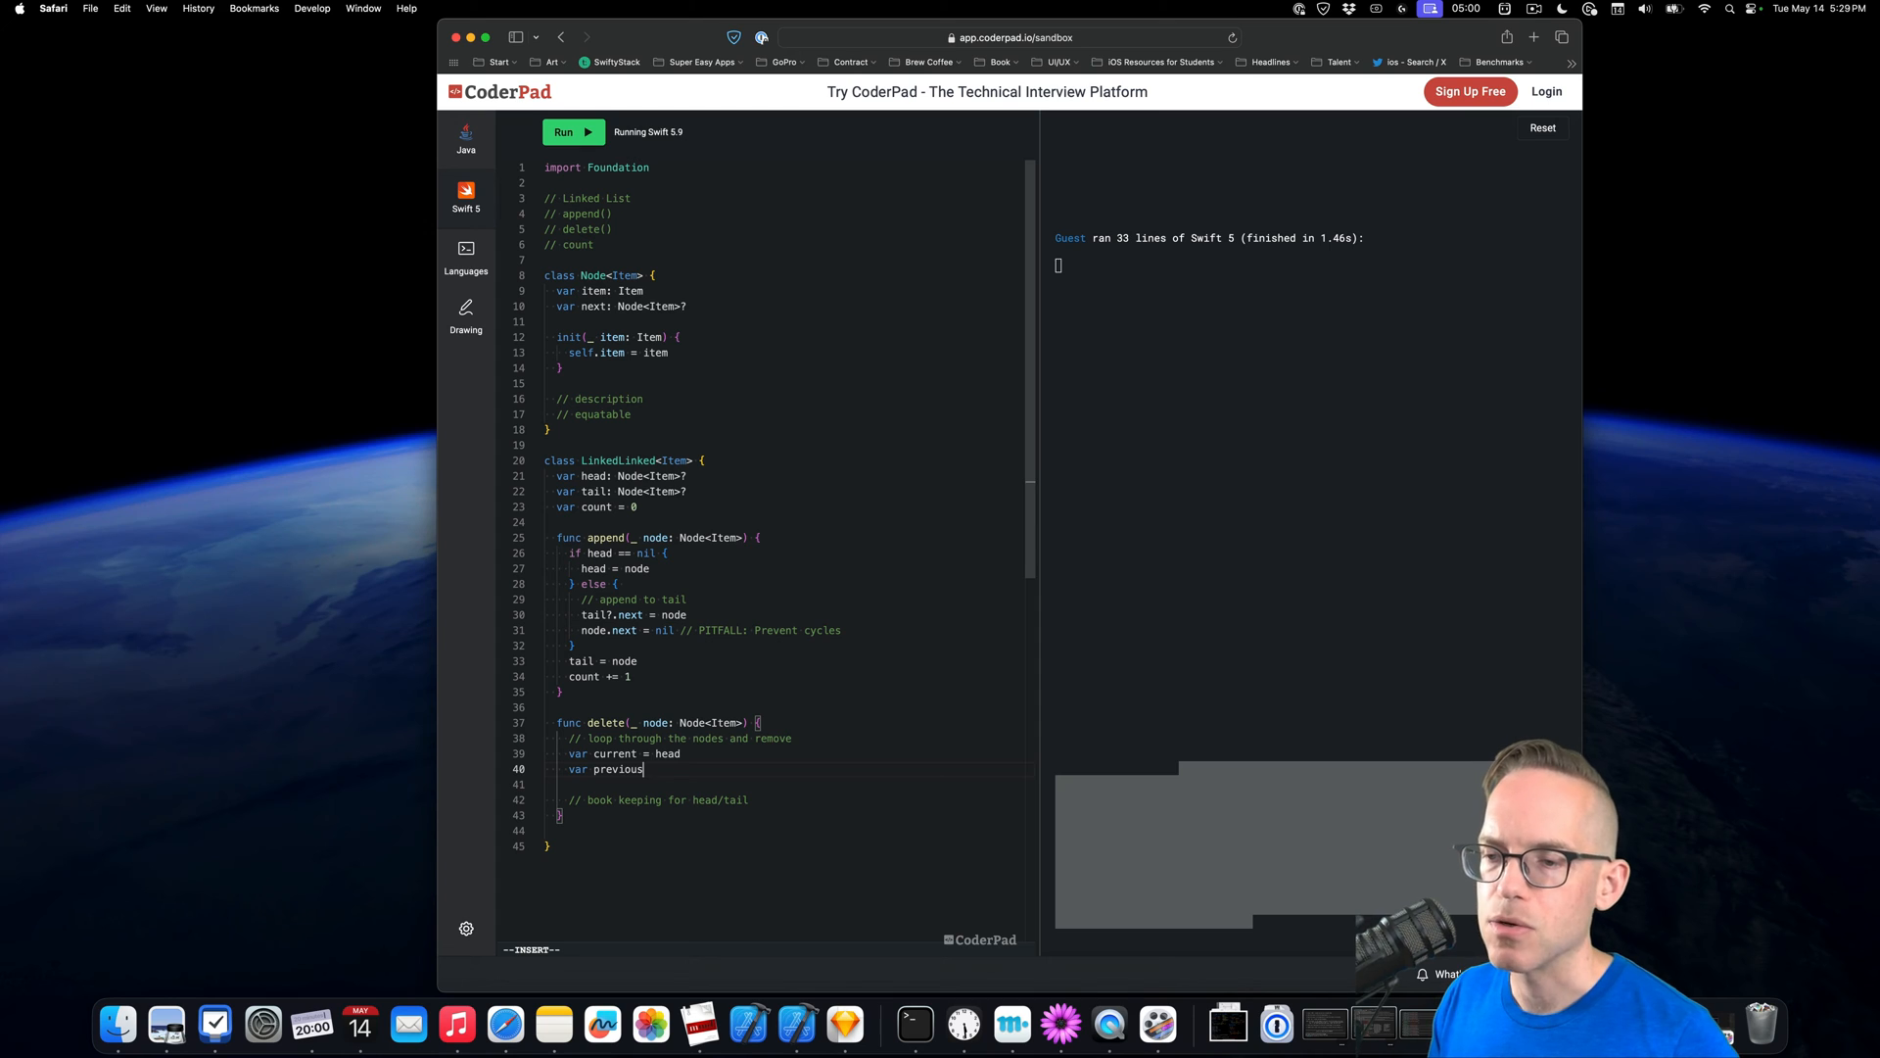
text(: Node)
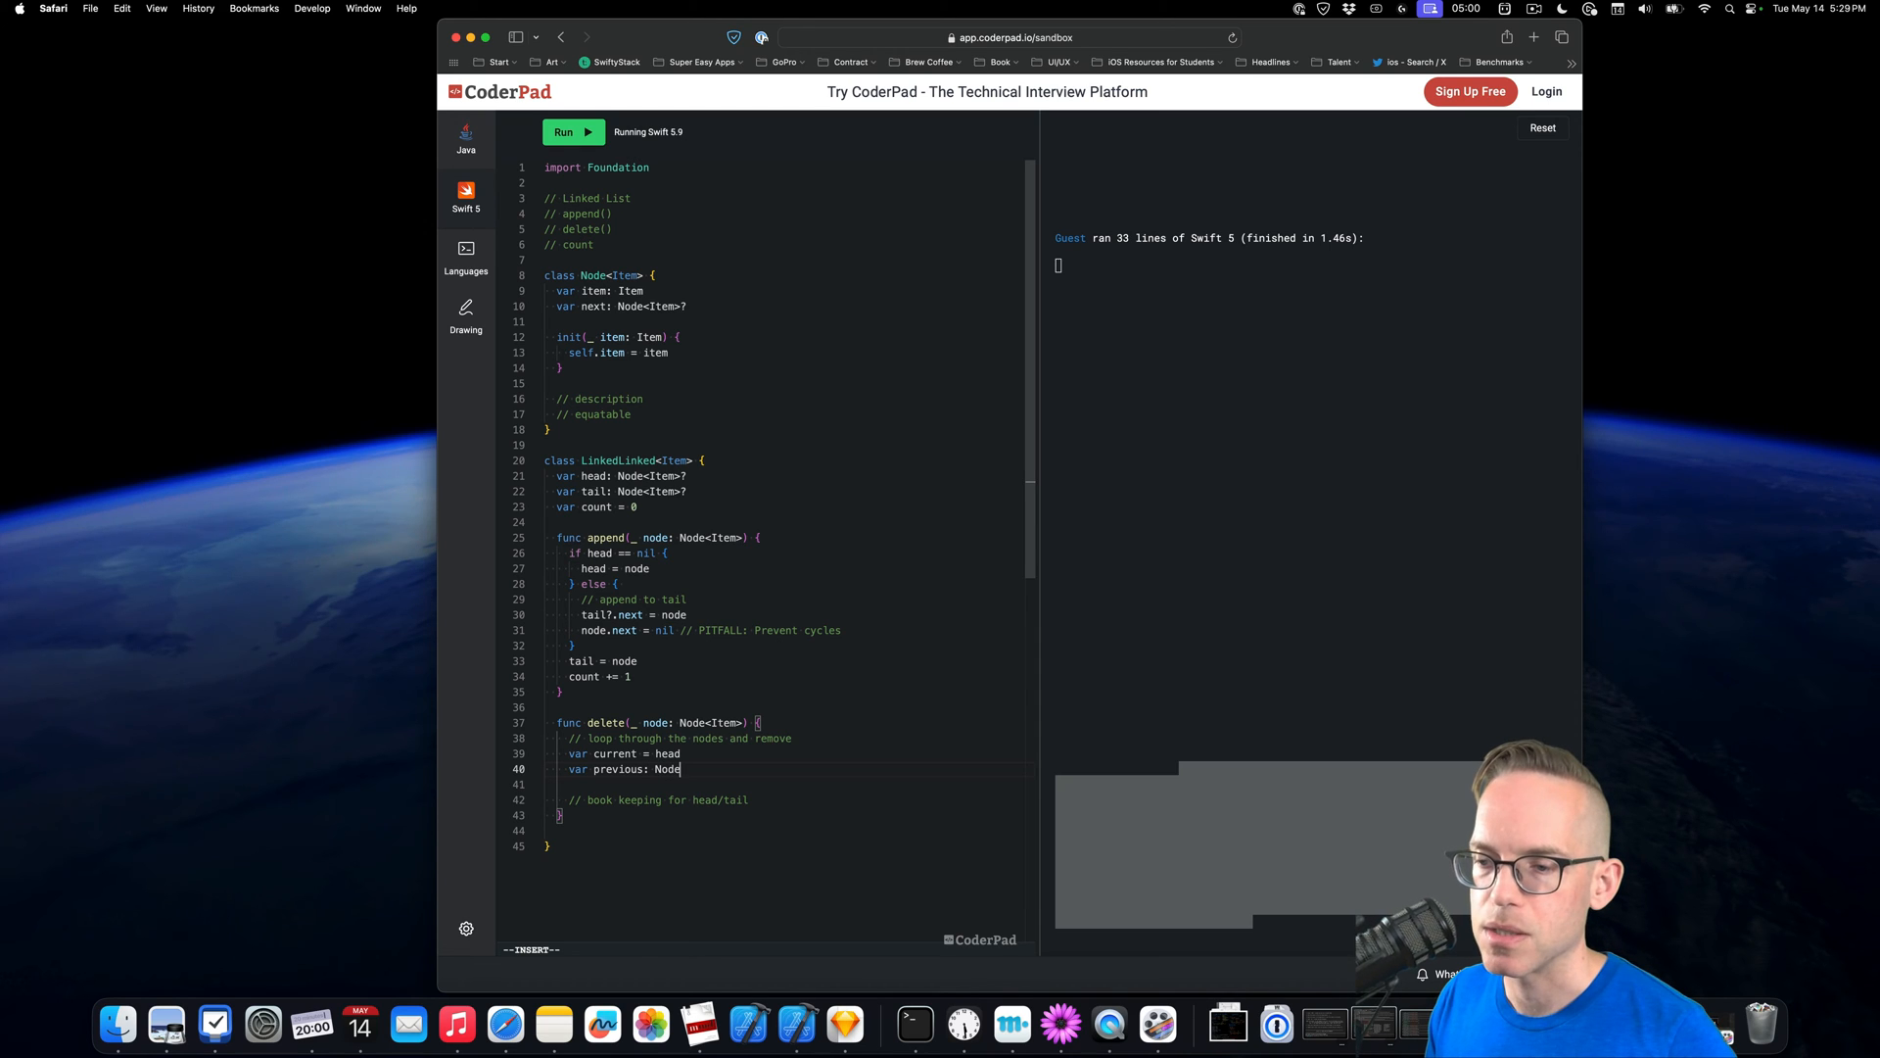
text(<Item>)
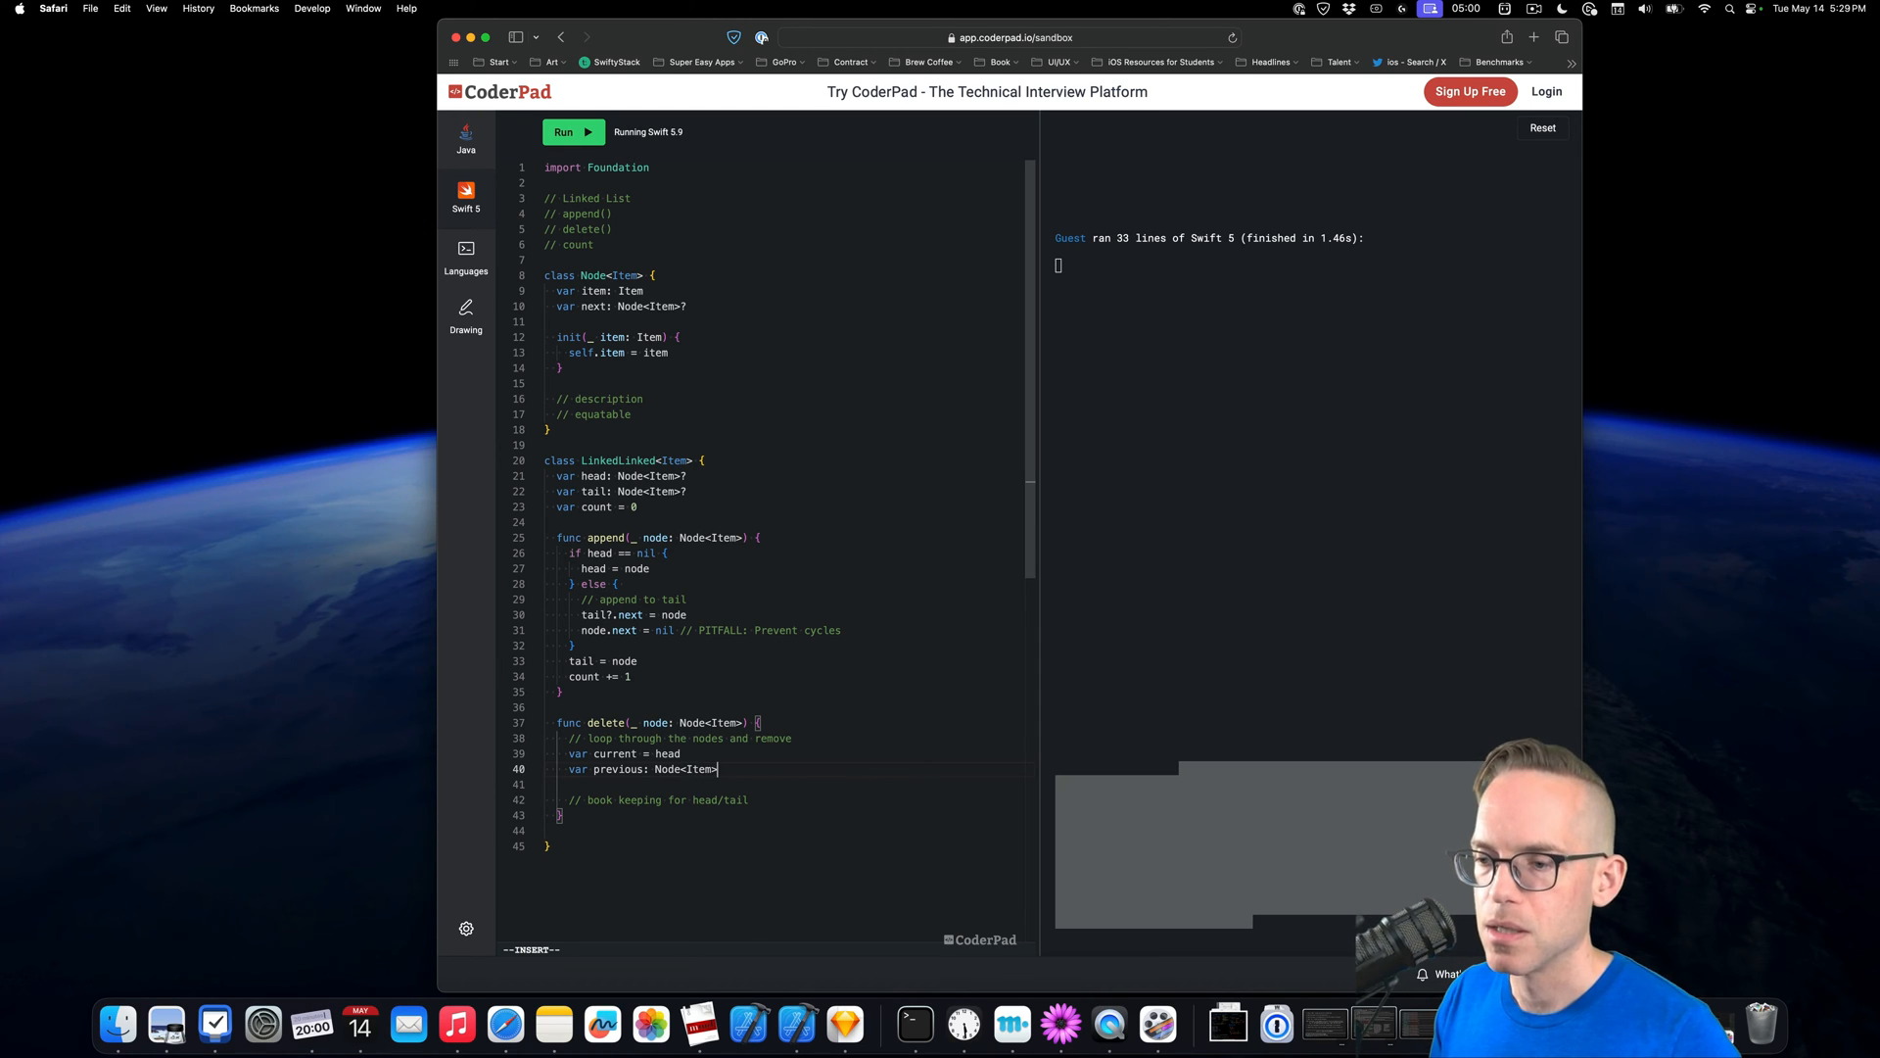
text(? = n)
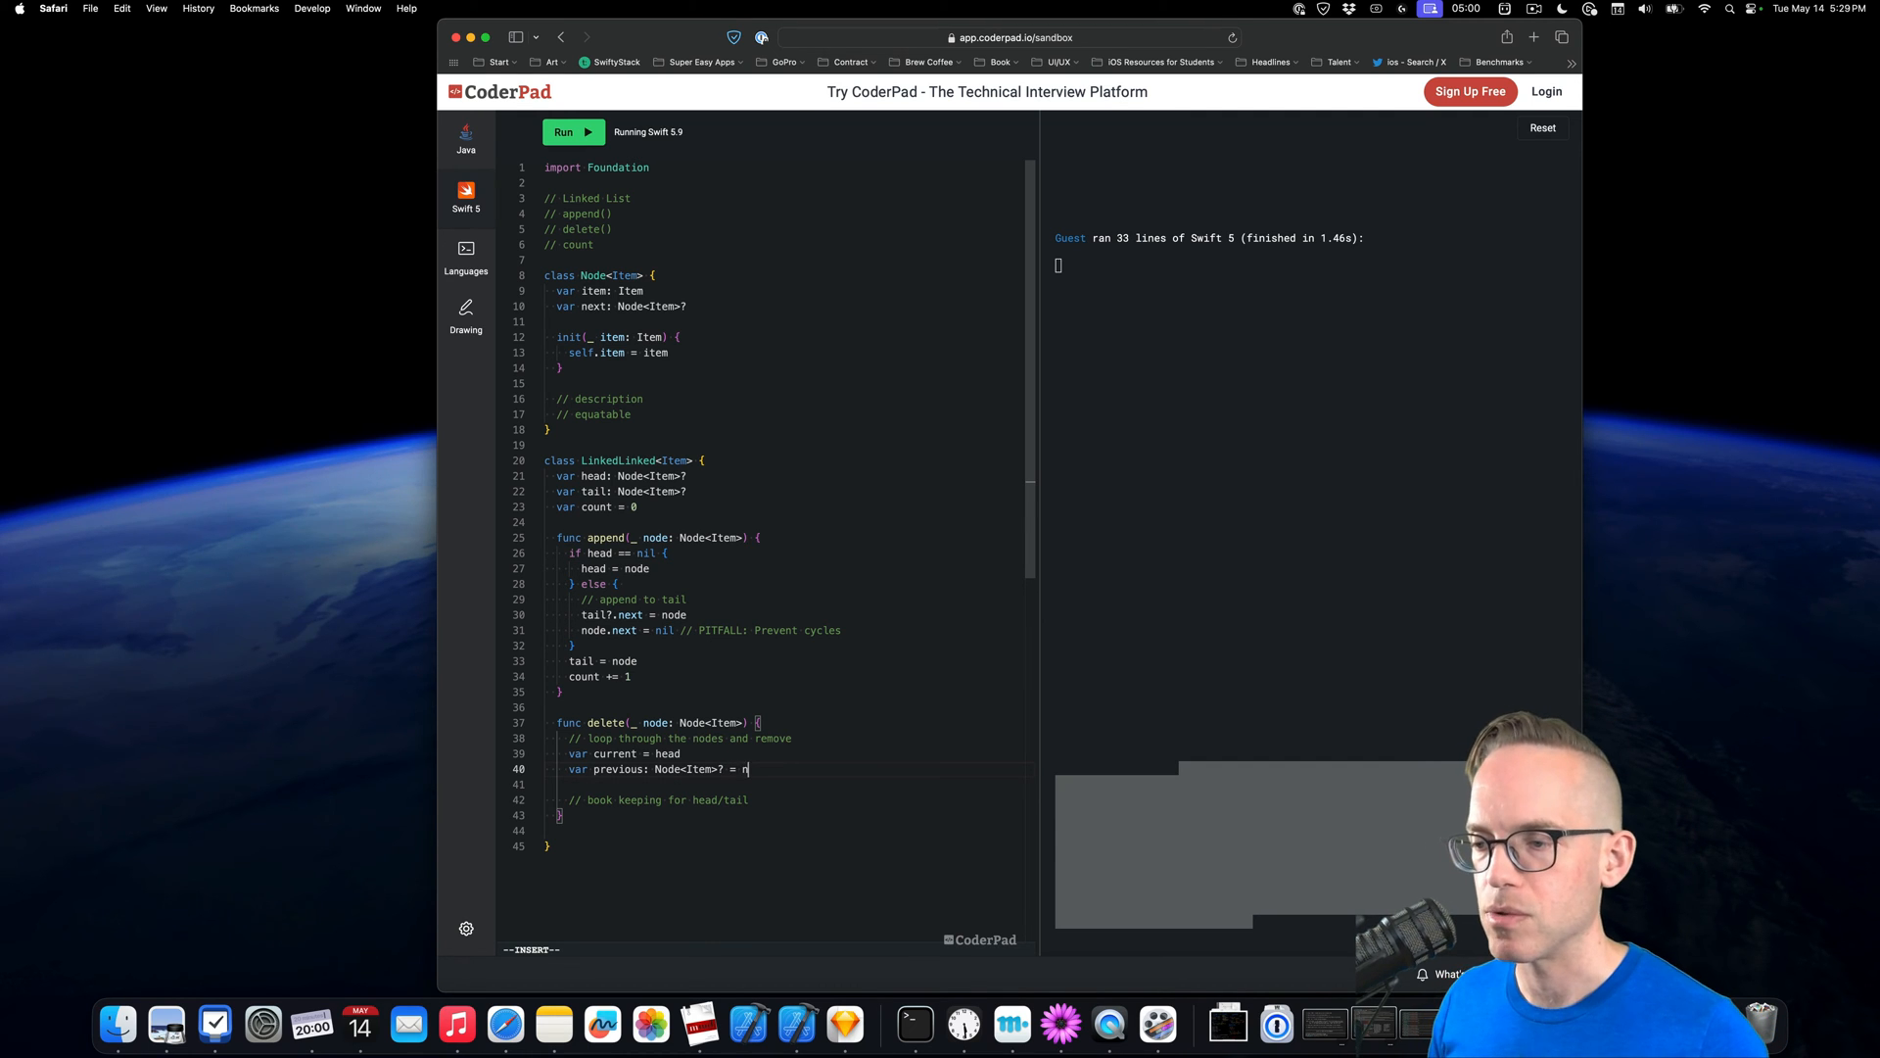
text(il)
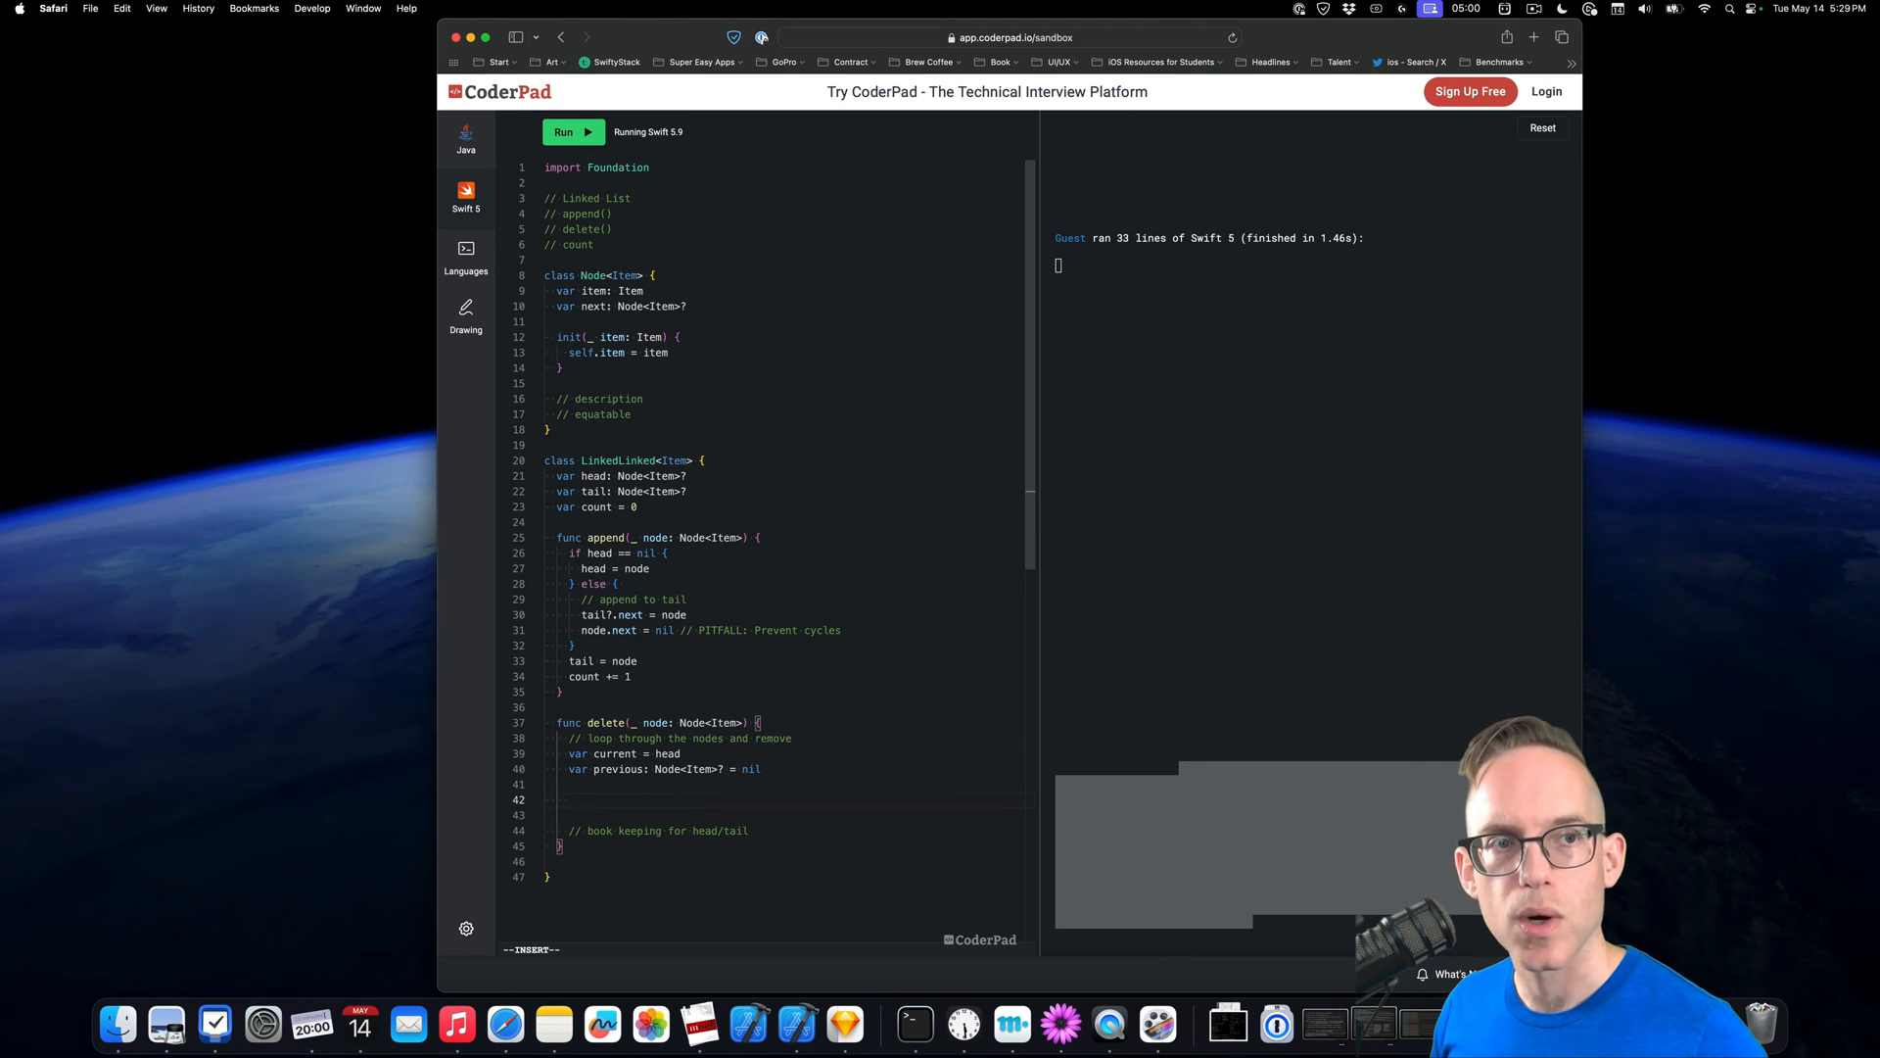
Start a while let next = current?.next loop in delete
text(while let next =)
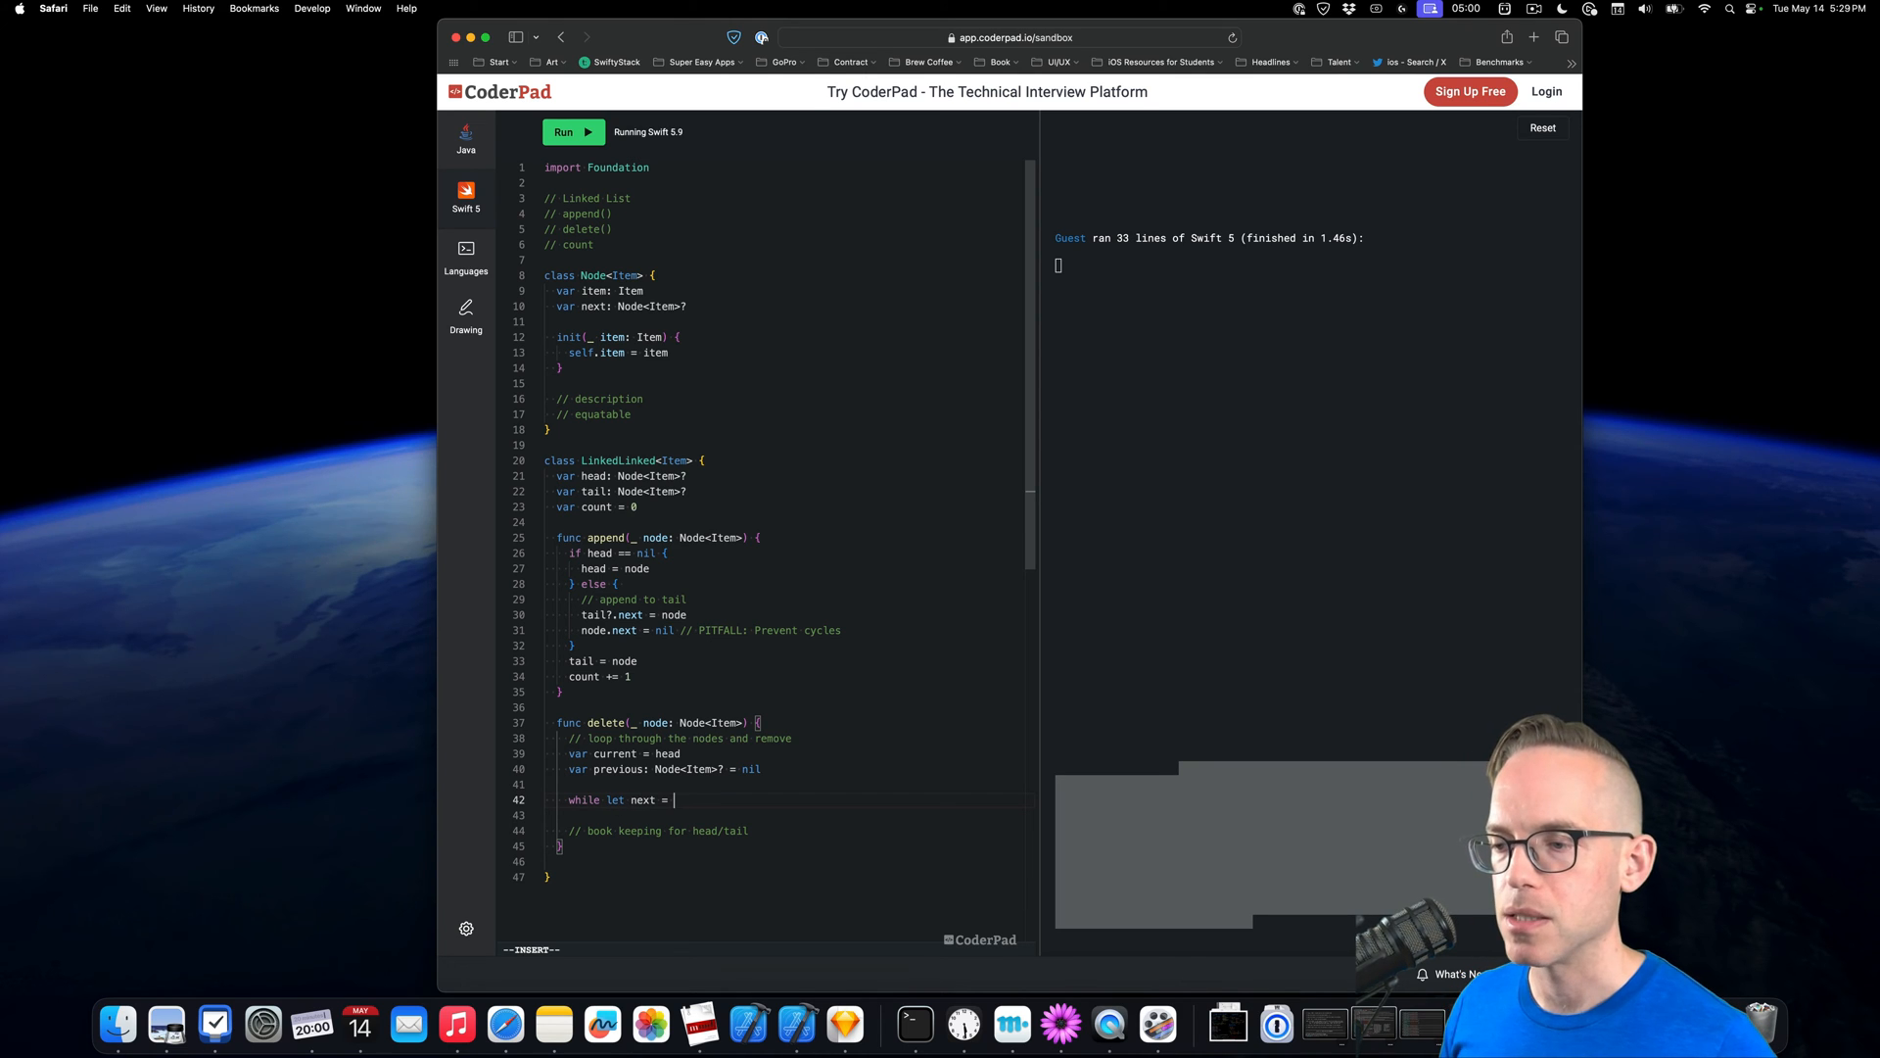
text(current?.n)
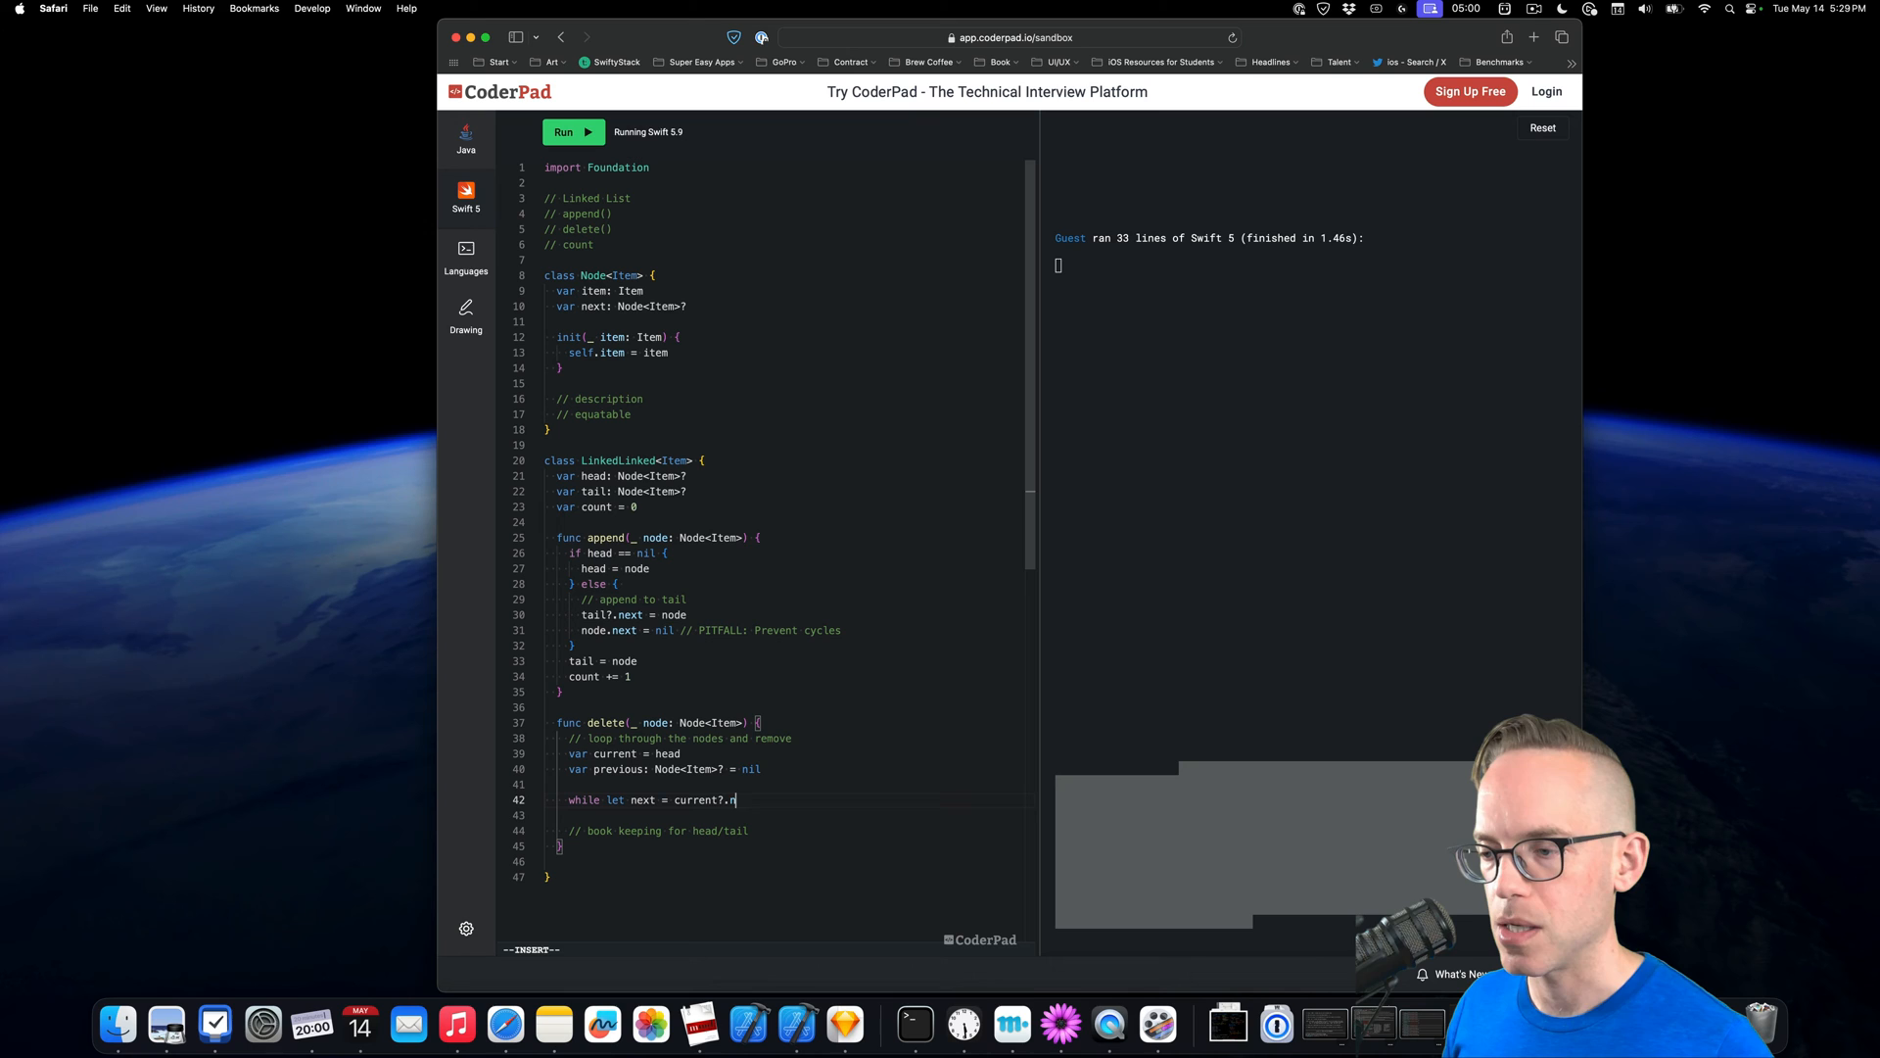
text(ext {)
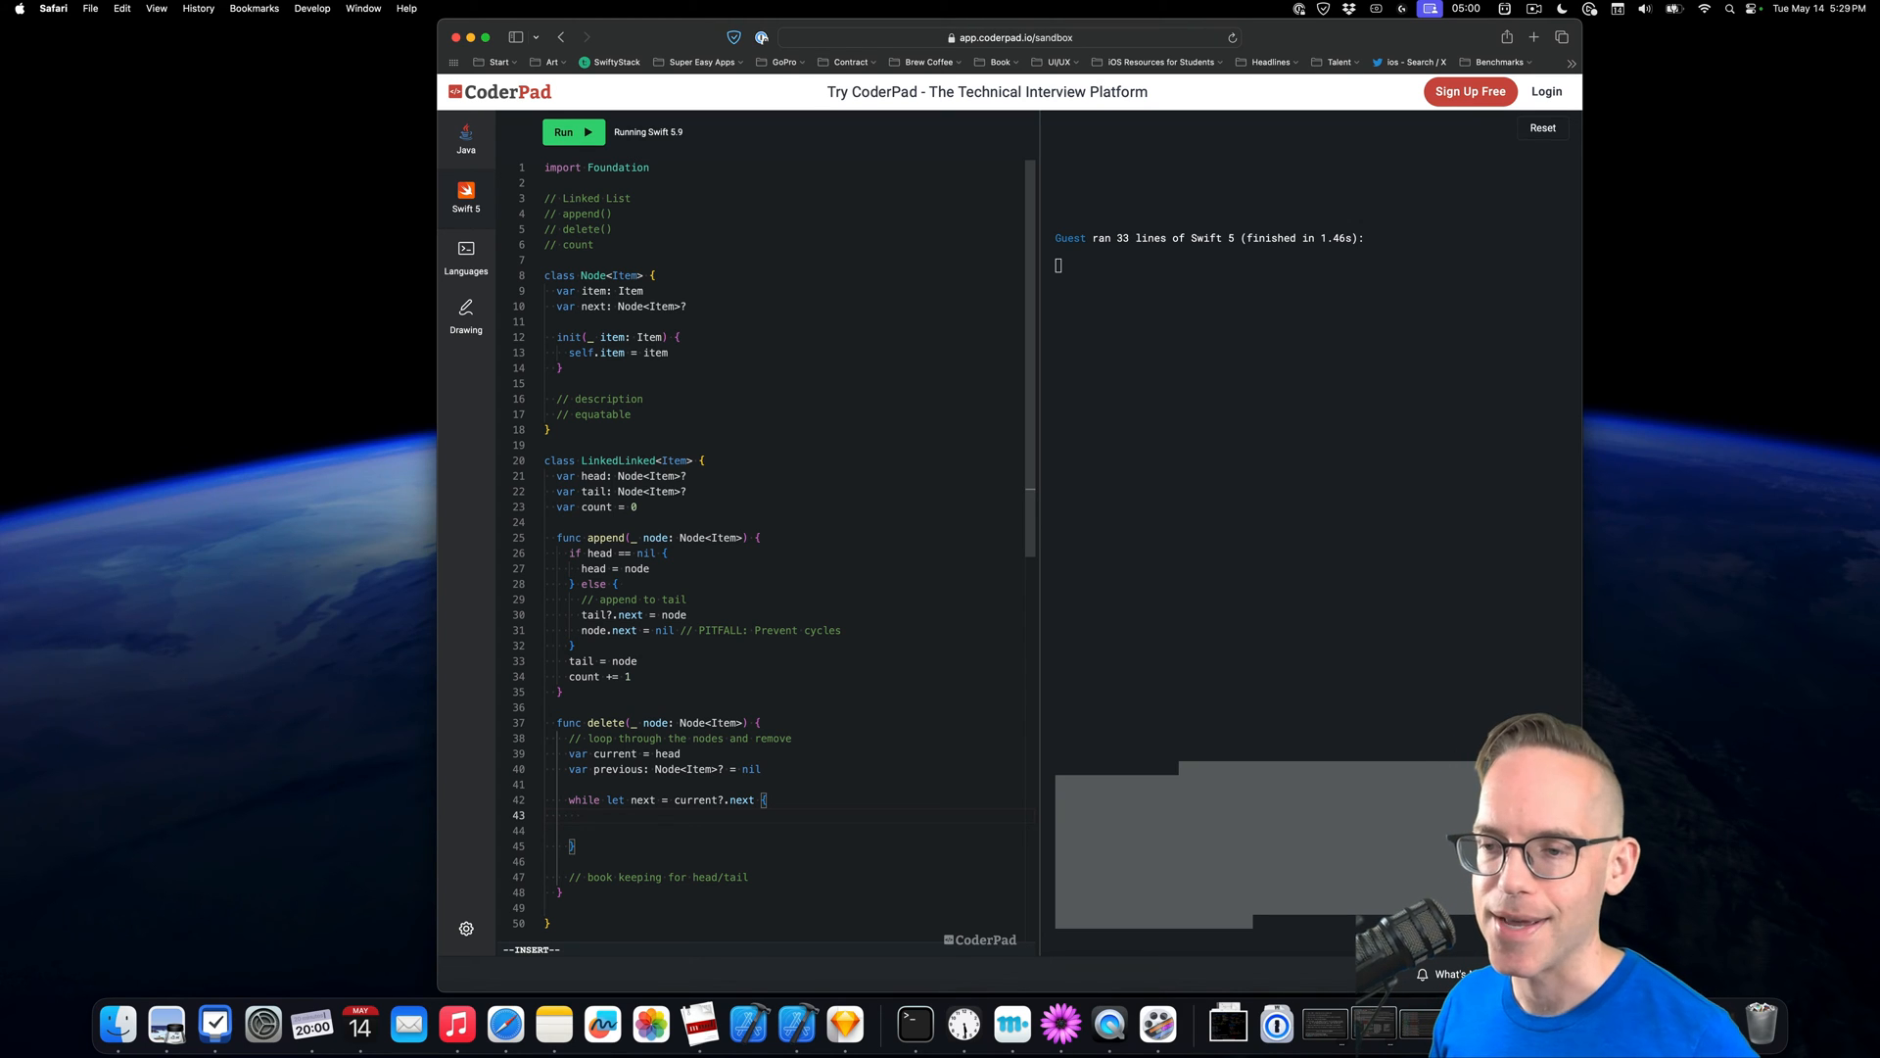
On node == current, set current?.next = next.next, decrement count, and break
text(if)
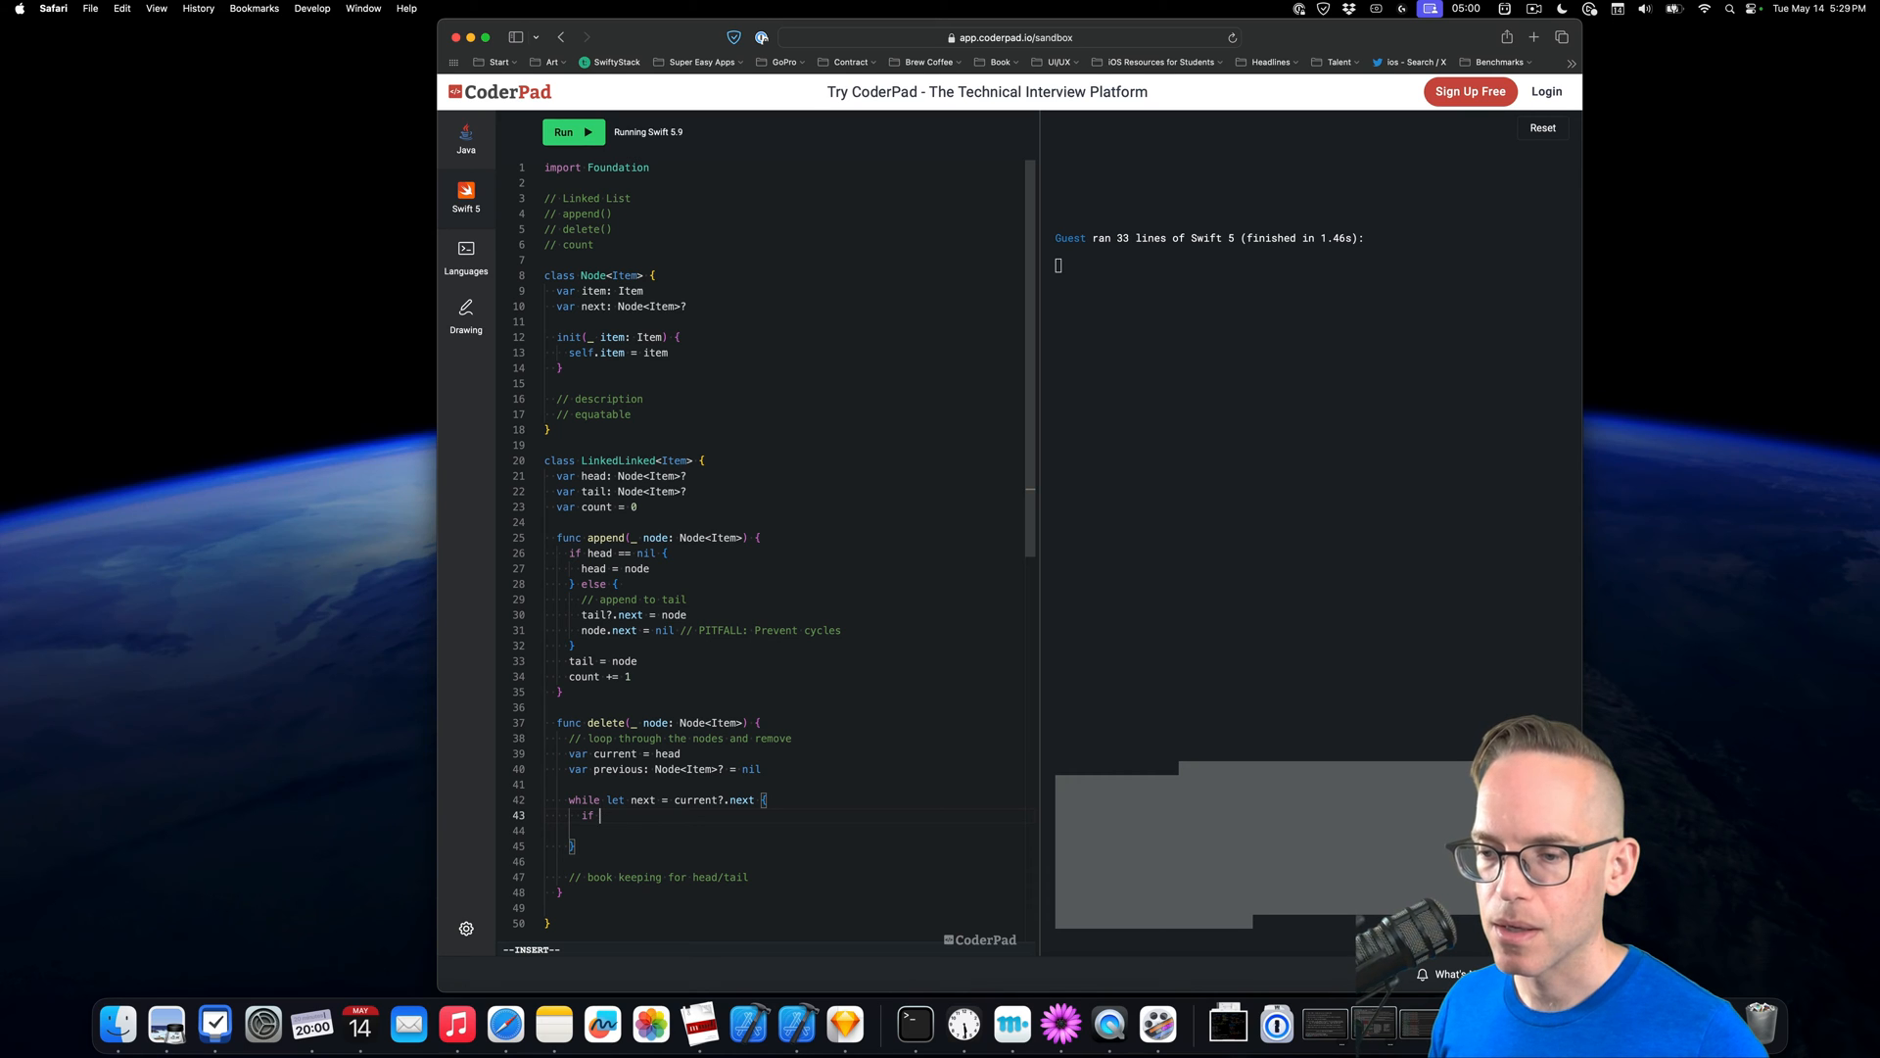
text(node == current {)
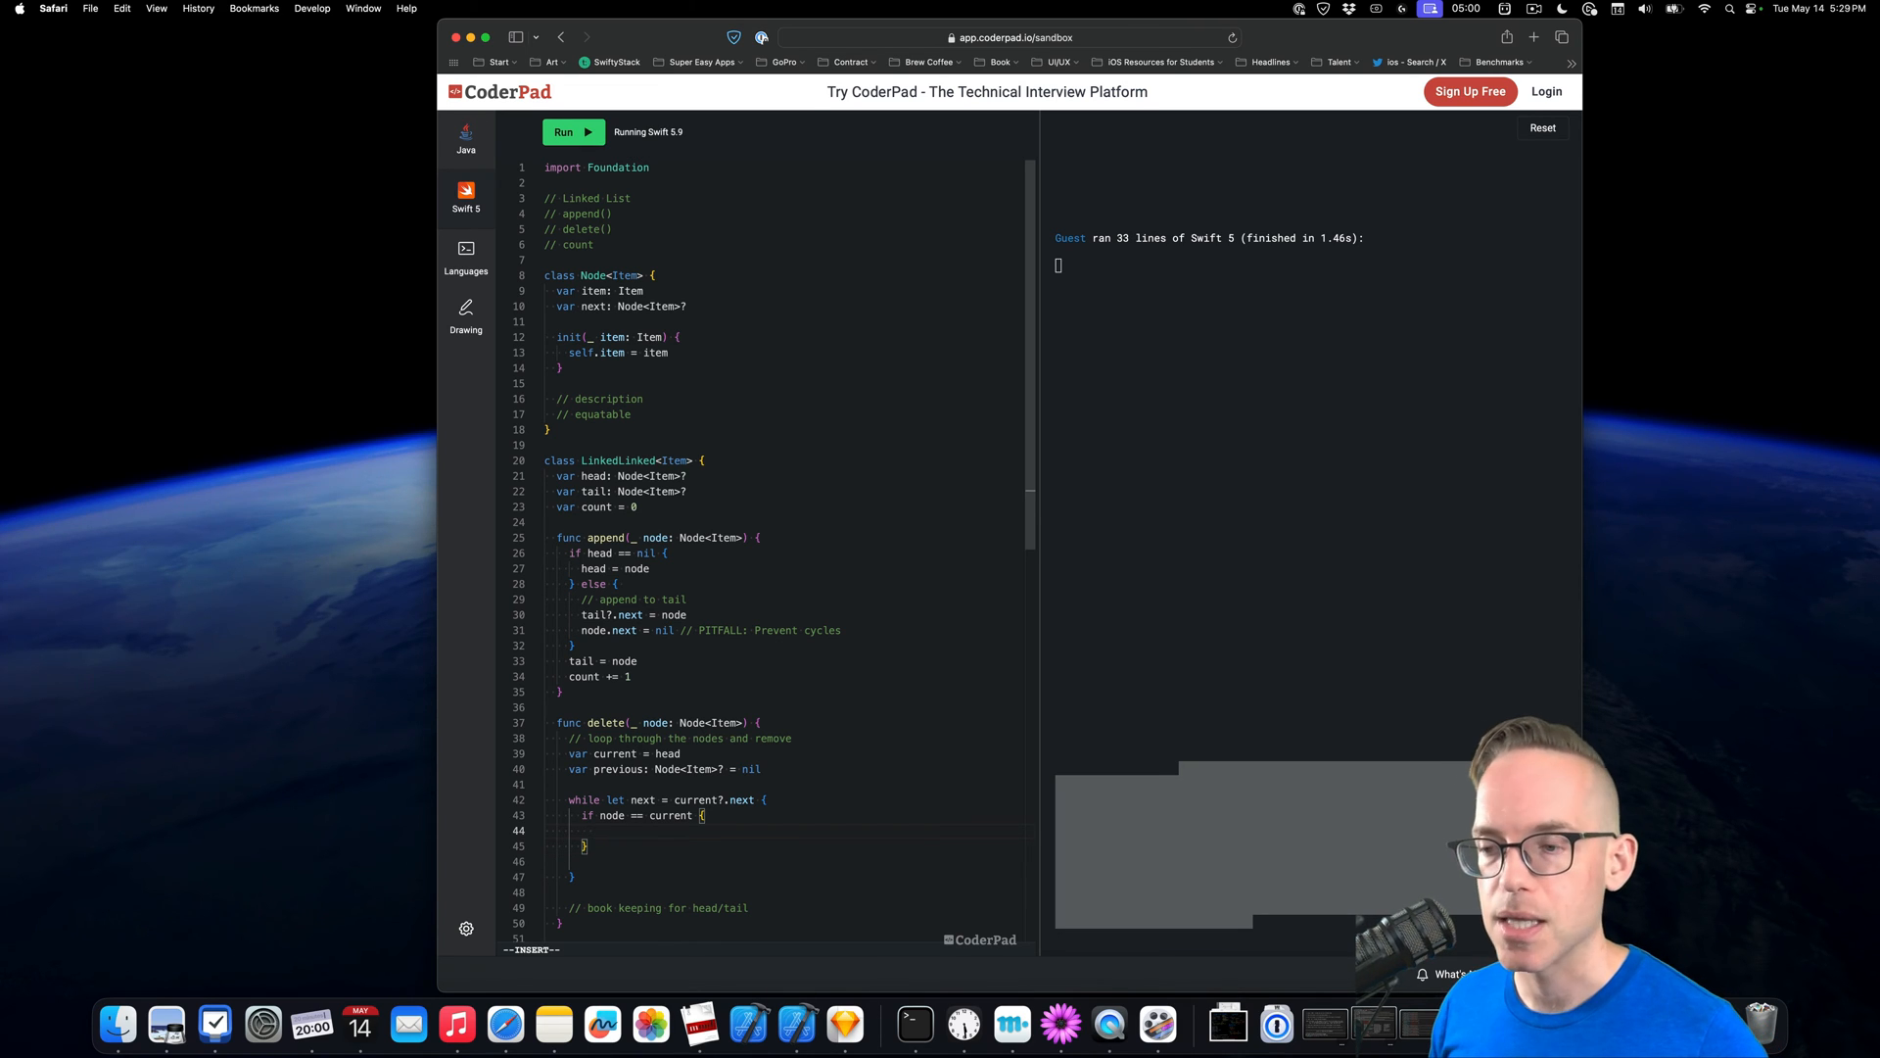
text(// delete the node)
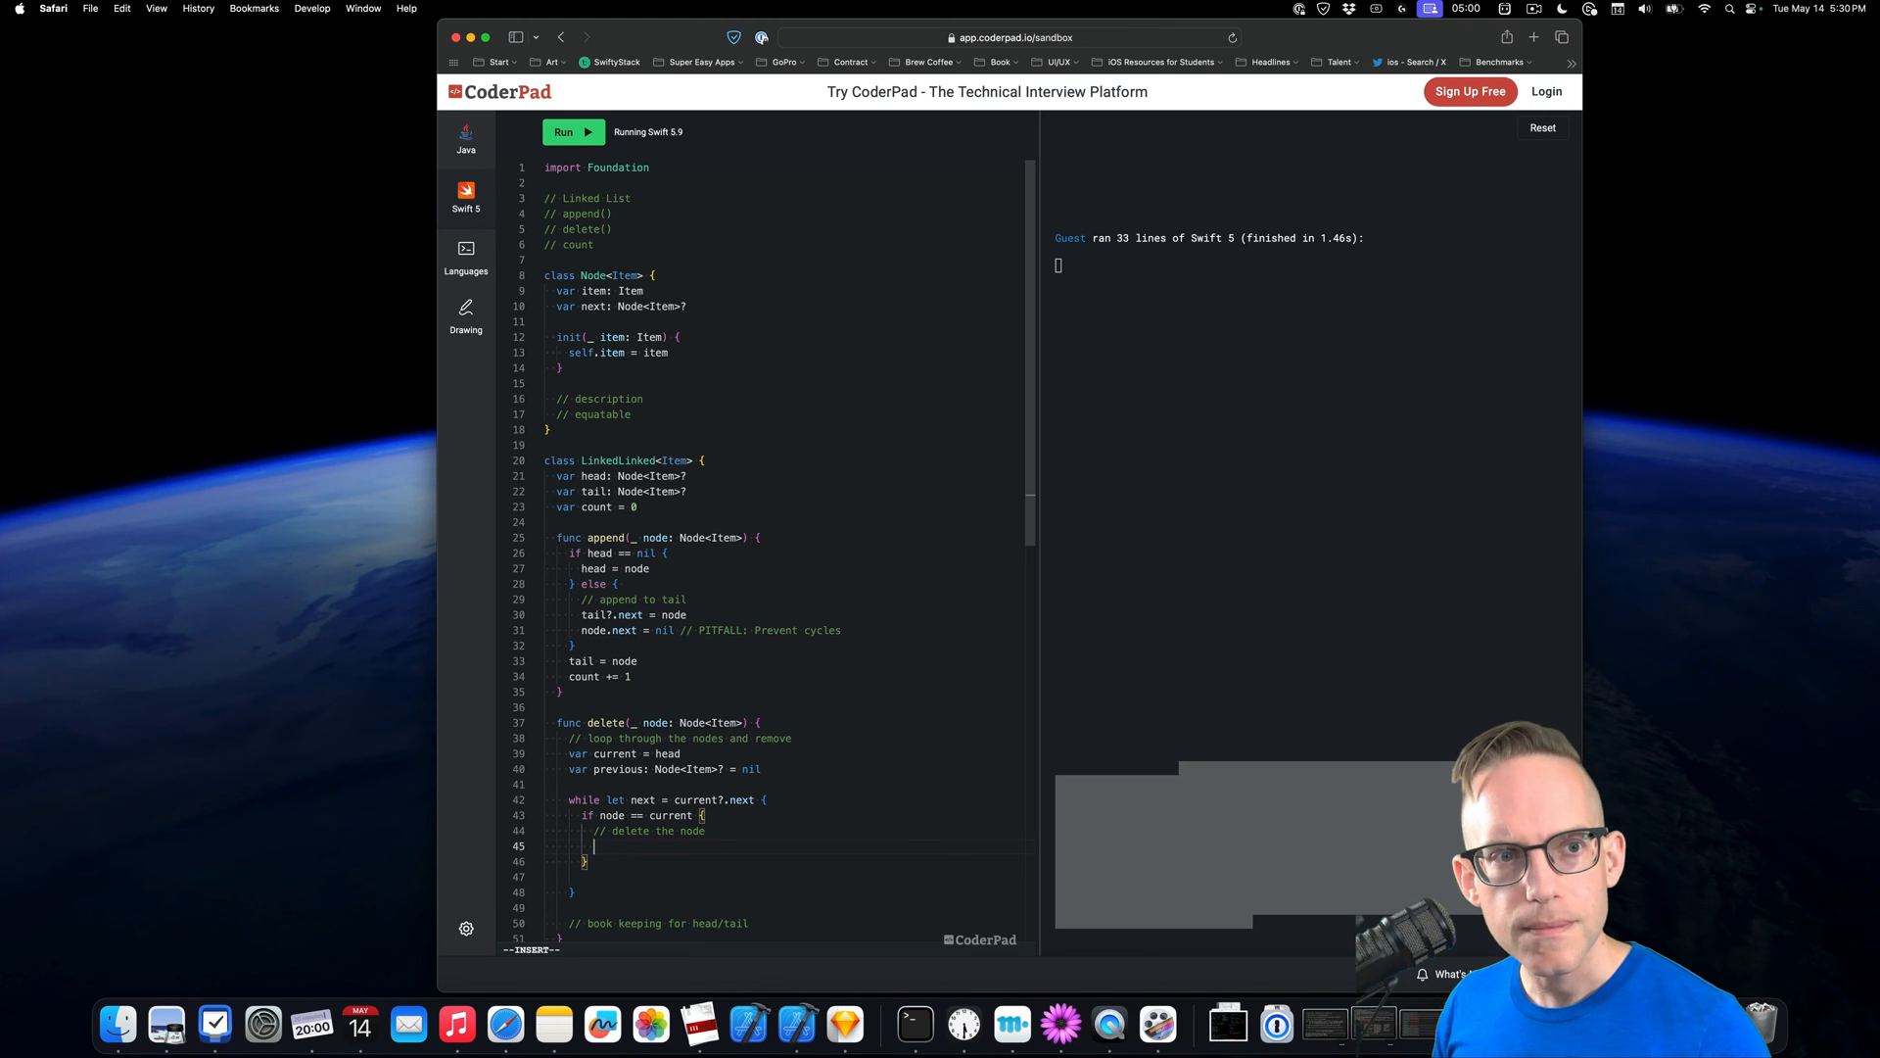
text(current)
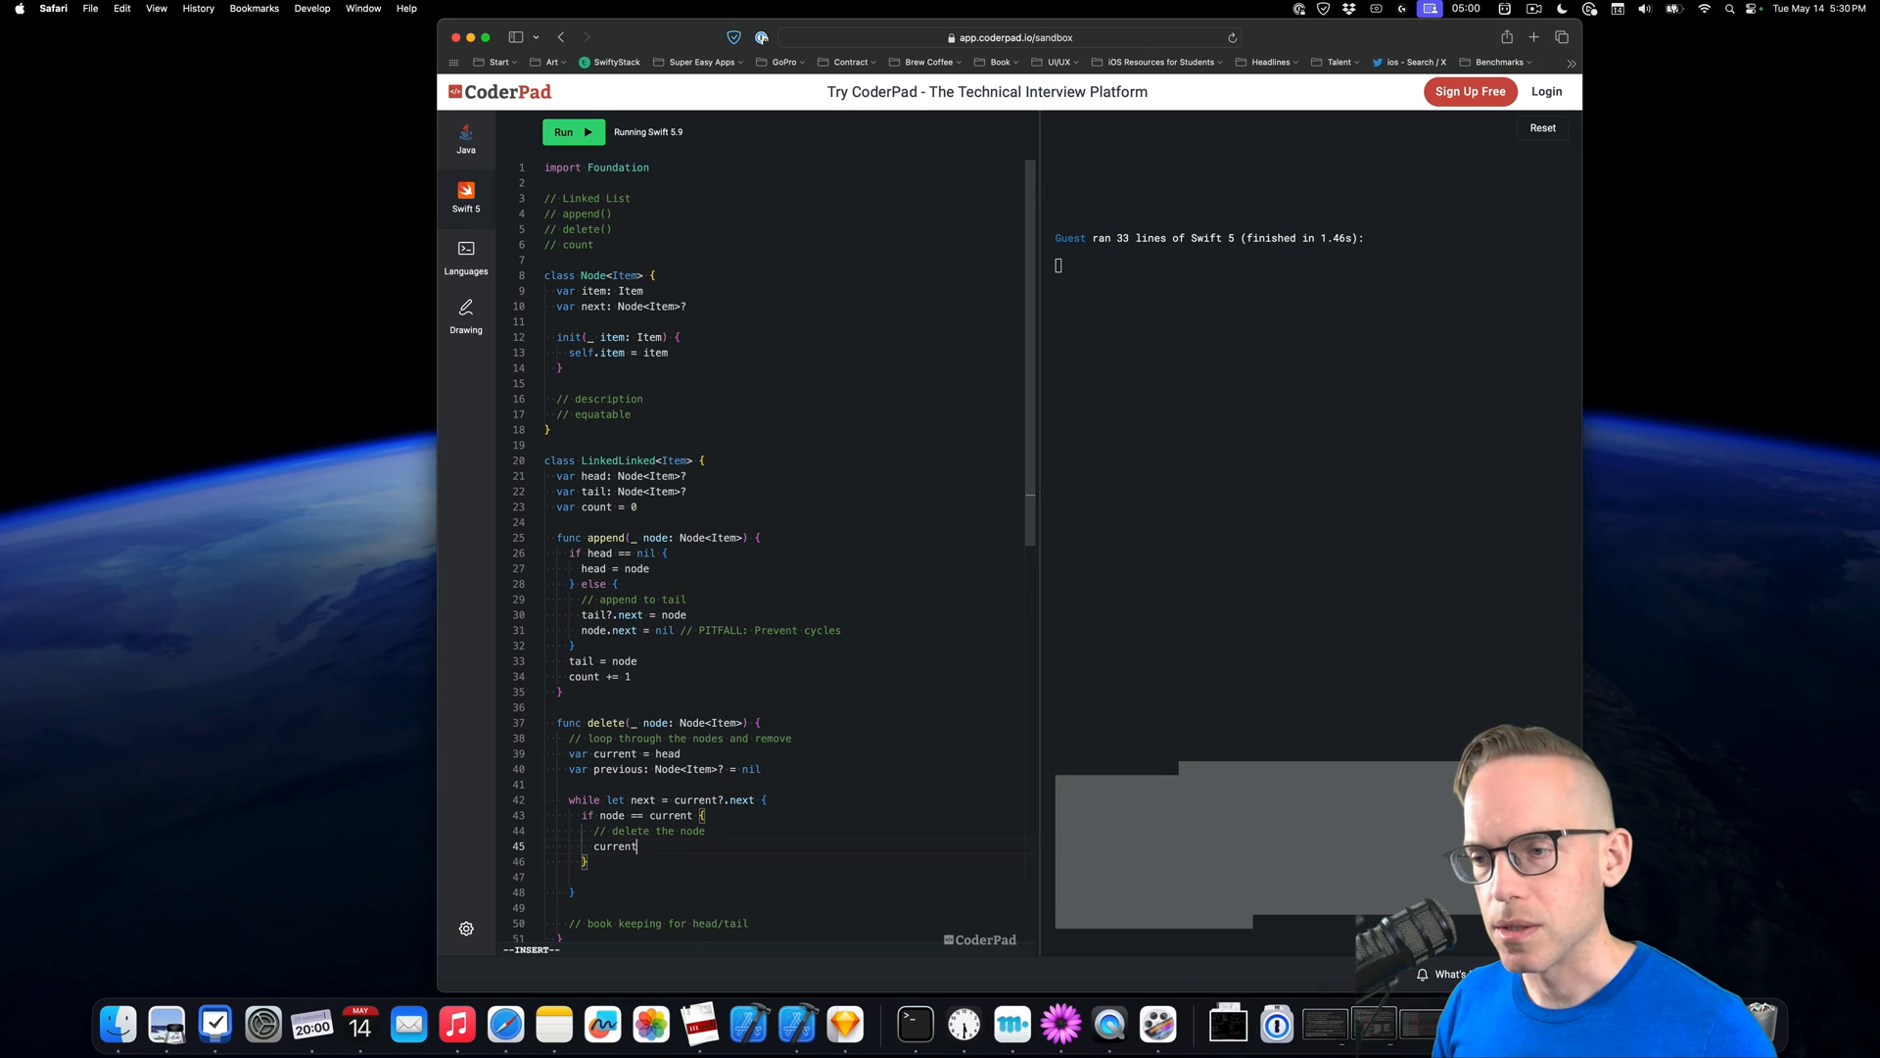
text(?.next =)
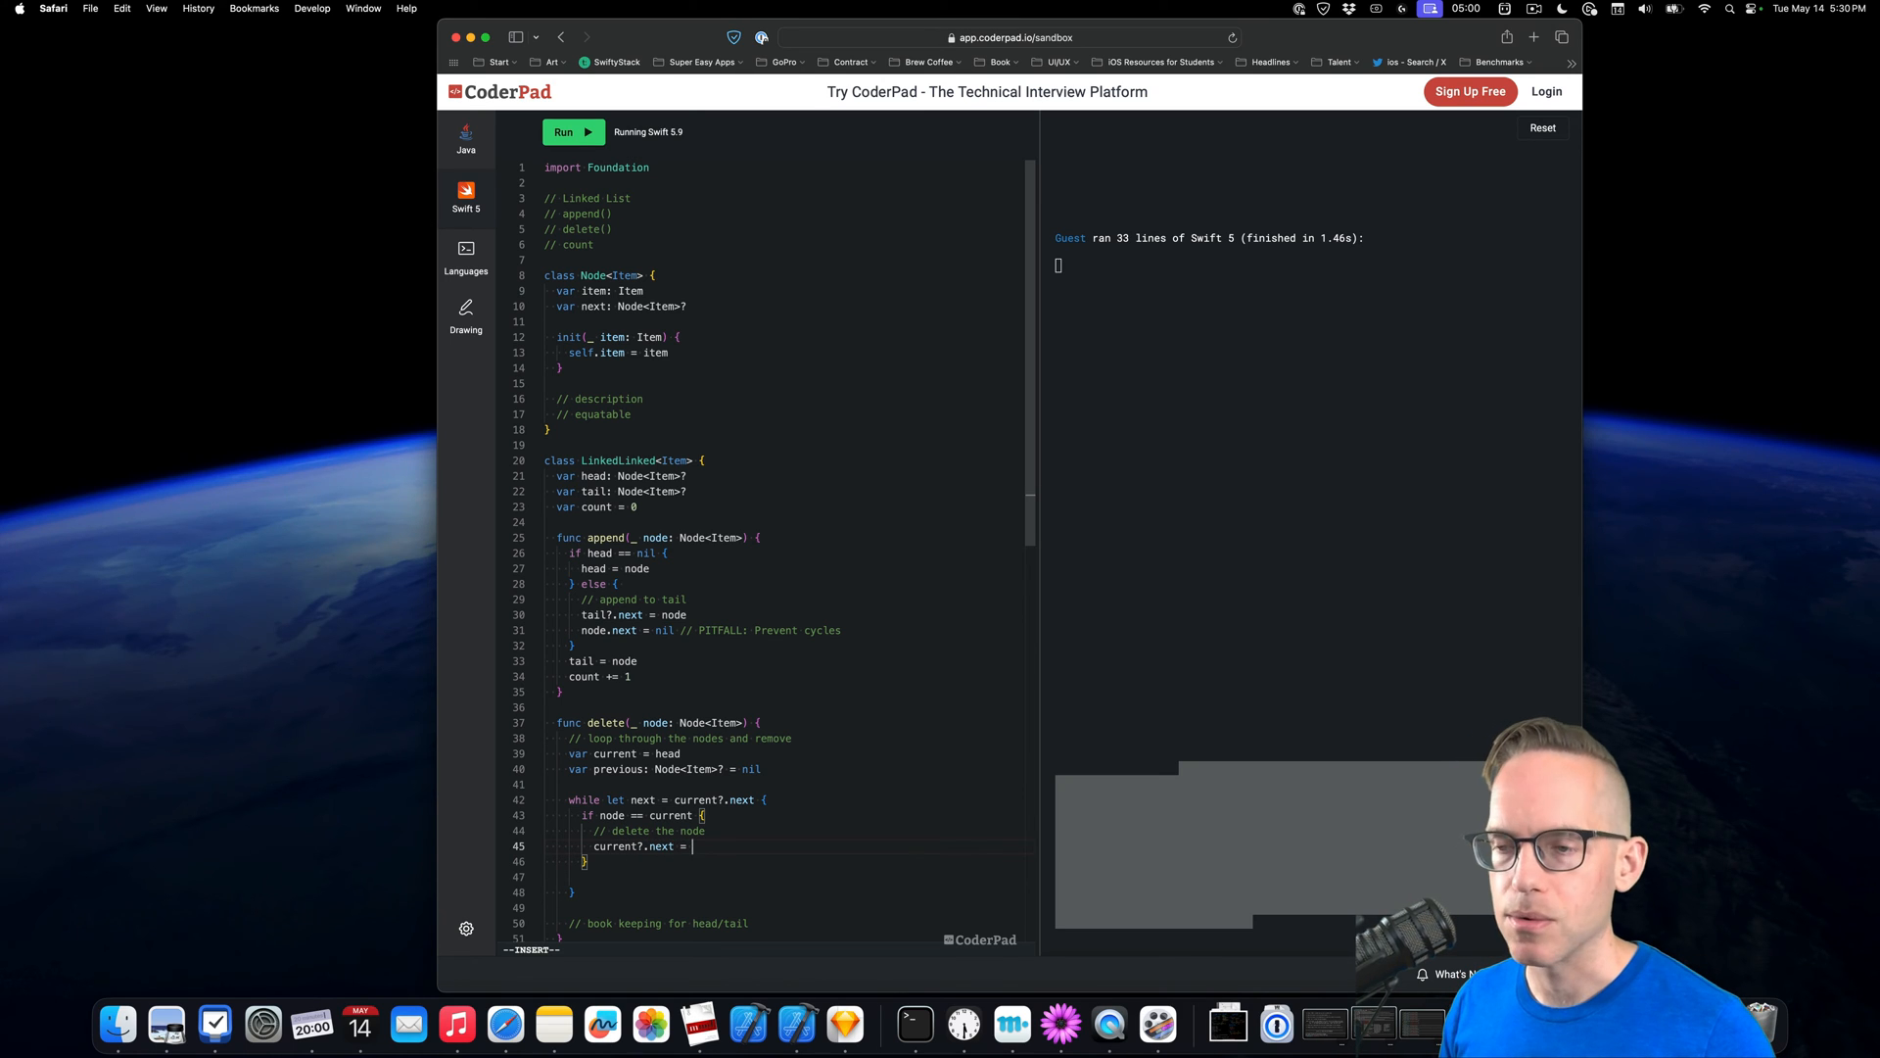
text(next.next)
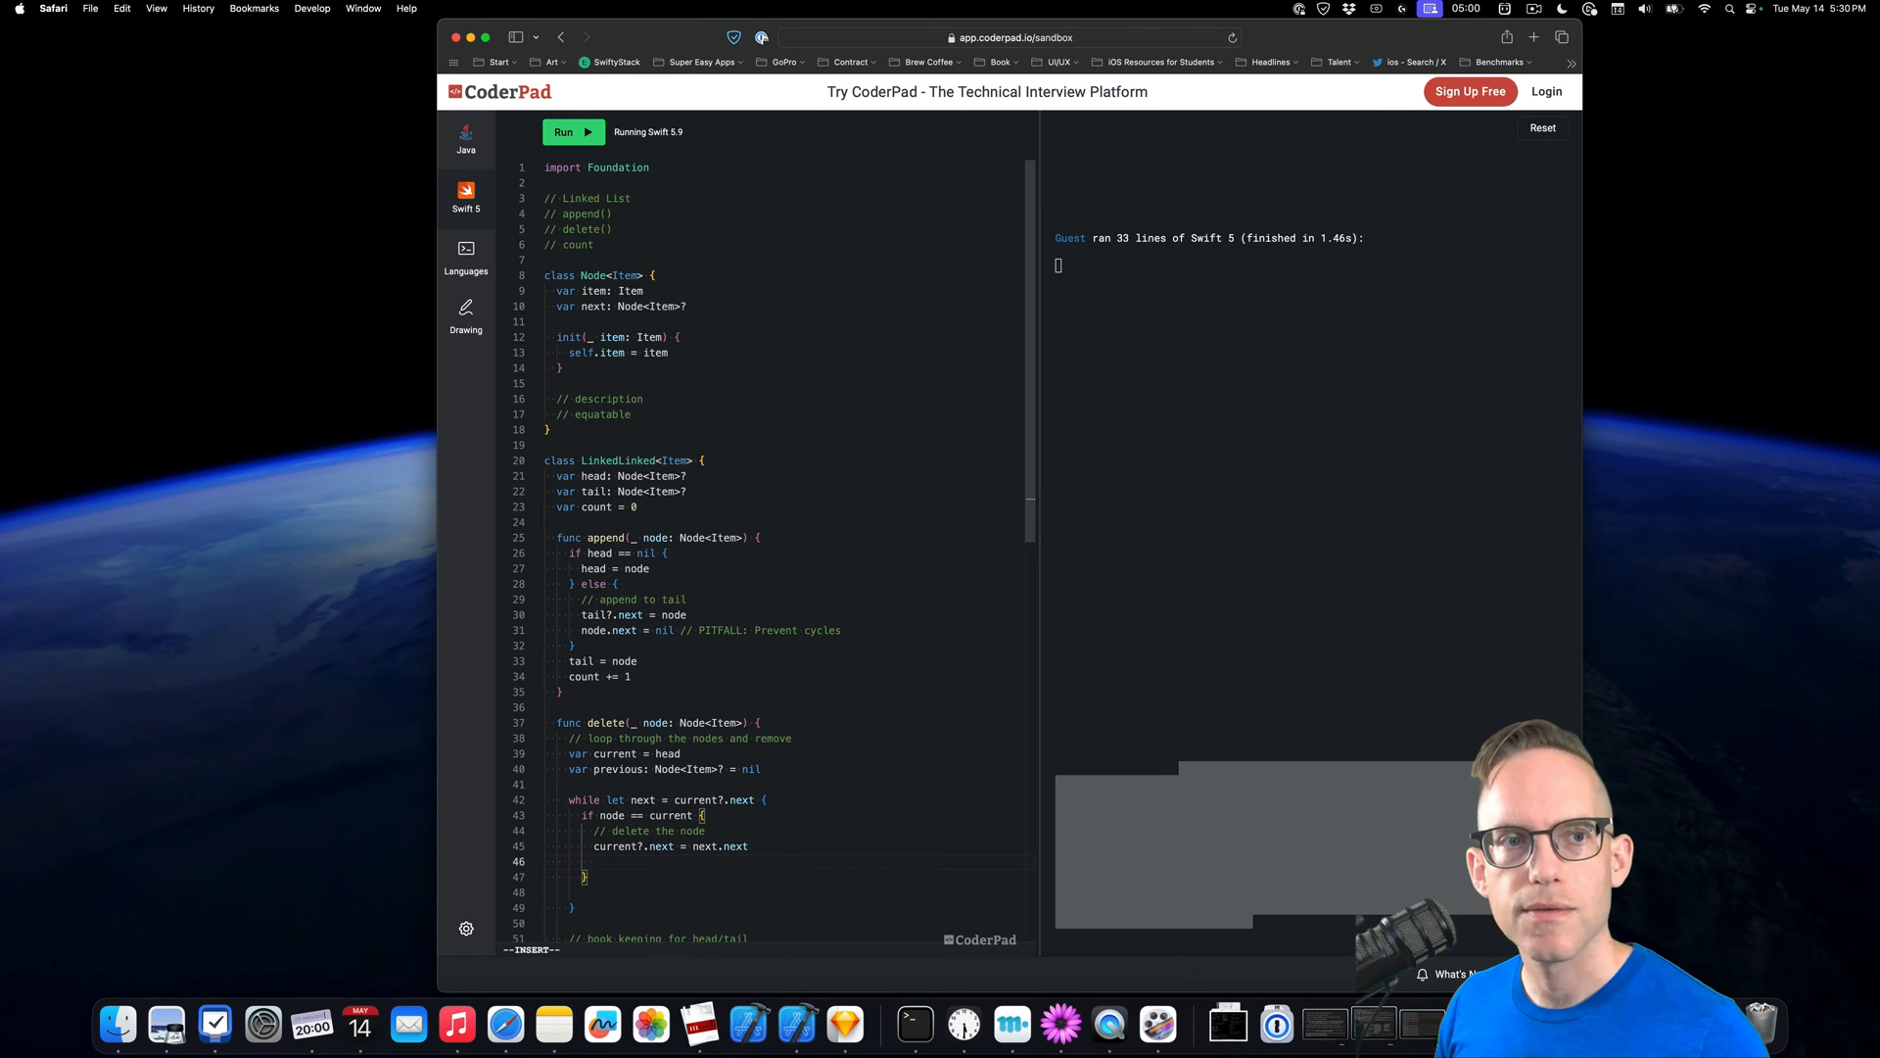
text(count -)
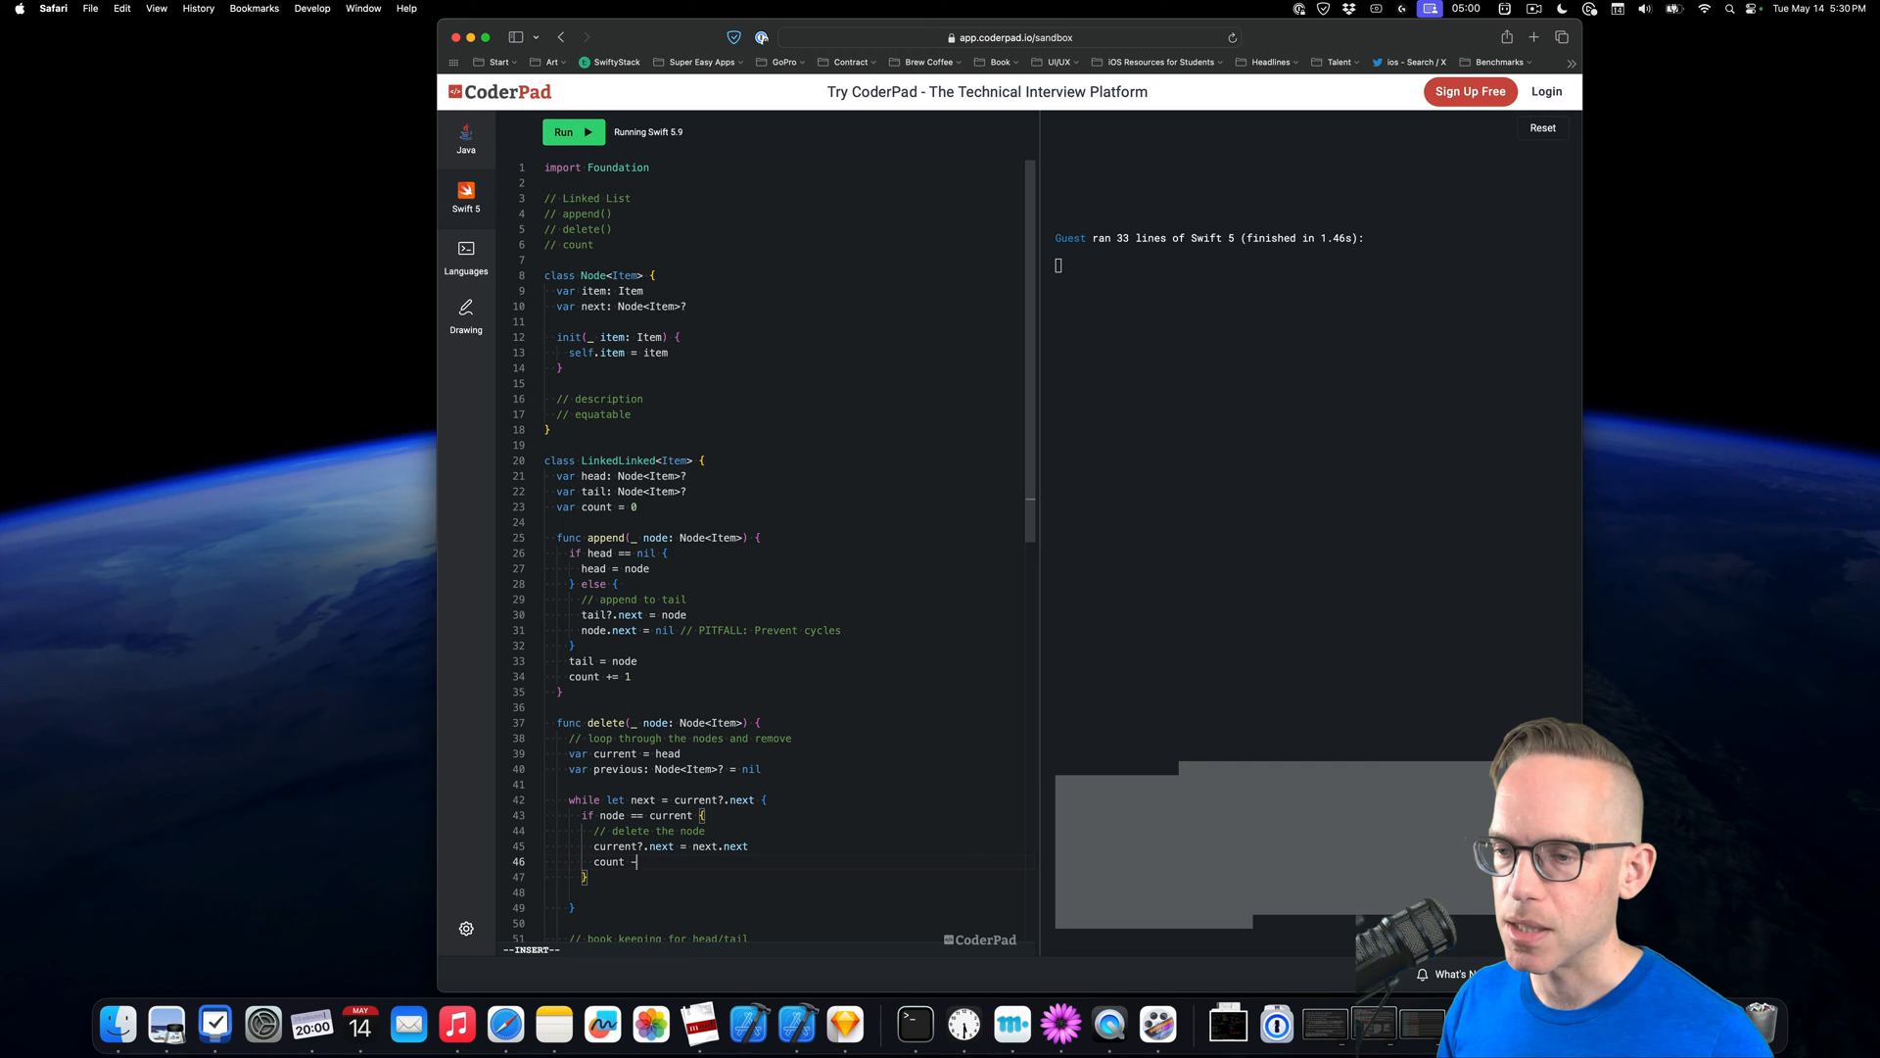
text(= 1)
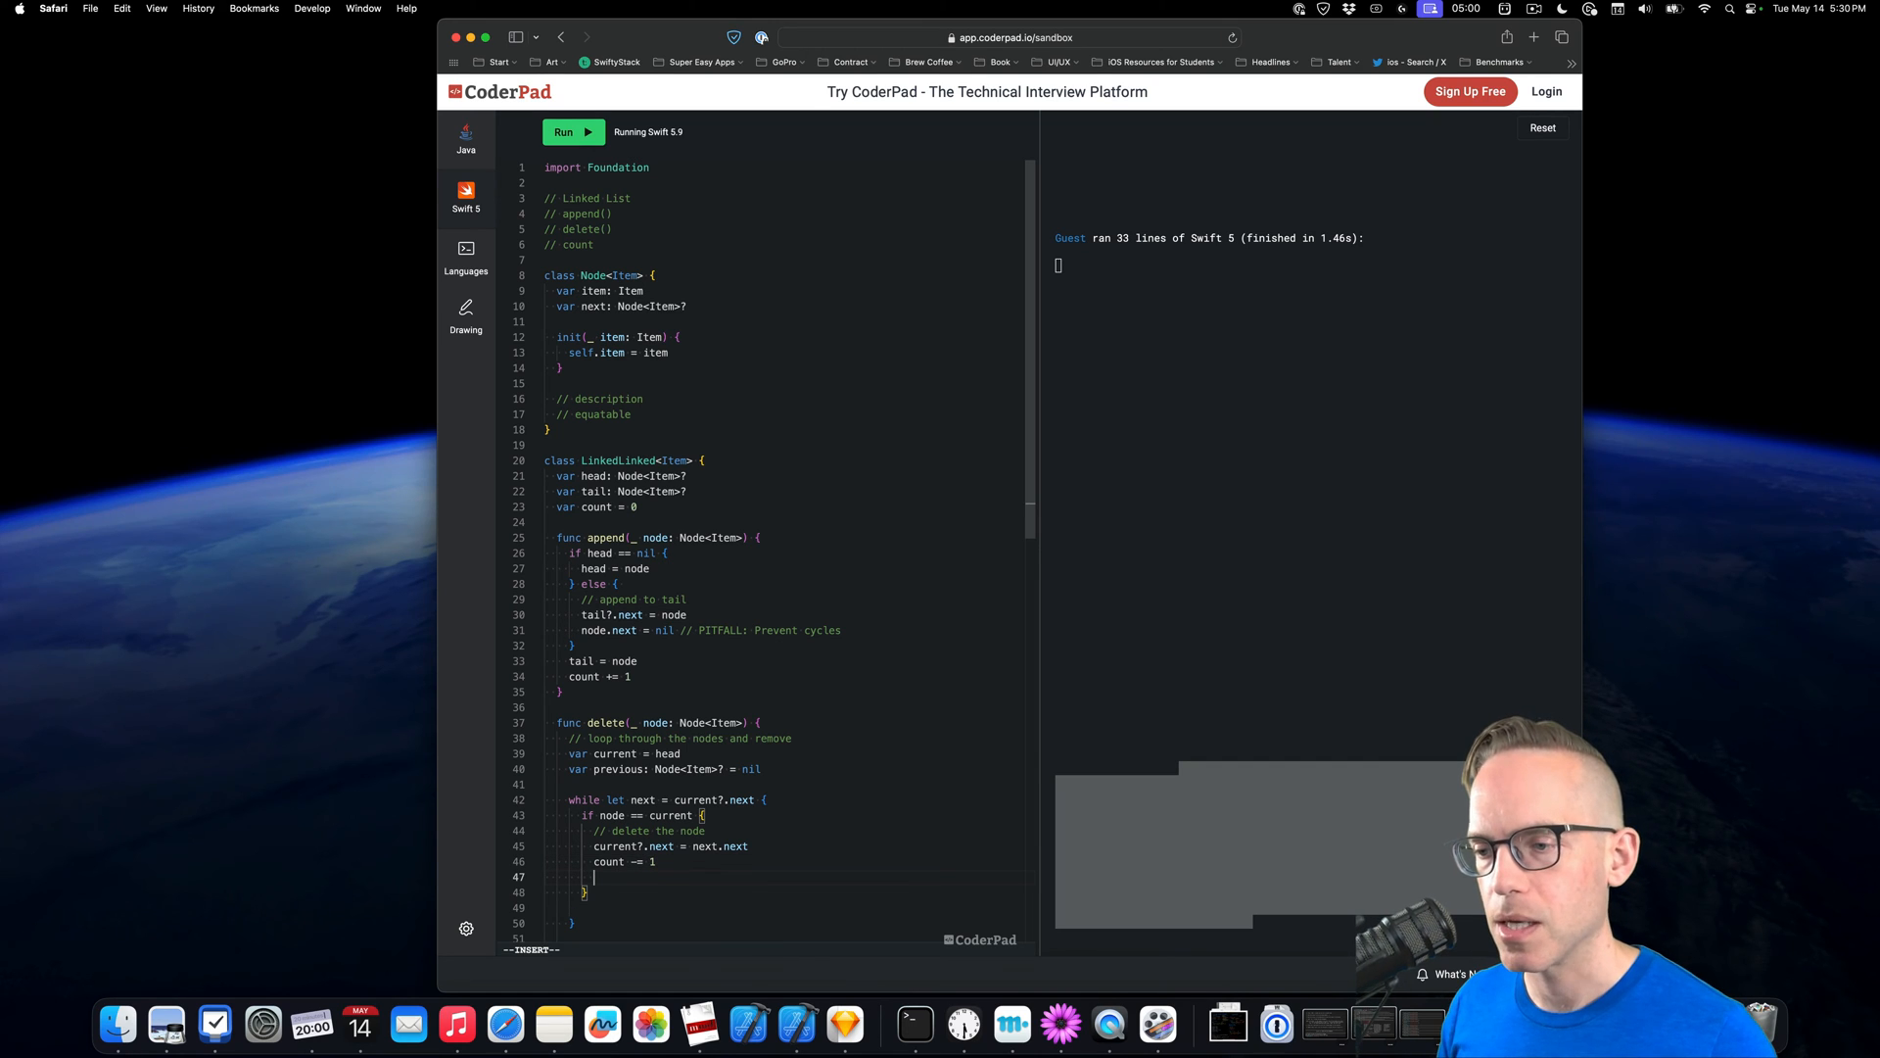
text(break)
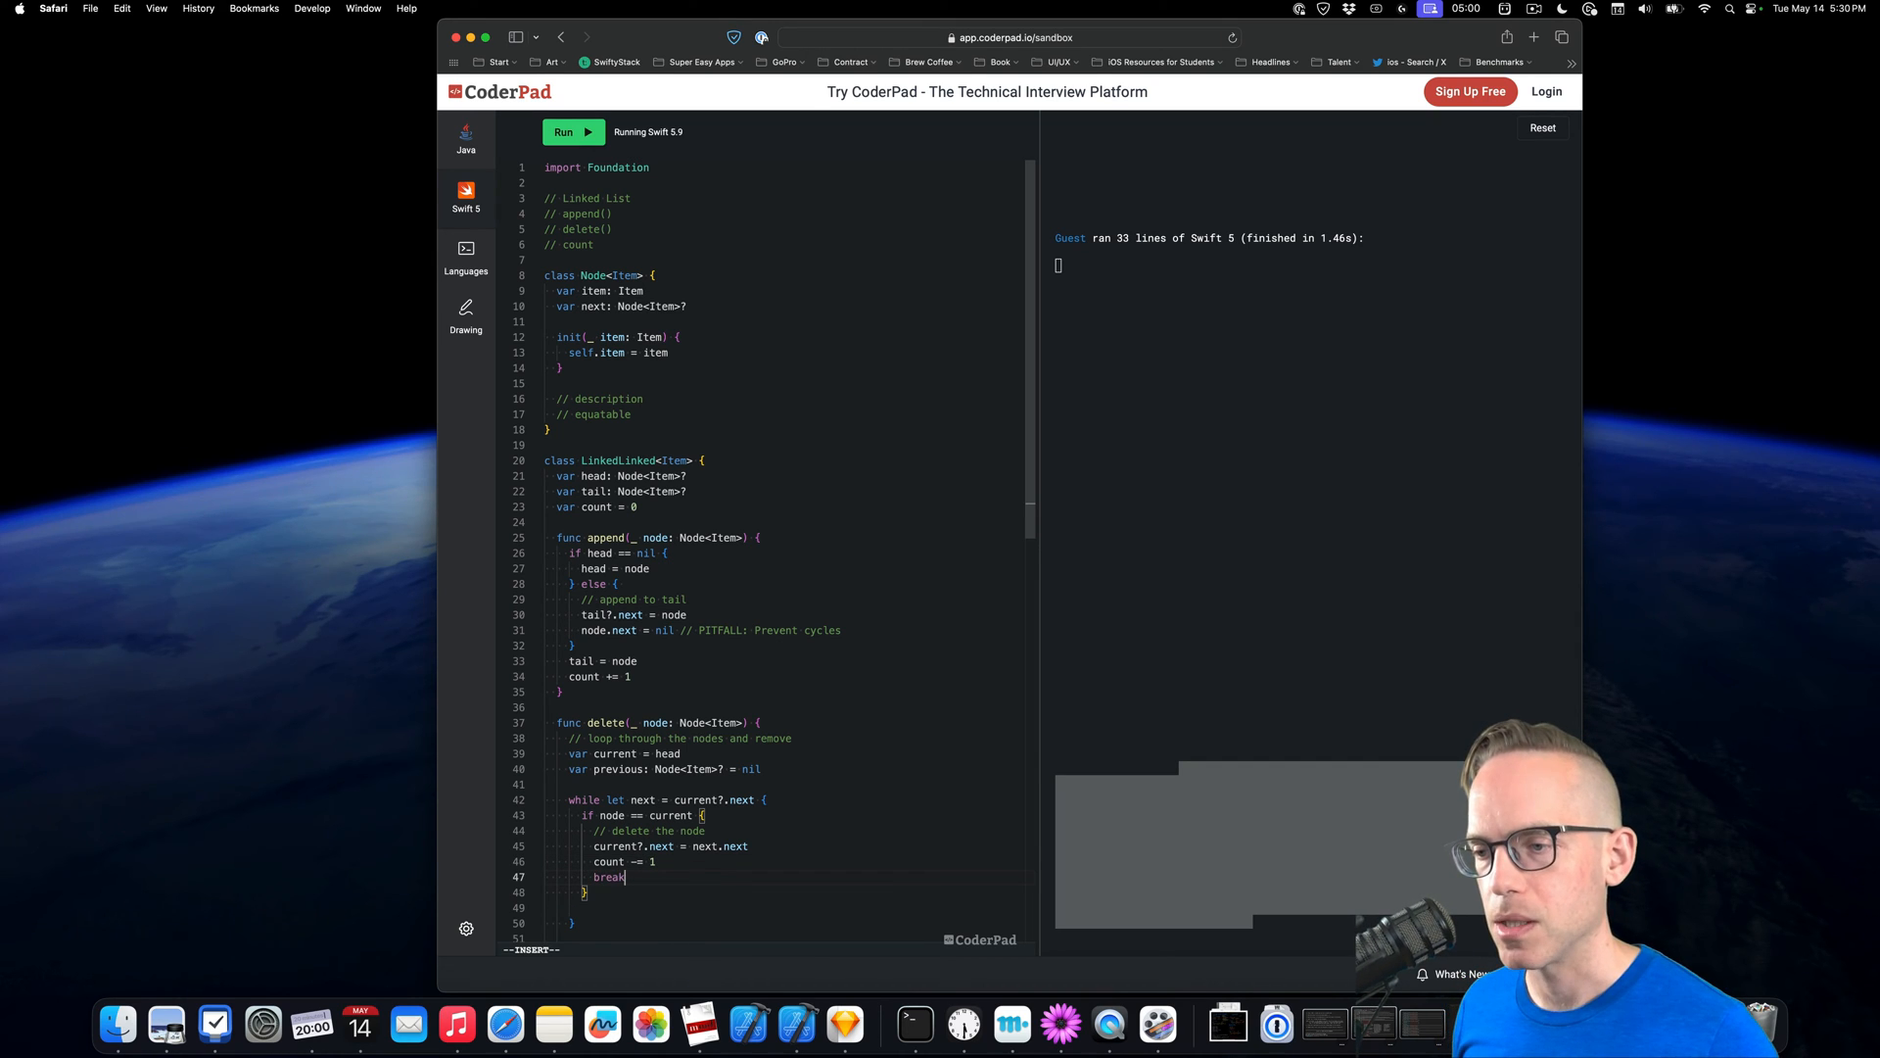
scroll(down, 3)
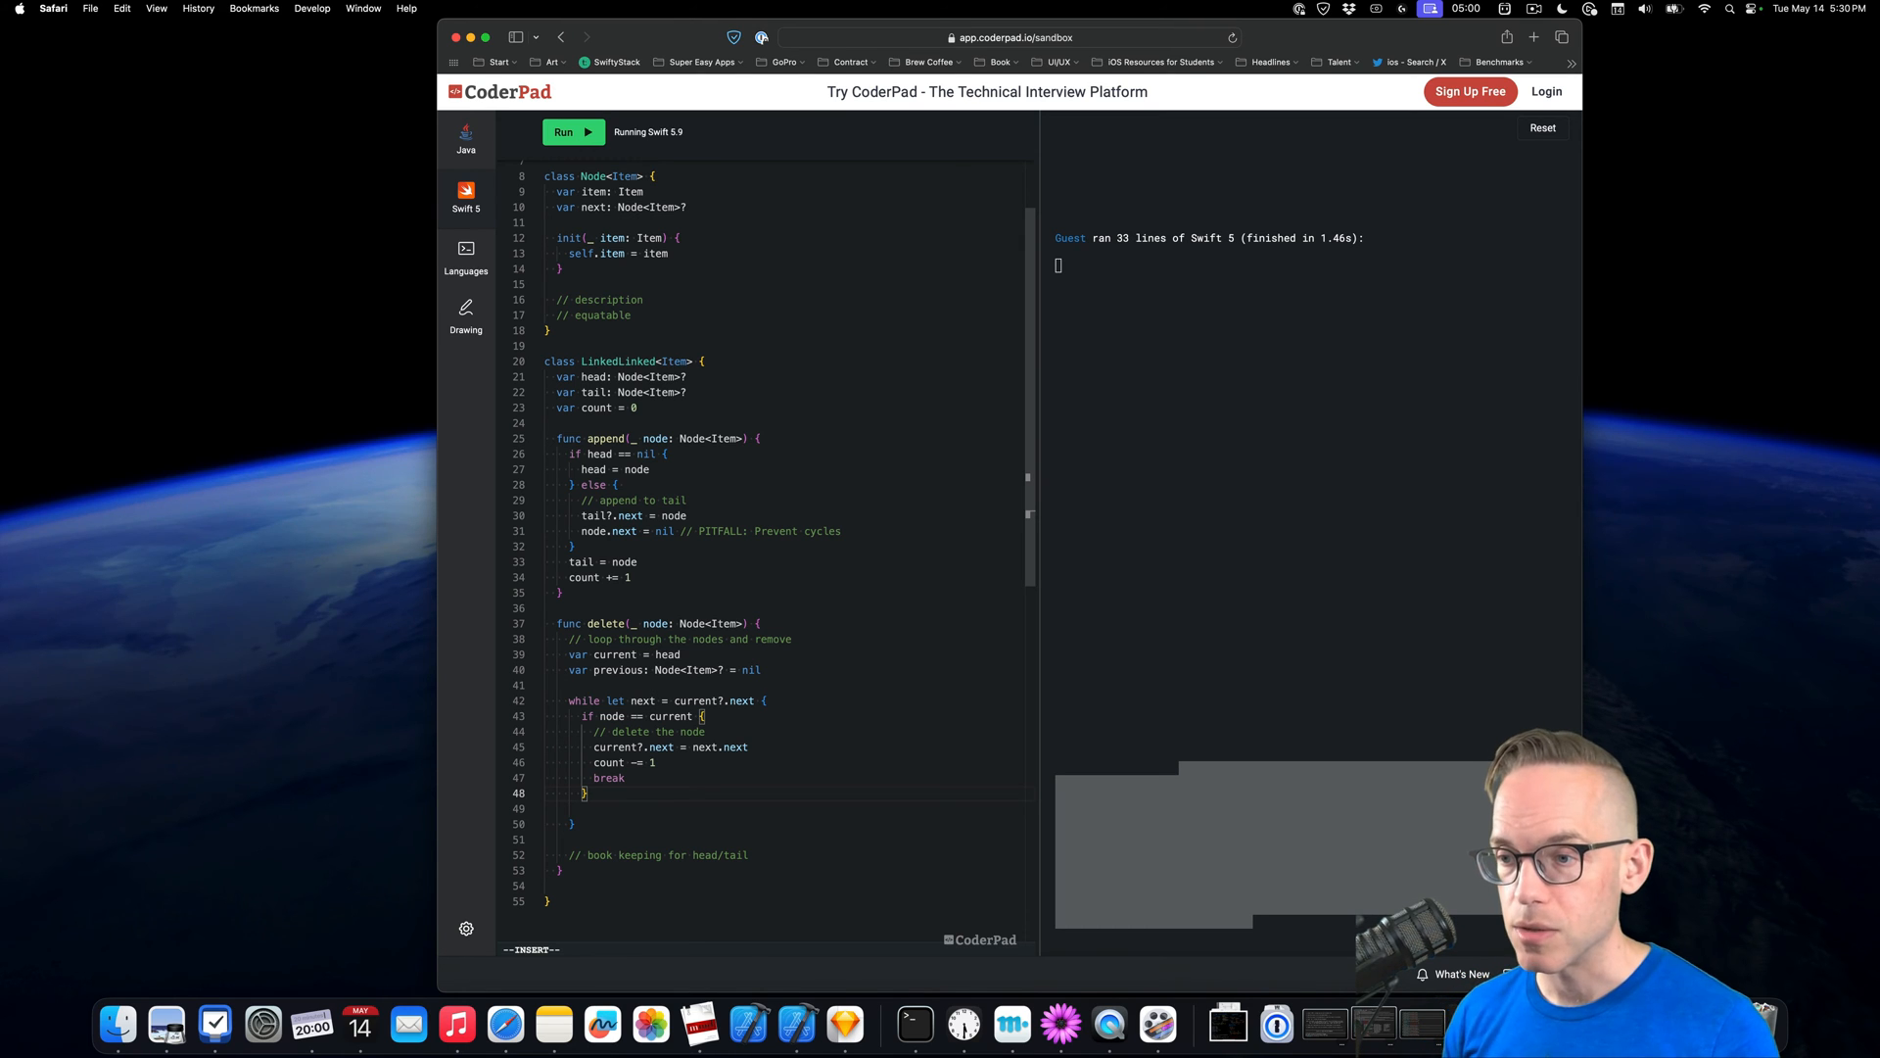
In the delete loop, set previous = current at the start and current = next at the end
double_click(610, 716)
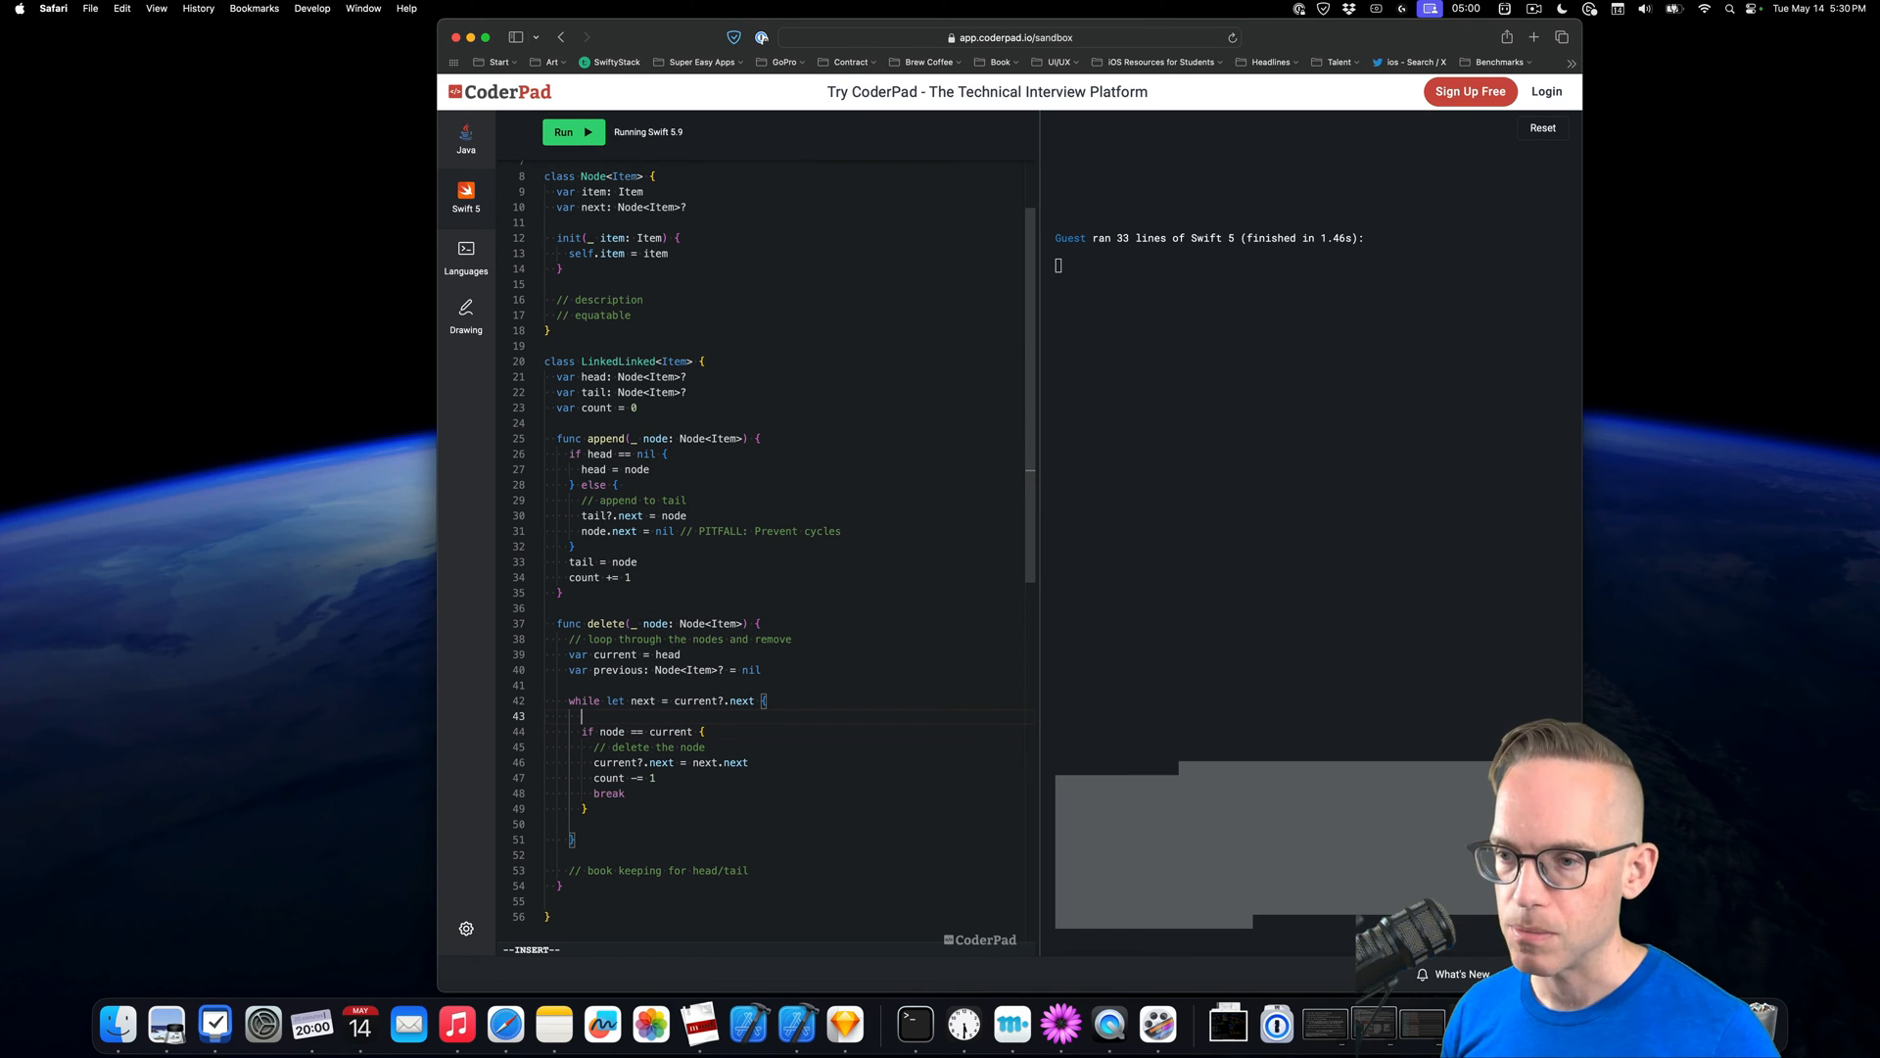
text(previous =)
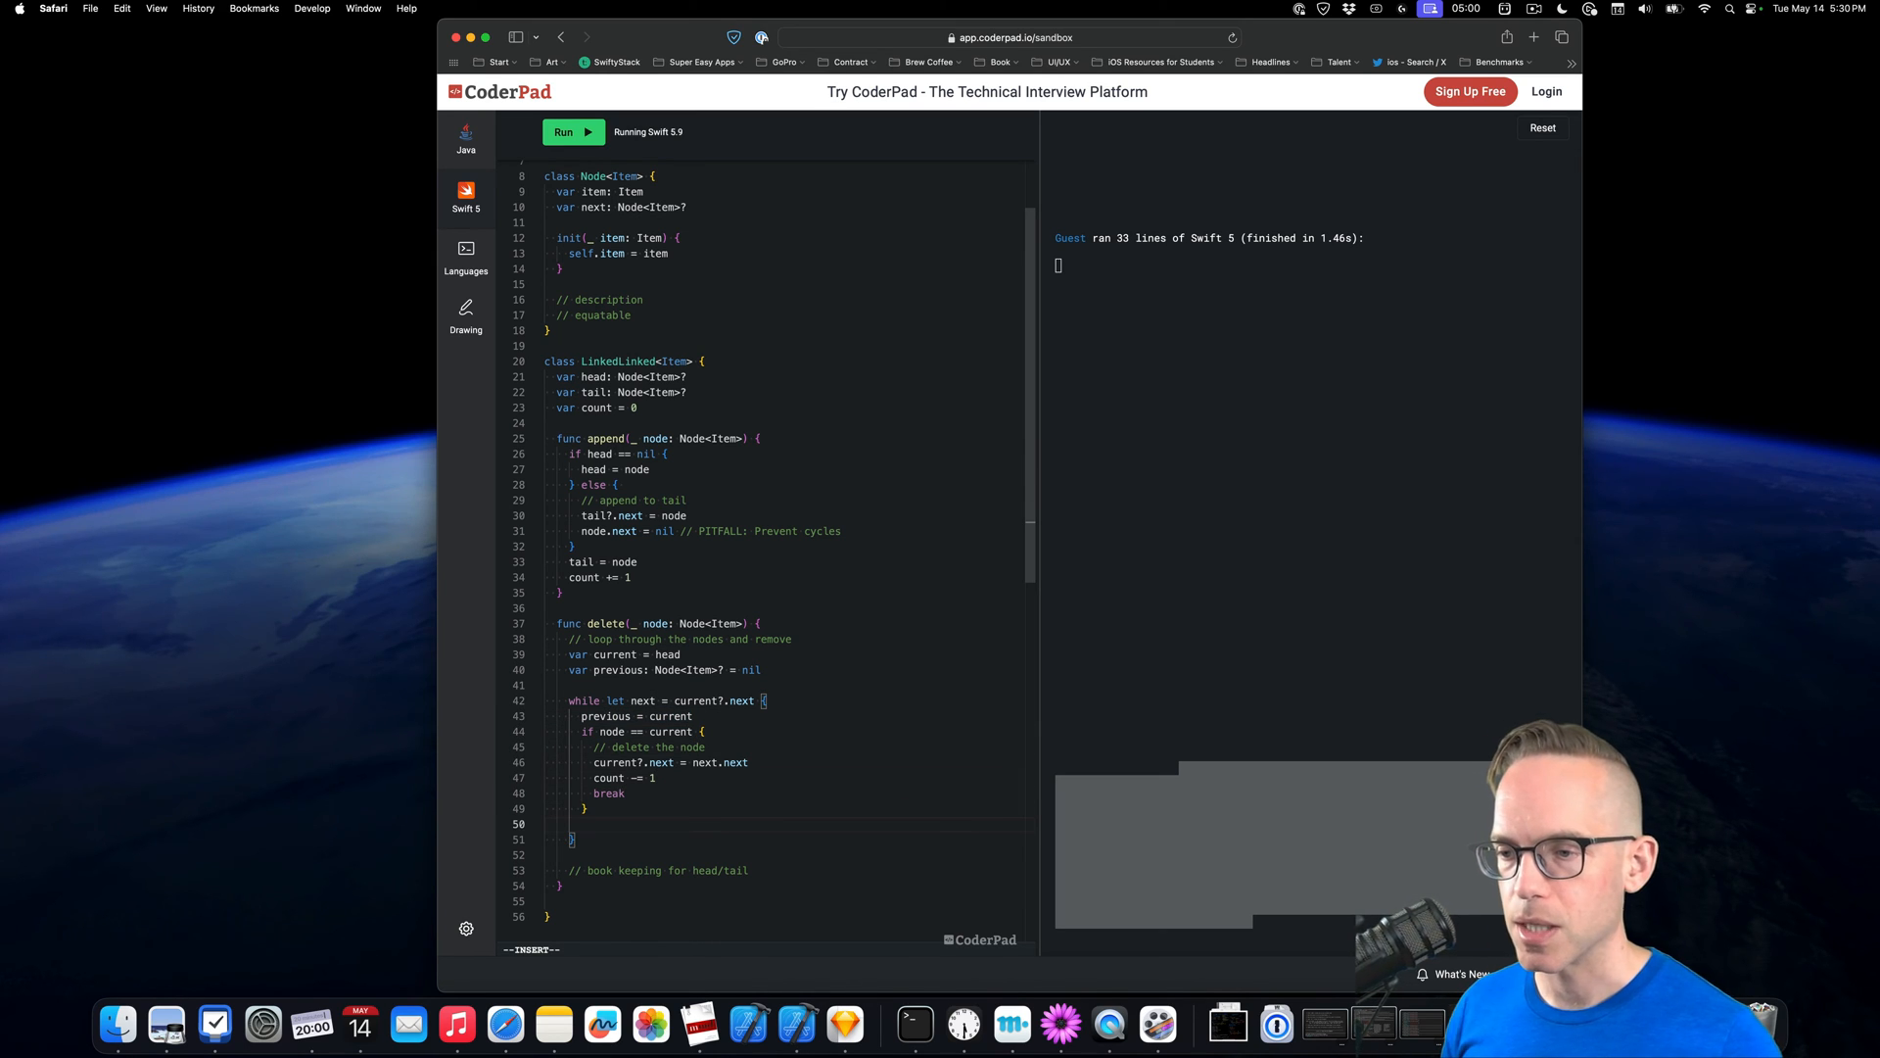
text(c)
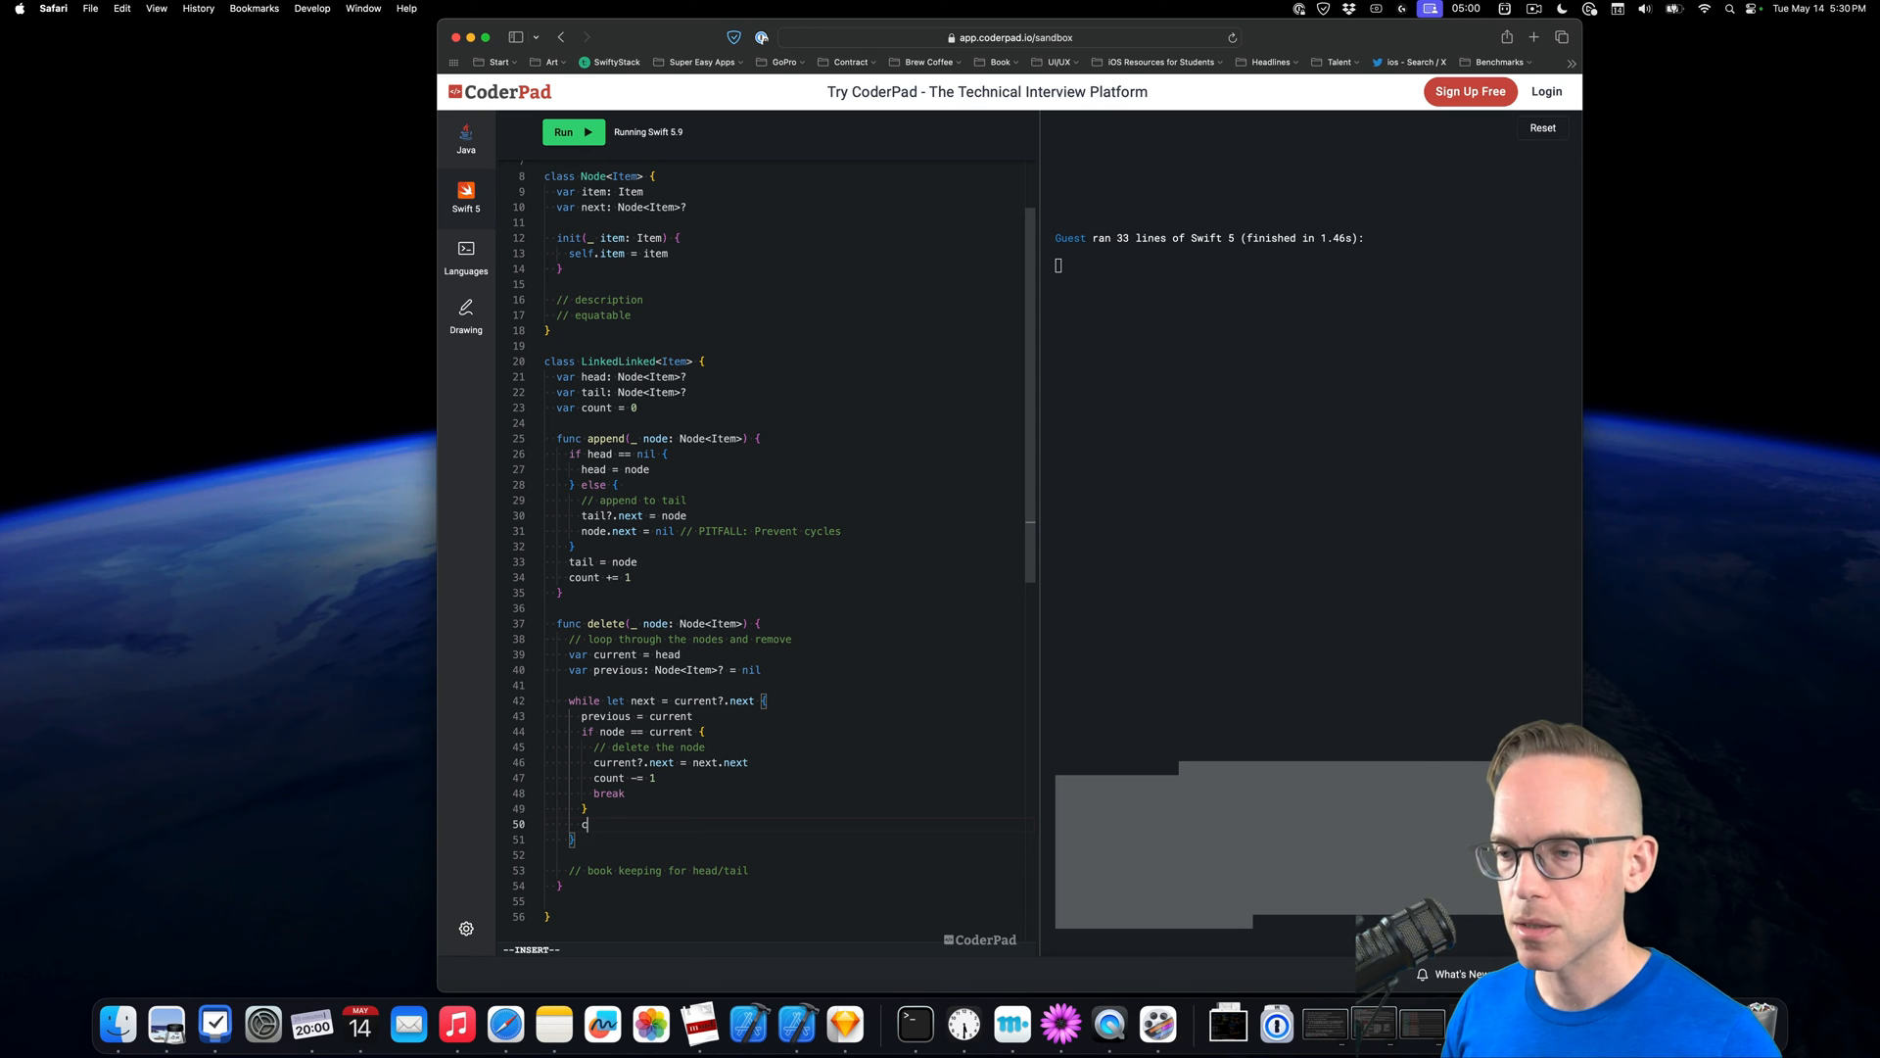
text(urrent = next)
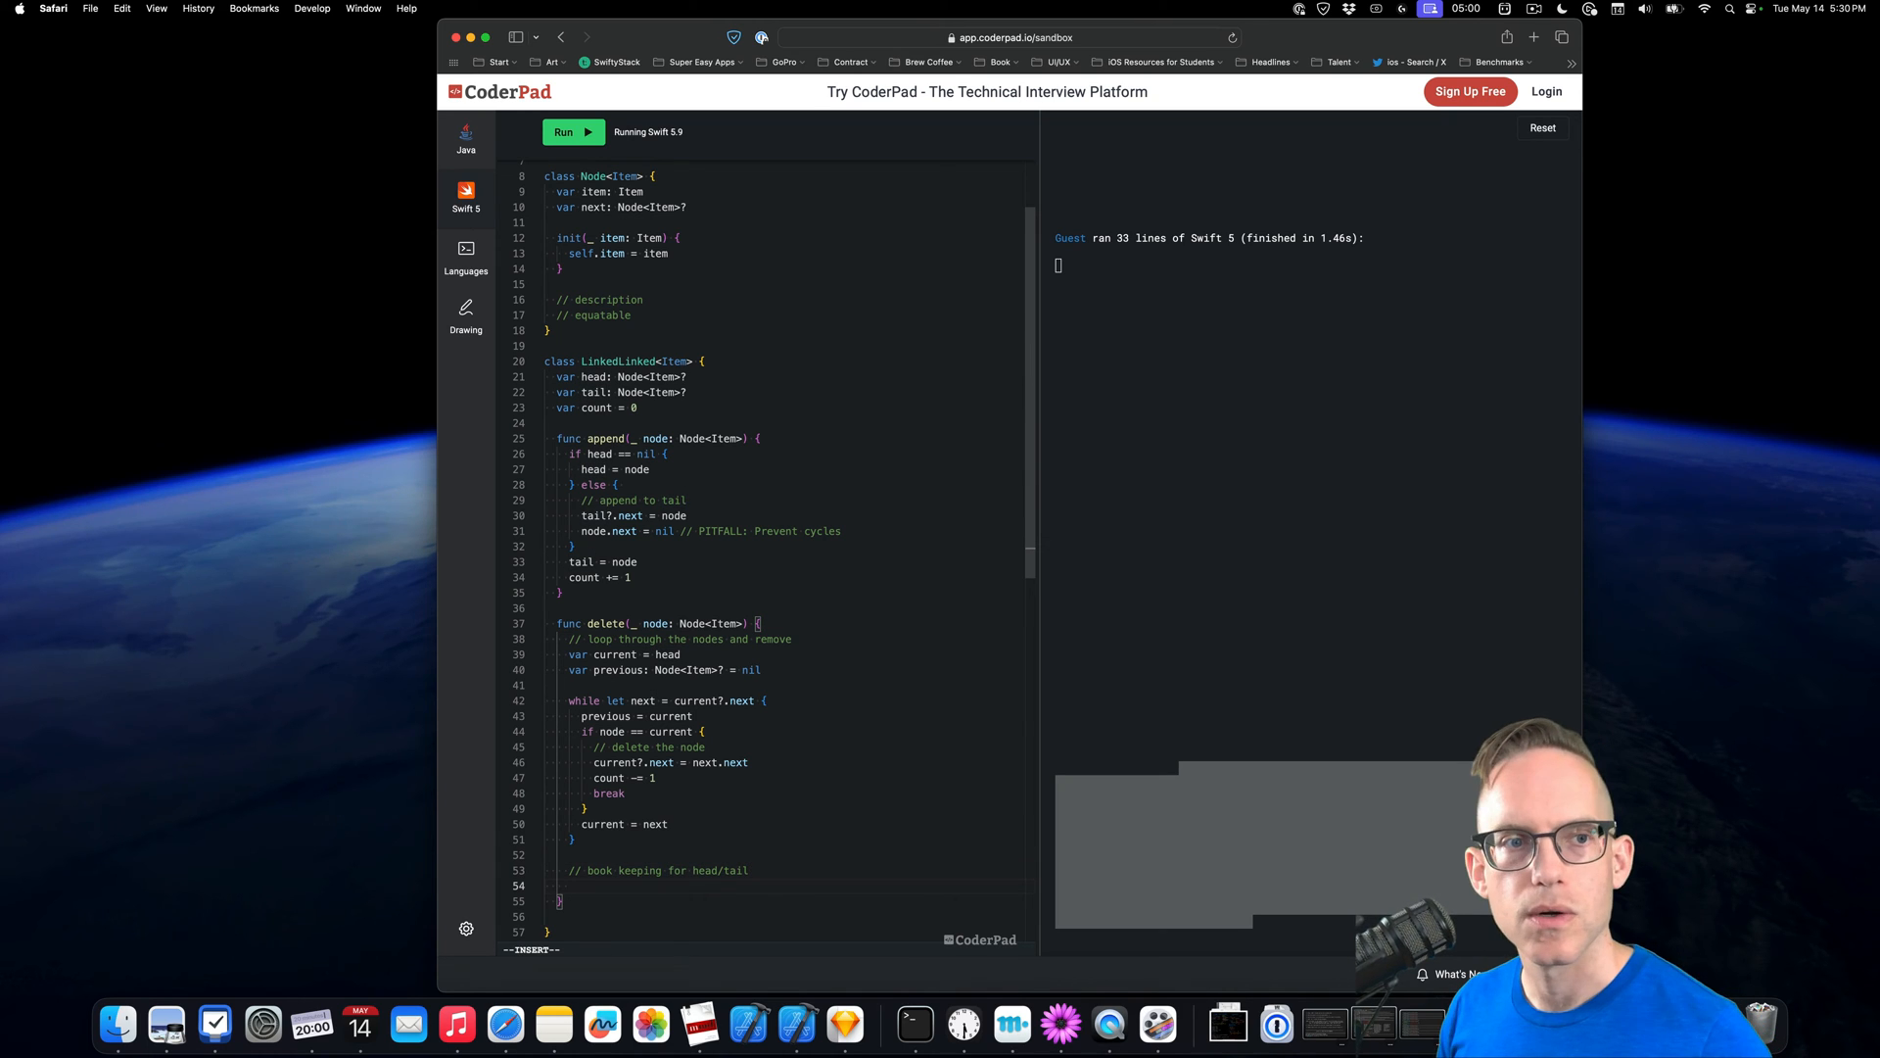
Begin an 'if node == head' check with a '// delete head' comment
text(if node == n)
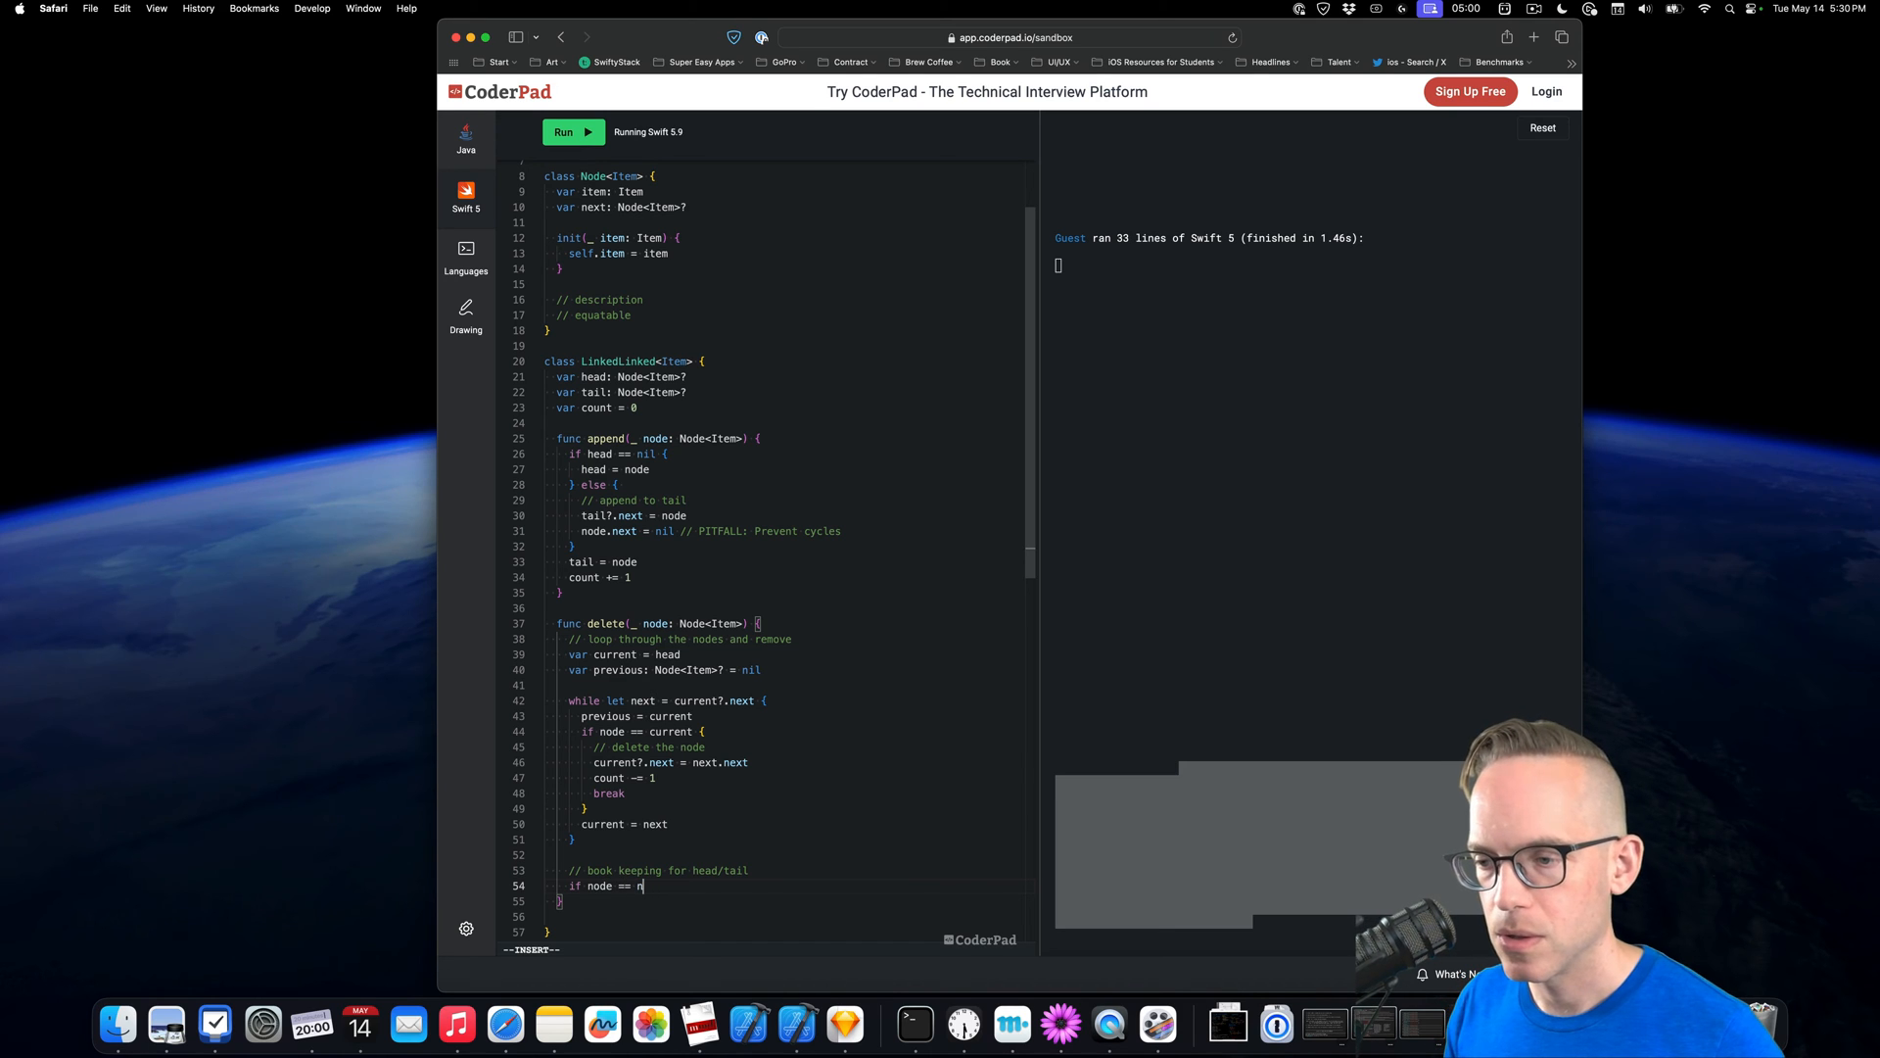
text(ead {)
text(// delete head)
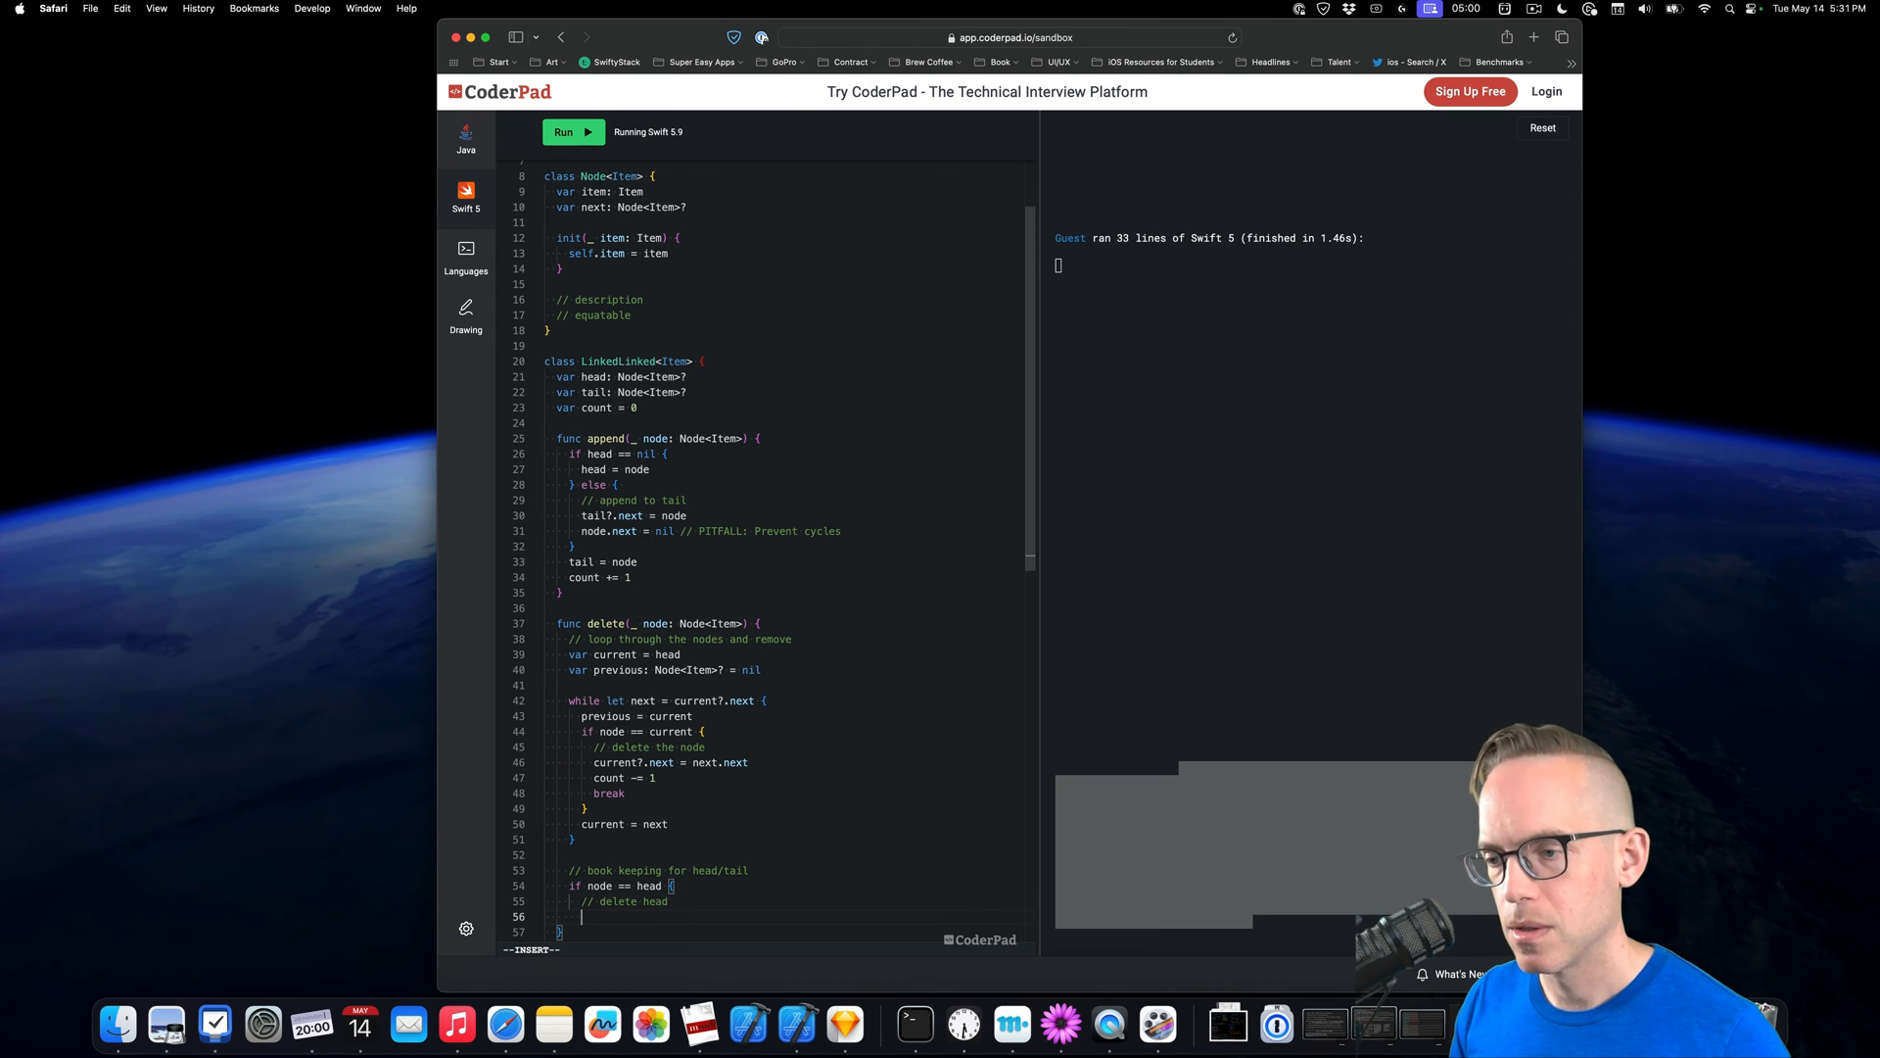
scroll(down, 3)
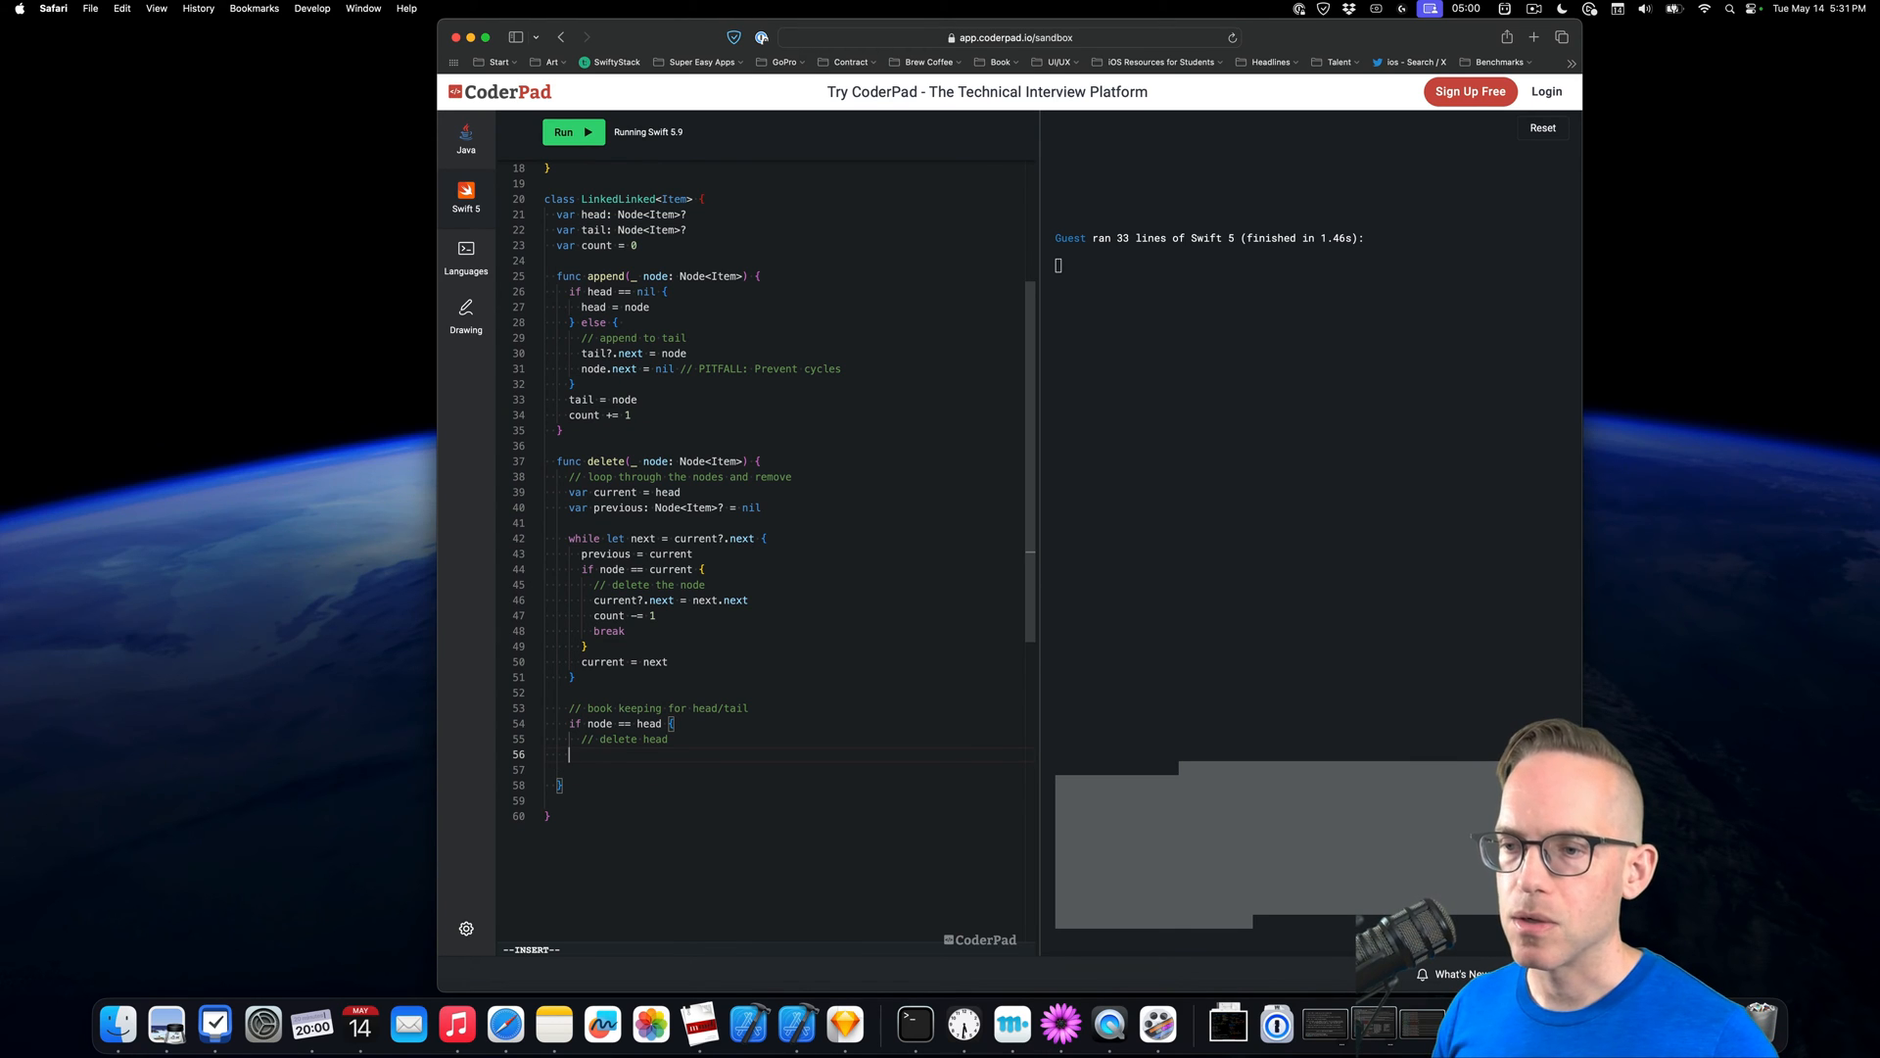
When deleting the head, set head = head?.next and decrement count by 1
text(head =)
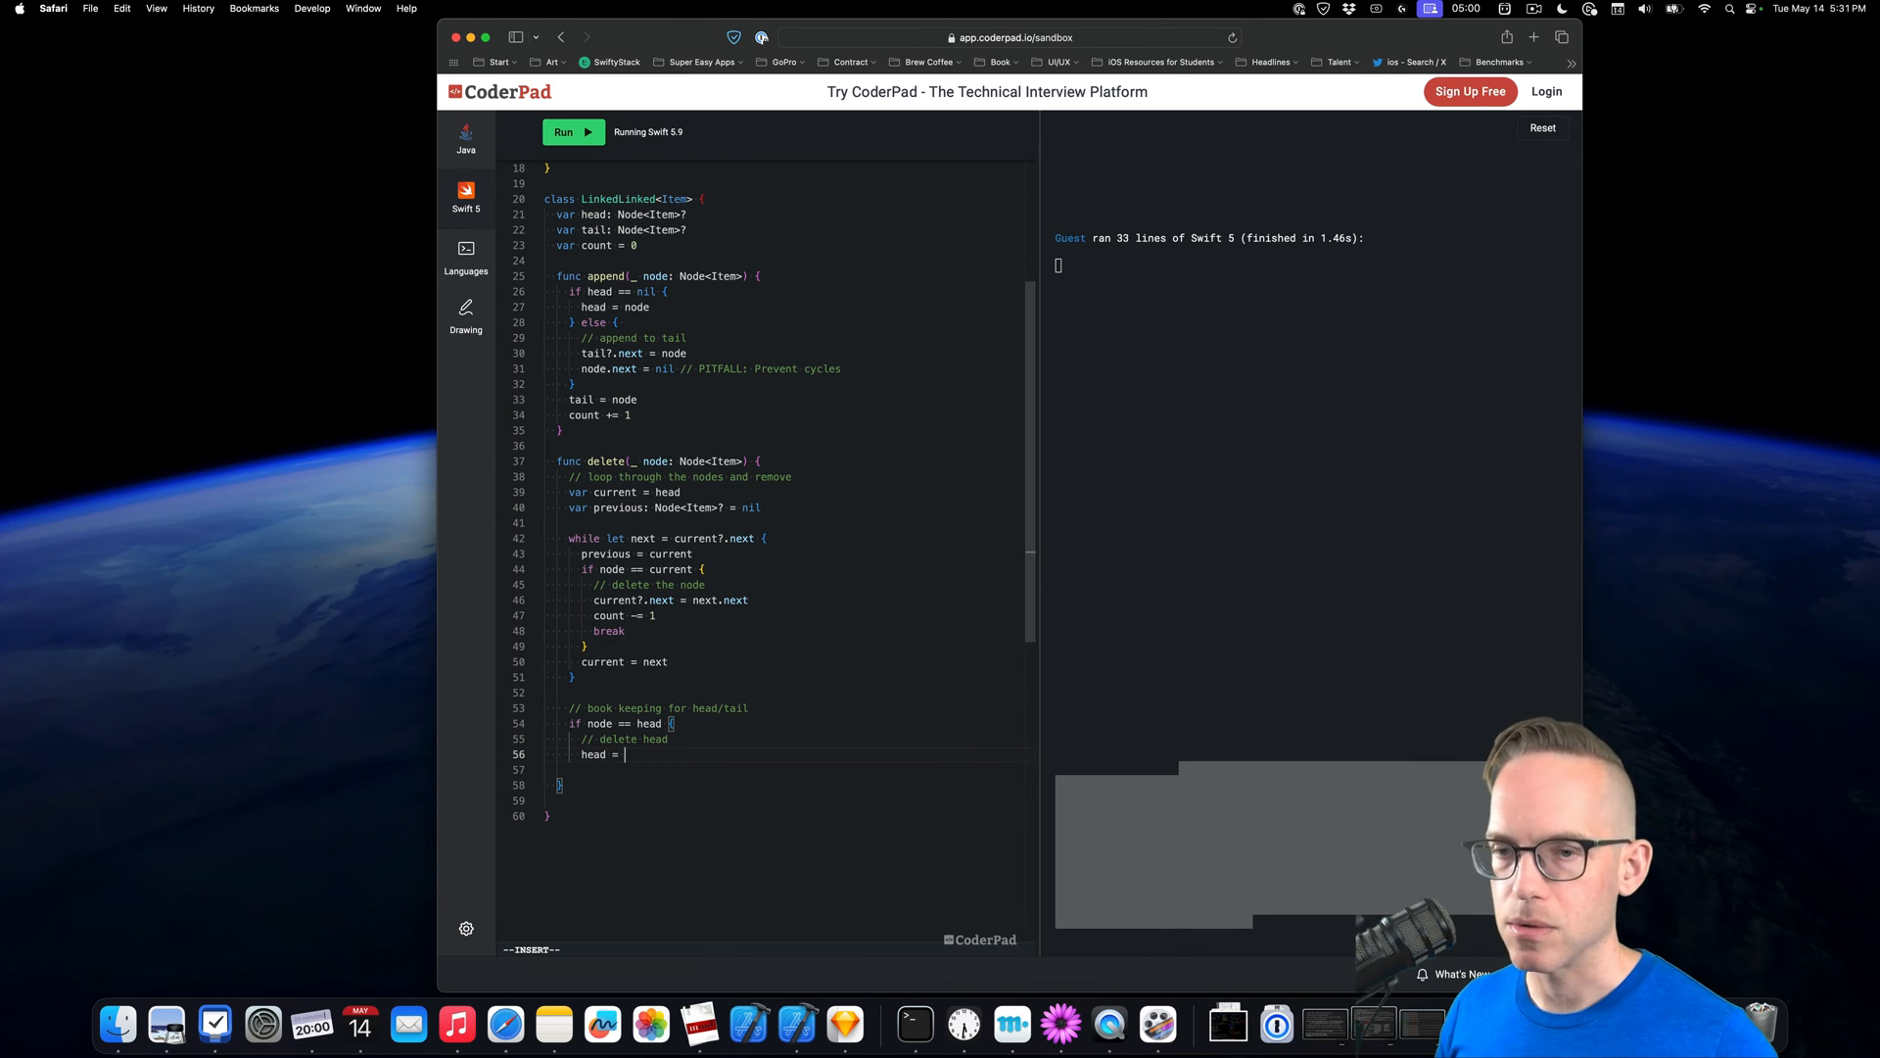
text(head?.)
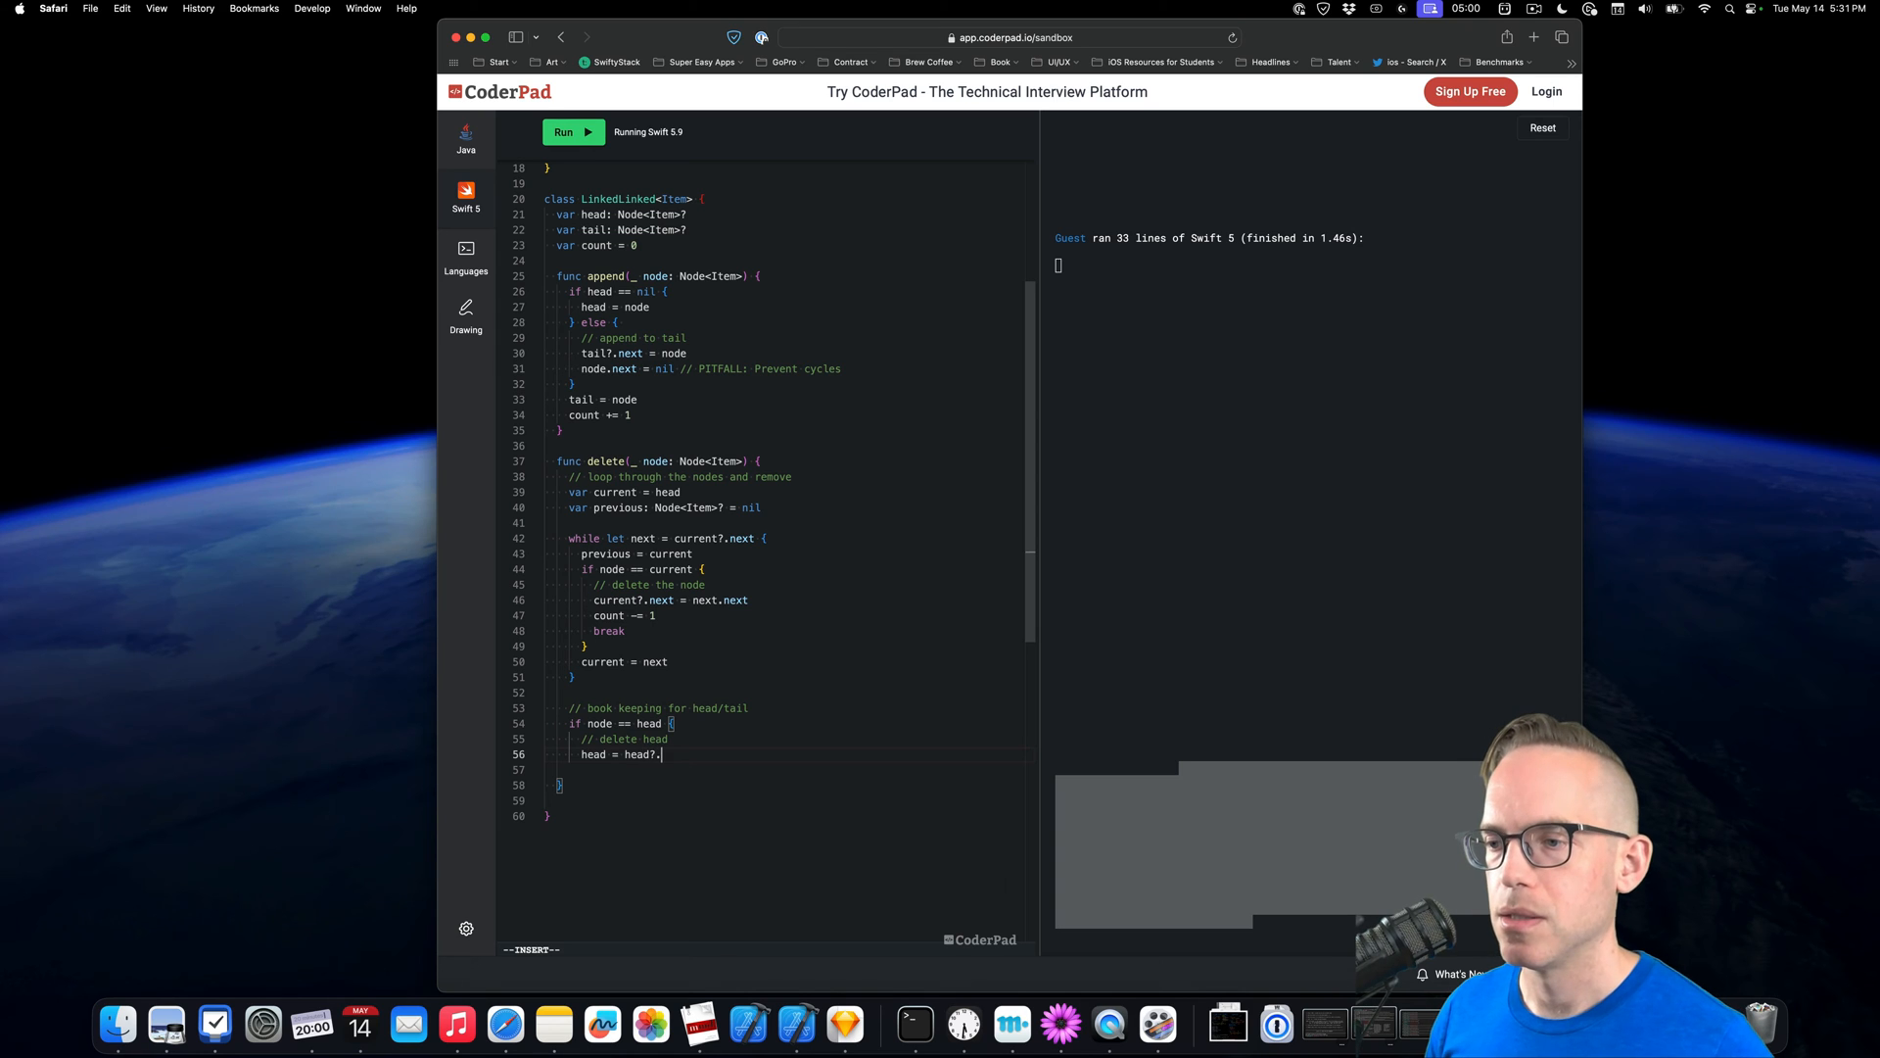
text(next)
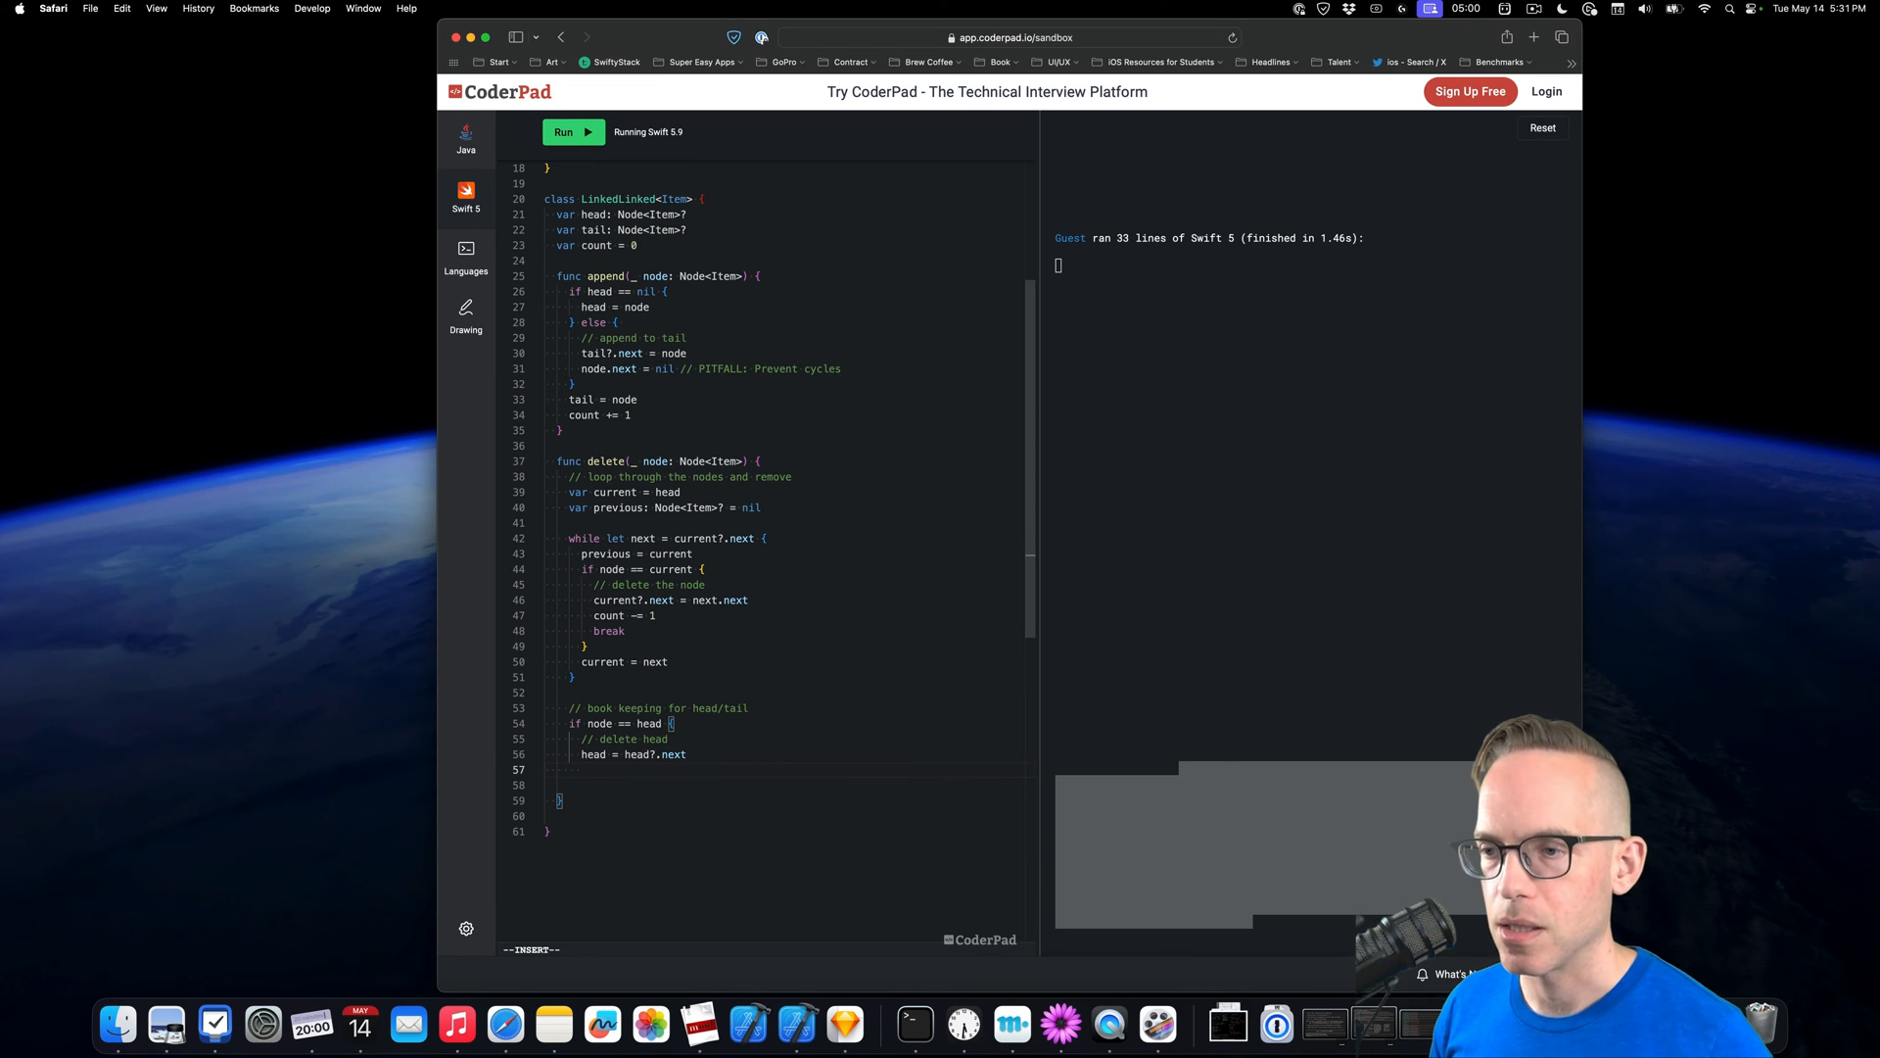
text(count -= 1)
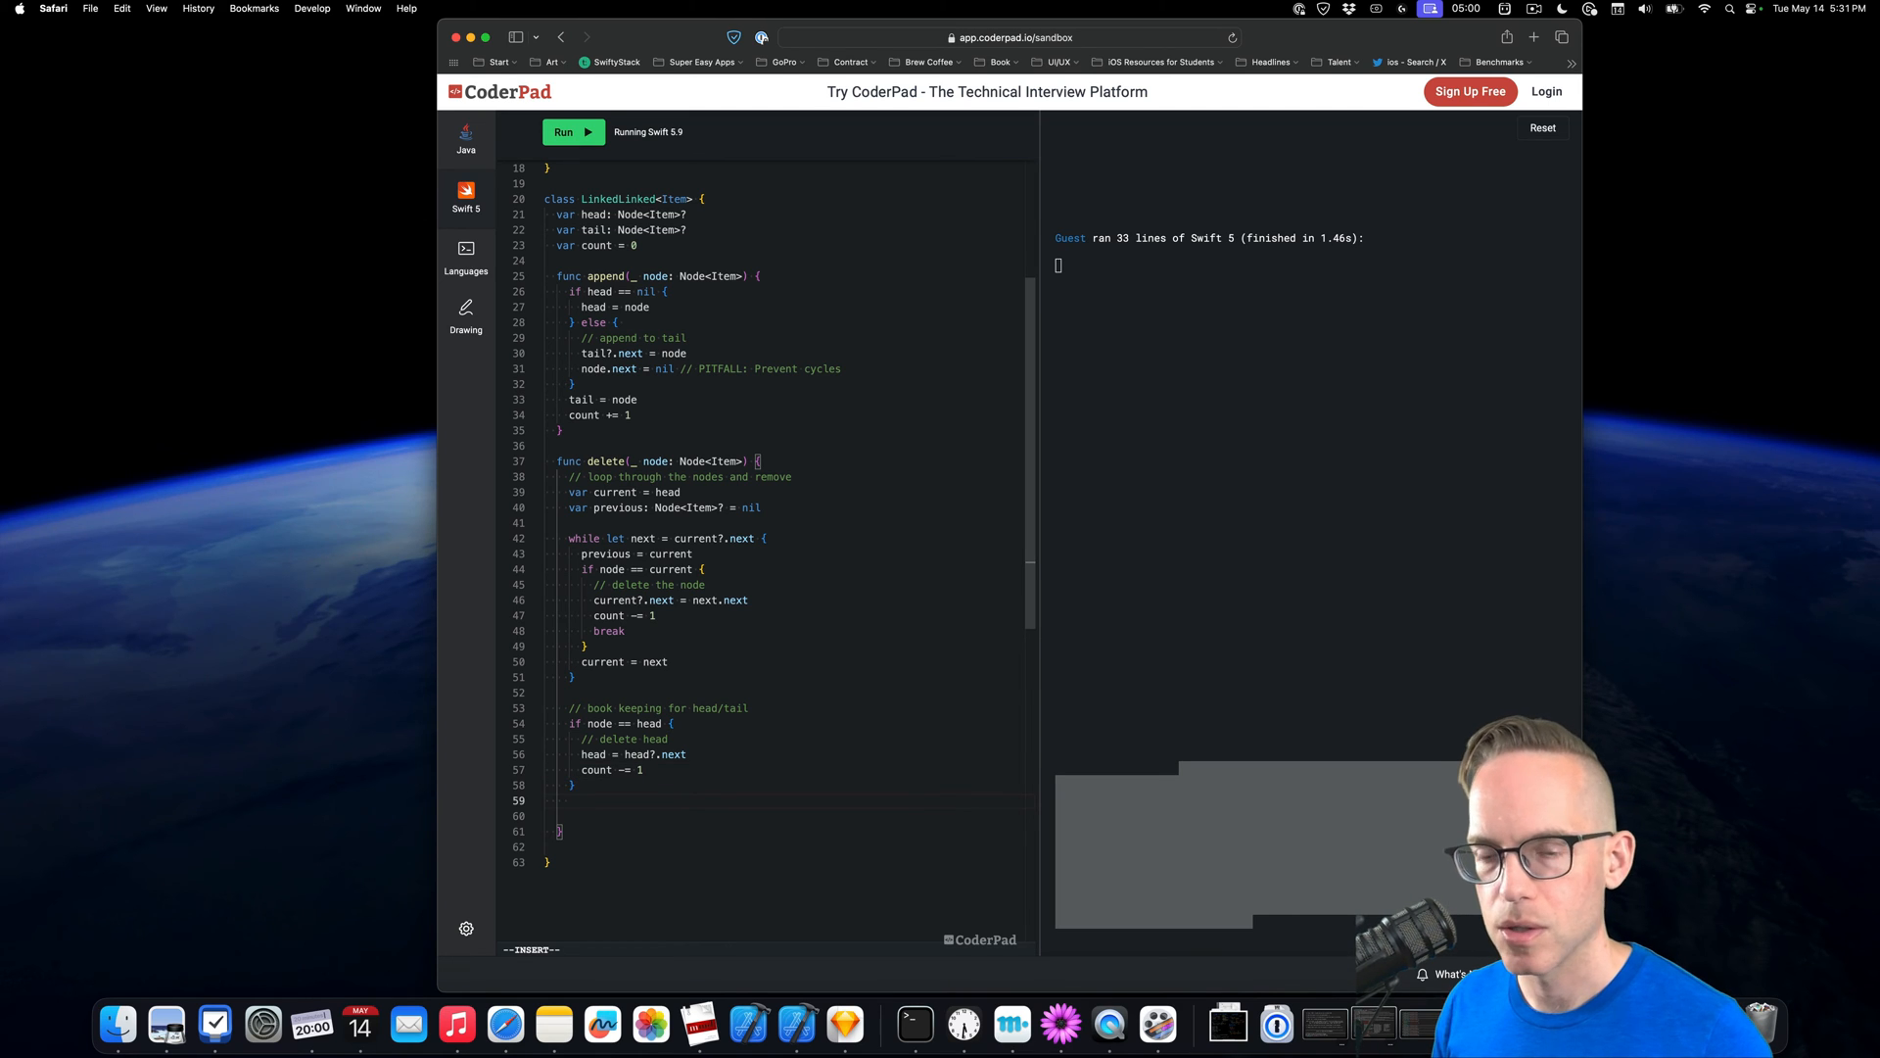
Add 'if node == tail { tail = previous }' and run the code
text(if)
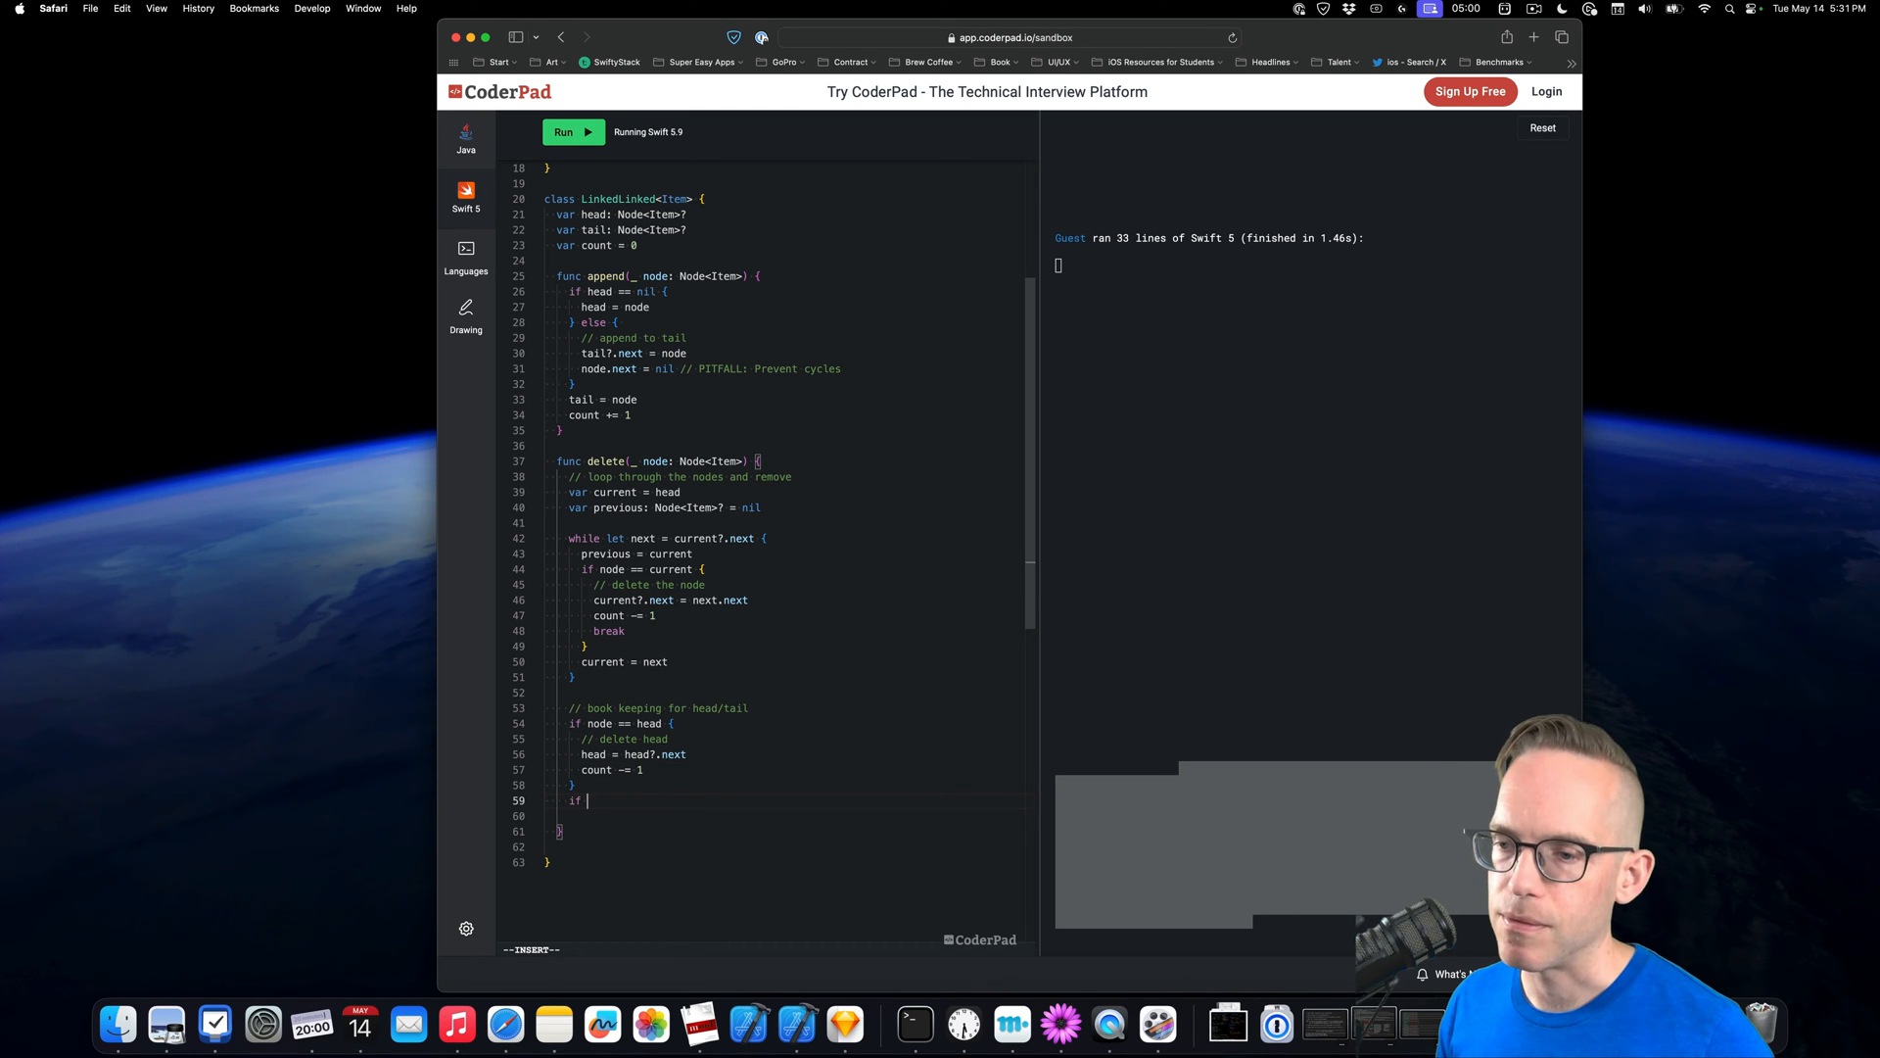
text(node == tail {)
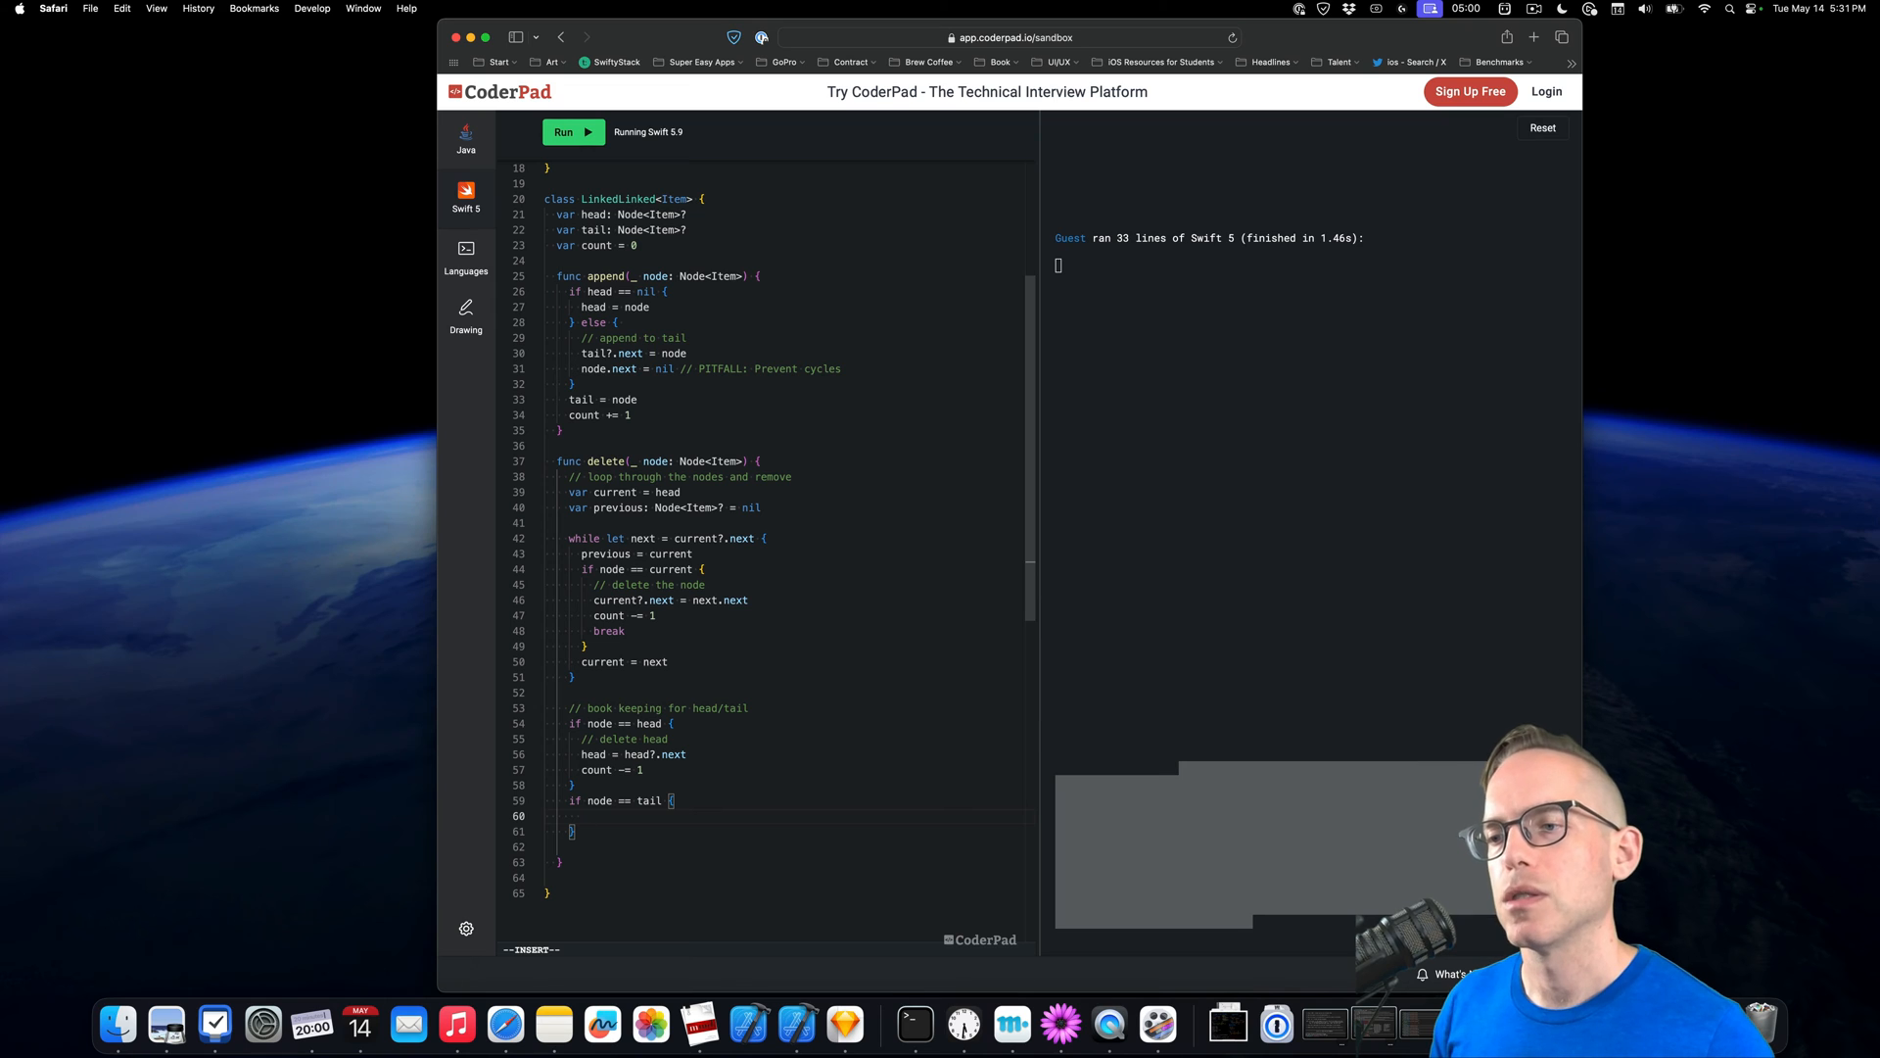
text(tail =)
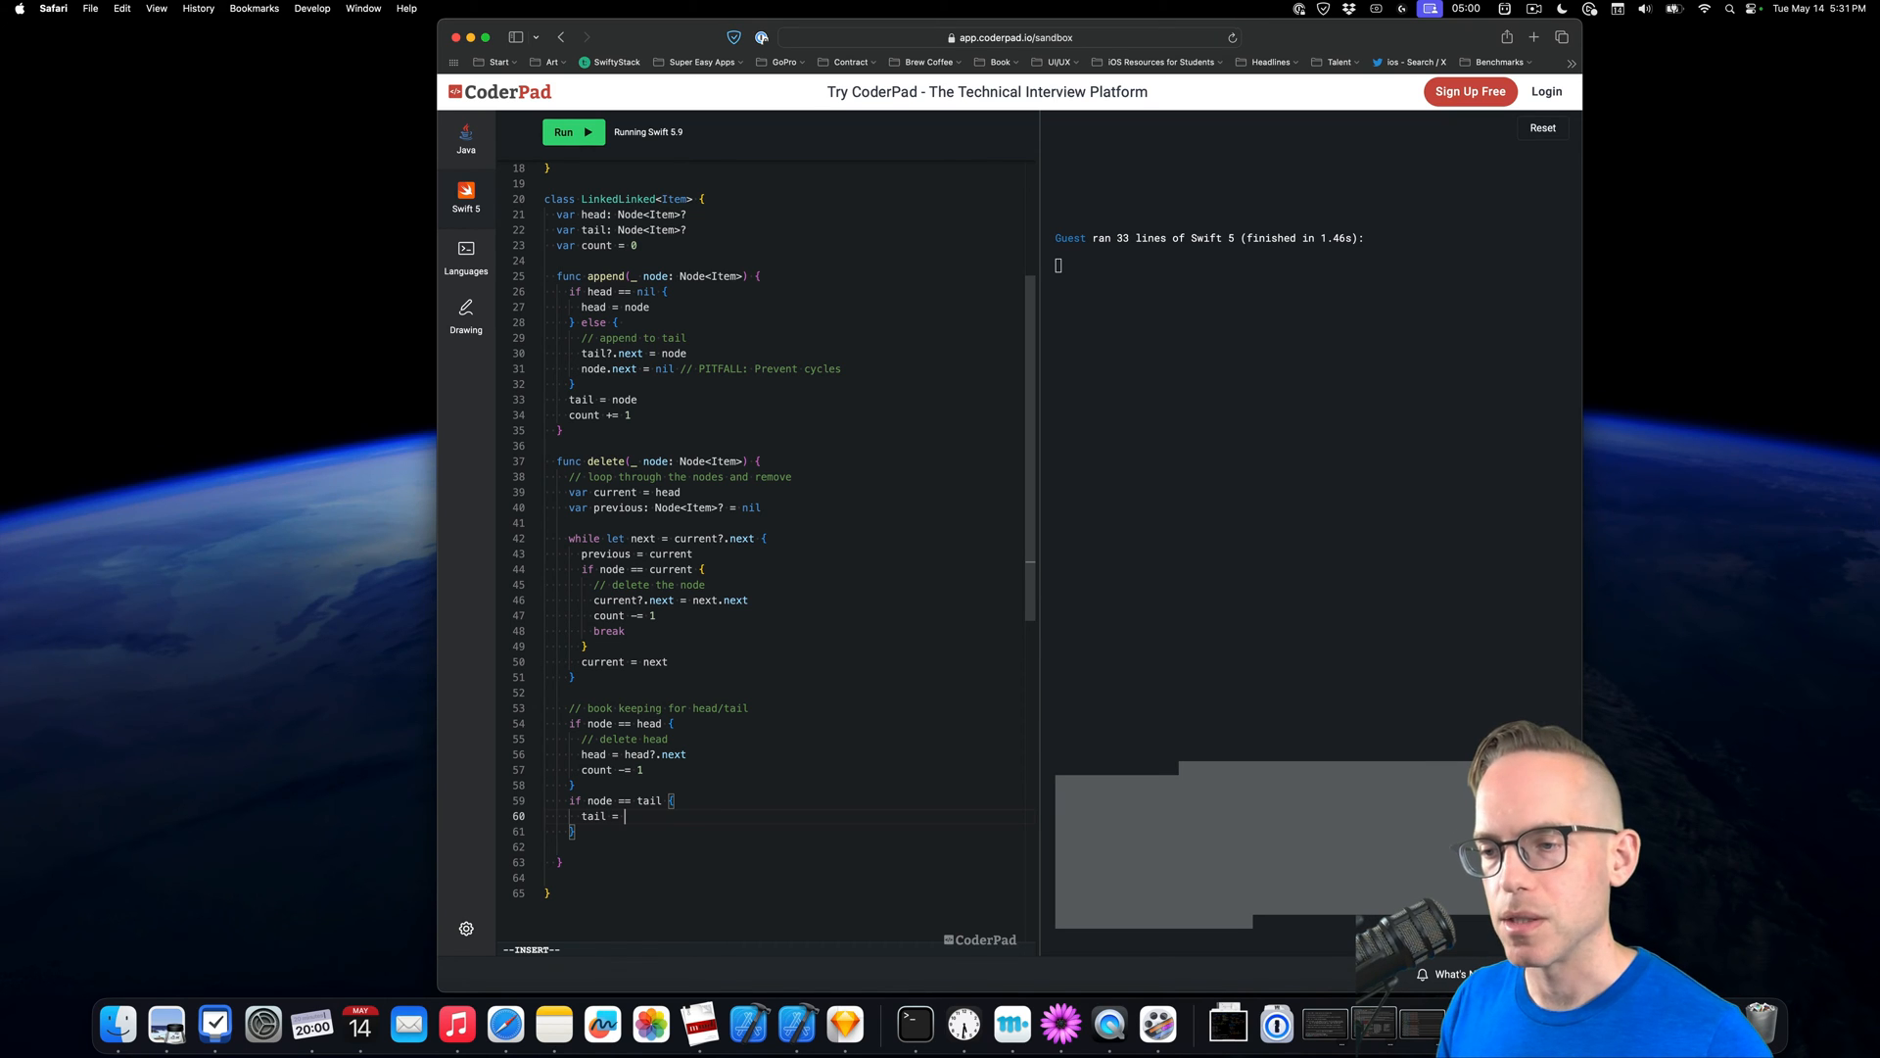
text(previous)
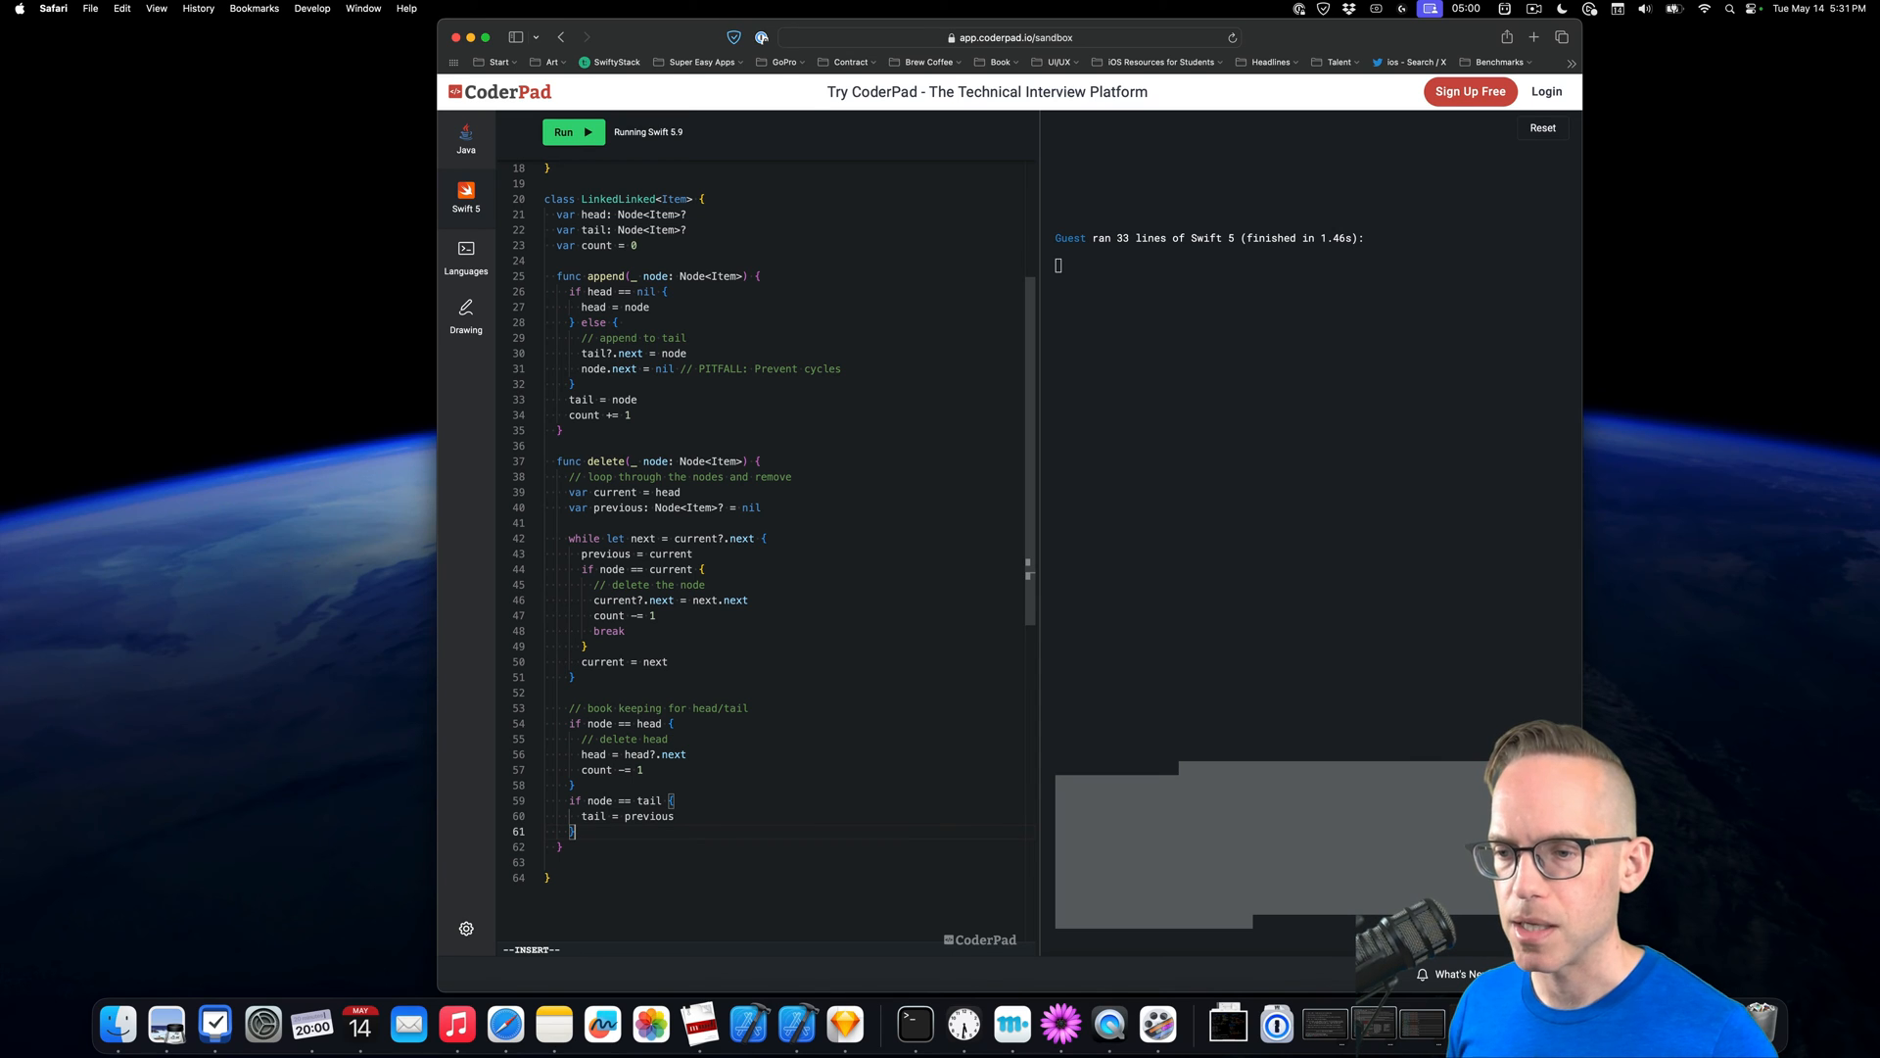
click(573, 132)
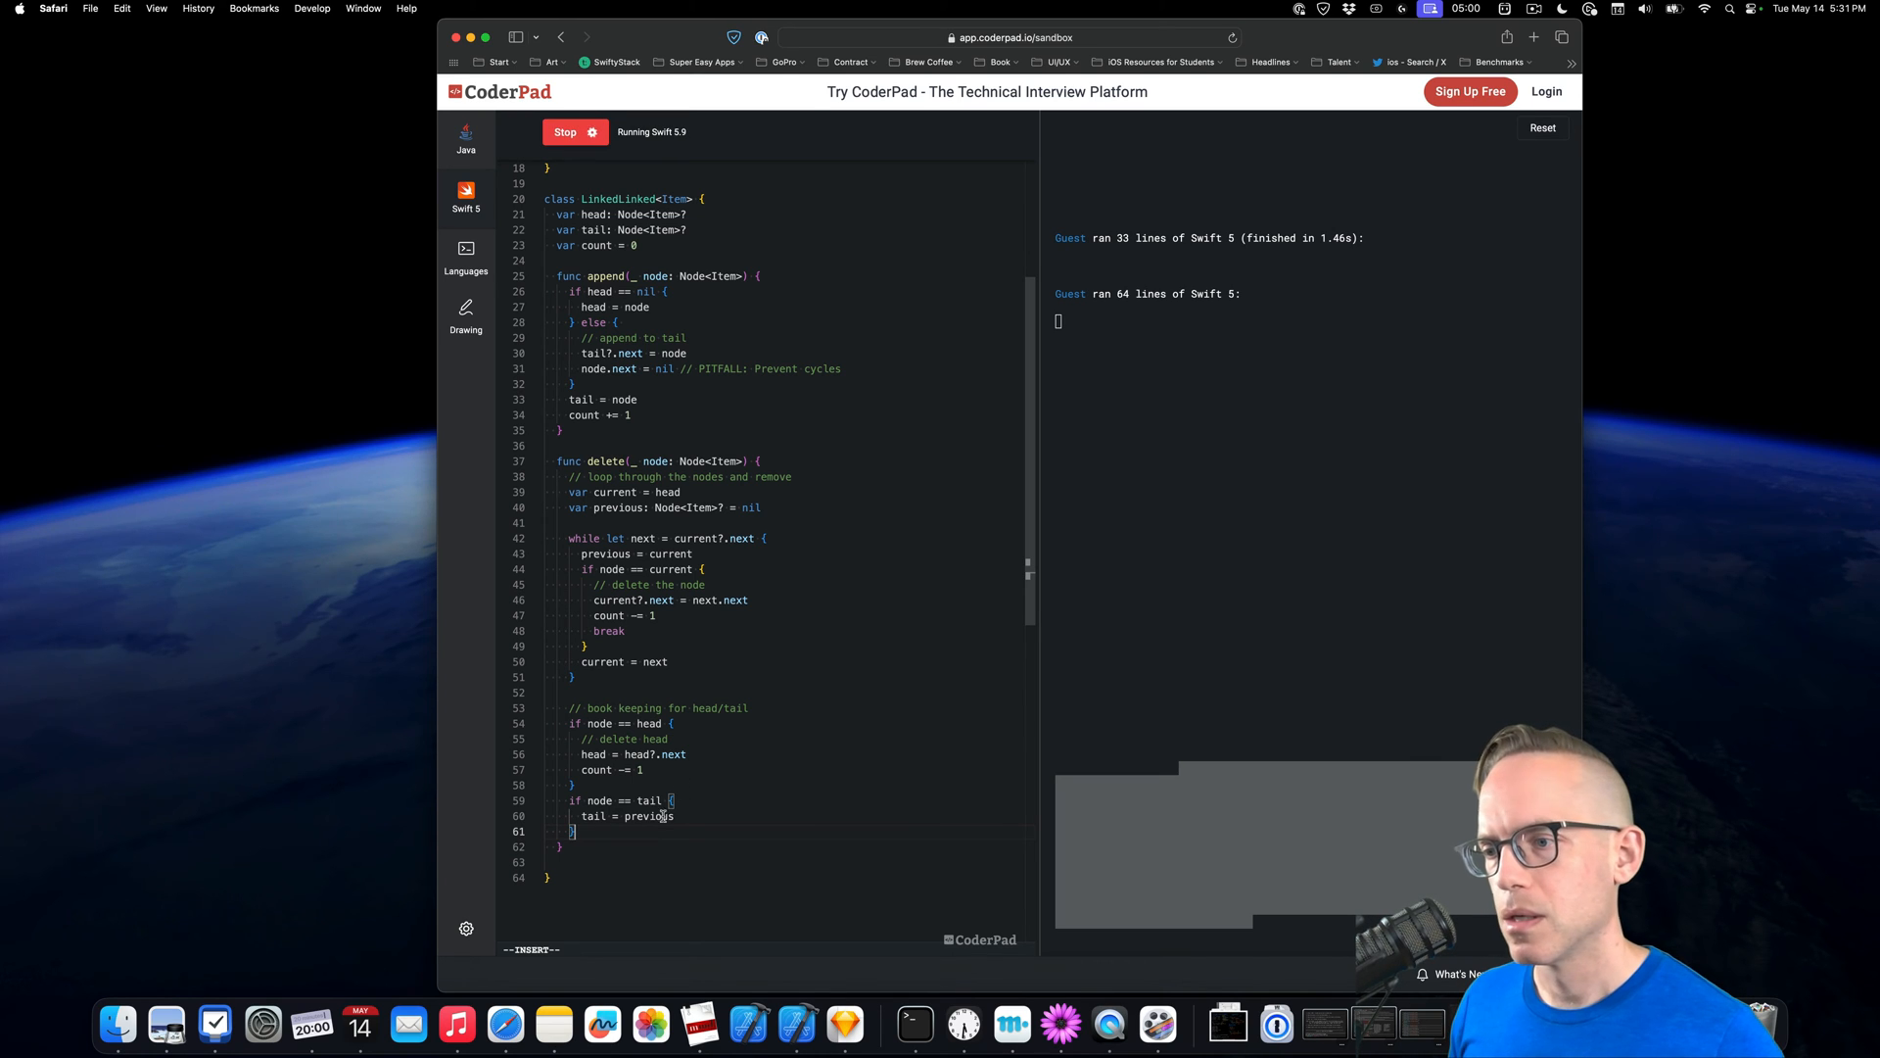
Run the 64-line code again and review the '==' requires Equatable errors
click(565, 132)
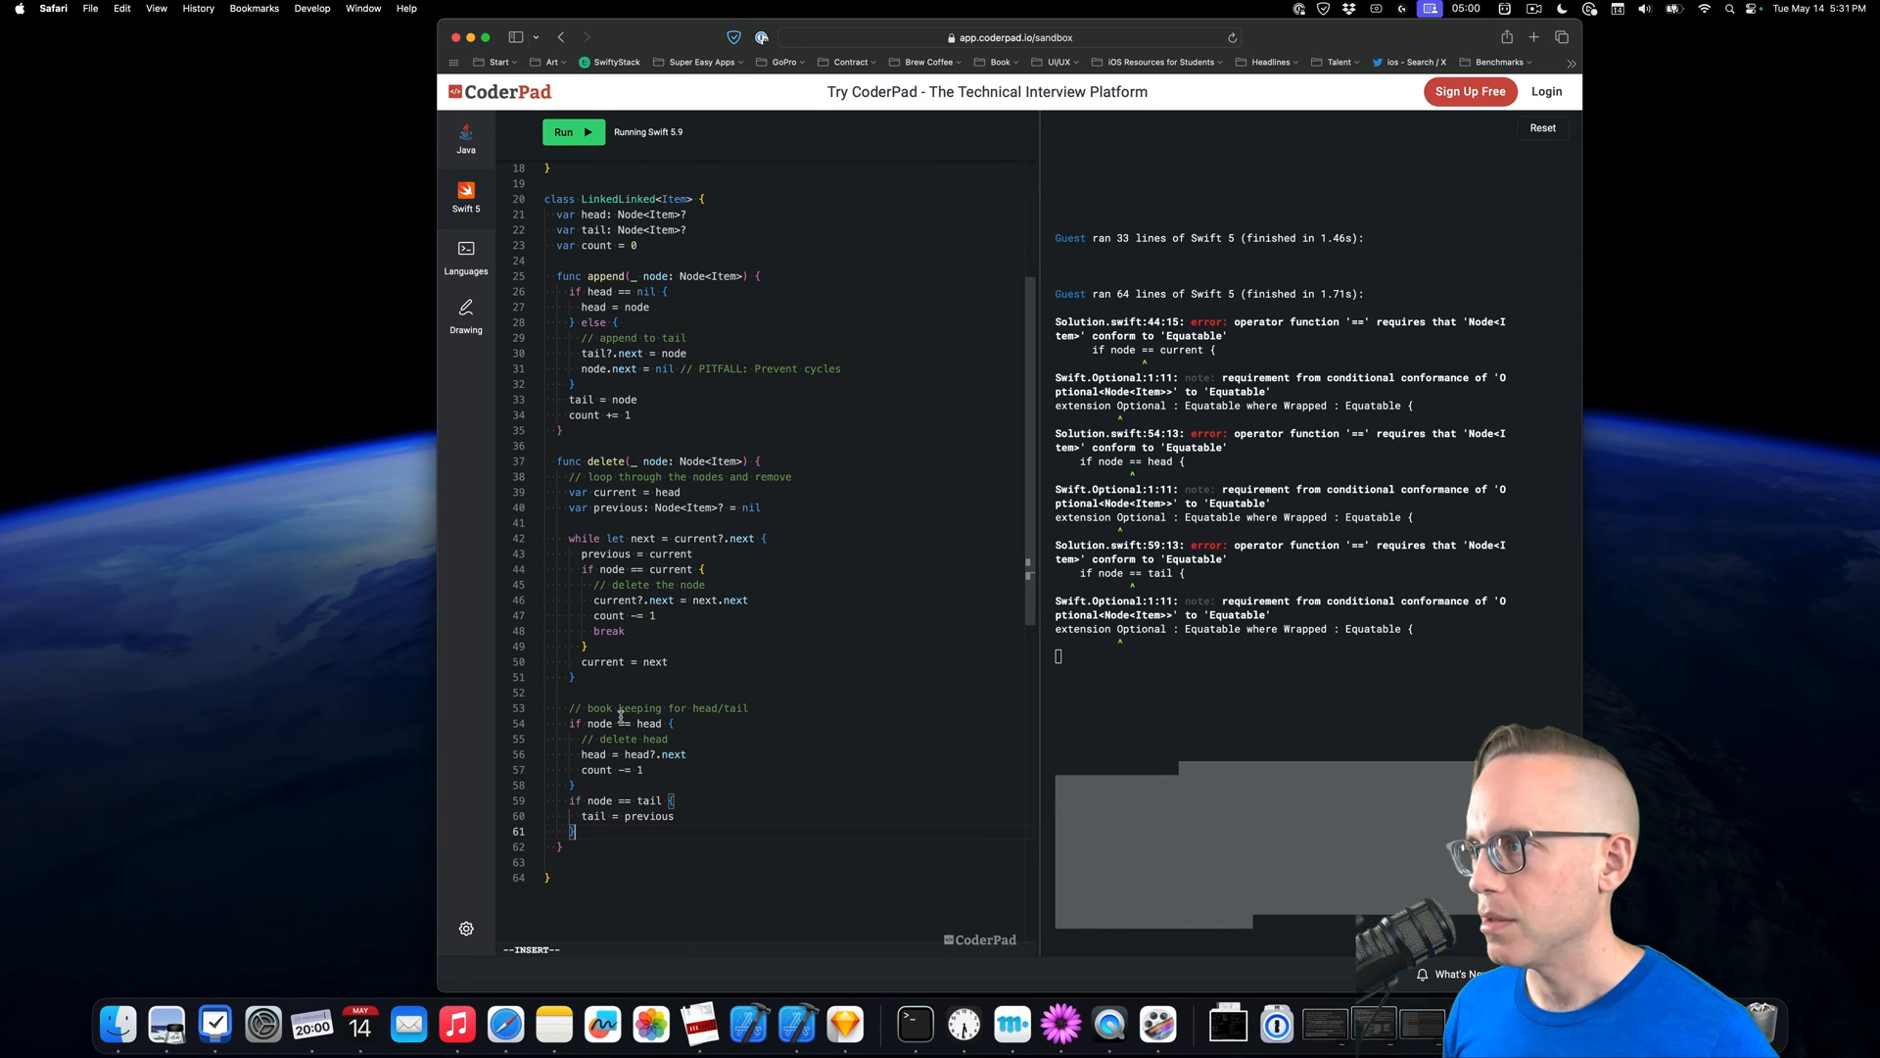
scroll(up, 3)
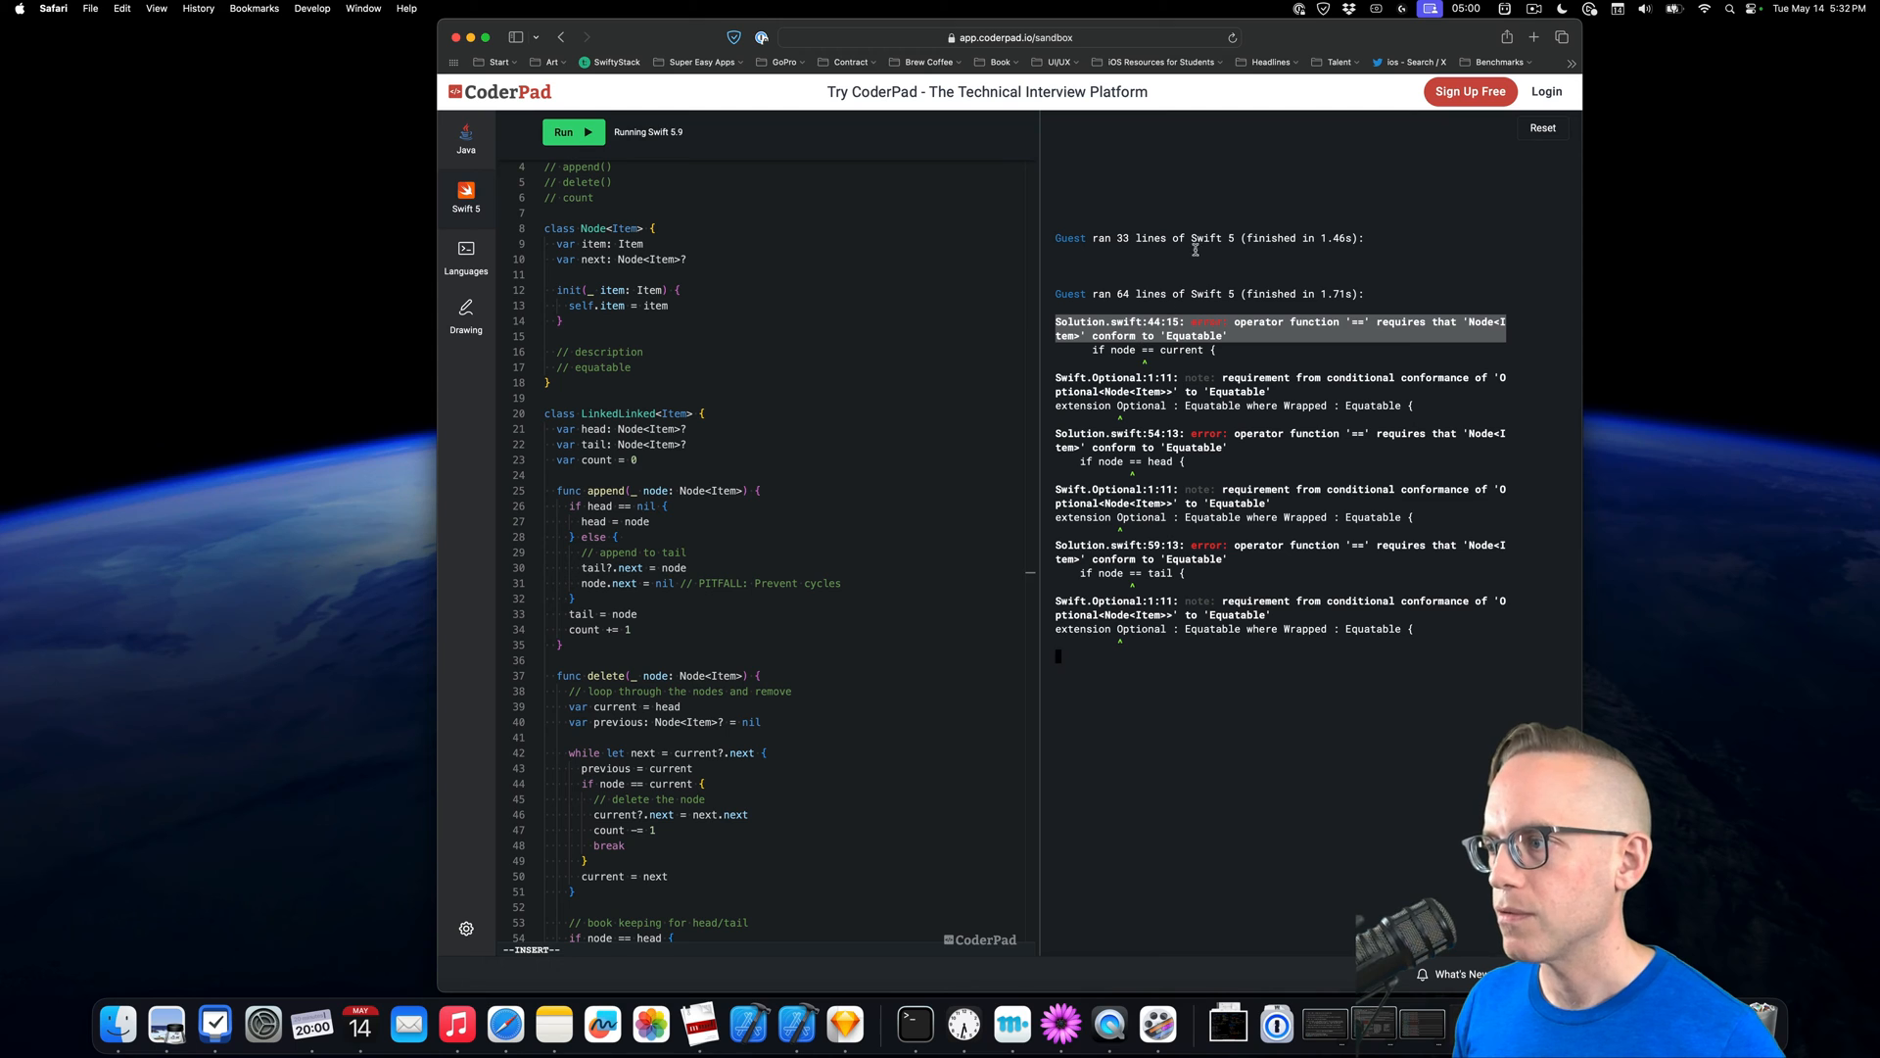
click(571, 132)
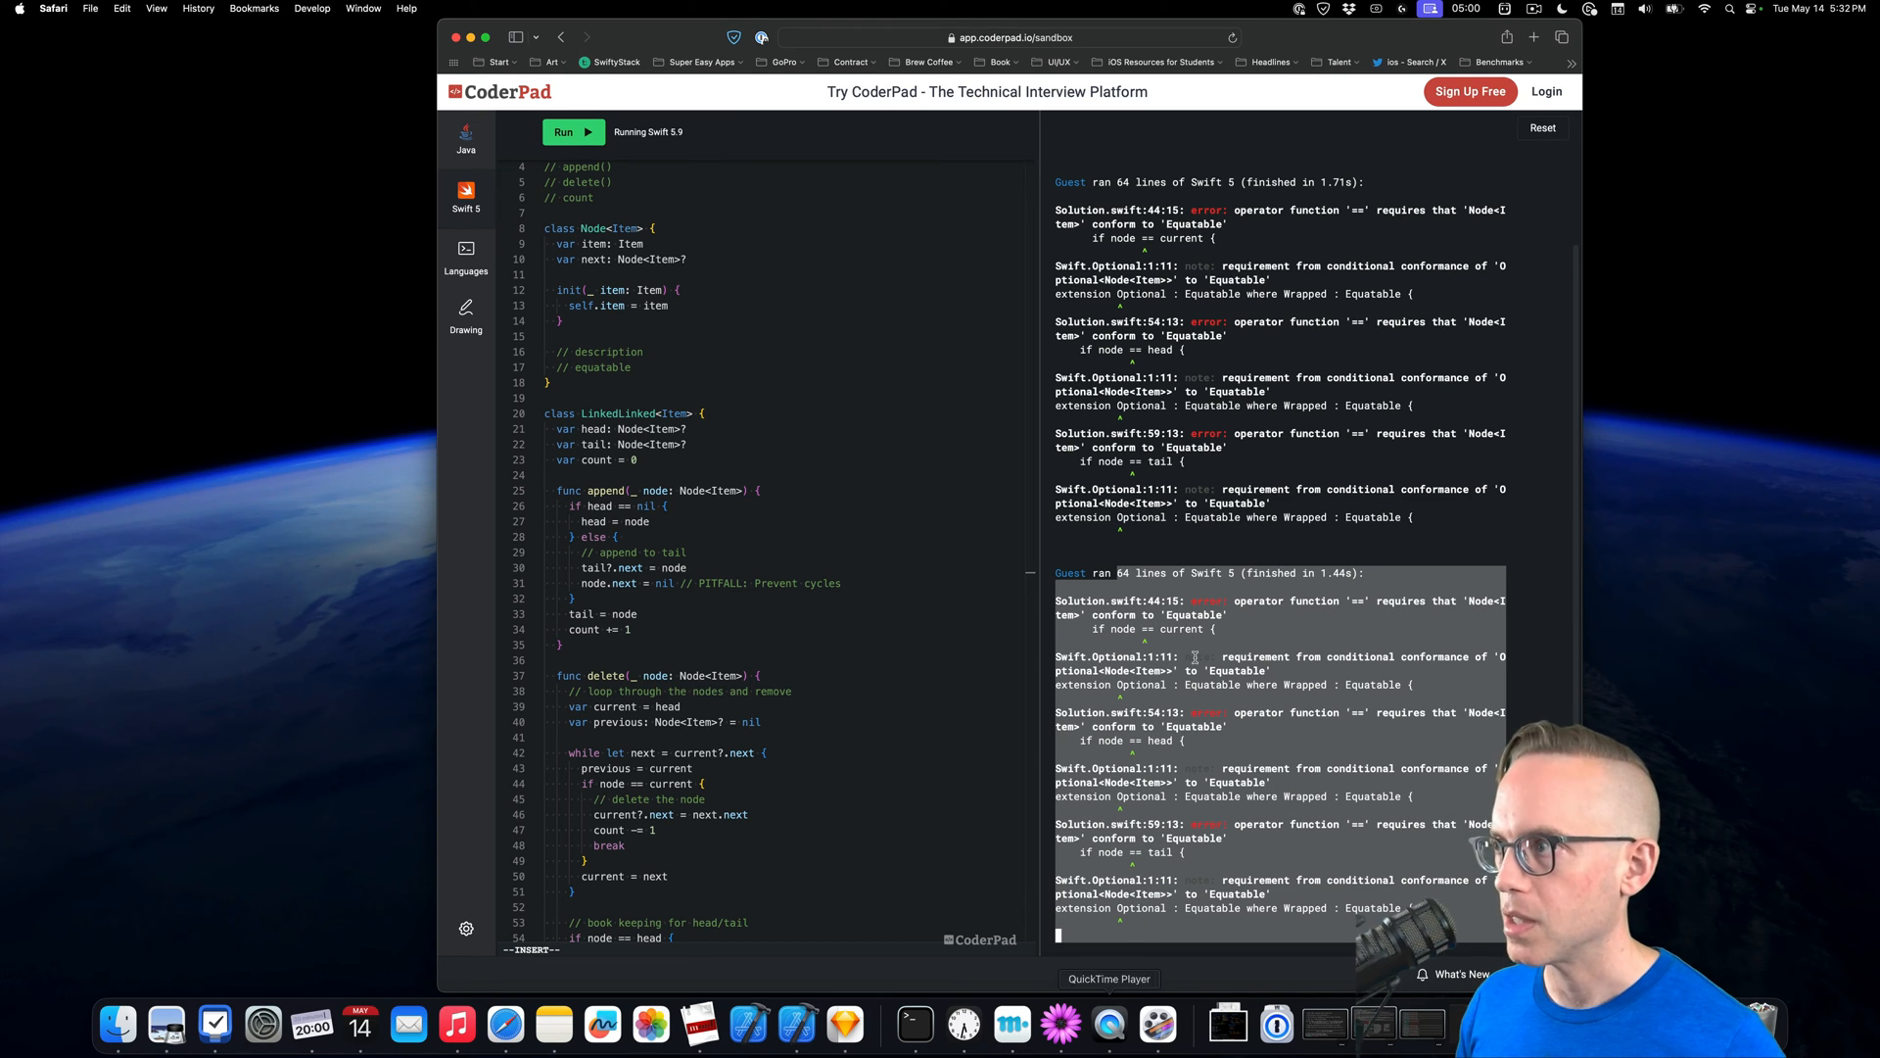
click(574, 130)
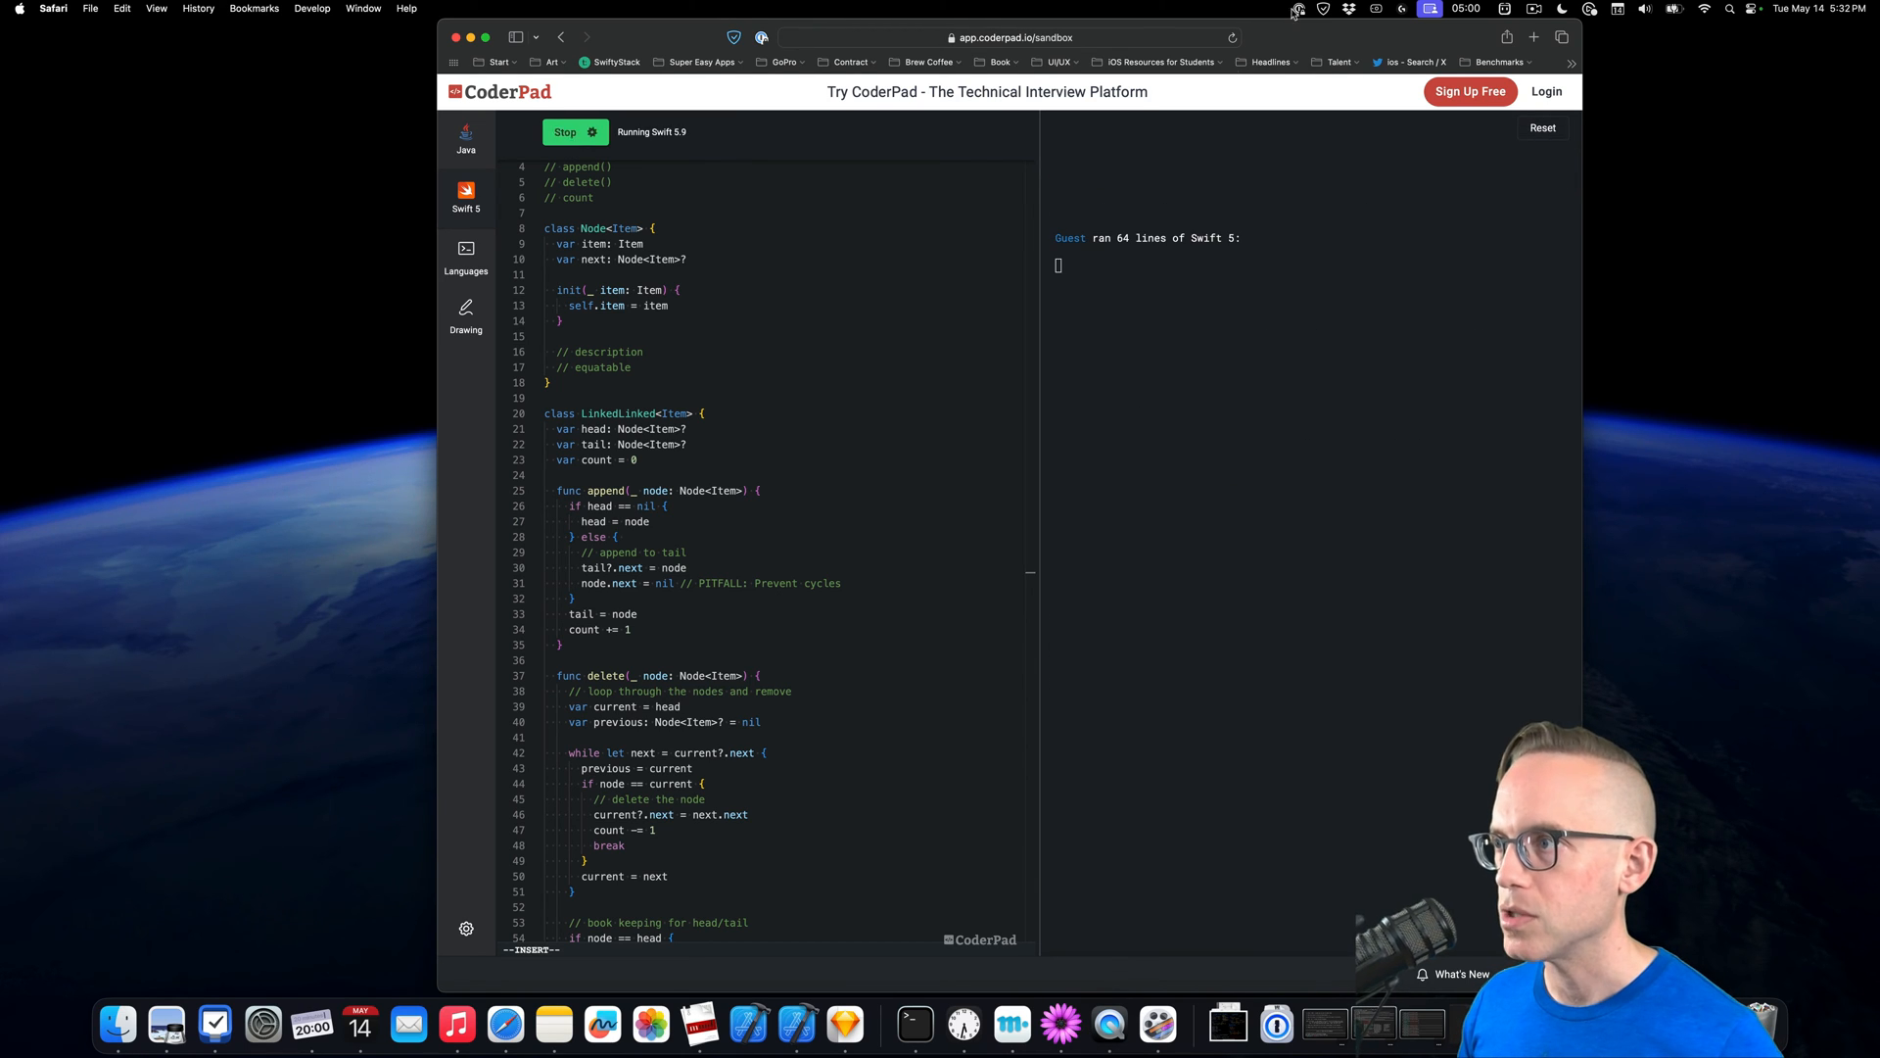
click(575, 132)
text(: )
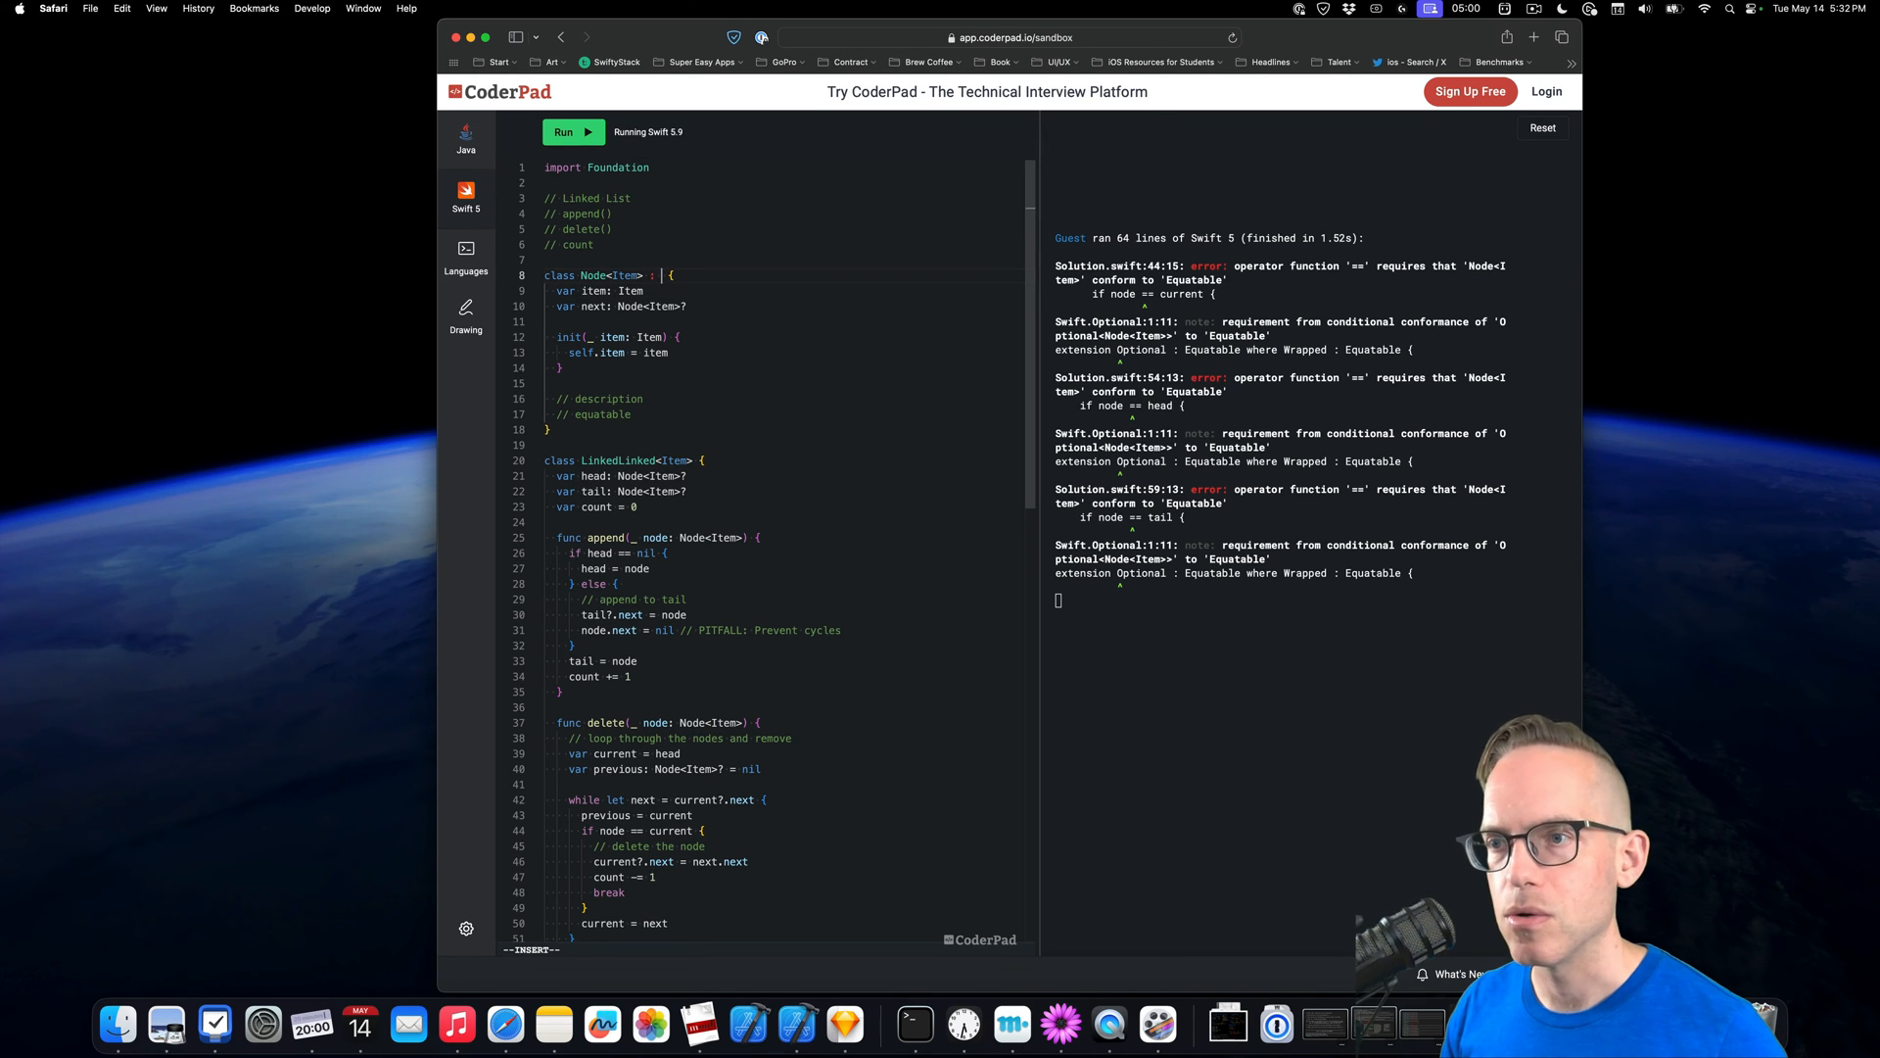
Add Equatable conformance to the Node class and rerun the code
text(Equatable)
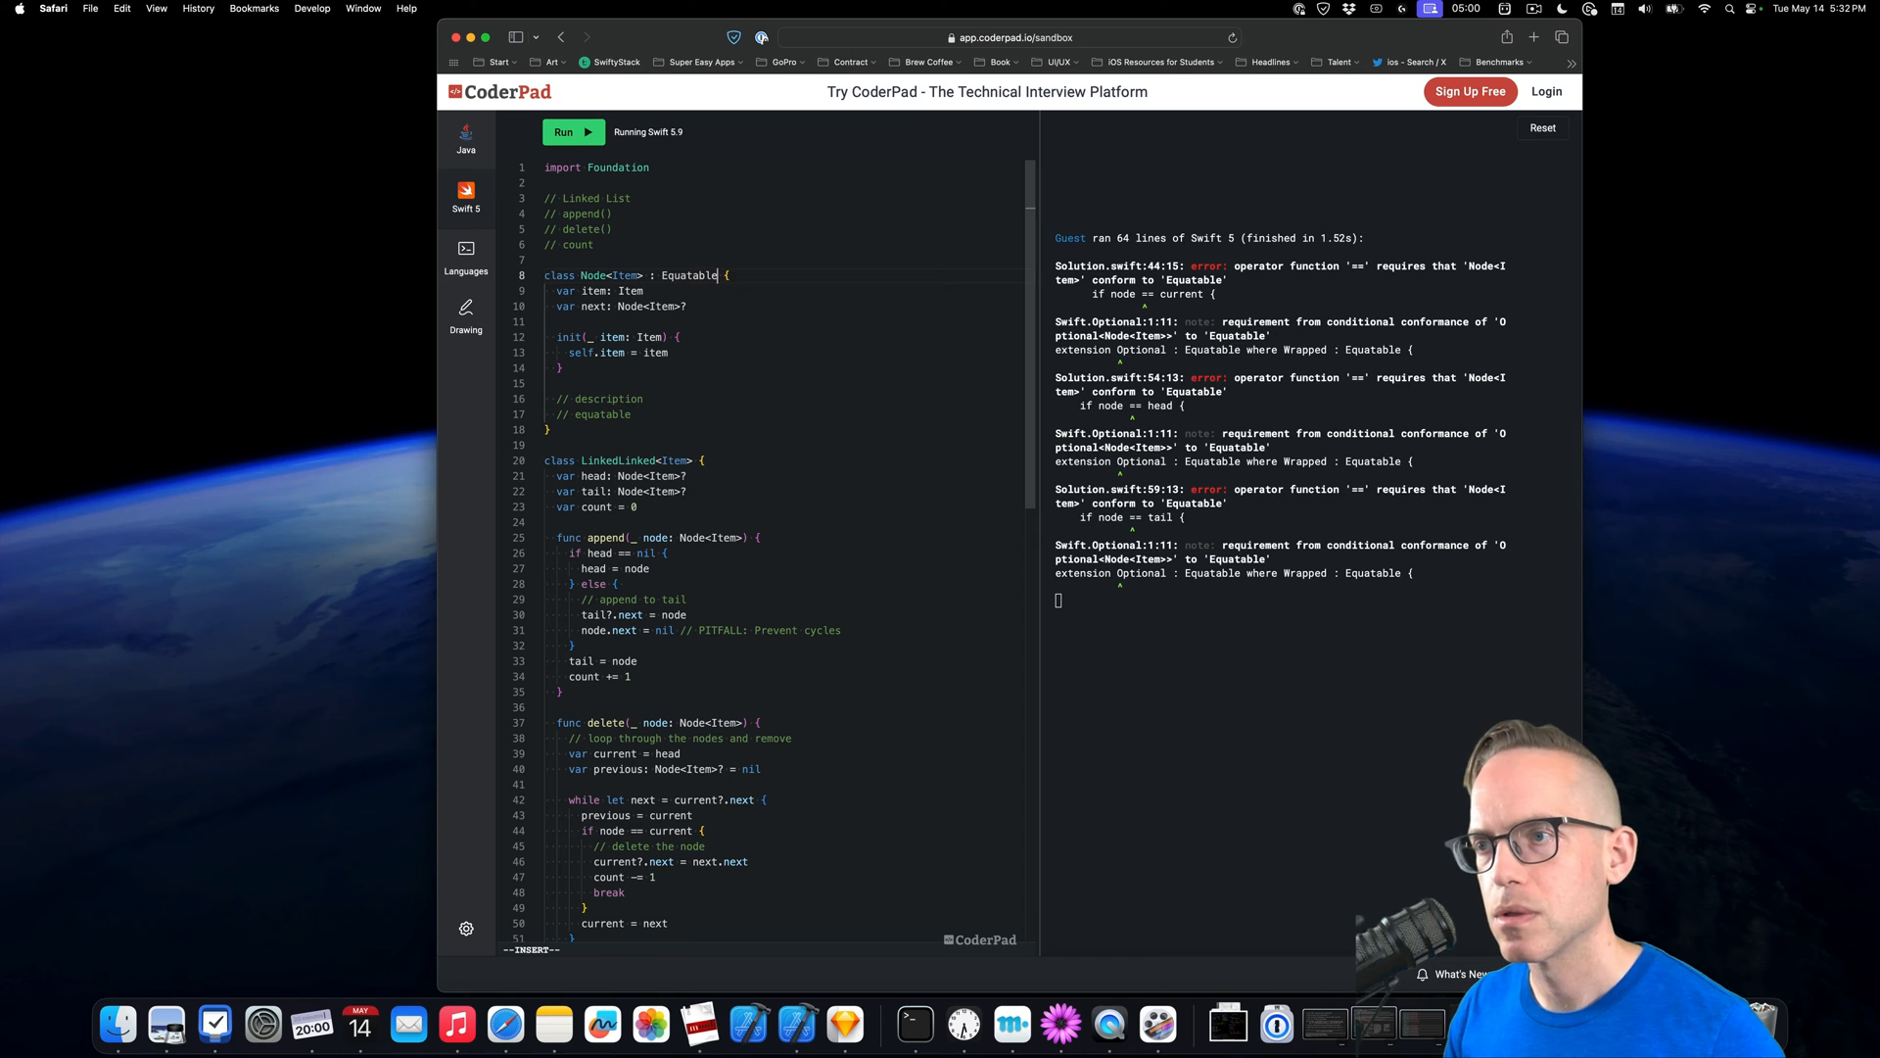
click(572, 132)
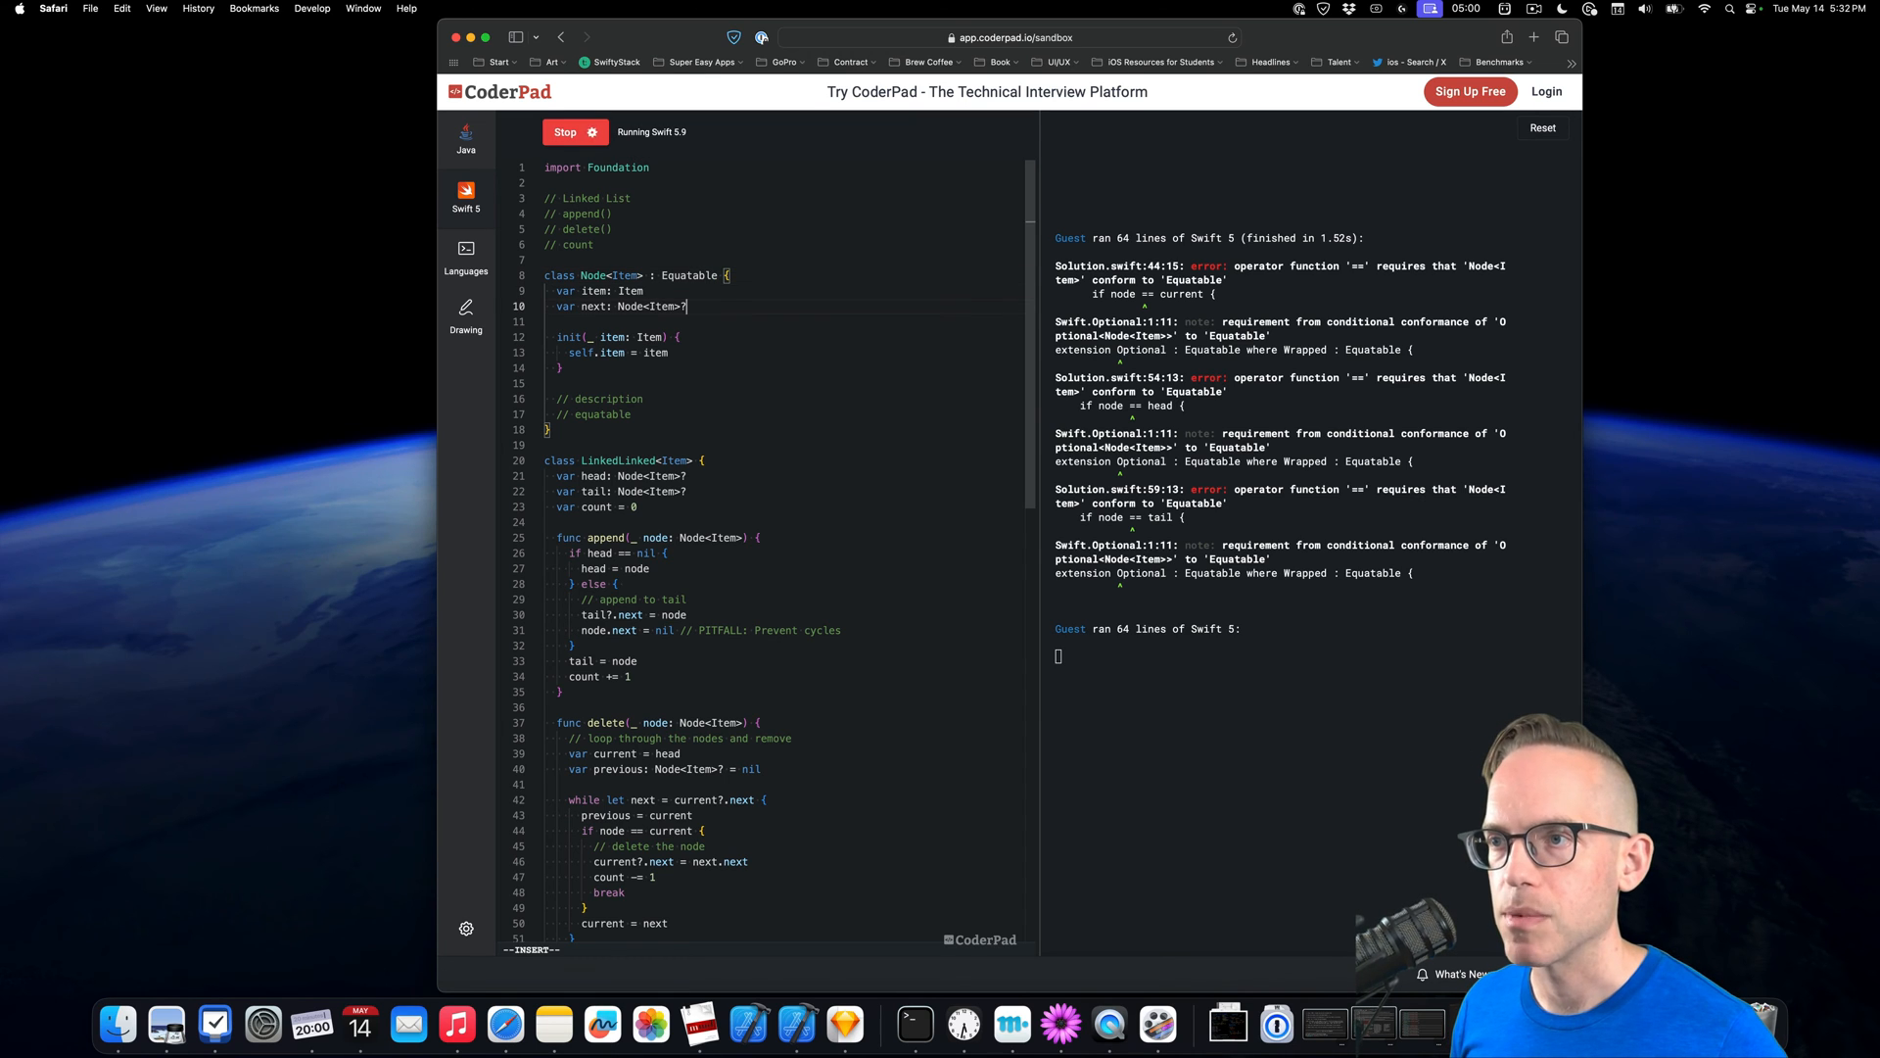
click(576, 132)
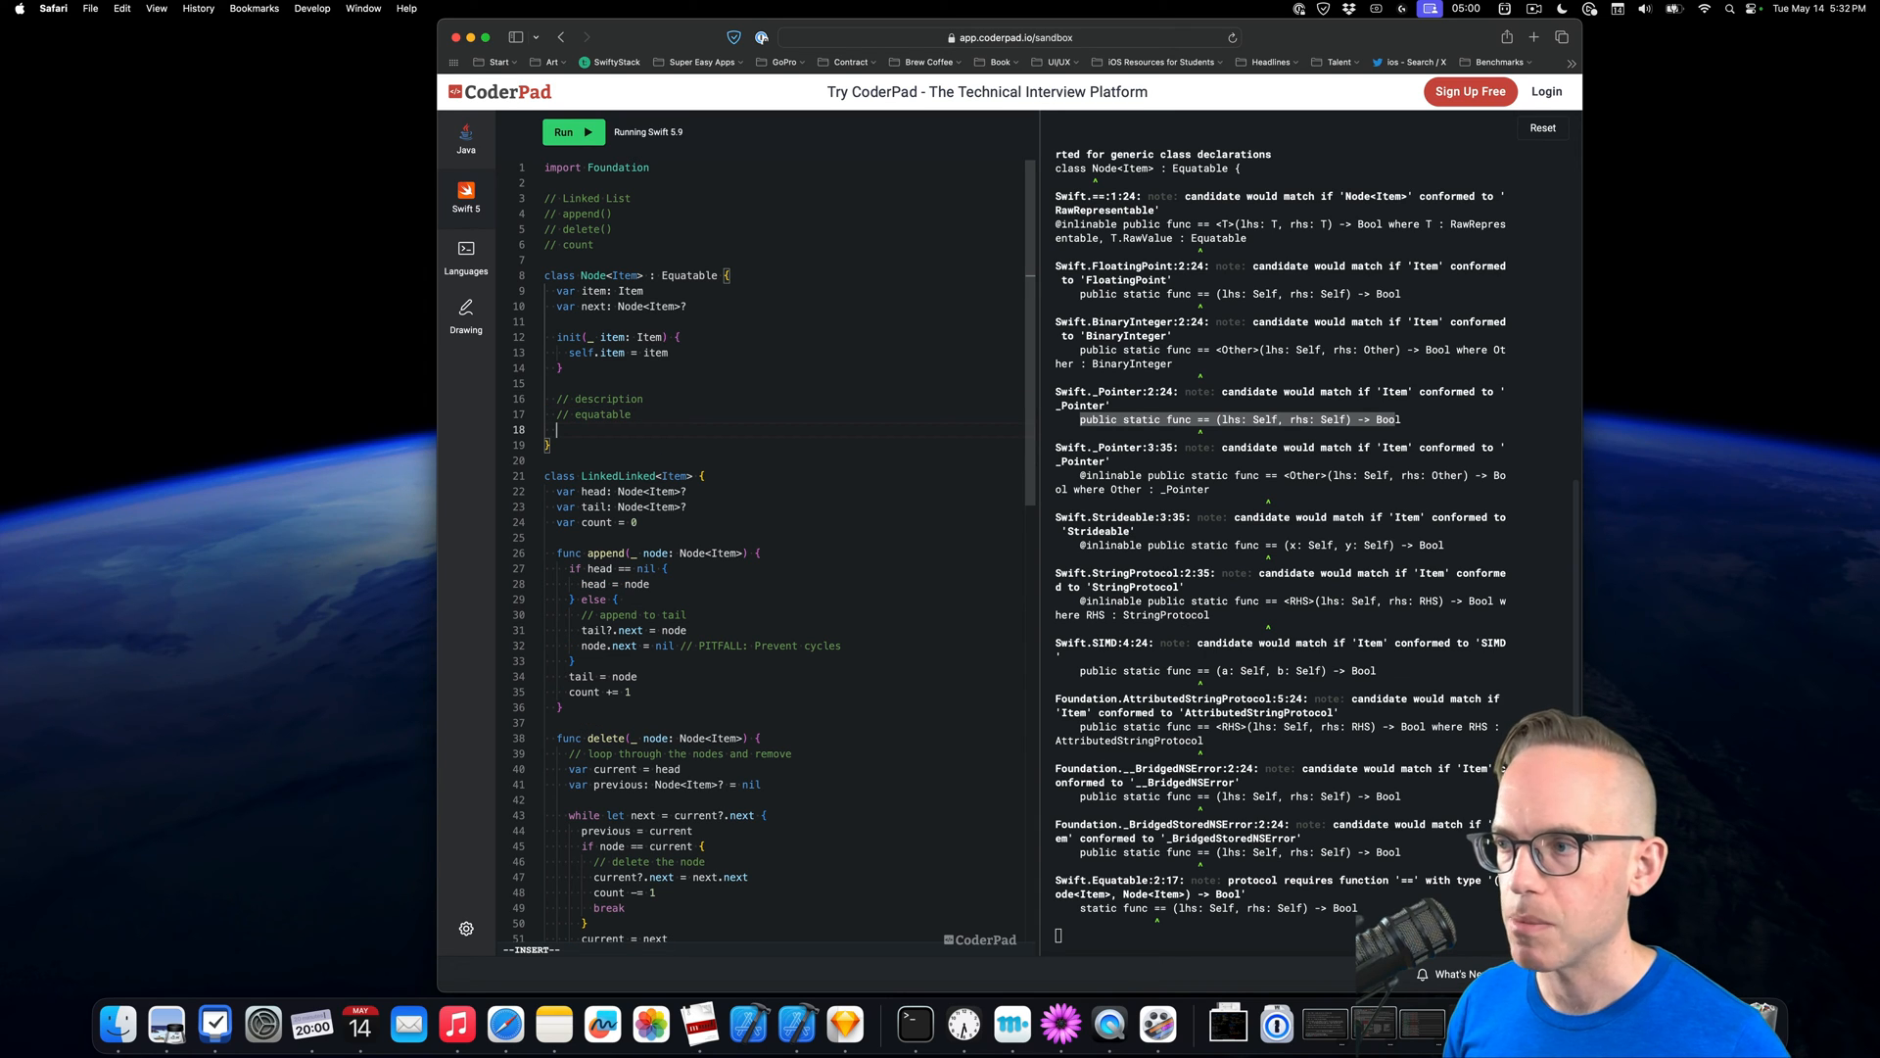
Inside Node, write 'static func == (lhs: Node, rhs: Node) -> Bool' comparing with ===, plus a comment
text(p)
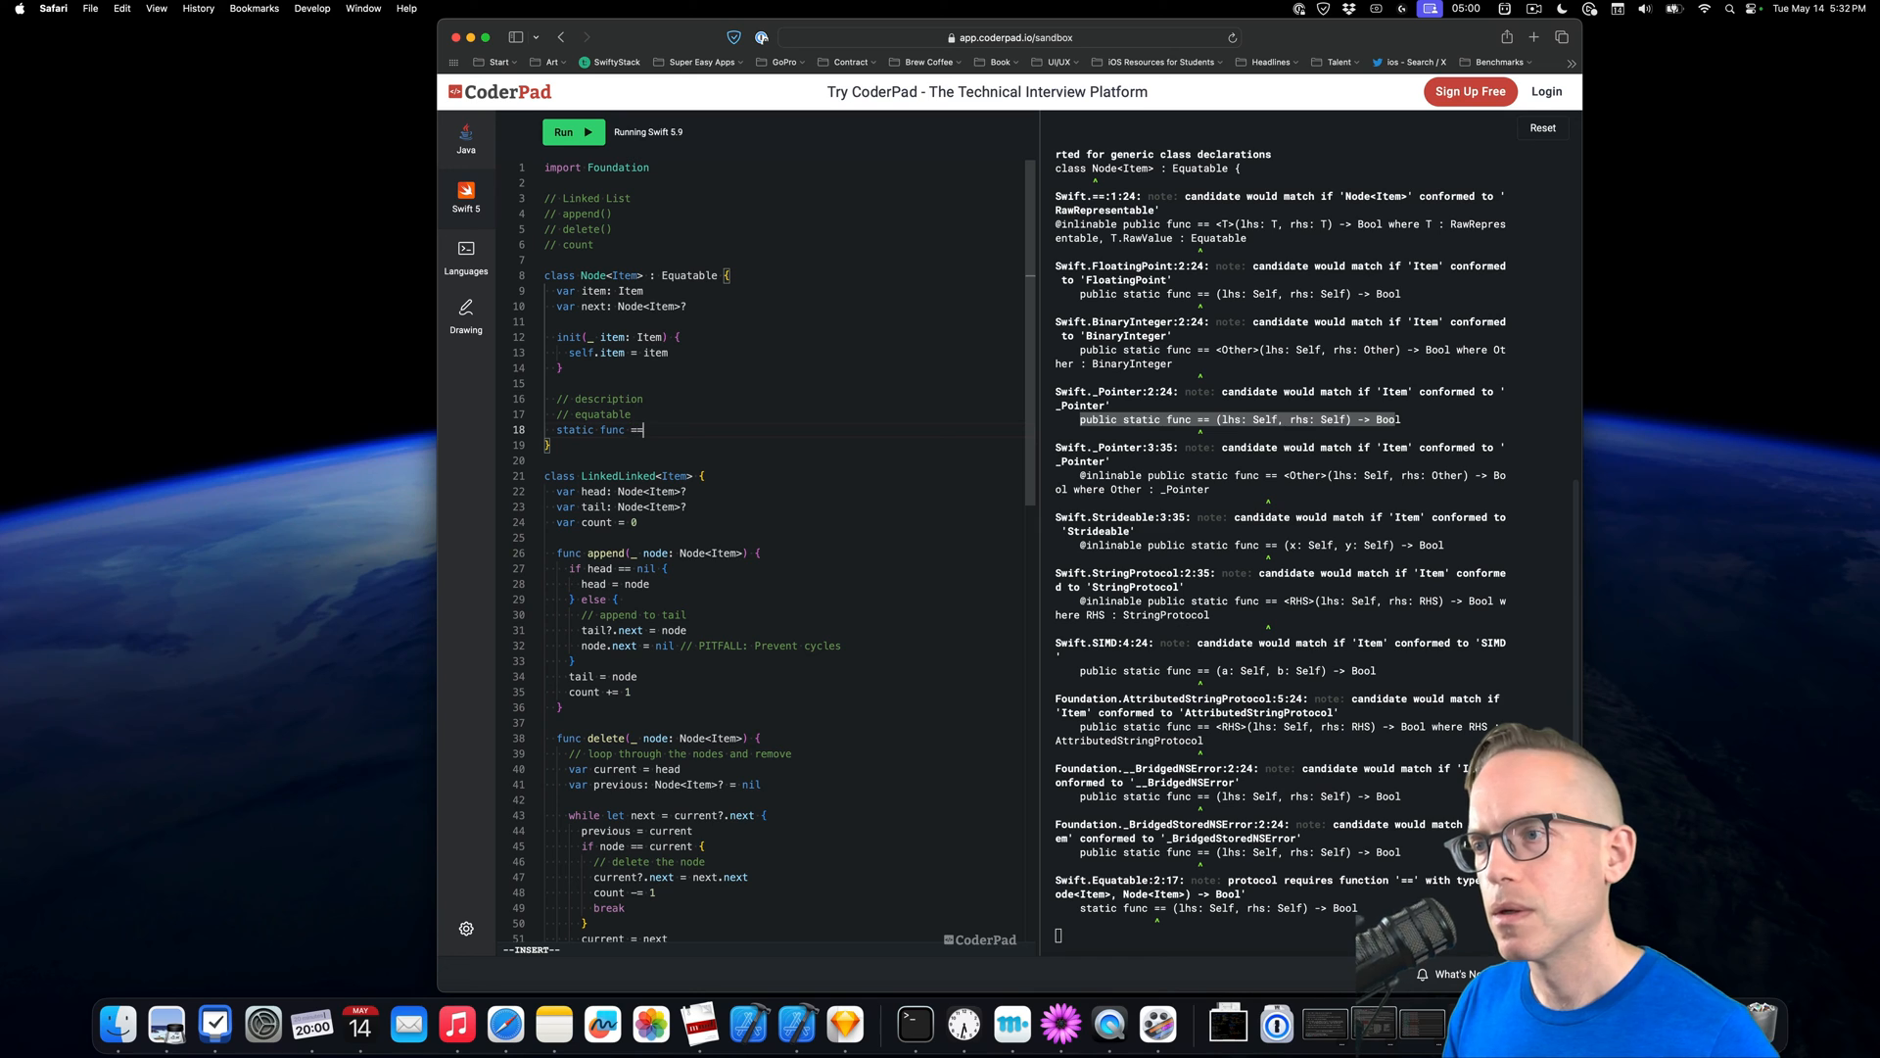
text((lhs:)
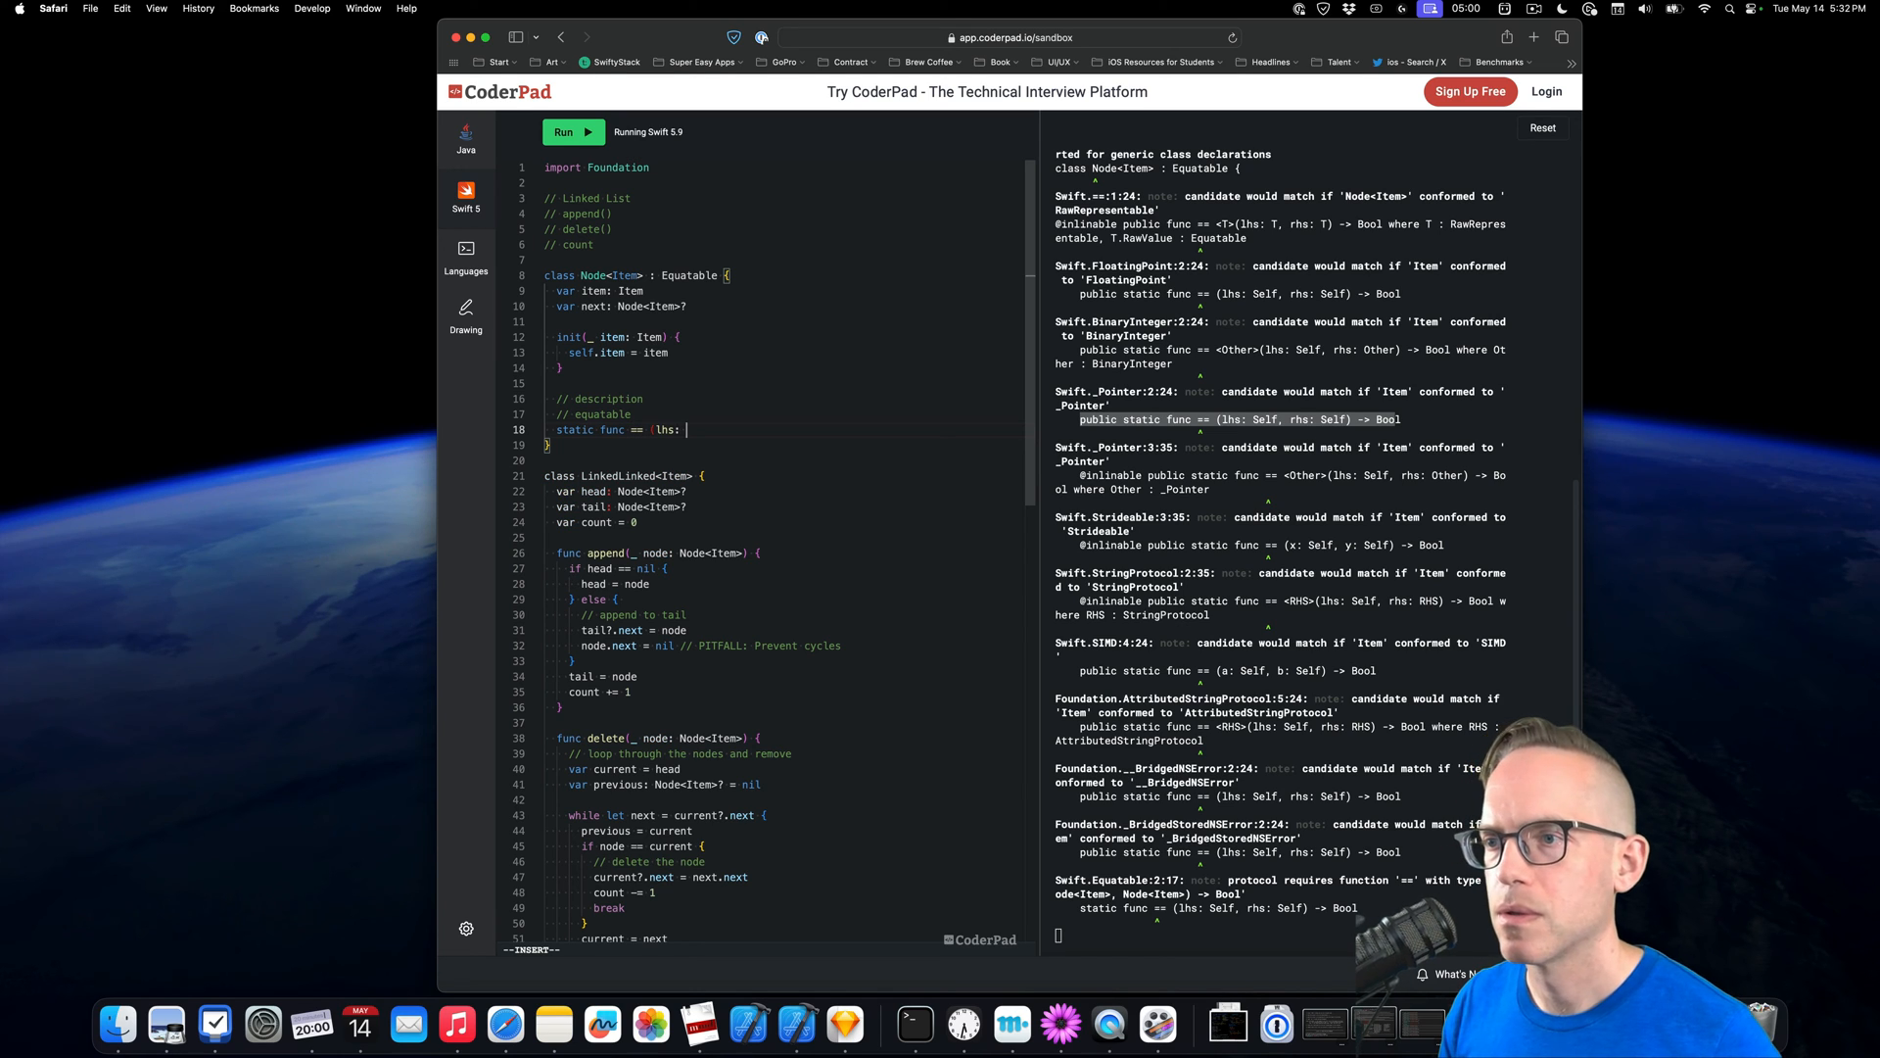
text(Node)
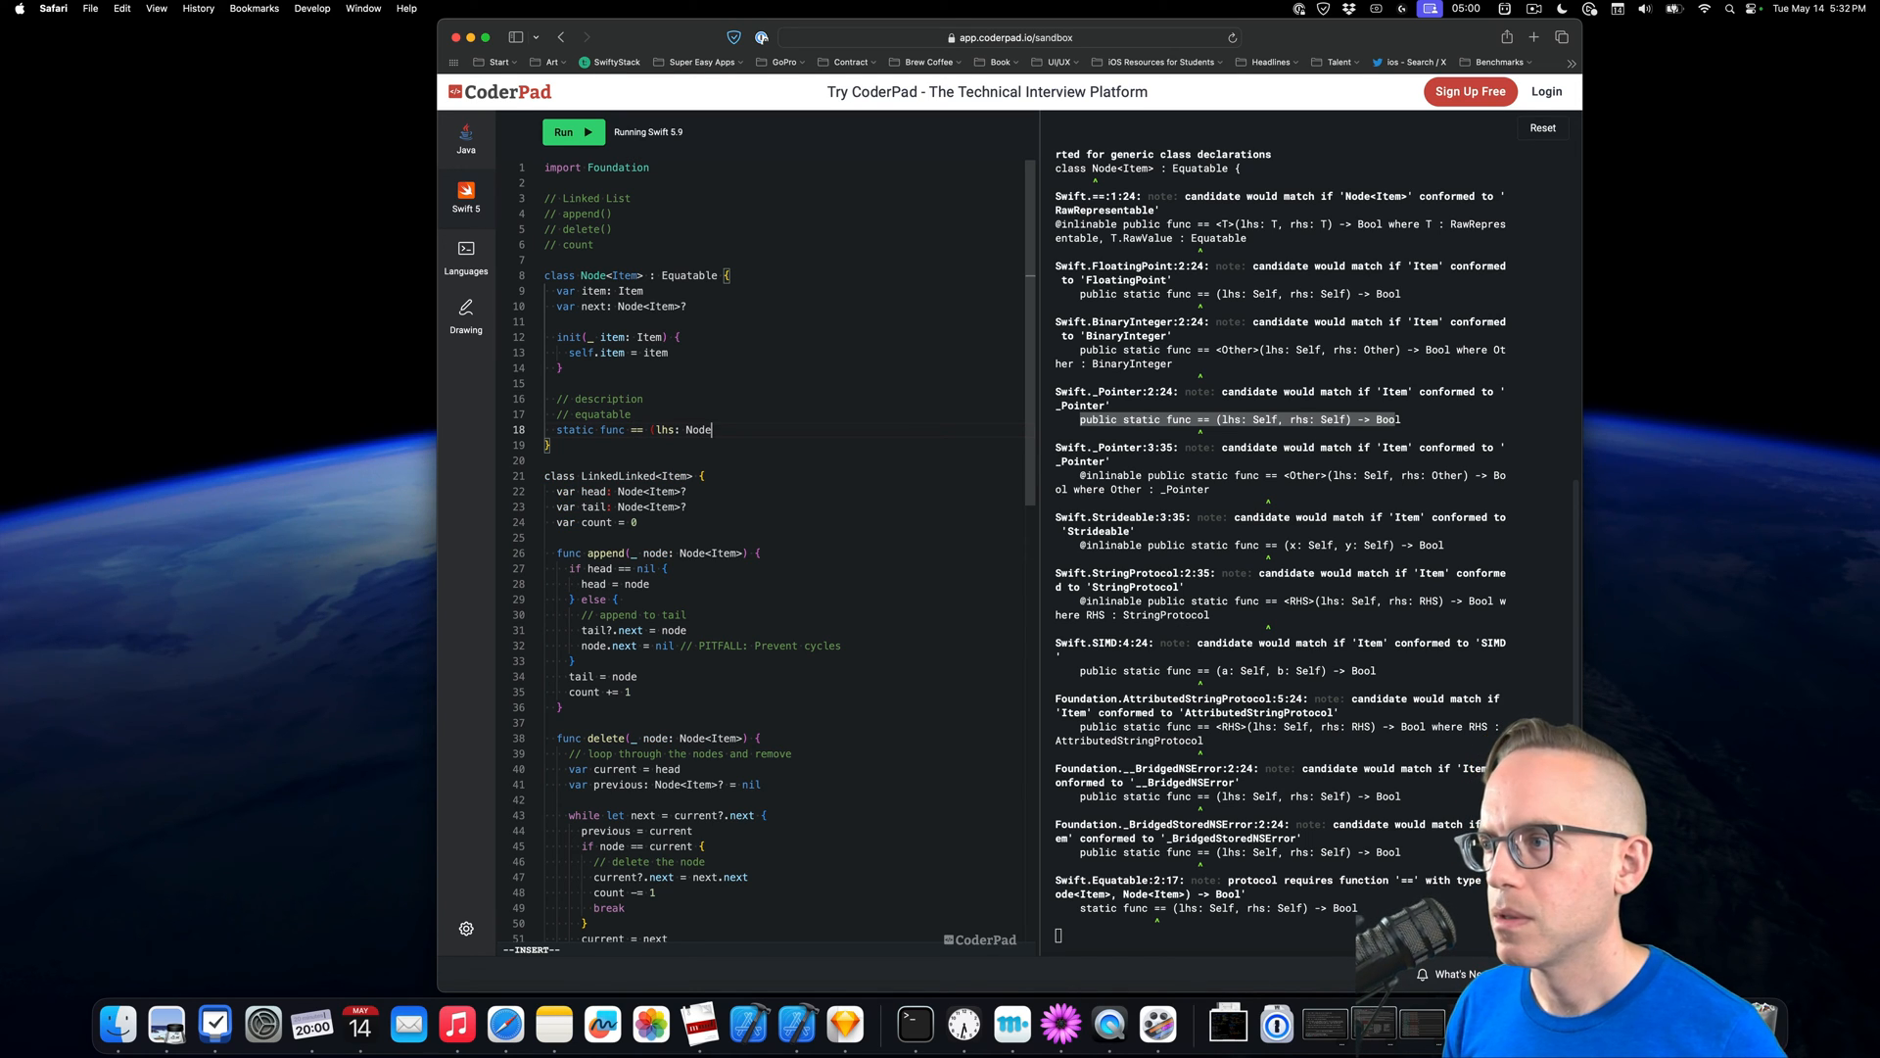
text(,)
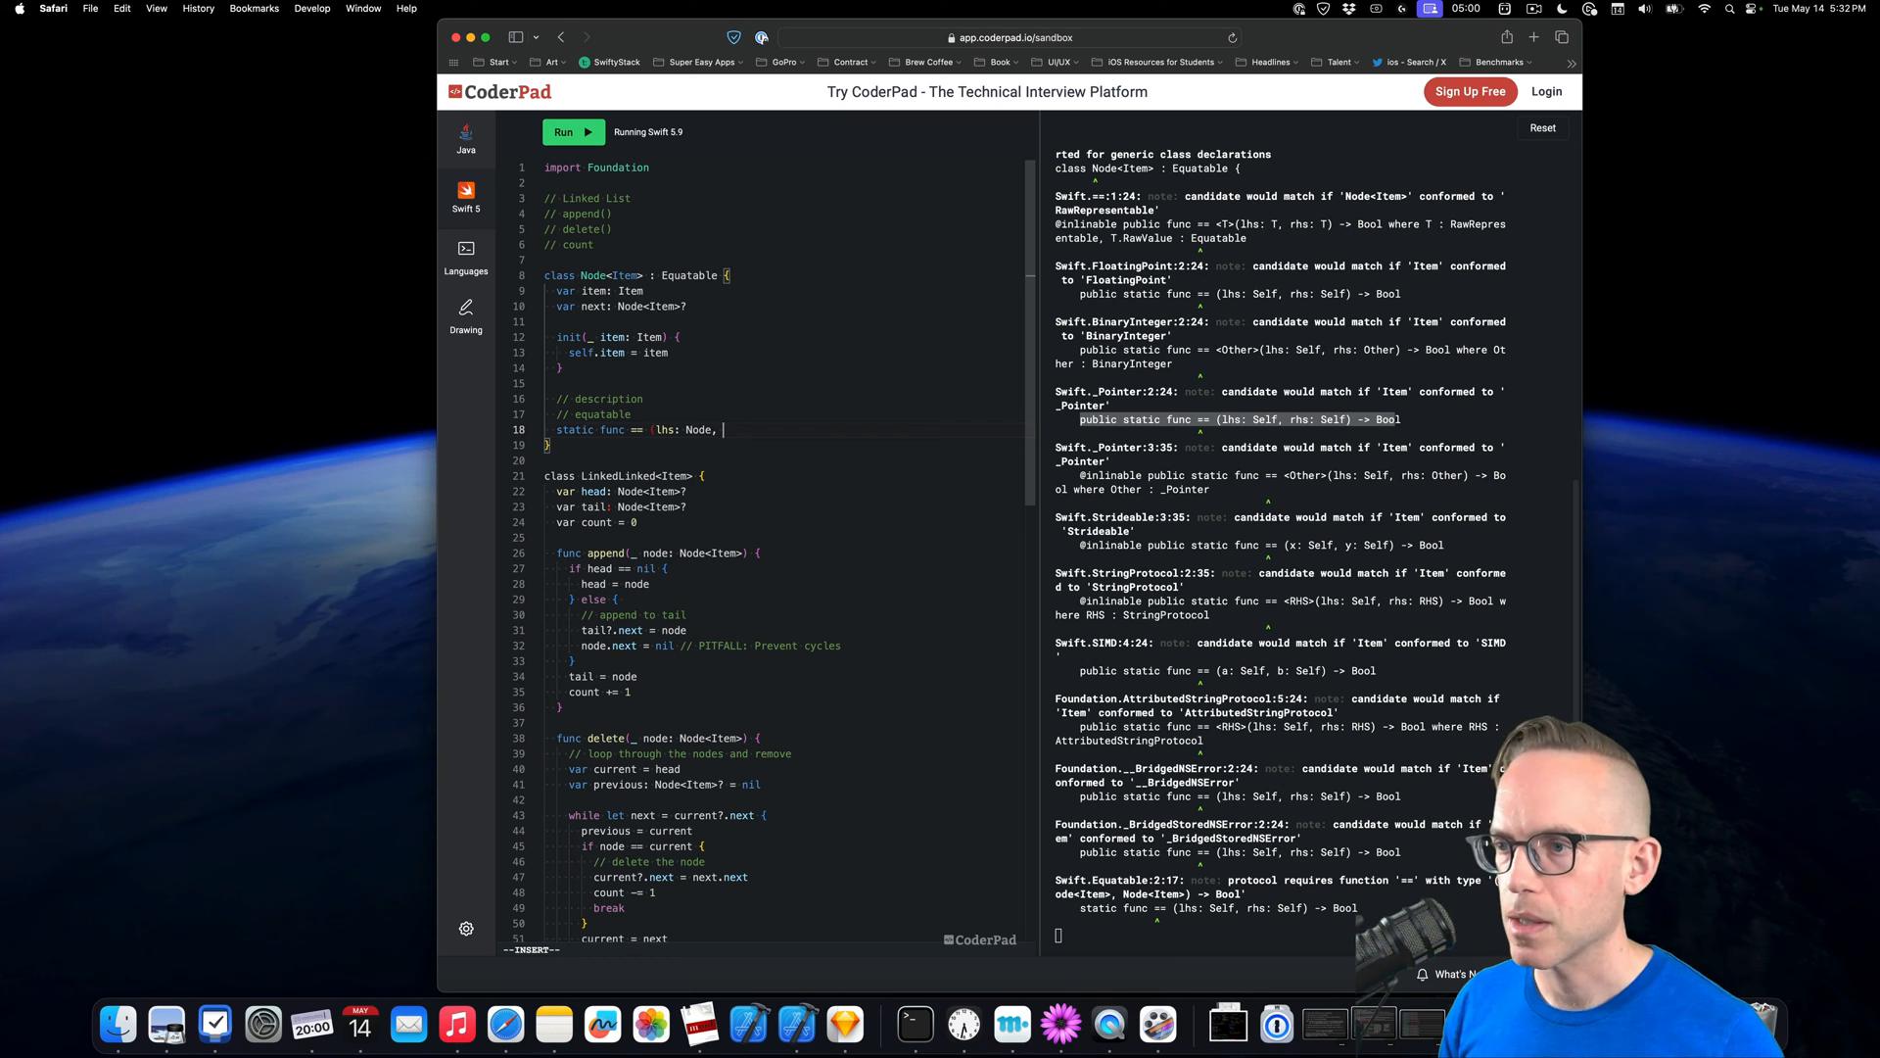
text(right:)
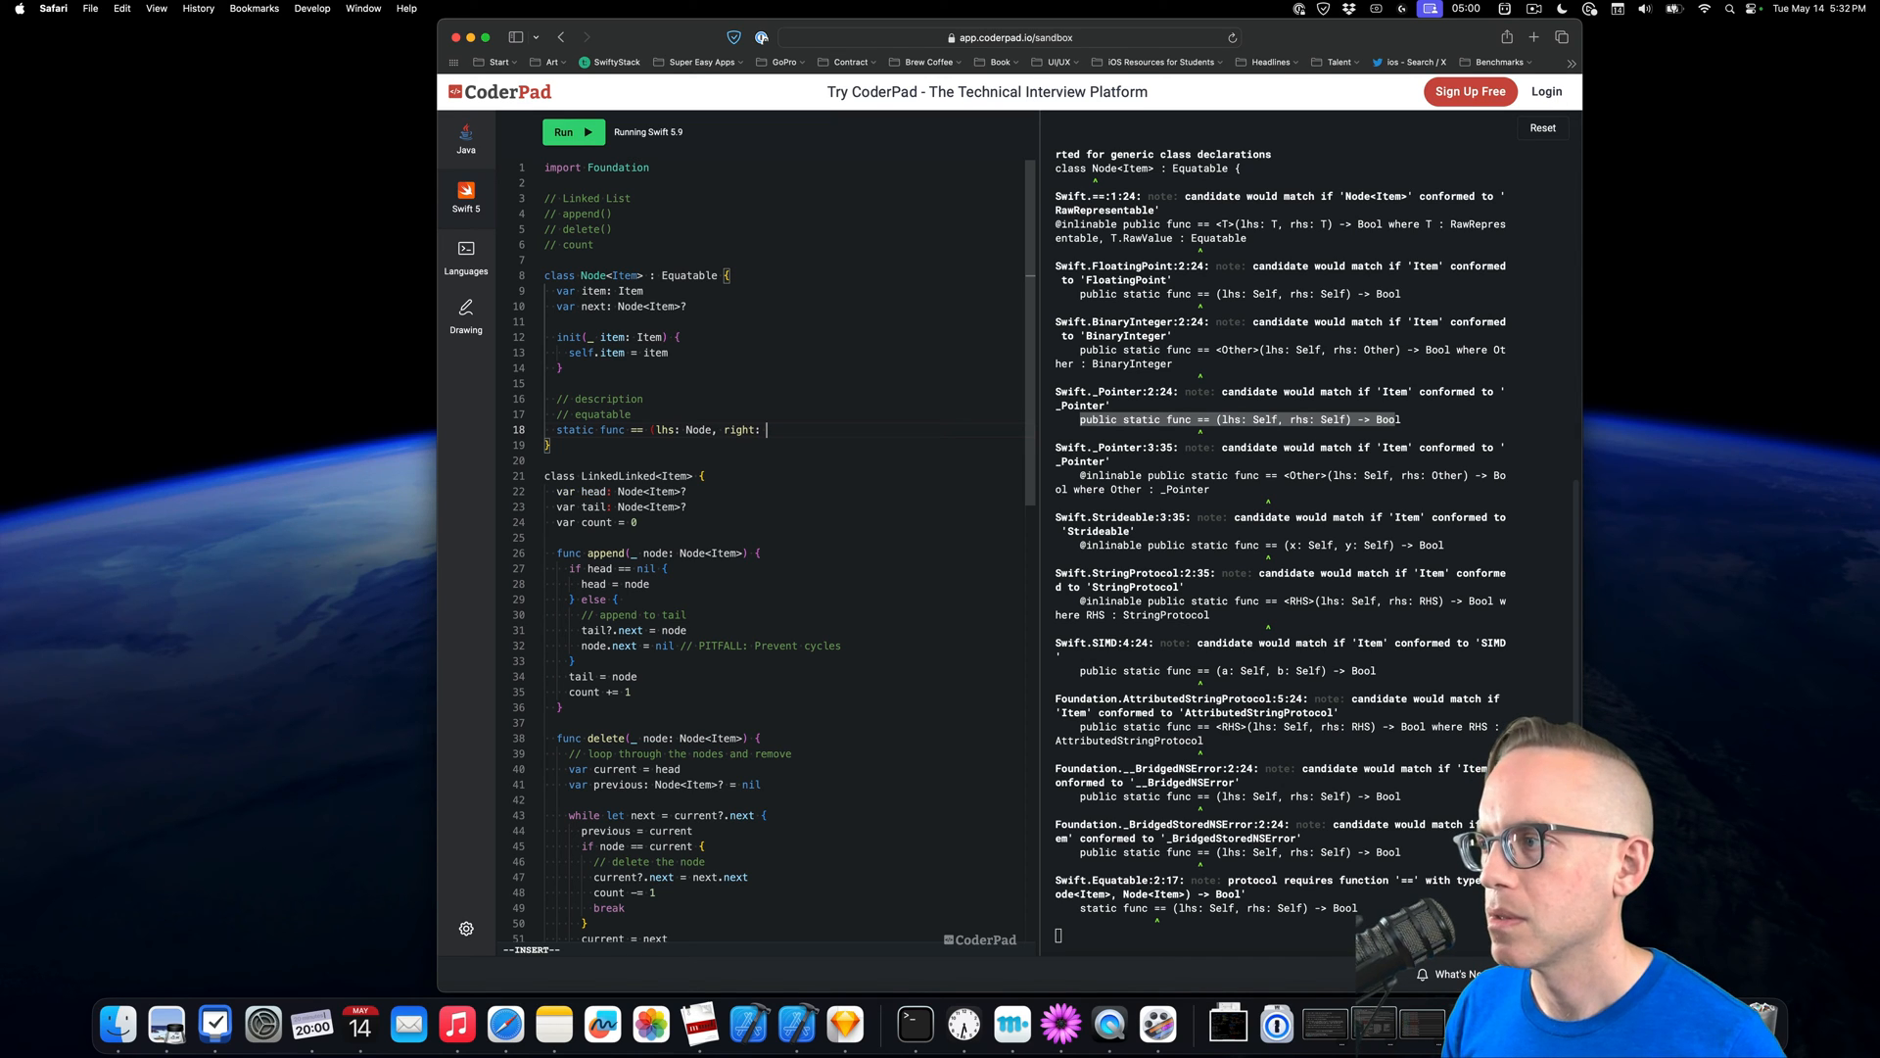
text(Node) -> Bool {)
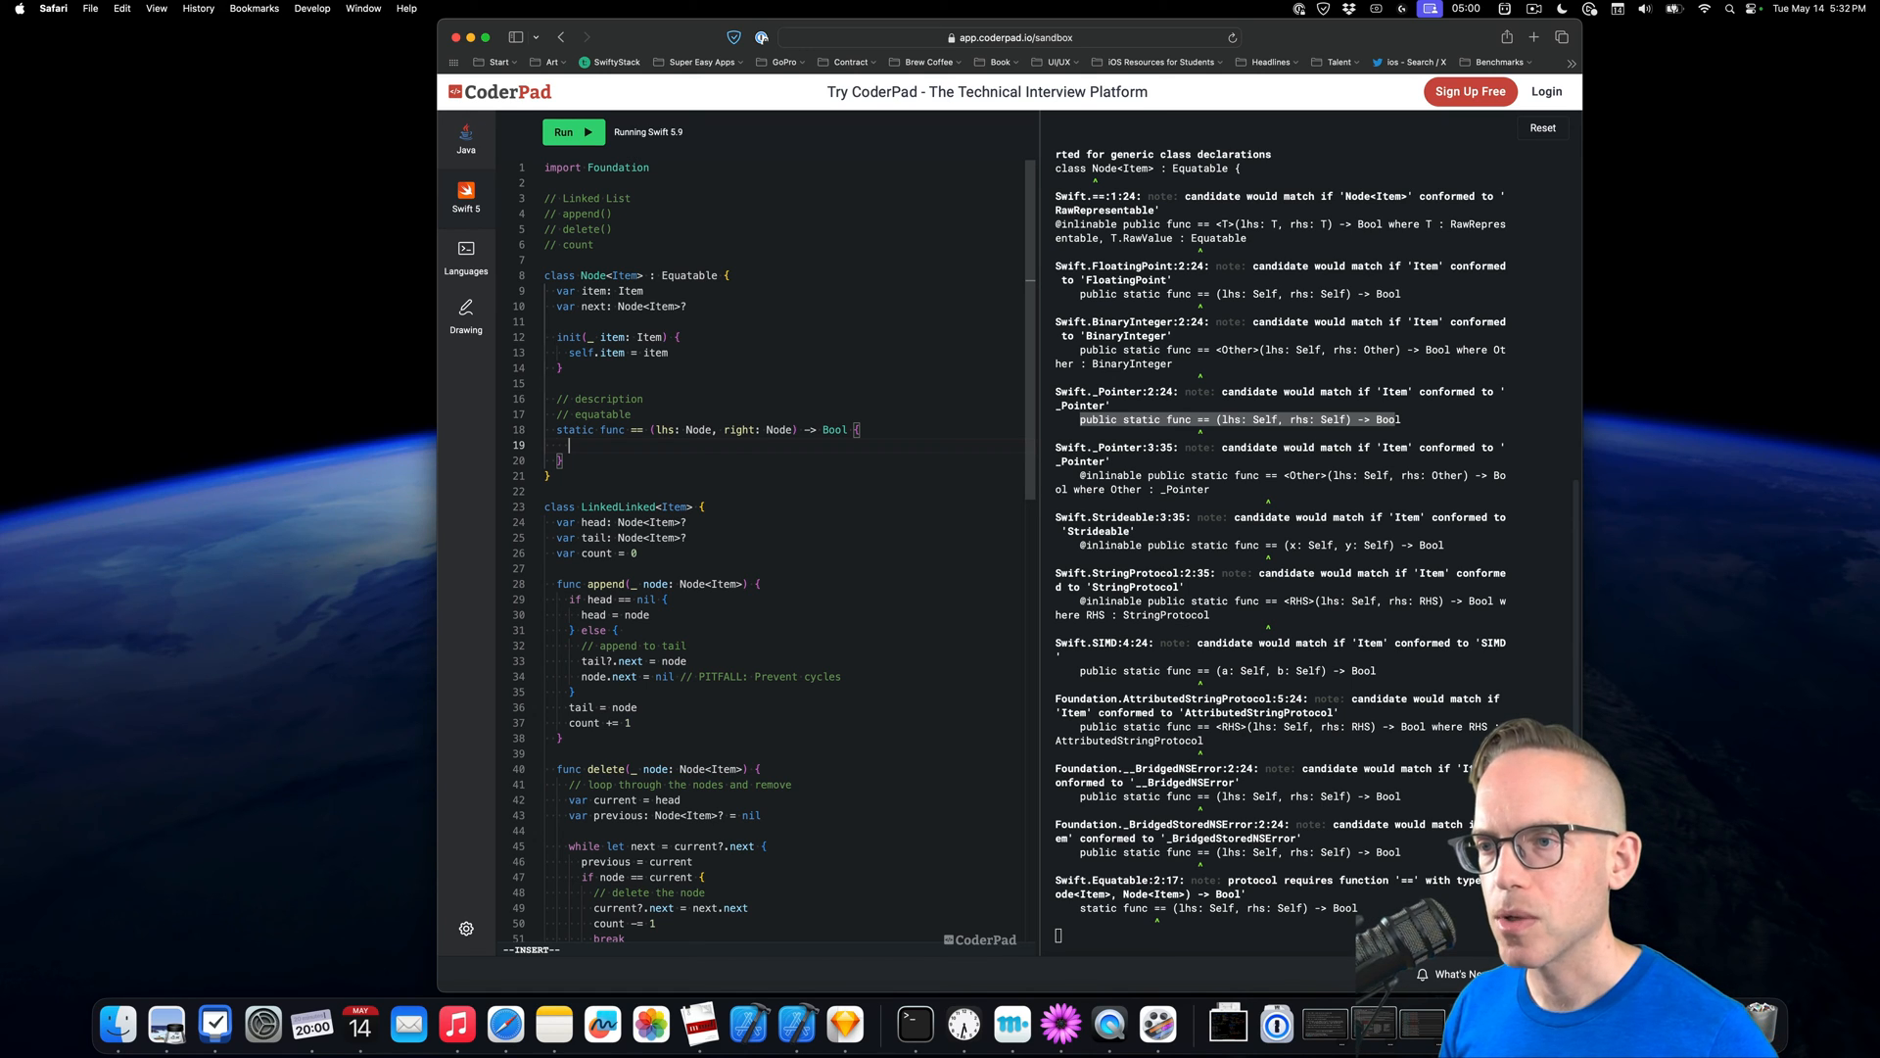
text(lhs ===)
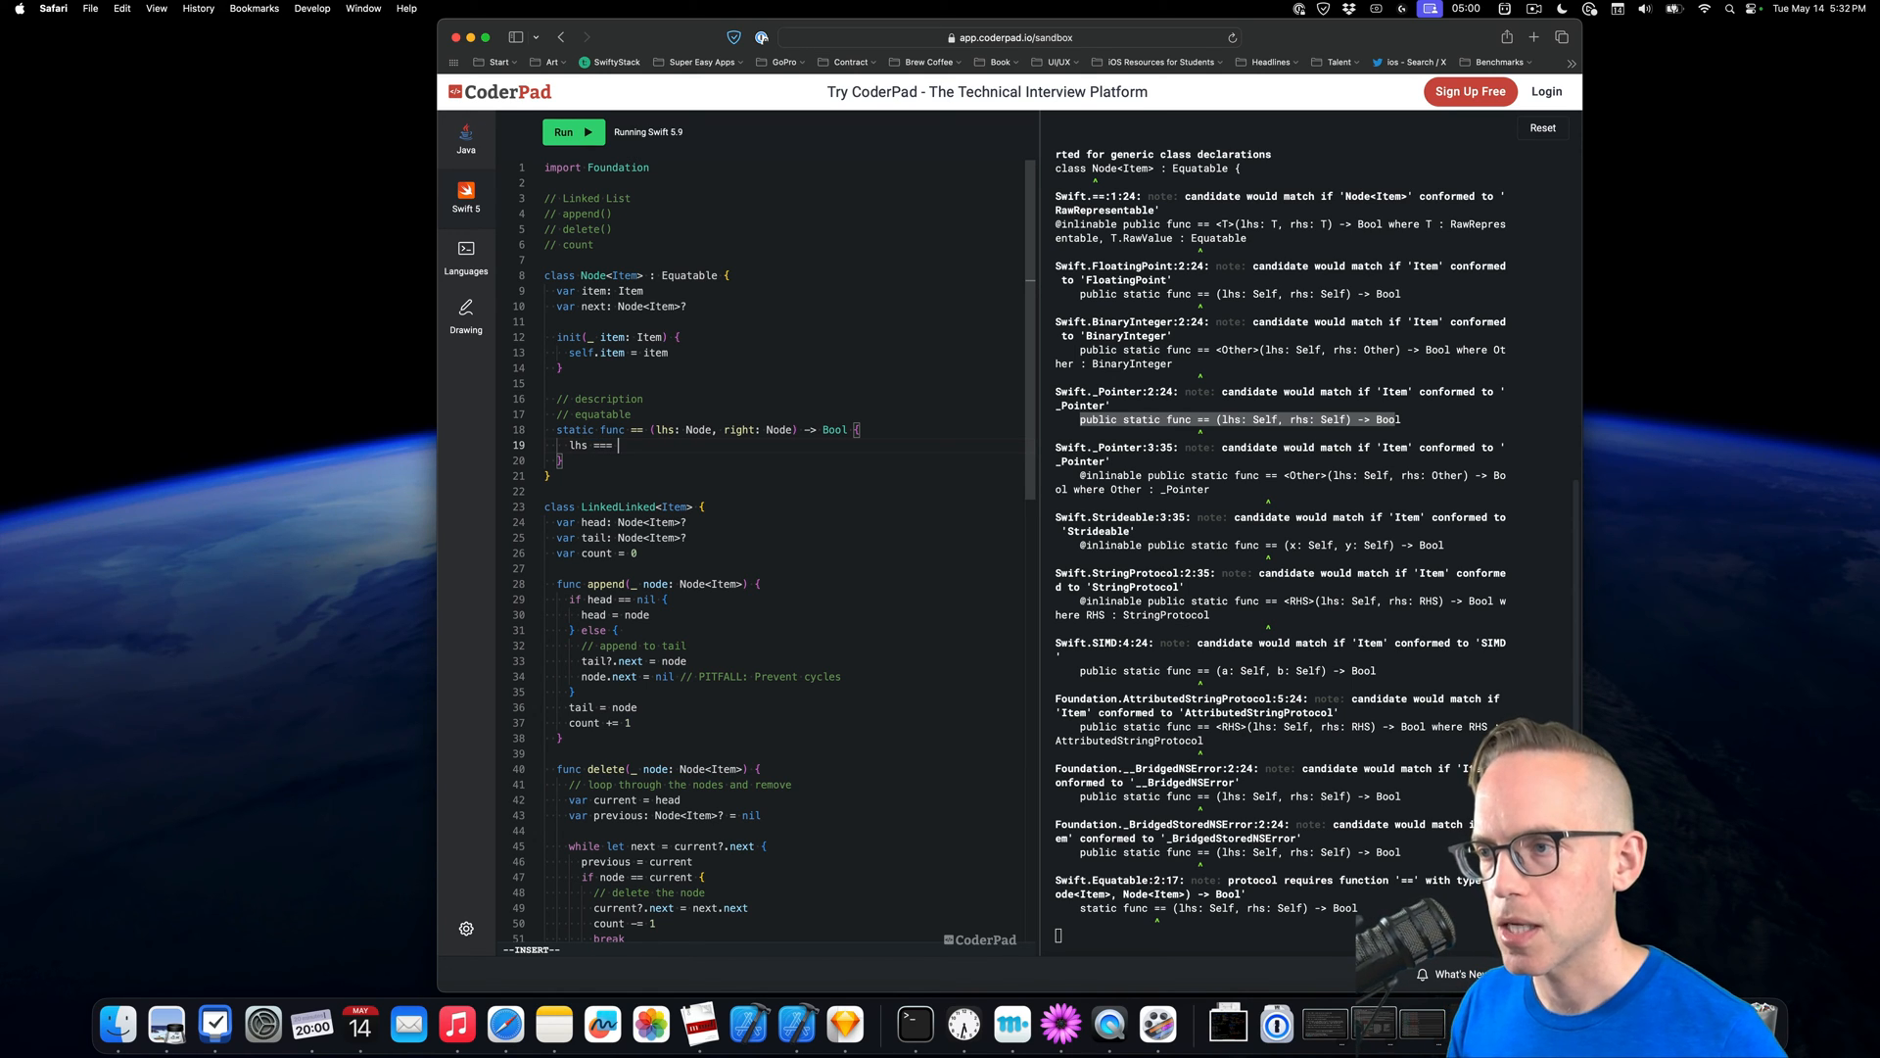
text(righ)
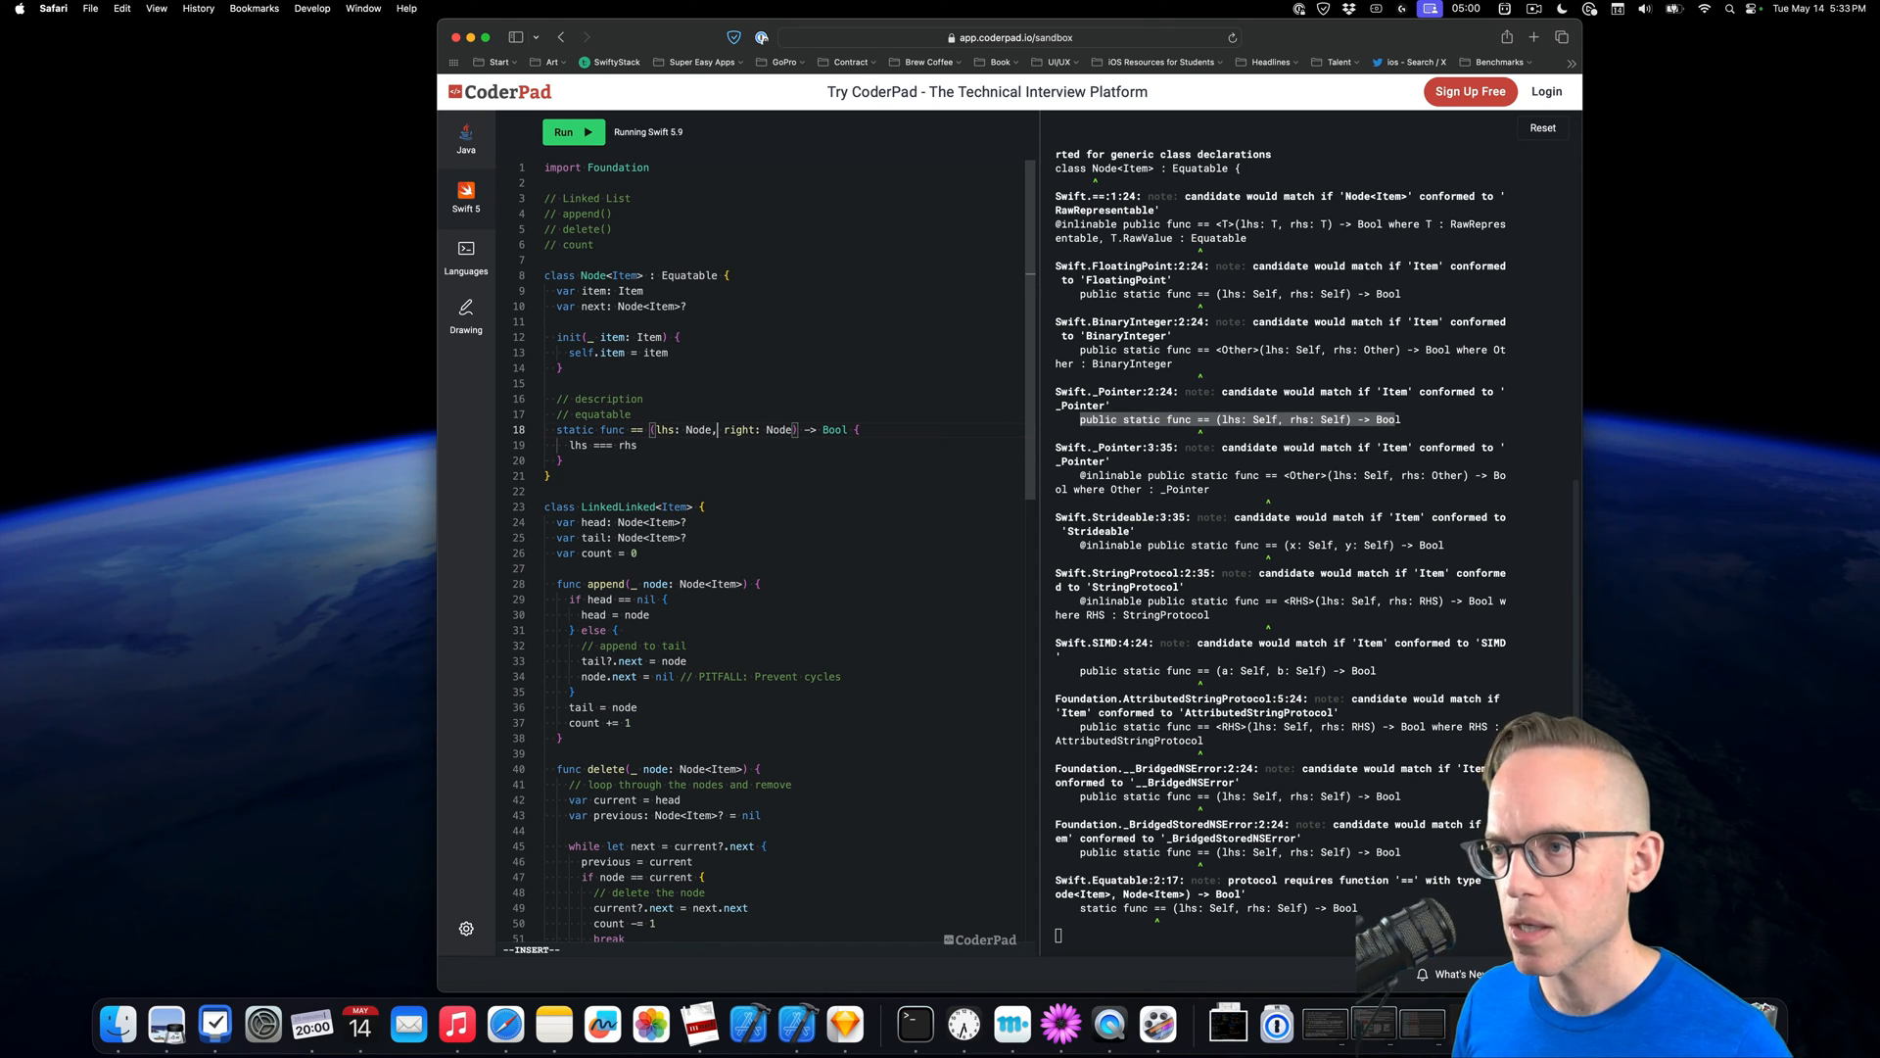
text(rhs)
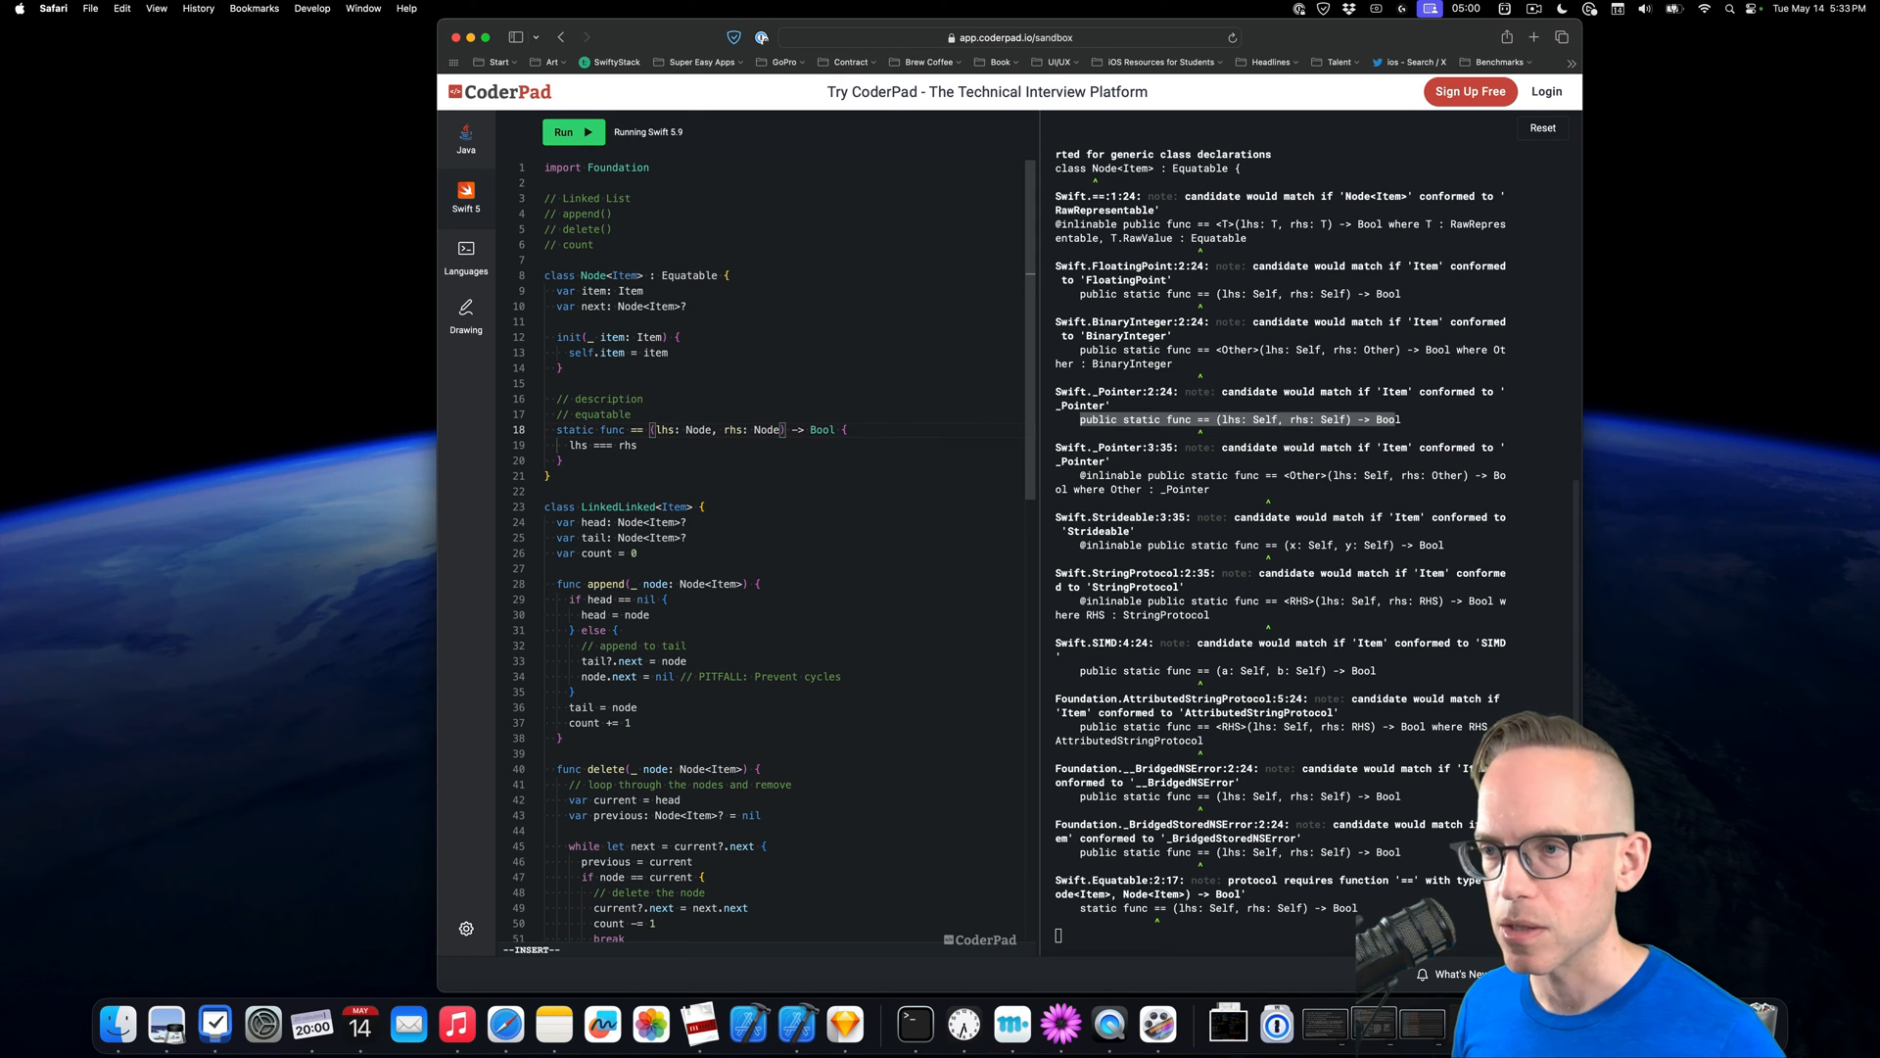
text(// check value?)
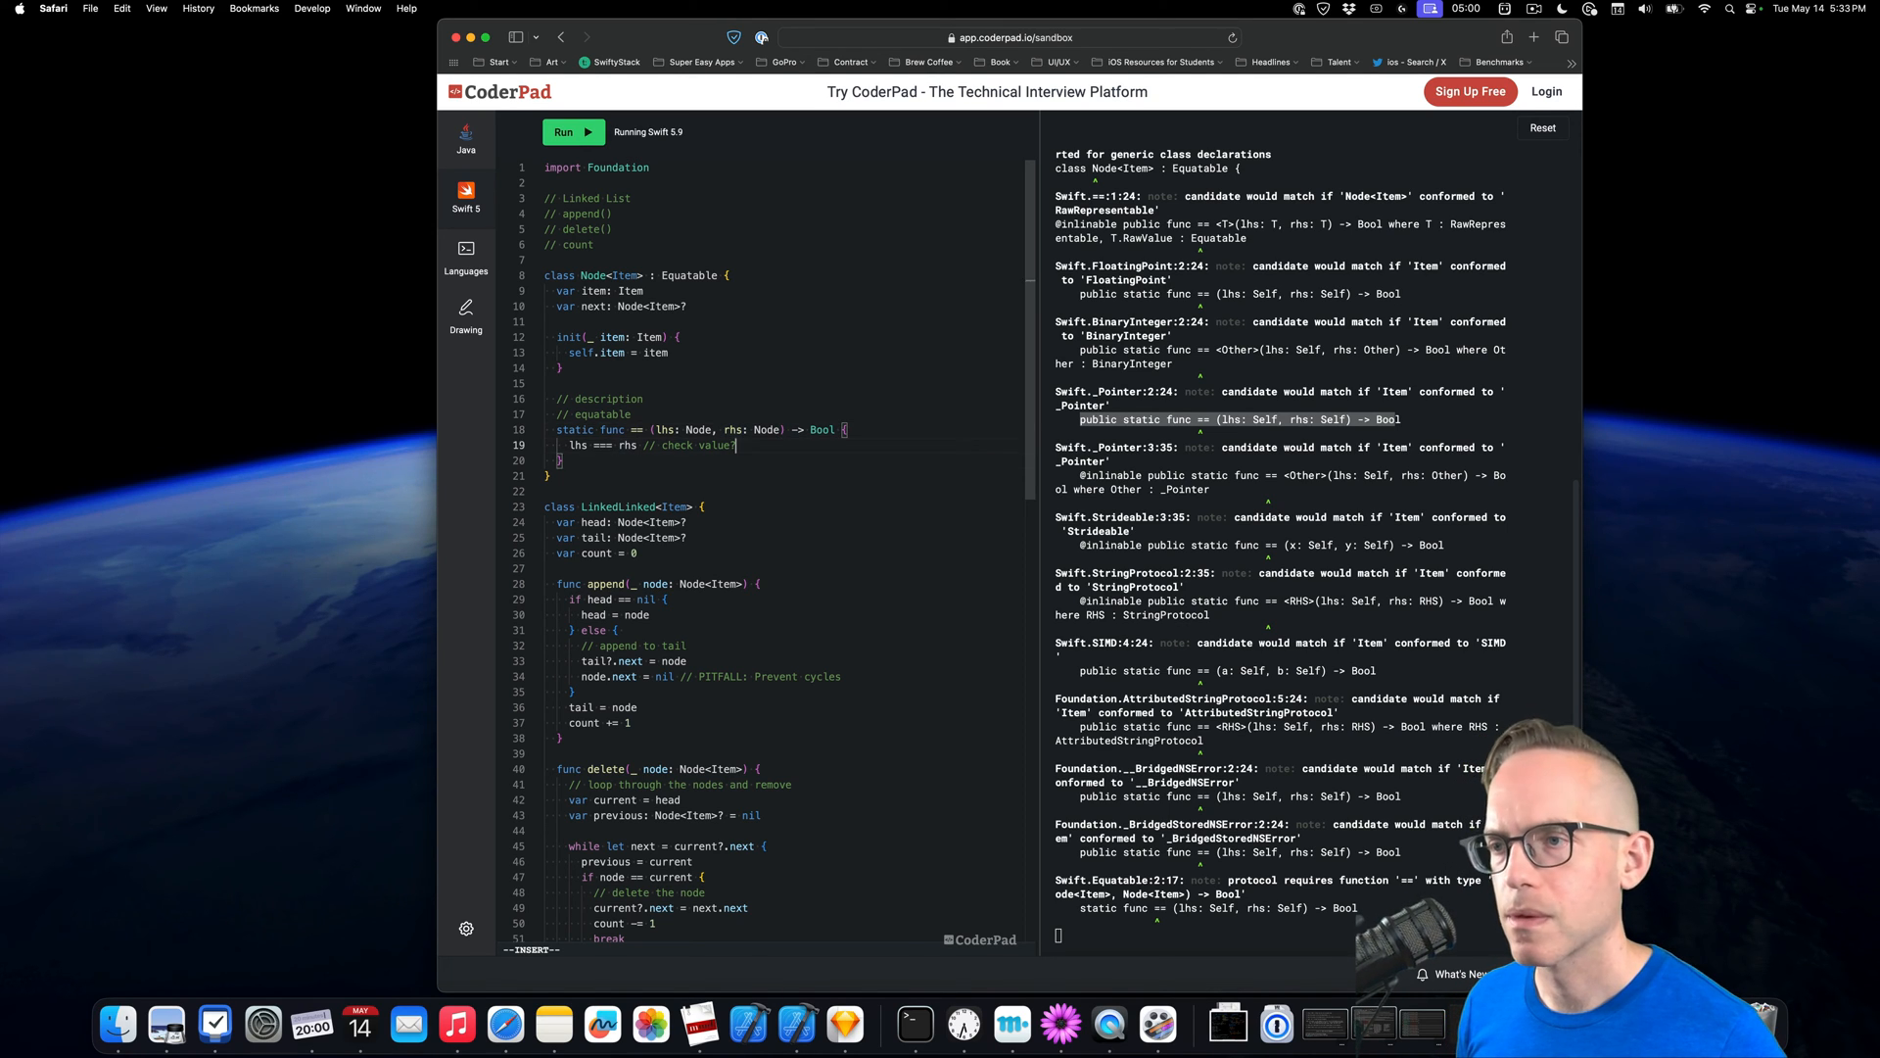
Run the 67-line code, clear the old errors with Reset, and scroll to the editor bottom
click(565, 133)
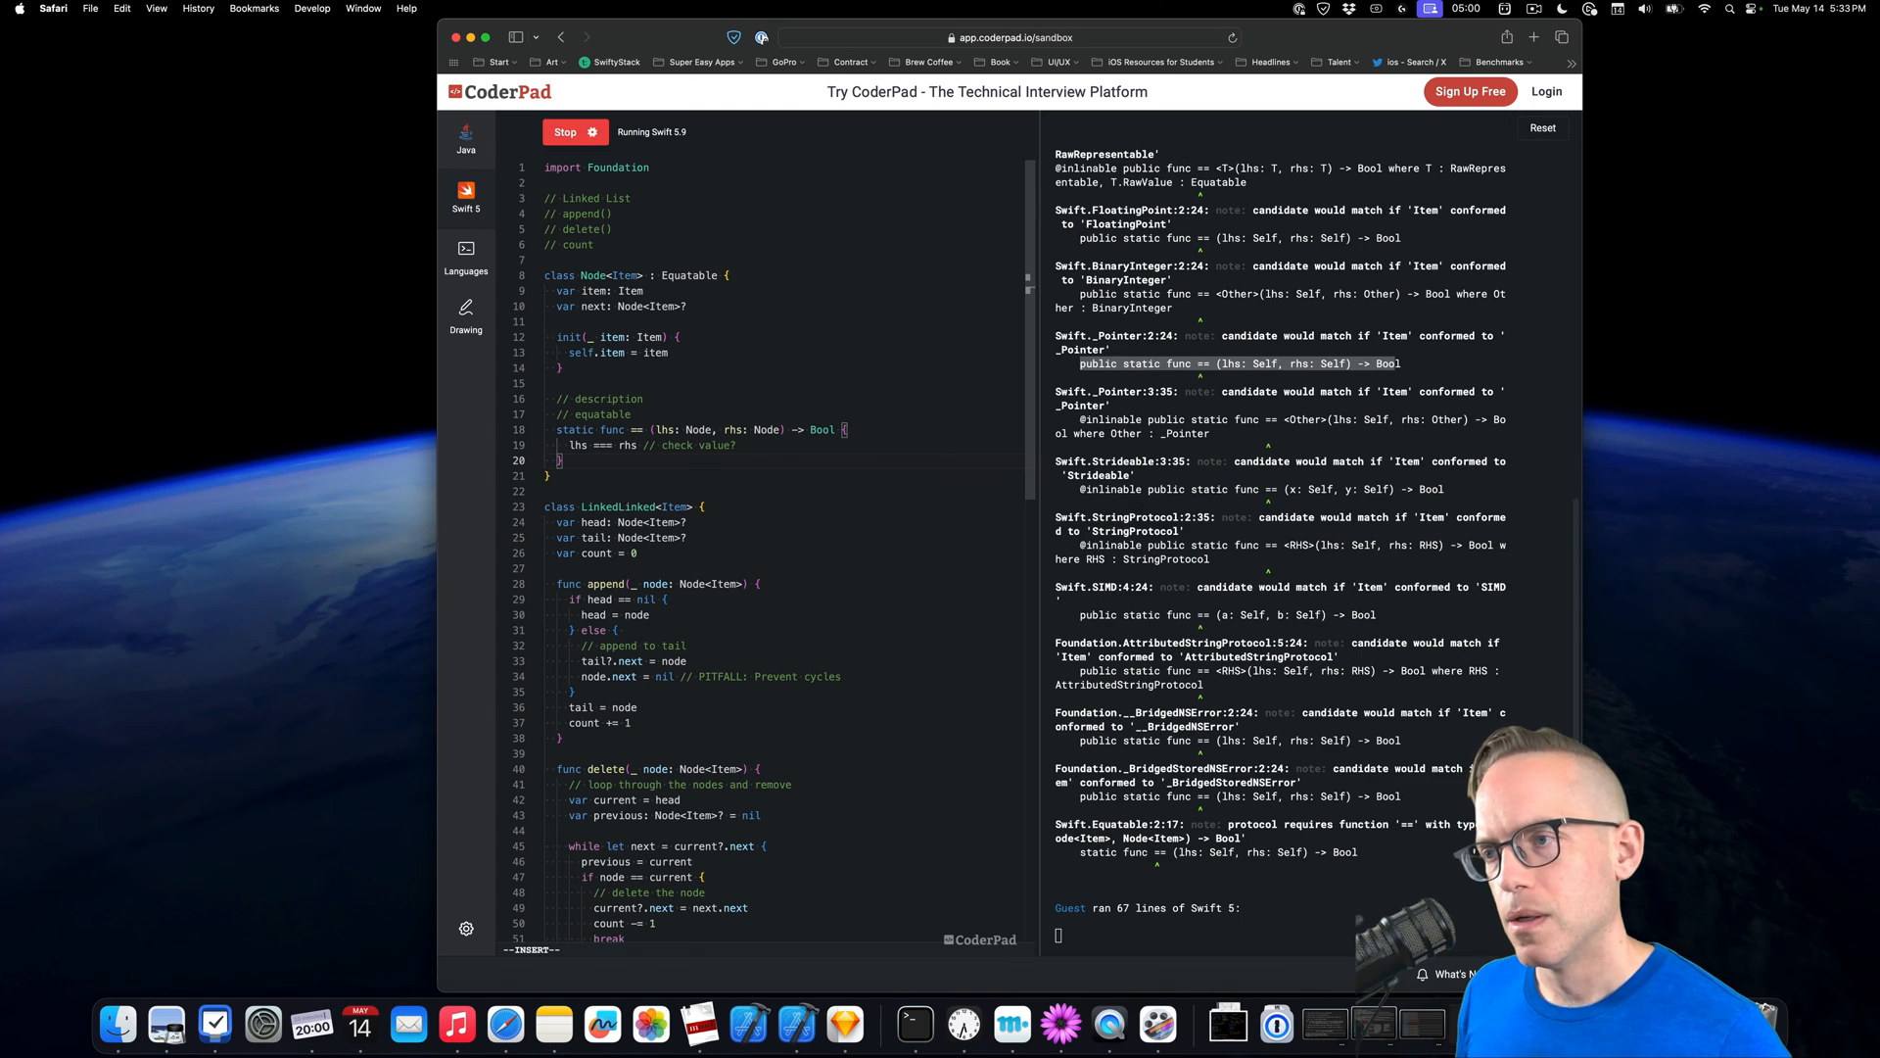
click(575, 132)
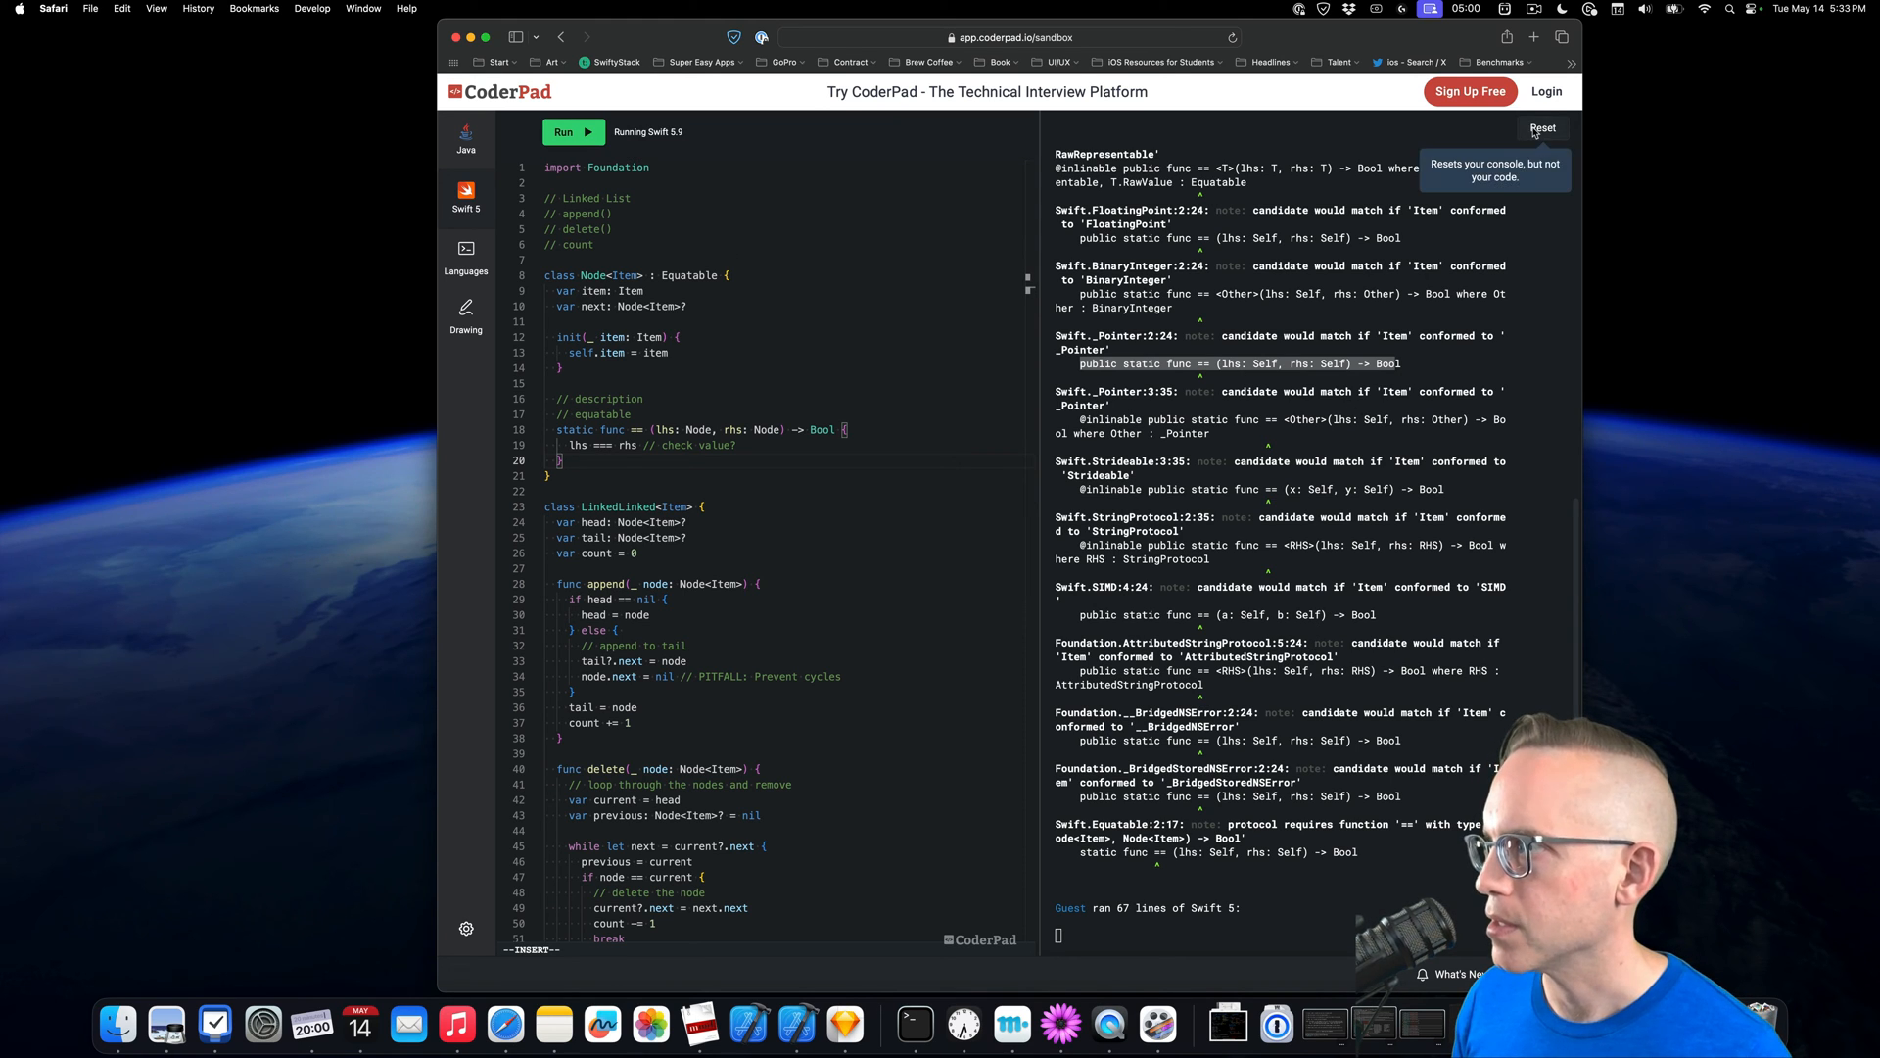
click(573, 132)
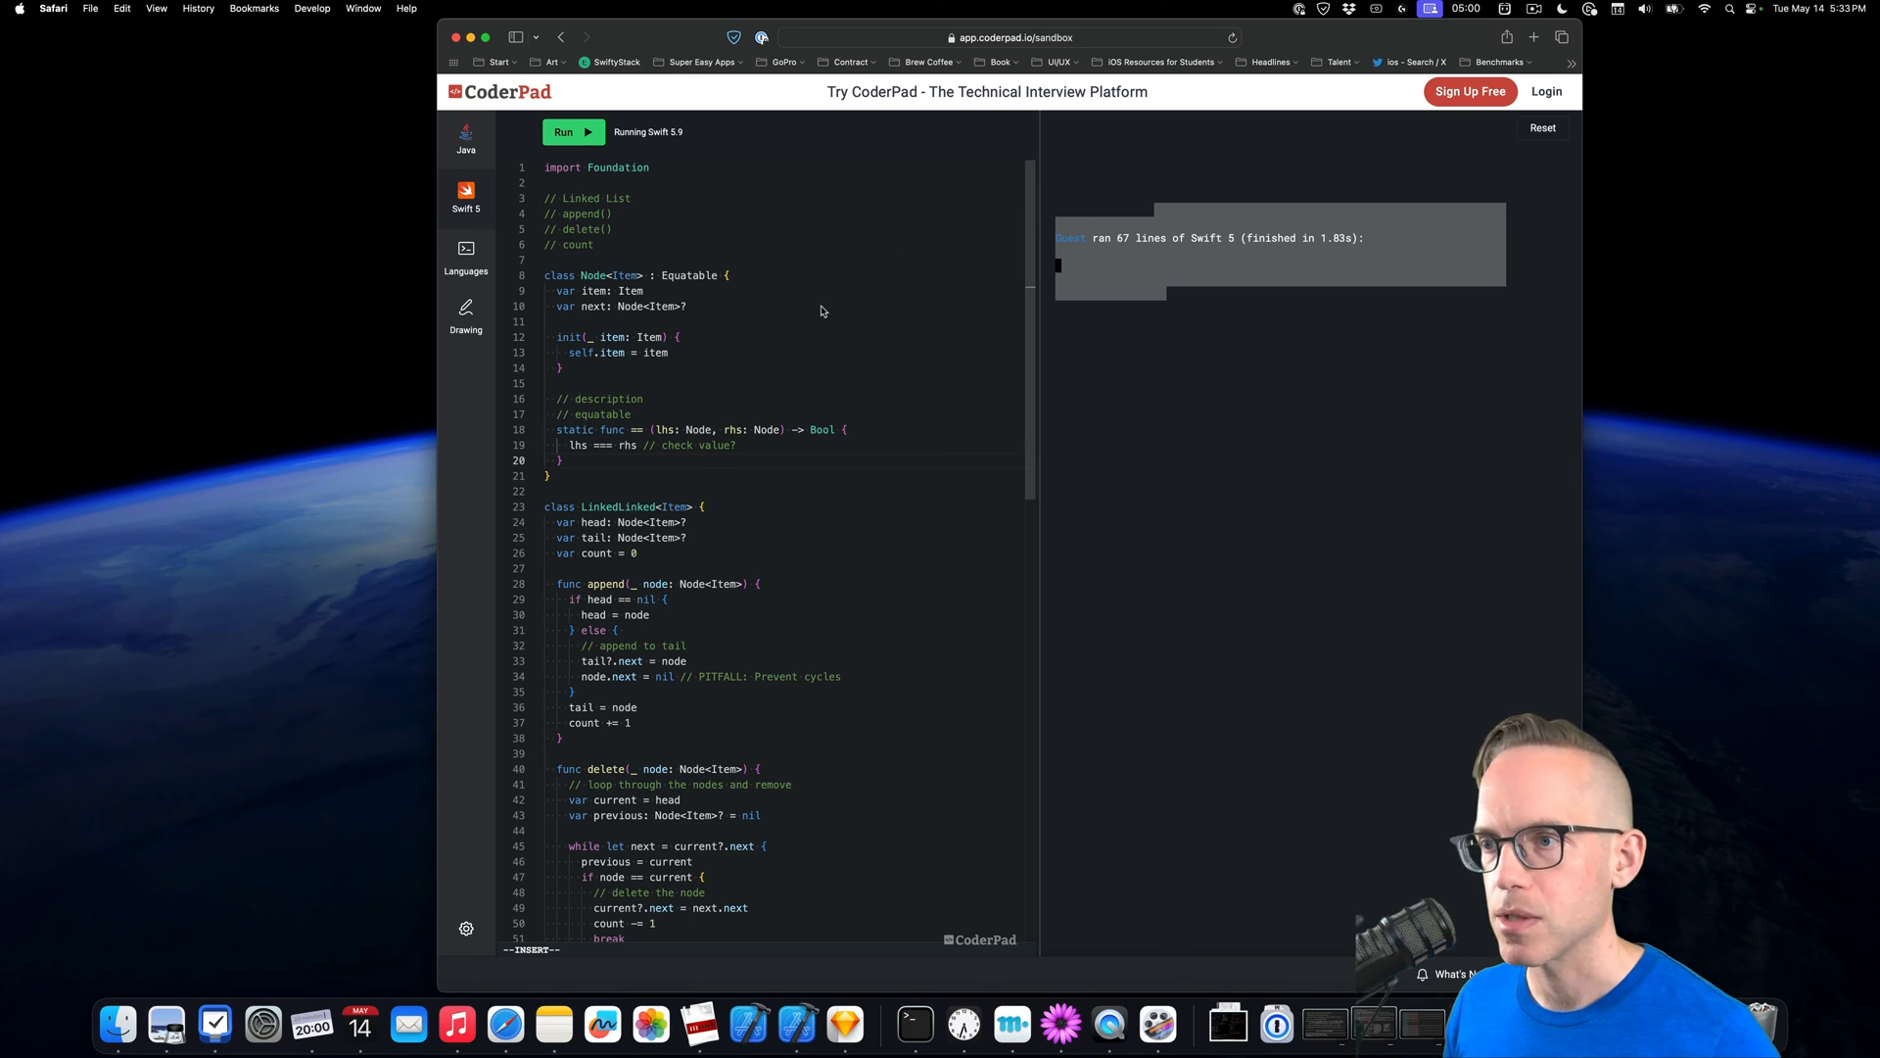
scroll(down, 3)
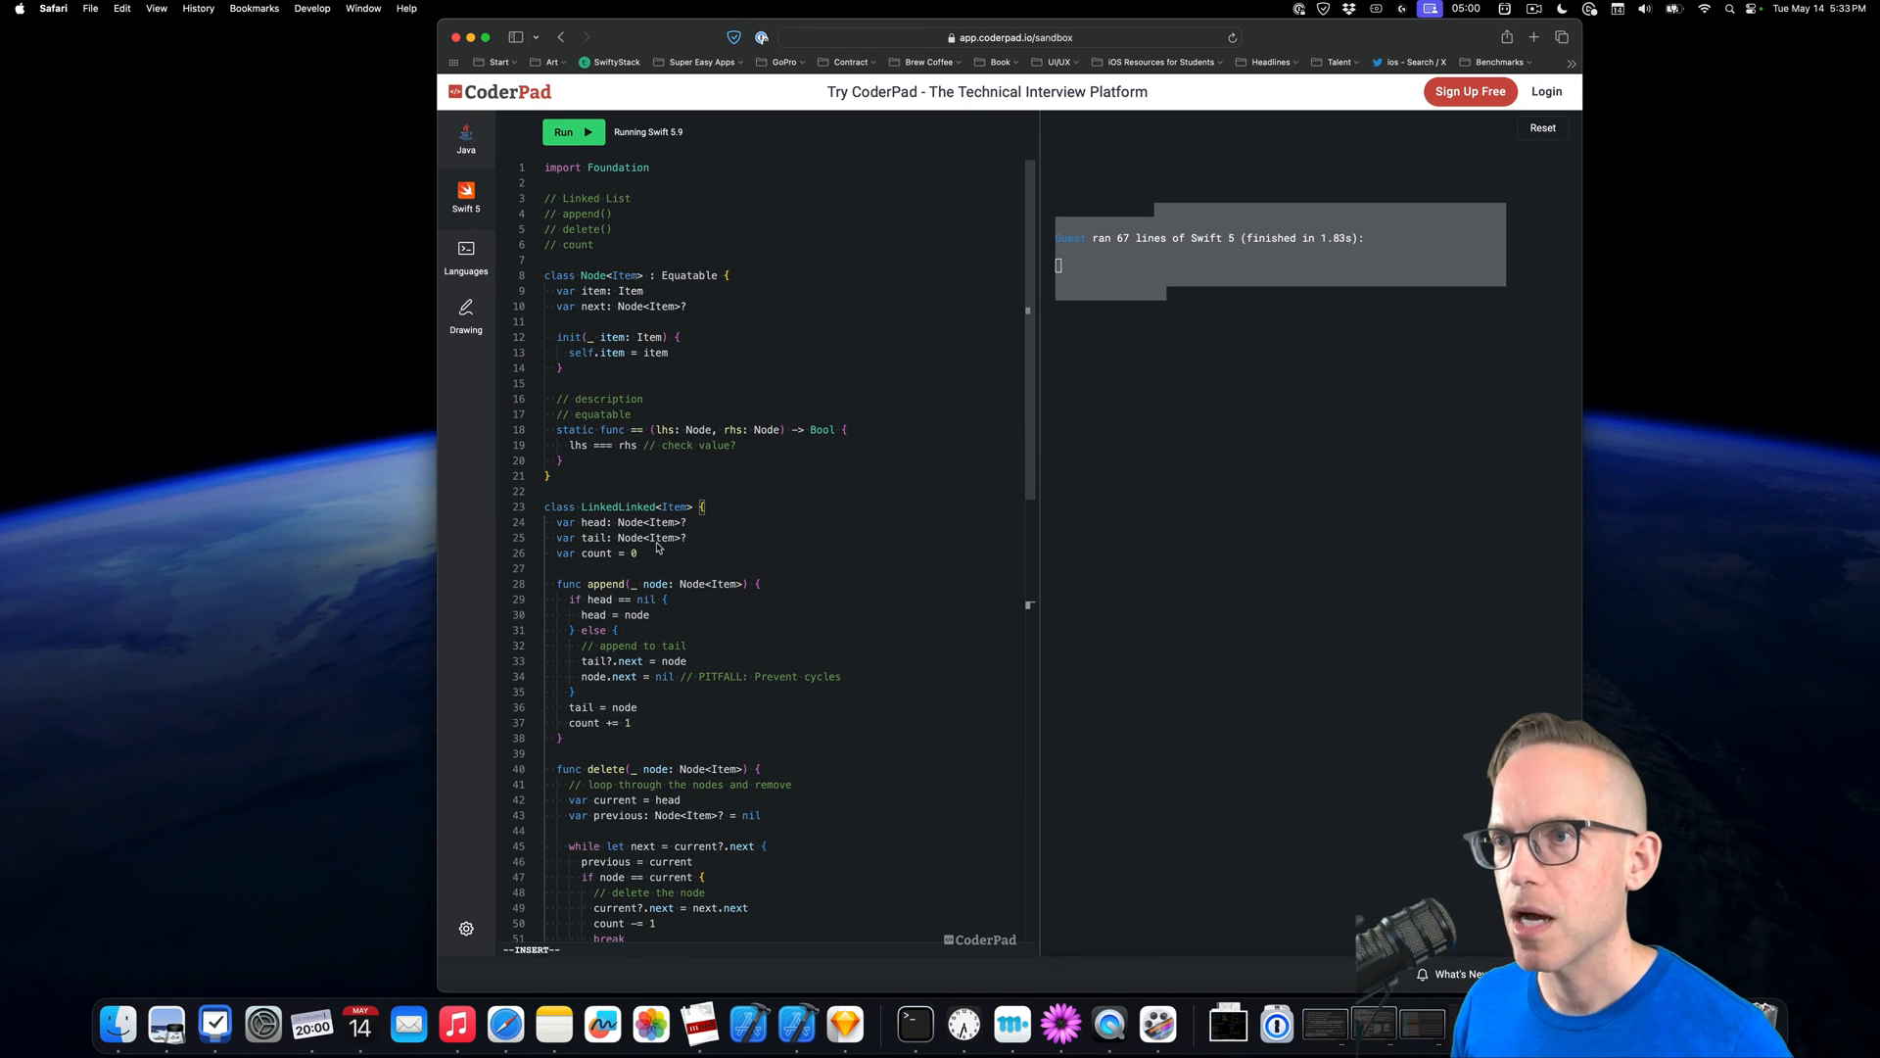
scroll(down, 3)
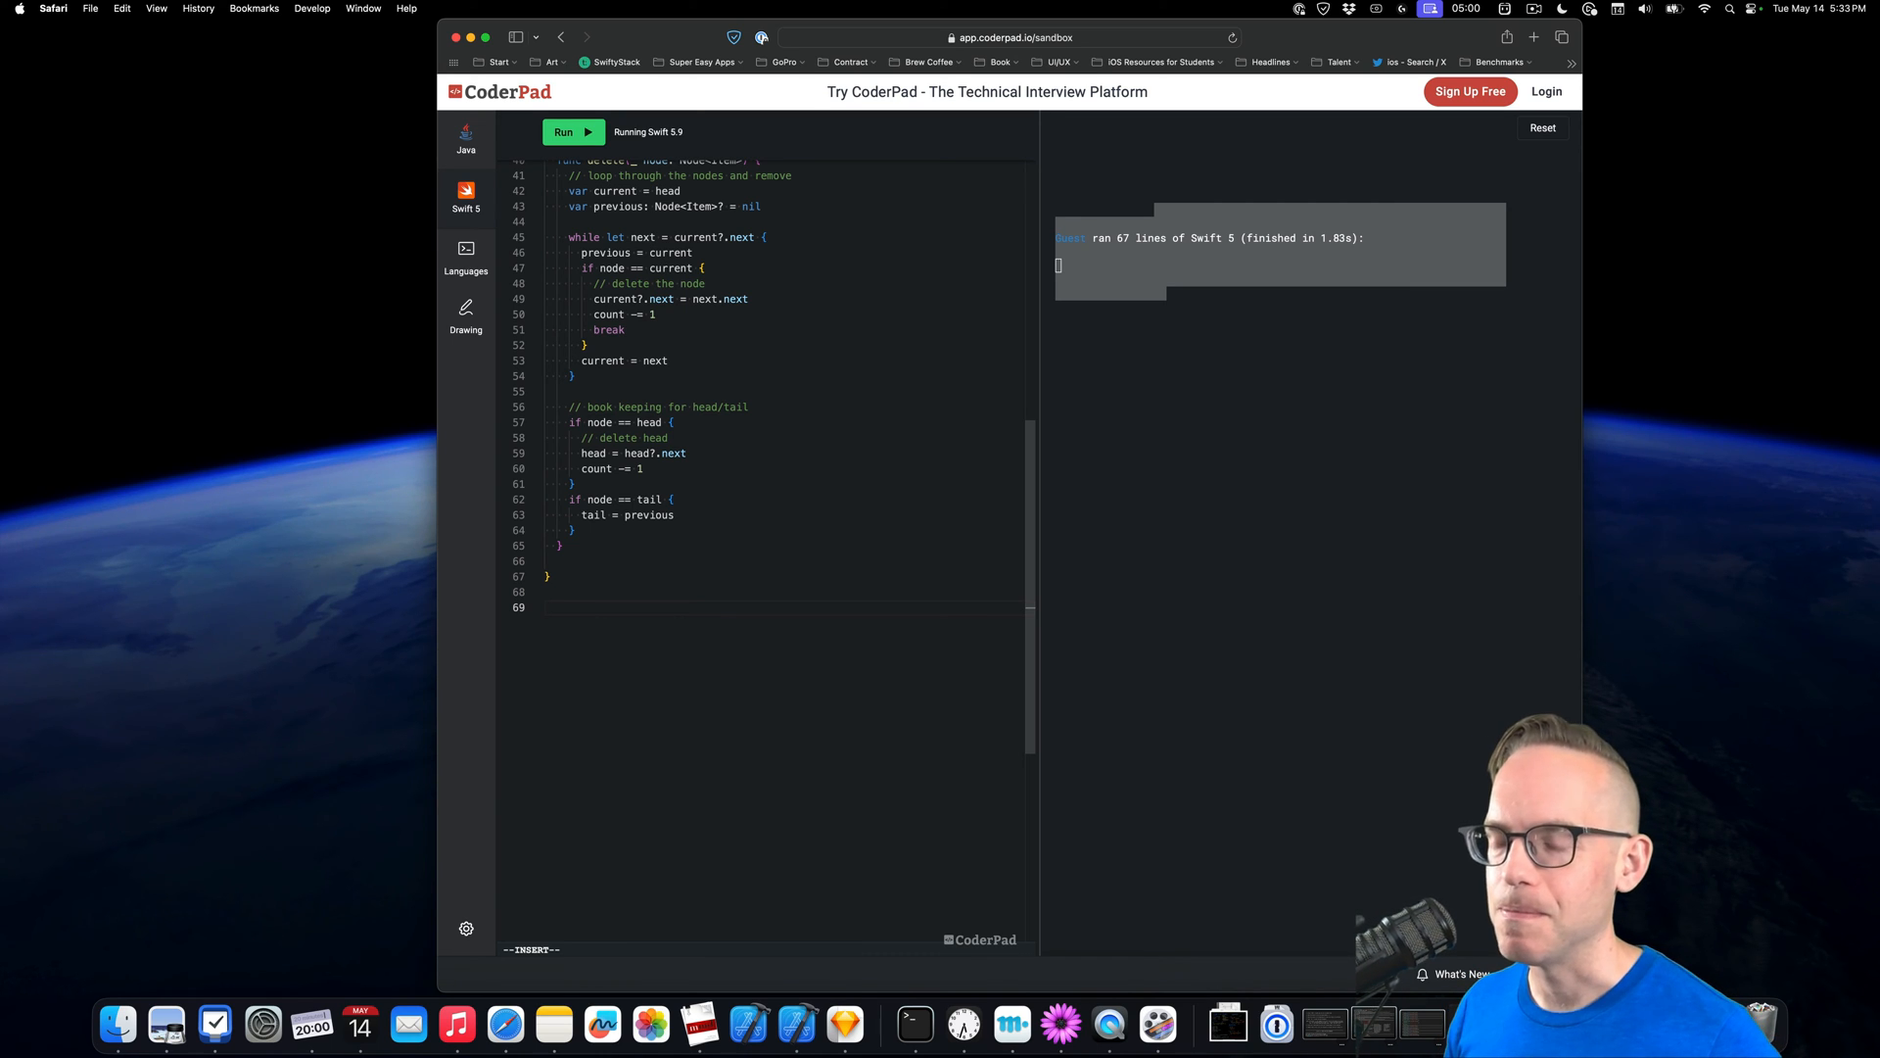
Create 'let list = LinkedList<Int>()' below the classes
text(let)
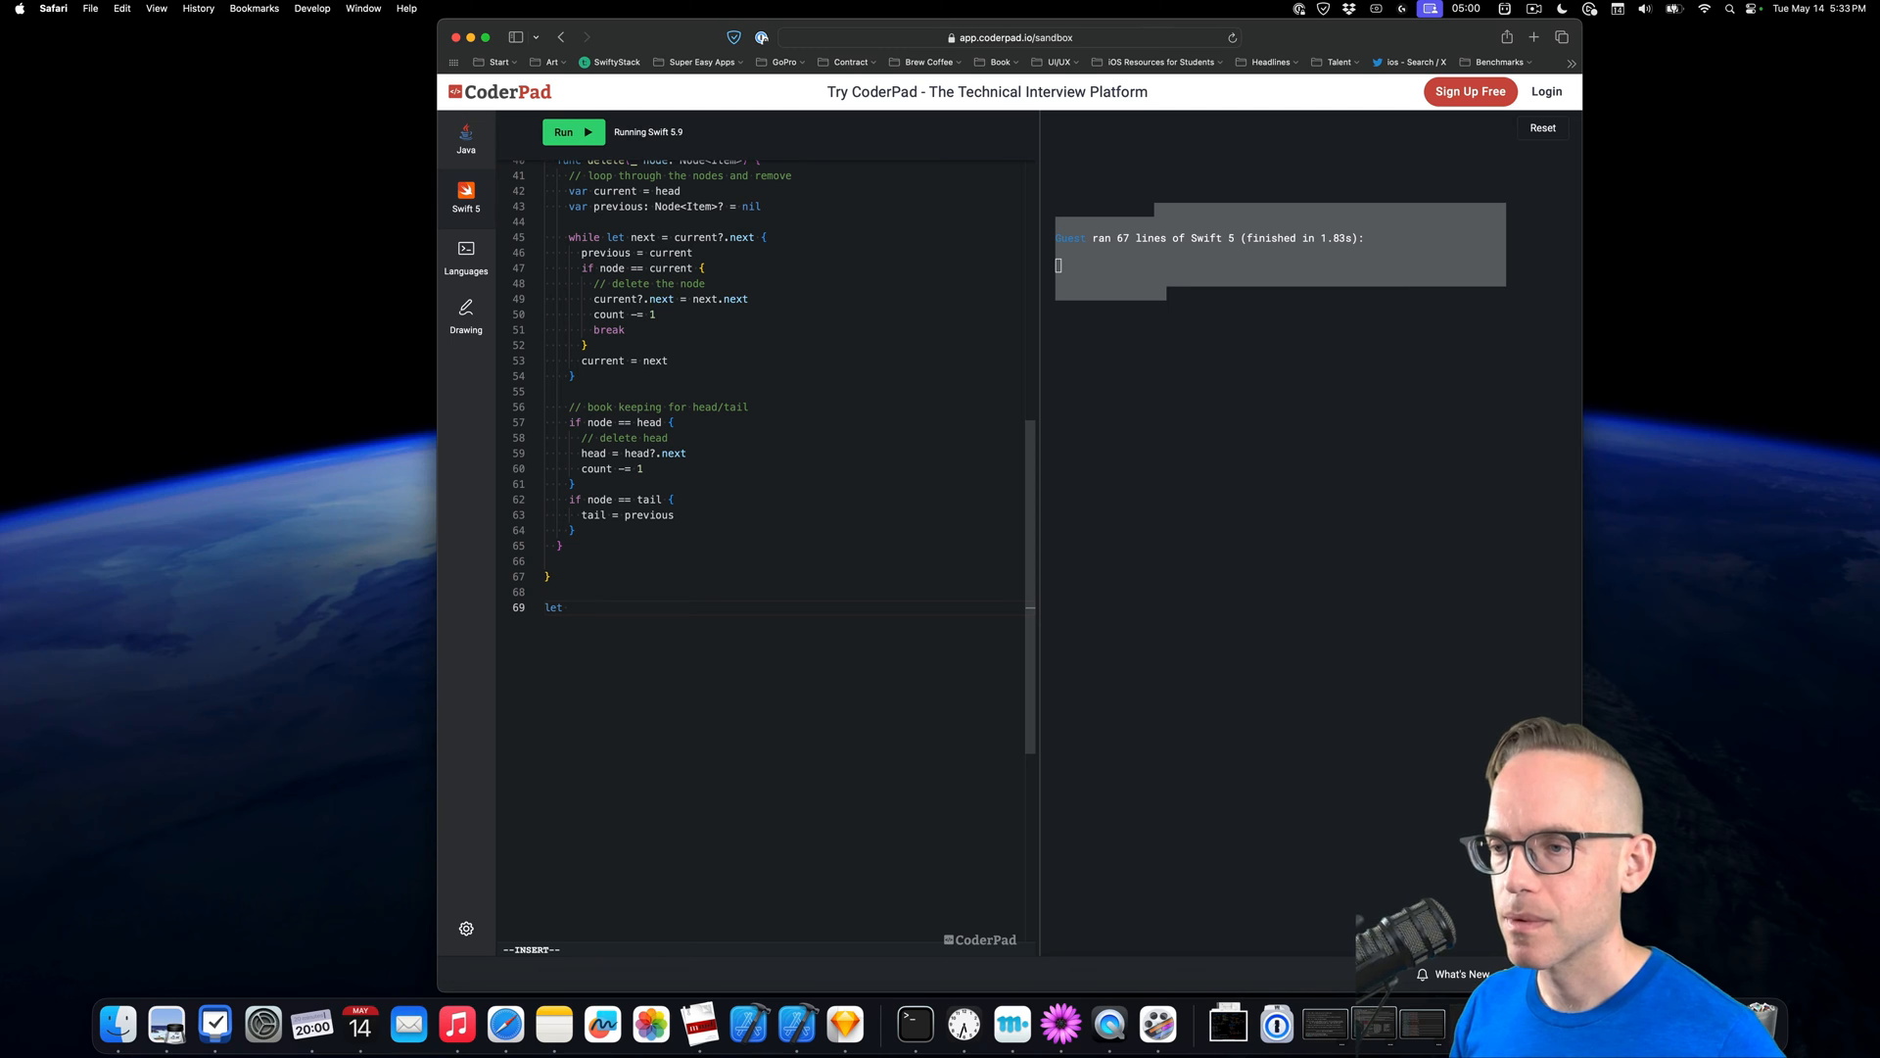
text(list =)
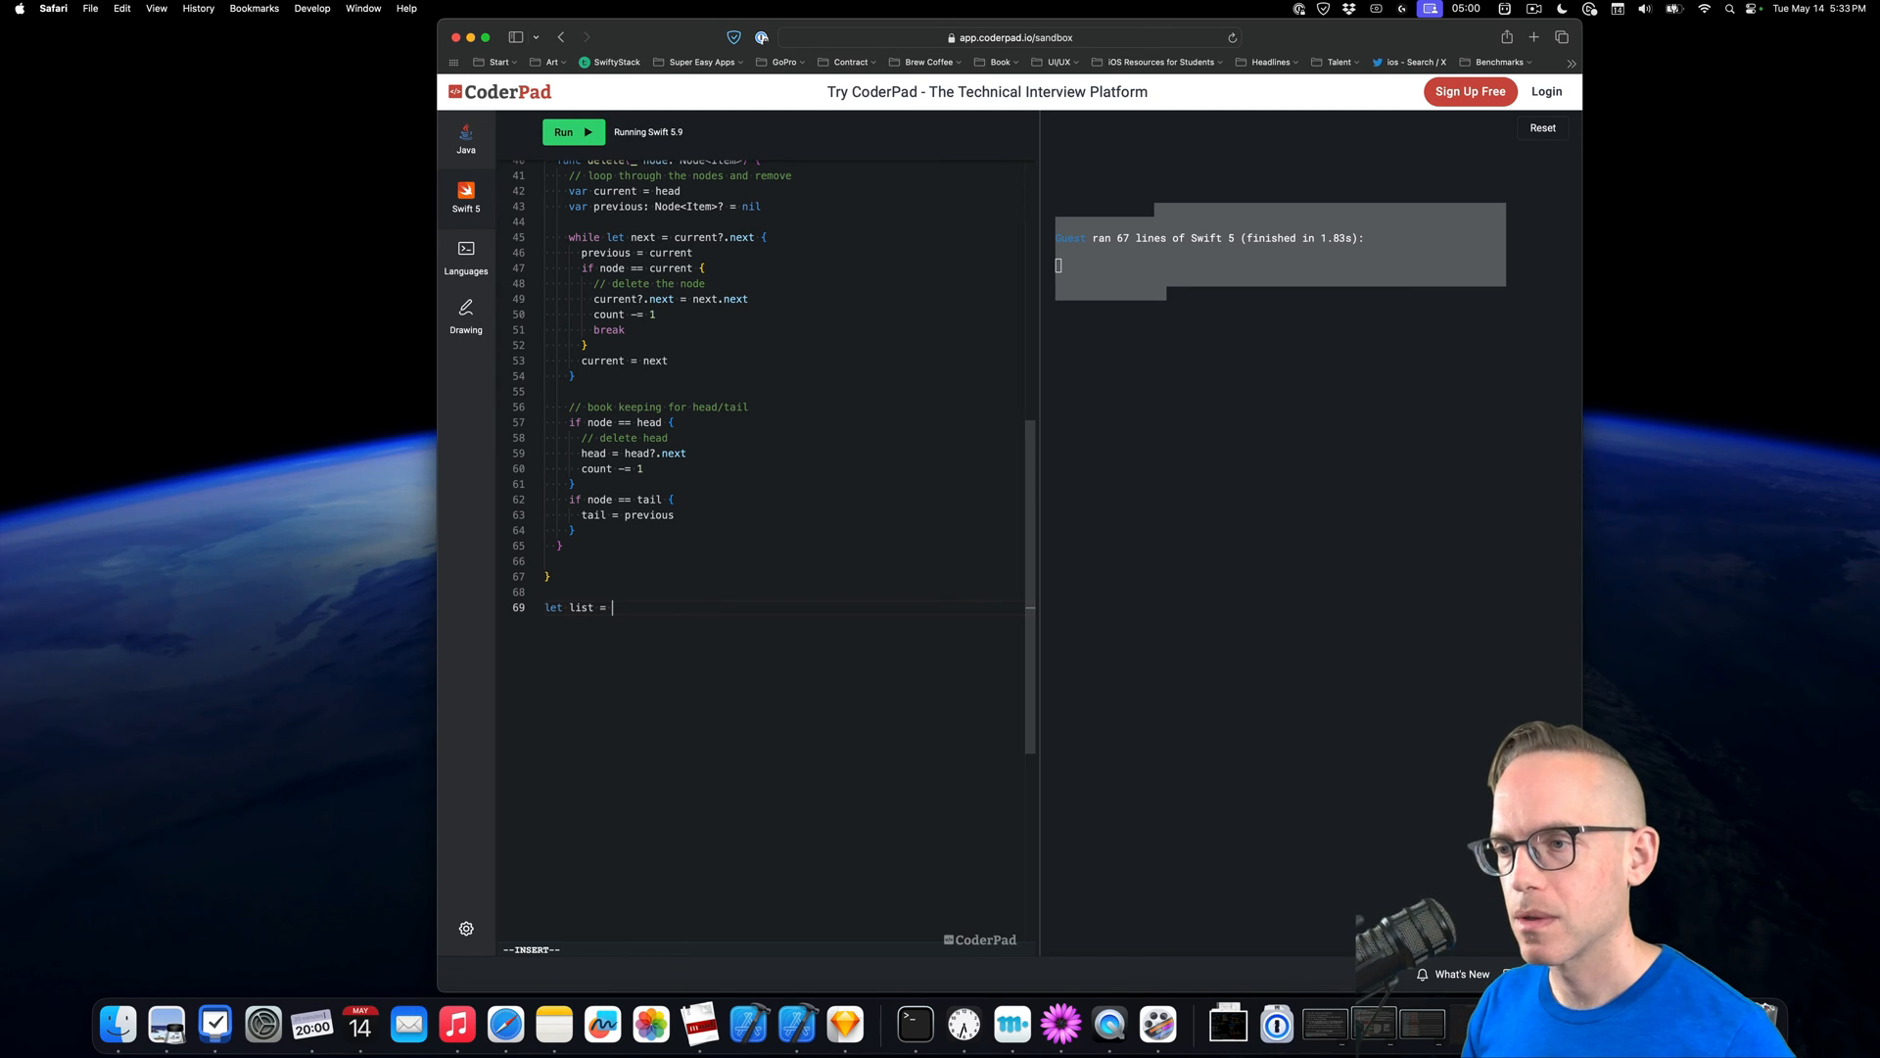
text(Lin)
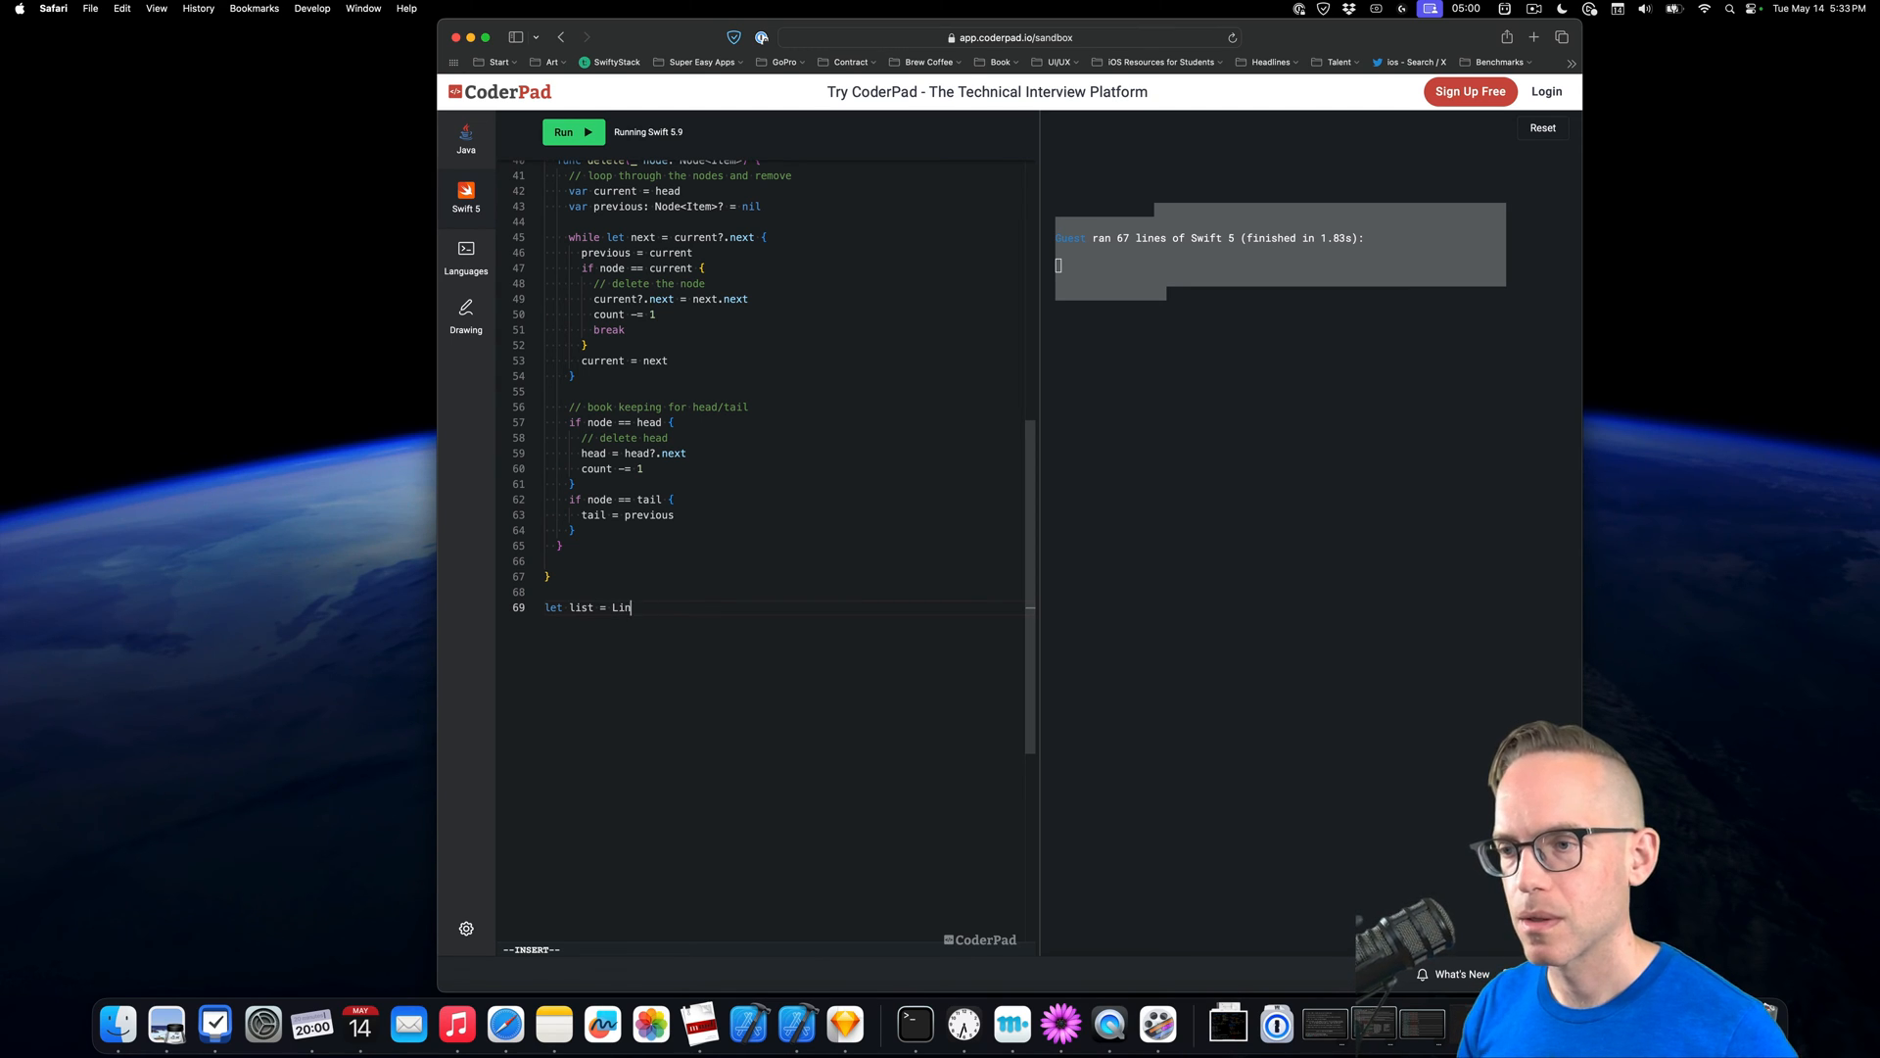
text(kedList<)
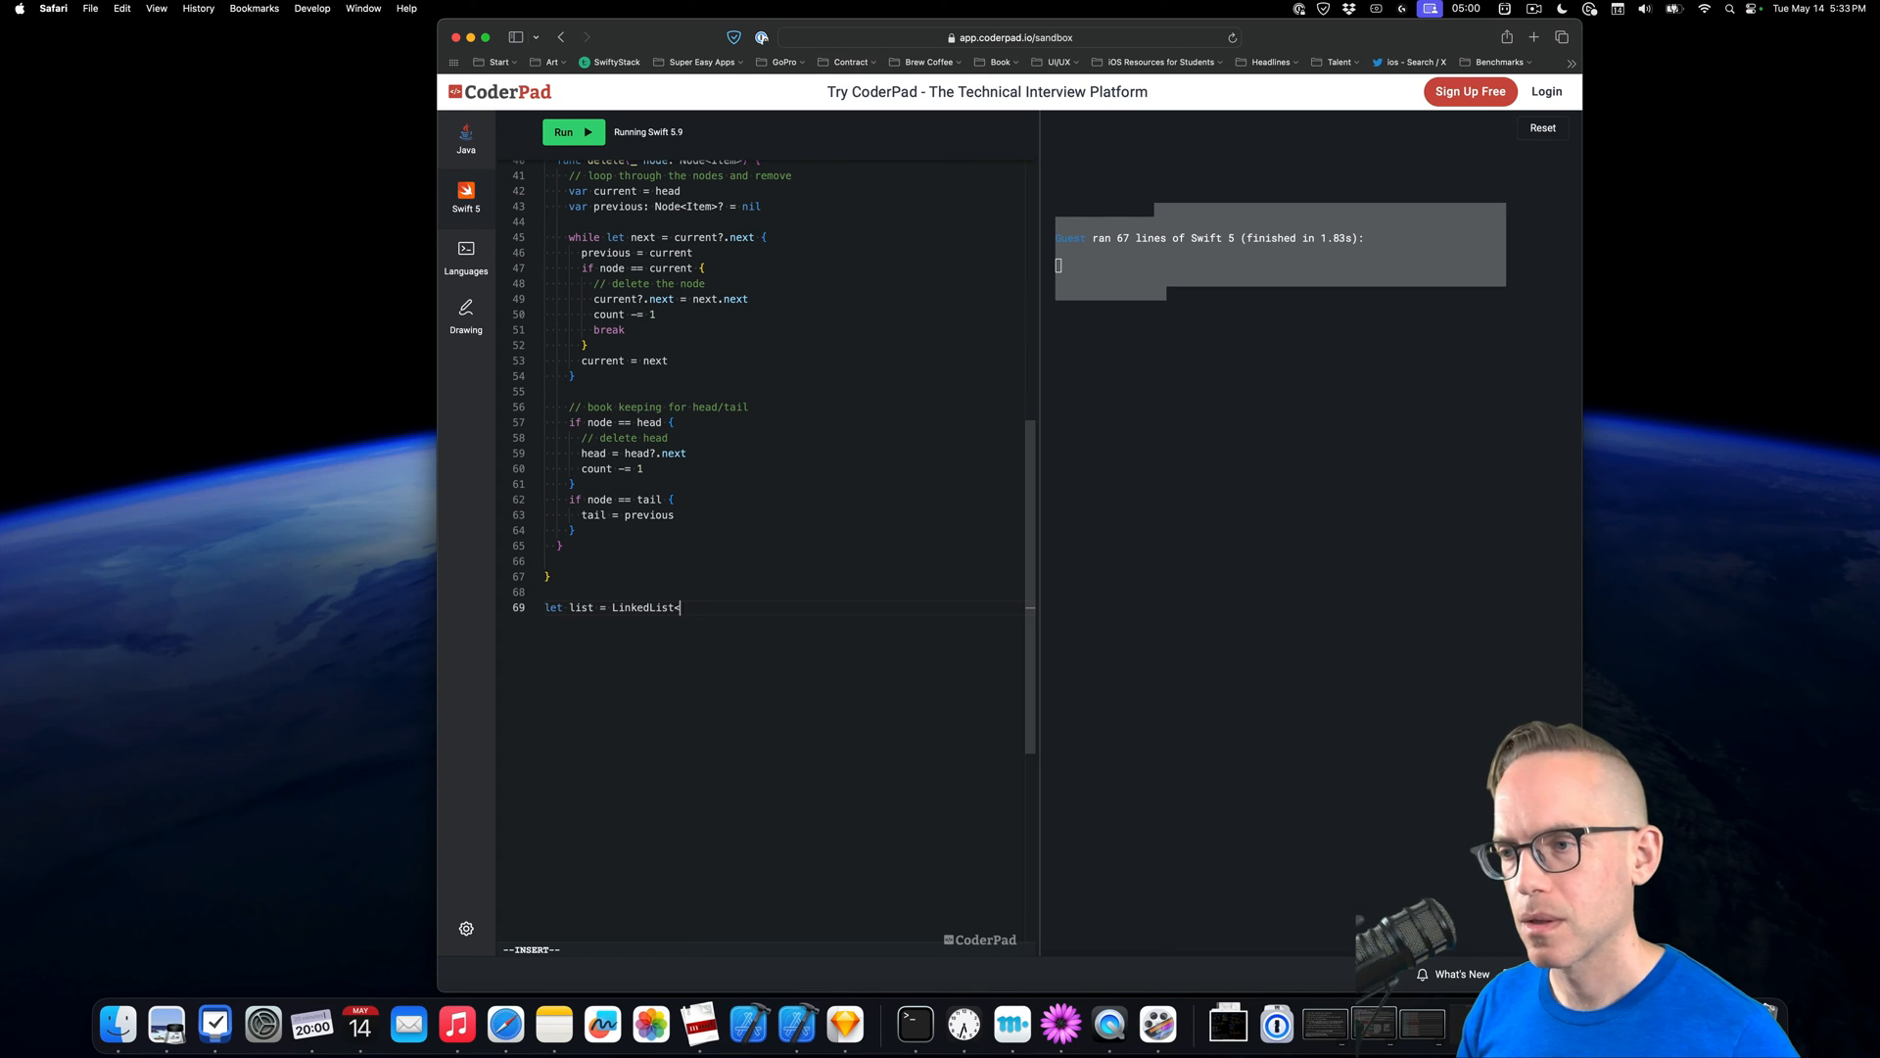
text(<Int>())
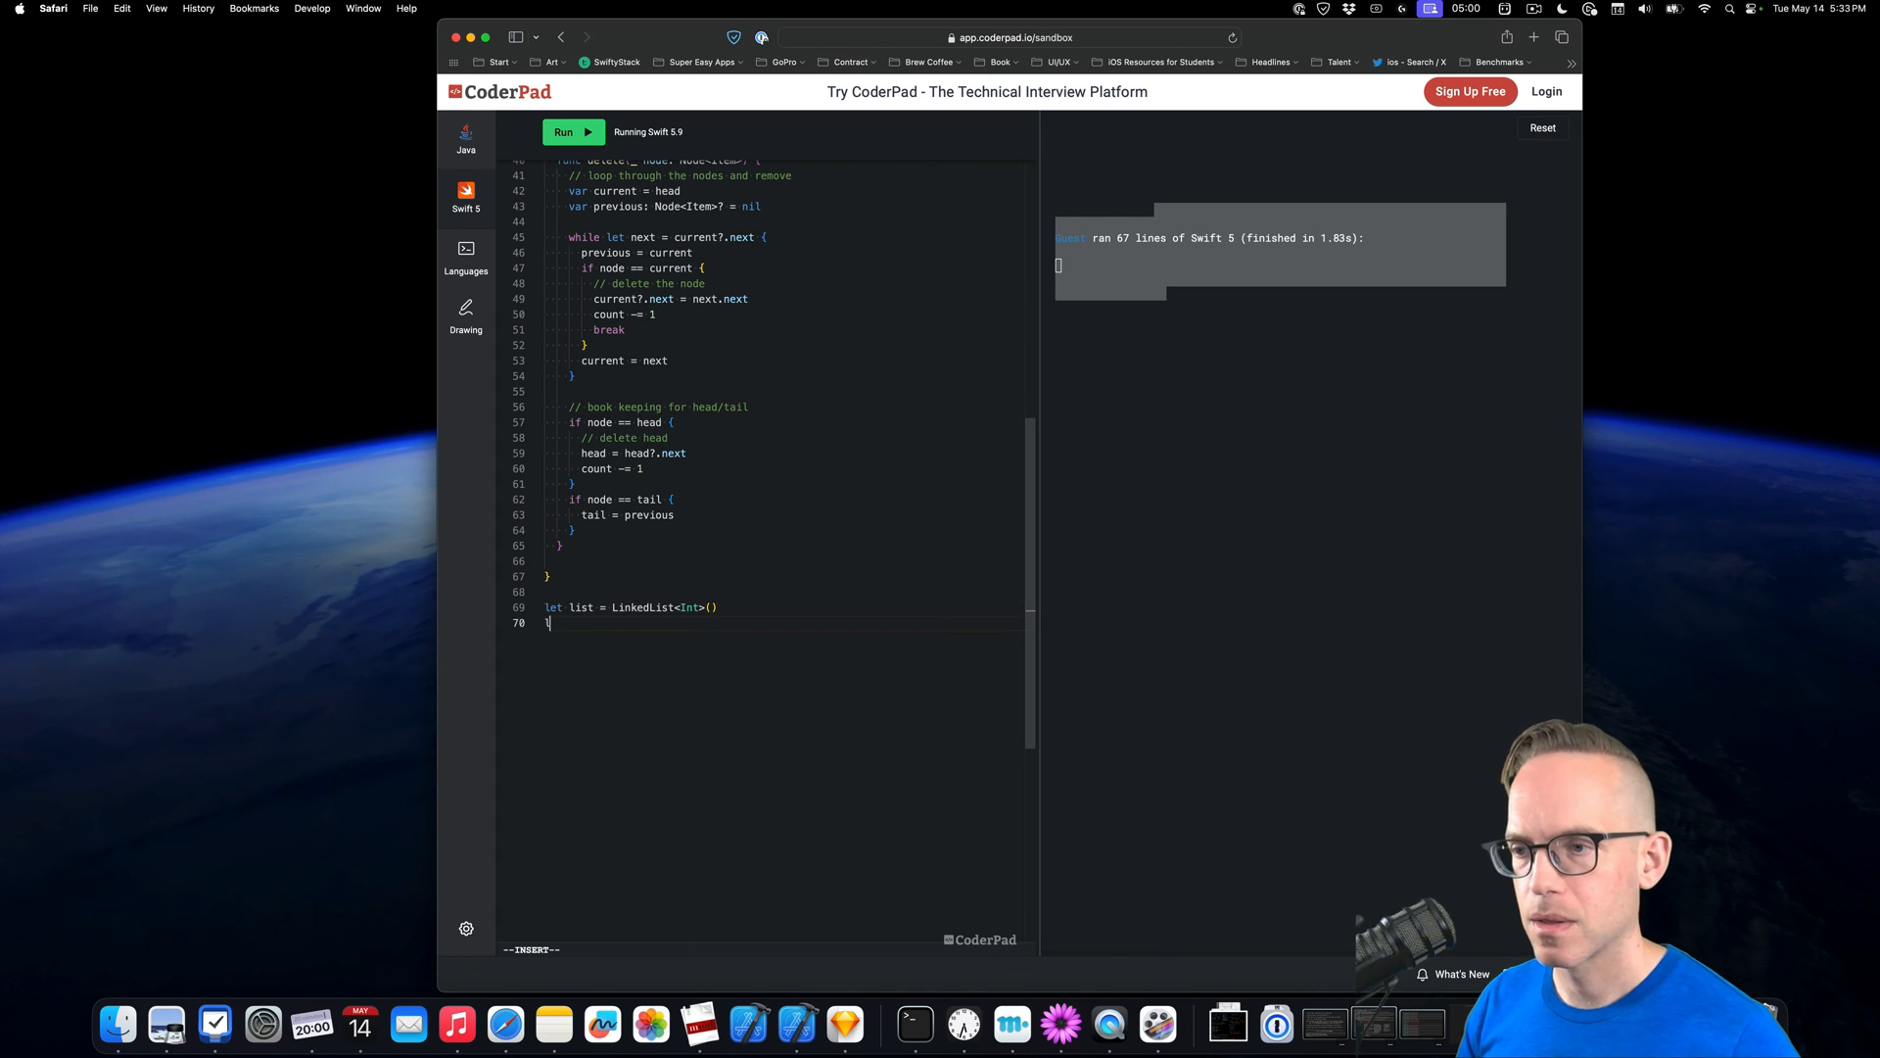
Append 3, 5 and 7 to the list and run, getting 'cannot find LinkedList in scope'
text(list.append(3)
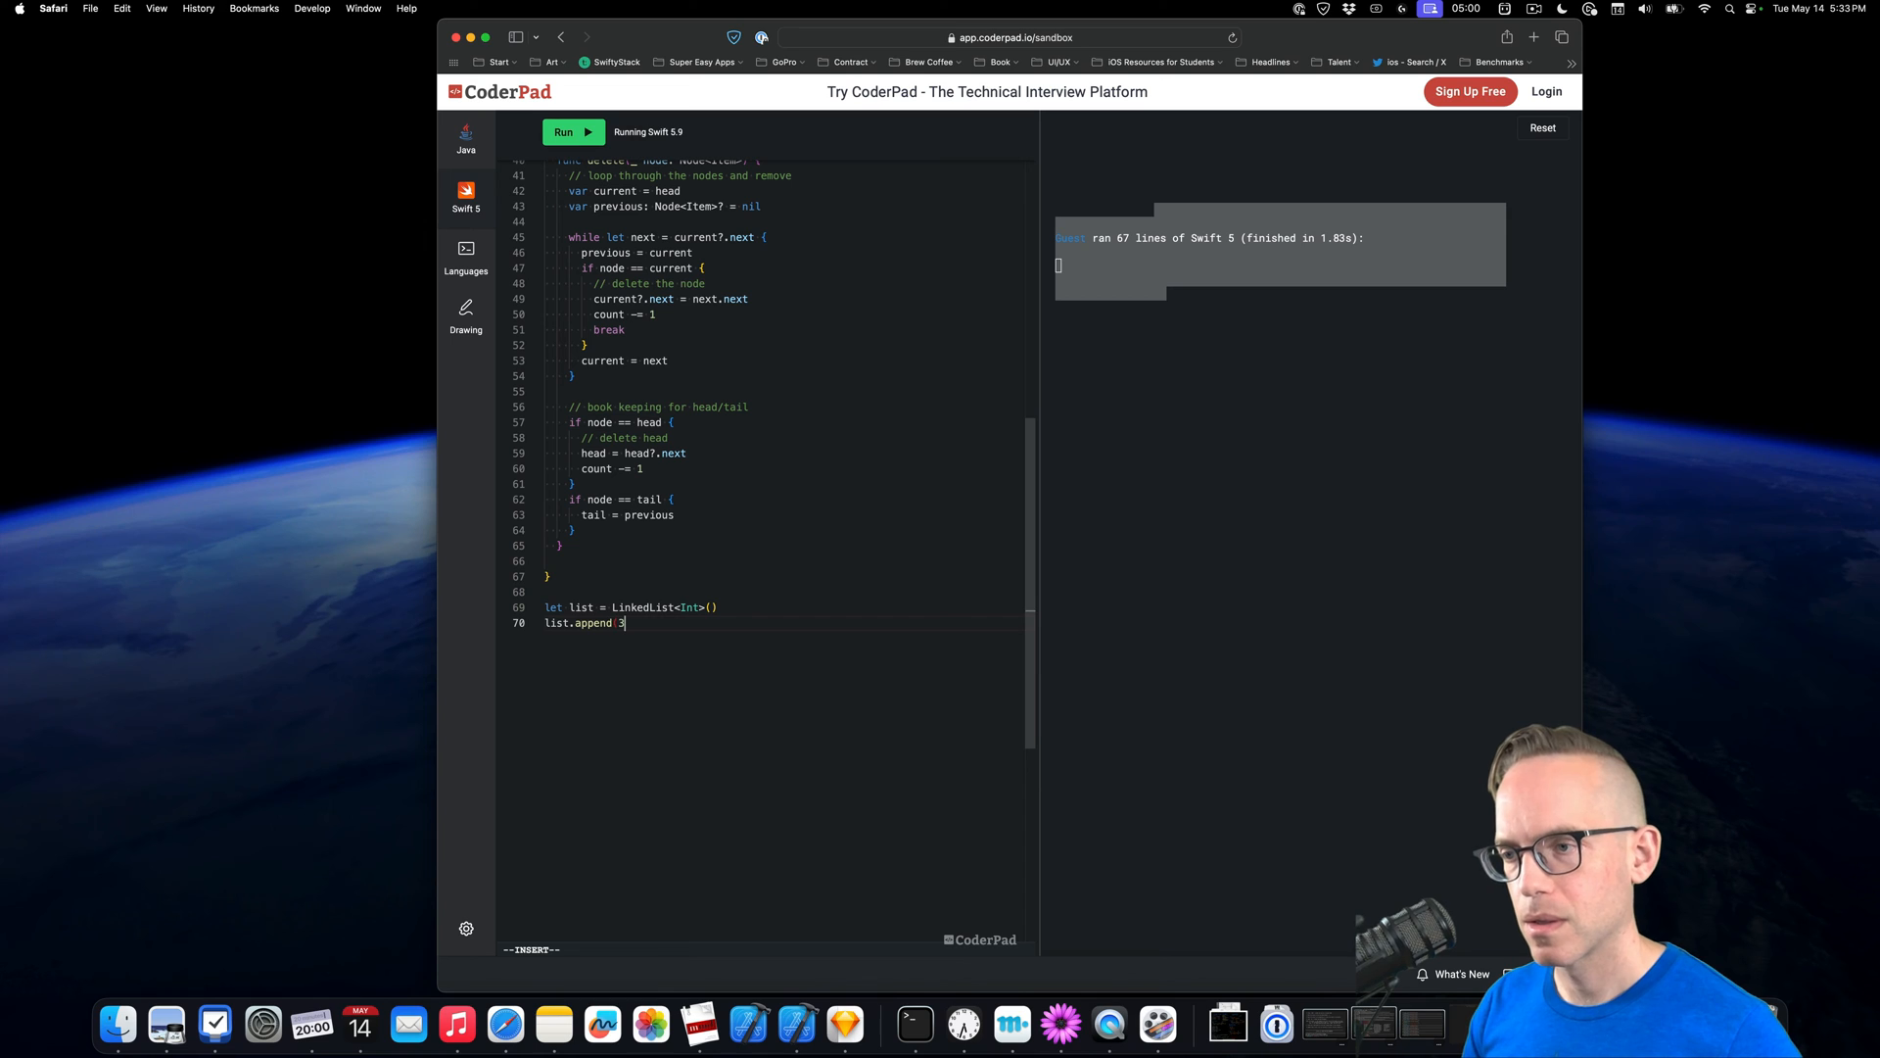
text((3))
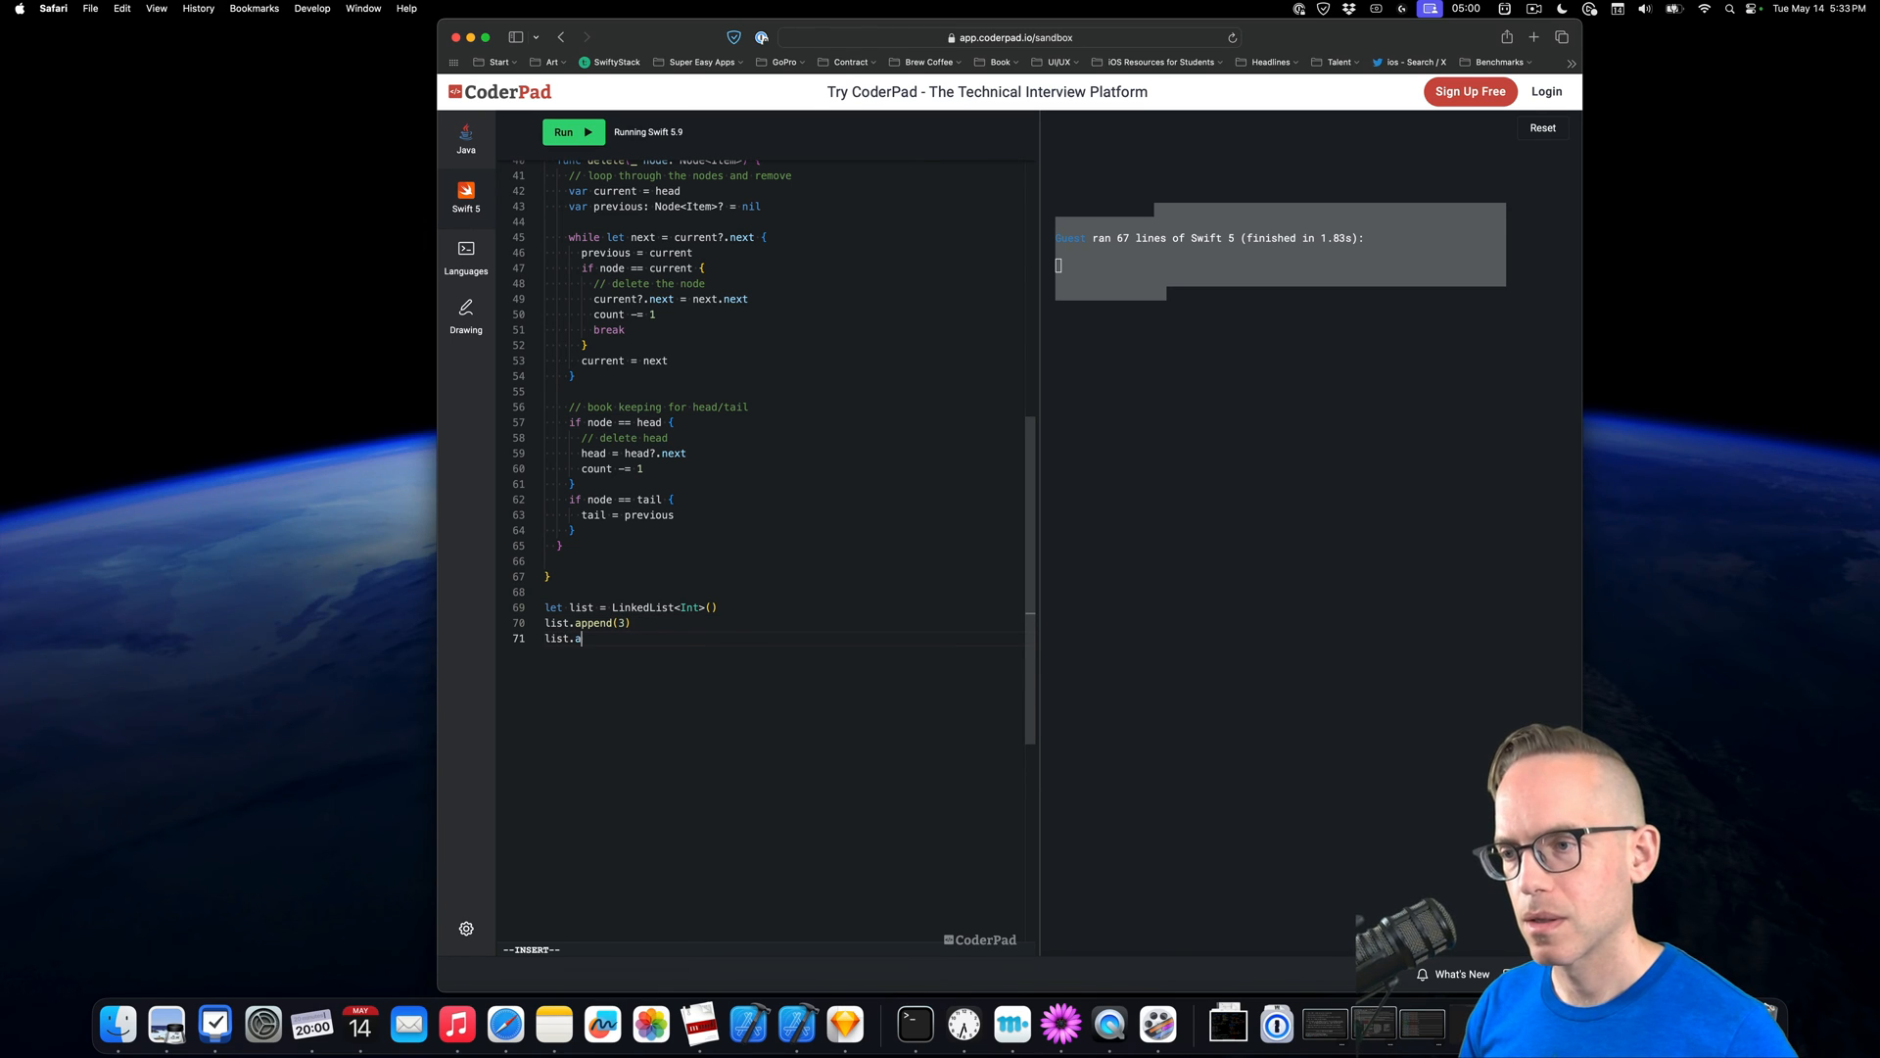
text(ppend(5))
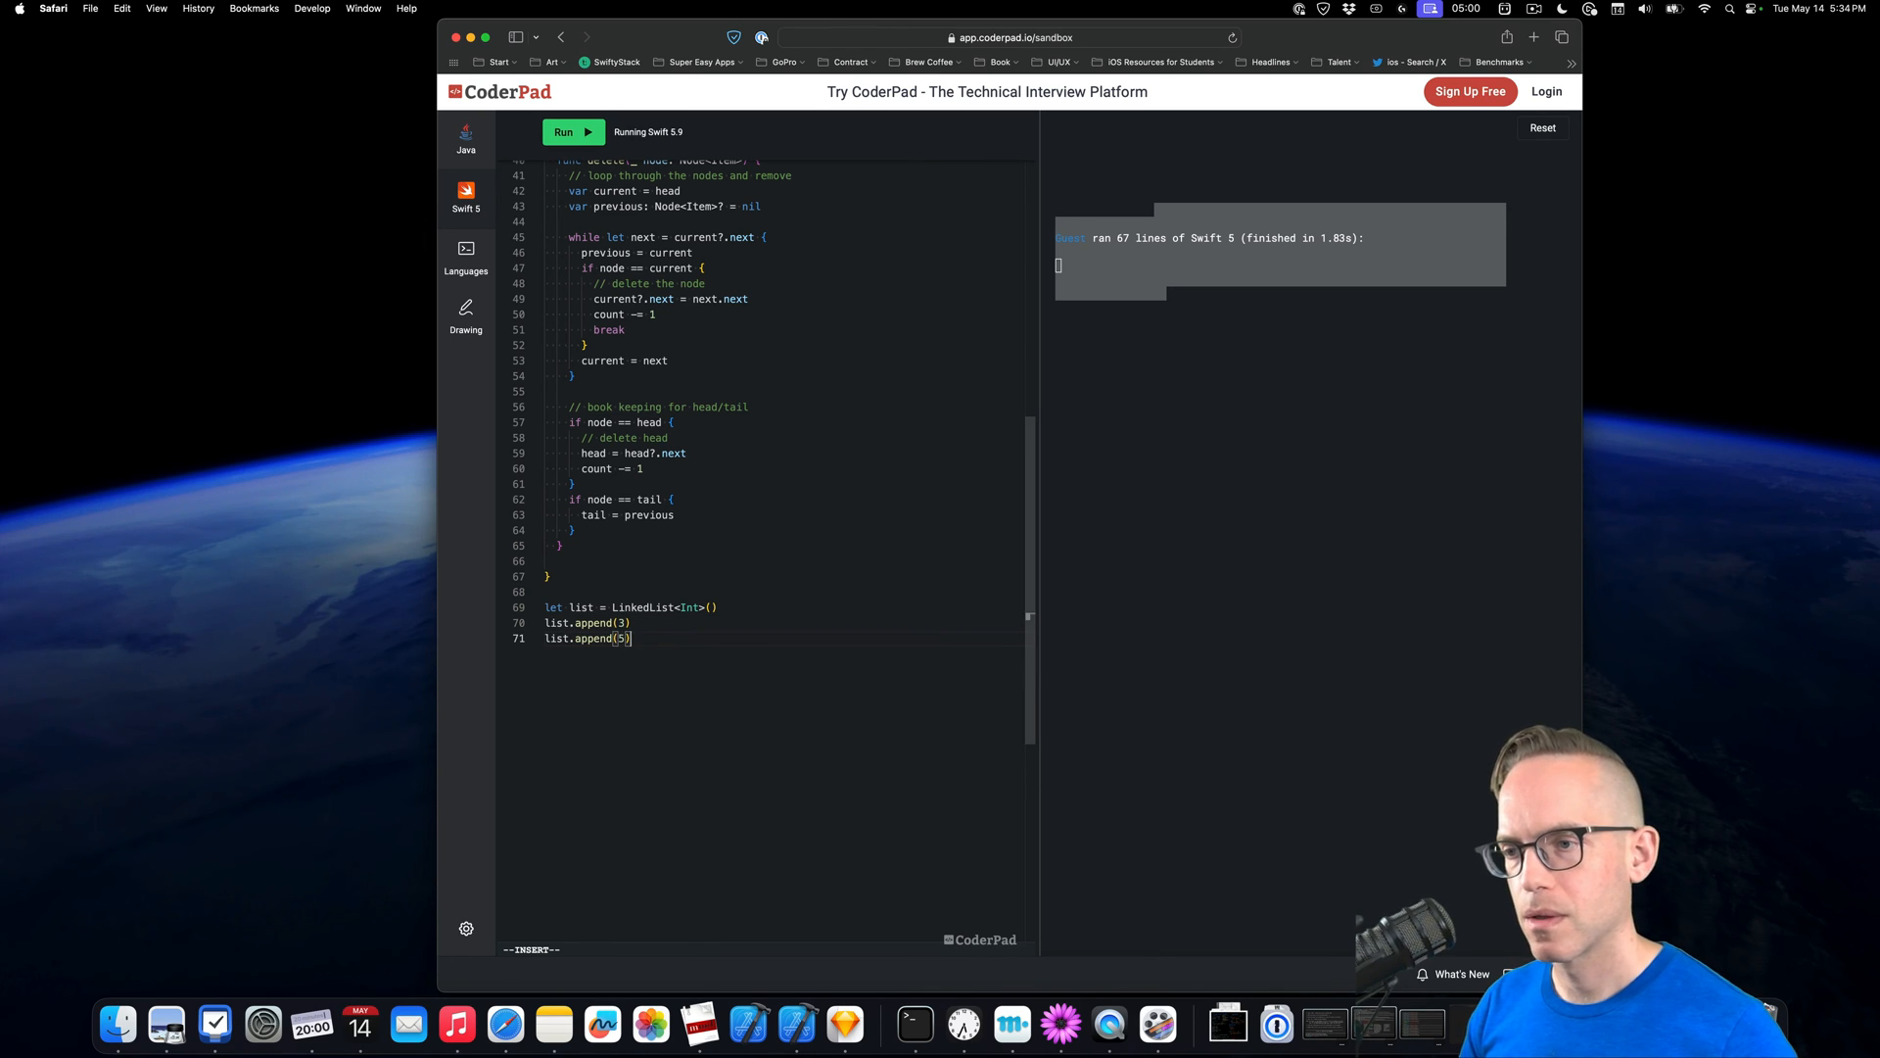
text(list.append)
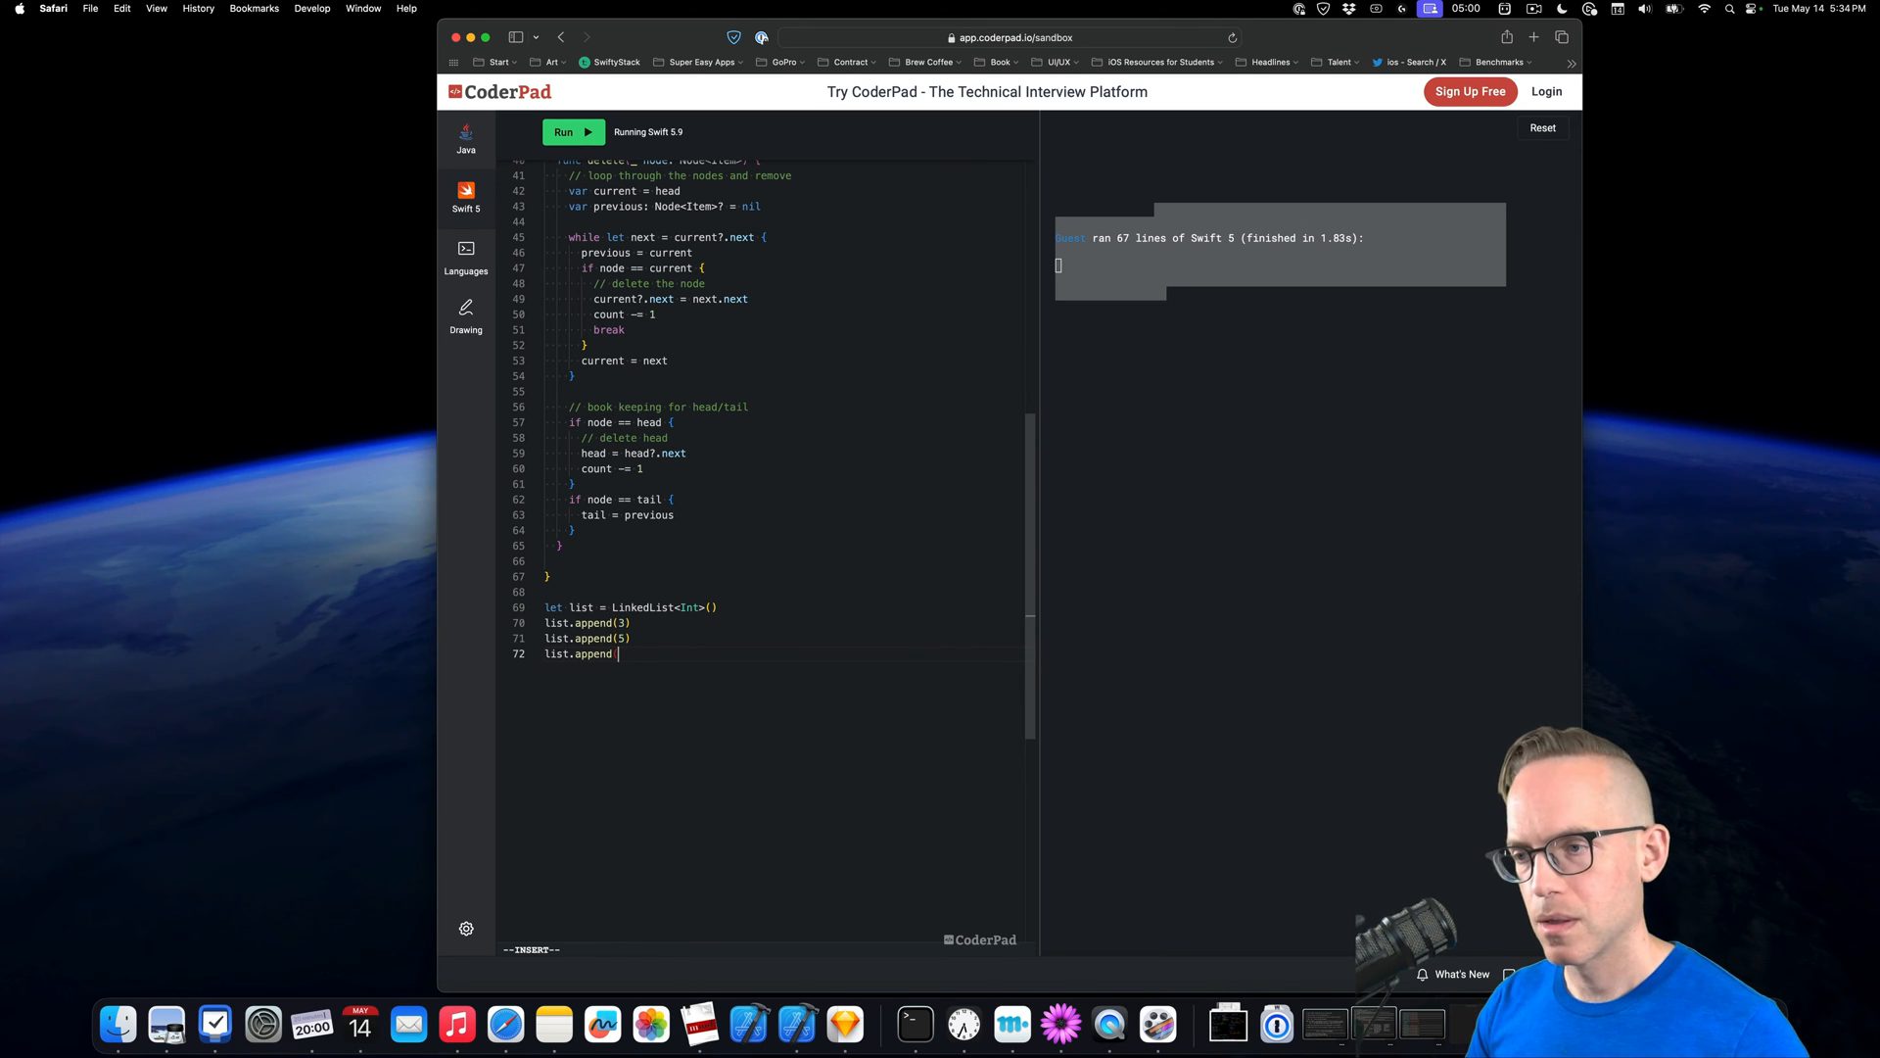
text(7))
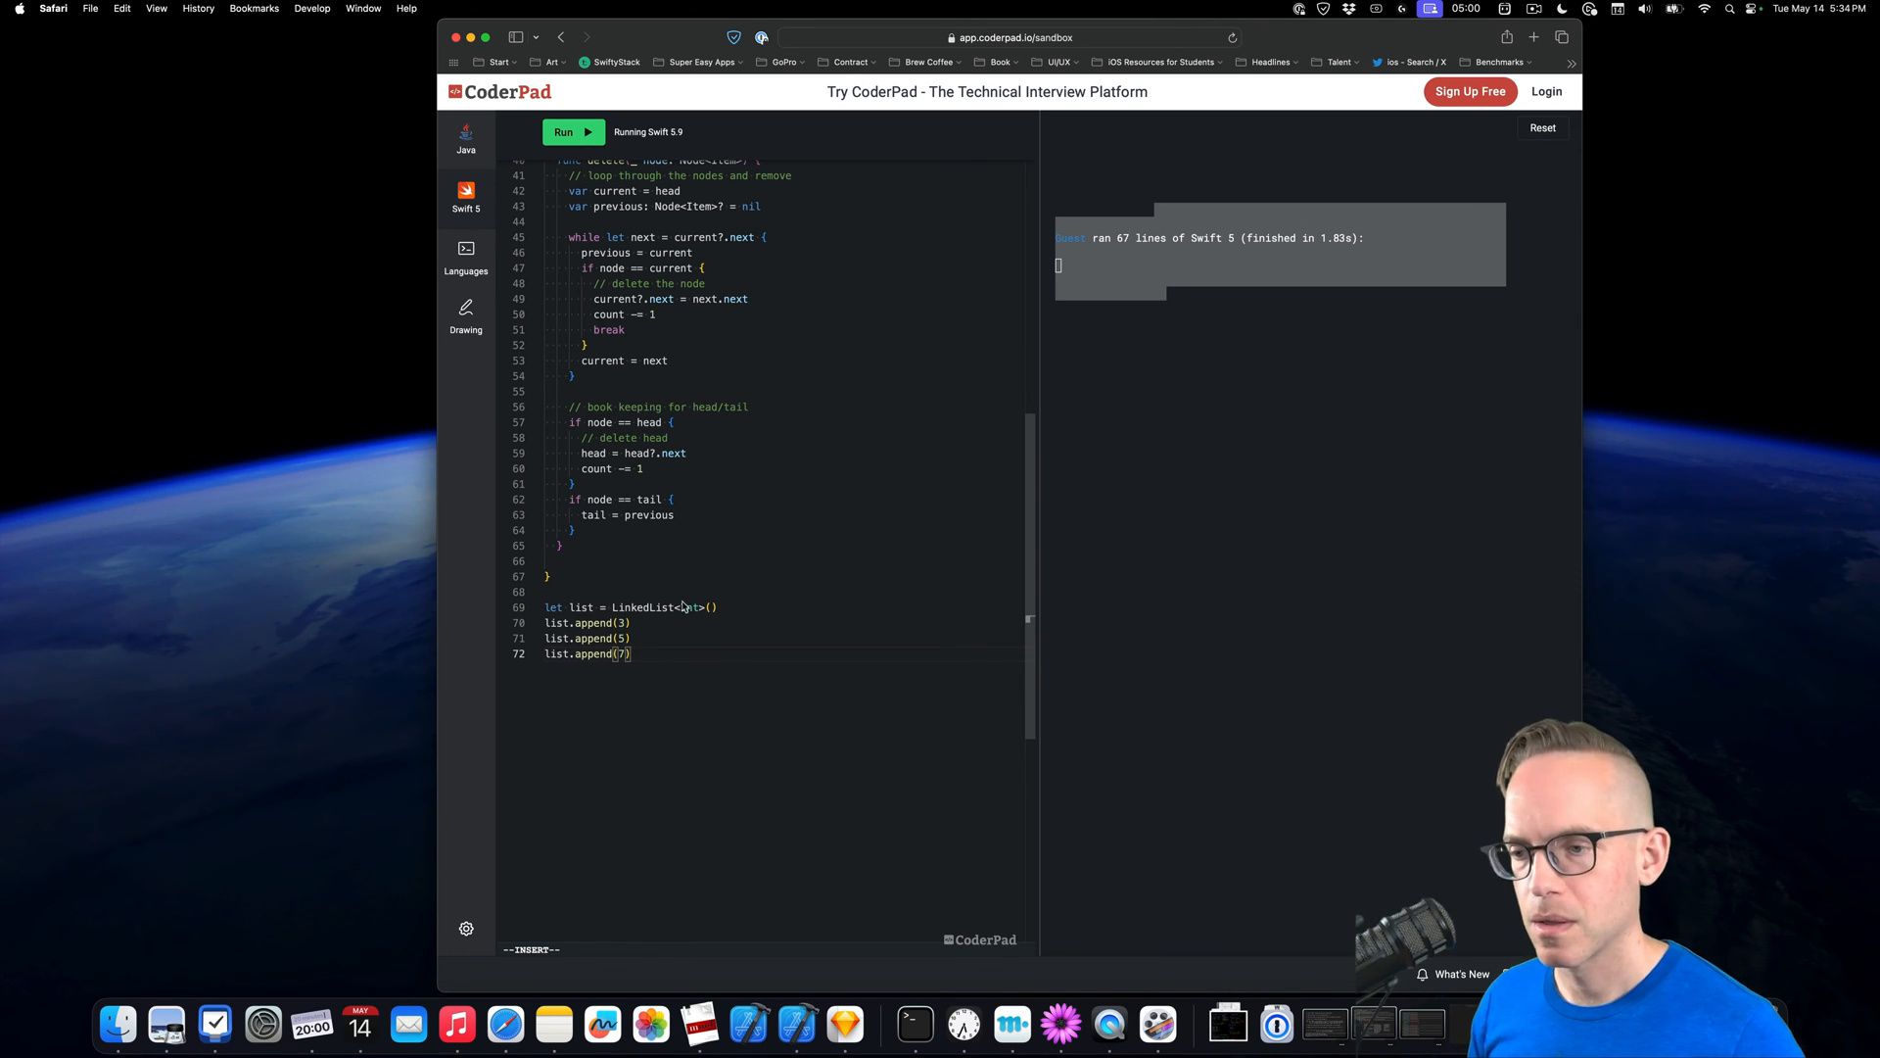
click(573, 132)
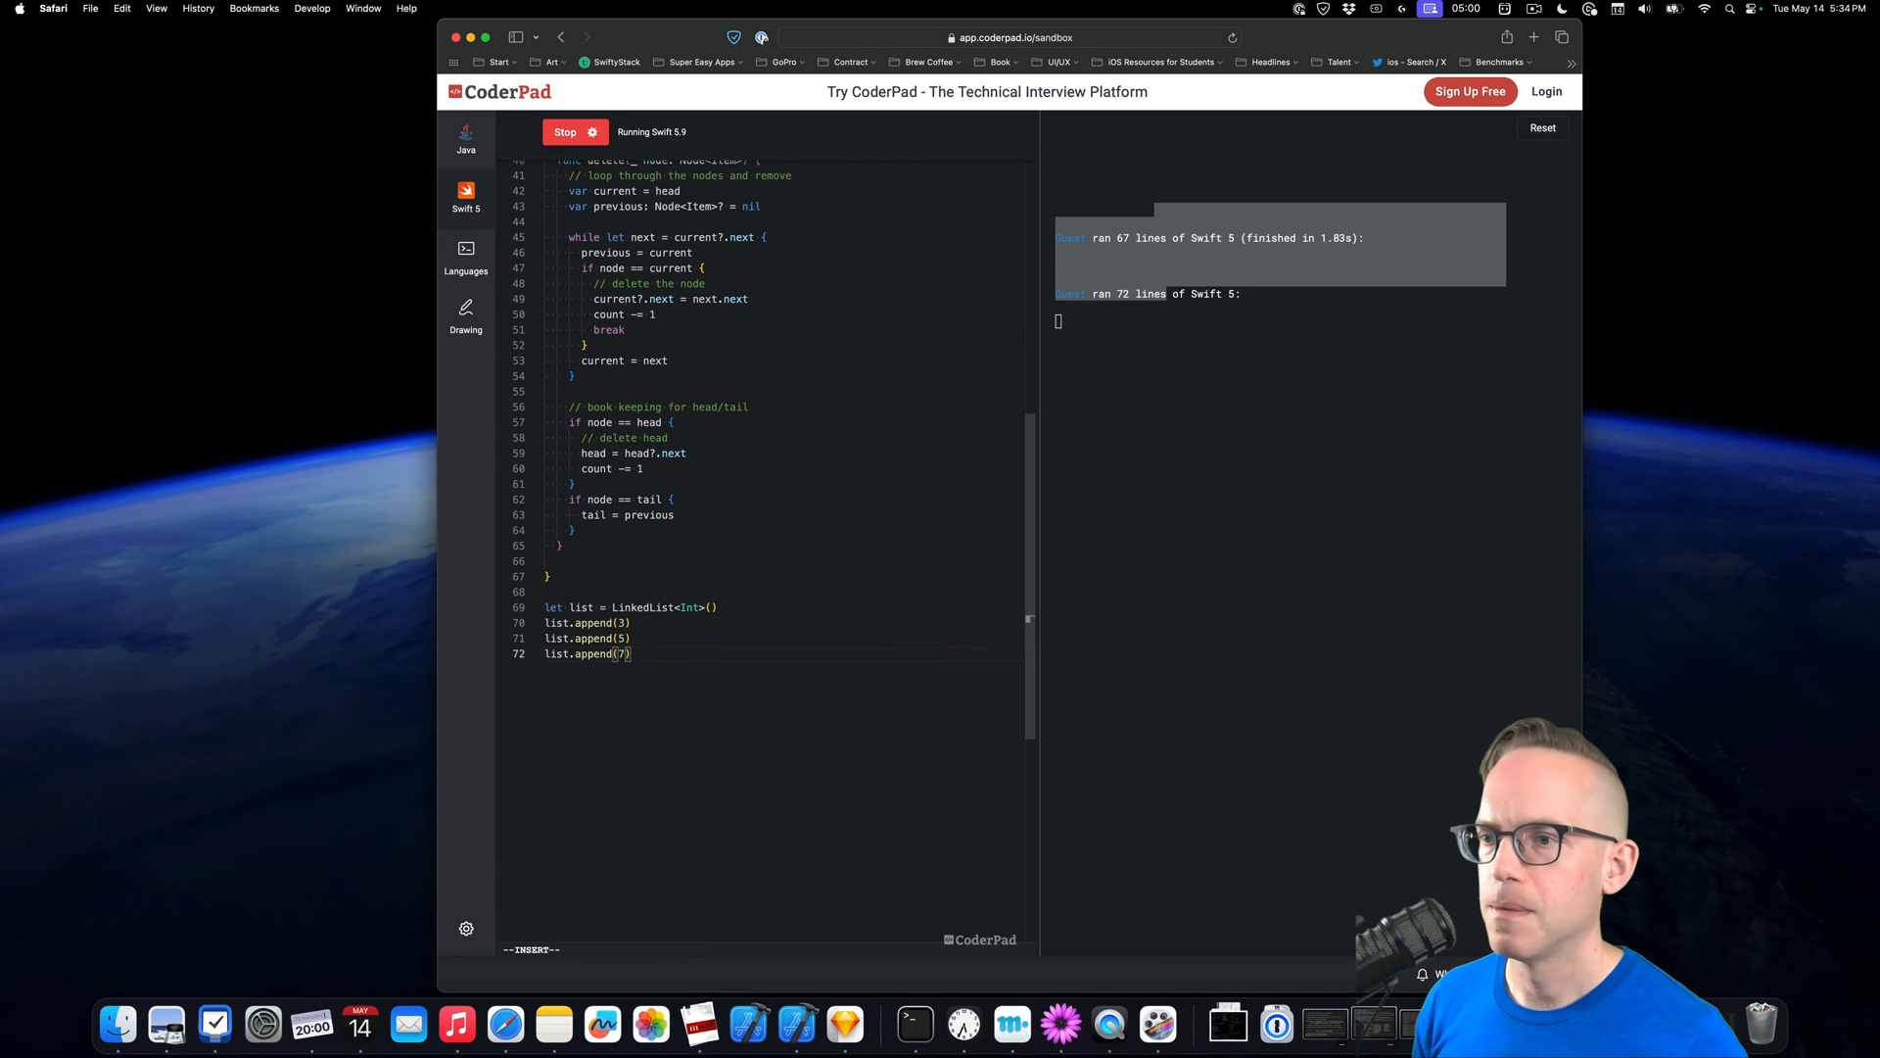
click(575, 132)
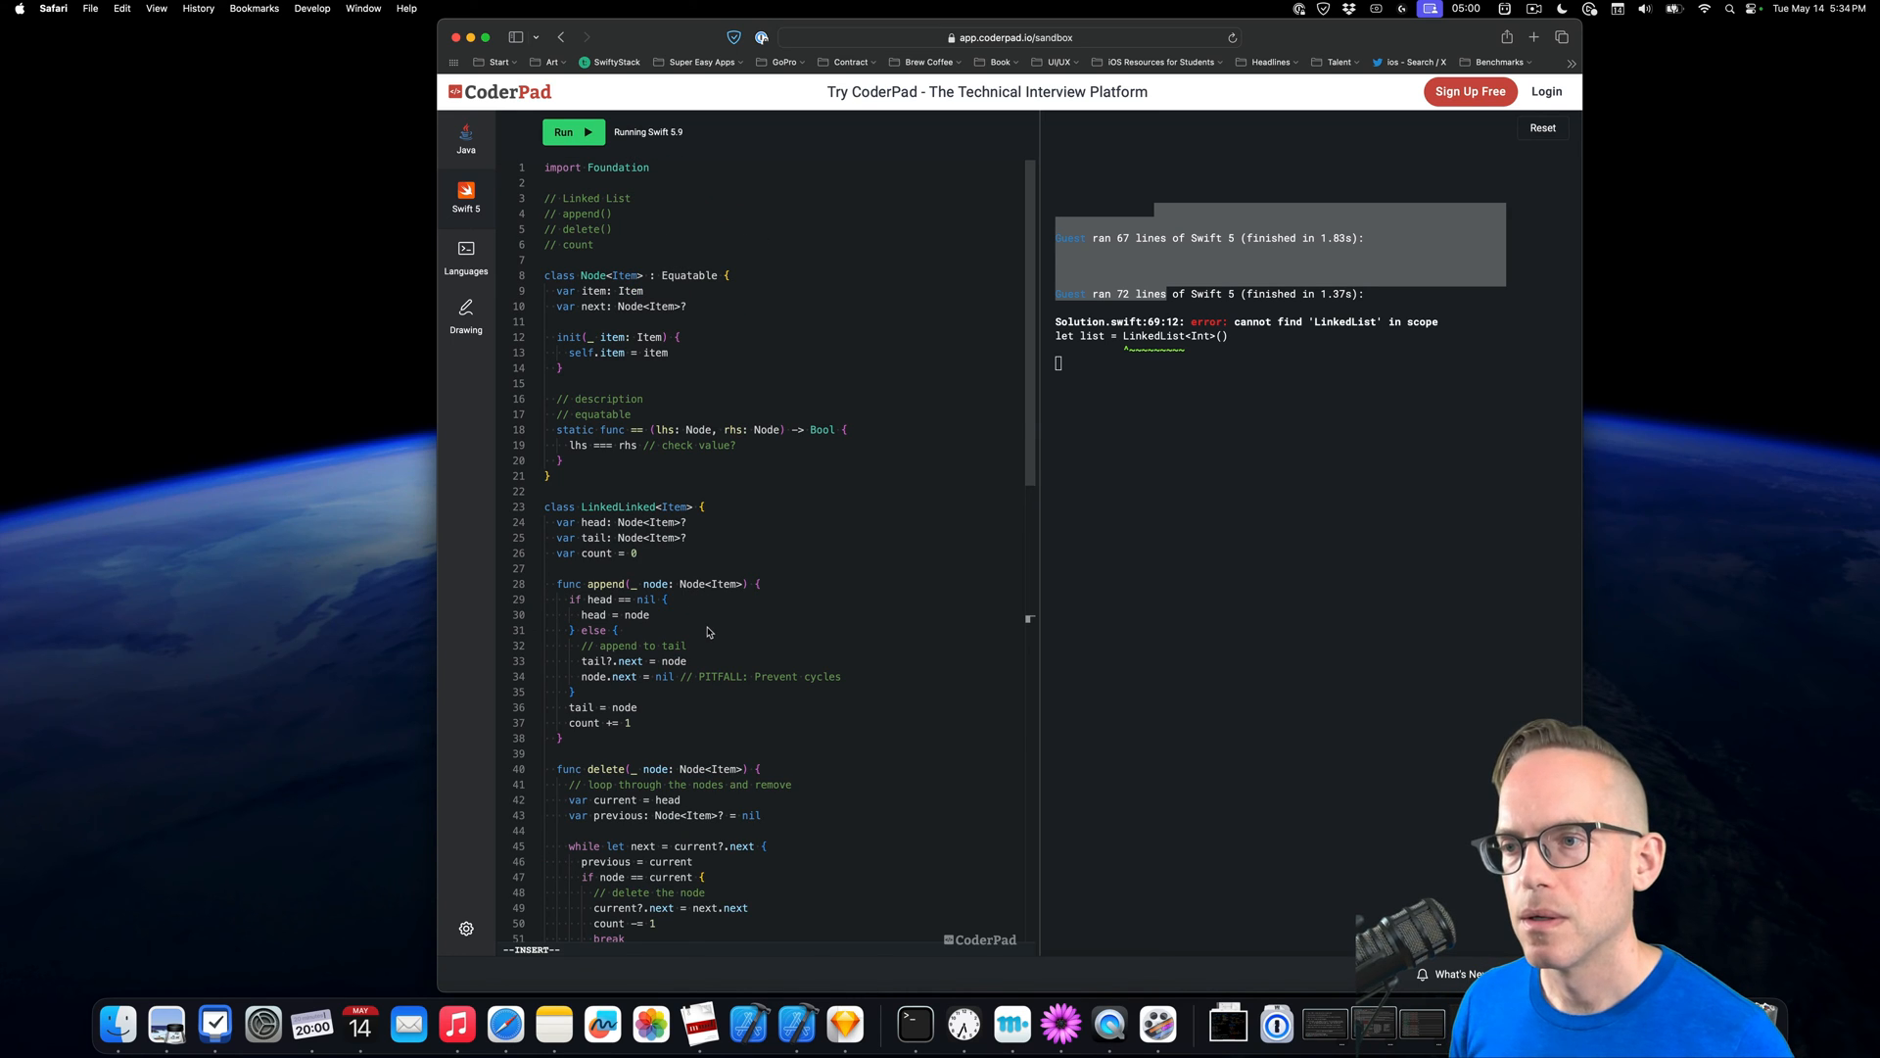
Rename the misspelled LinkedLinked class to LinkedList and rerun
double_click(616, 506)
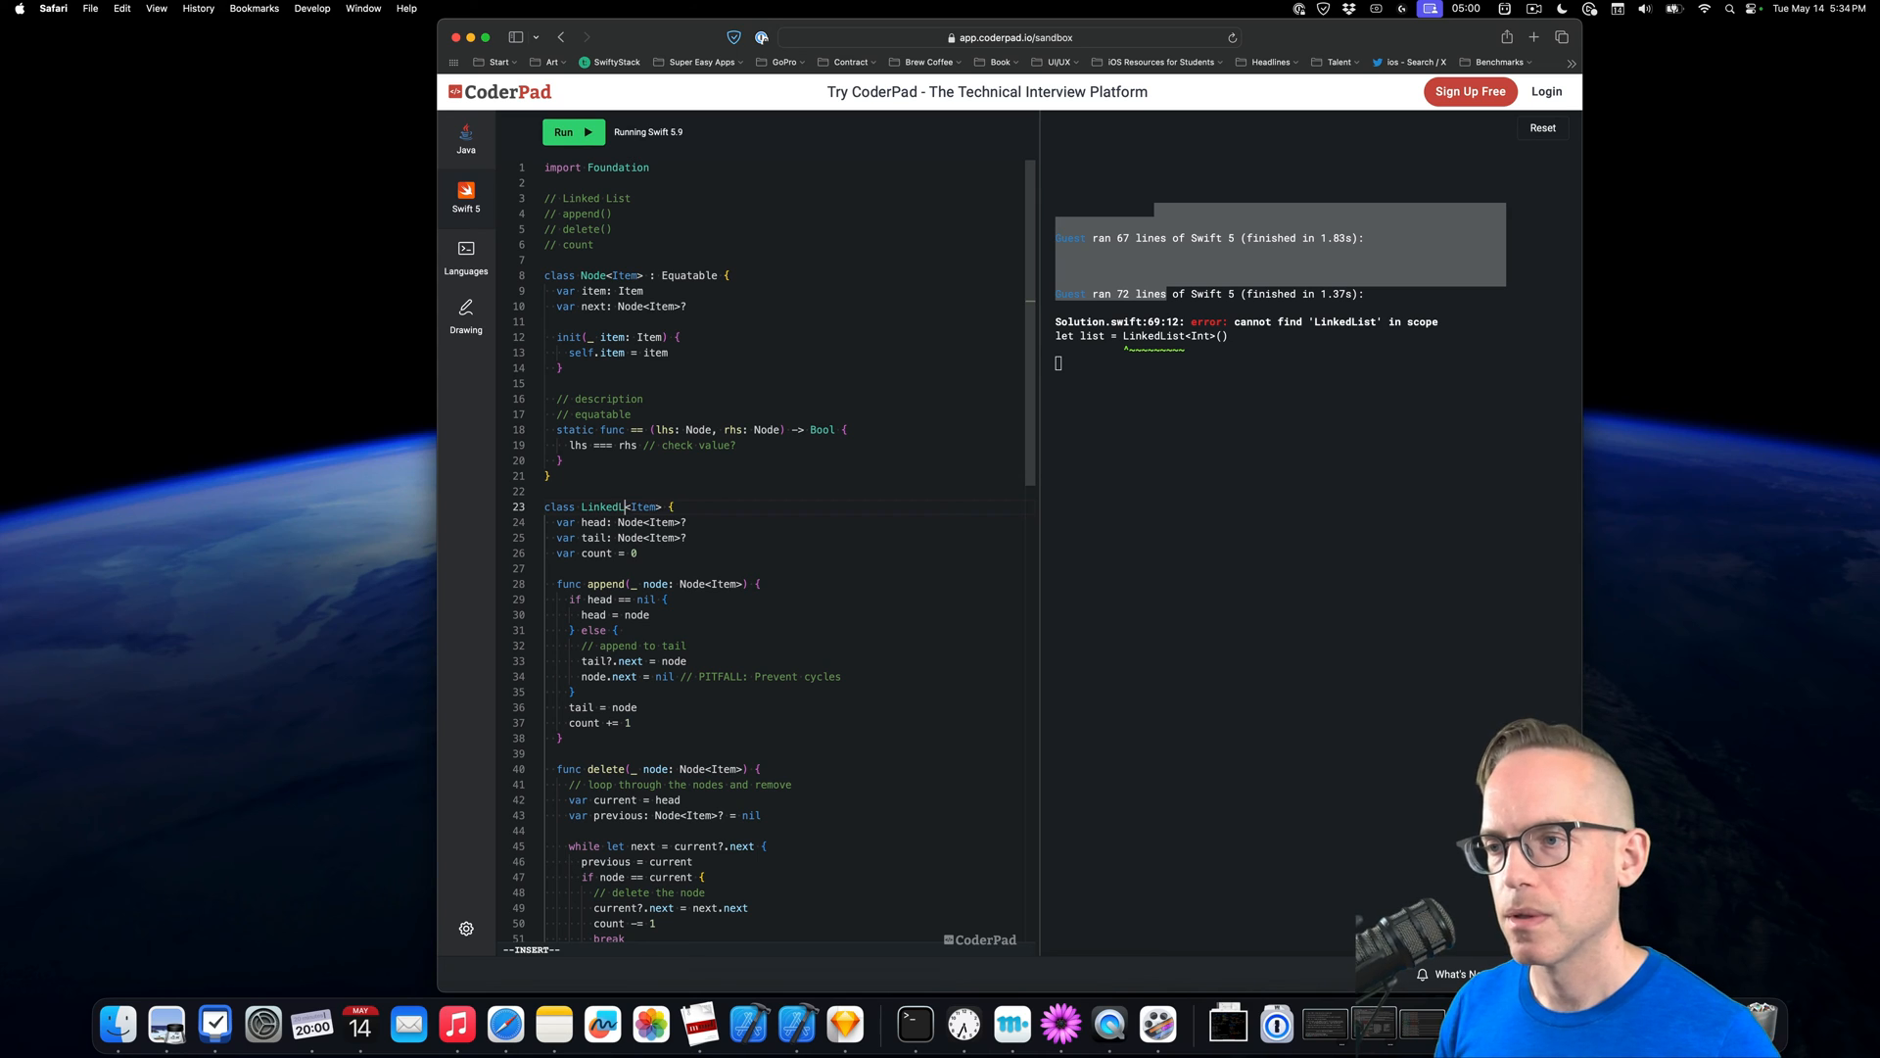
click(572, 132)
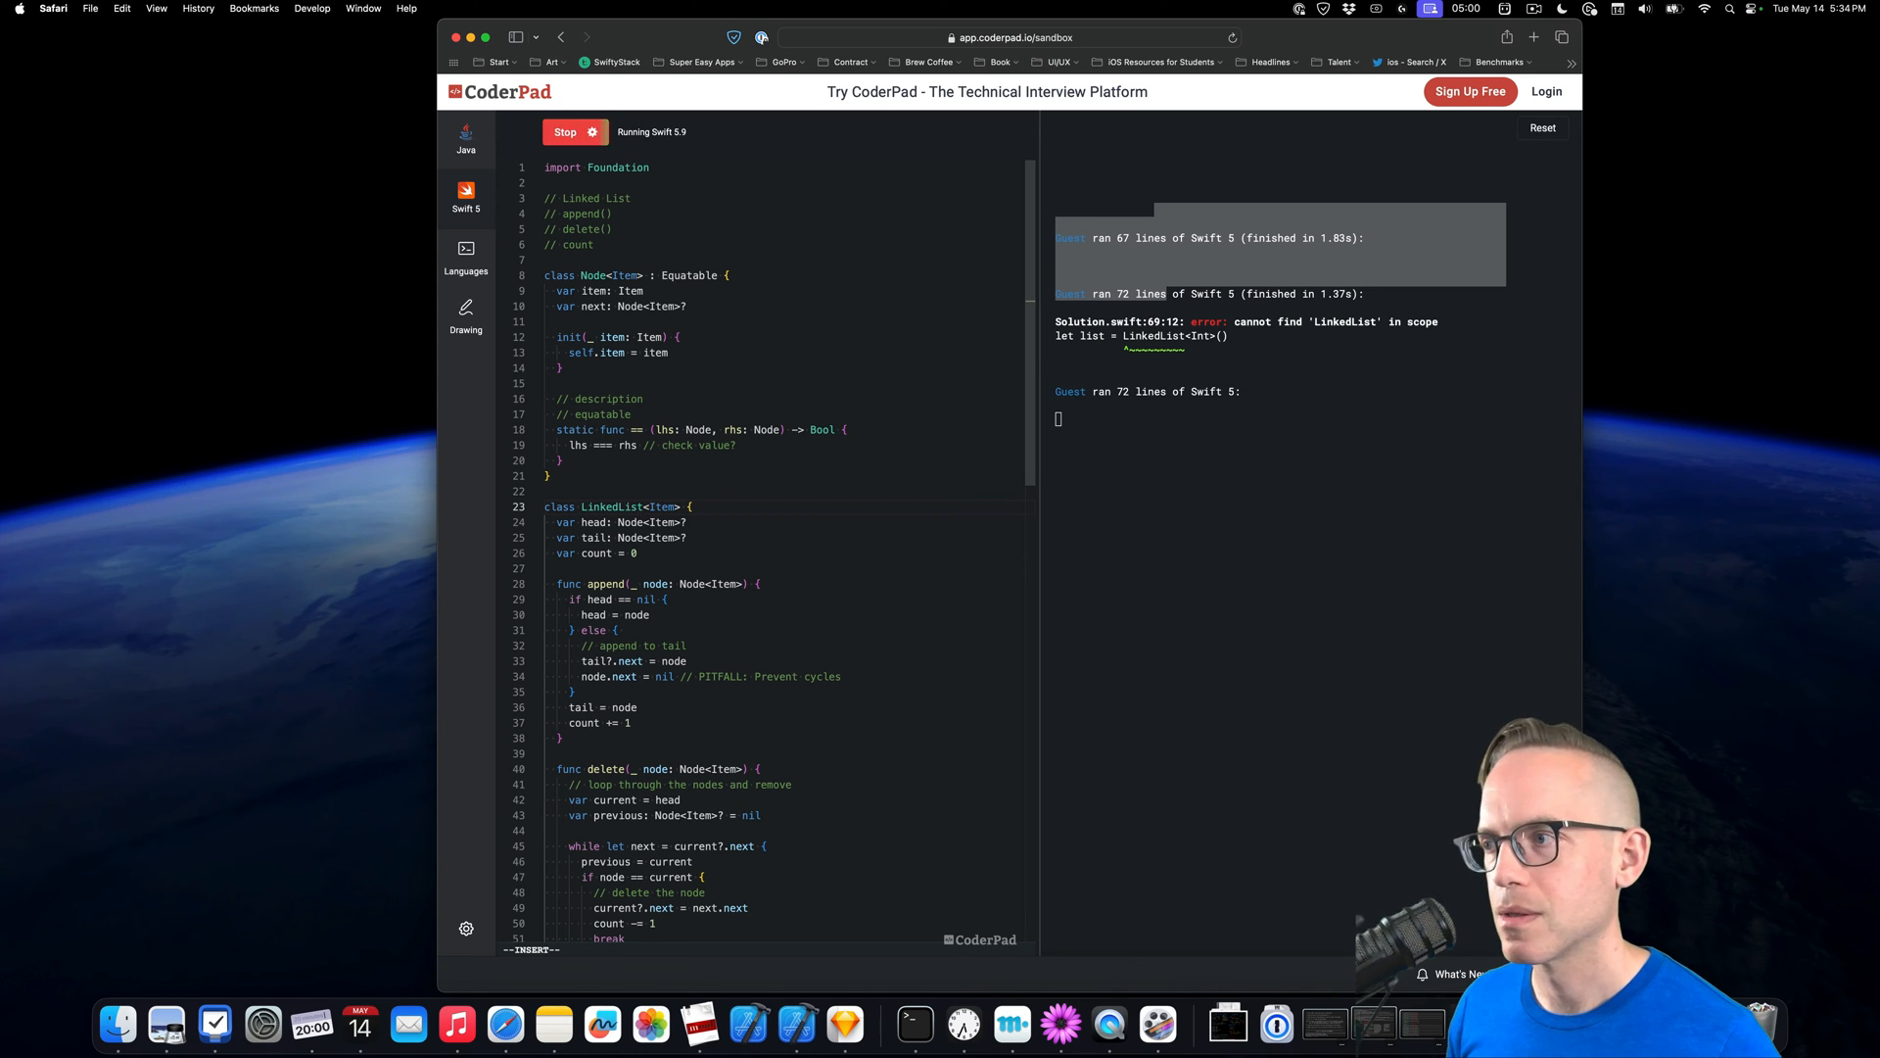
click(575, 132)
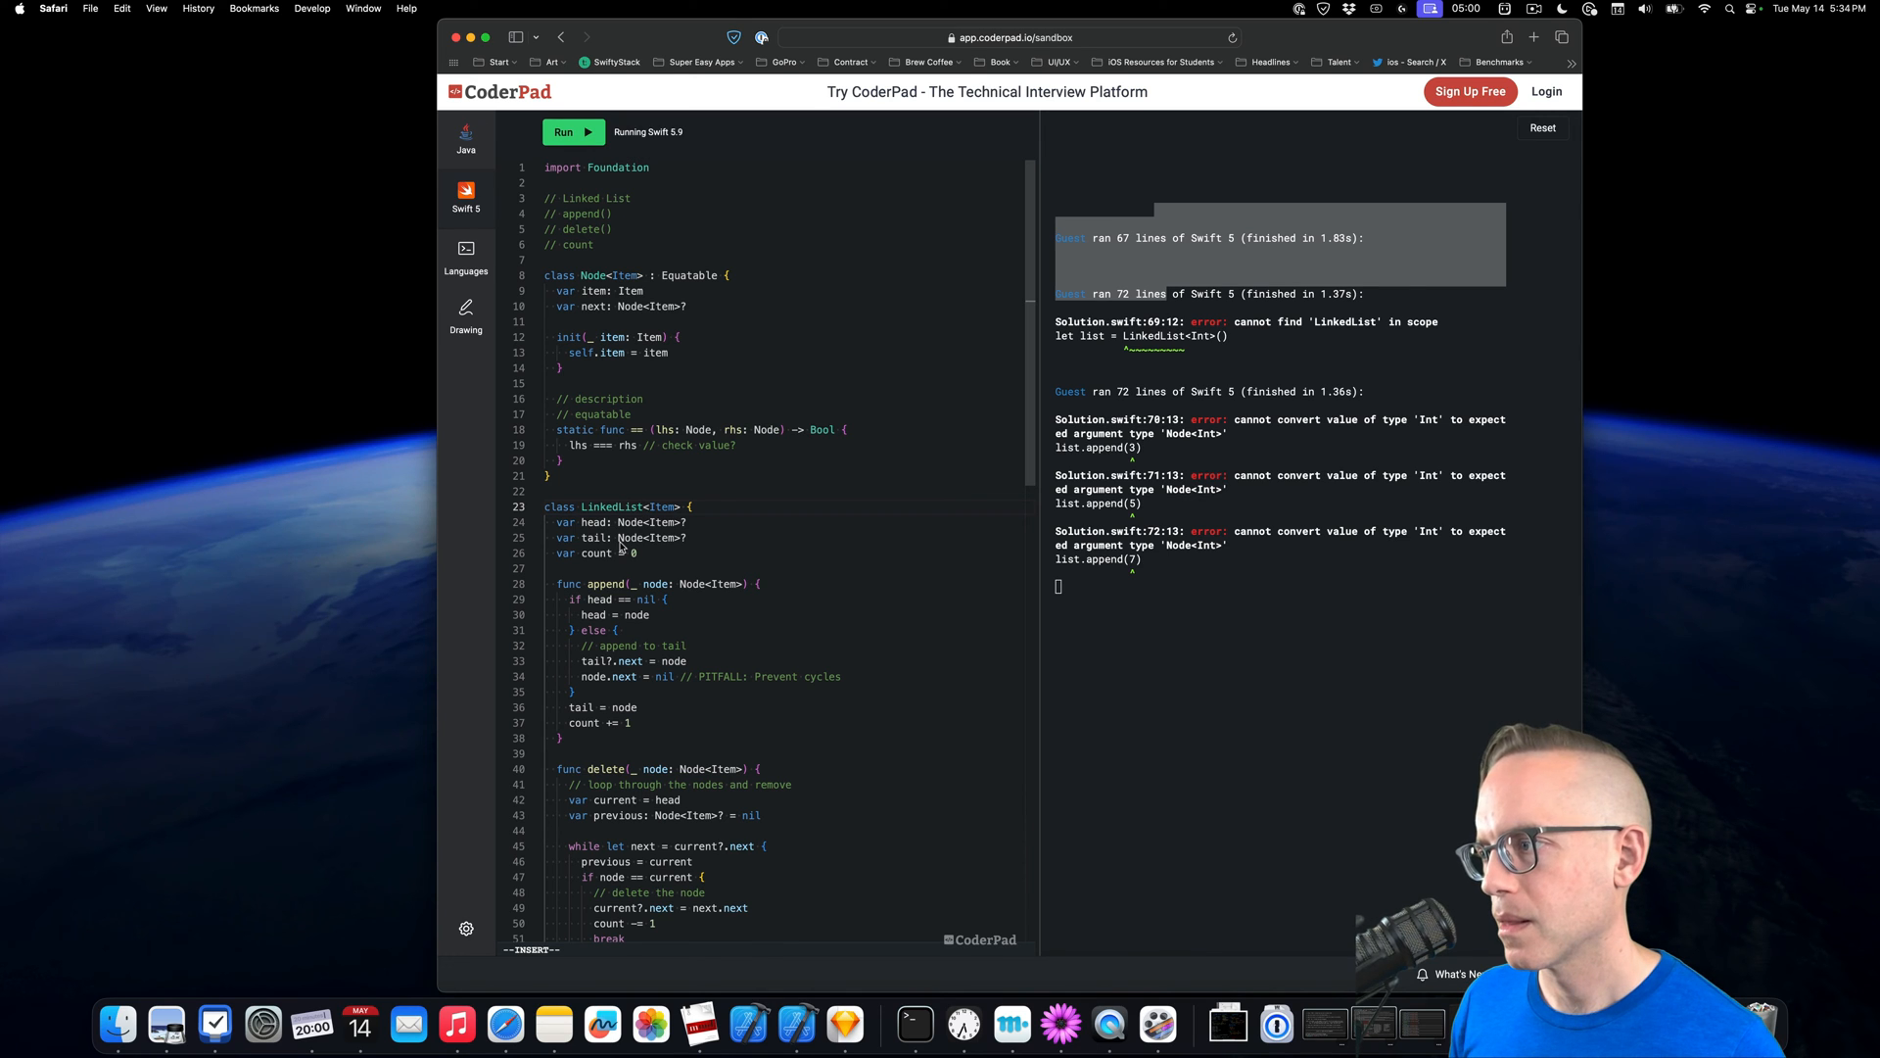
Wrap the appended values in Node(3), Node(5), Node(7), run cleanly, and add a new line
scroll(down, 3)
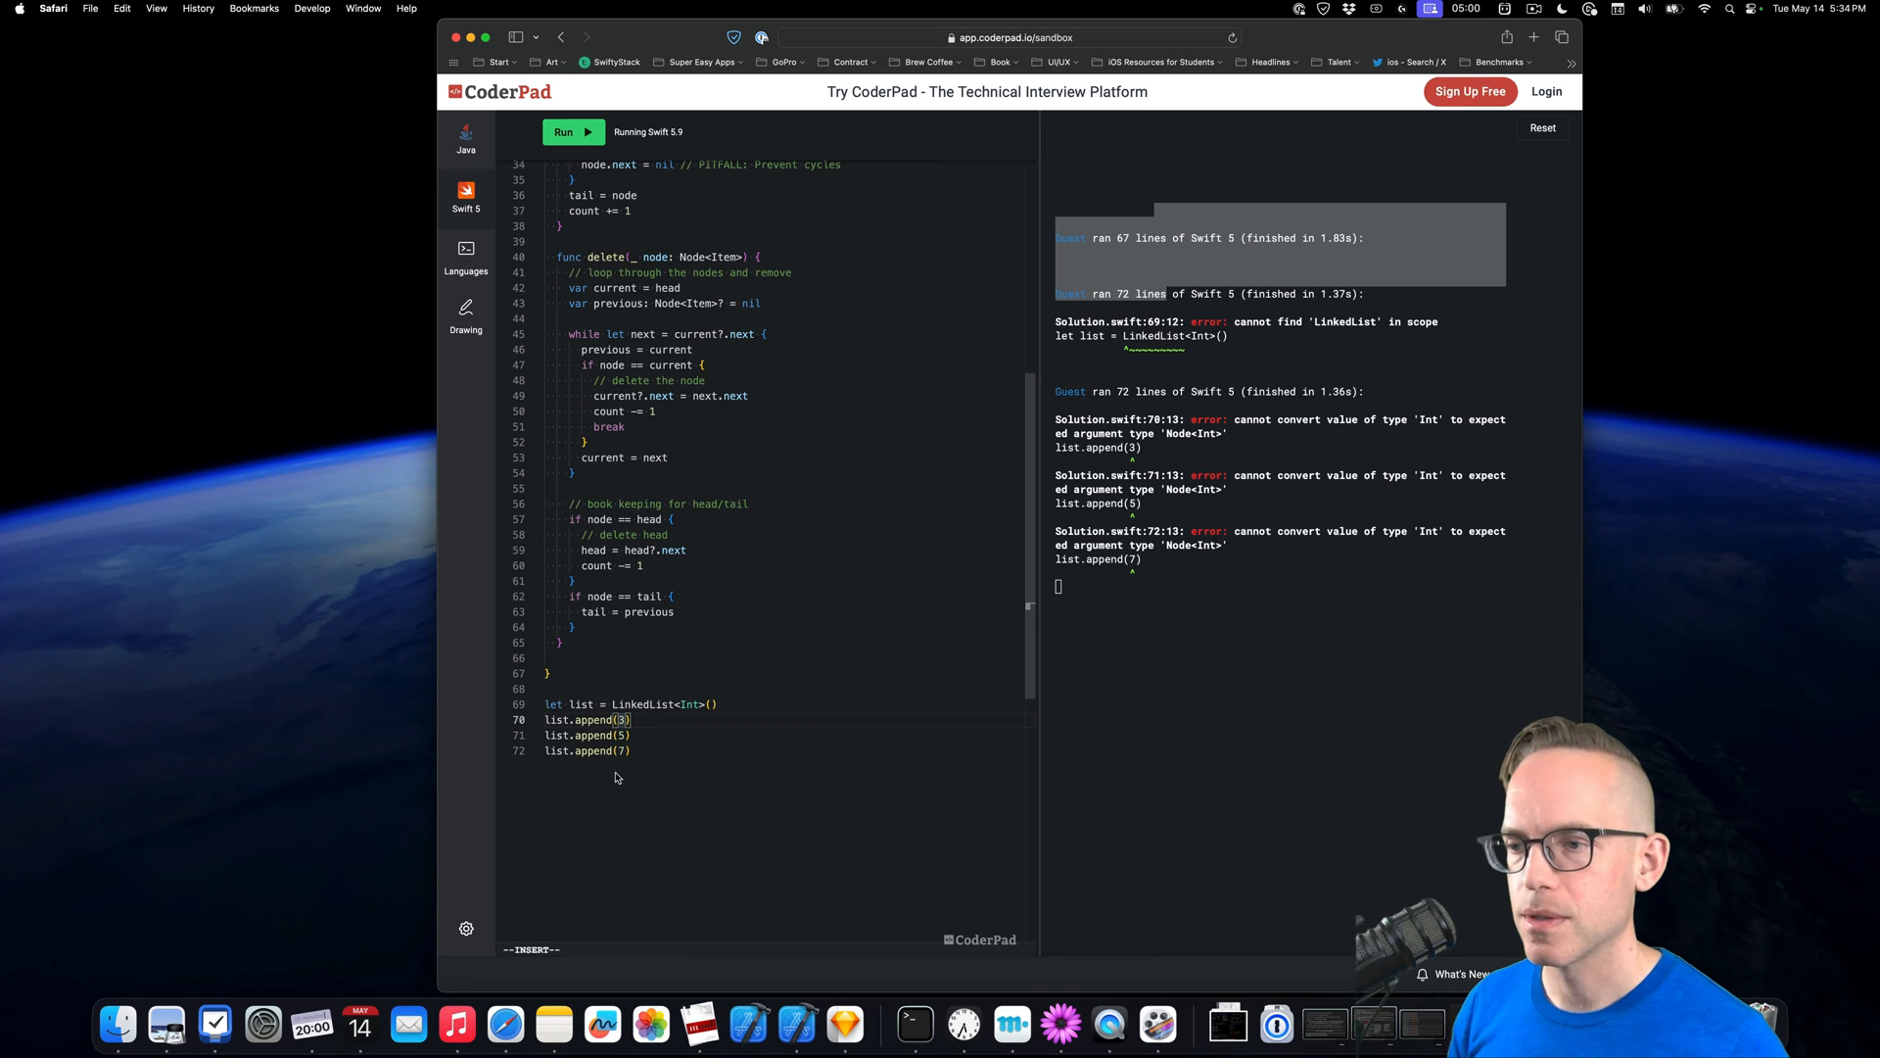
text(Node()
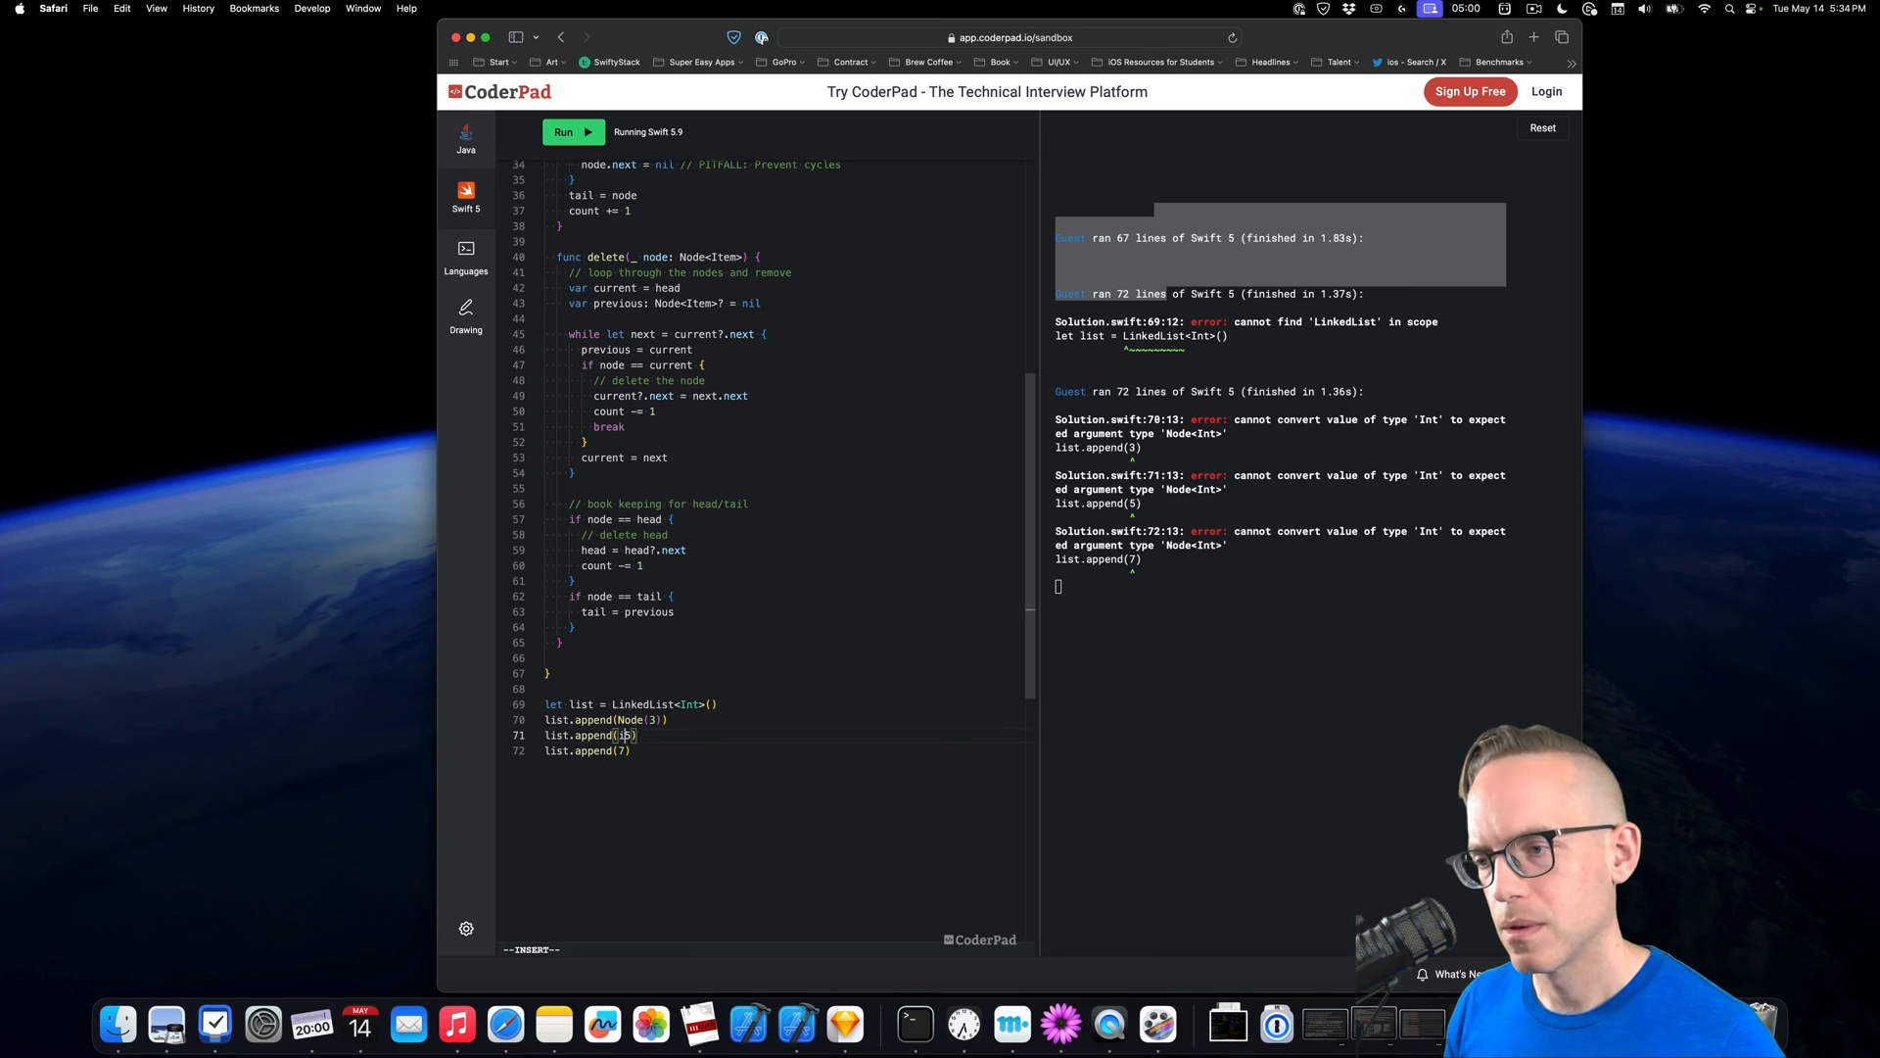
text(Node()
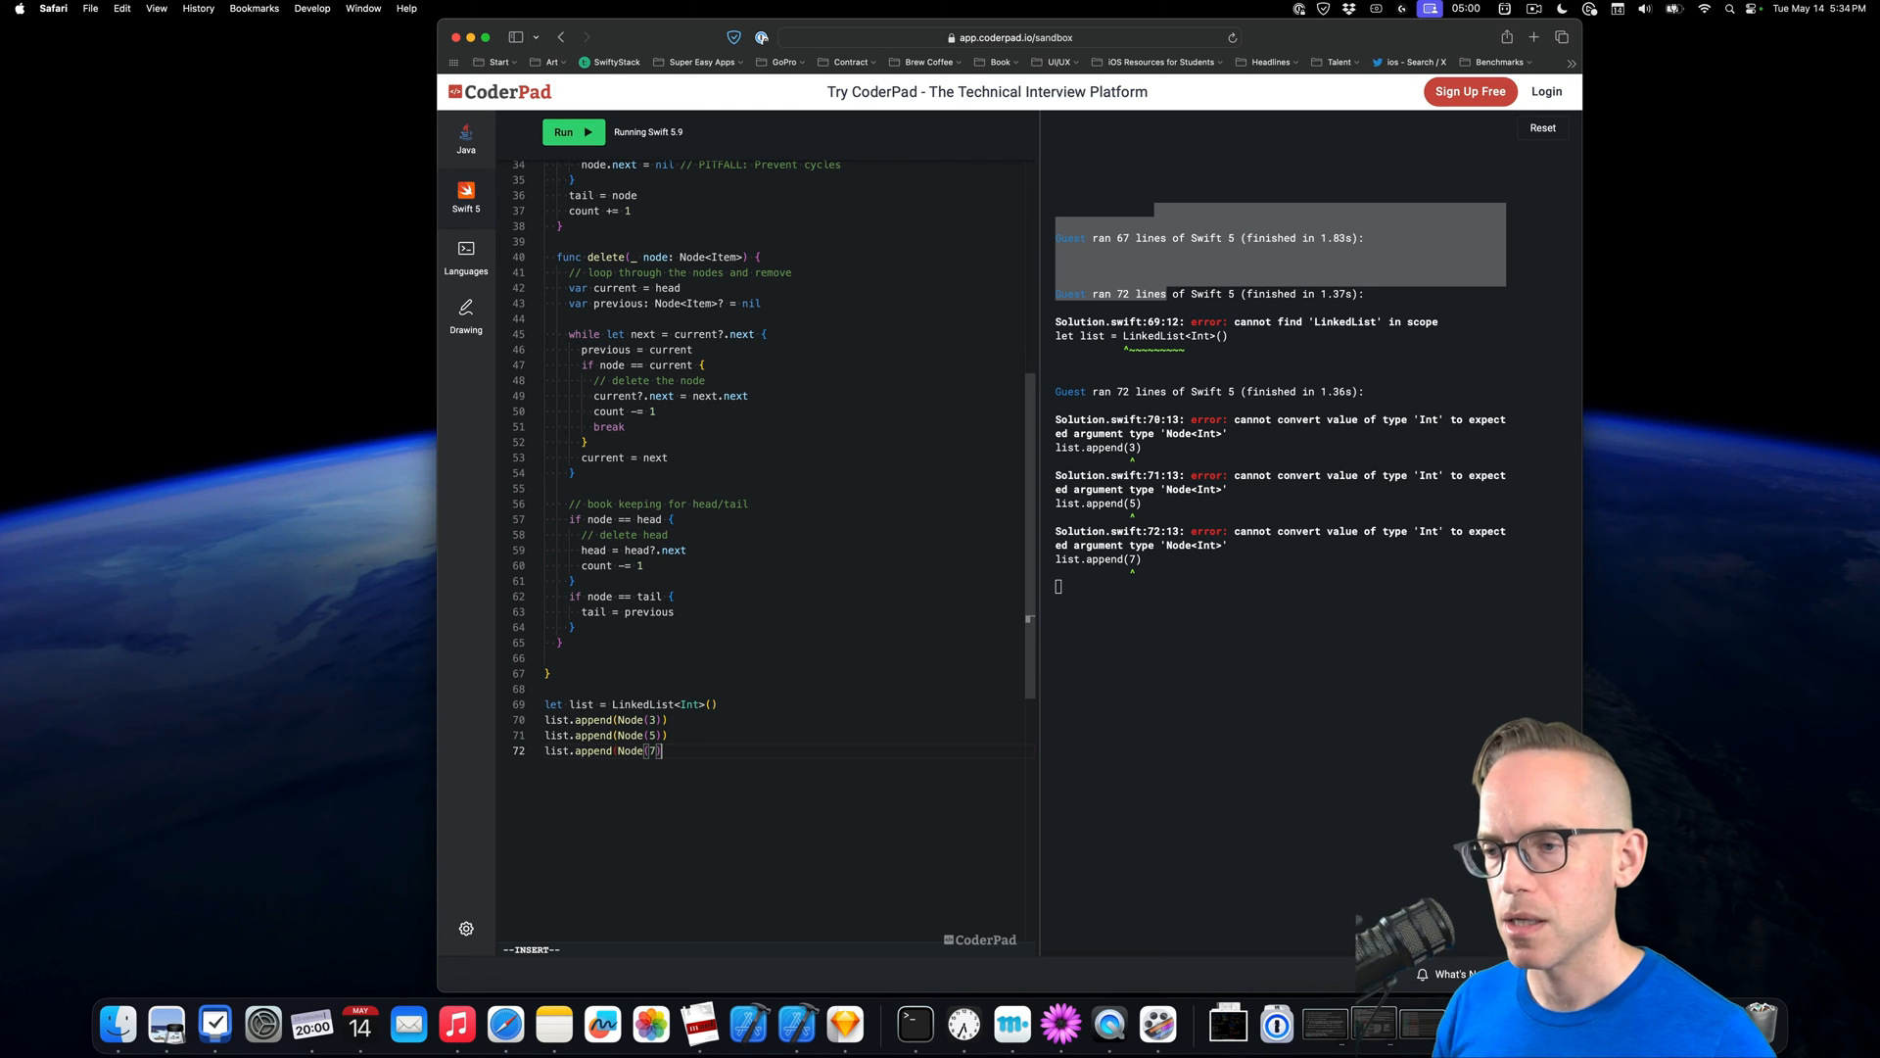
click(573, 133)
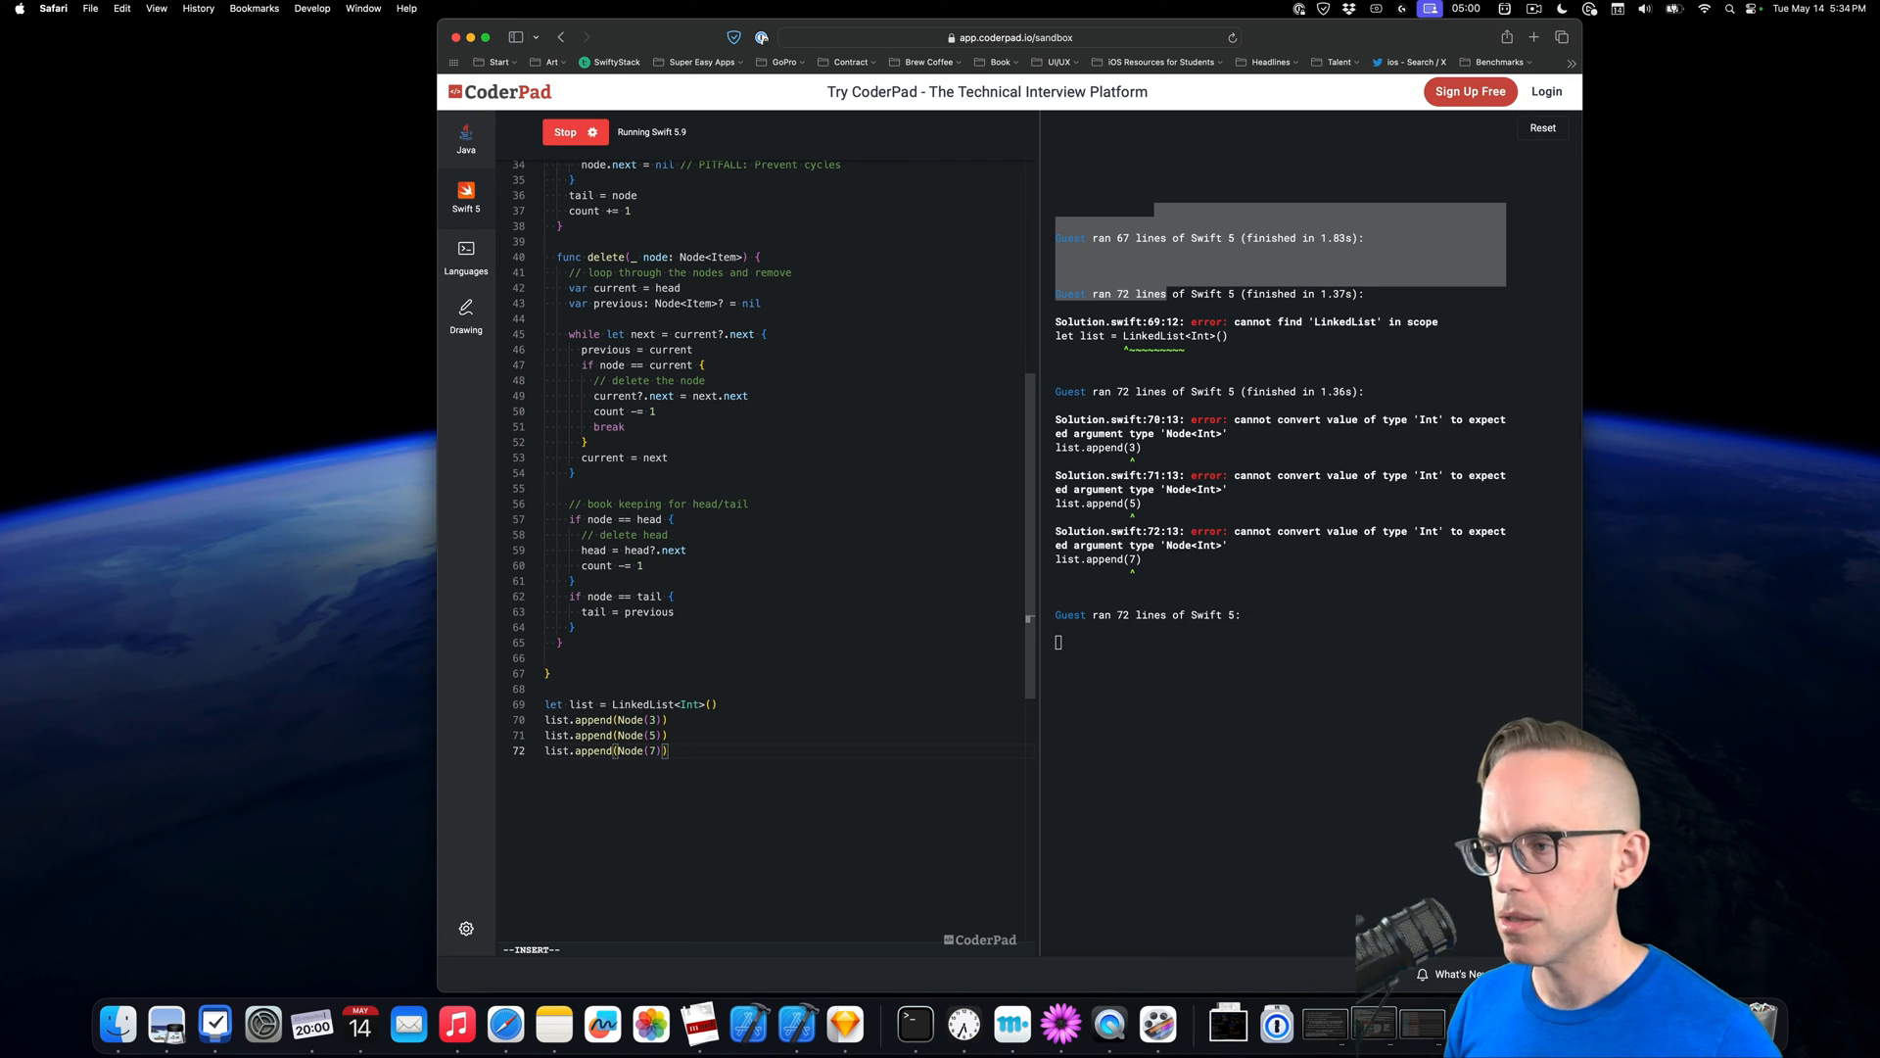
click(575, 132)
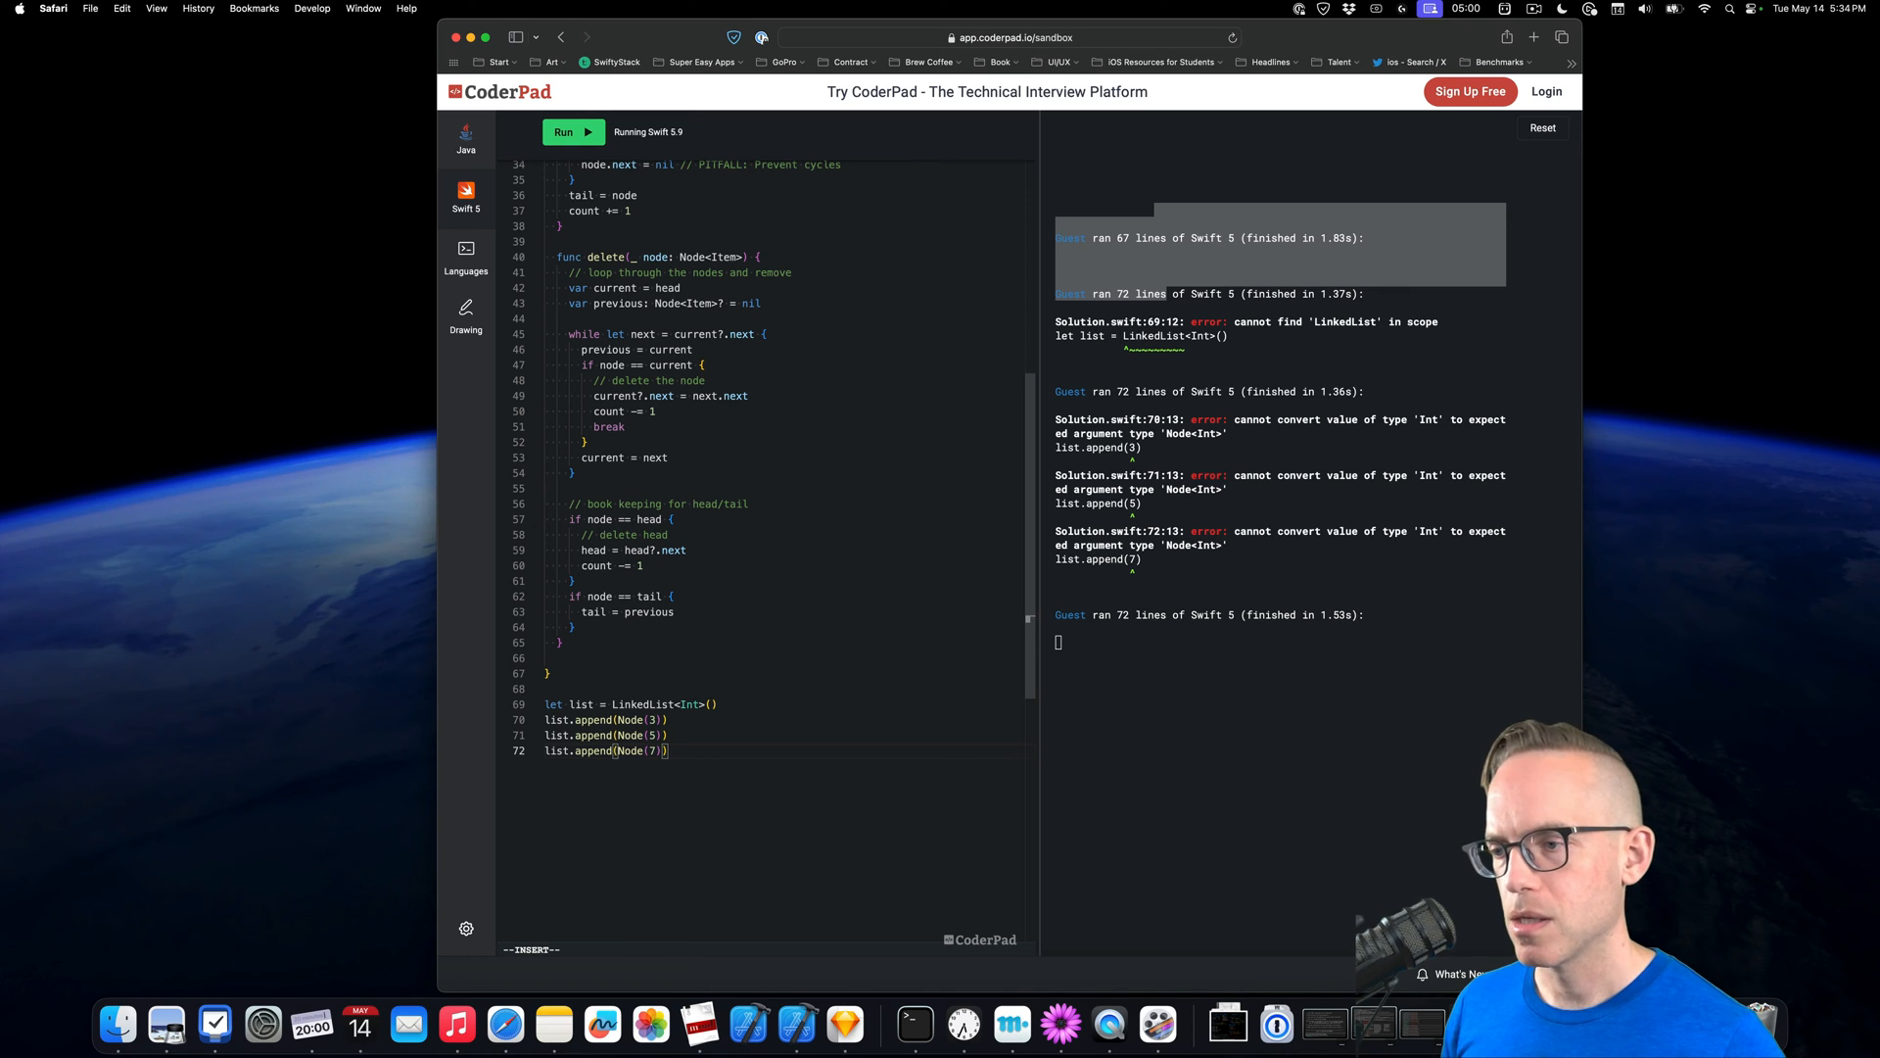
key(enter)
text(print(list))
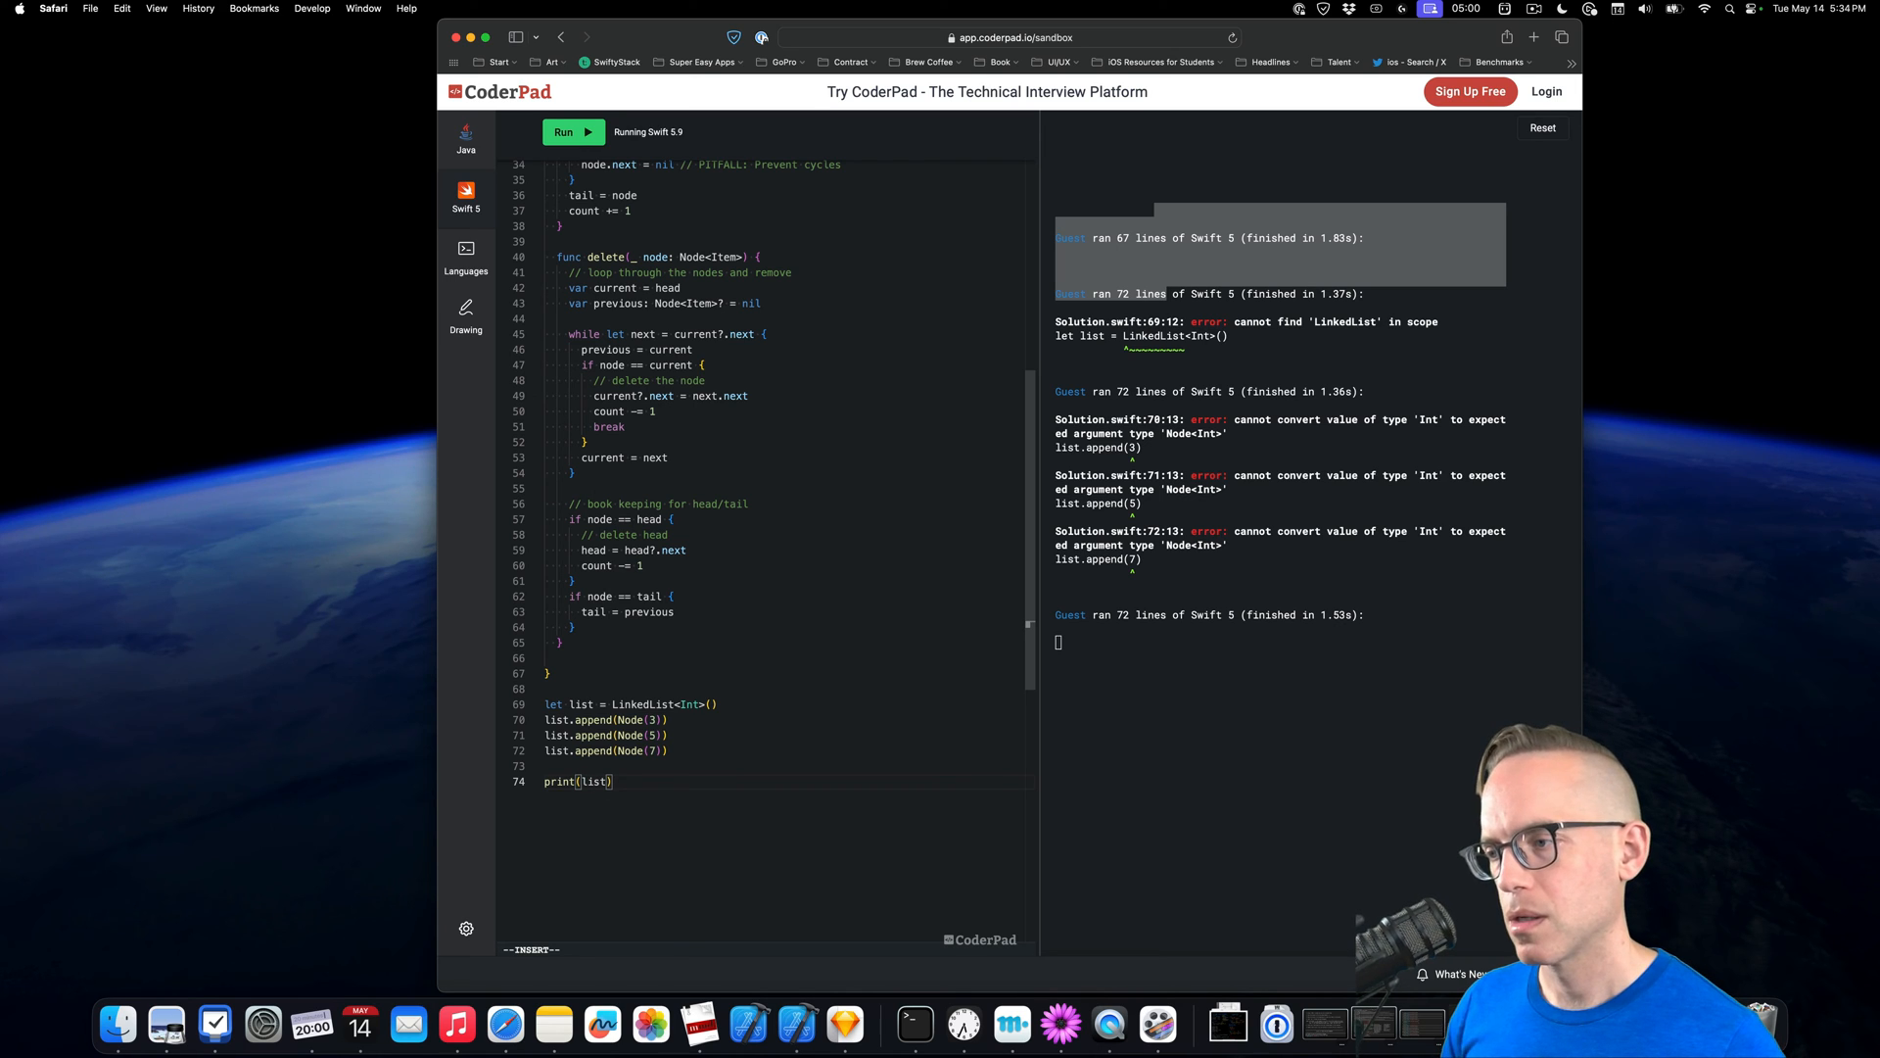
Run print(list), change it to print(list.head), and start adding a protocol to Node
click(573, 132)
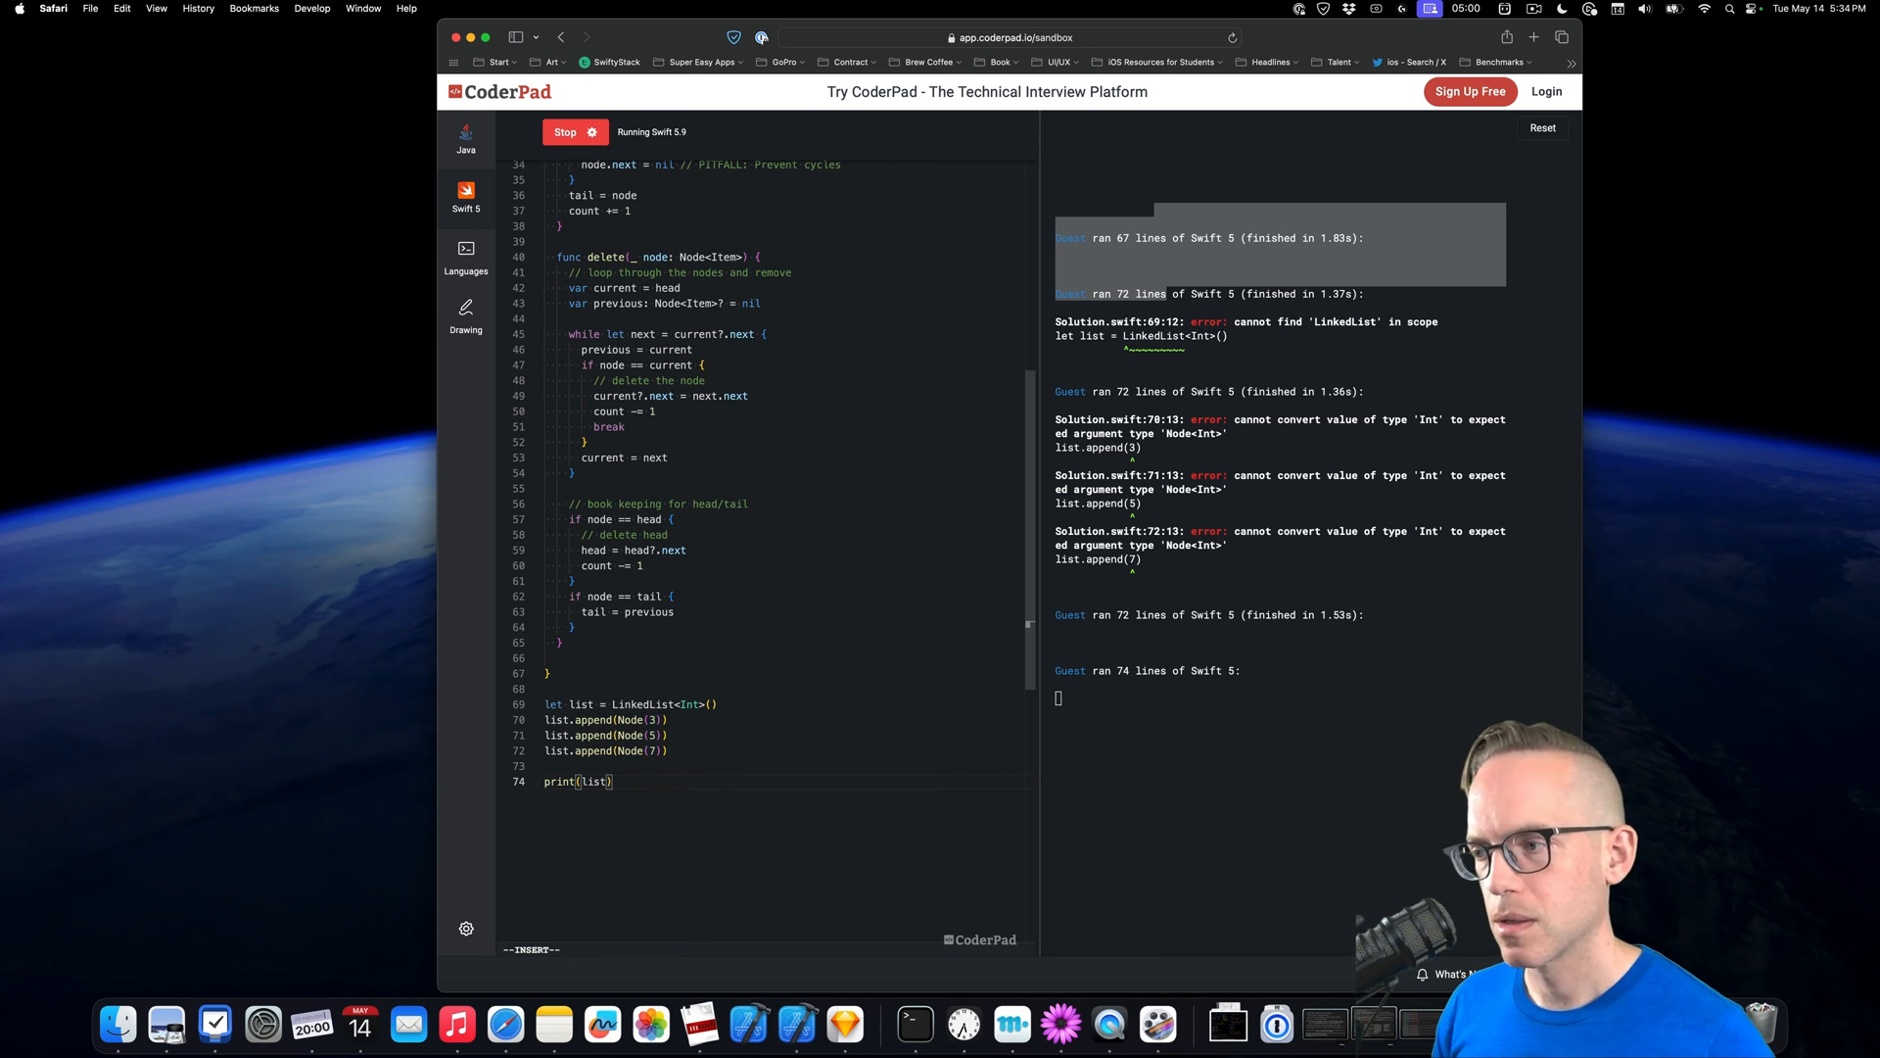
click(576, 132)
text(.head)
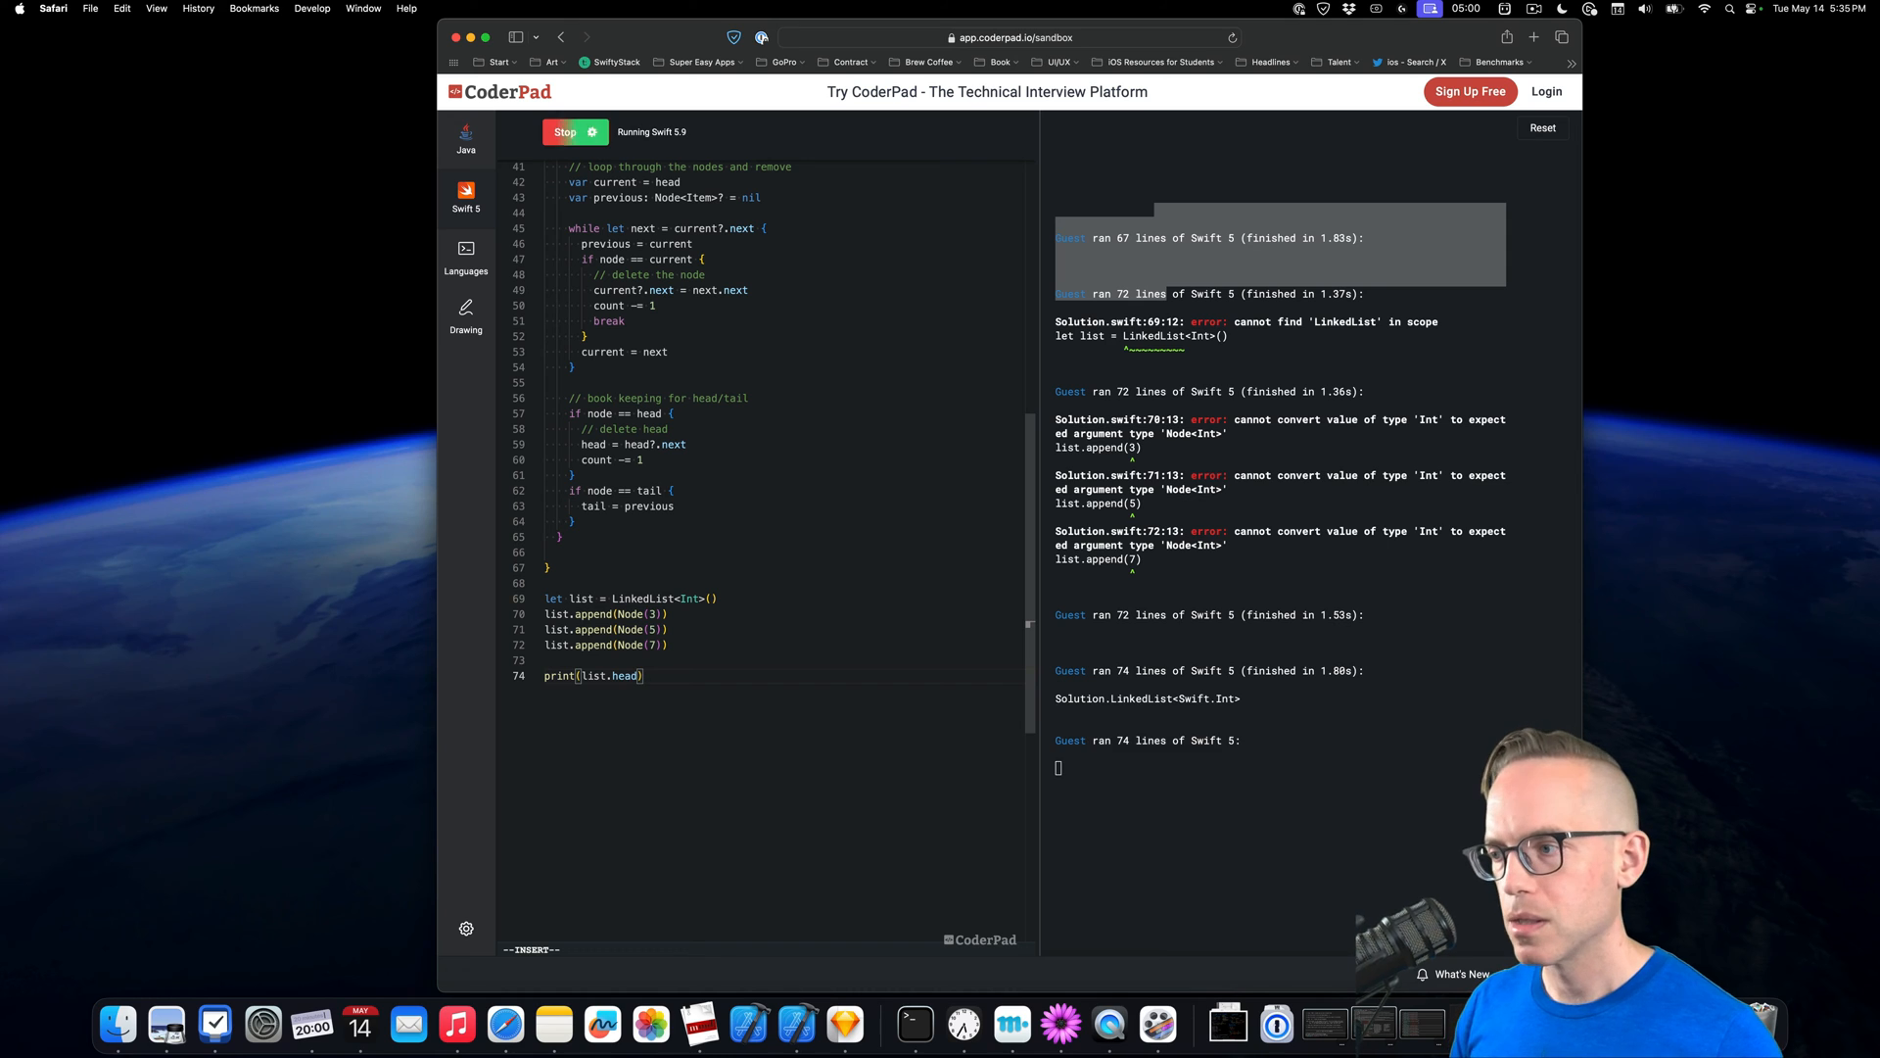
click(575, 132)
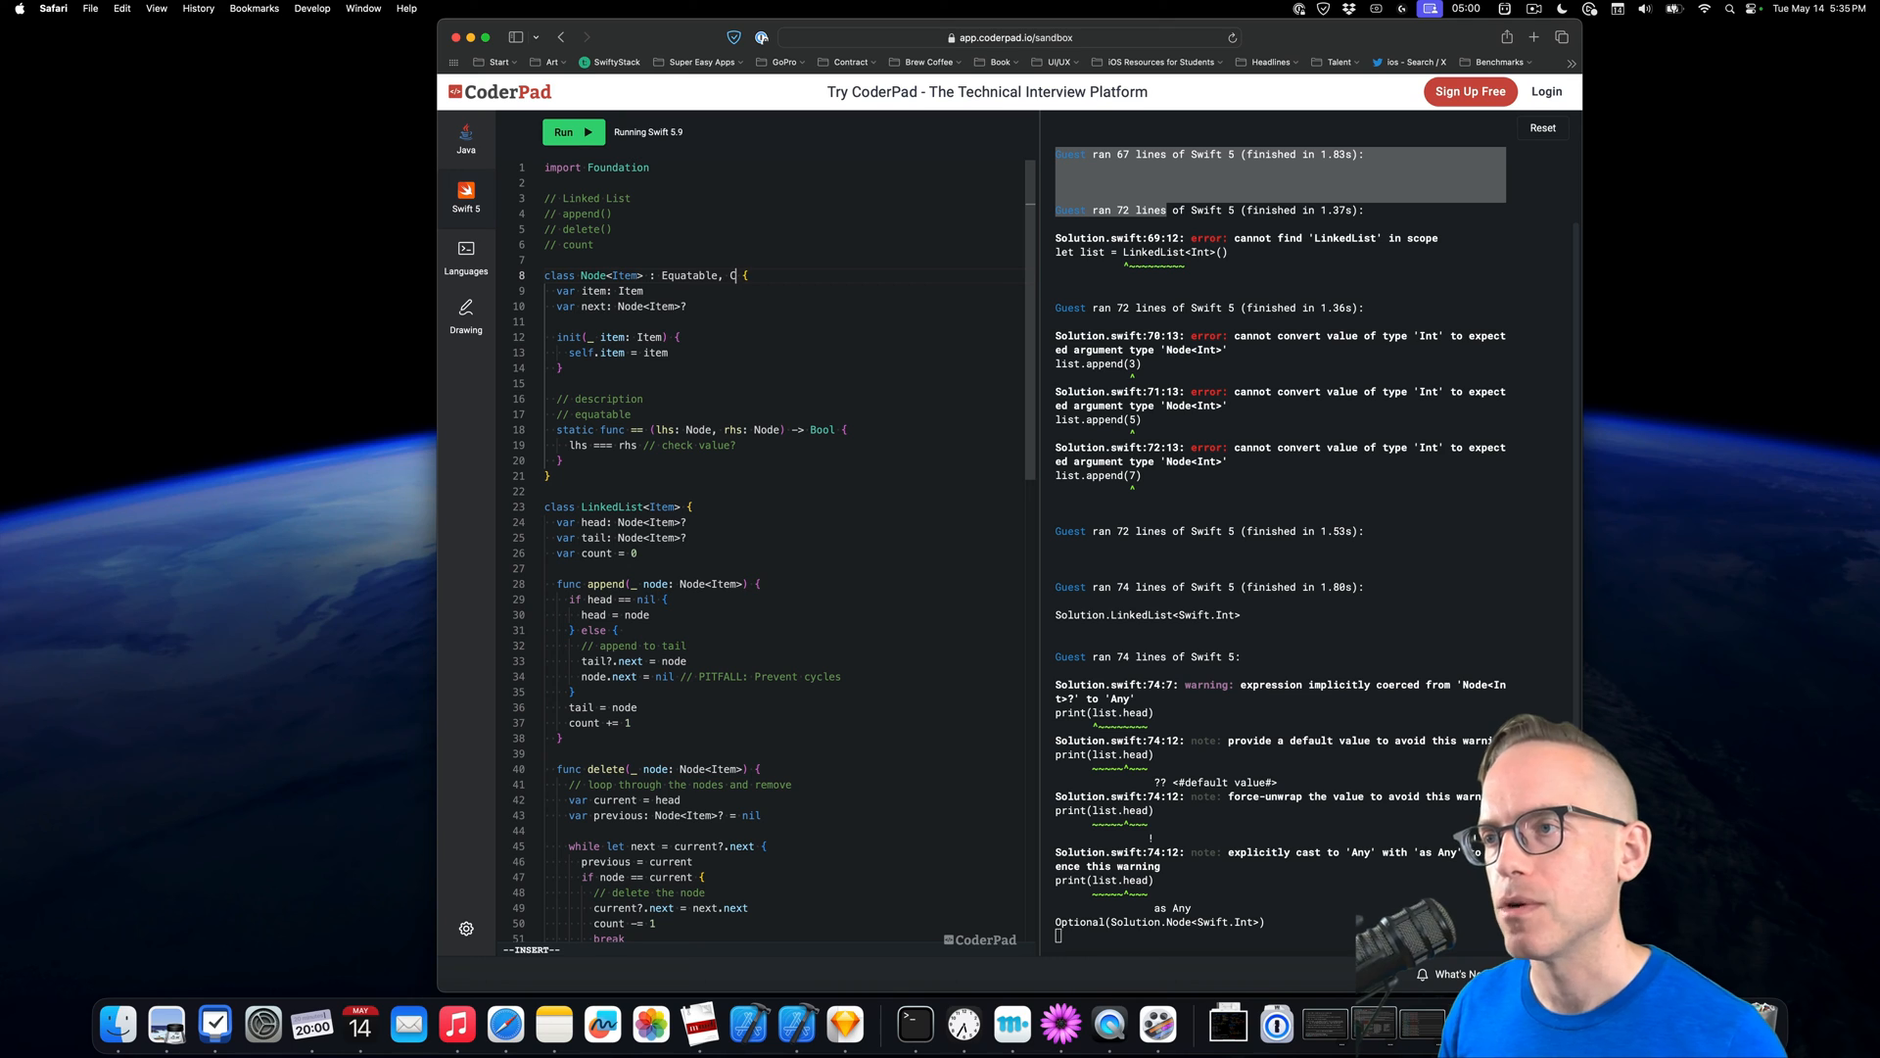
Make Node CustomStringConvertible with a description whose guard-let base case returns the item
text(ustomStringConvertible)
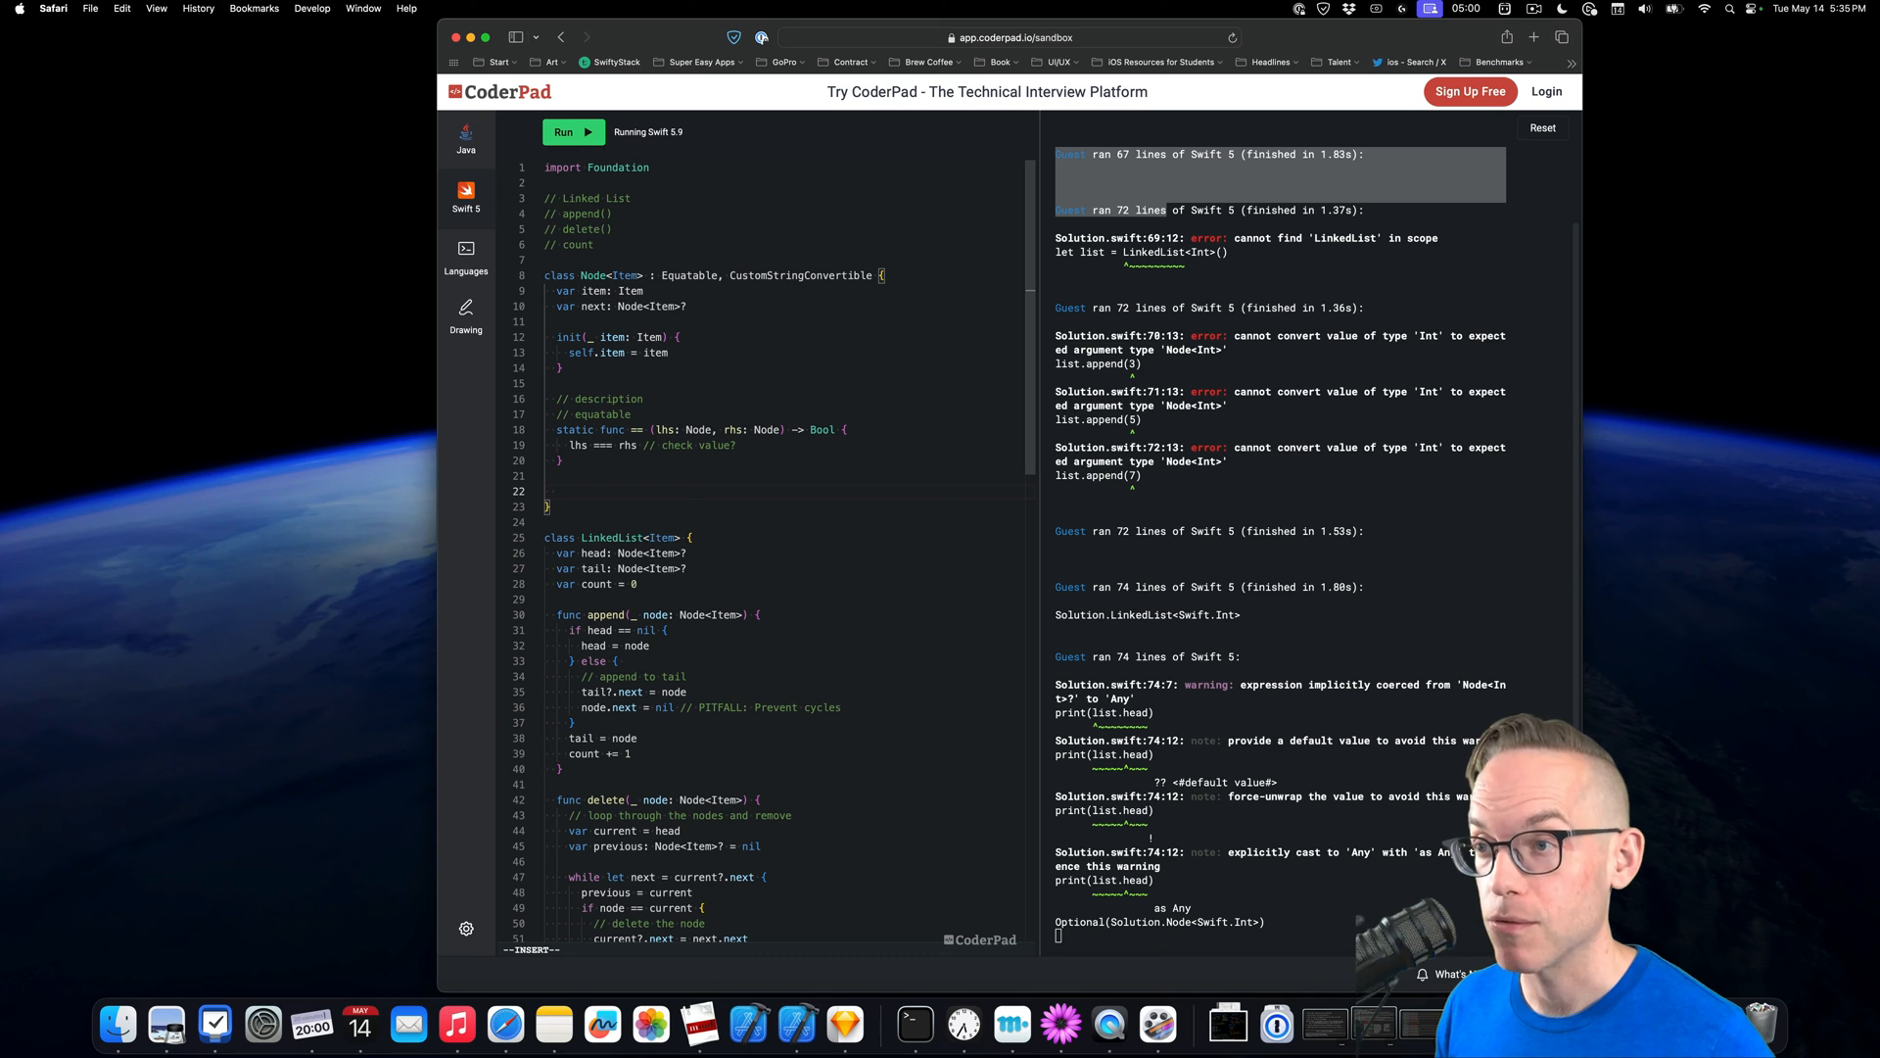
text(var description: String {)
click(785, 444)
text(=)
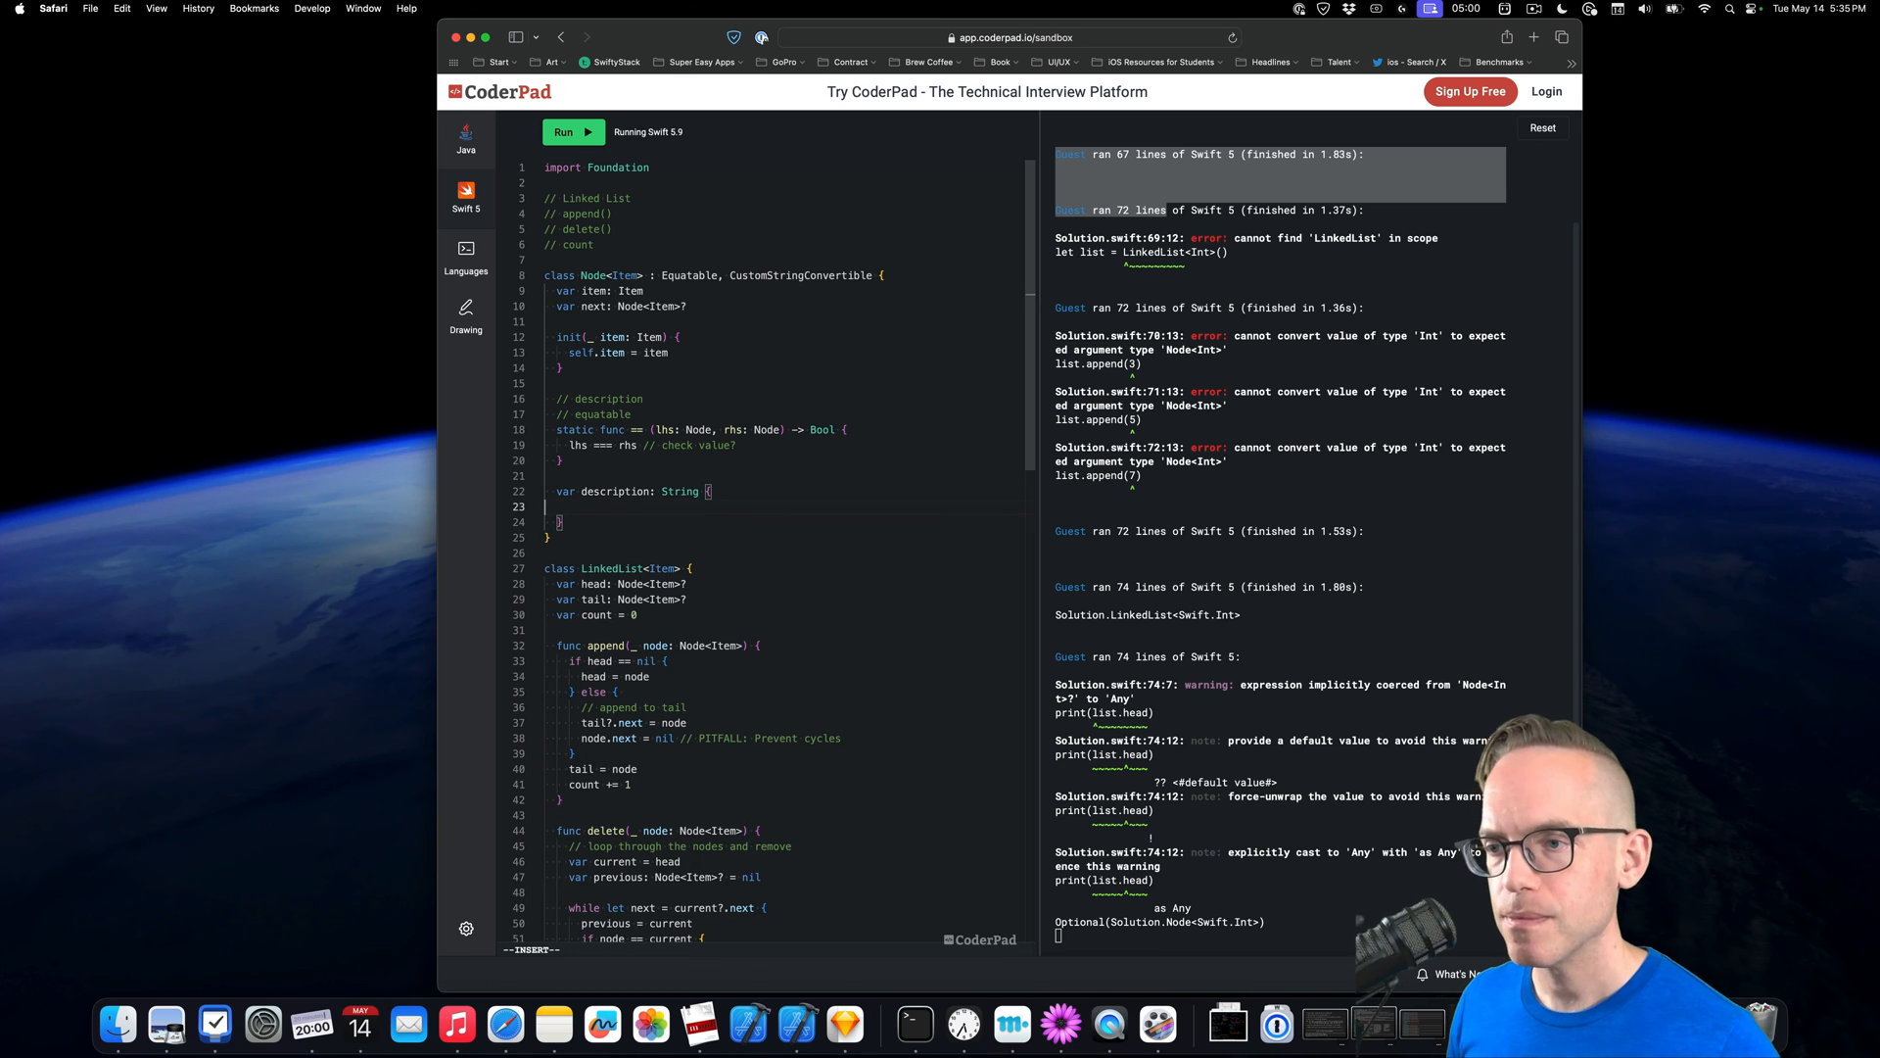
text(guard let next =)
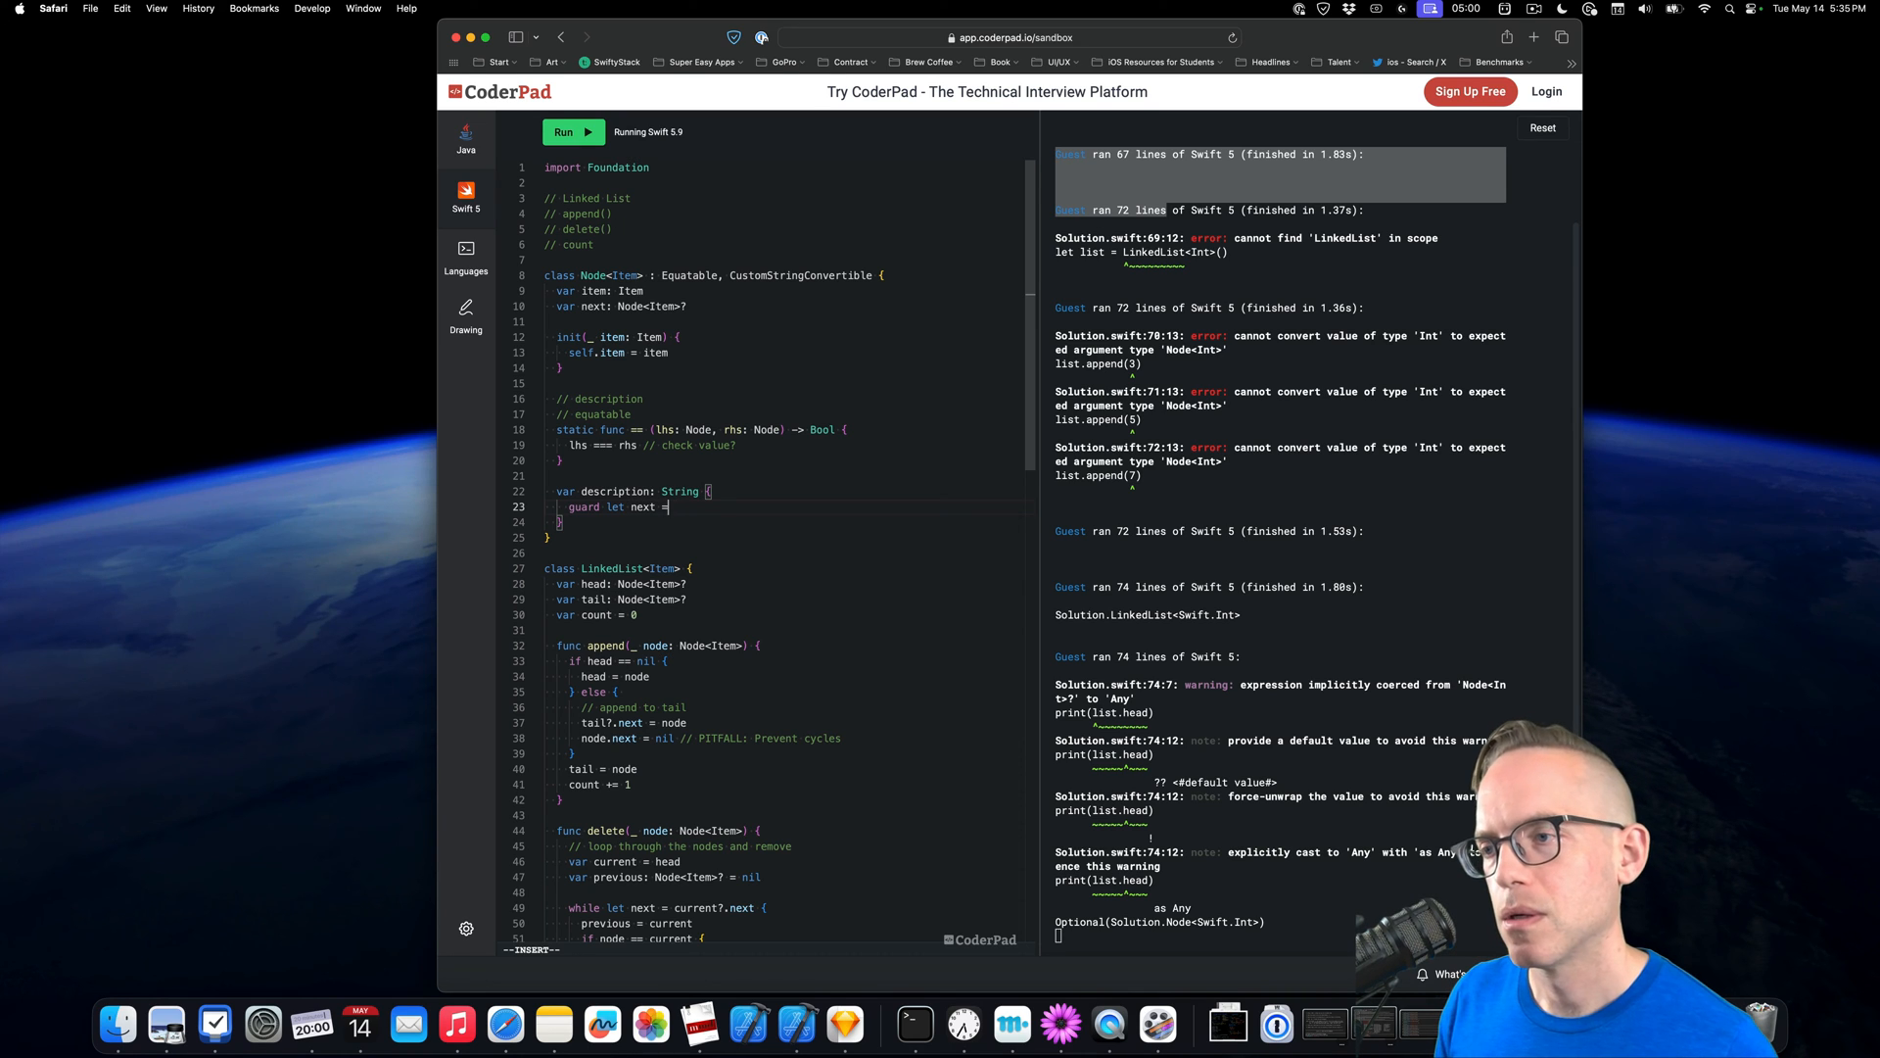
text(else {)
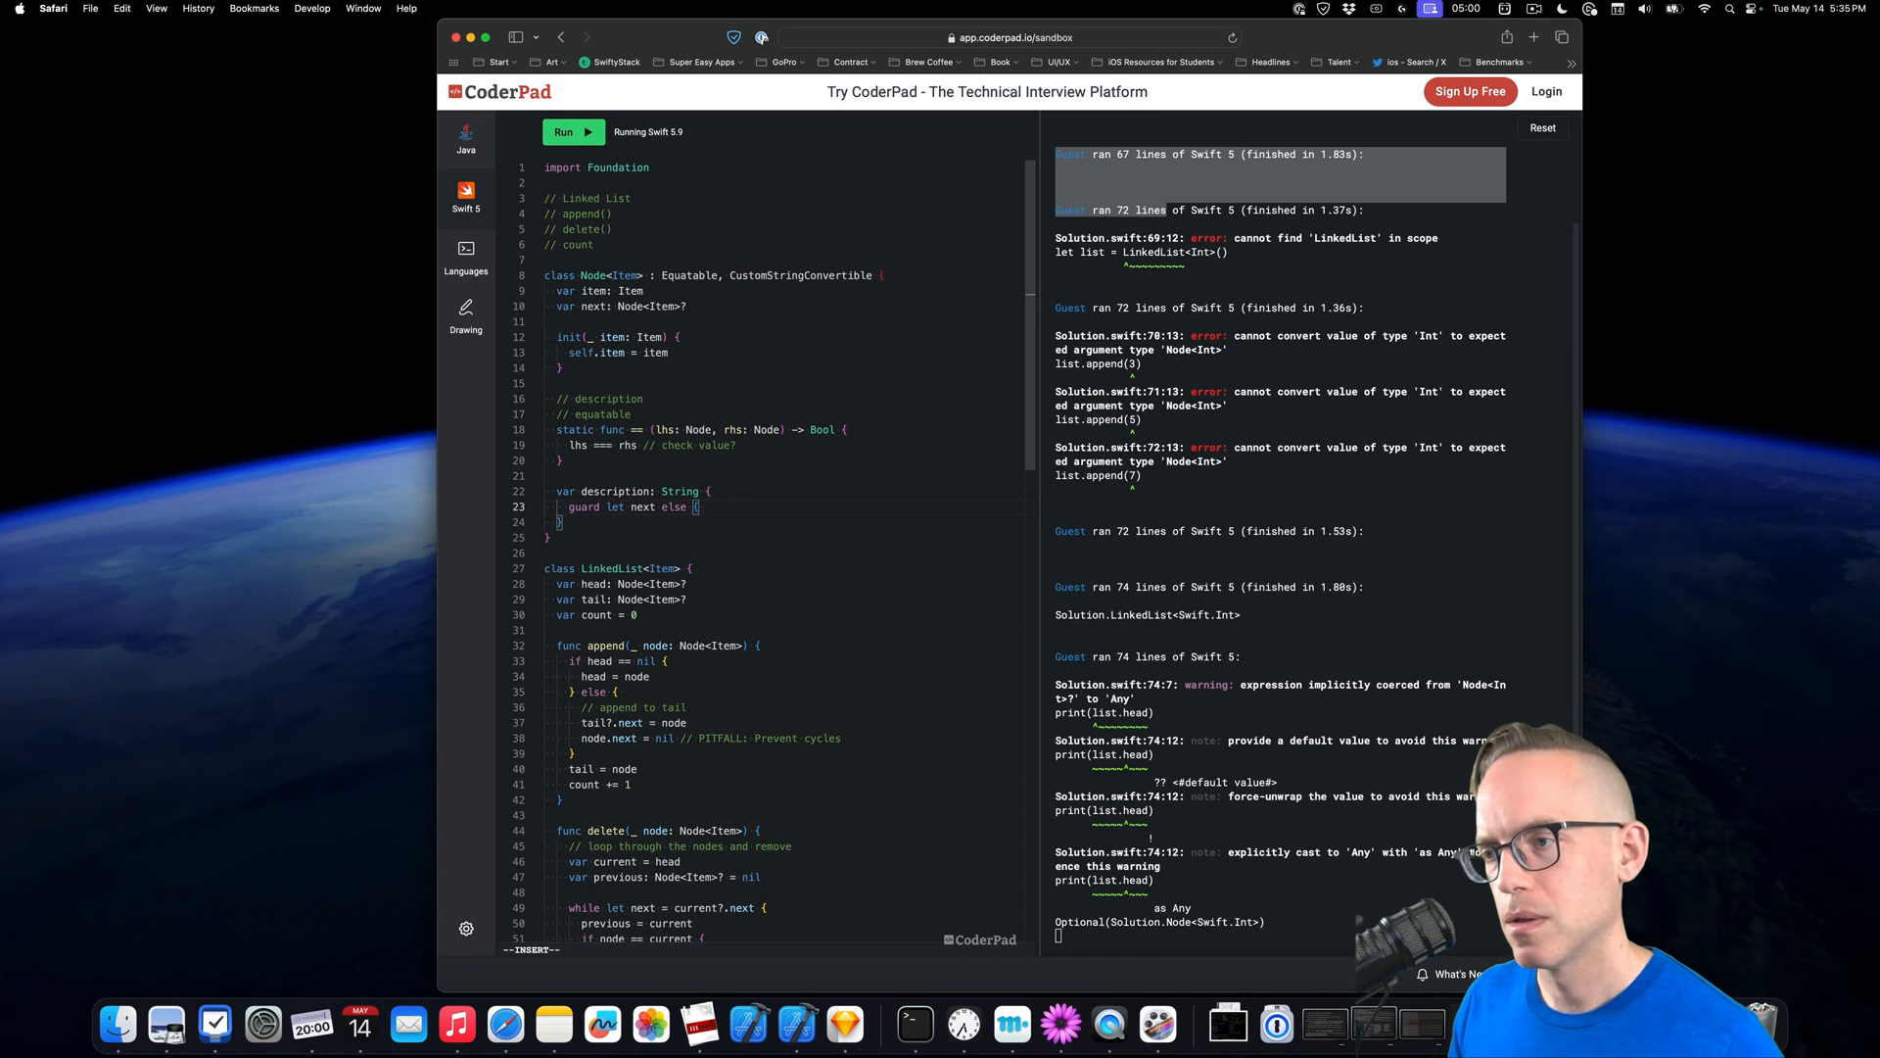
text(return "\()
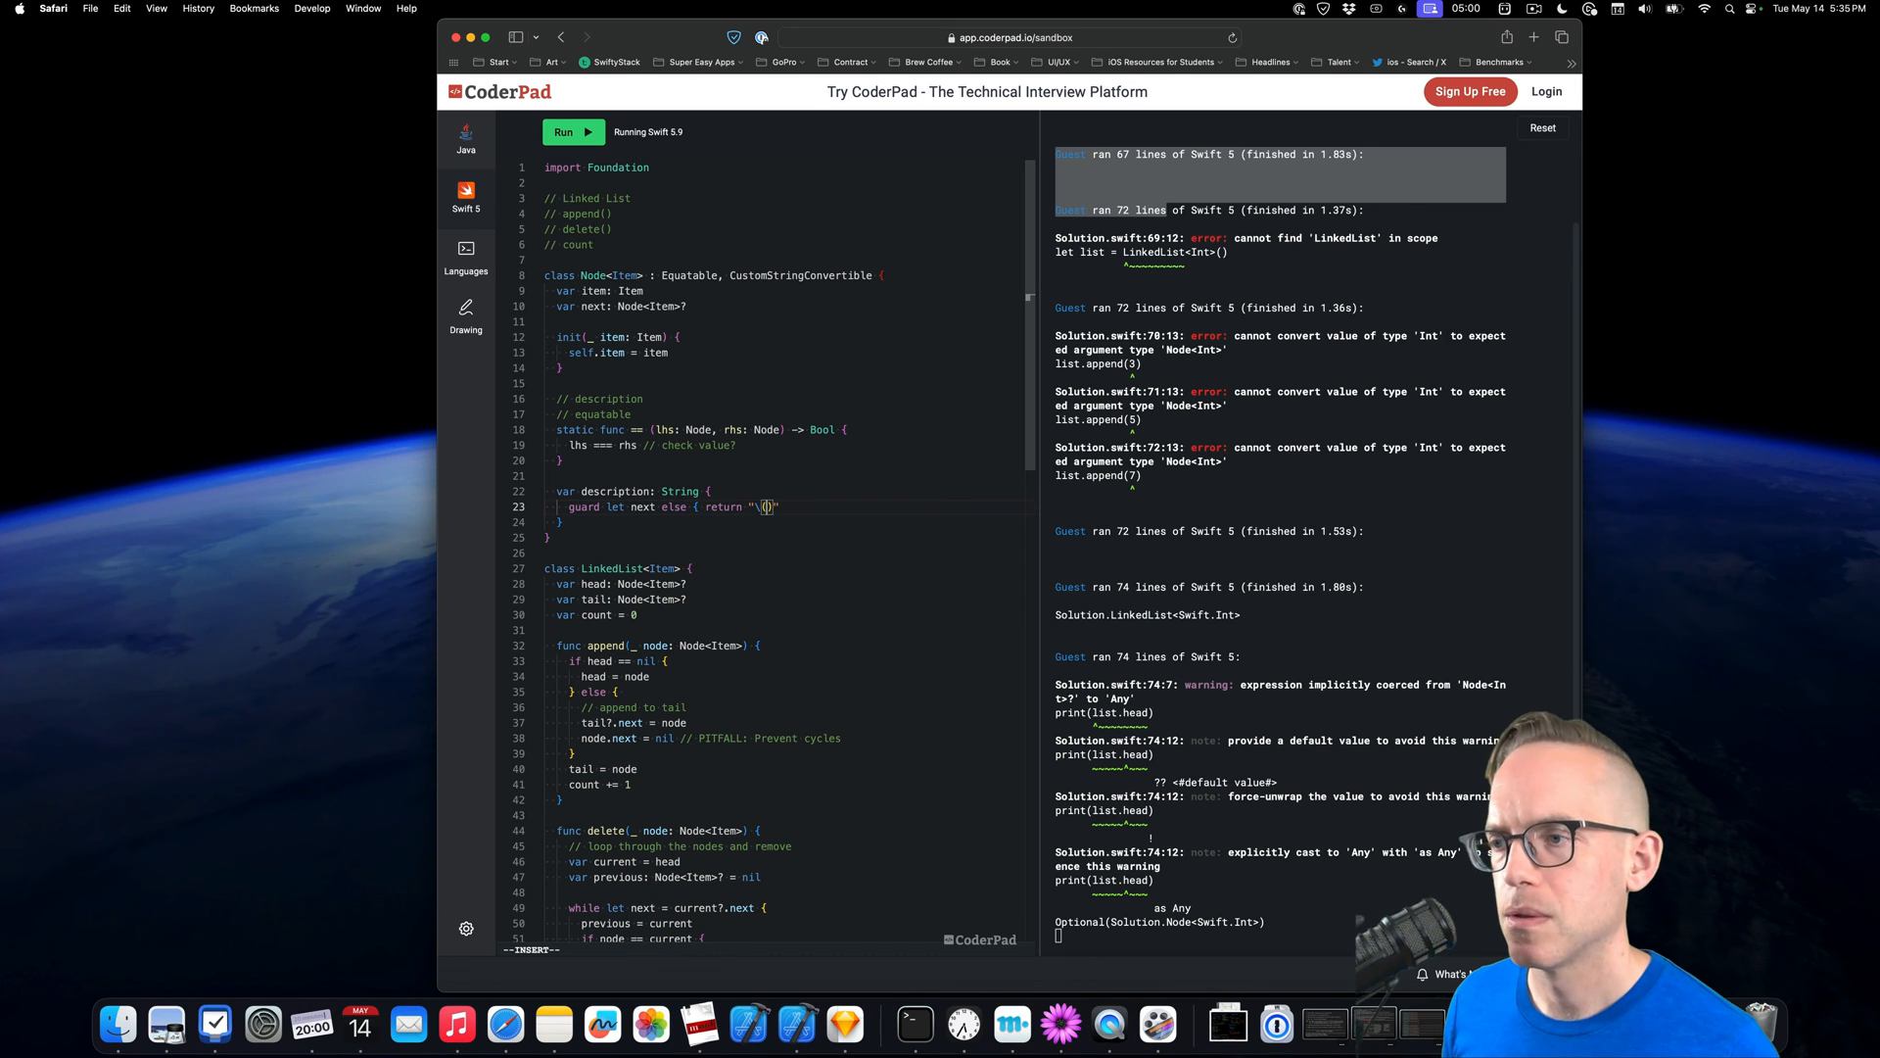
text(item)
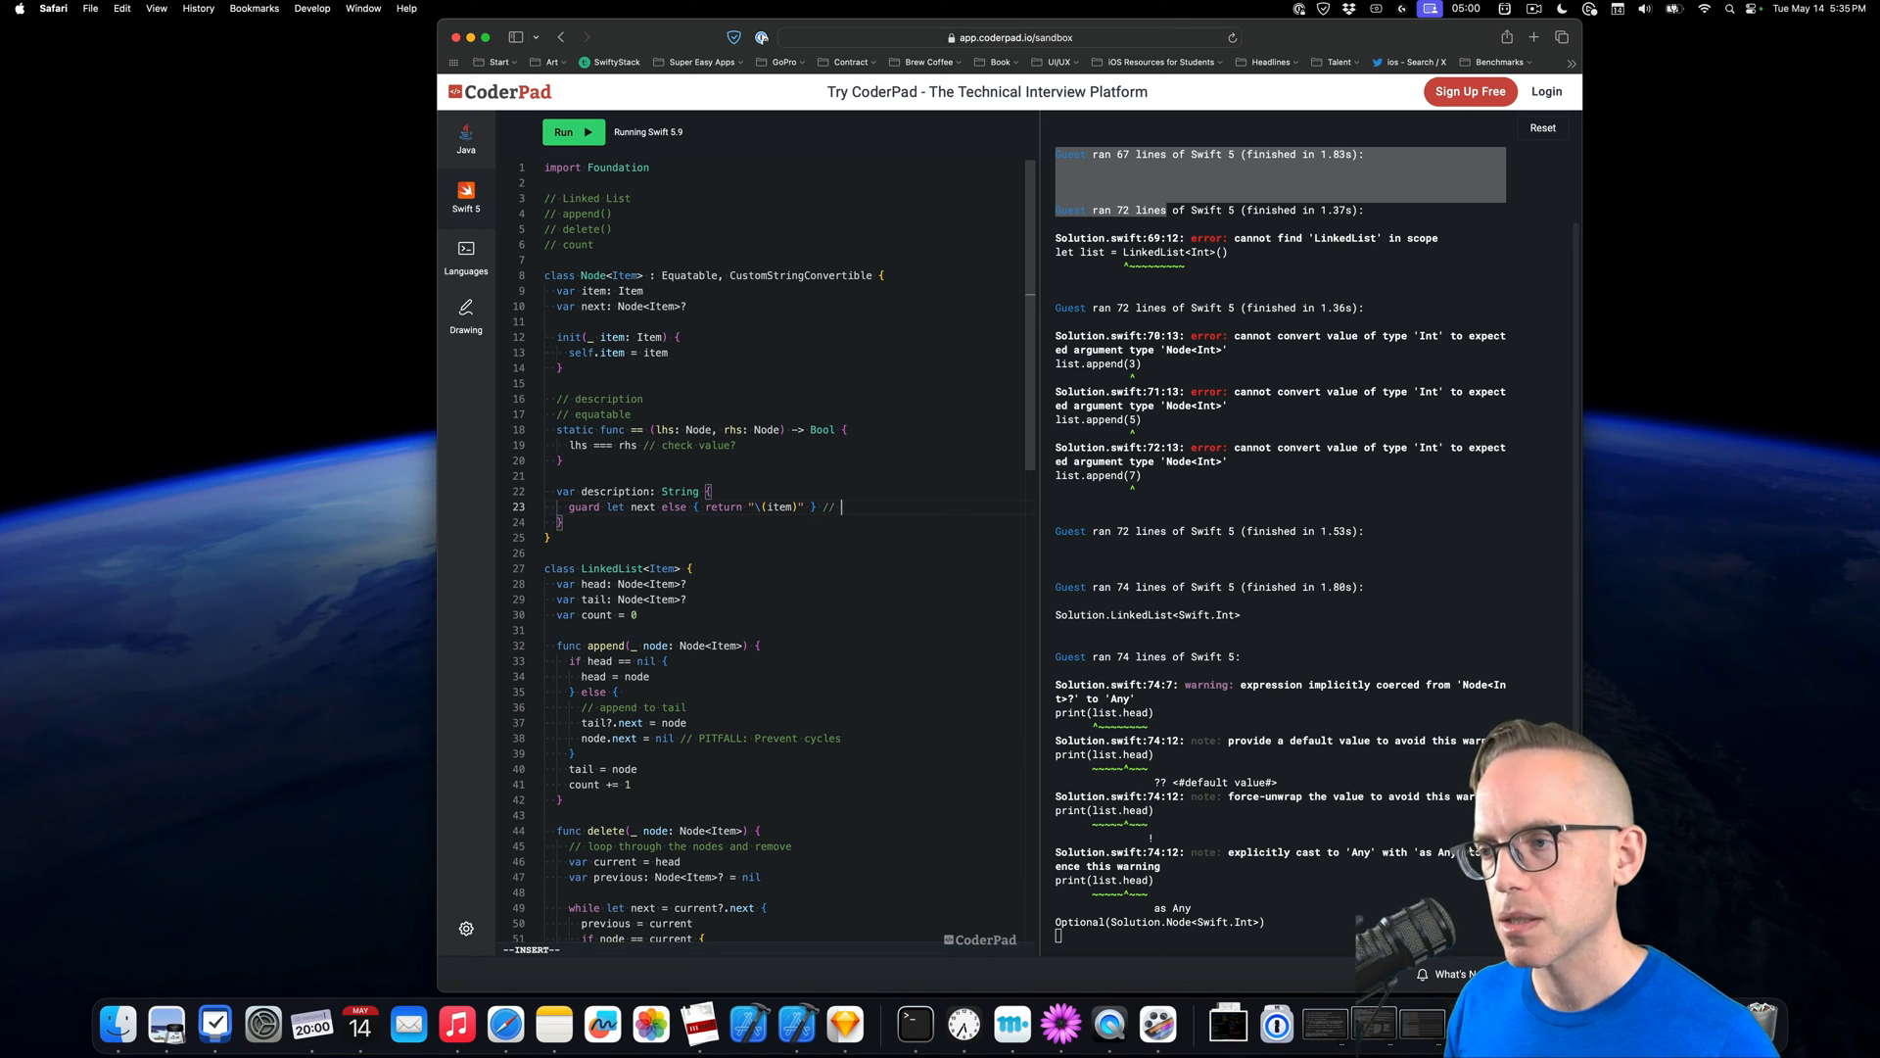
text(base case)
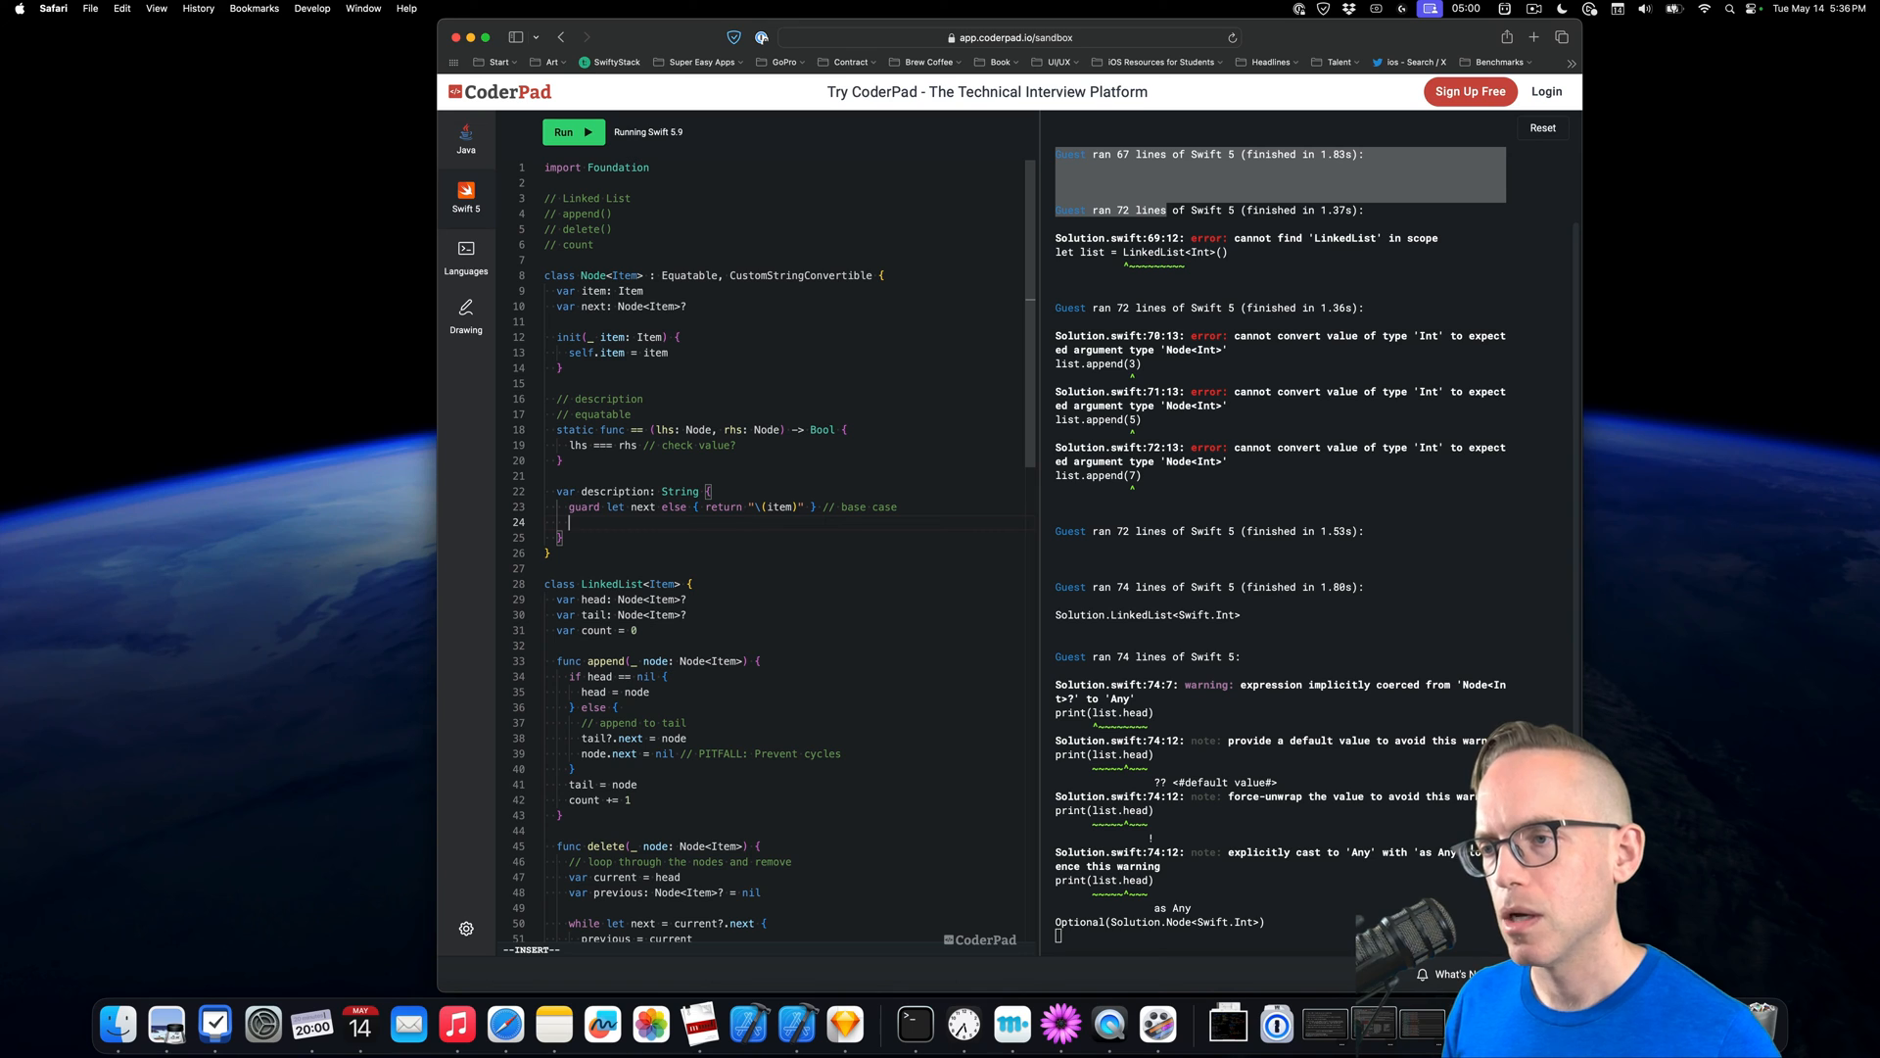
Return "\(item) -> \(next)" recursively and run, printing Optional(3 -> 5 -> 7)
text(return)
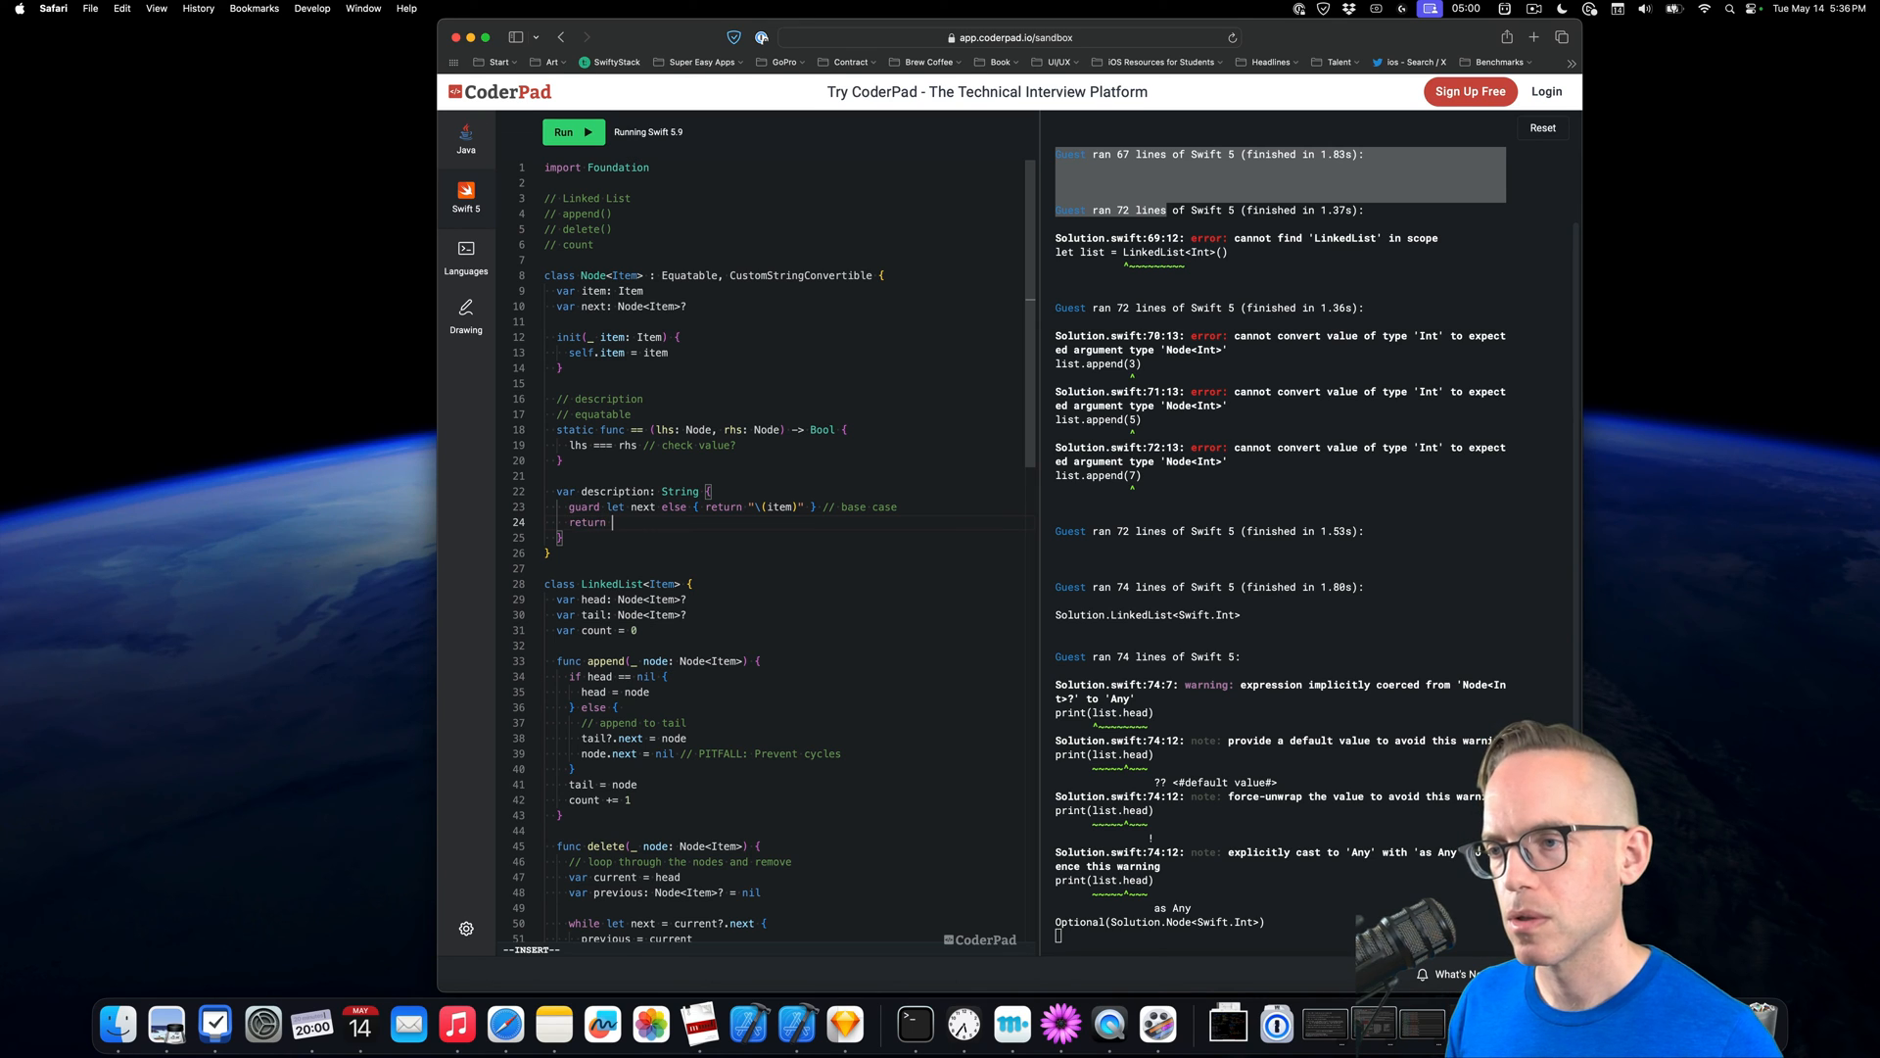
text("\")
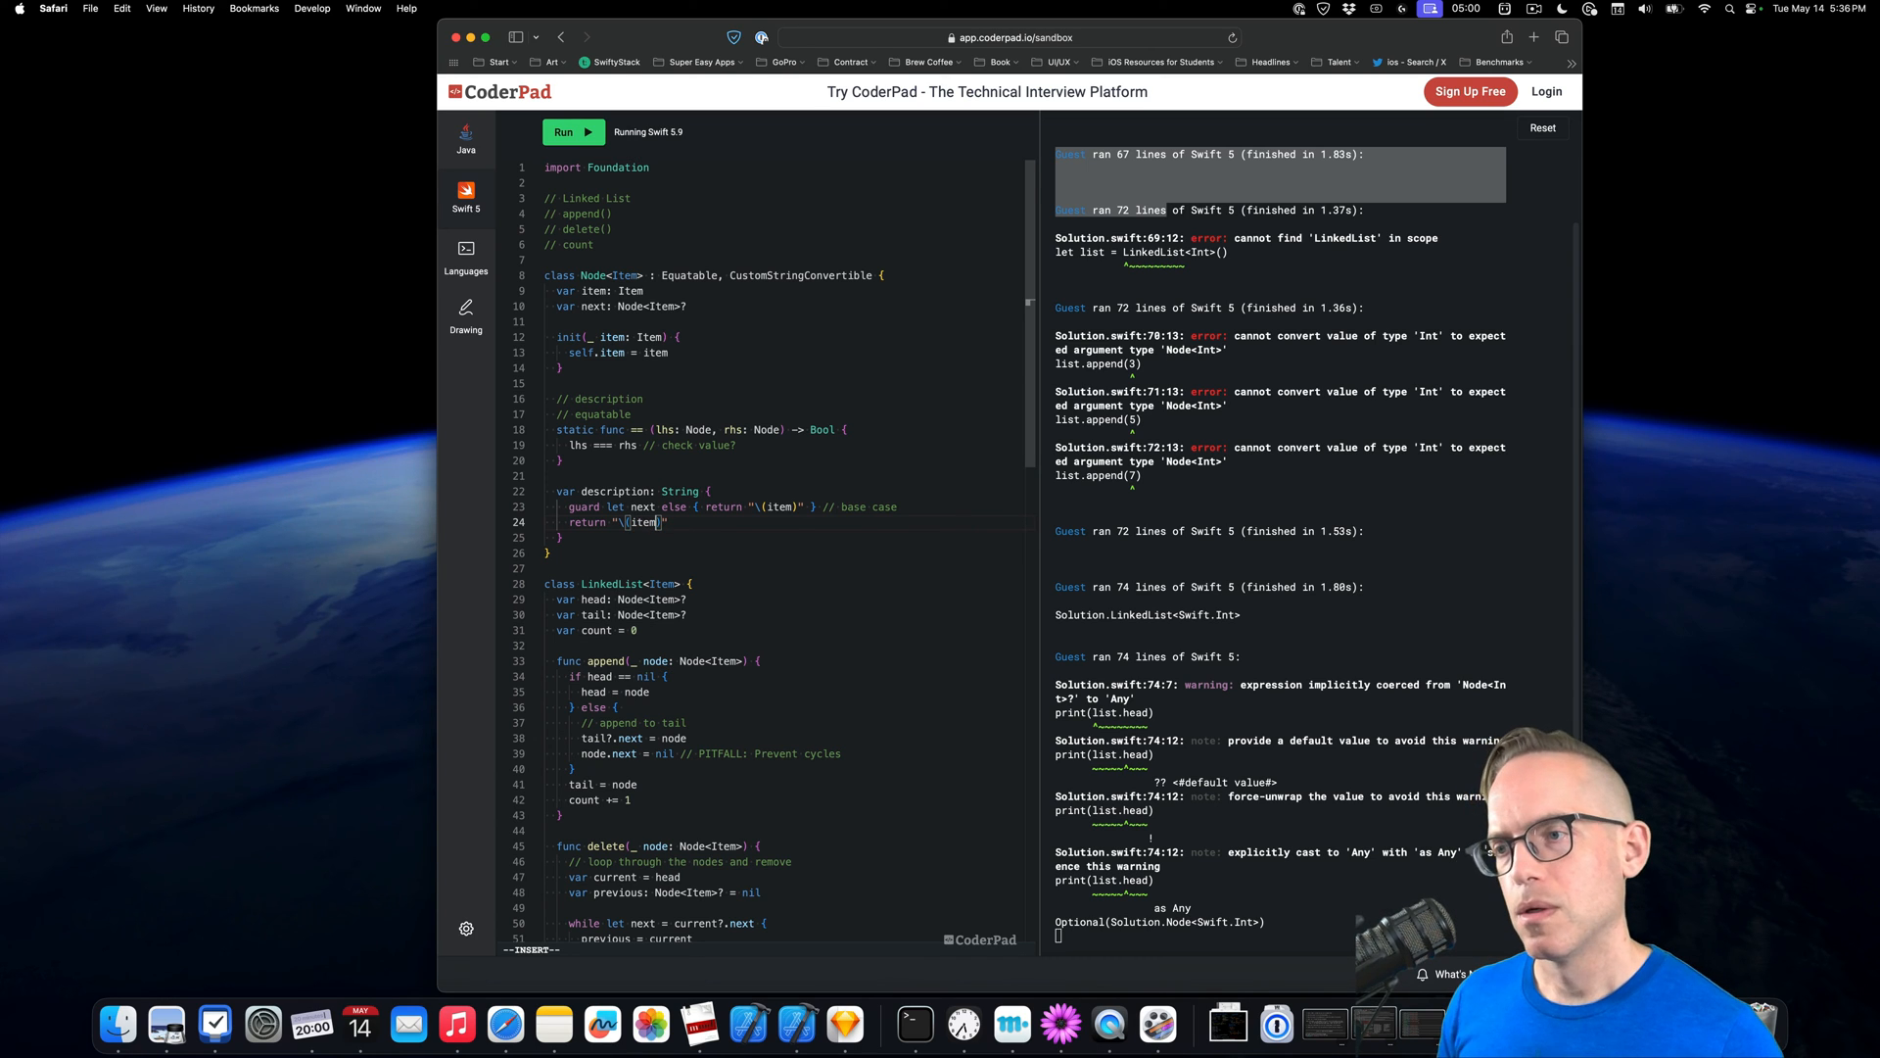
text(-> \()
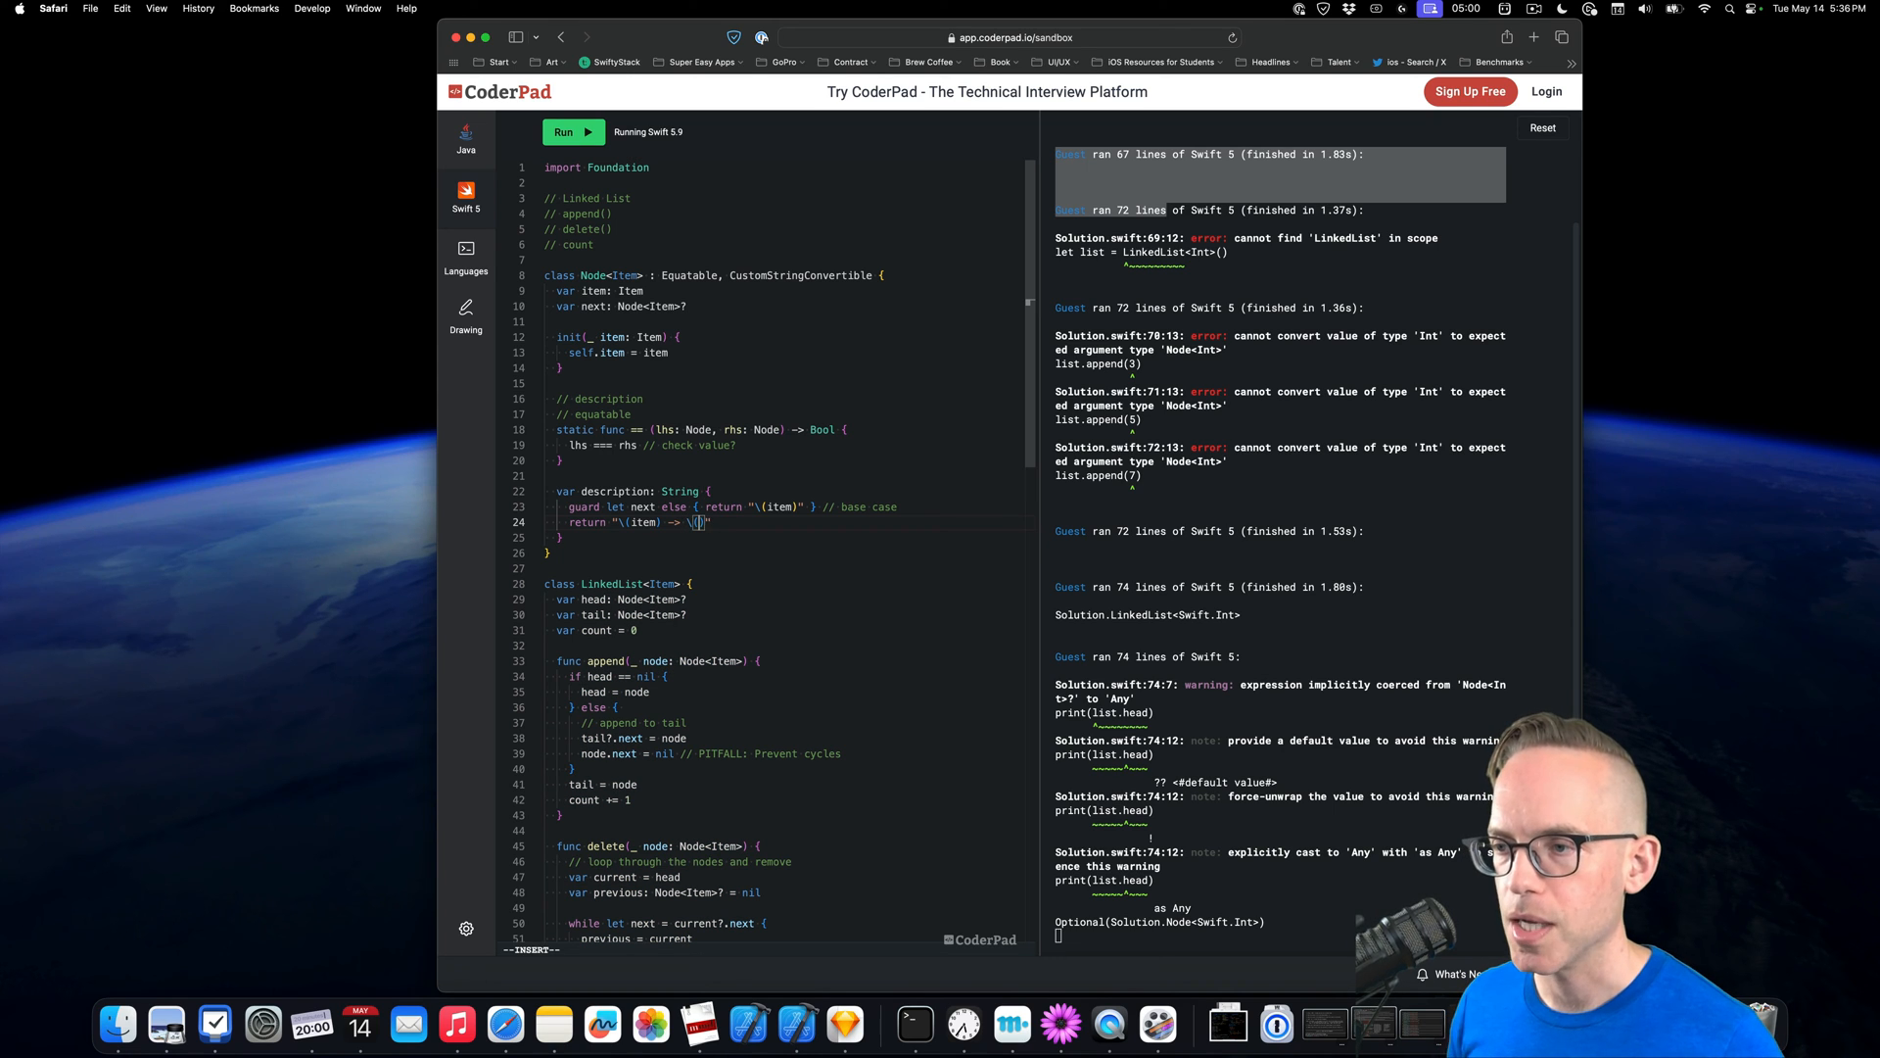
text(next))
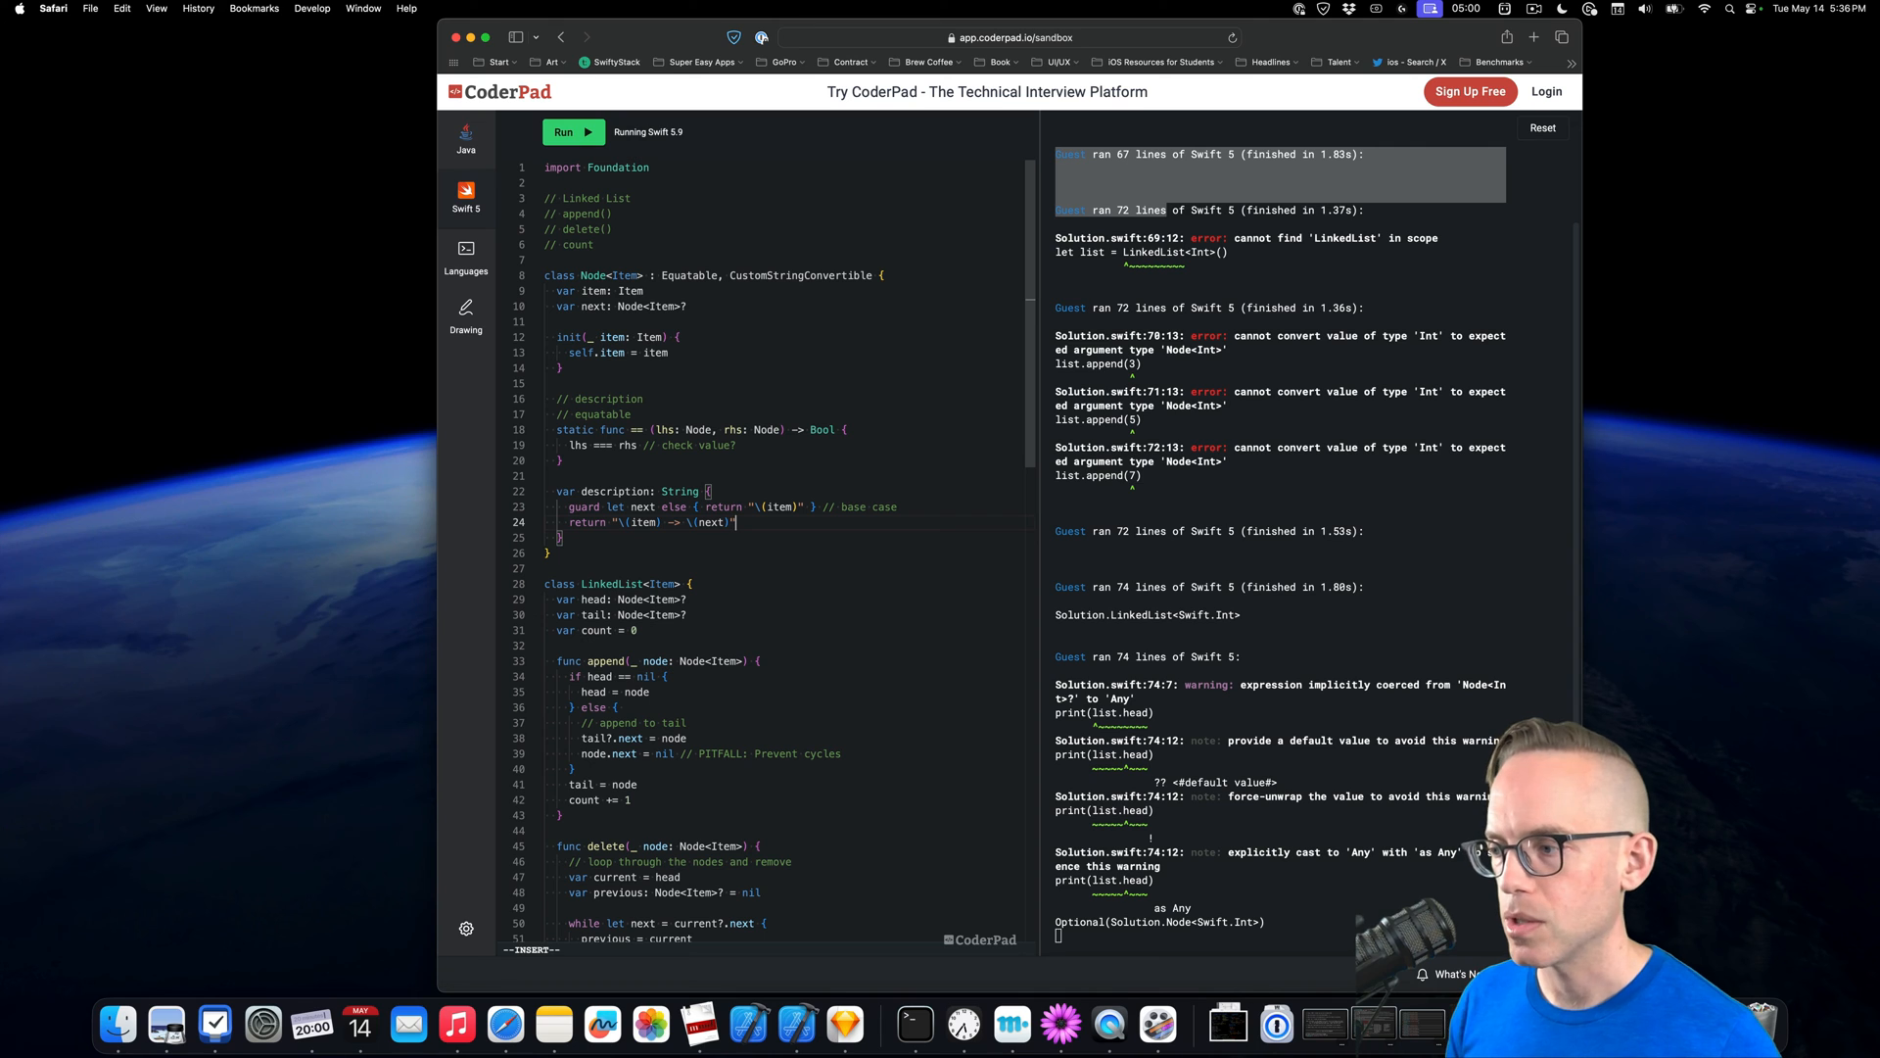
click(572, 132)
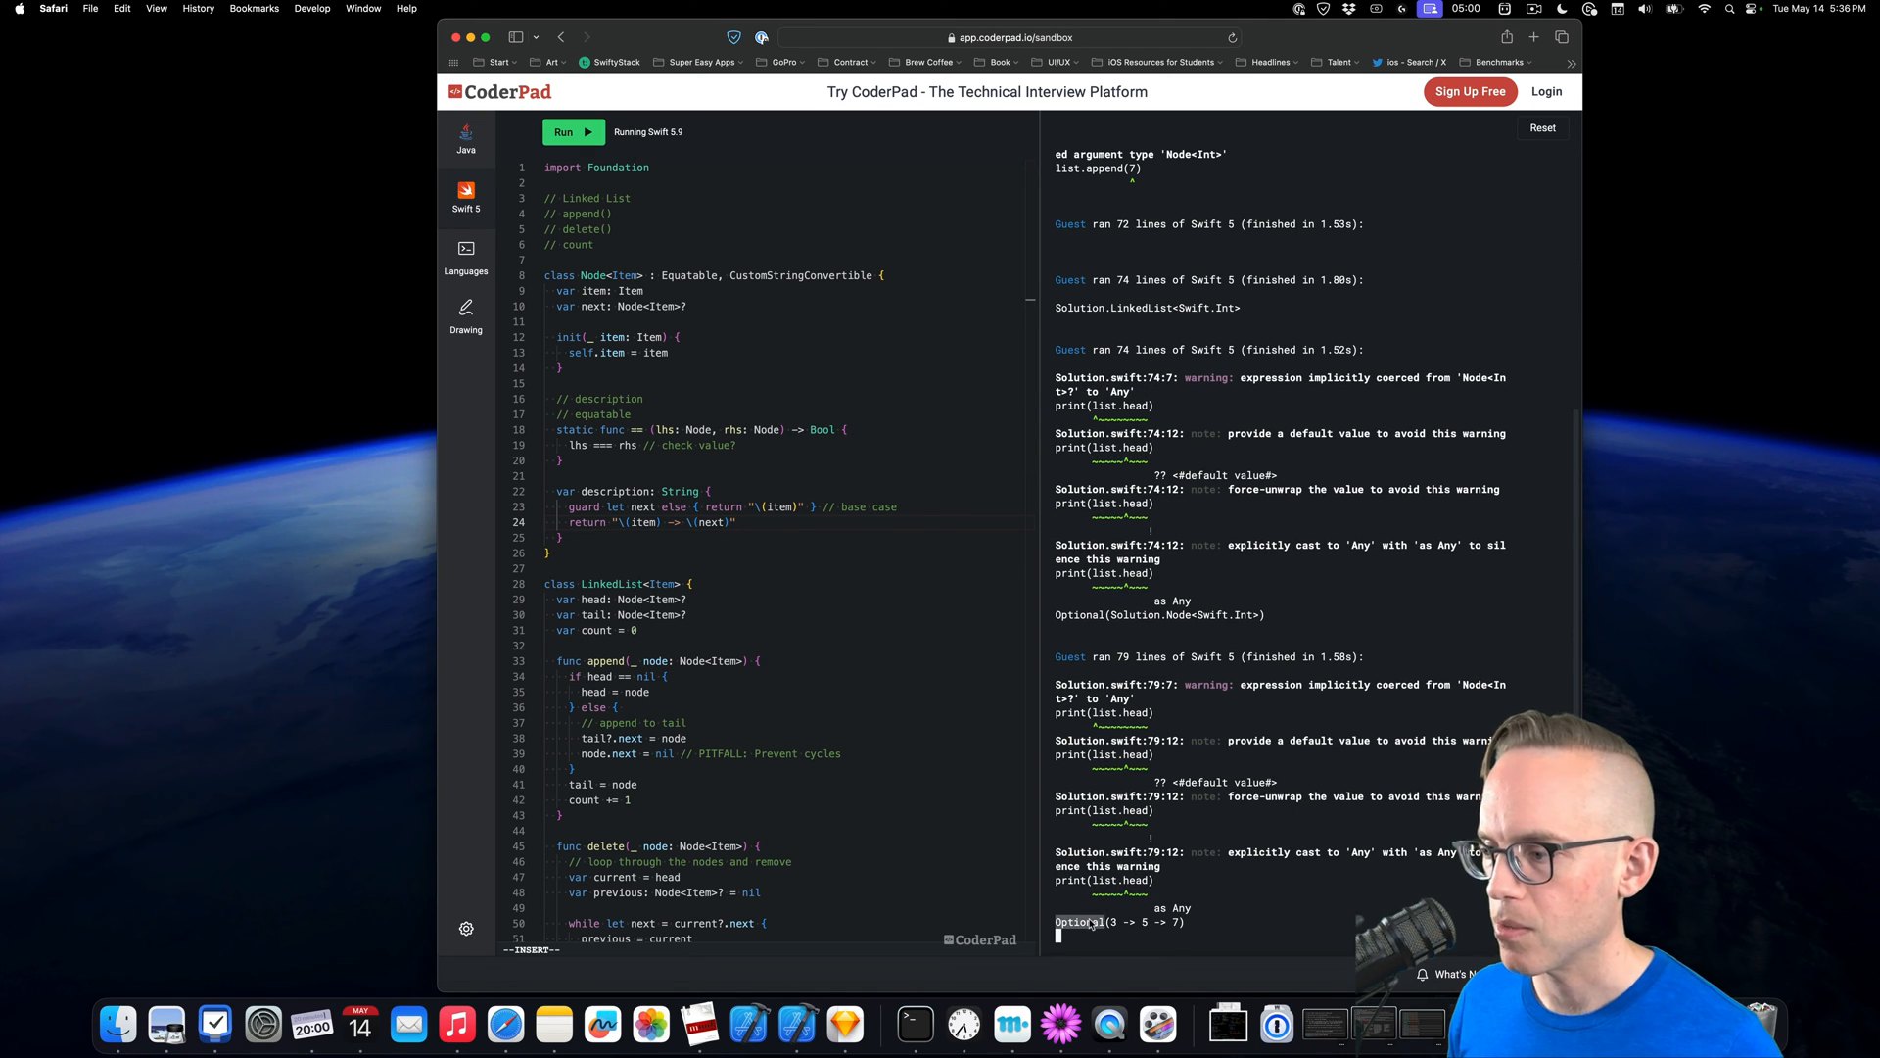
scroll(down, 3)
text(: )
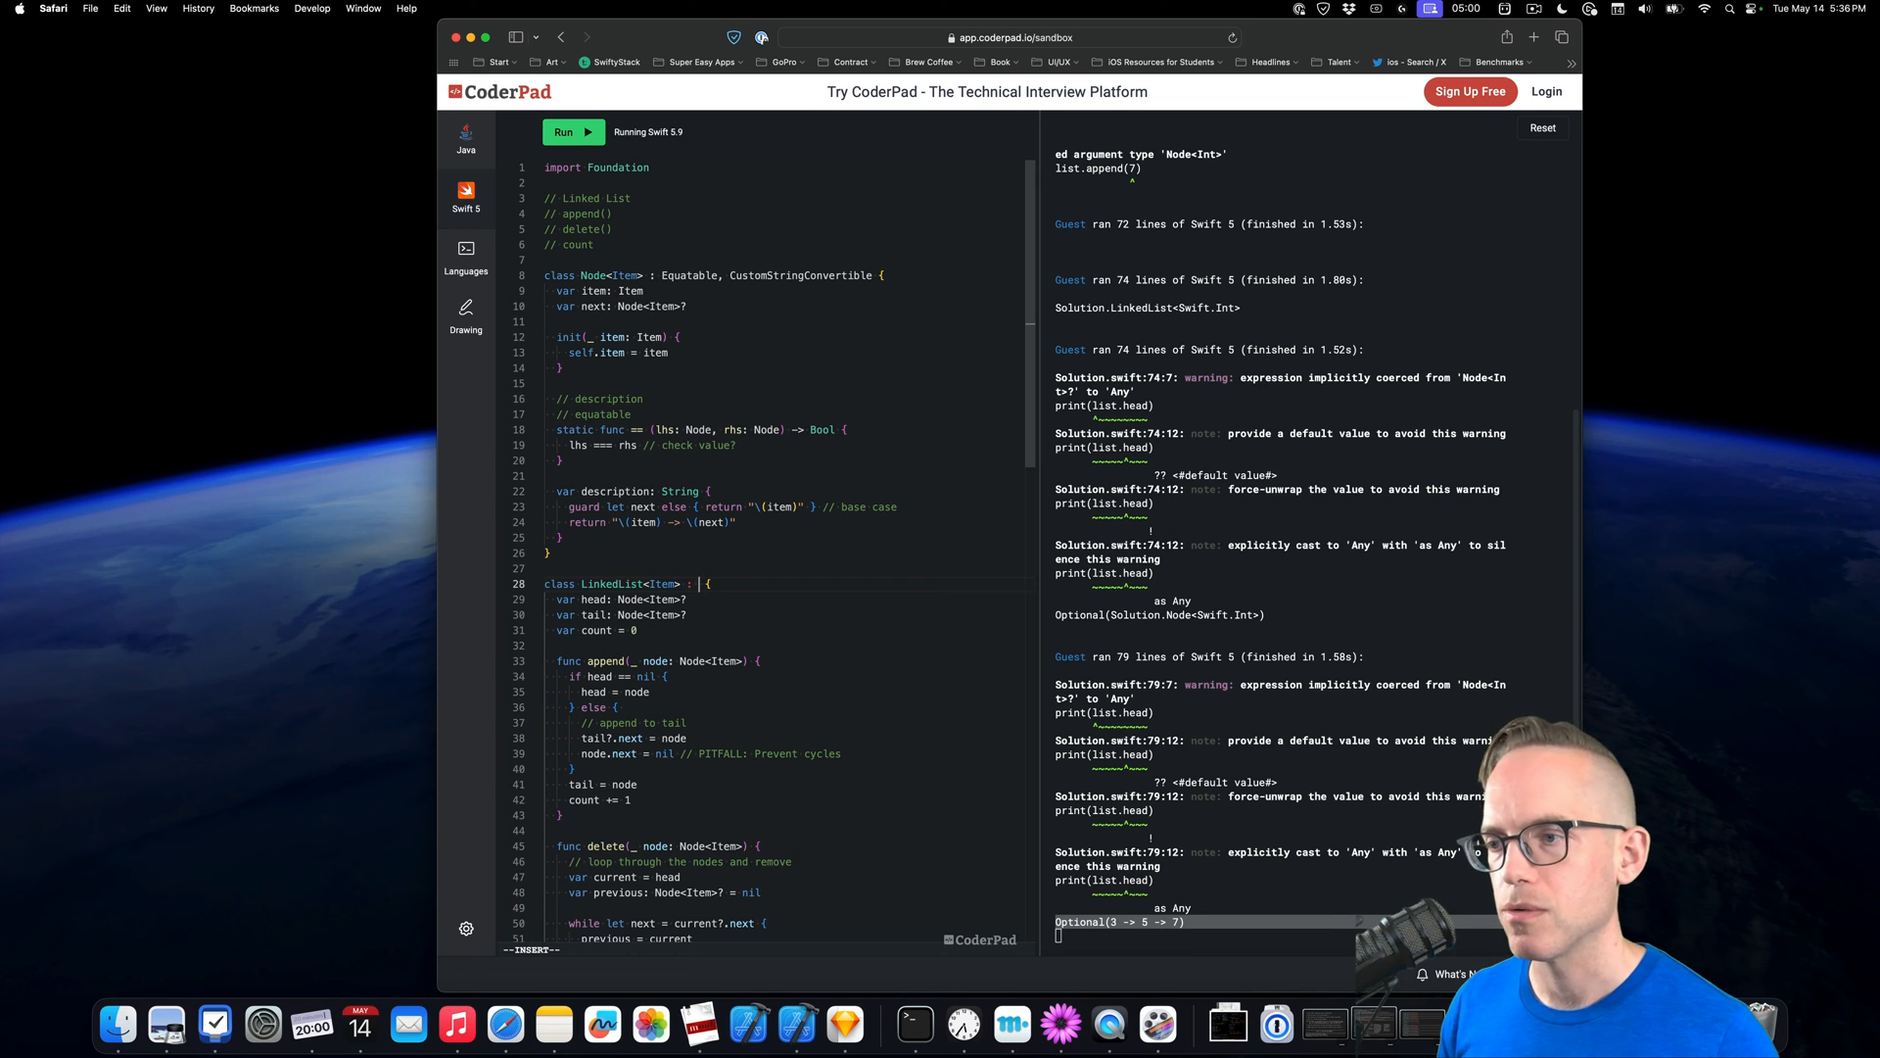
Make LinkedList CustomStringConvertible and declare 'var description: String'
text(CustomStringCon)
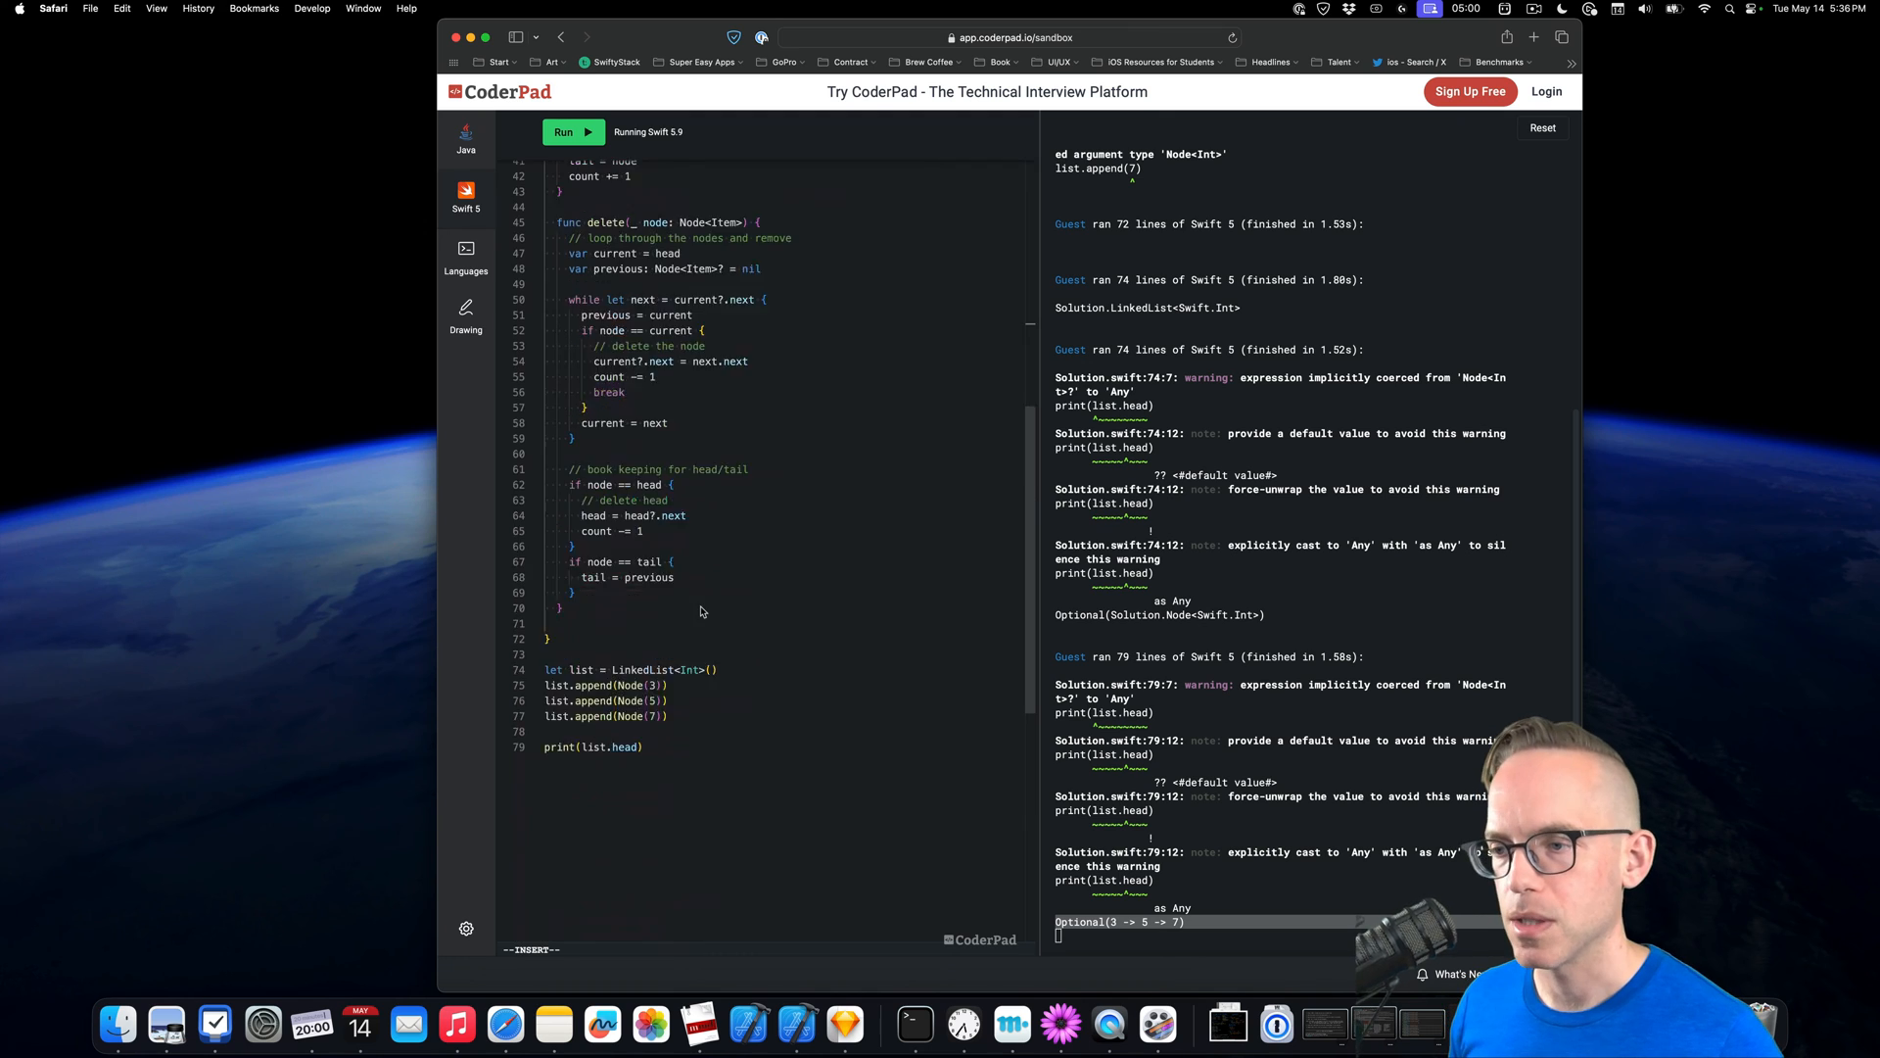
scroll(down, 3)
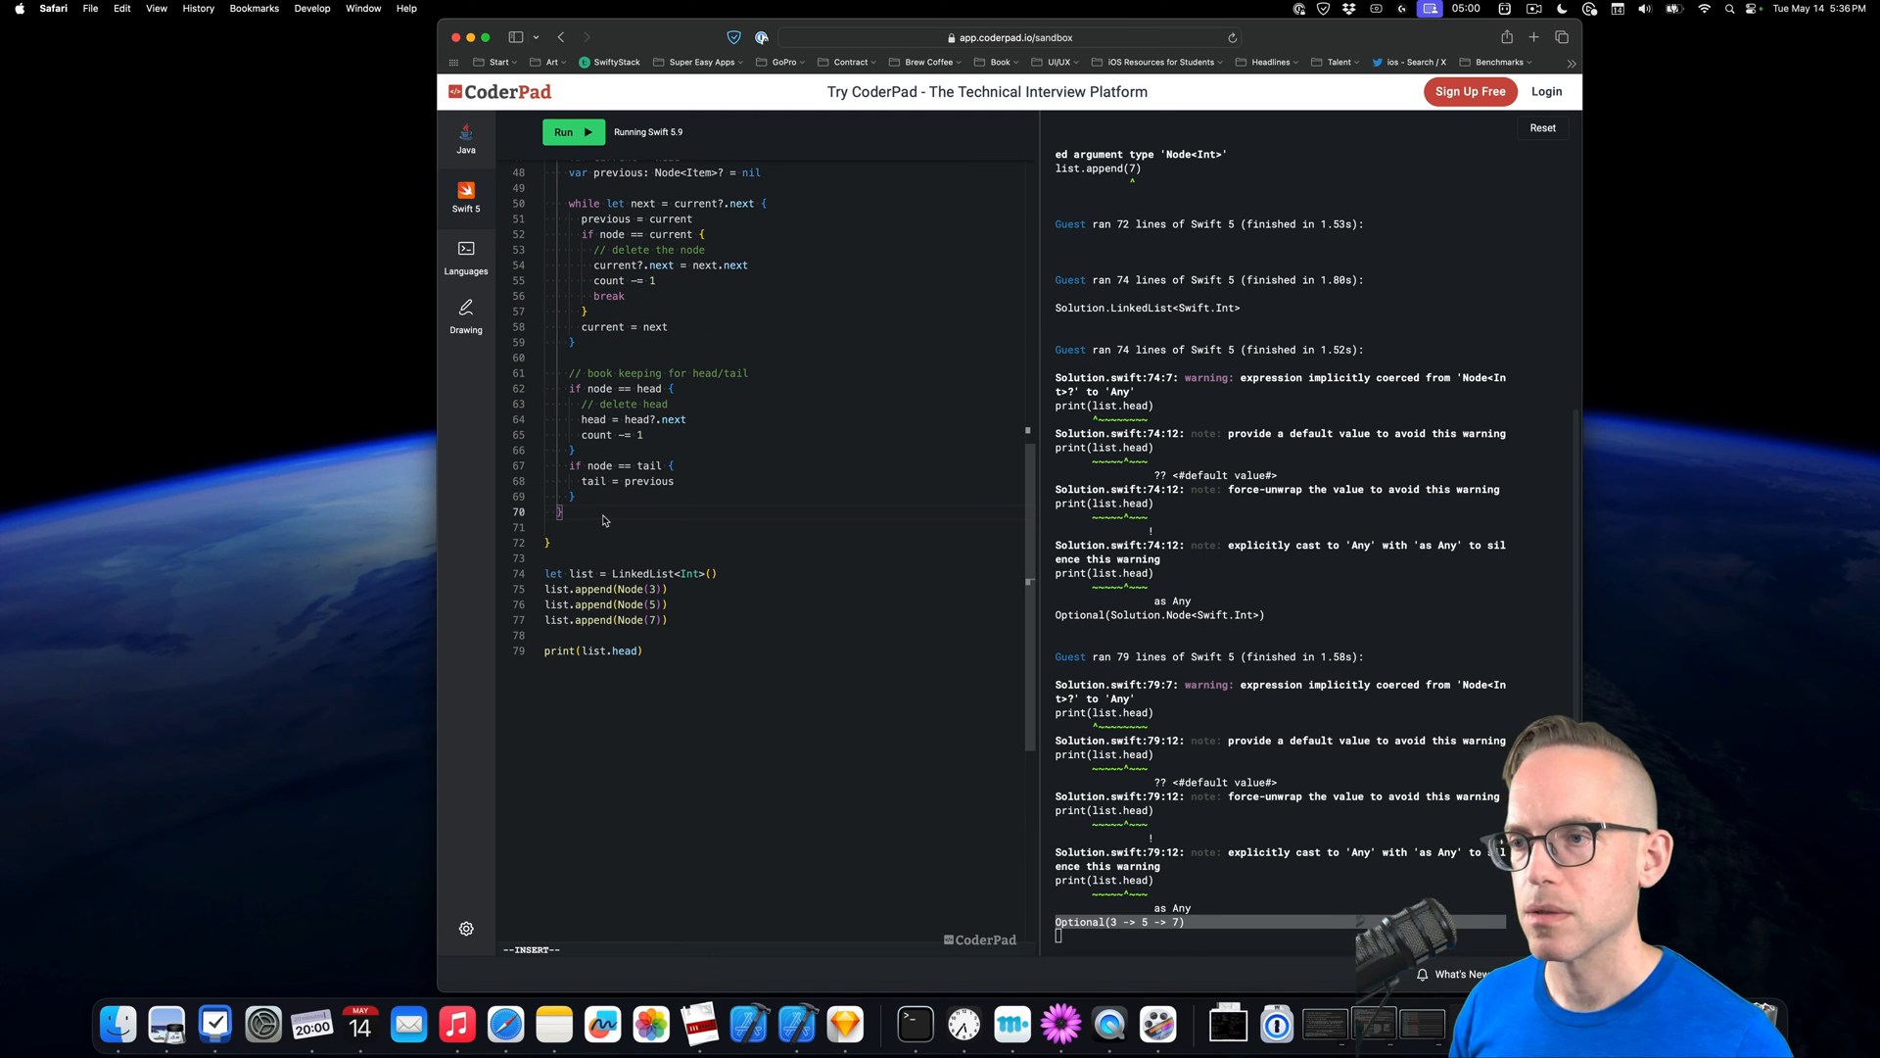
text(var)
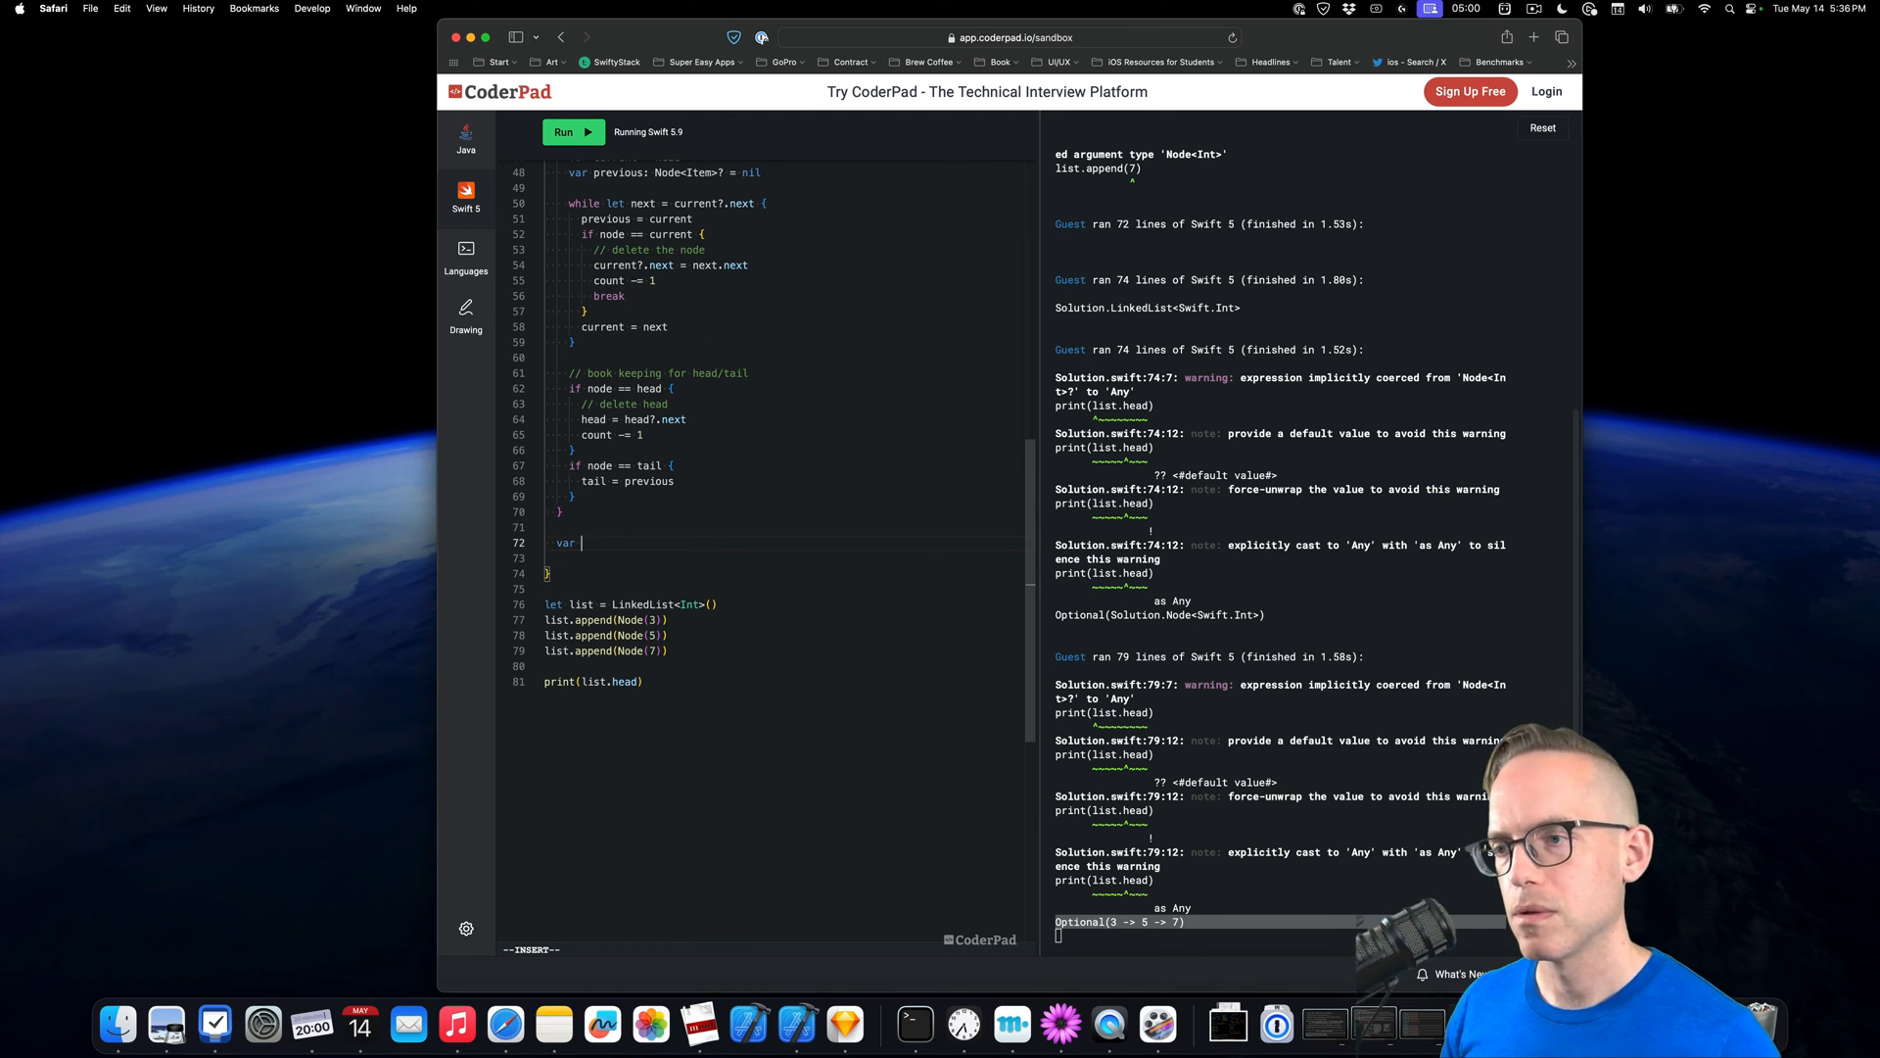
text(description:)
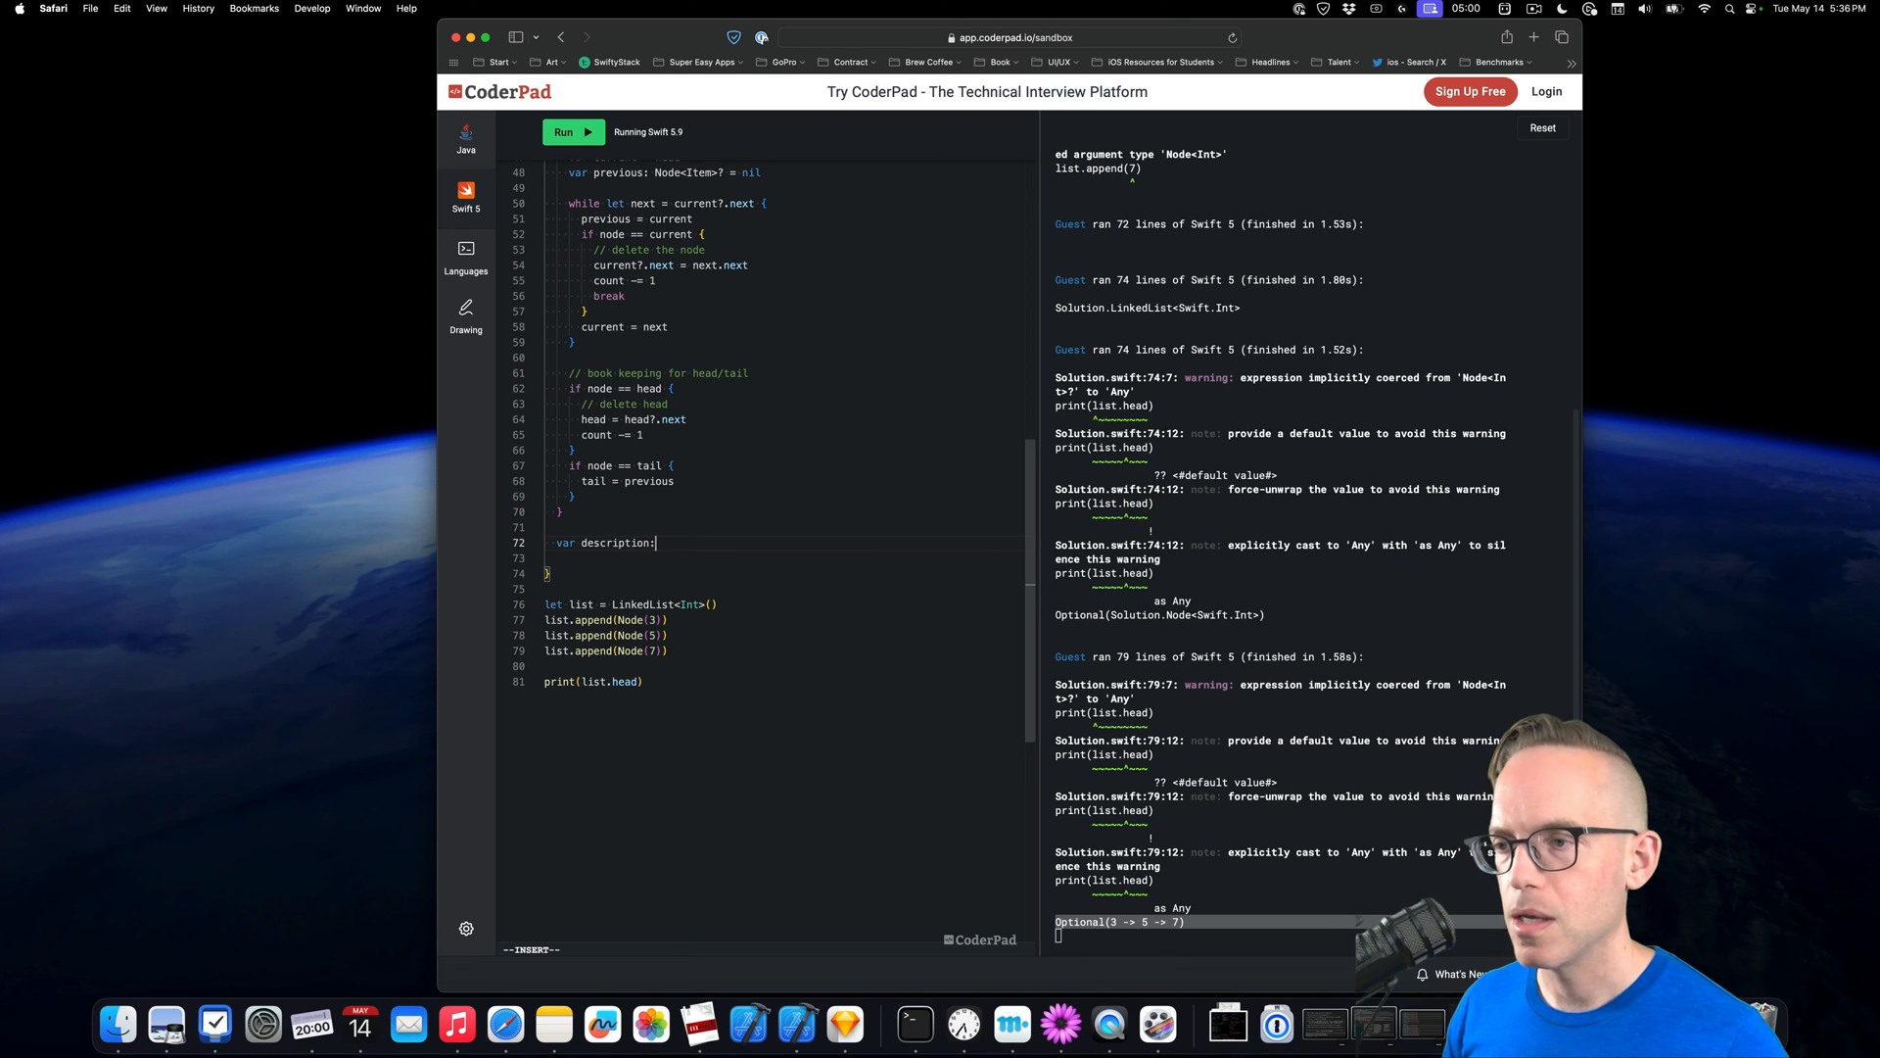
text(St)
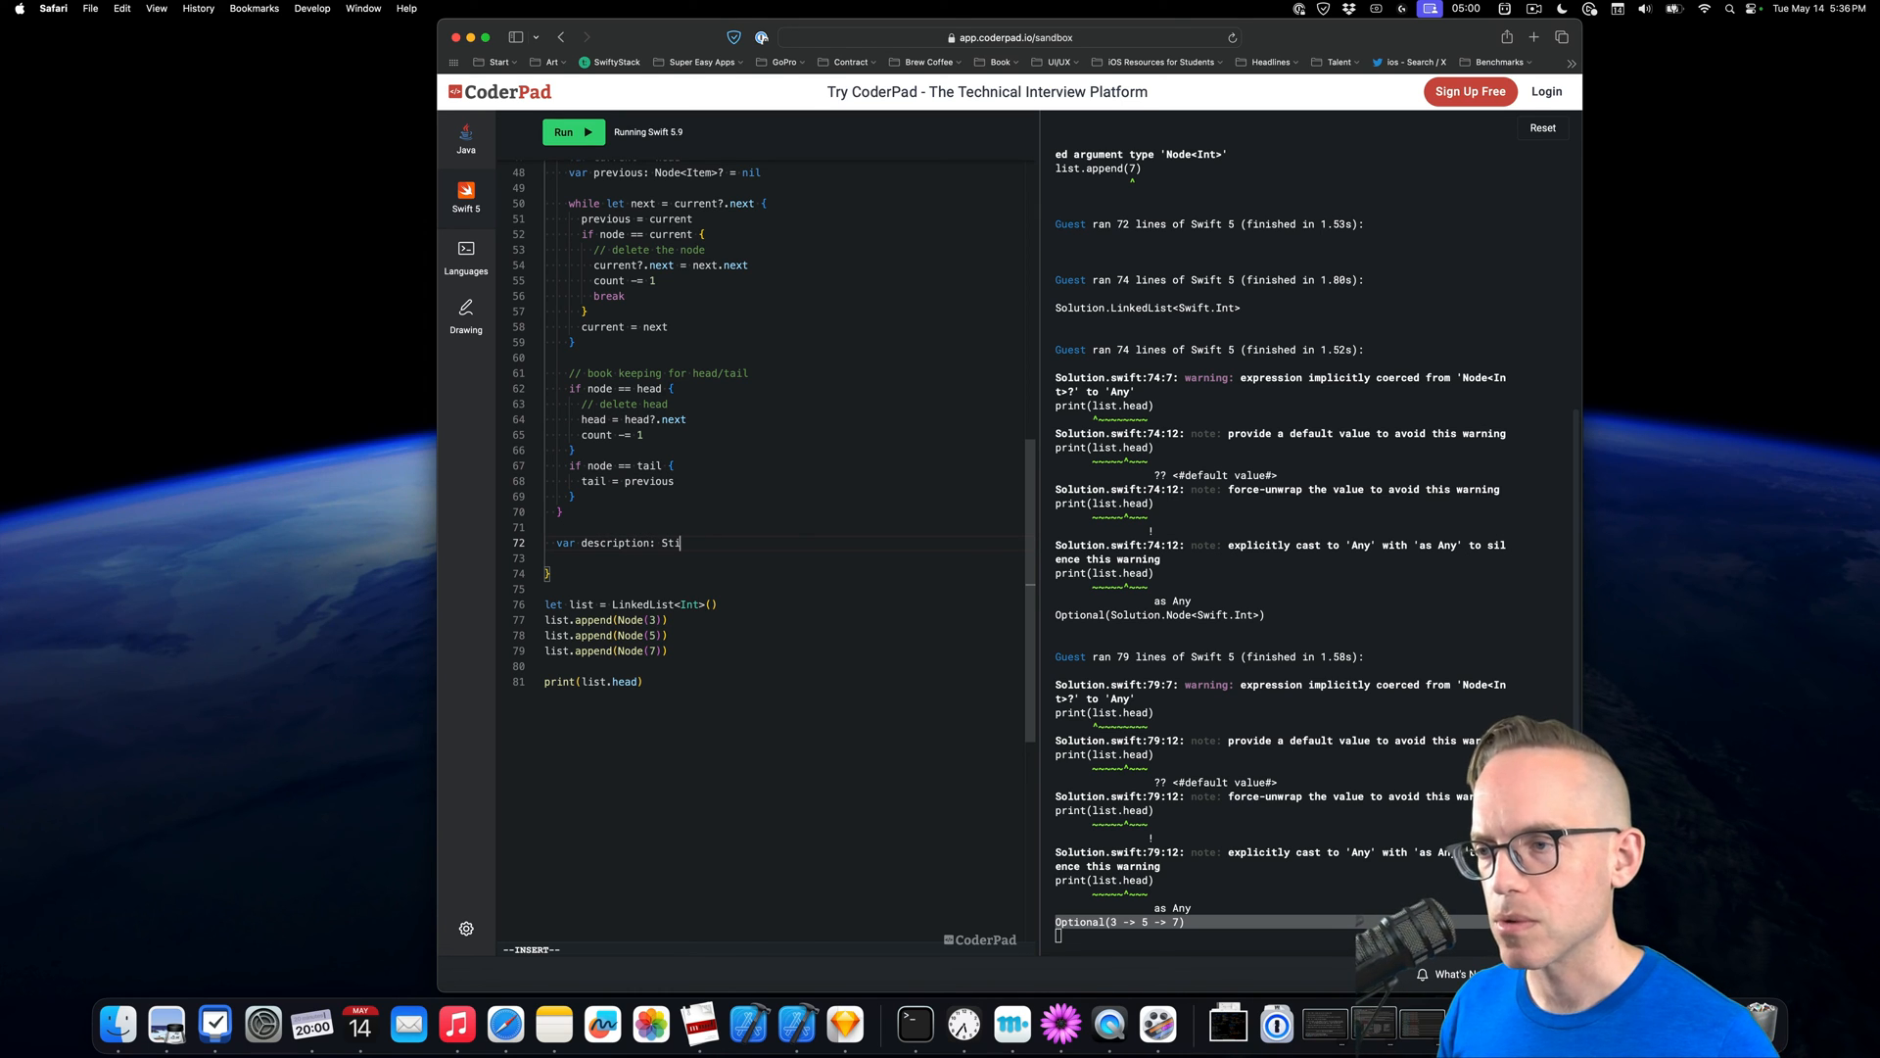
text(ring {)
text("head: \()
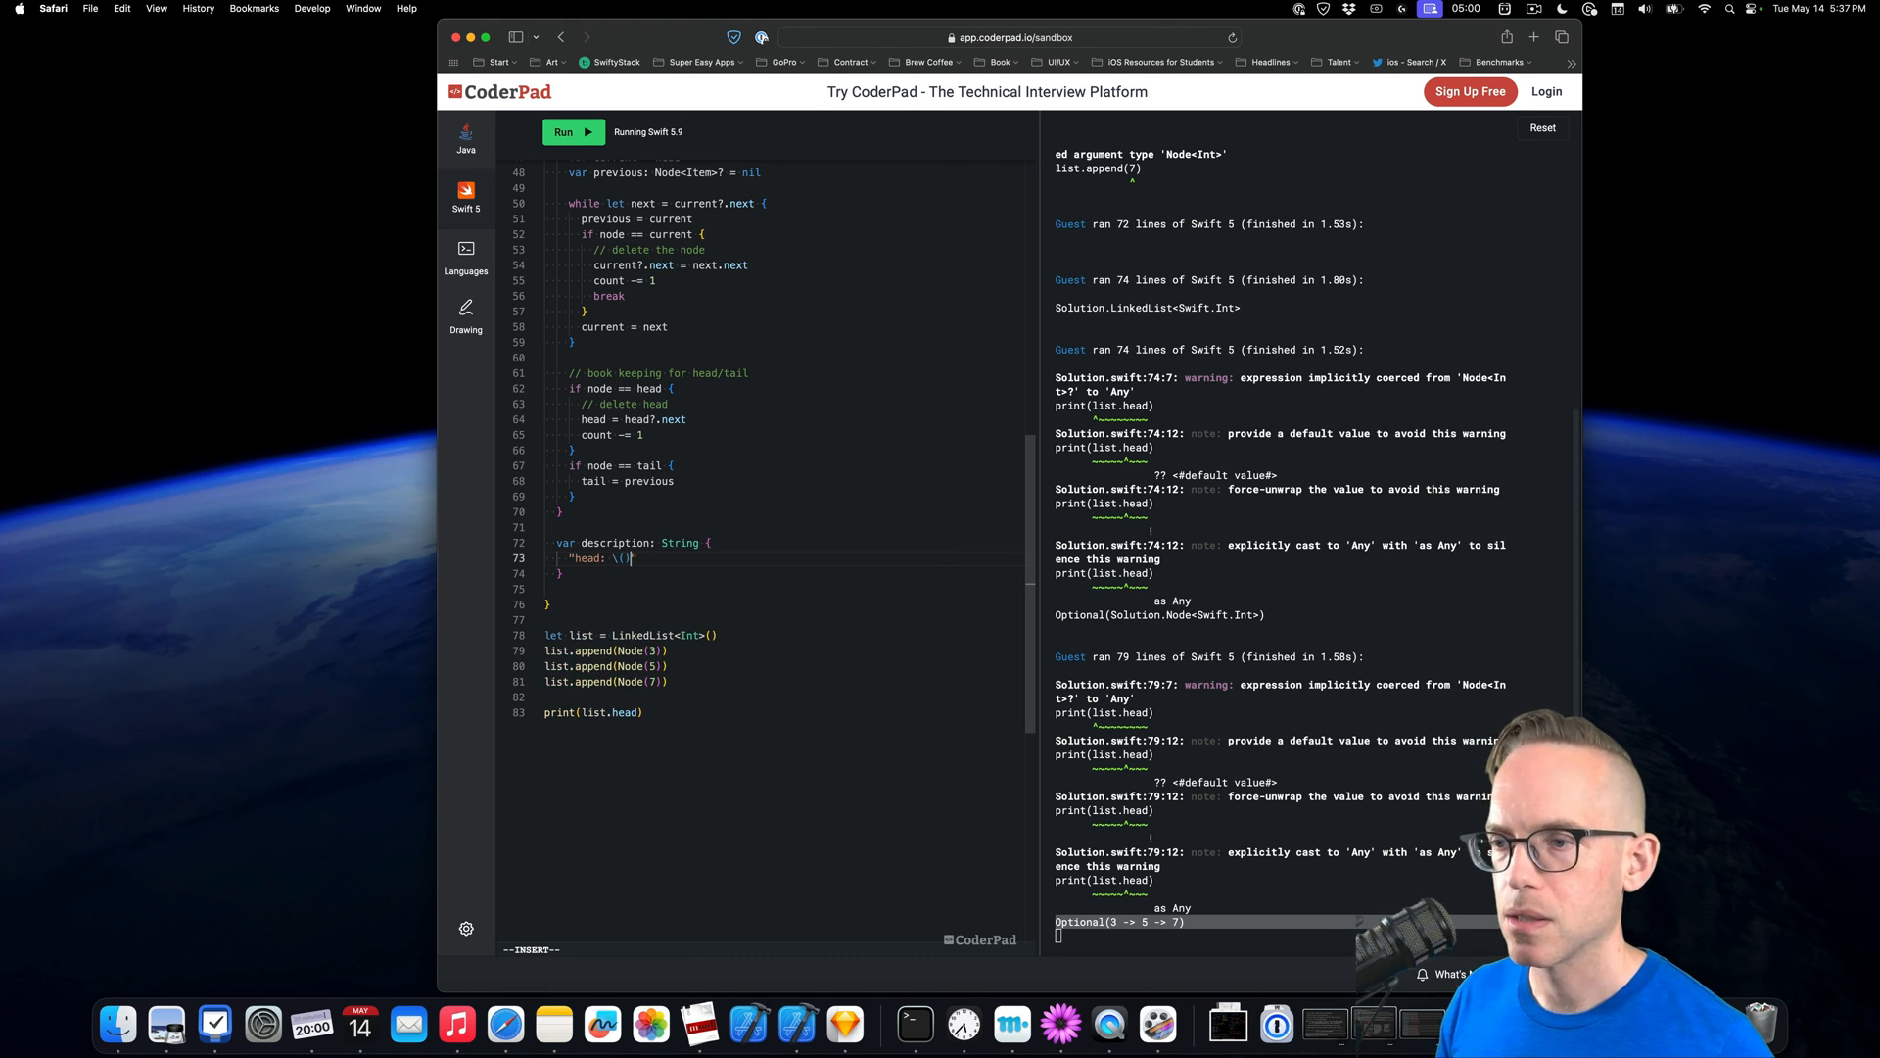
Return "head: \(head?.item), tail: \(tail?.item)\n\thead -> \(head)" as the description, then run
text(head), tail: \()
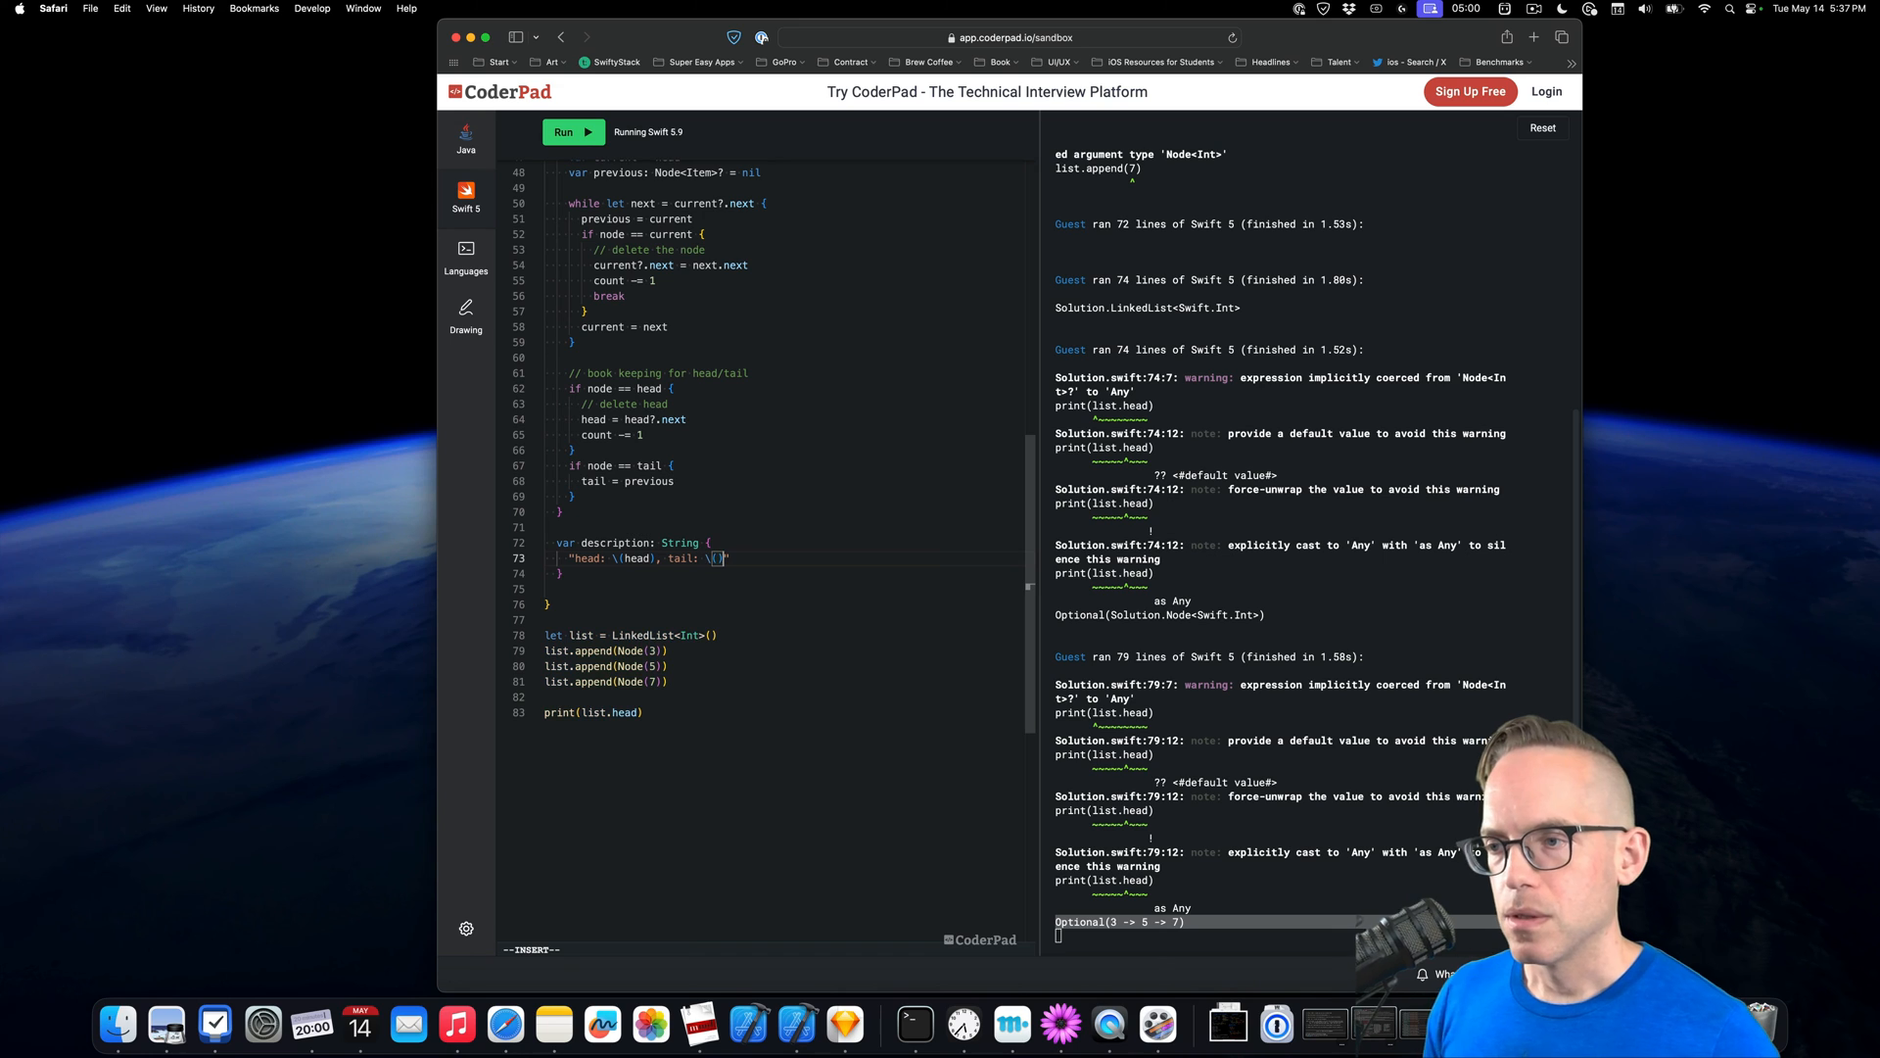
text(tail))
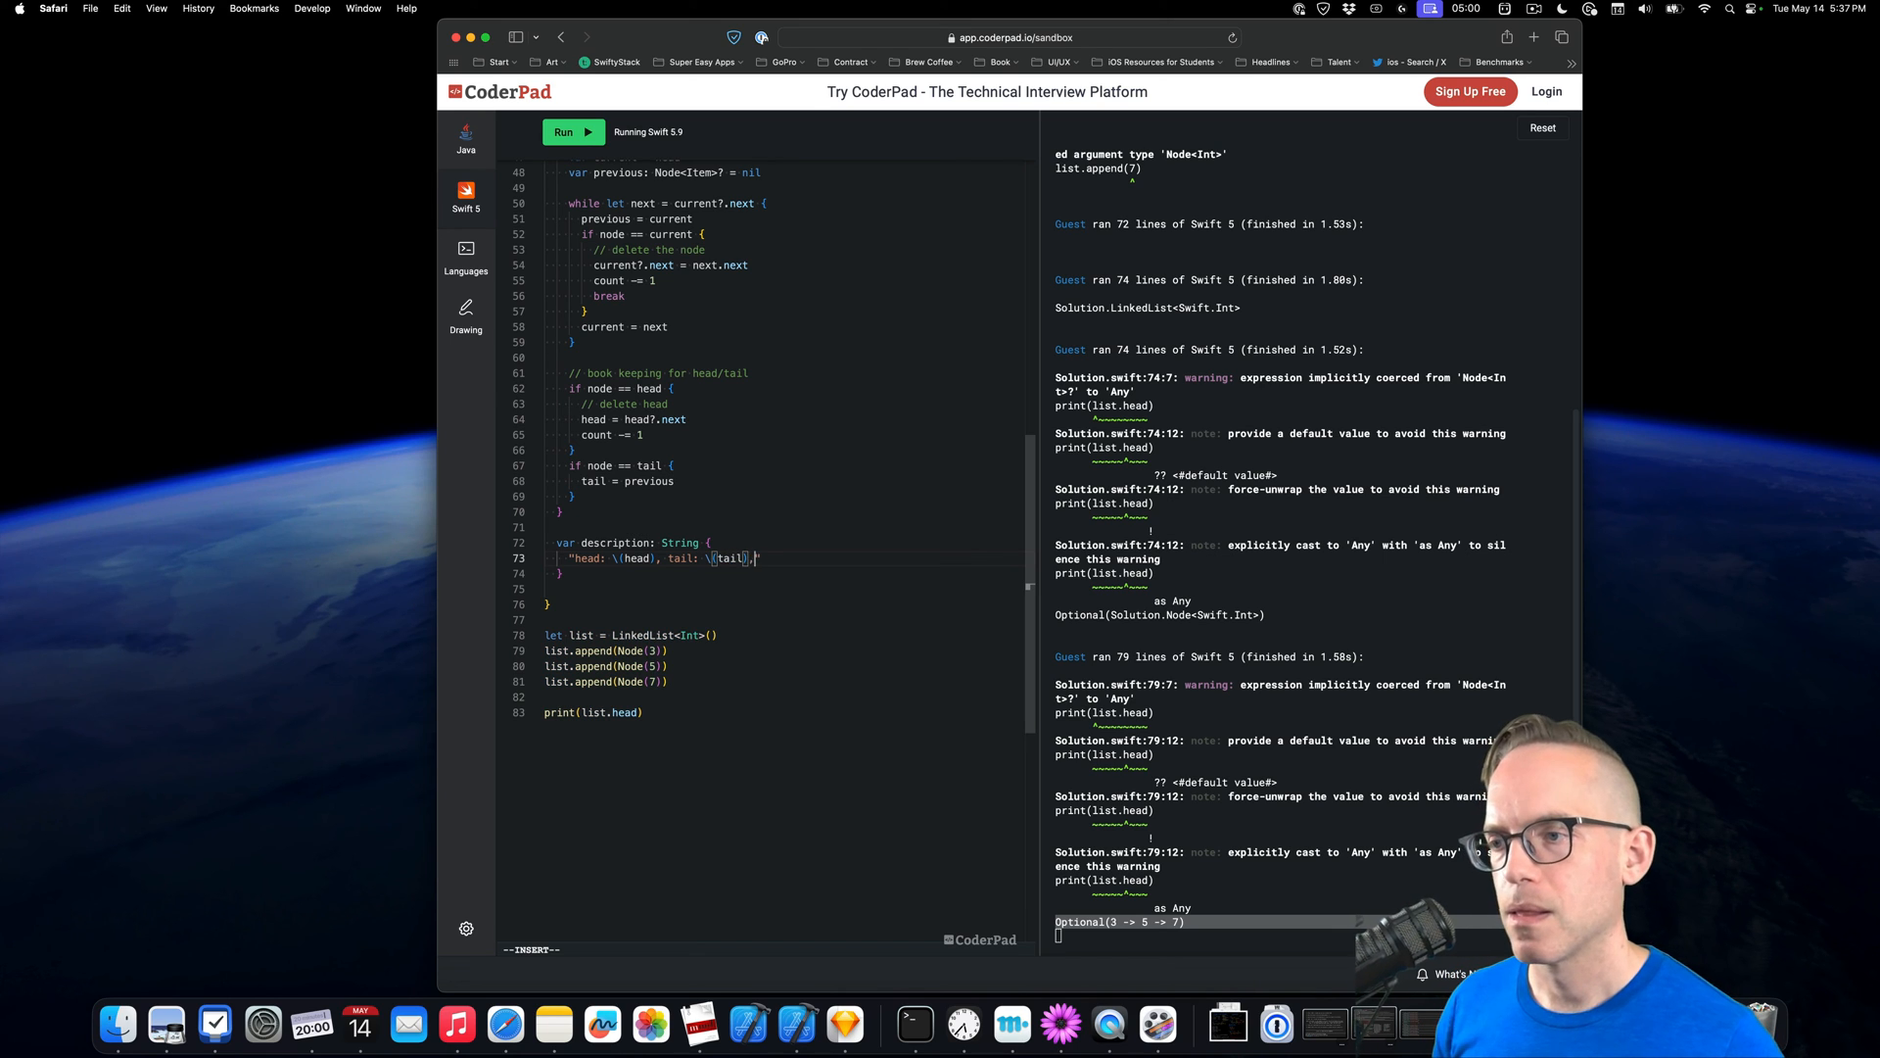
text(\")
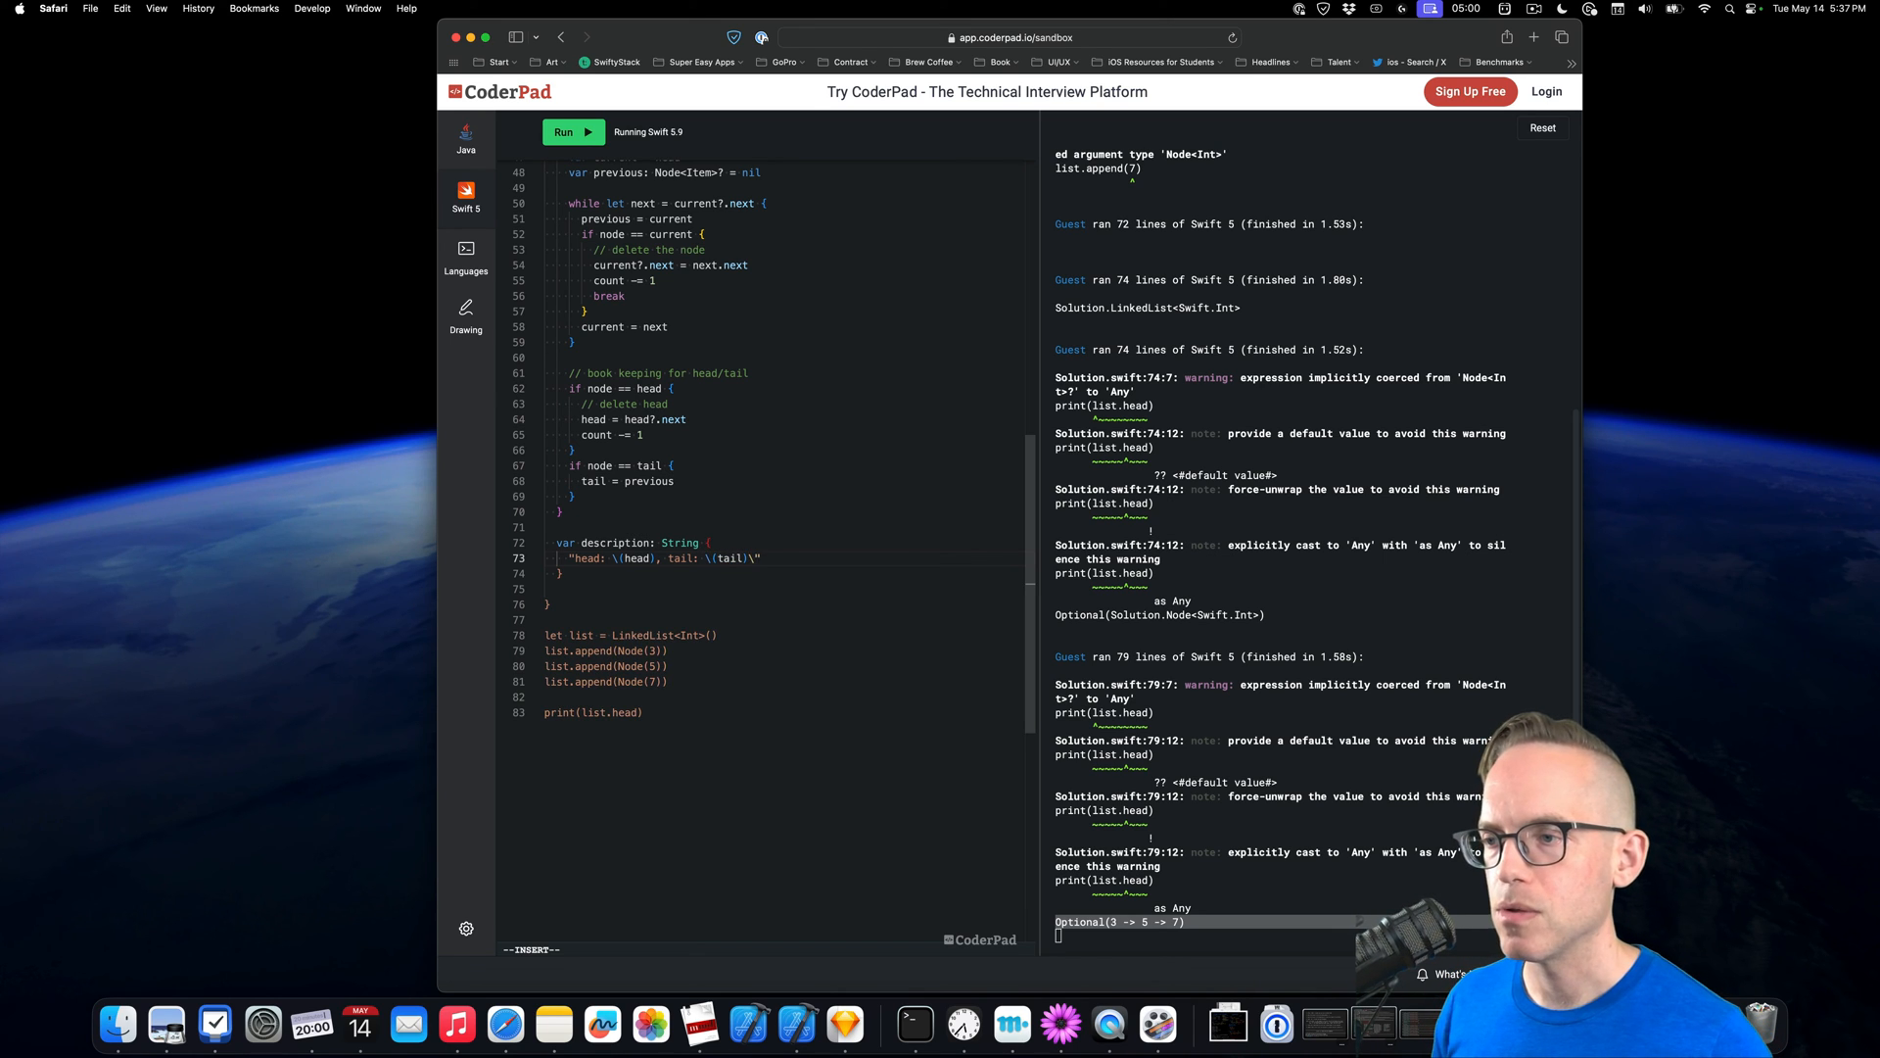
text(\n\)
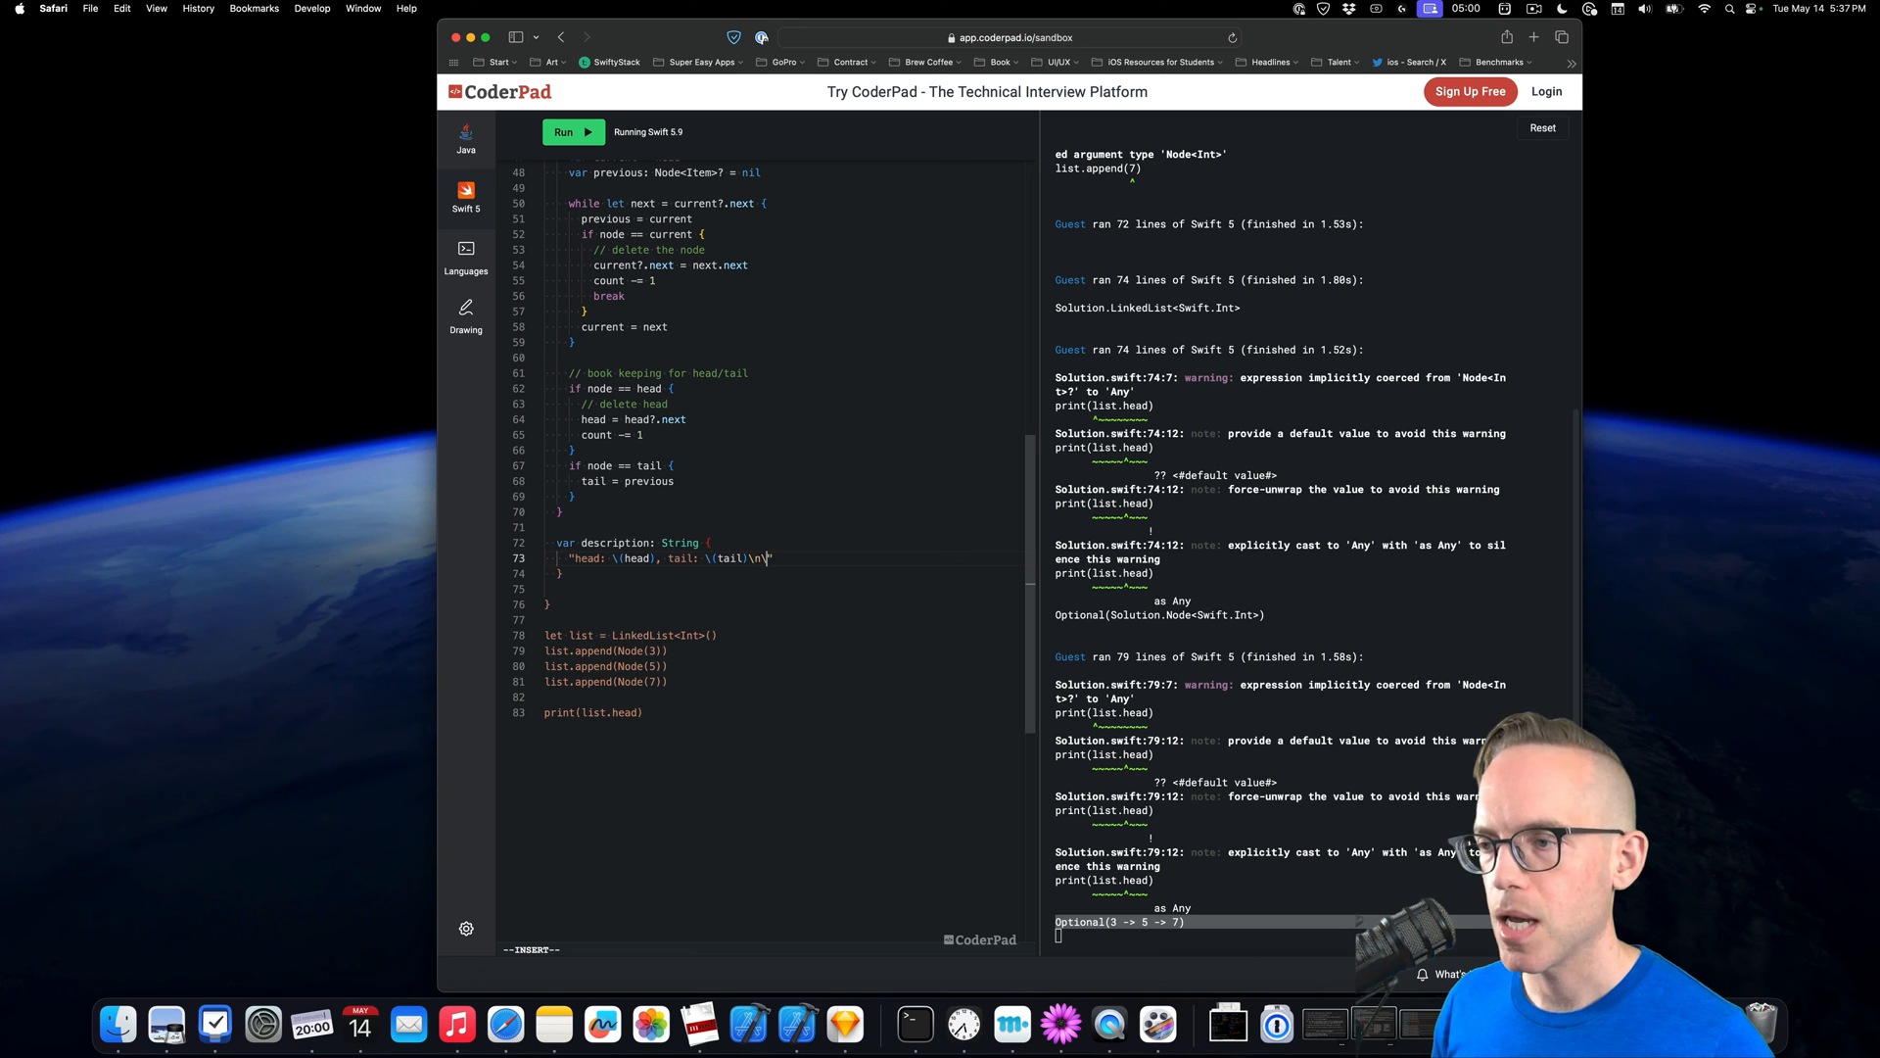
text(head ->)
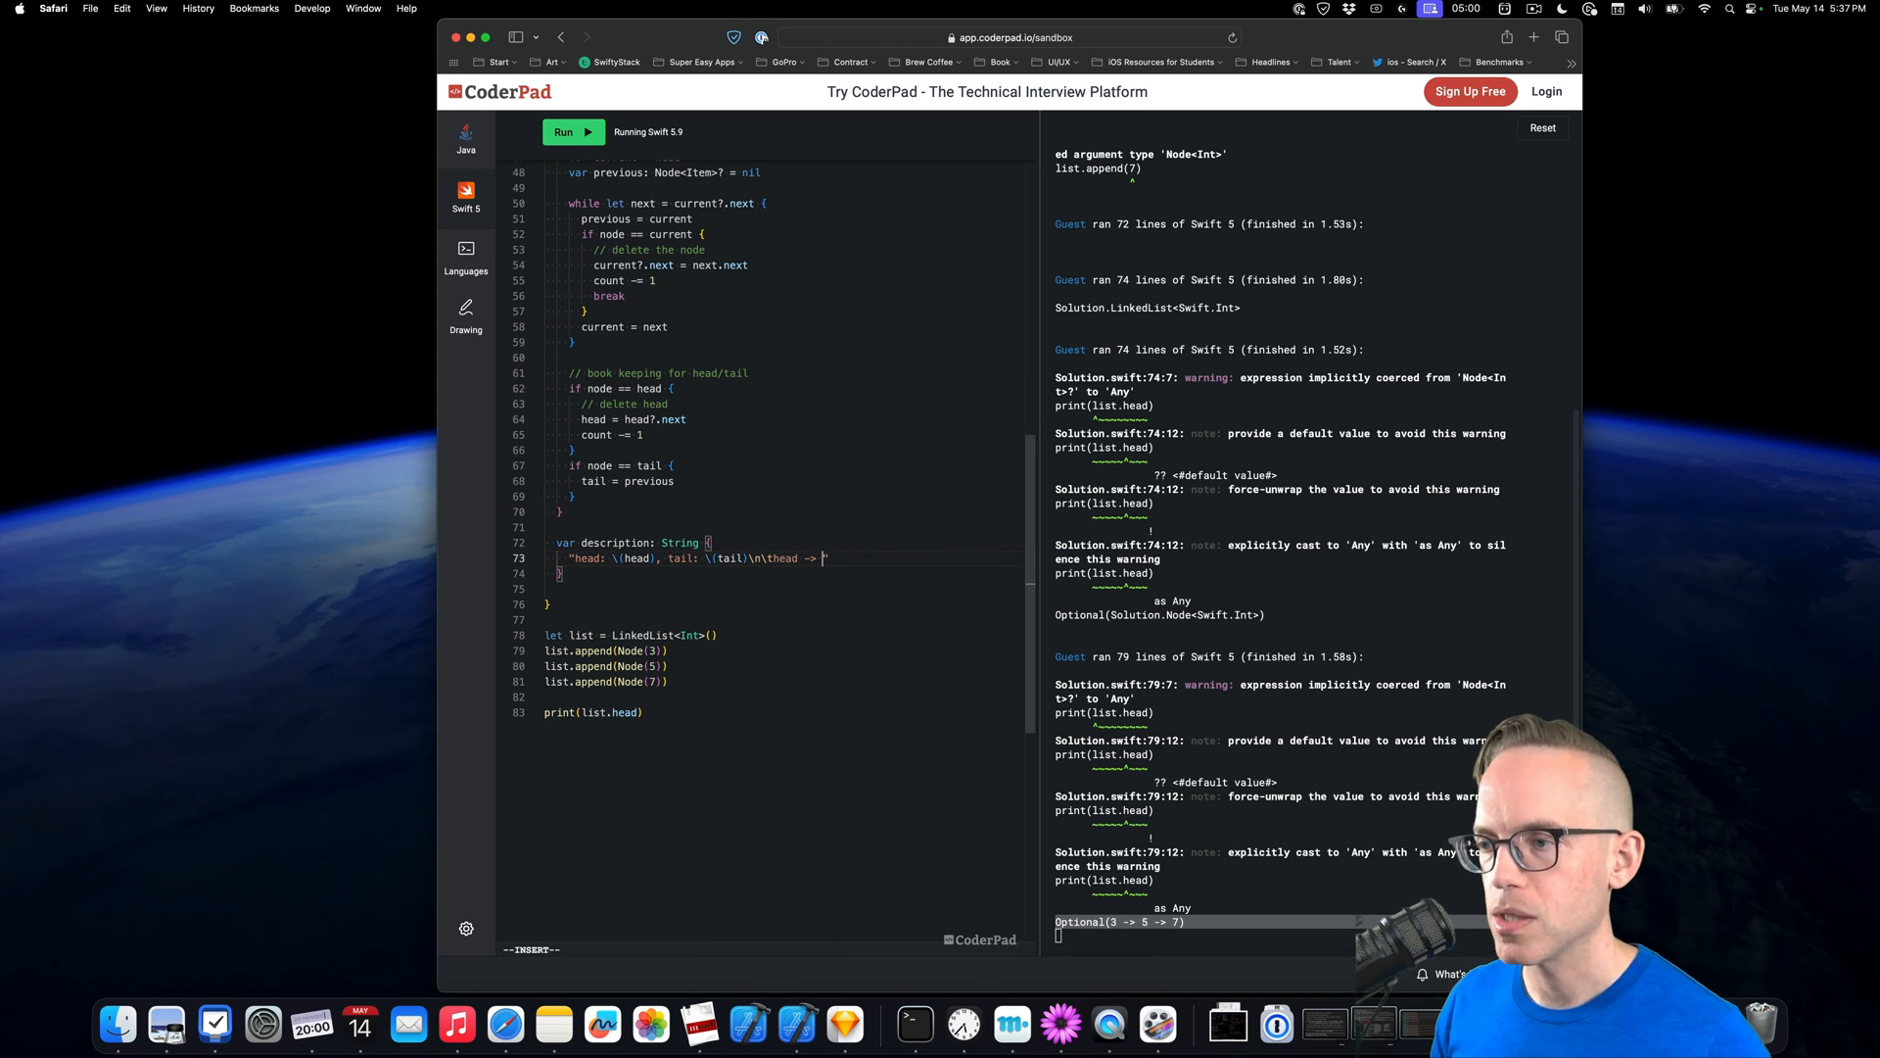
text(\(head))
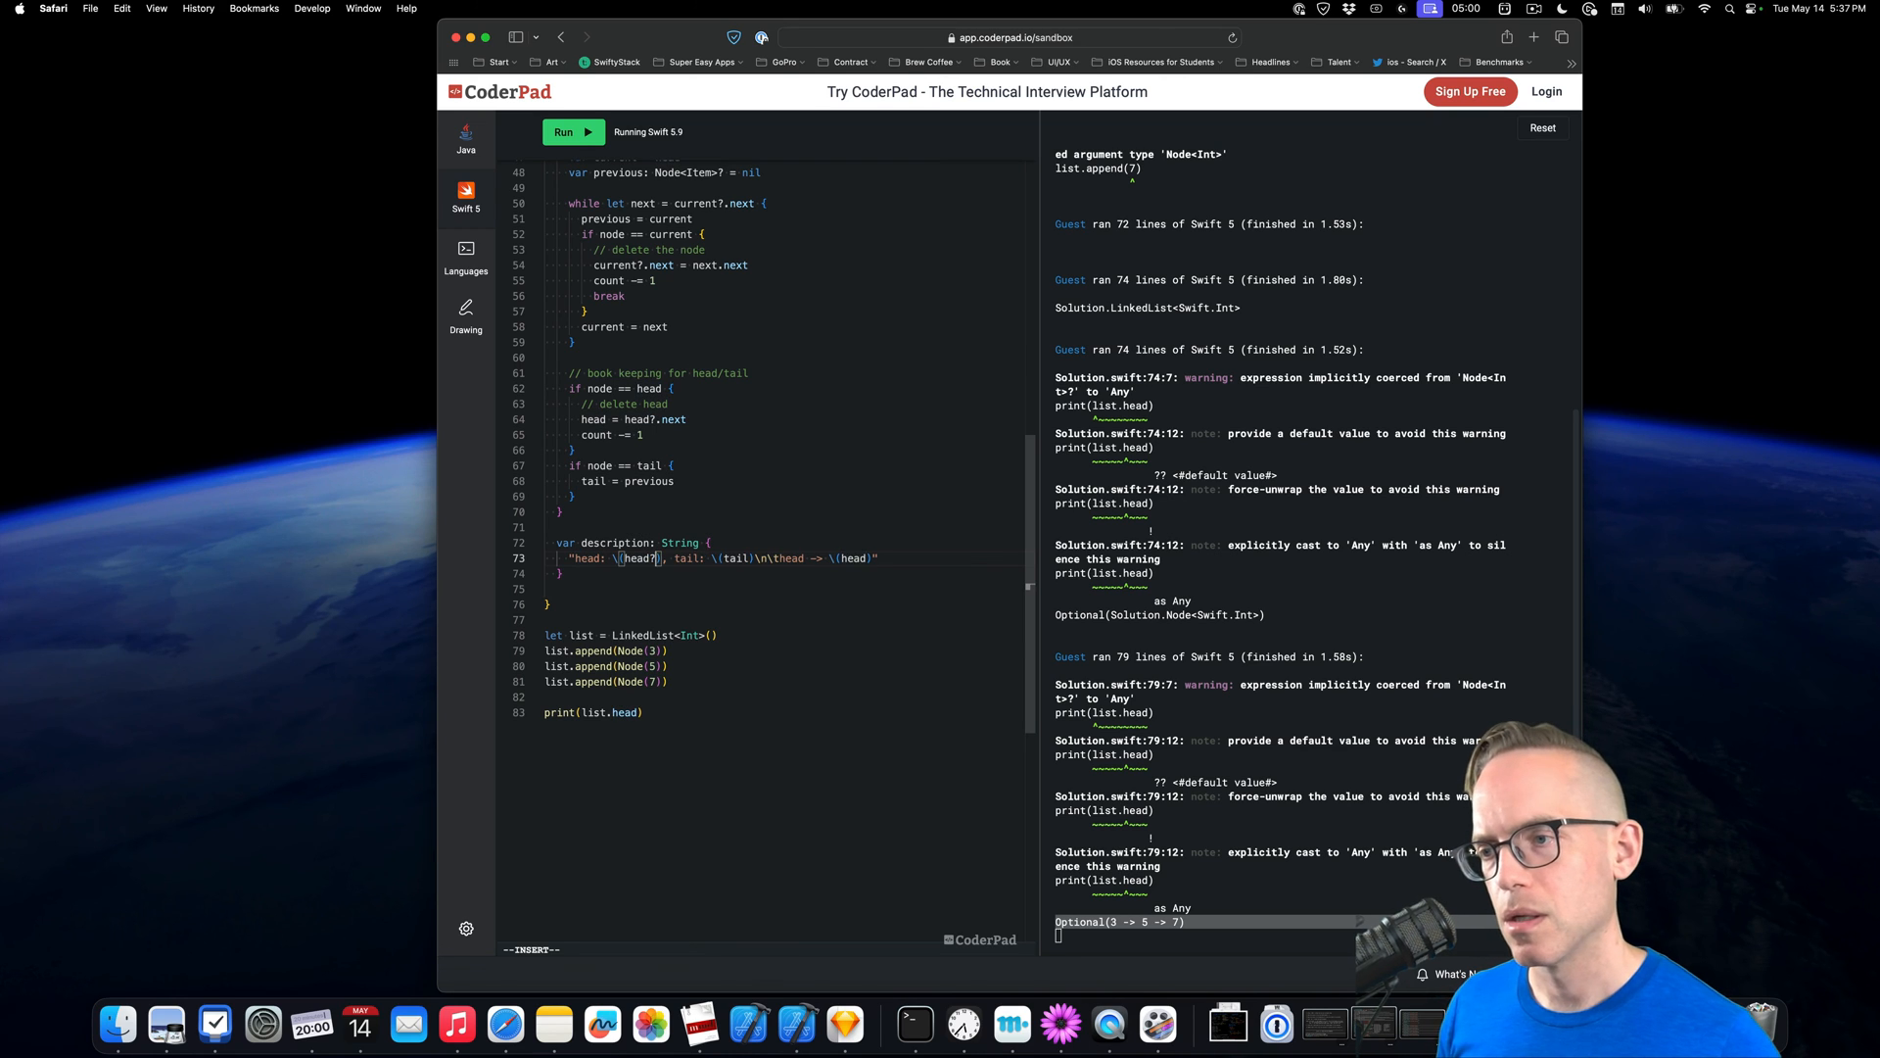
text(.item)
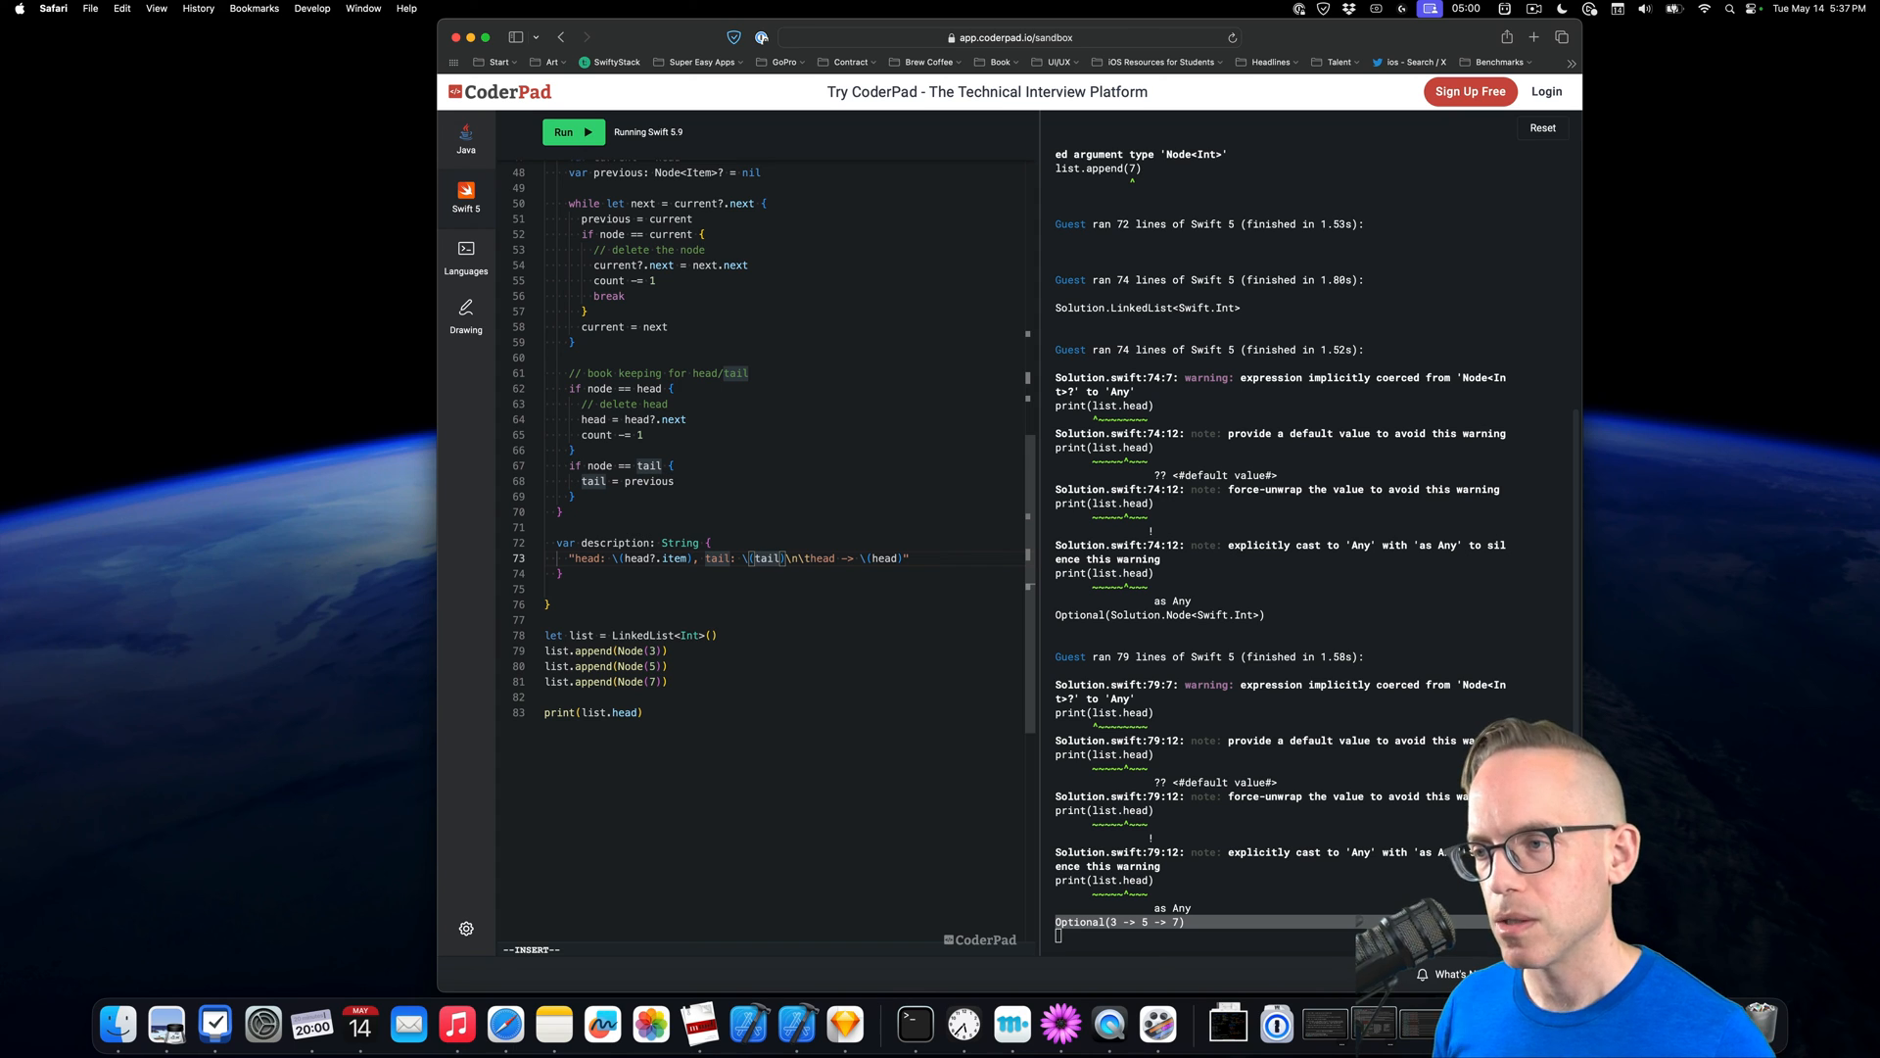
text(?.item)
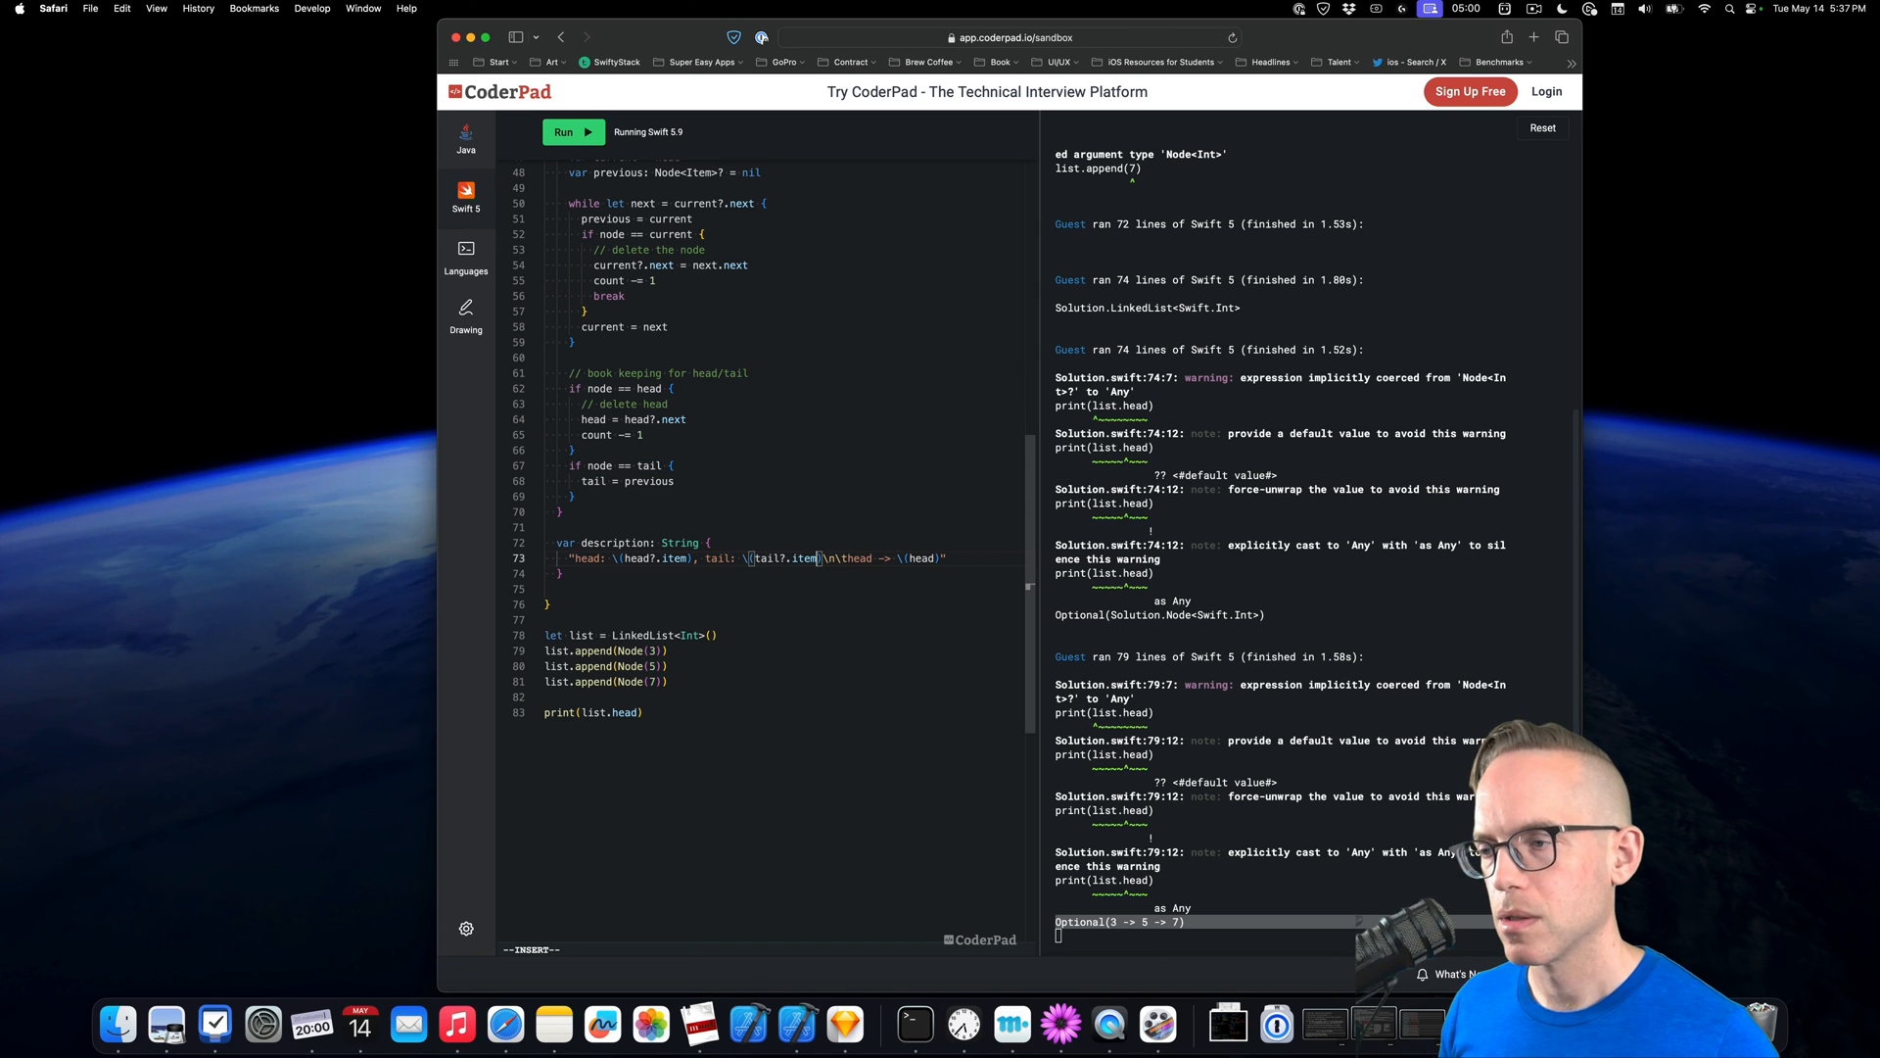
click(573, 132)
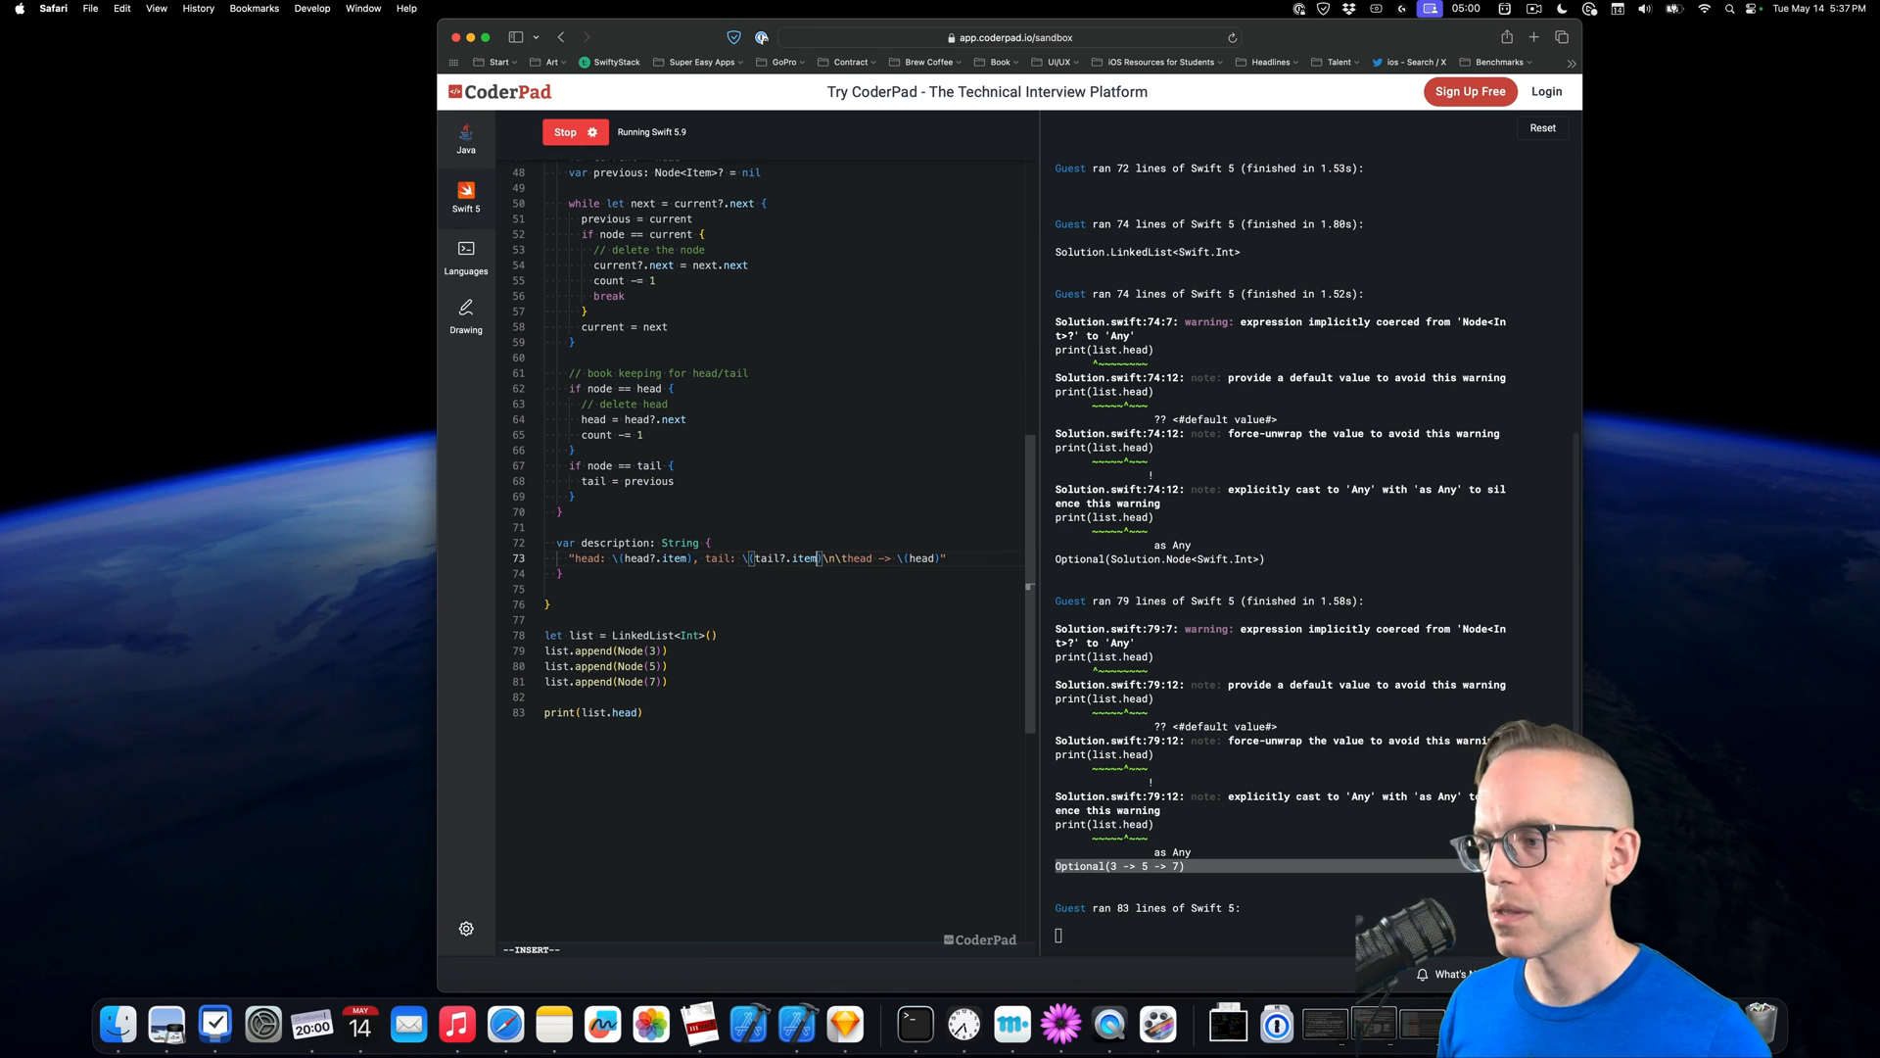
Add ?? "nil" as Any fallbacks to head?.item, tail?.item and head on line 73, then rerun
click(576, 133)
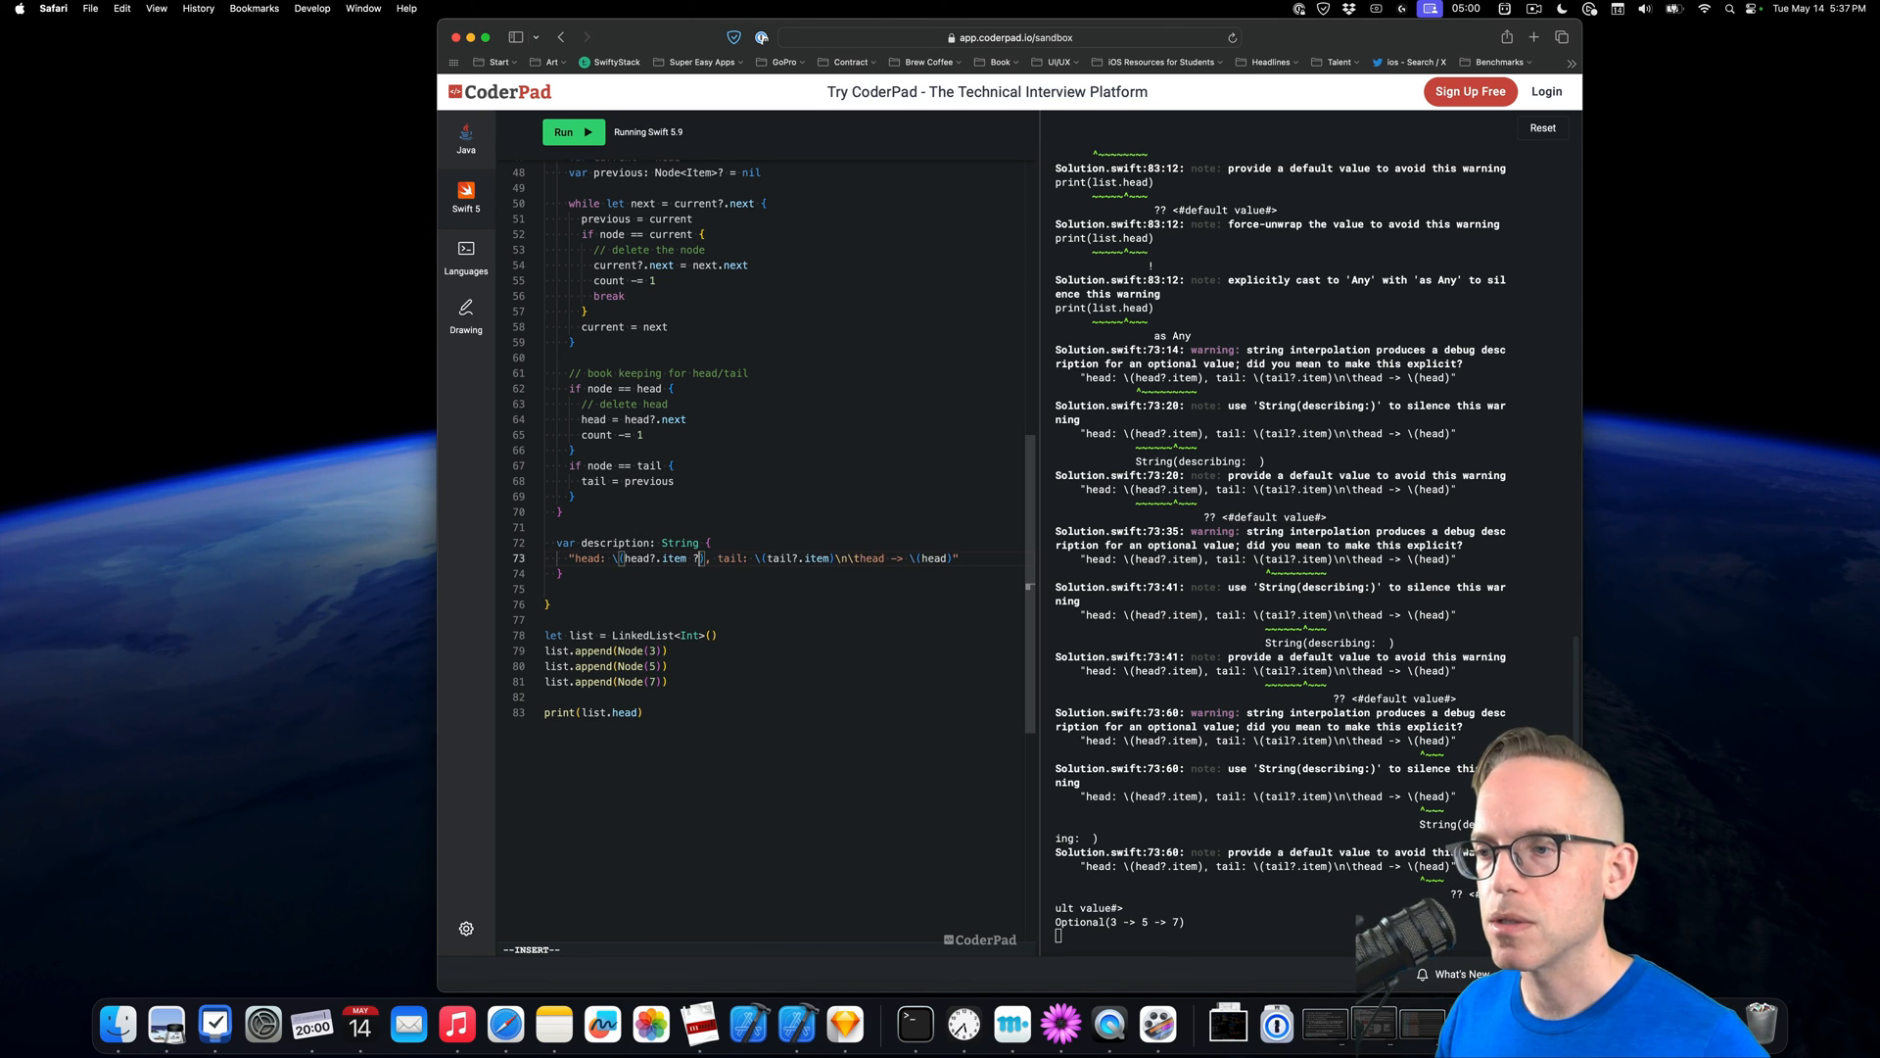
text(?? "nil")
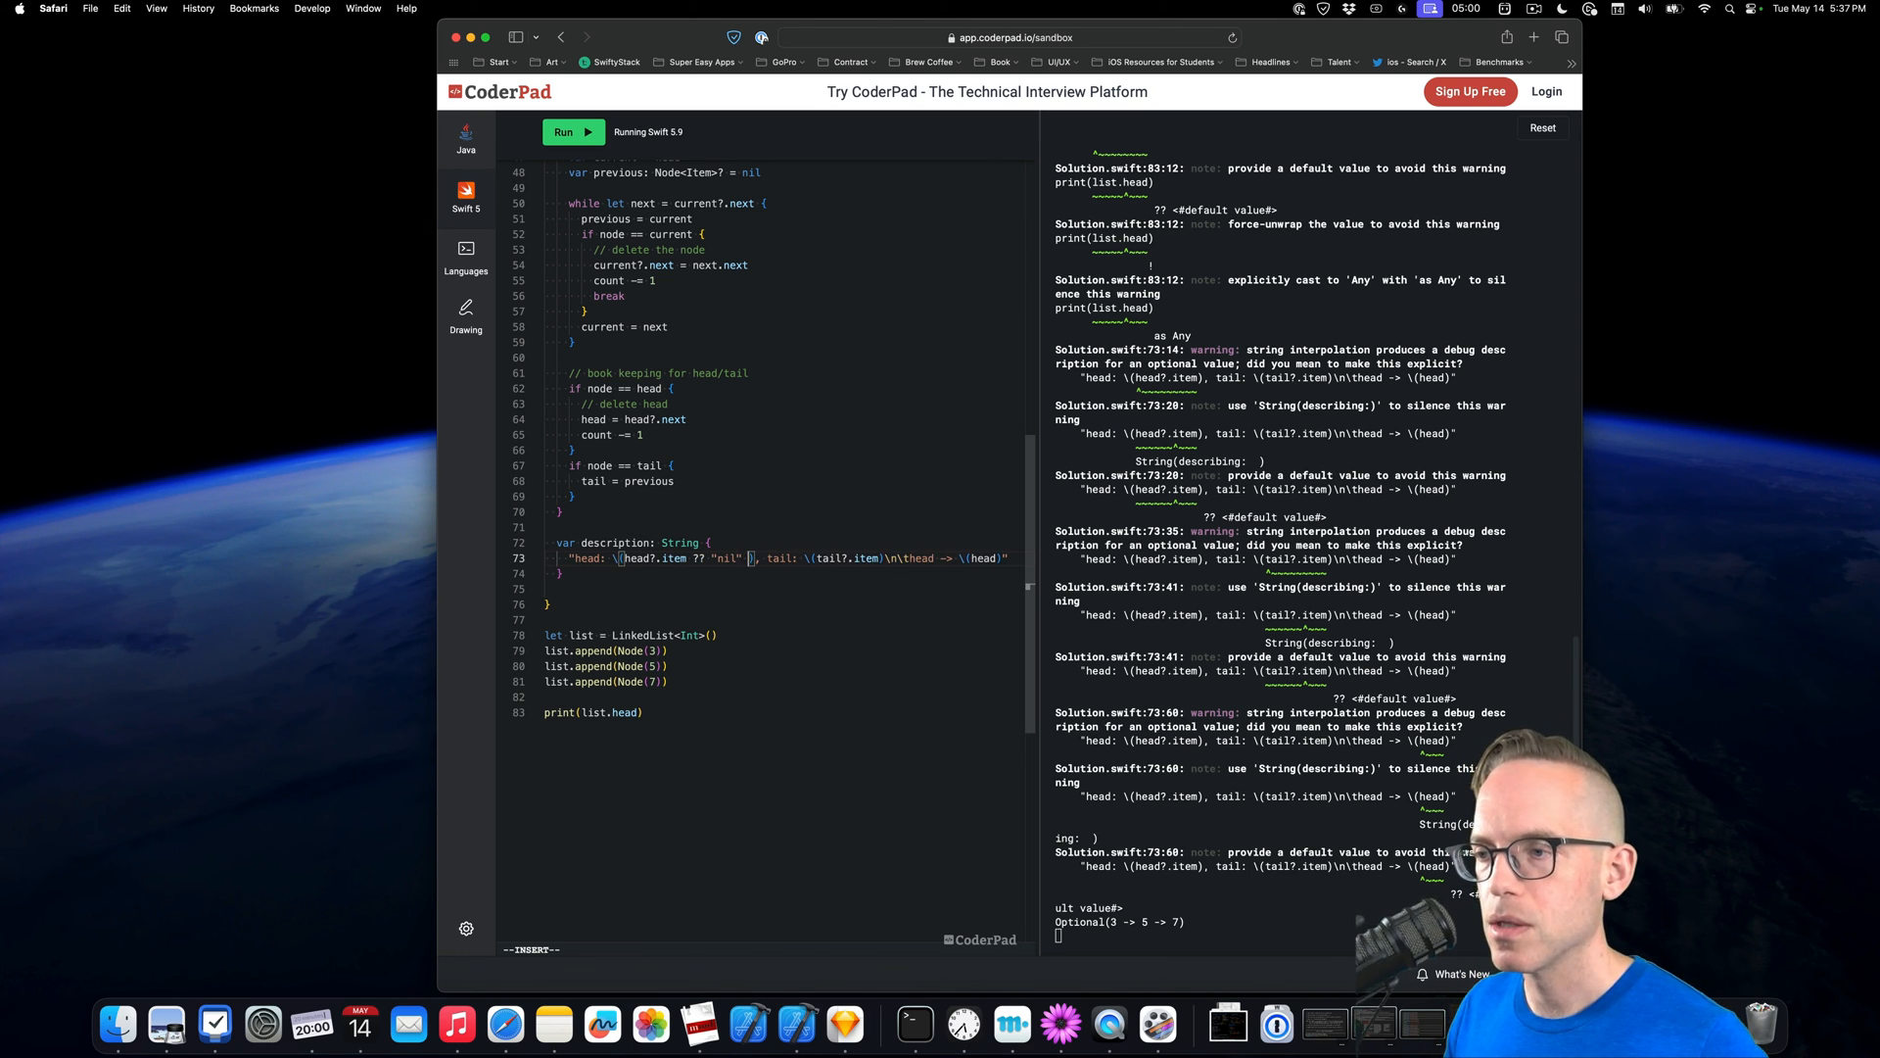
text(as Any)
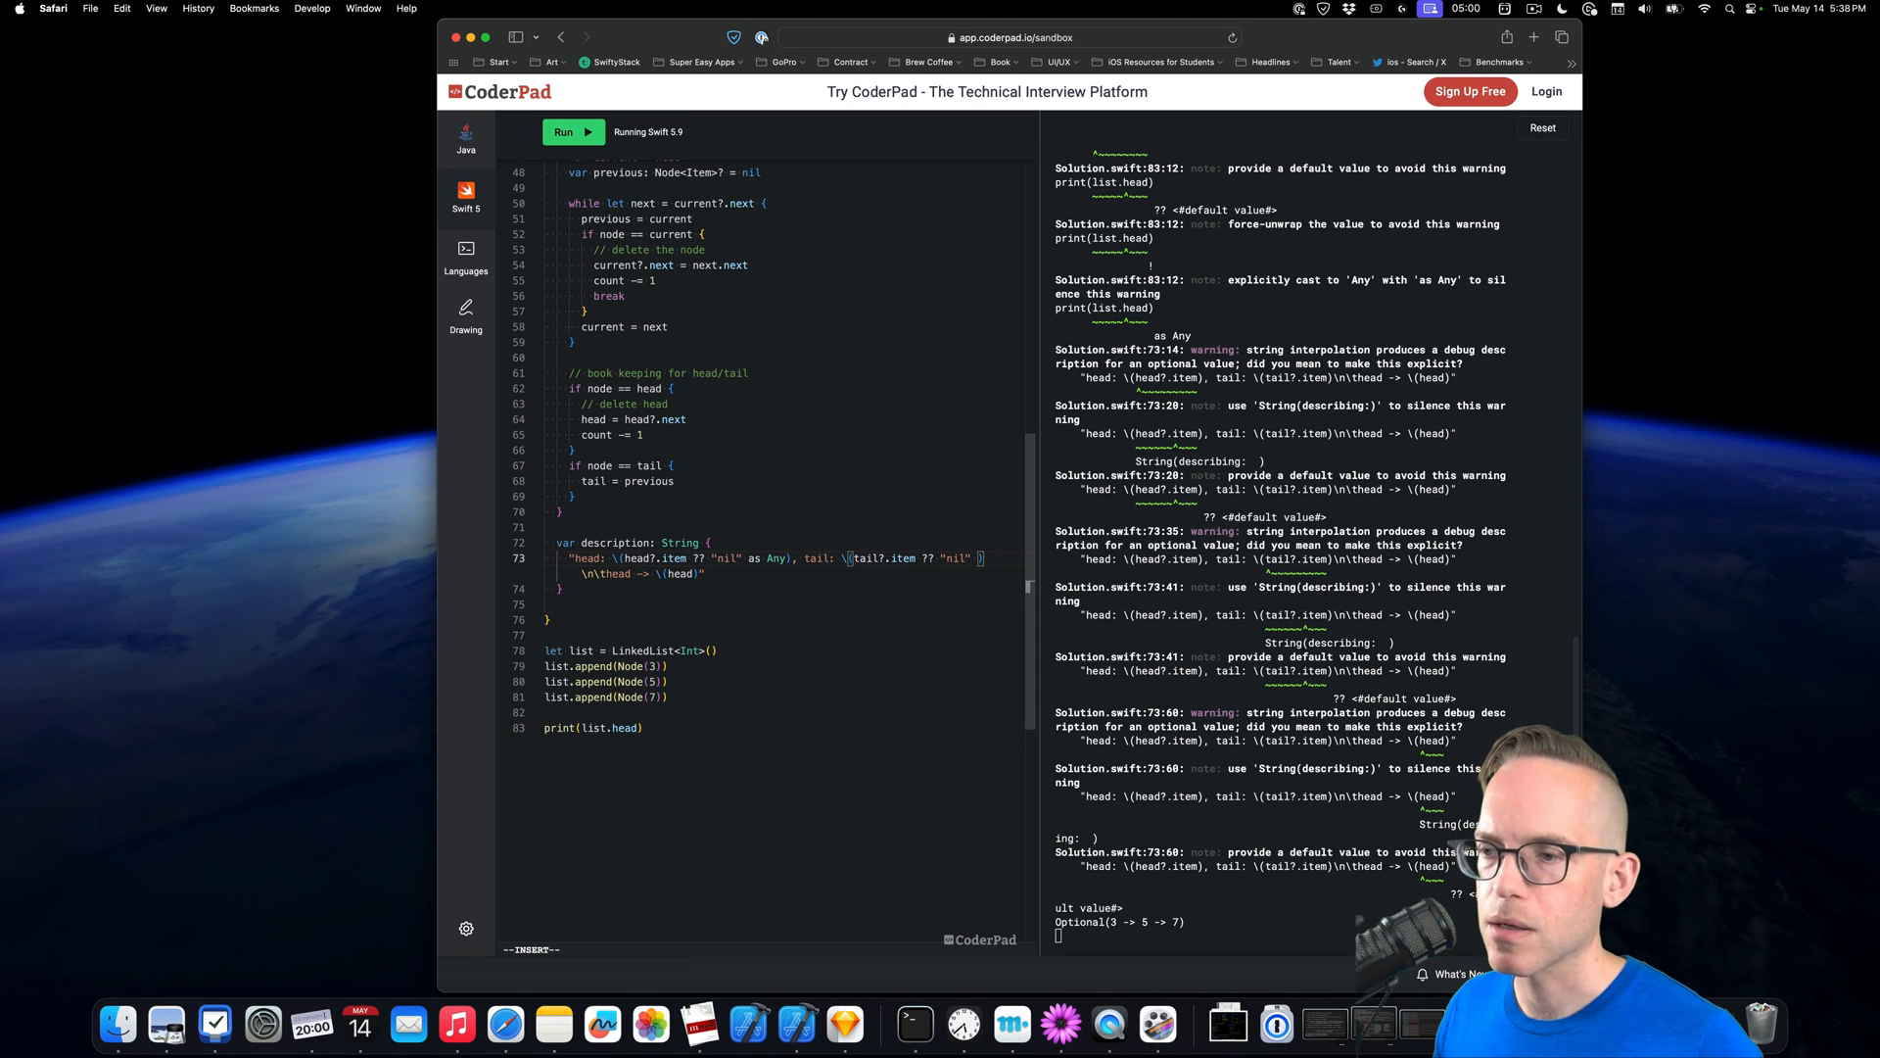
text(as)
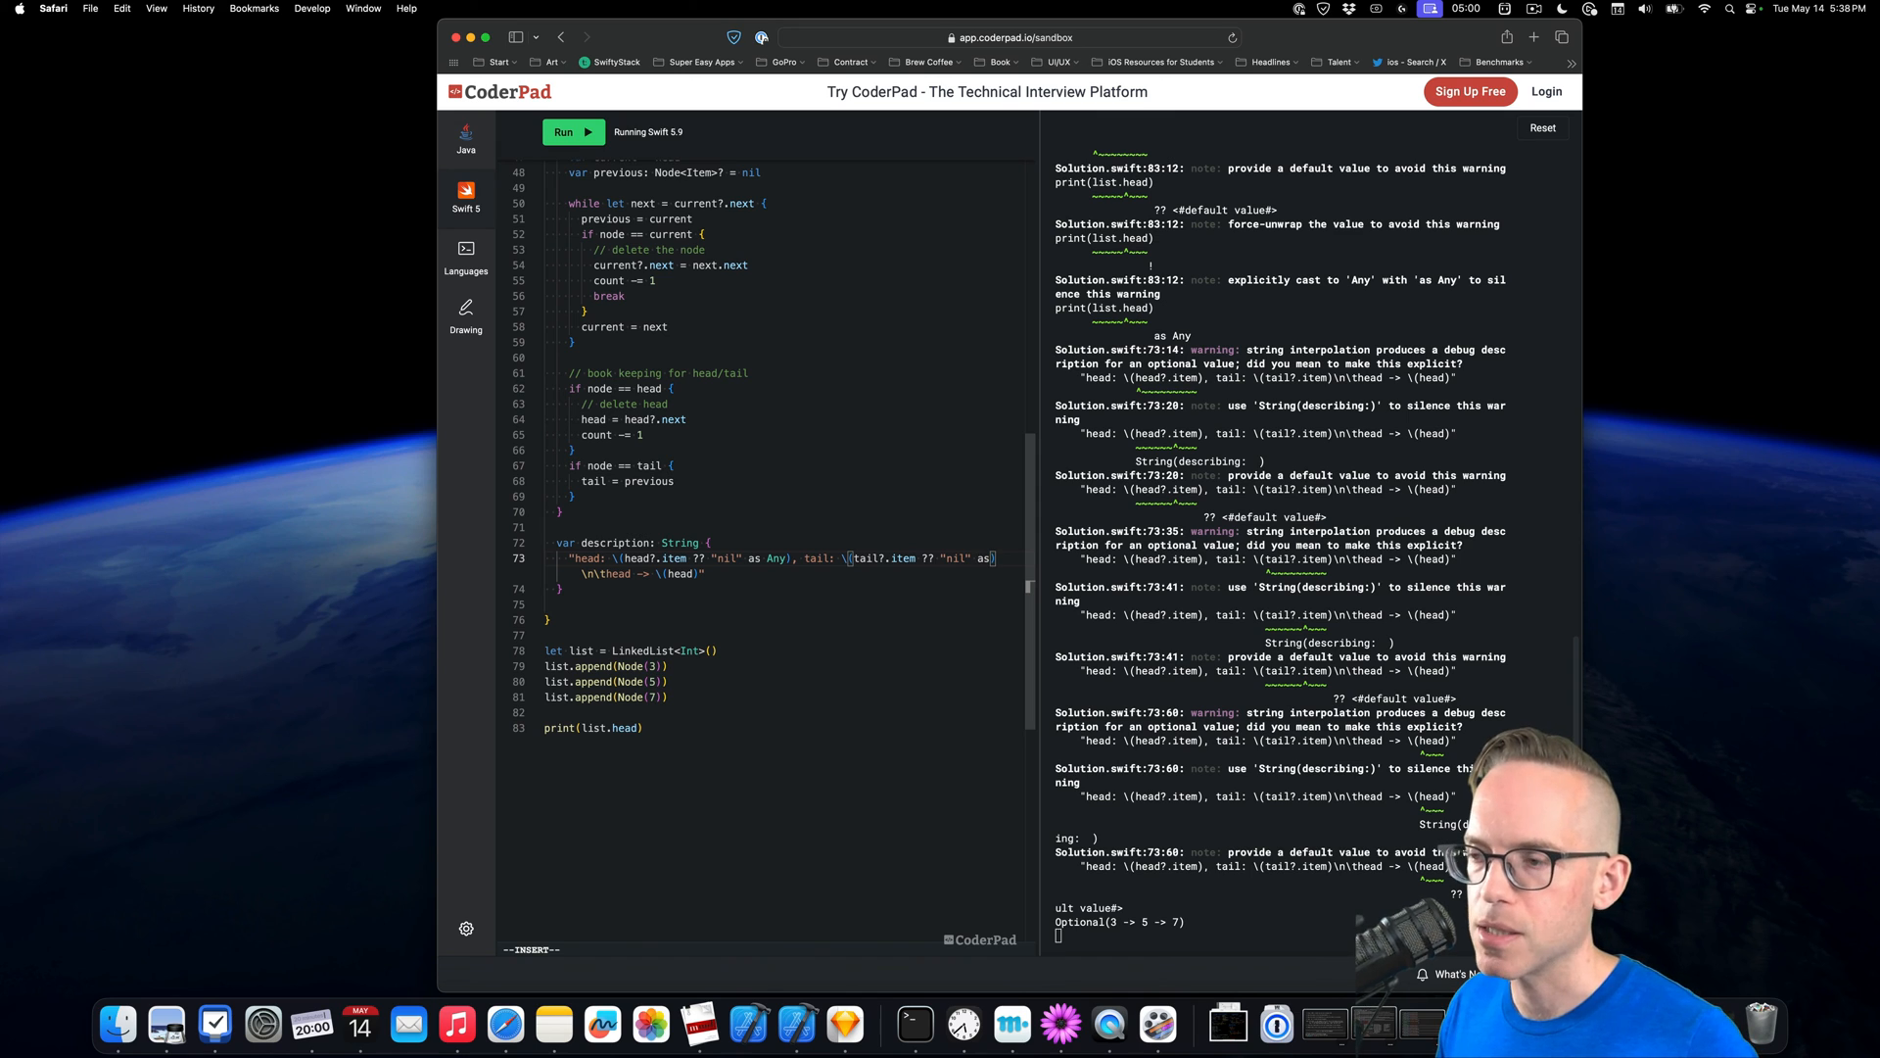
text(Any)
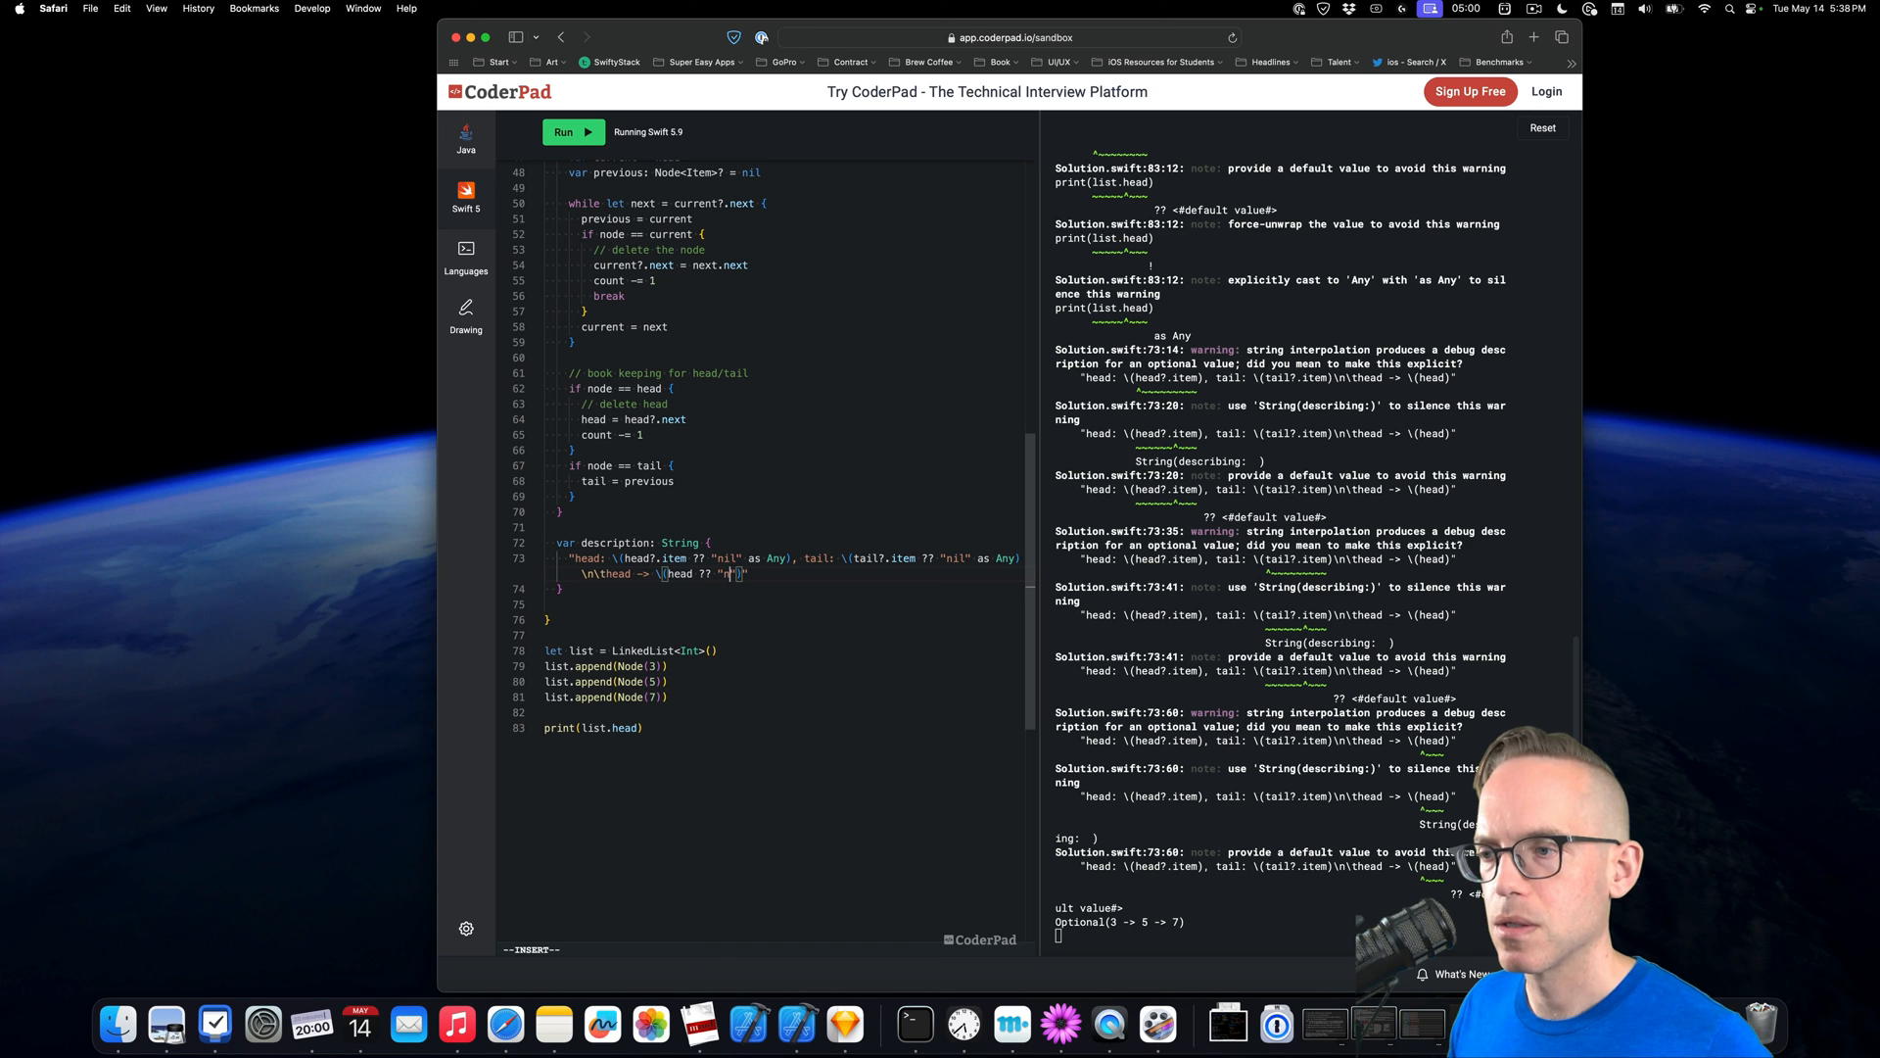
text(il" as Any)
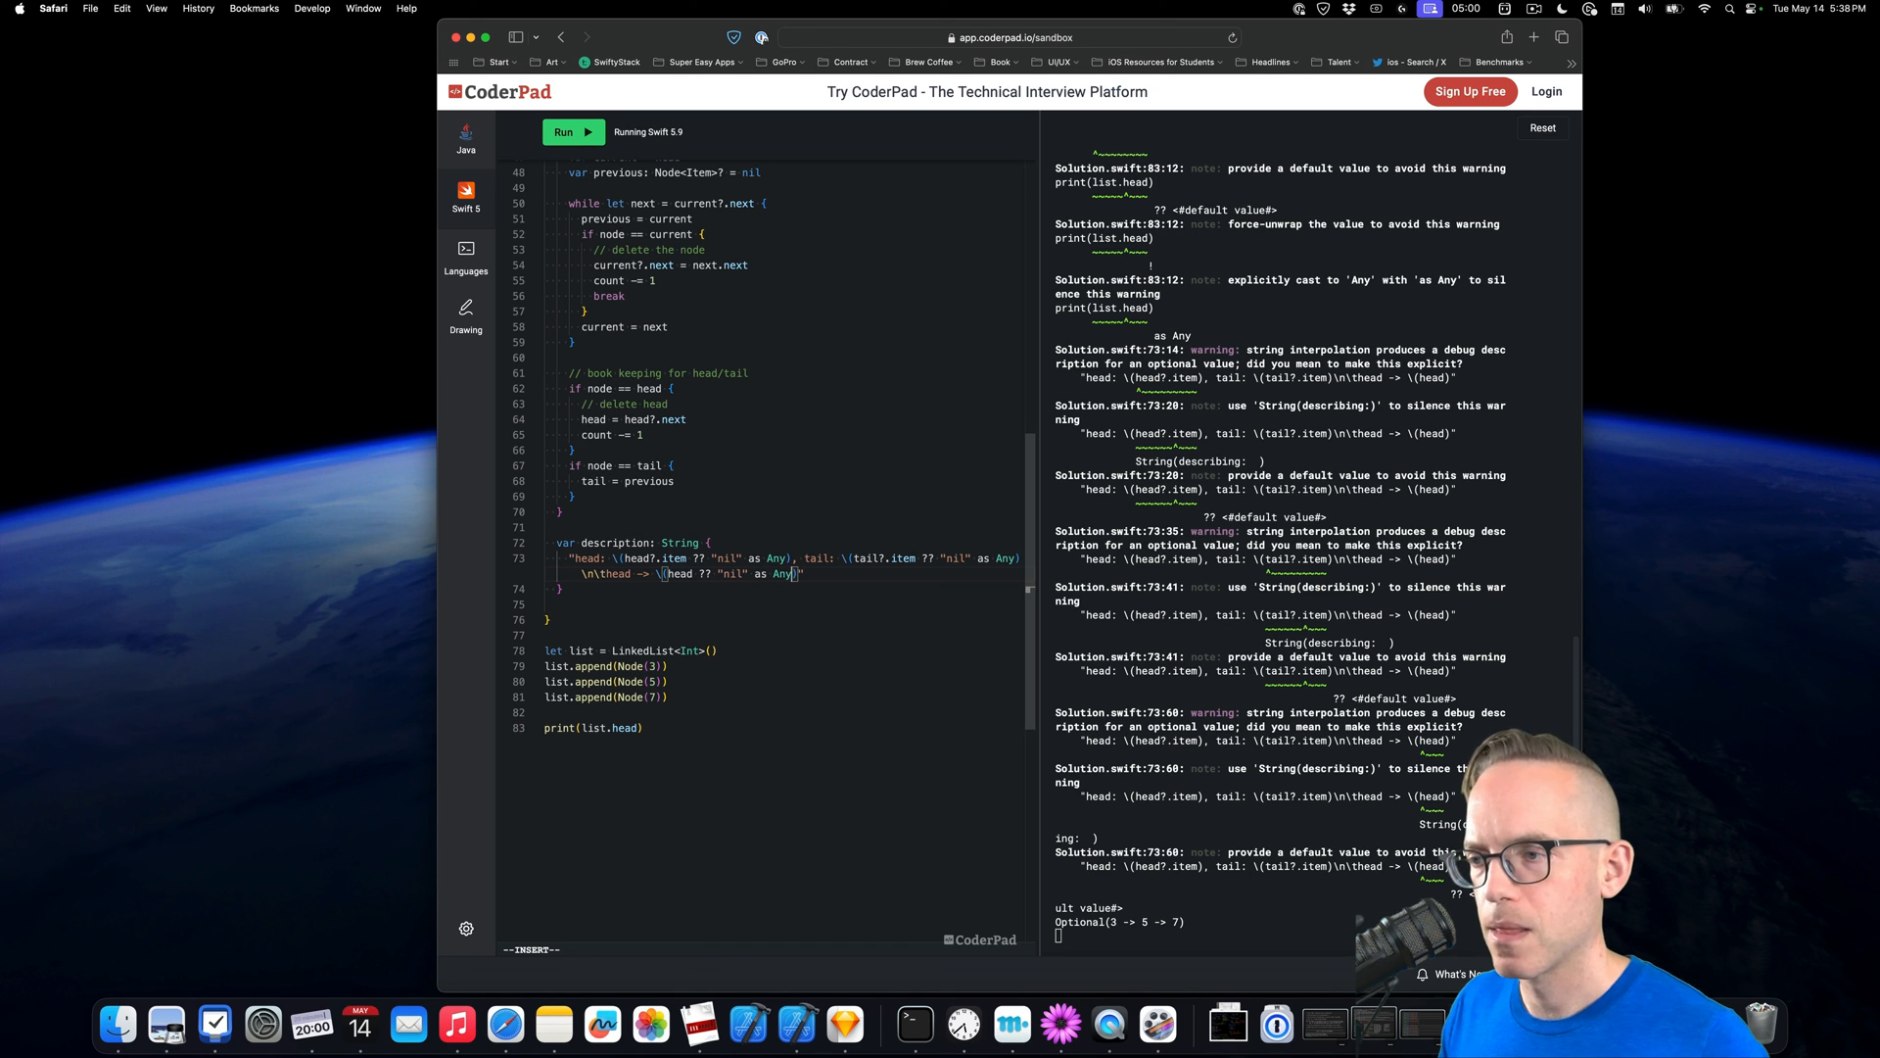
click(573, 132)
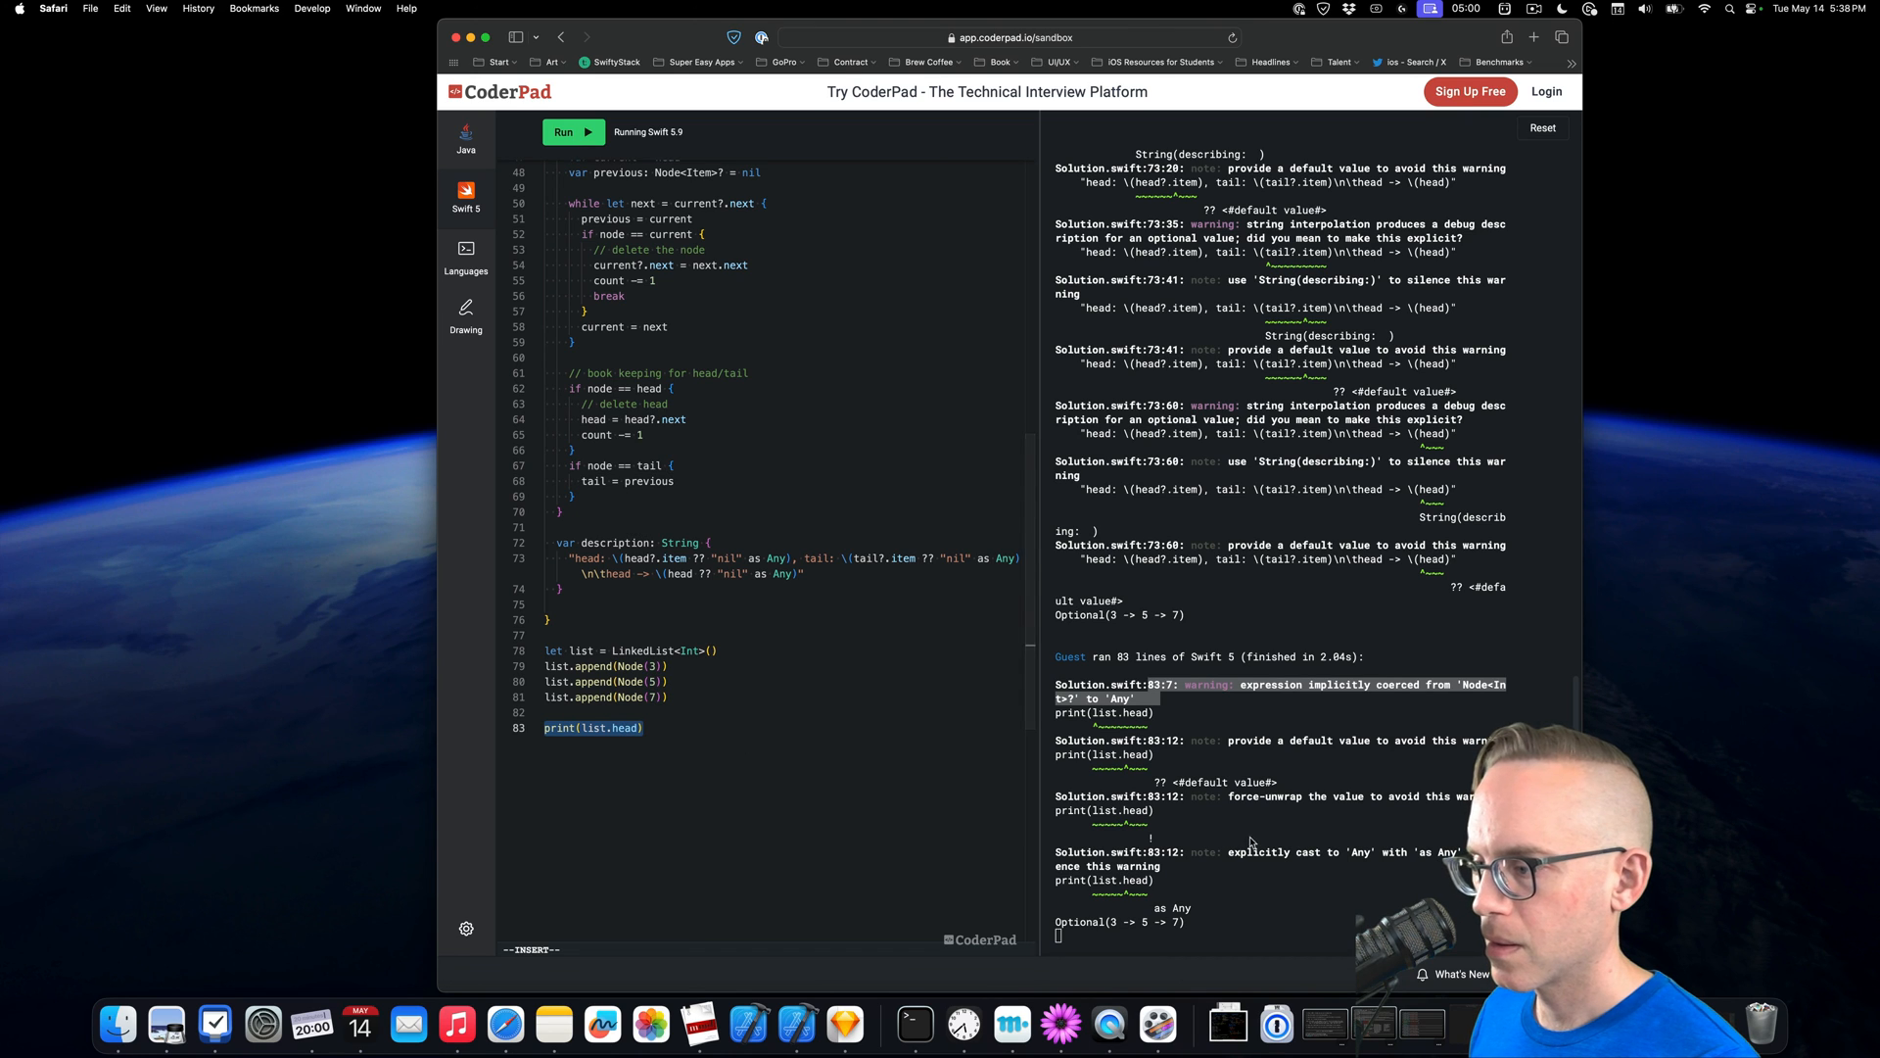
Change print(list.head) to print(list) on line 83 and run it twice
click(604, 727)
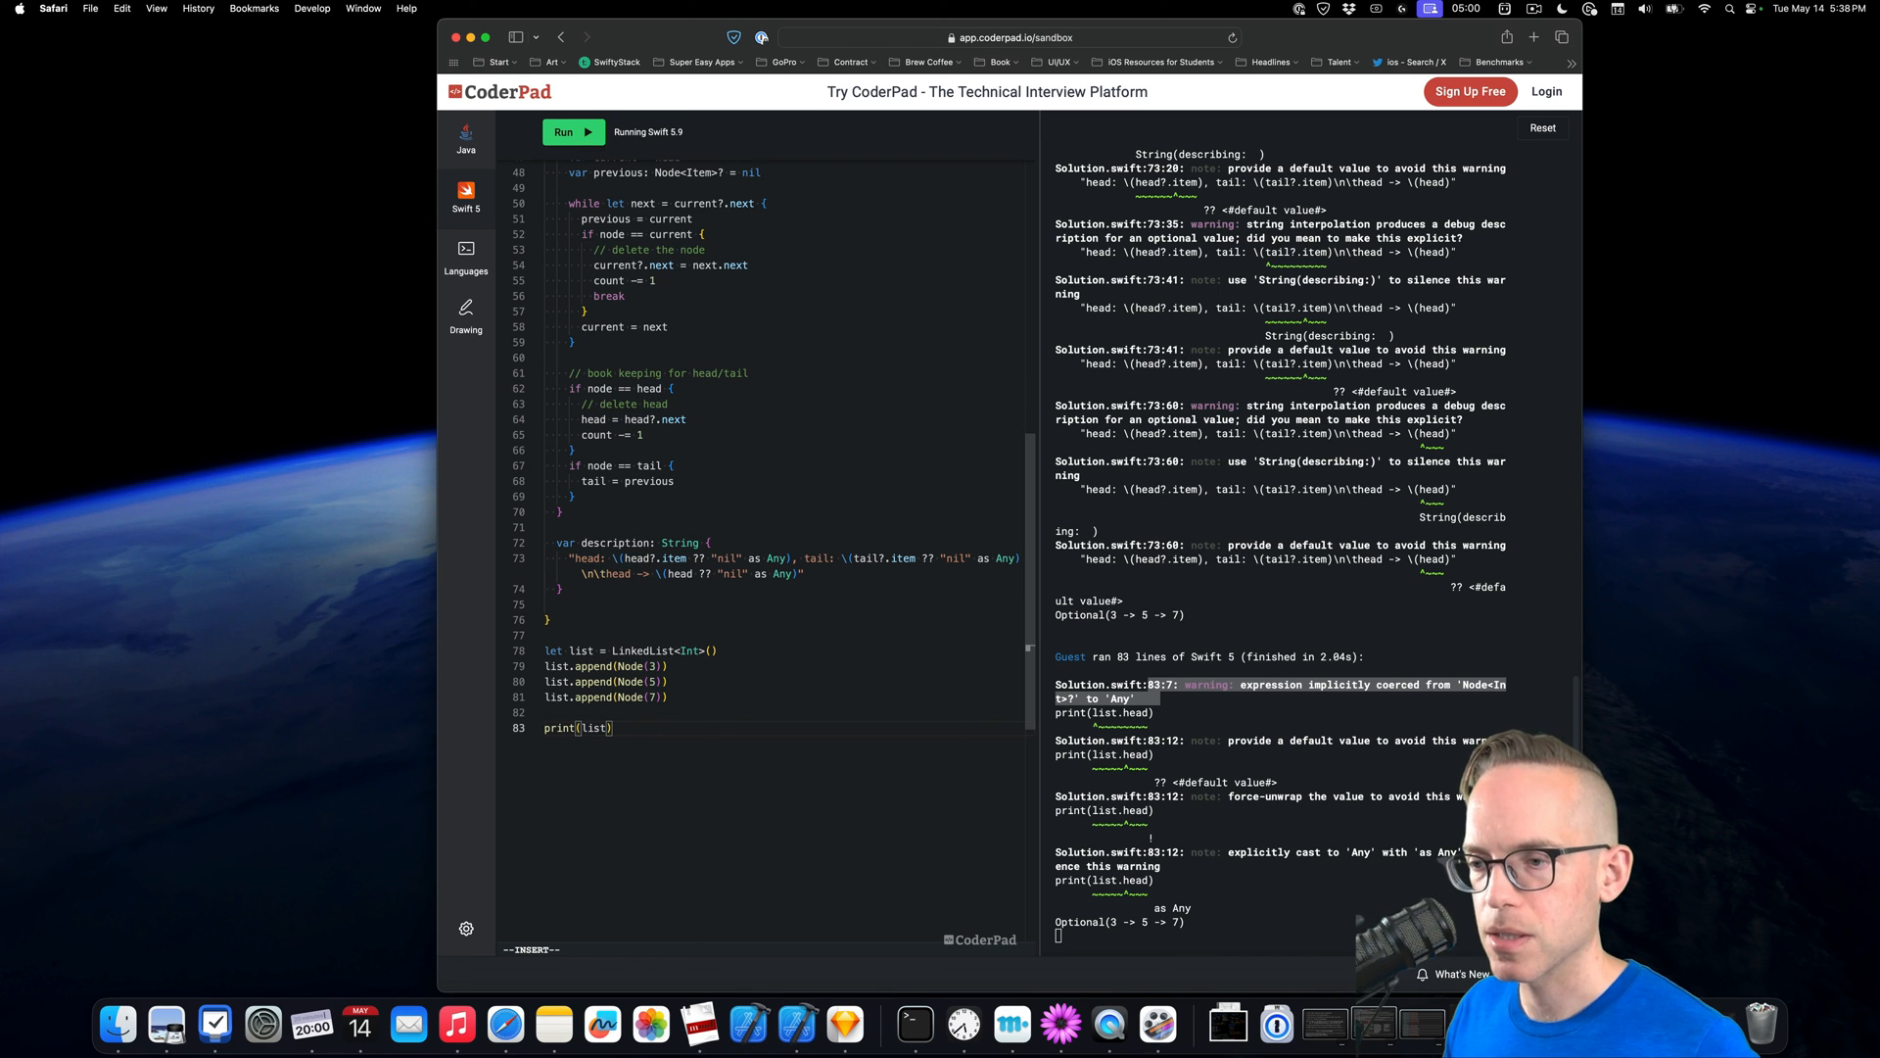
click(573, 131)
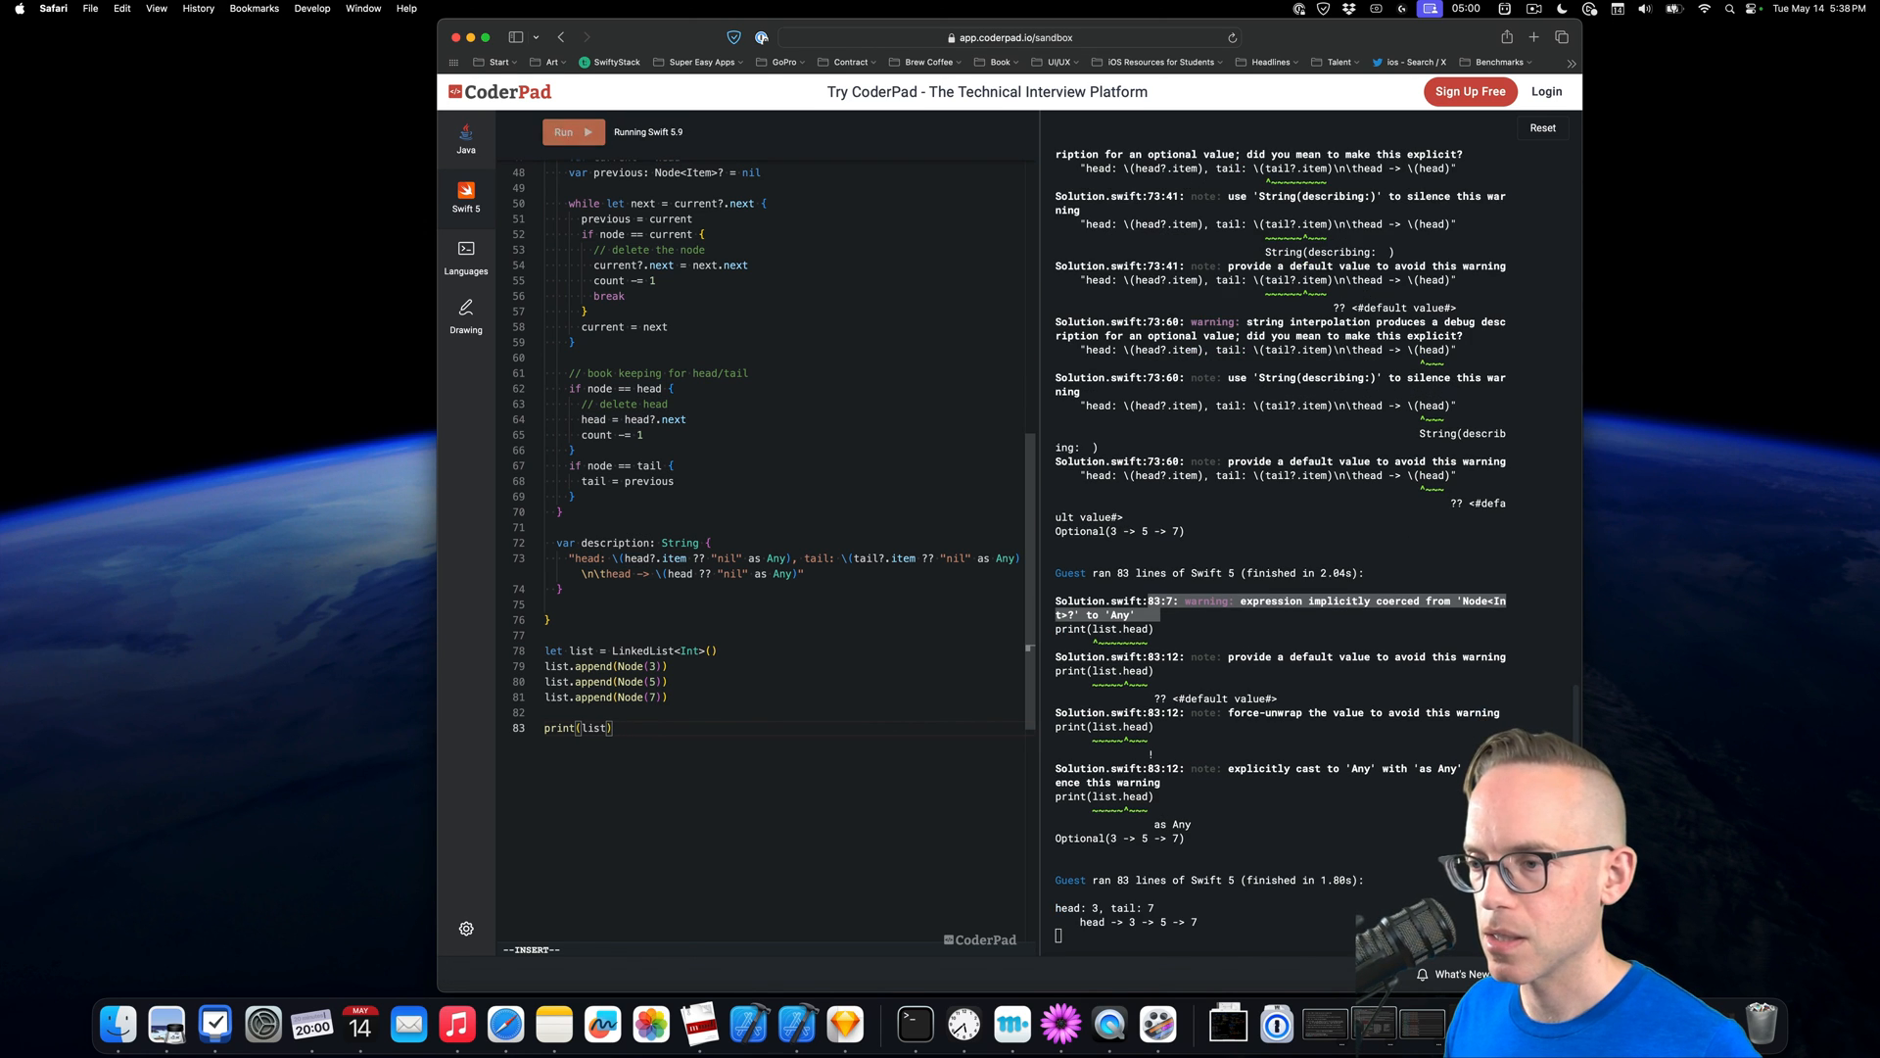
click(572, 133)
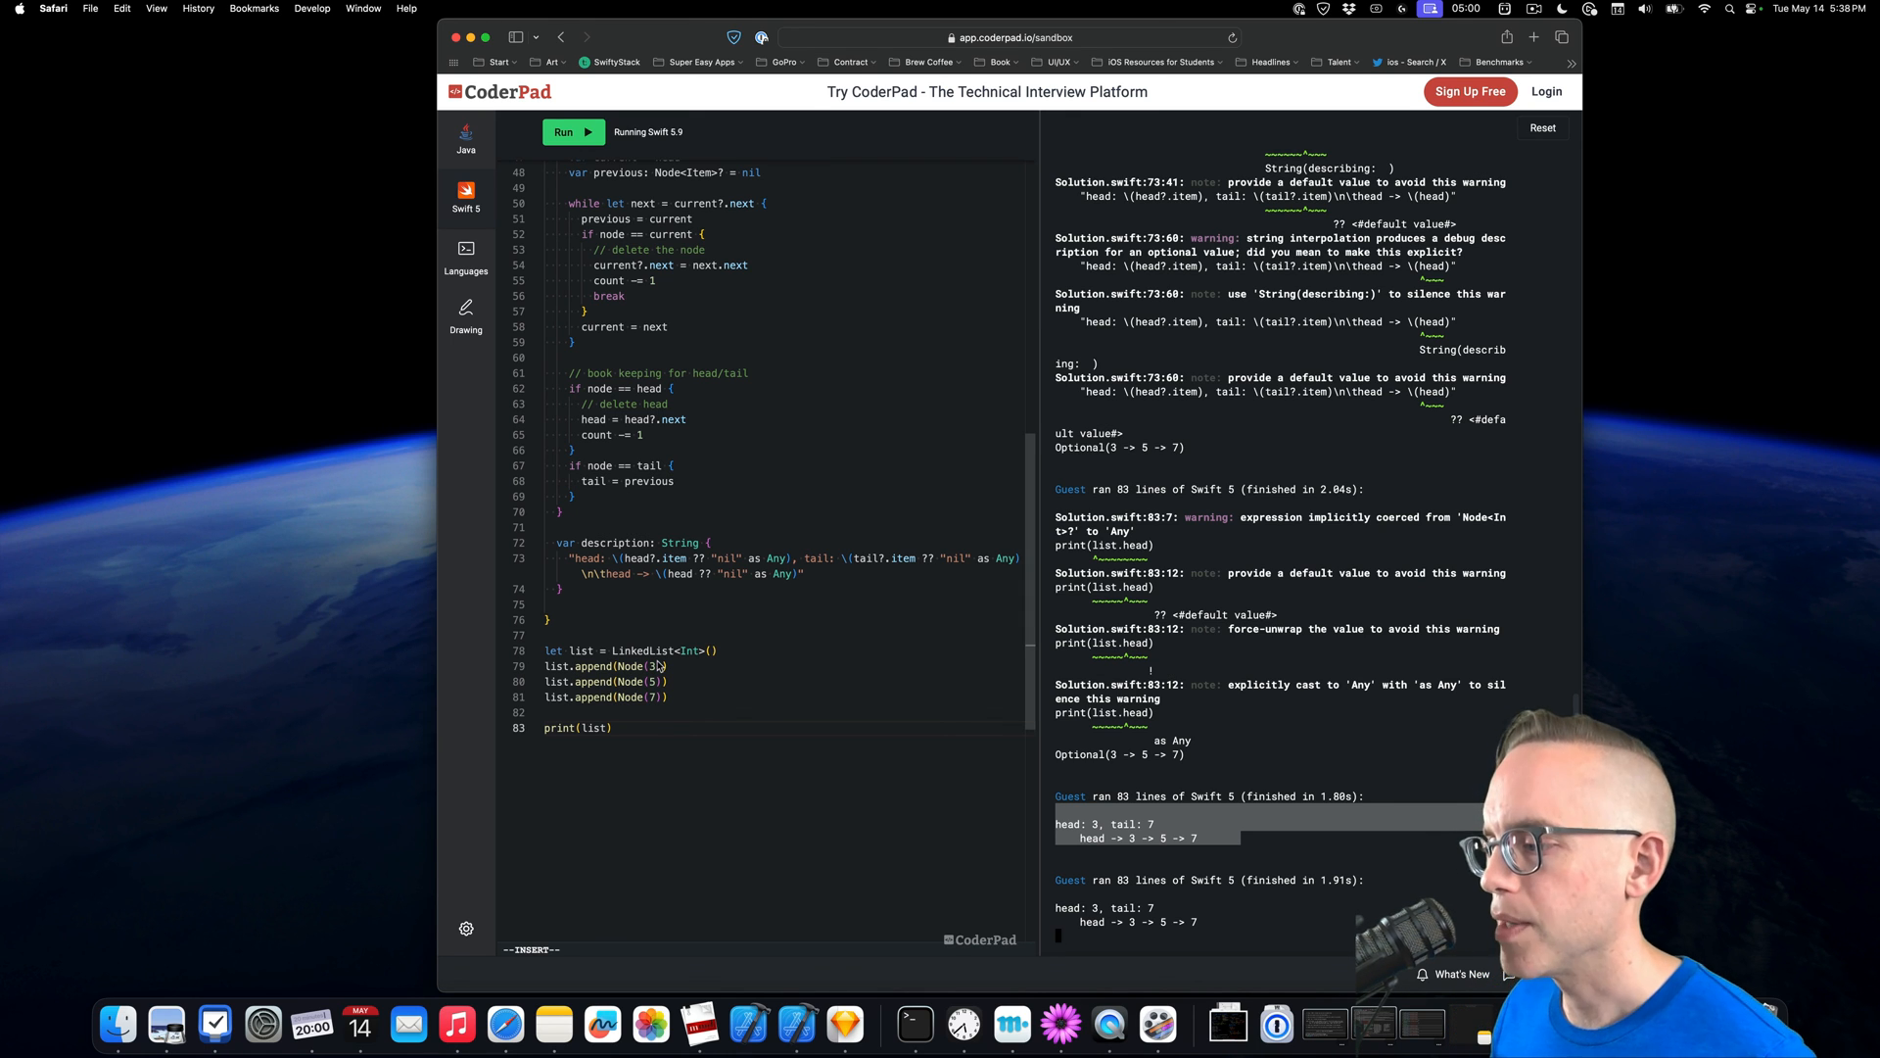
mouse_move(600, 591)
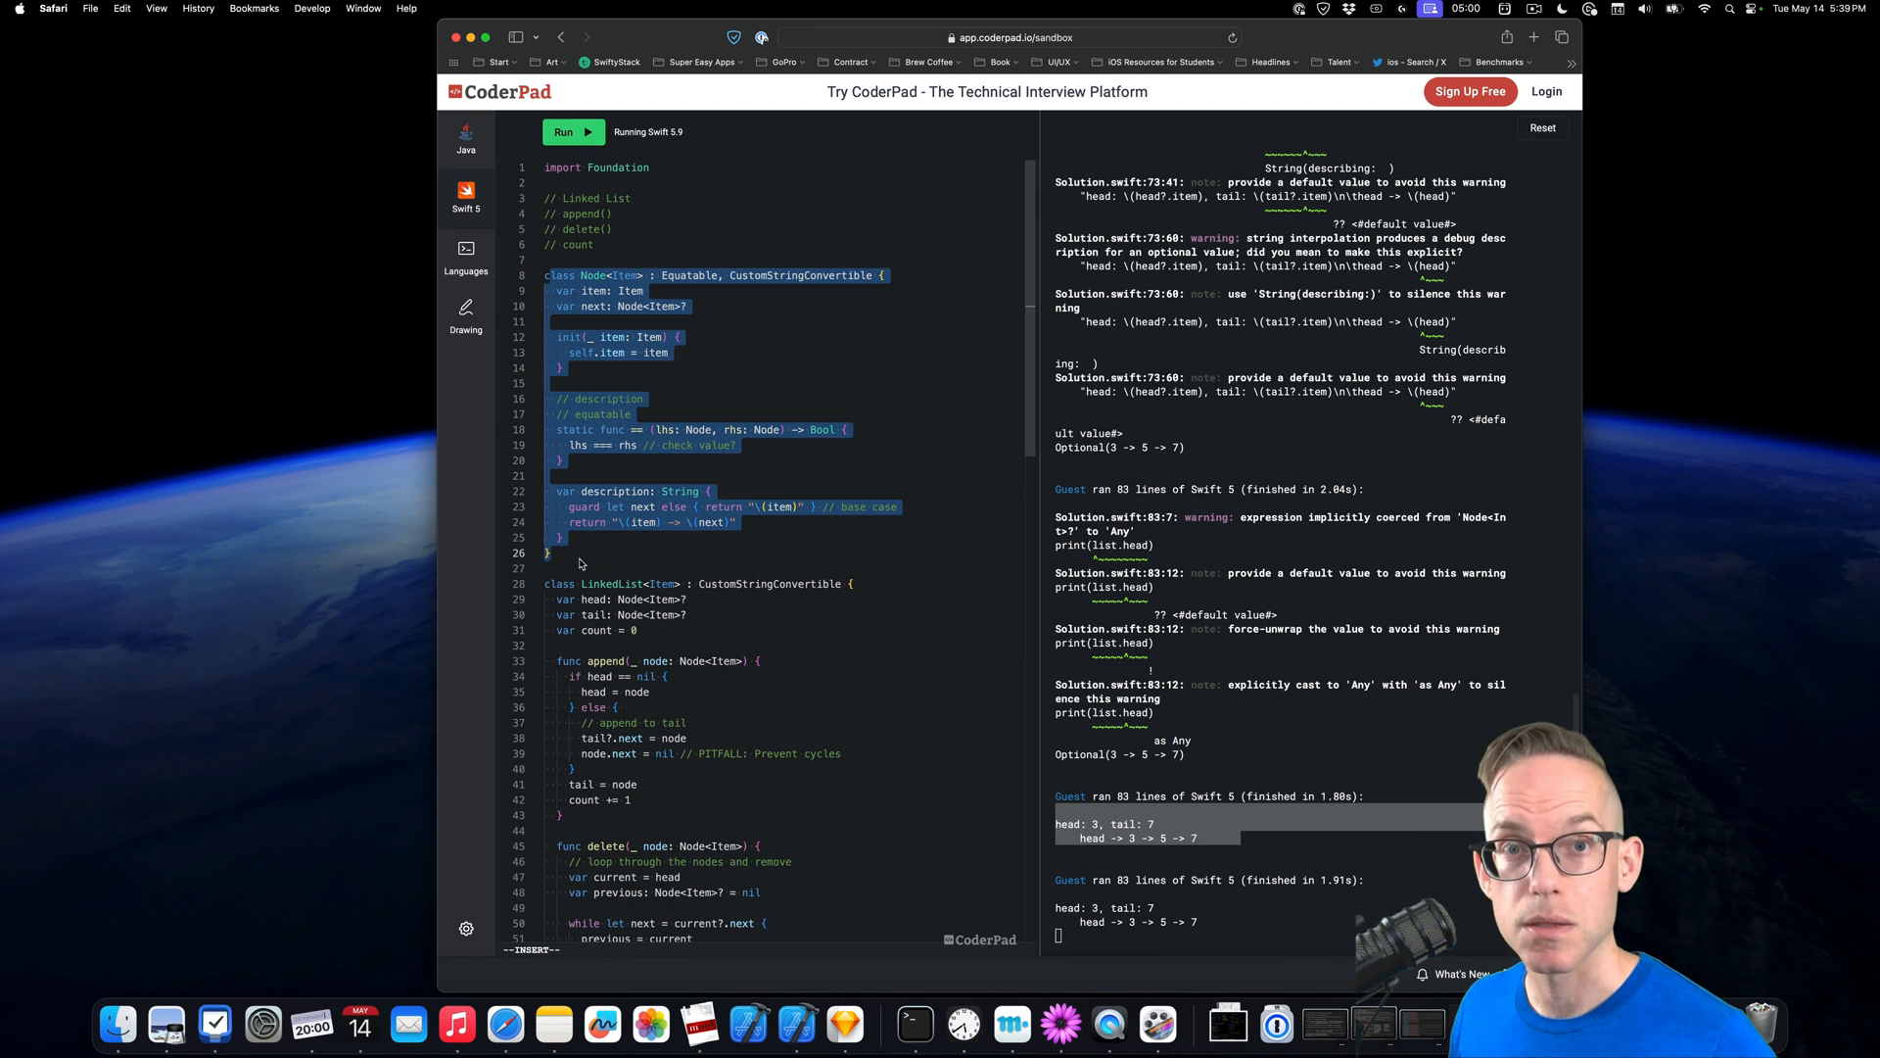
mouse_move(554, 583)
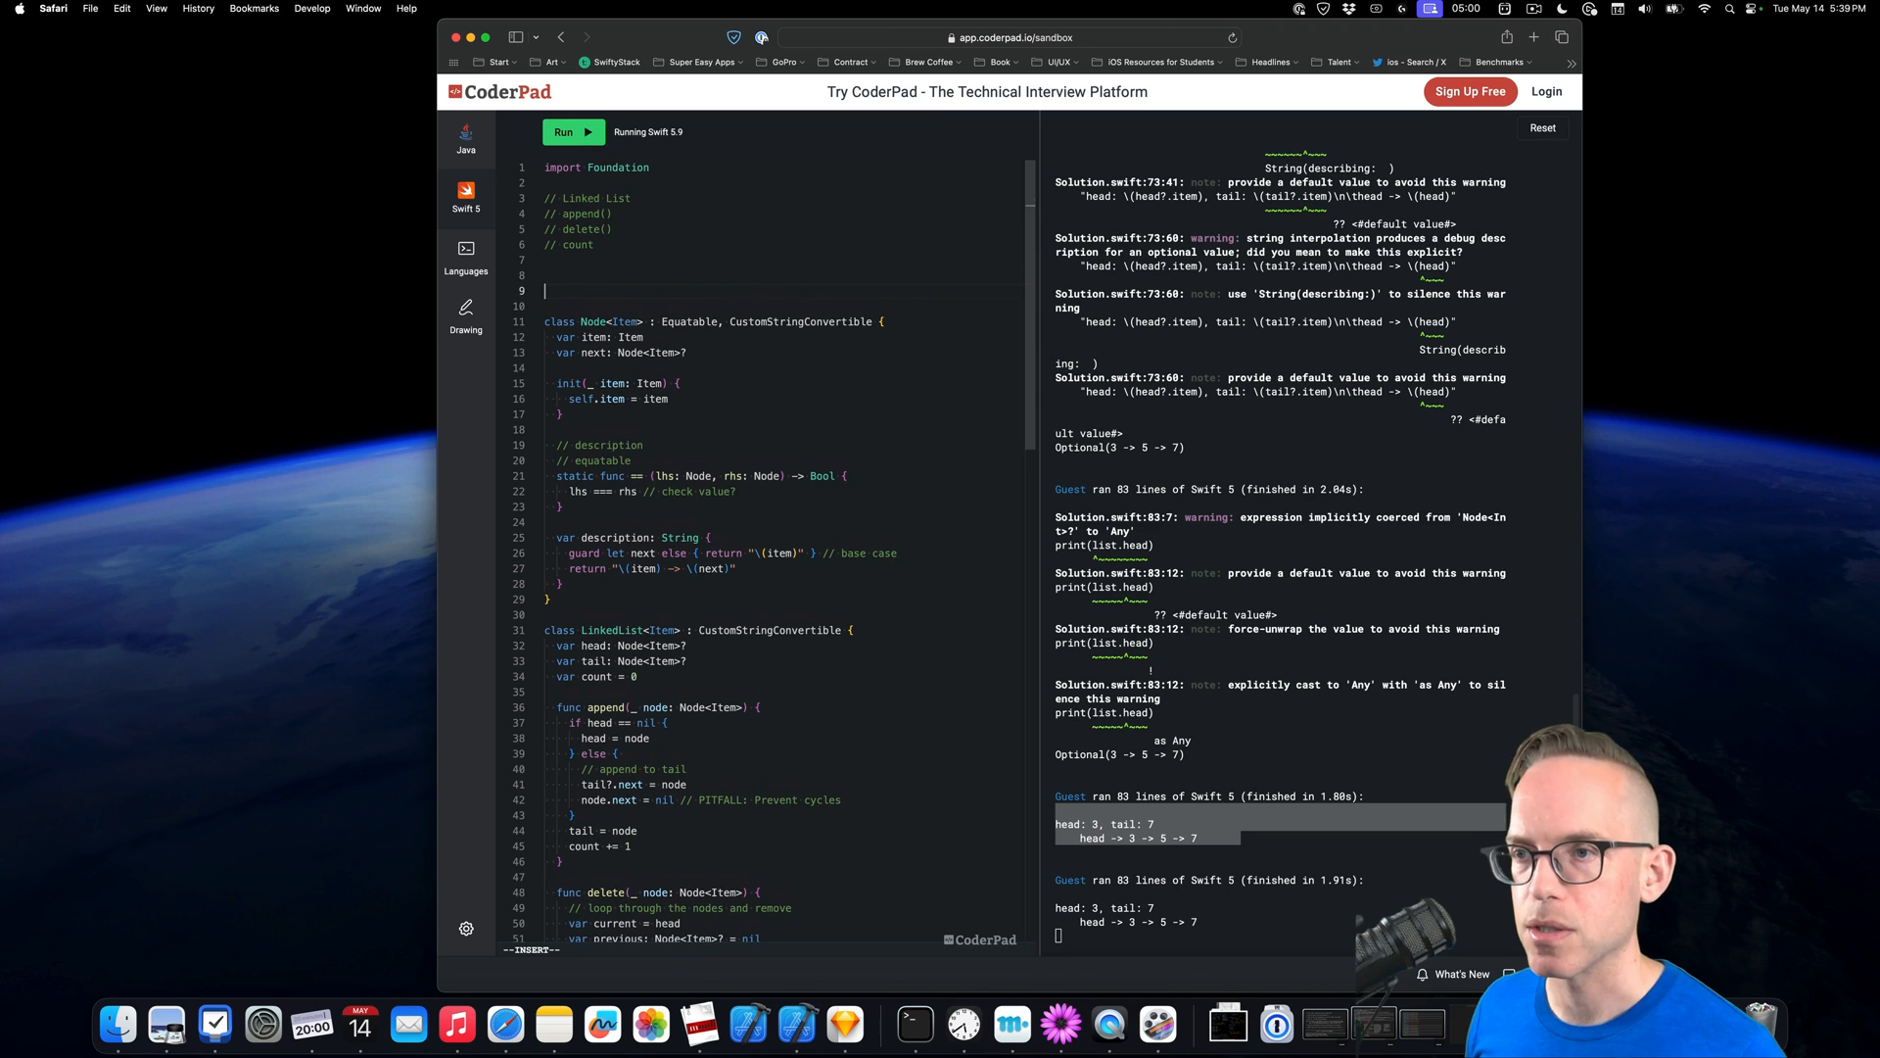
Type comments // 1. Stub interface through // 4. Test + debug with print statements
text(// 1. Stub out the interface)
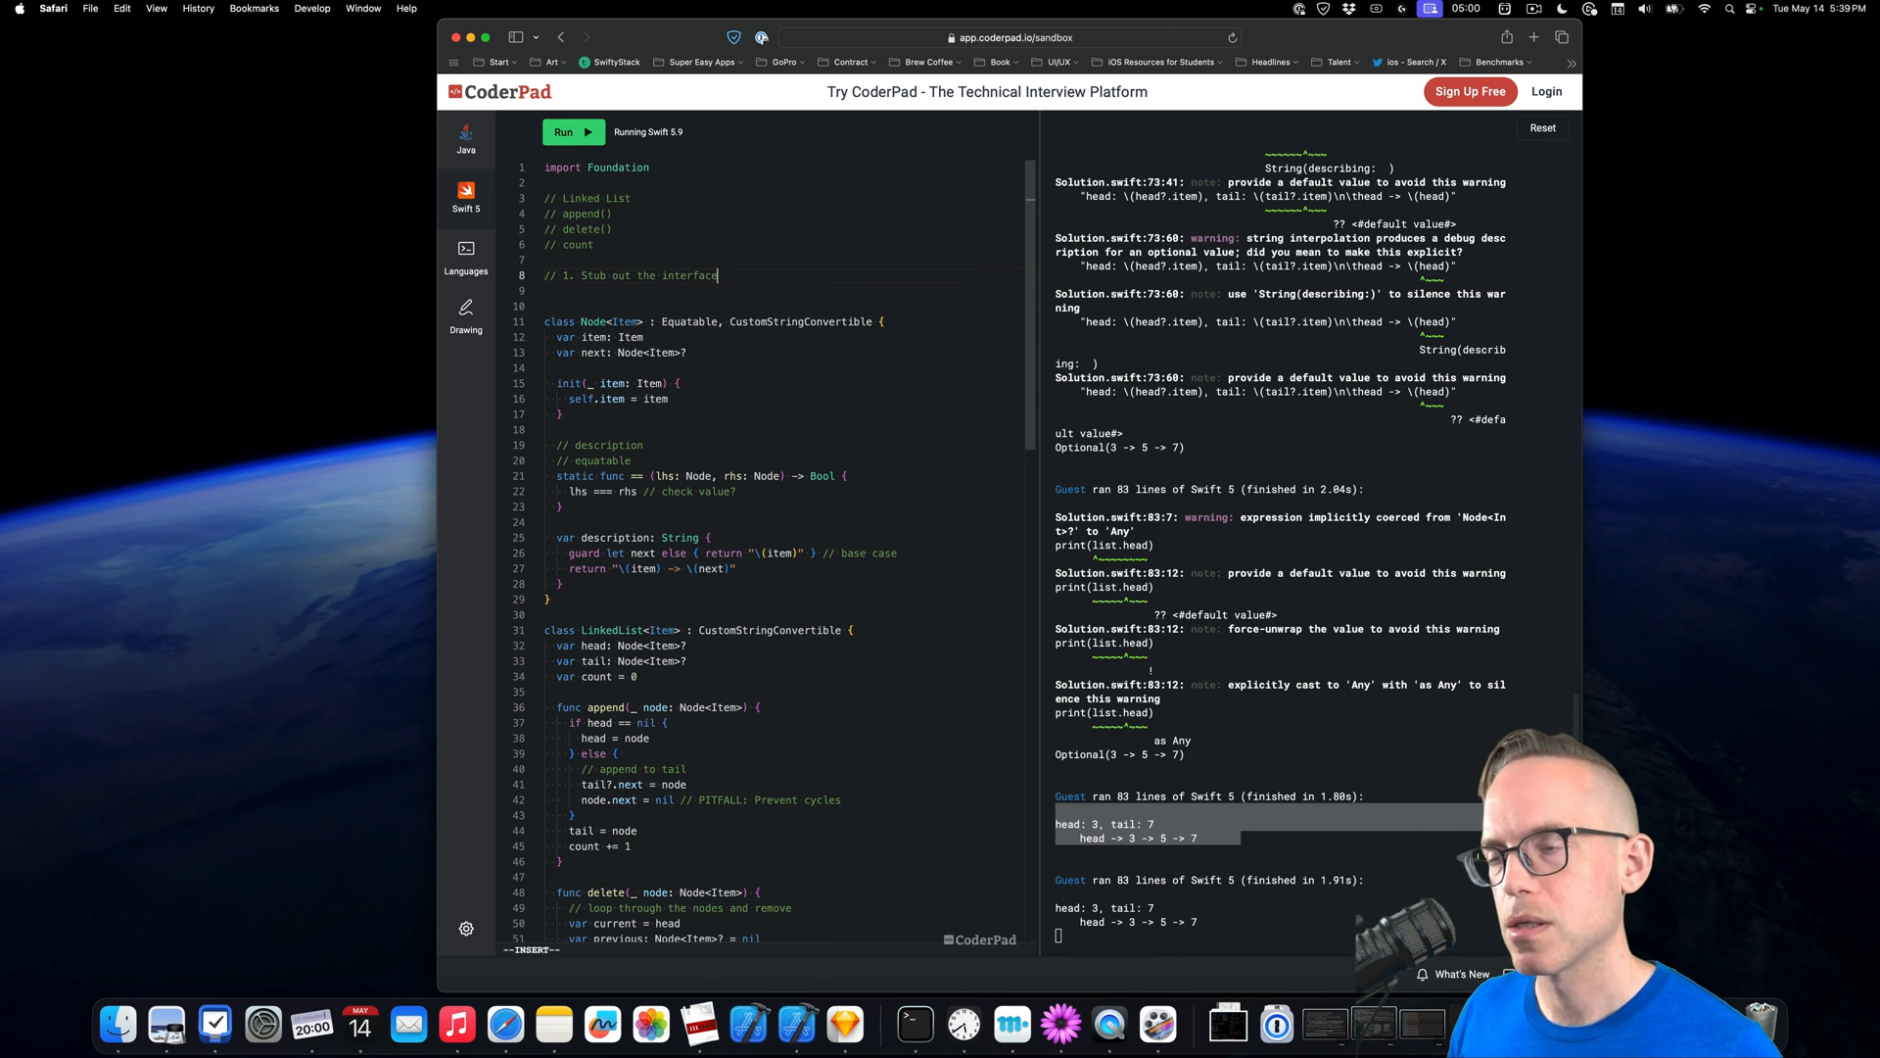
text(// 2. Write the algorithm using the stubbed inter)
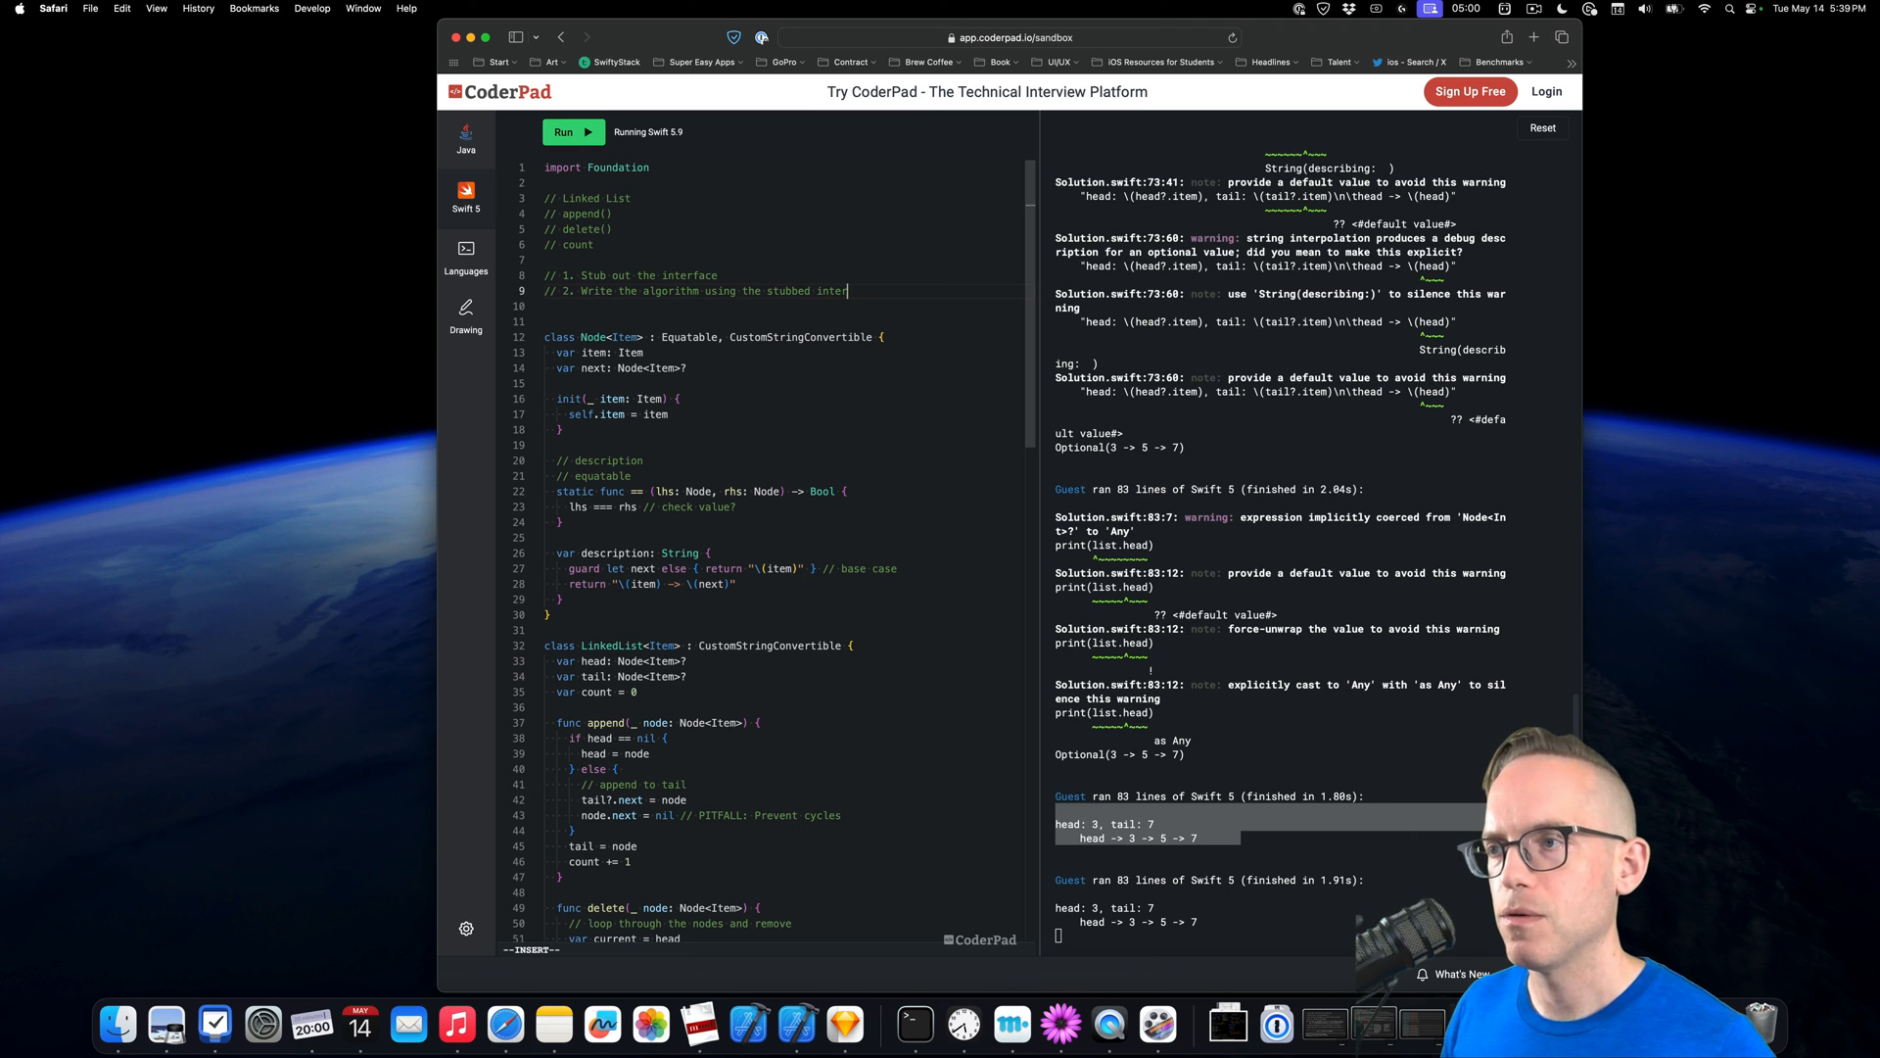
text(3. Impele)
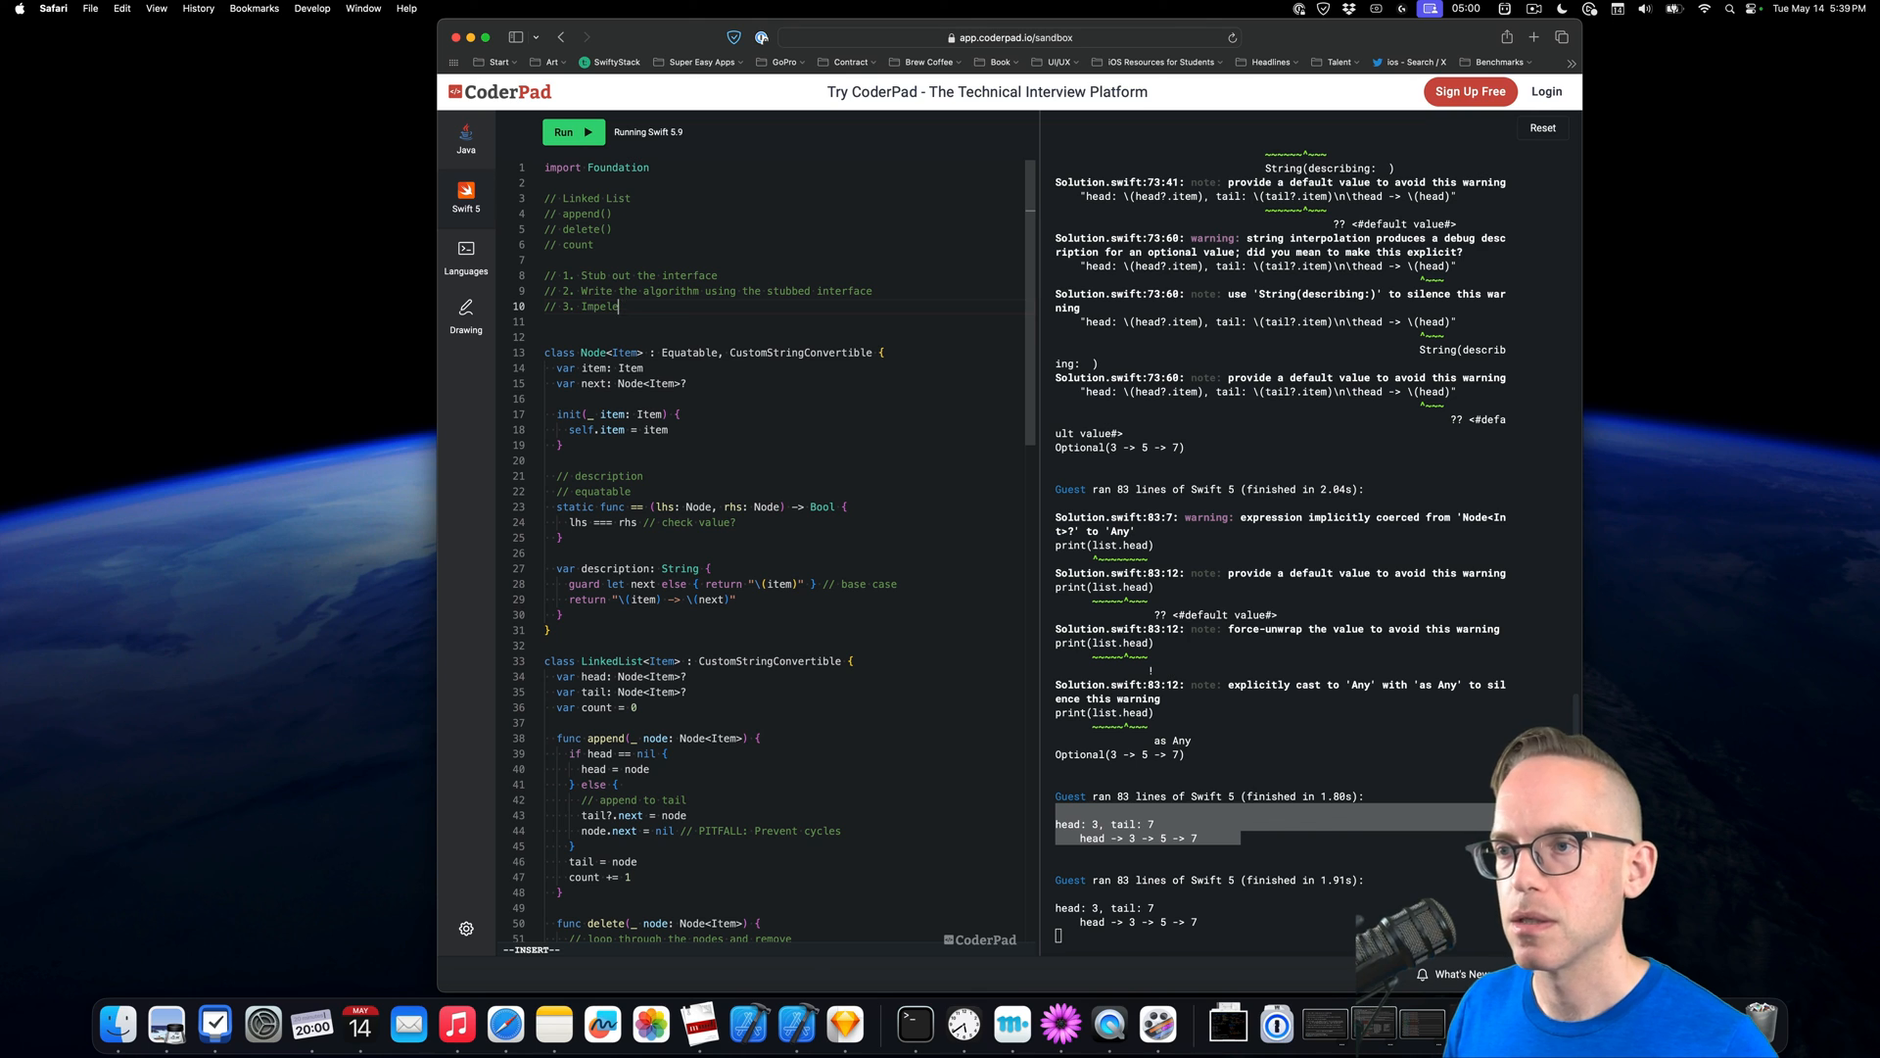
text(ment each)
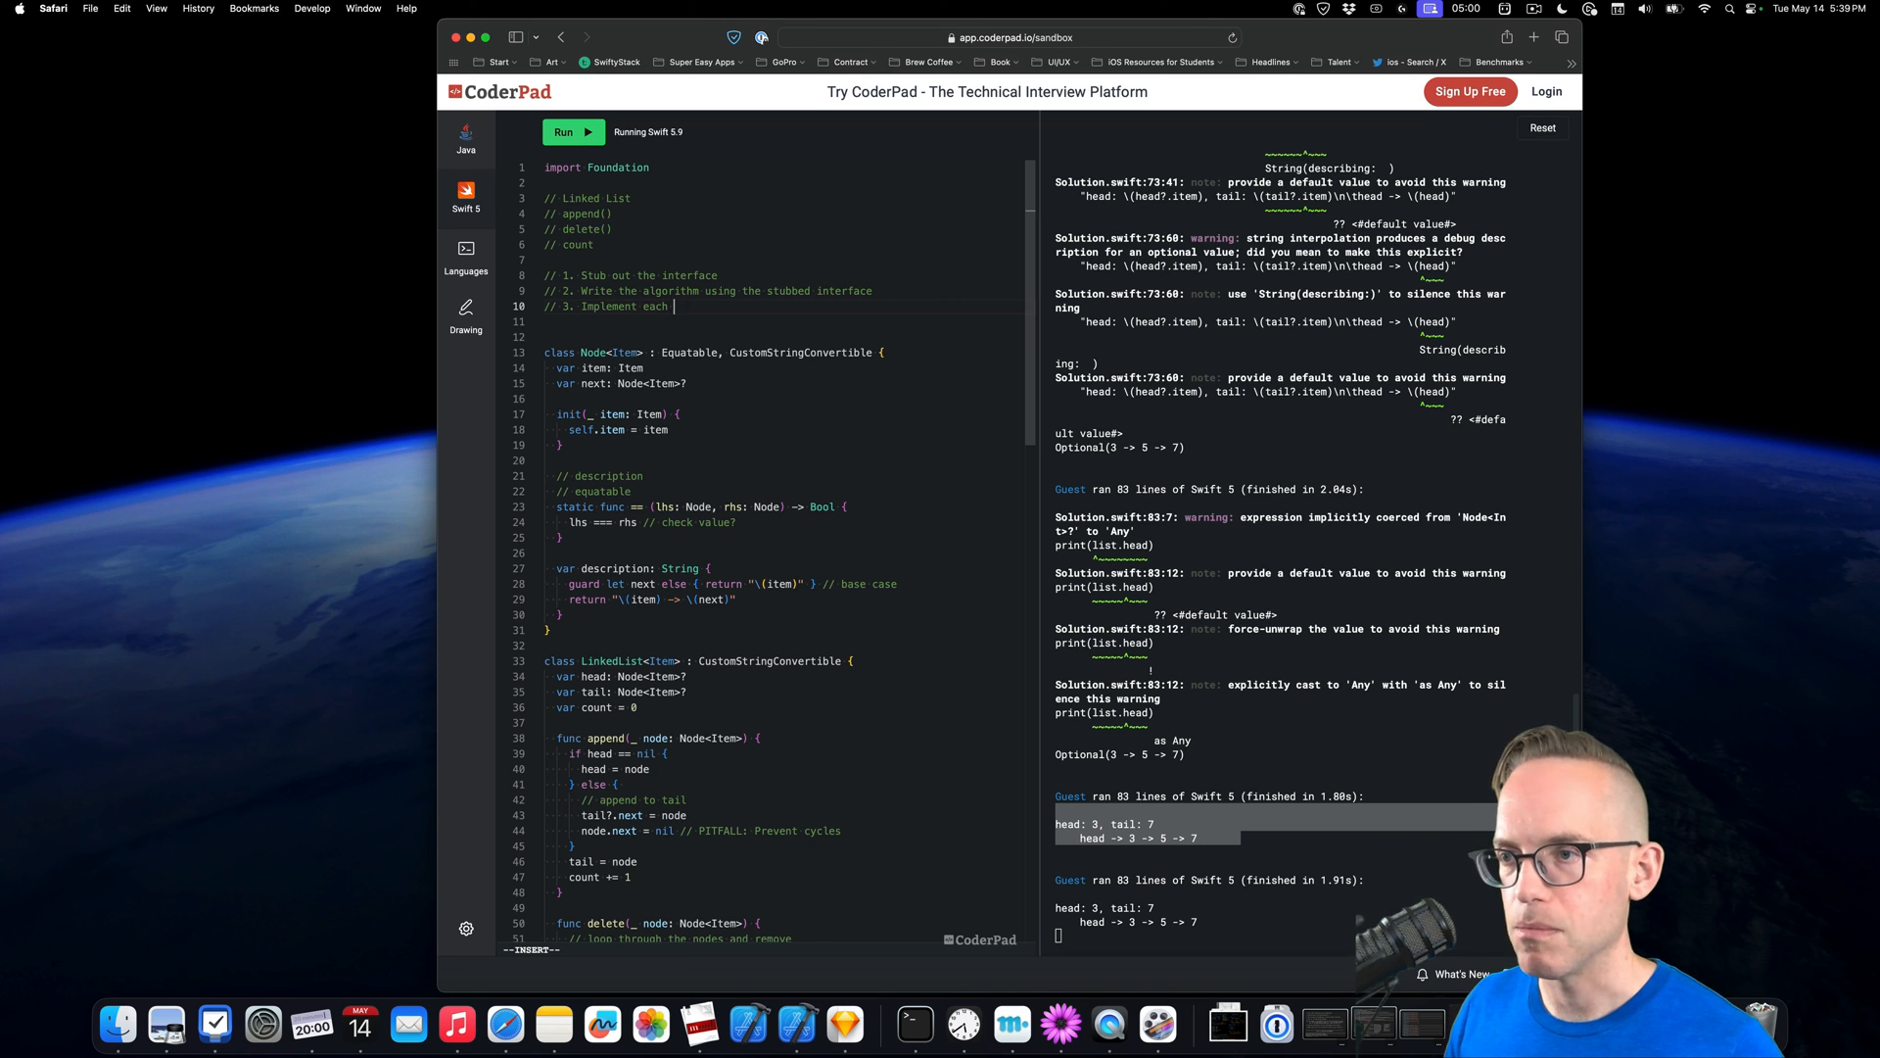
text(method to)
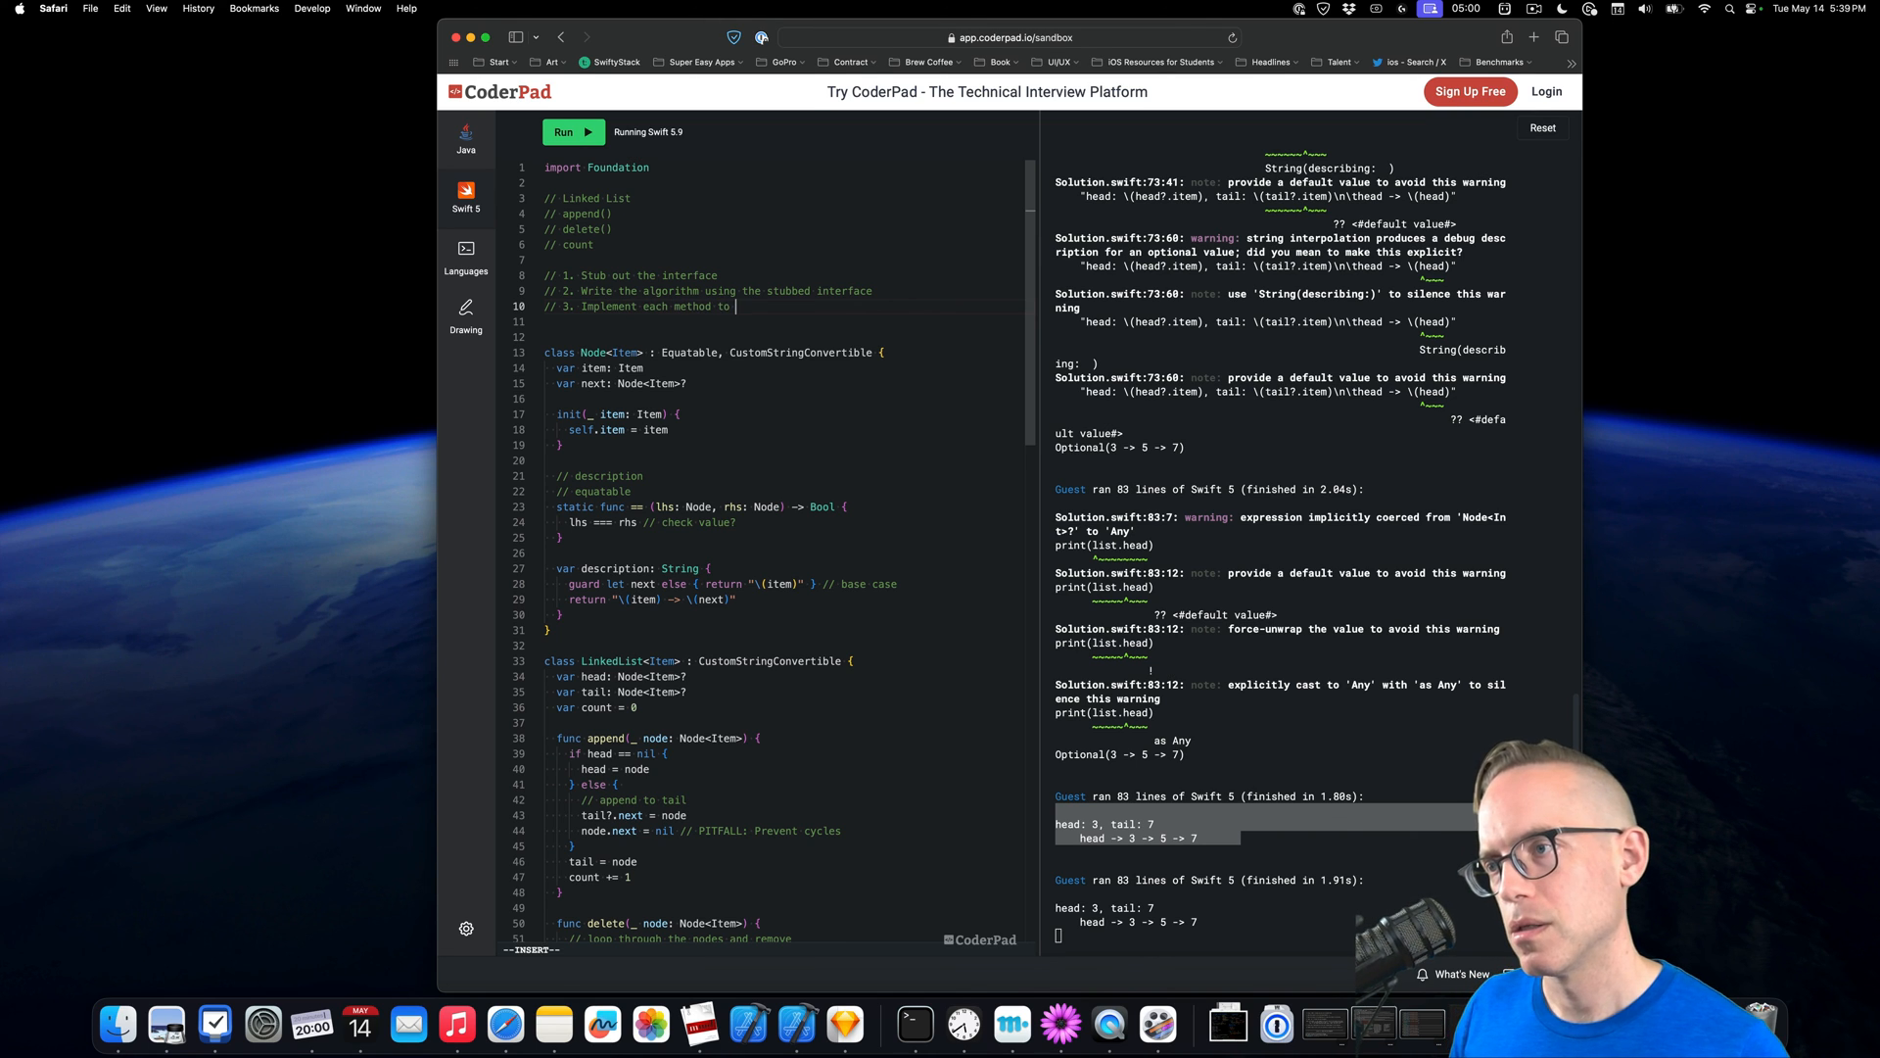
text(power the agorithm)
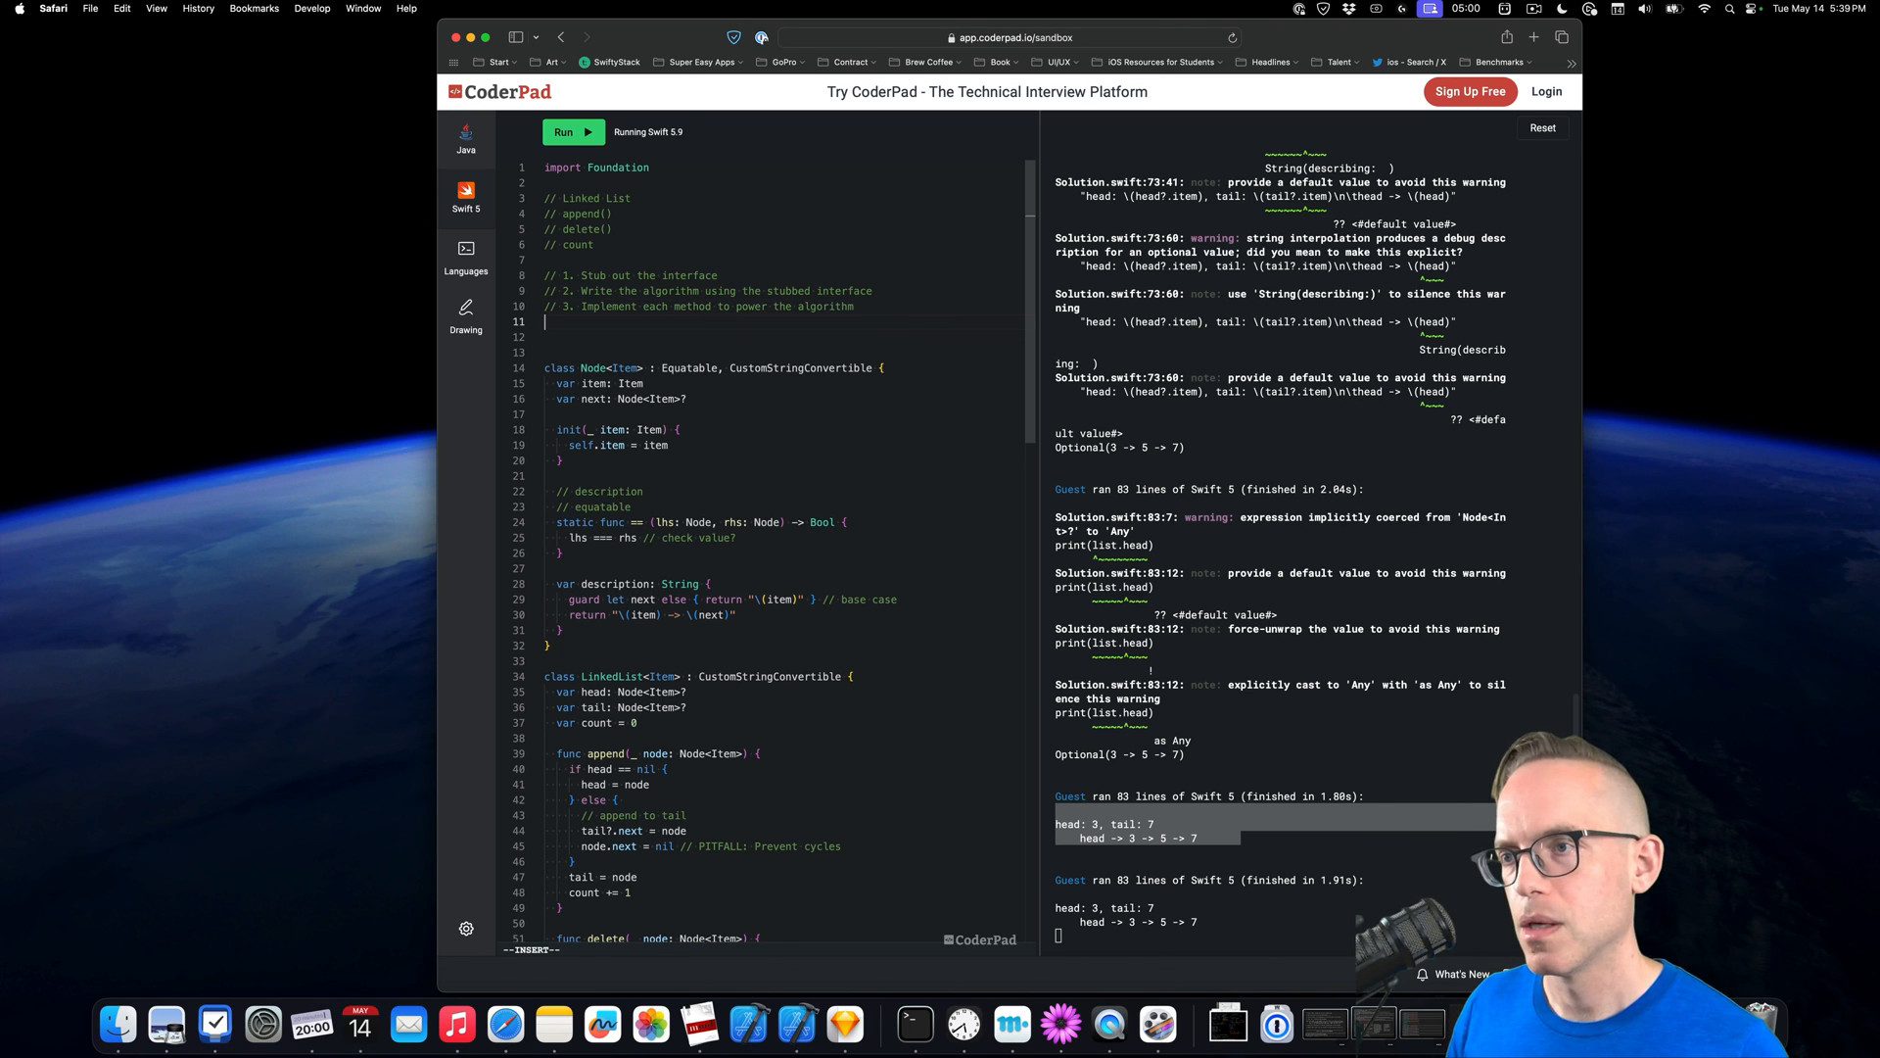
text(// 4. Test +)
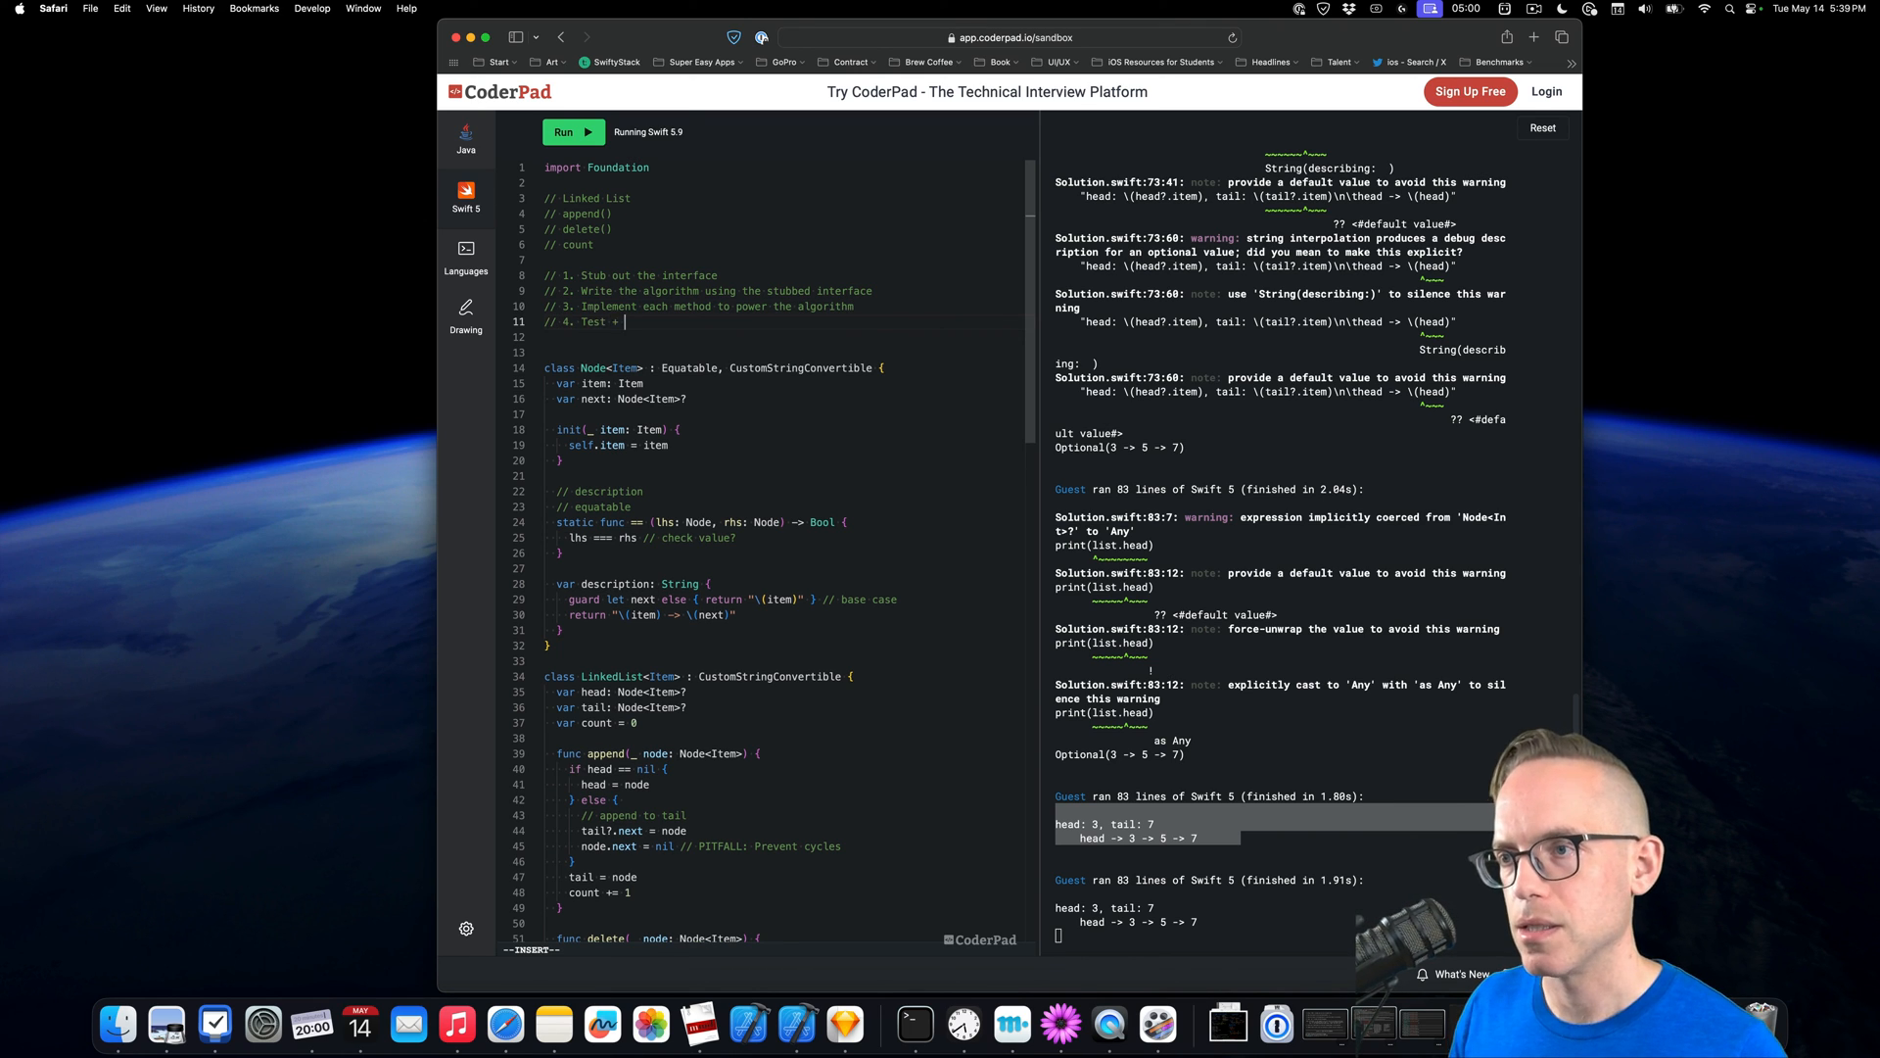
text(debug with print stat)
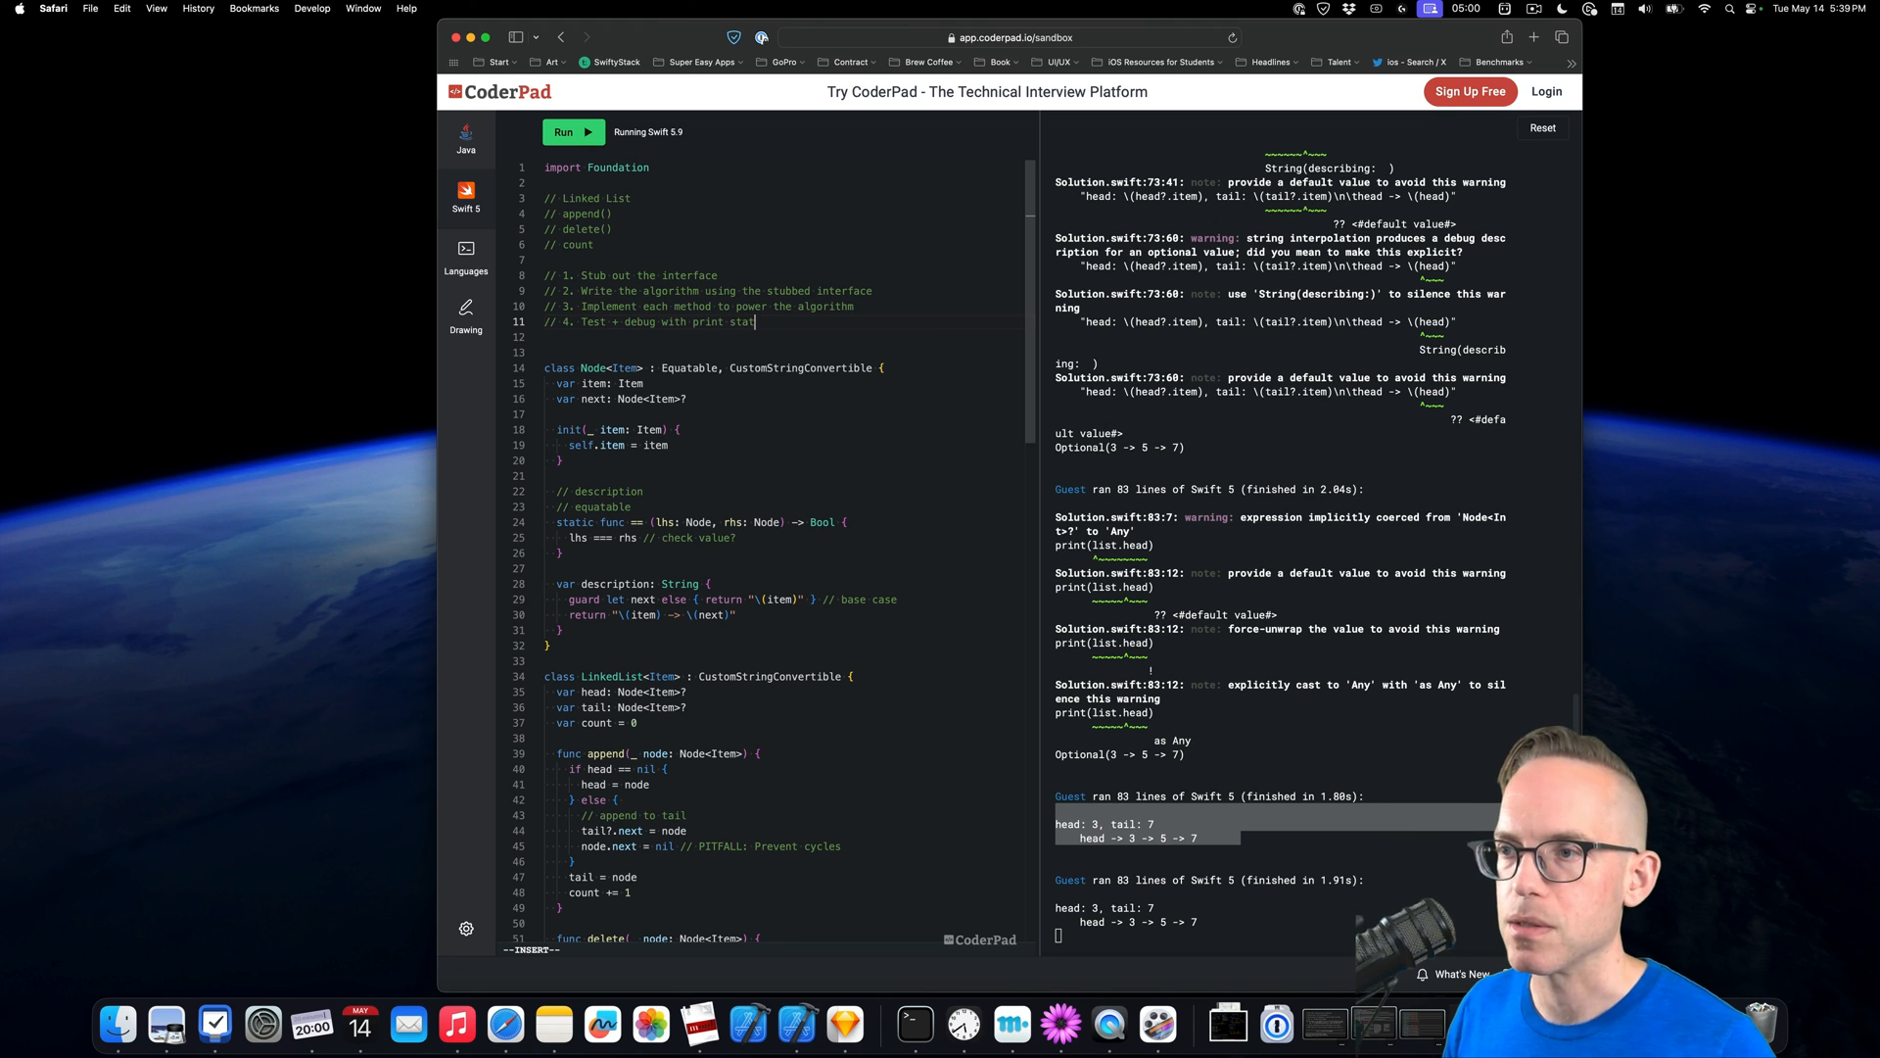